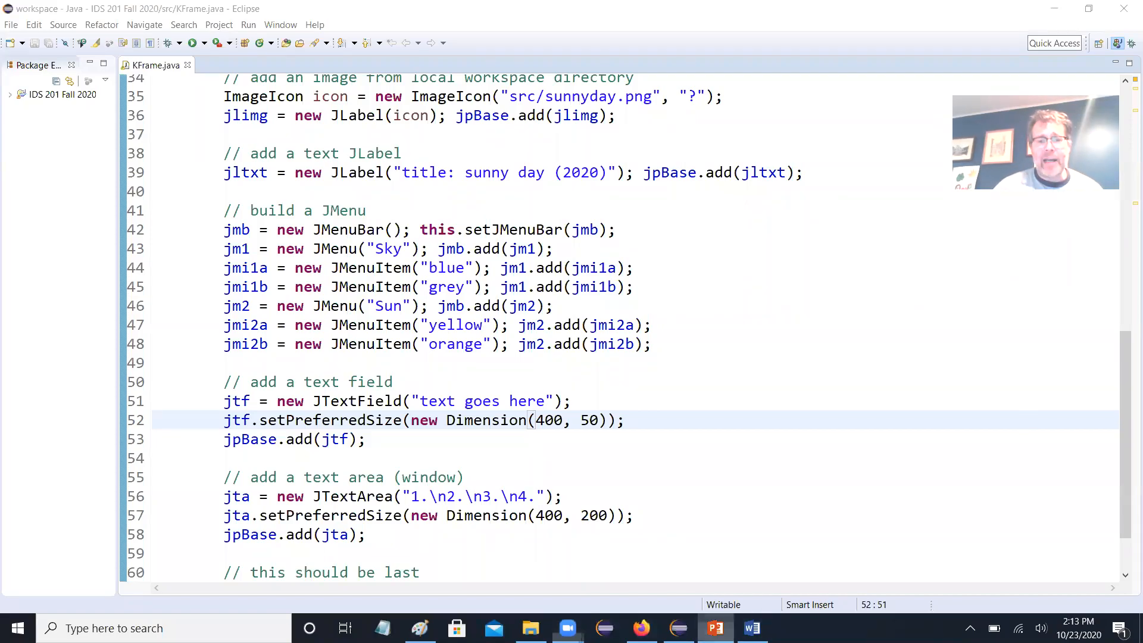
# - Review the JFrame (continued), JComponent and JTextField lecture slides, then return to KFrame
pyautogui.click(713, 627)
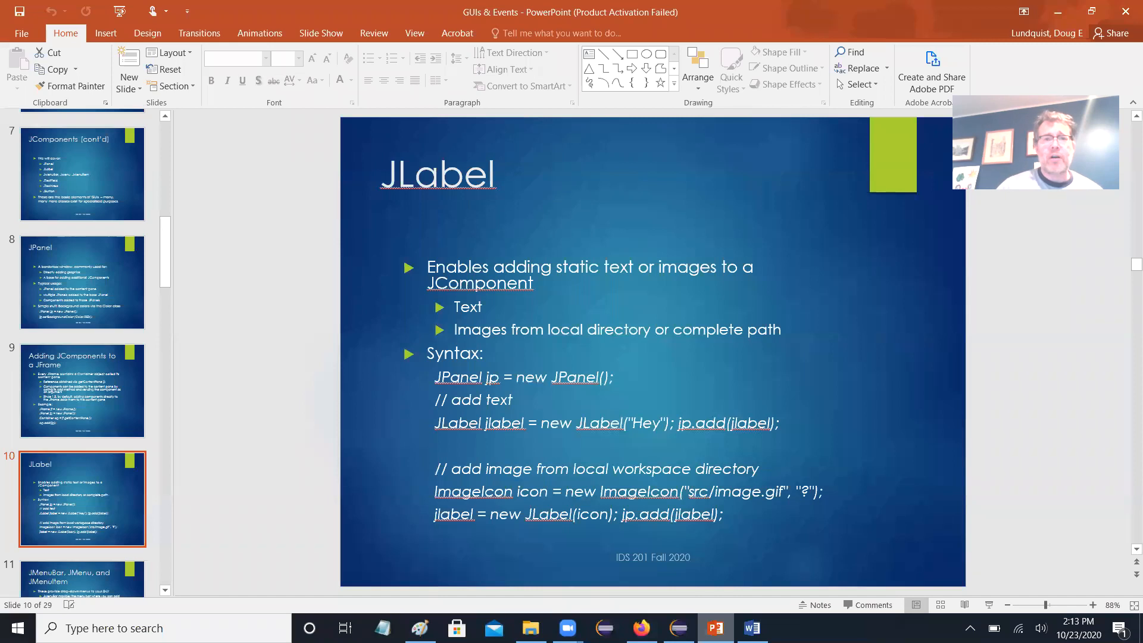
pyautogui.moveTo(62, 306)
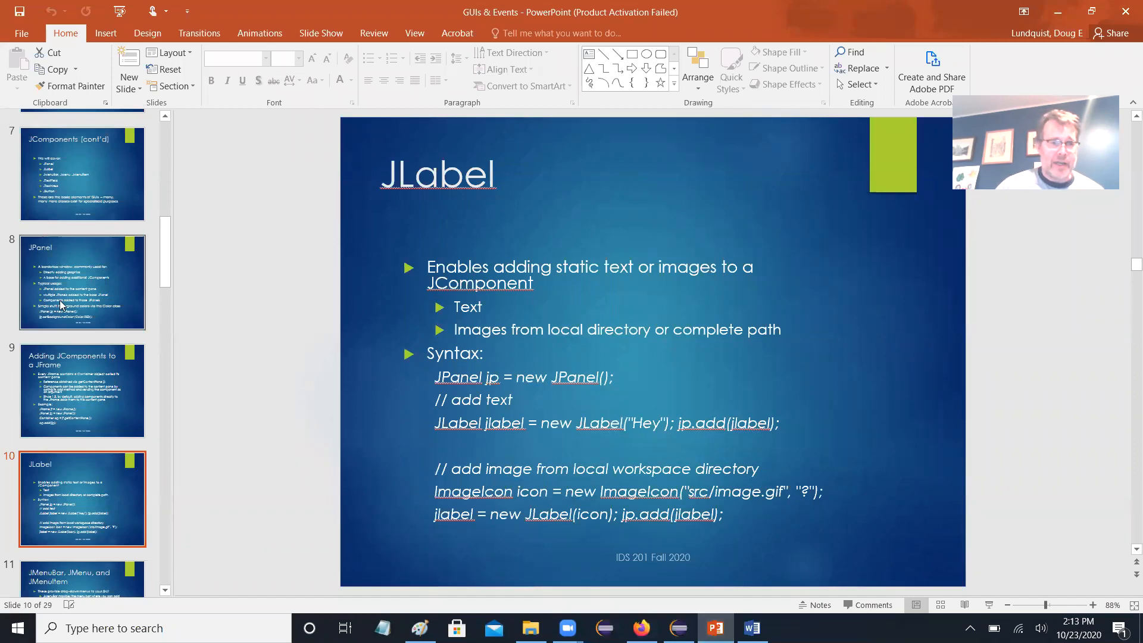
pyautogui.click(81, 166)
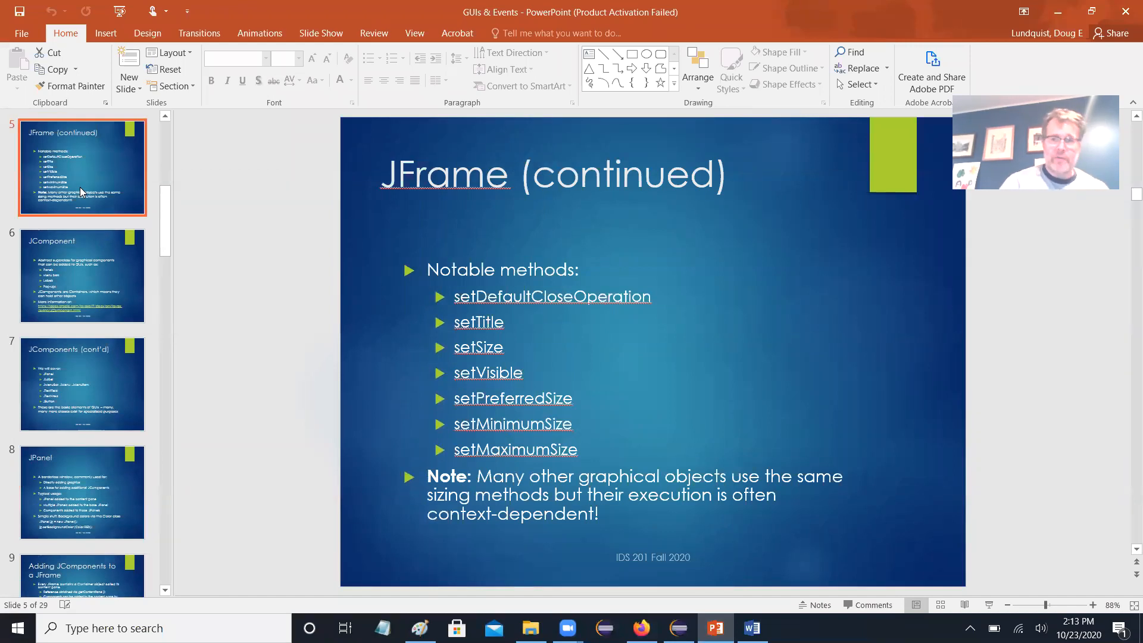
pyautogui.click(82, 275)
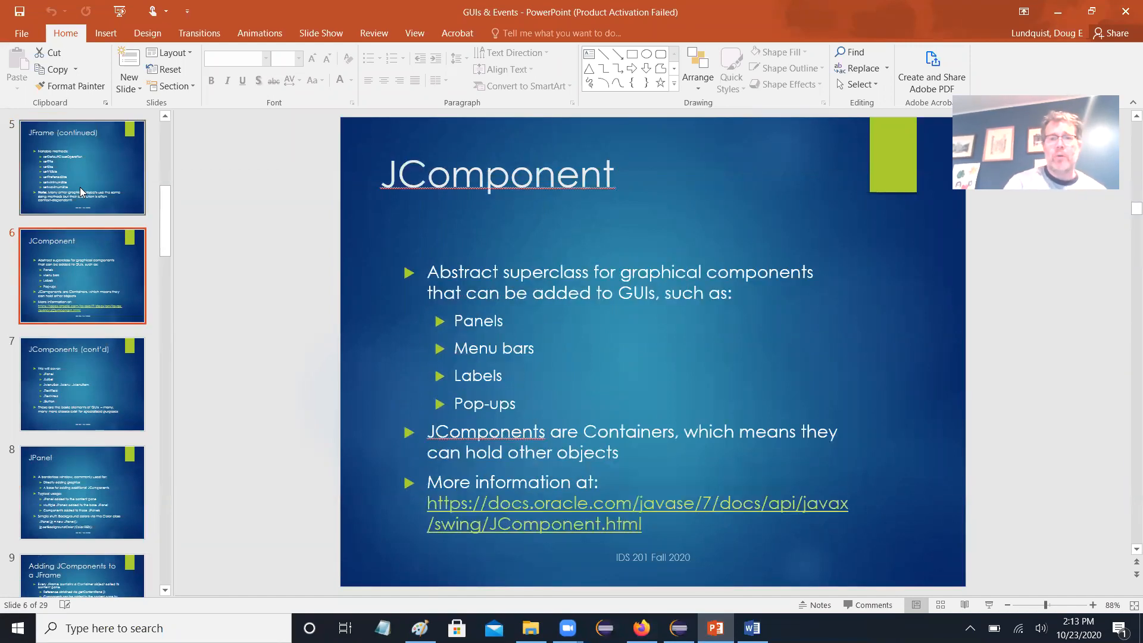
pyautogui.click(81, 491)
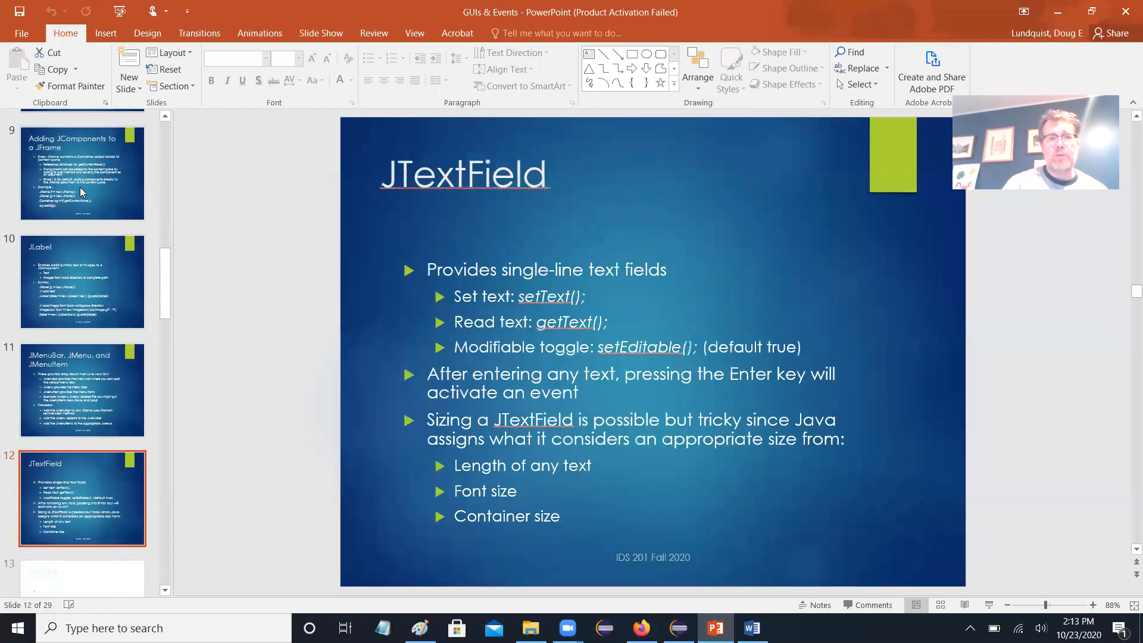
pyautogui.scroll(-3)
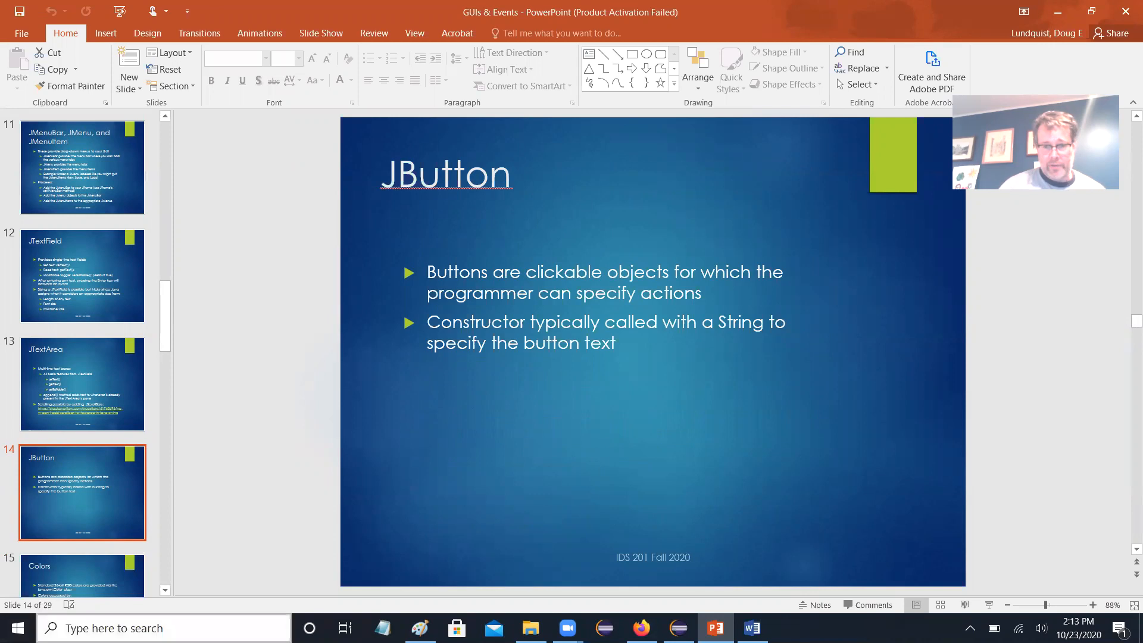
pyautogui.click(678, 627)
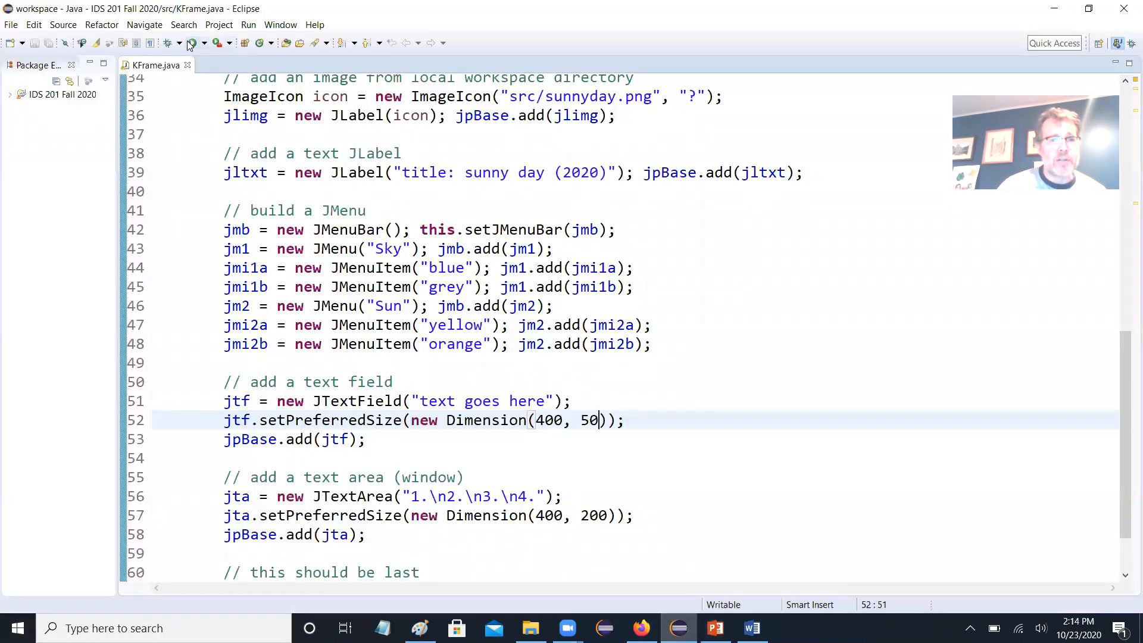
# - Declare the JButton field jb1 and begin a '// add a JButton' comment in the constructor
pyautogui.scroll(3)
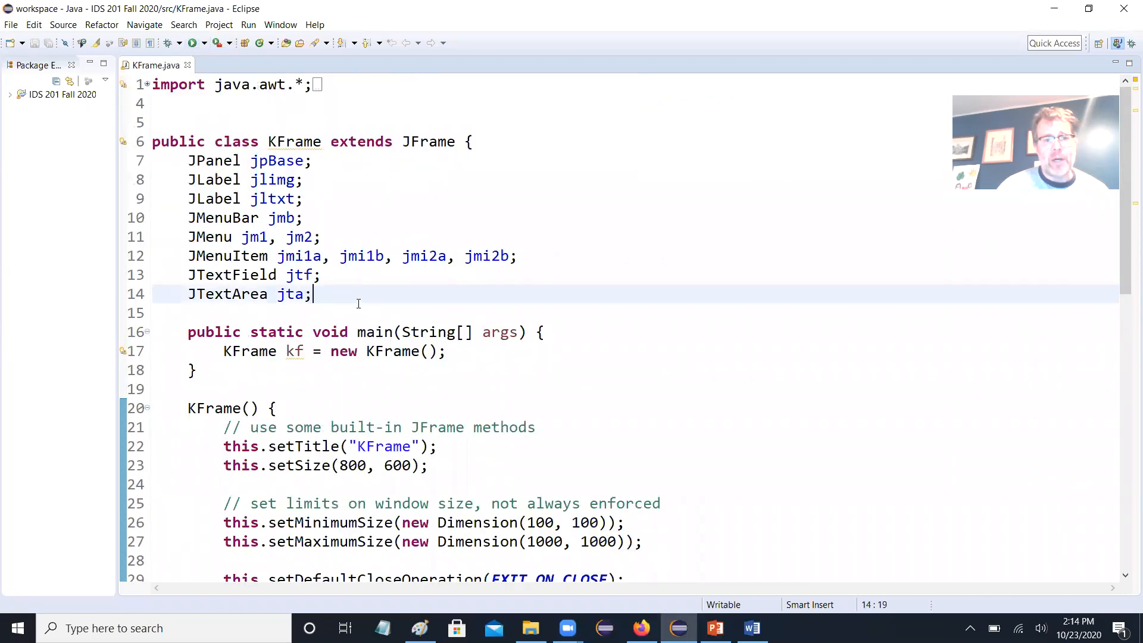
pyautogui.write('J')
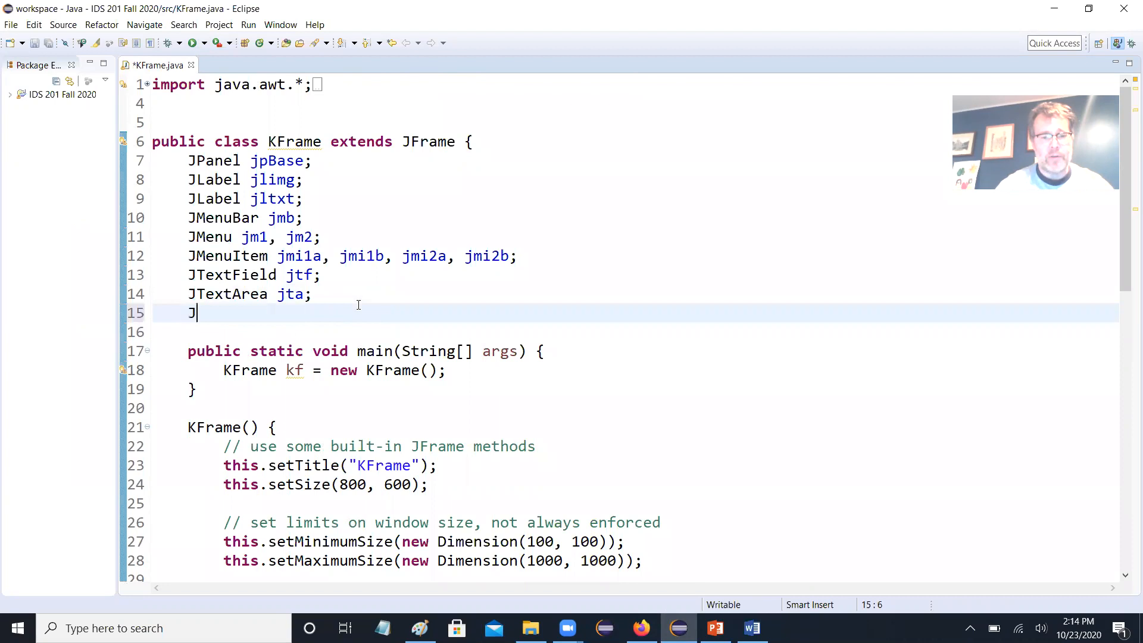
pyautogui.write('Button')
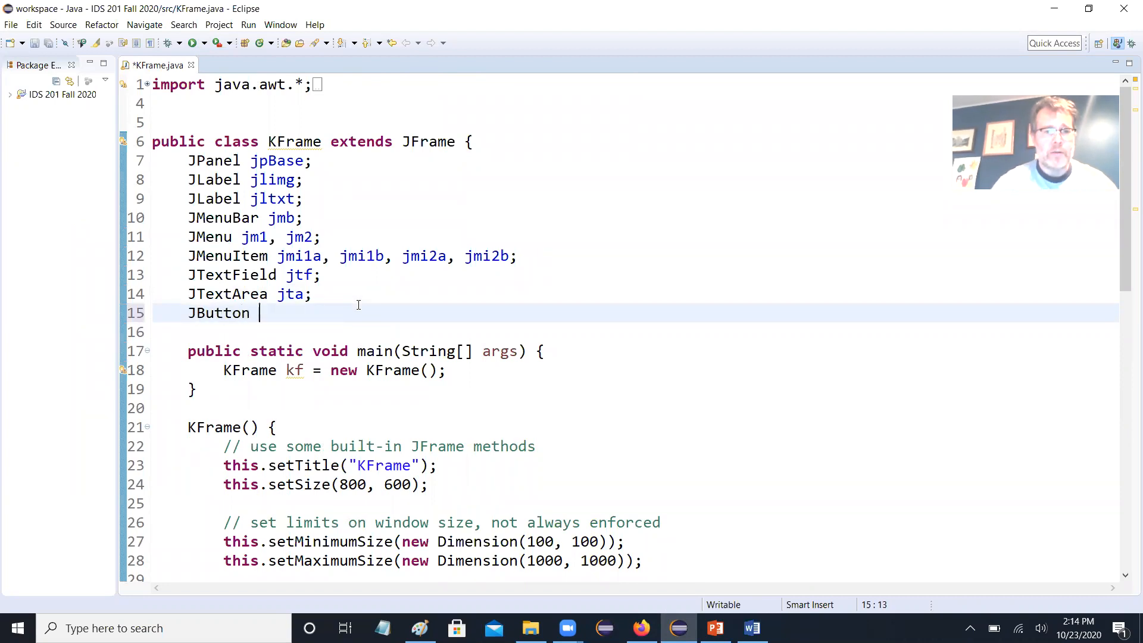
pyautogui.write('jb;')
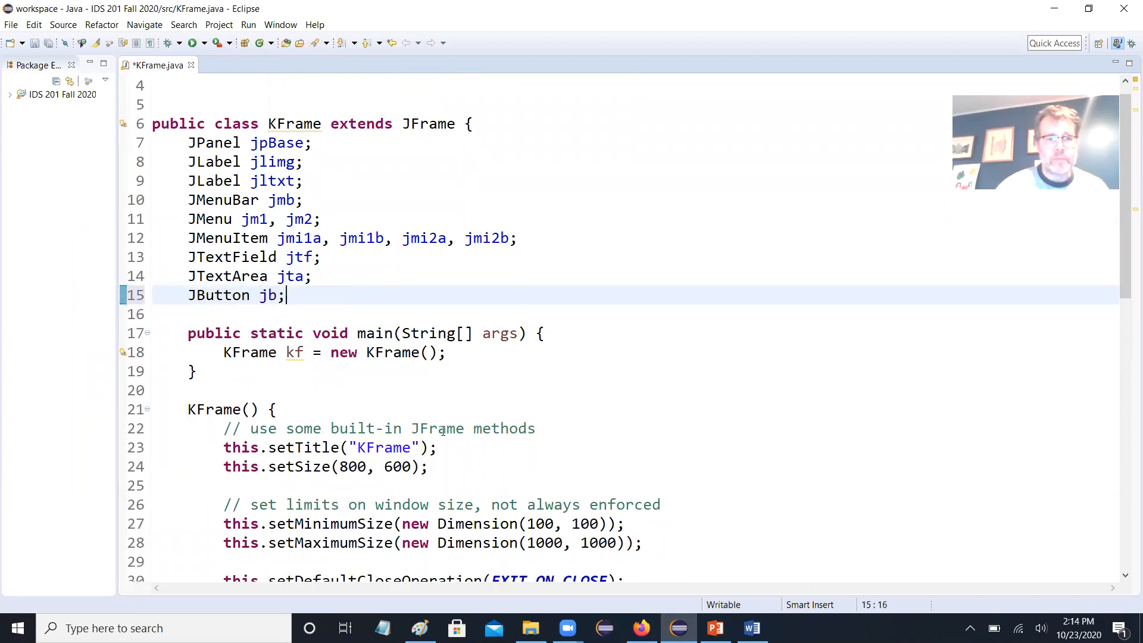
pyautogui.scroll(-3)
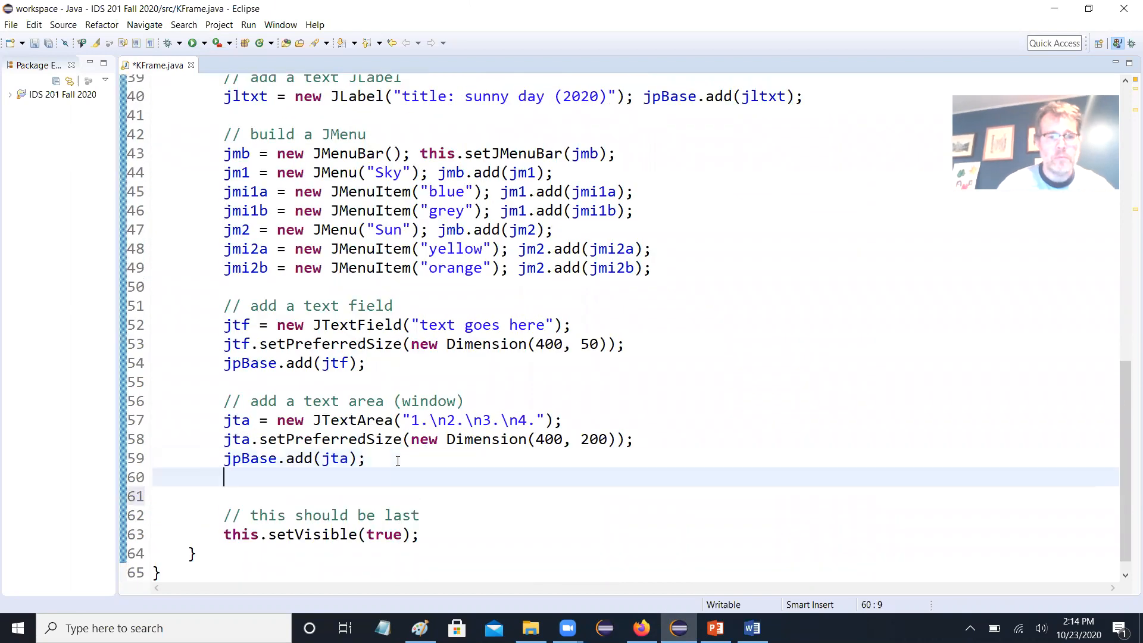
pyautogui.write('// add a')
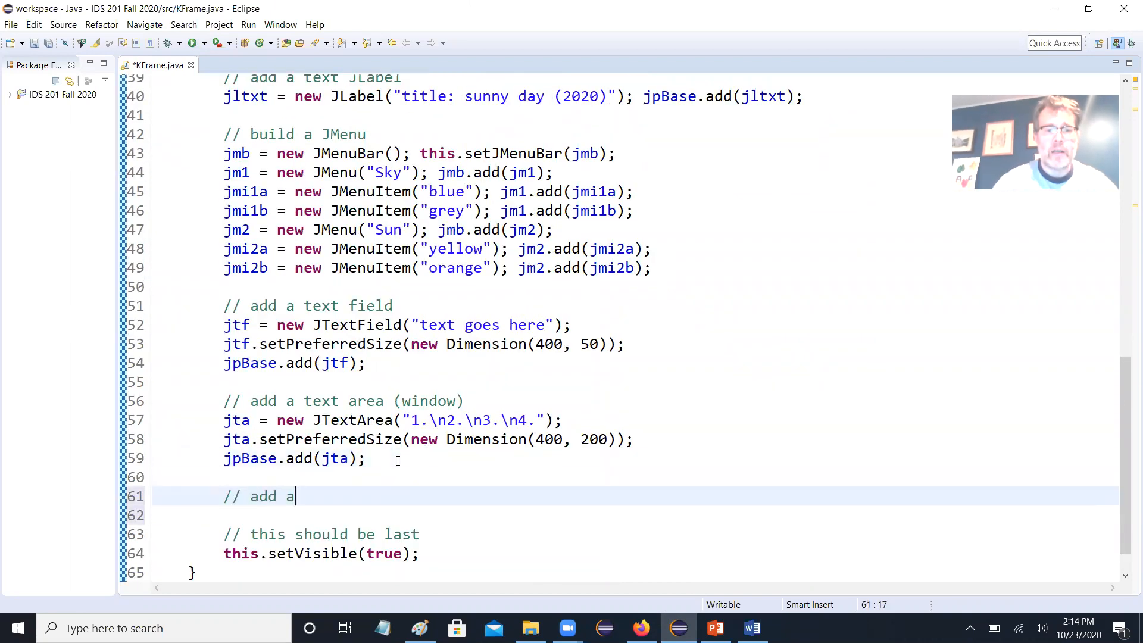
pyautogui.write('JButto')
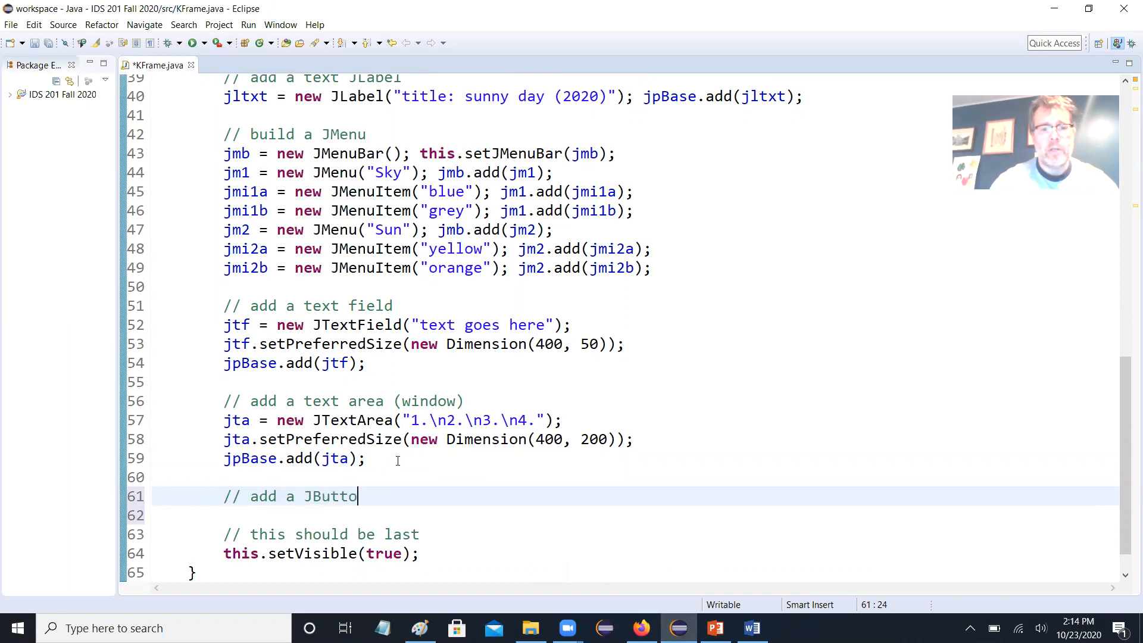
pyautogui.scroll(3)
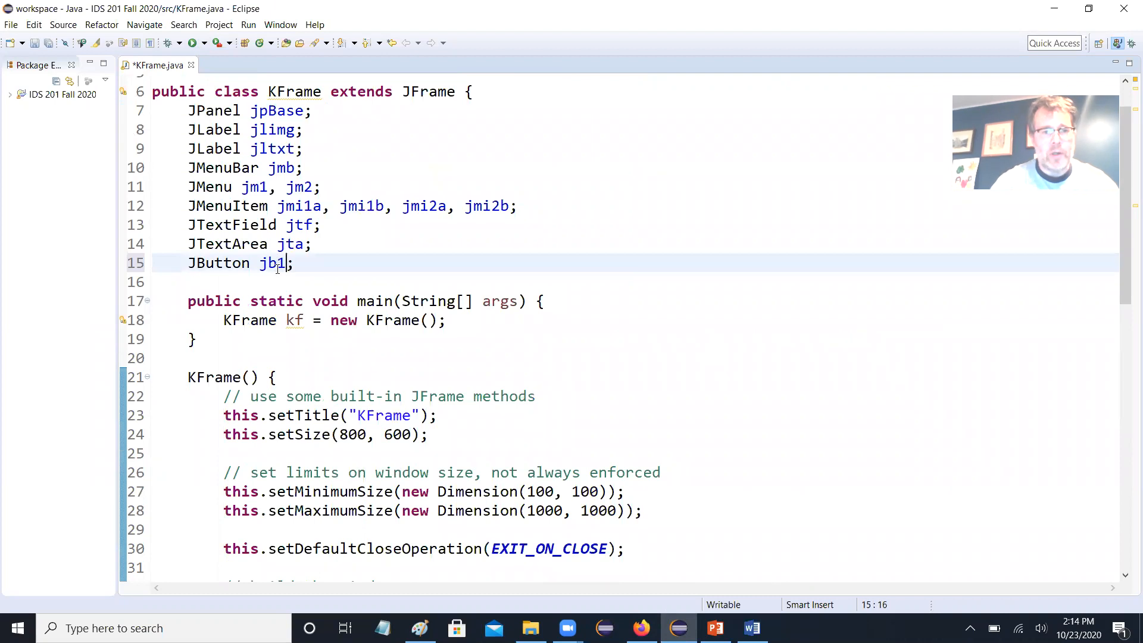
pyautogui.scroll(-3)
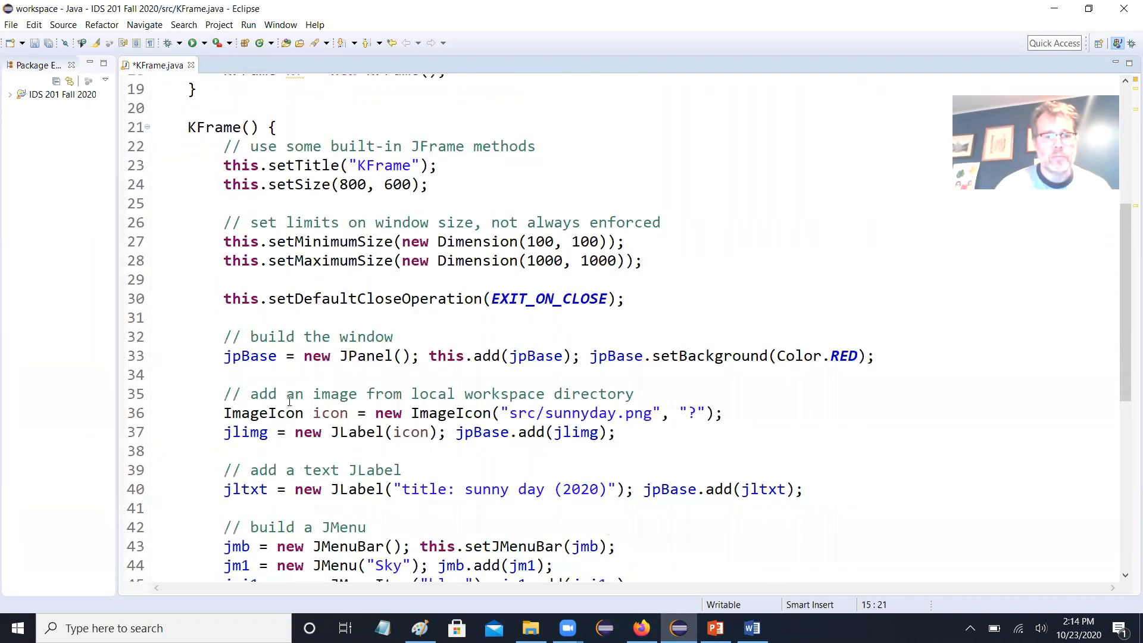
# - Create jb1 as a "Clear" JButton and add it to jpBase
pyautogui.scroll(-3)
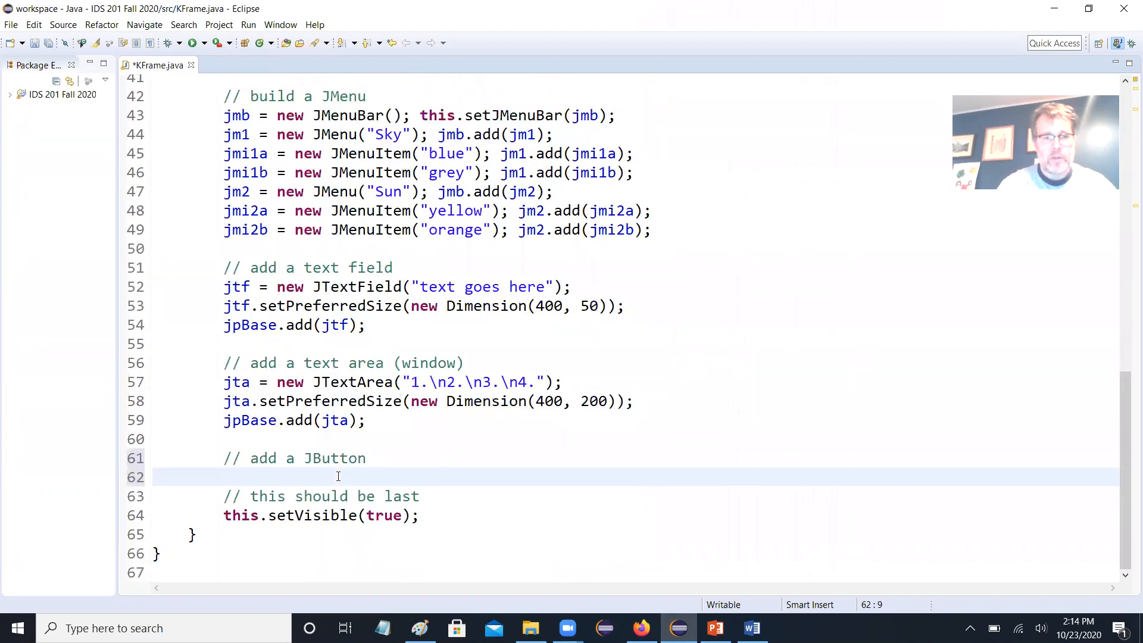
pyautogui.write('jp')
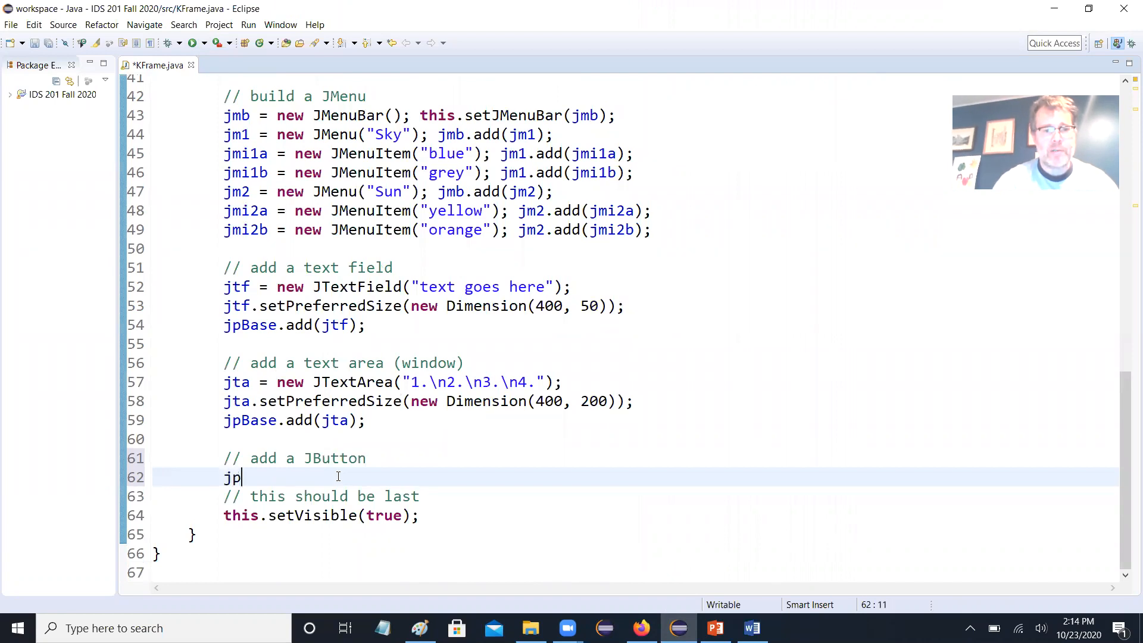
pyautogui.write('Base.')
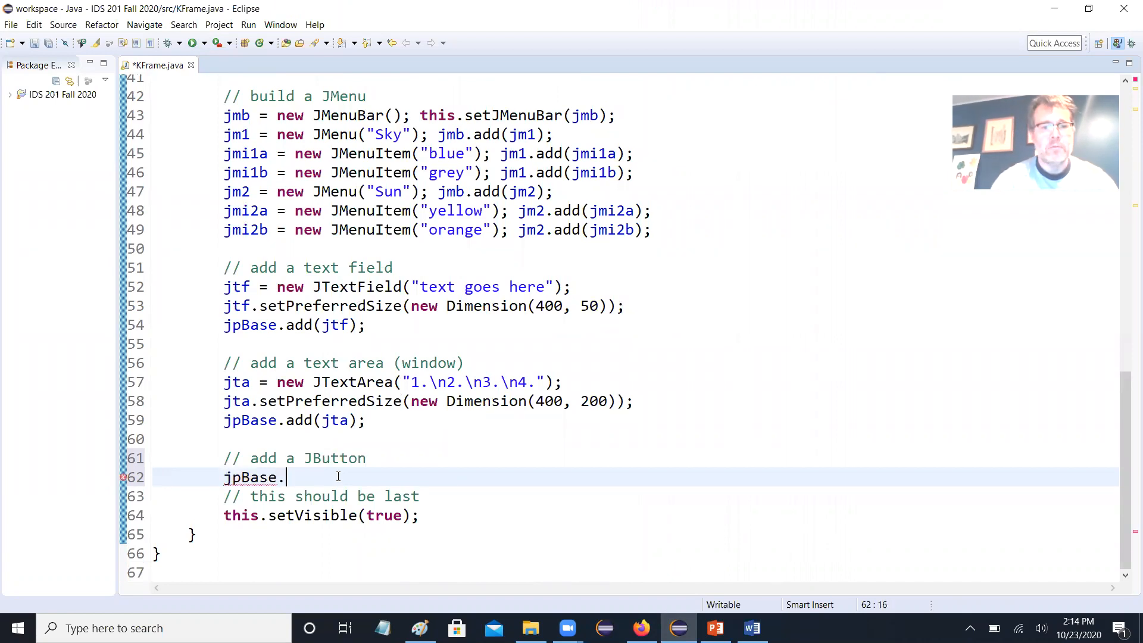
pyautogui.write('add(jb1);')
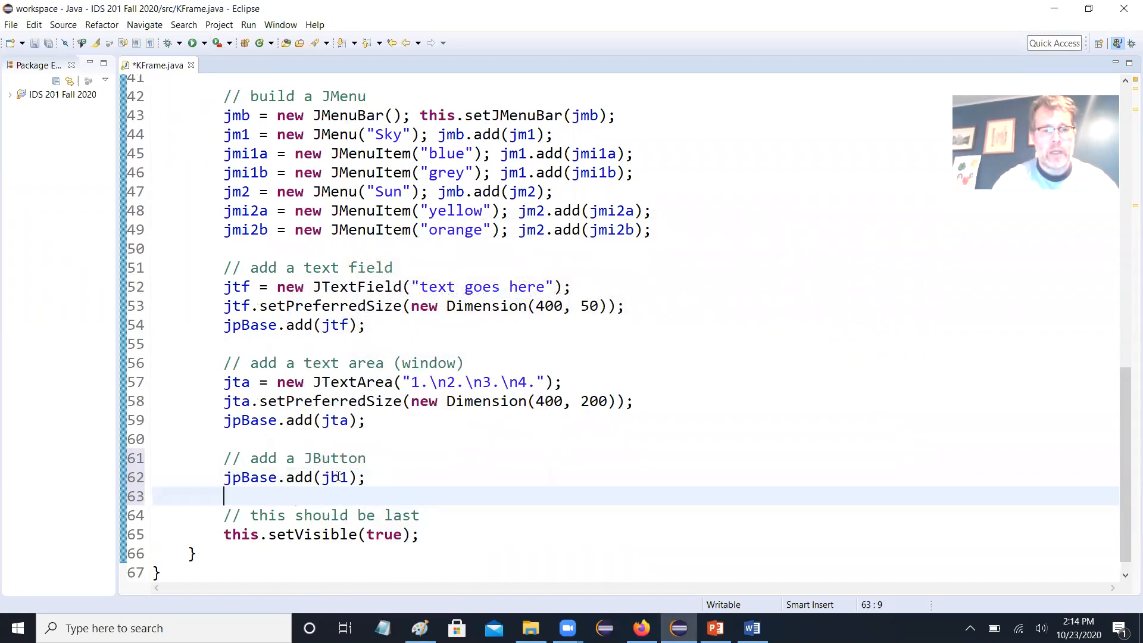
pyautogui.write('jpBase.add(jb2')
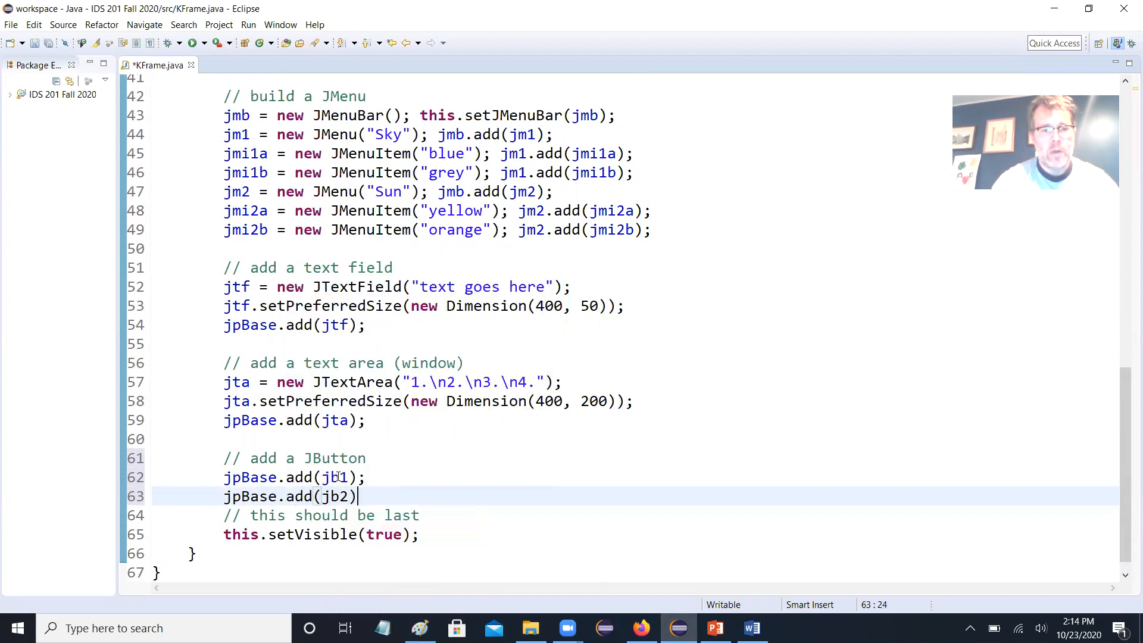
pyautogui.write(';')
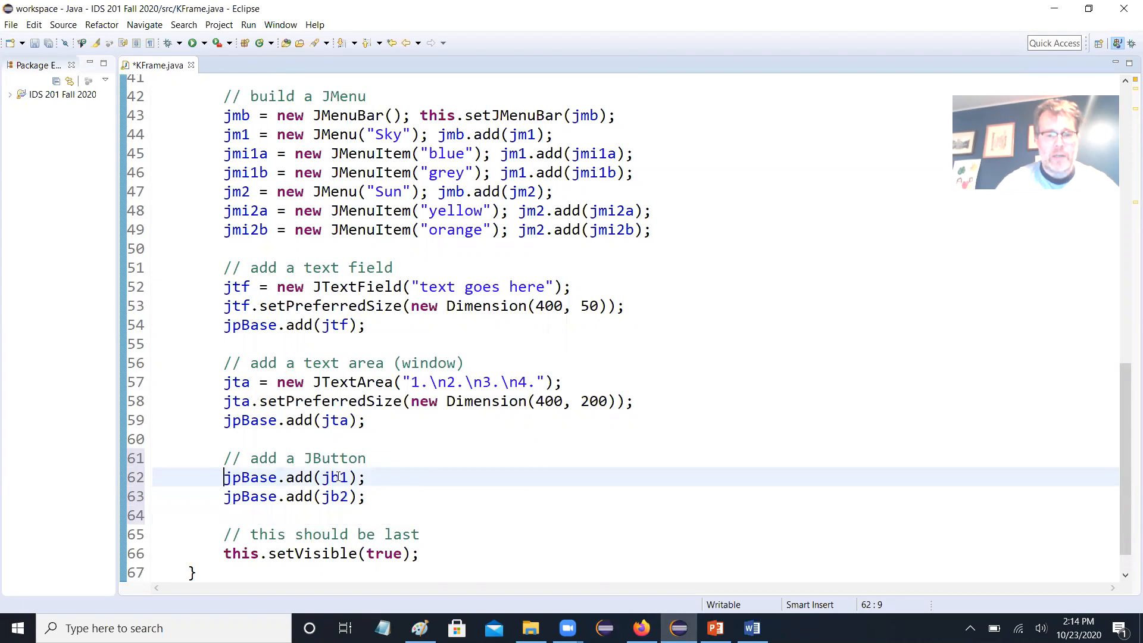
pyautogui.write('jb1 = new JButton("')
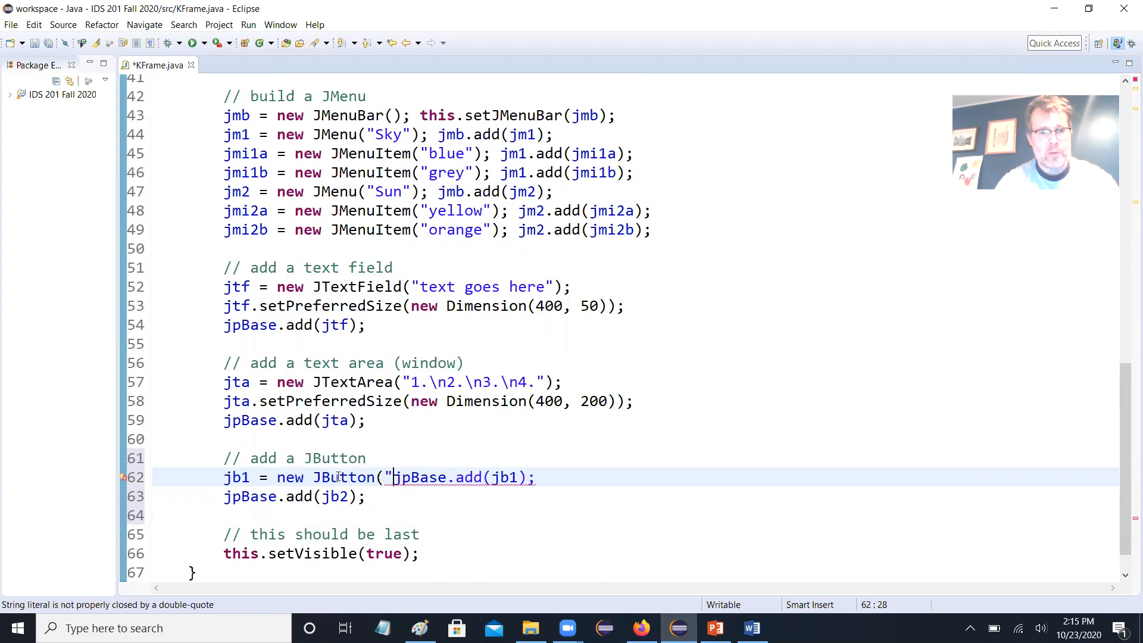
pyautogui.write('Clear")')
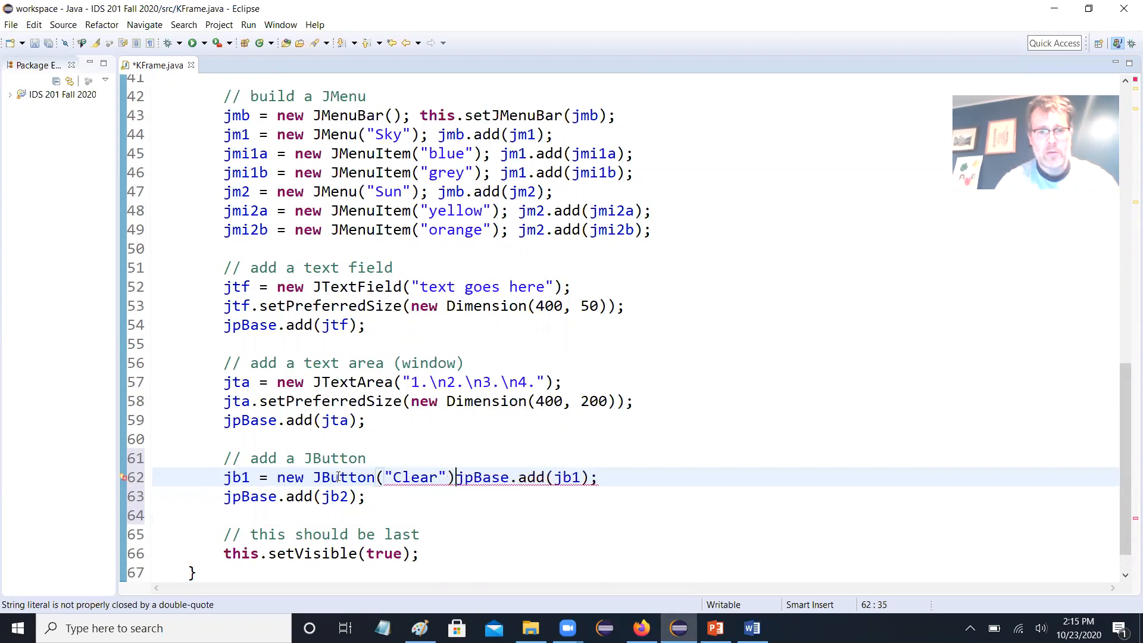
pyautogui.write(');')
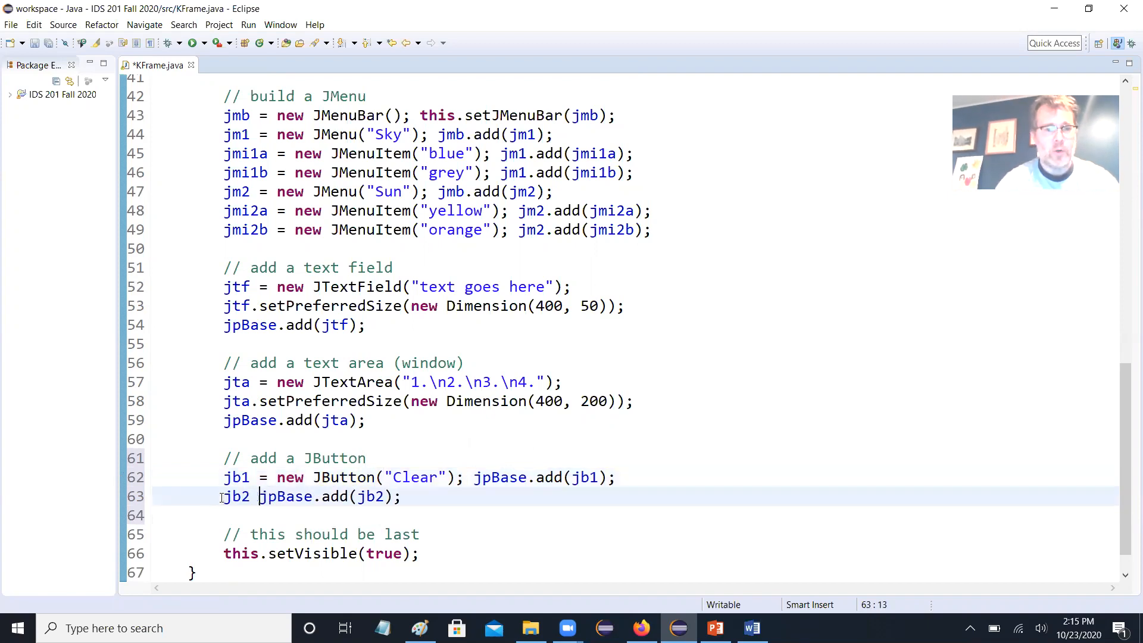
# - Create jb2 as a "New Line" JButton, add it to jpBase, and save KFrame.java
pyautogui.write('= new JB')
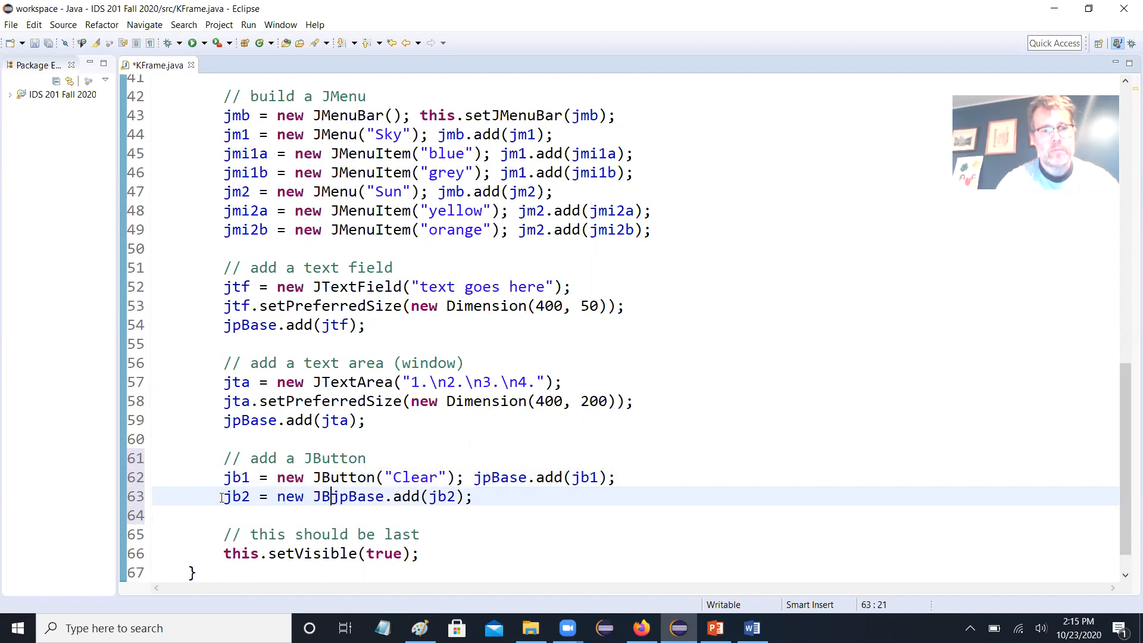
pyautogui.write('utton')
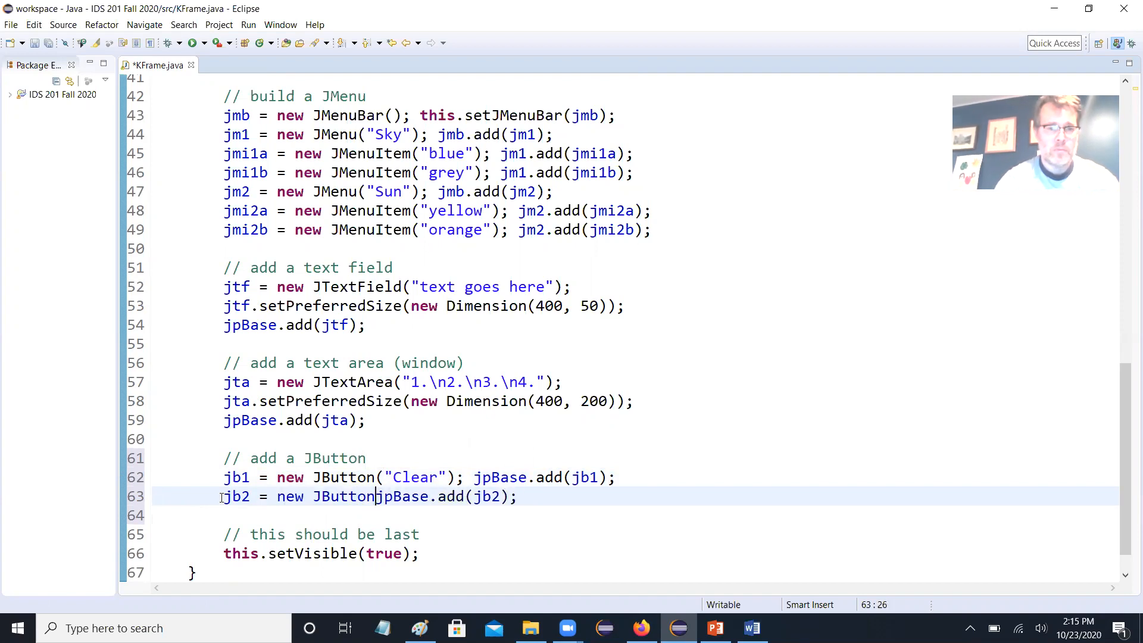
pyautogui.write('"')
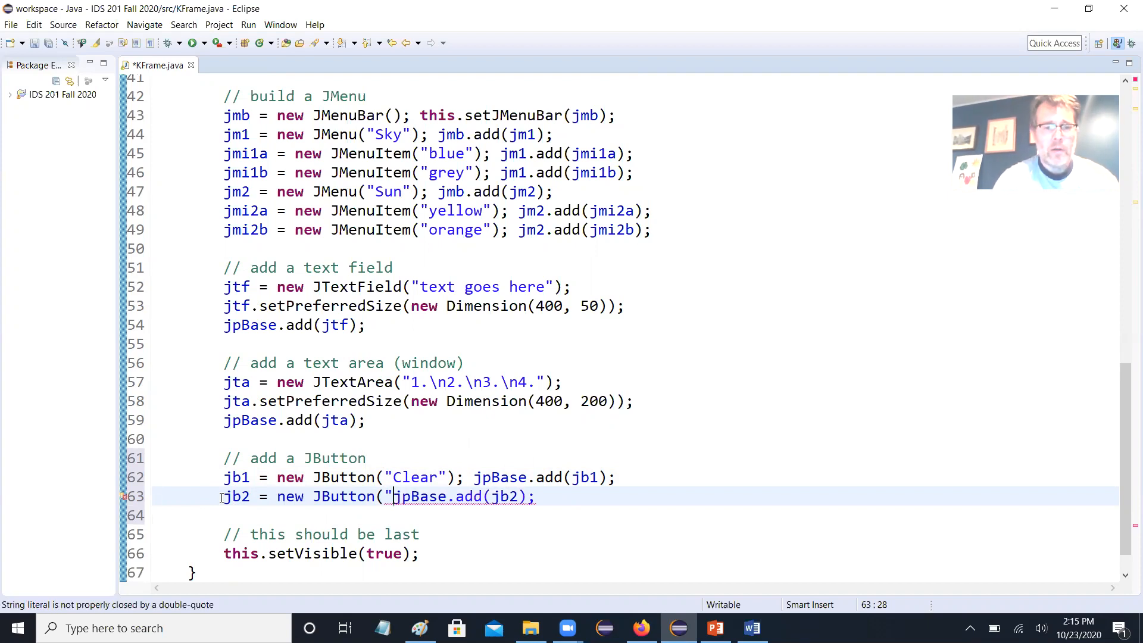
pyautogui.write('New')
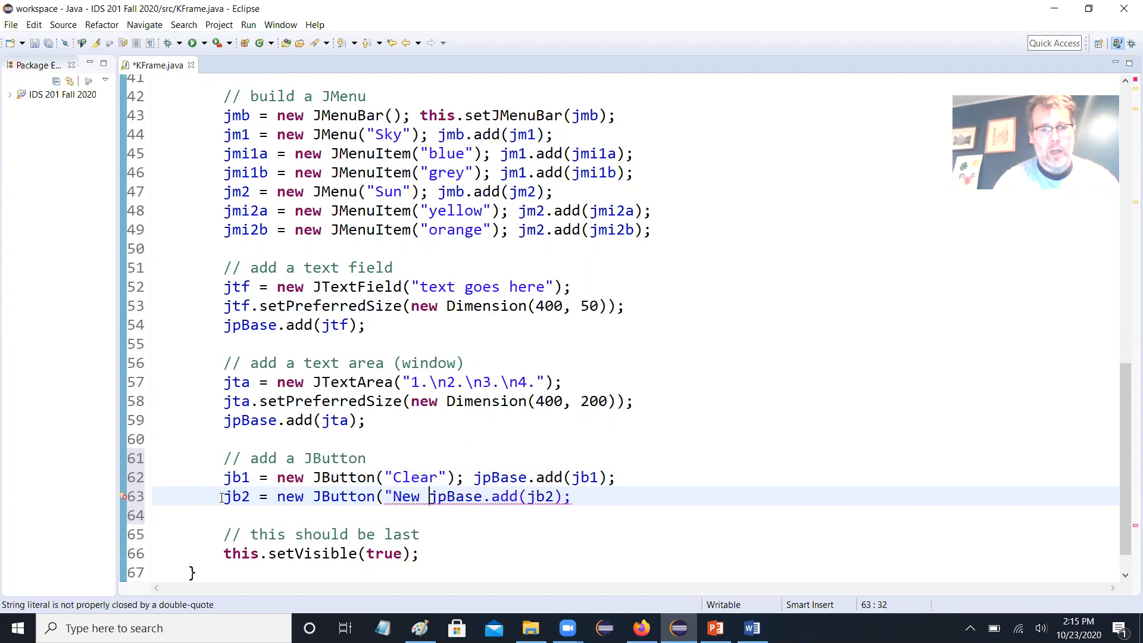
pyautogui.write('Line");')
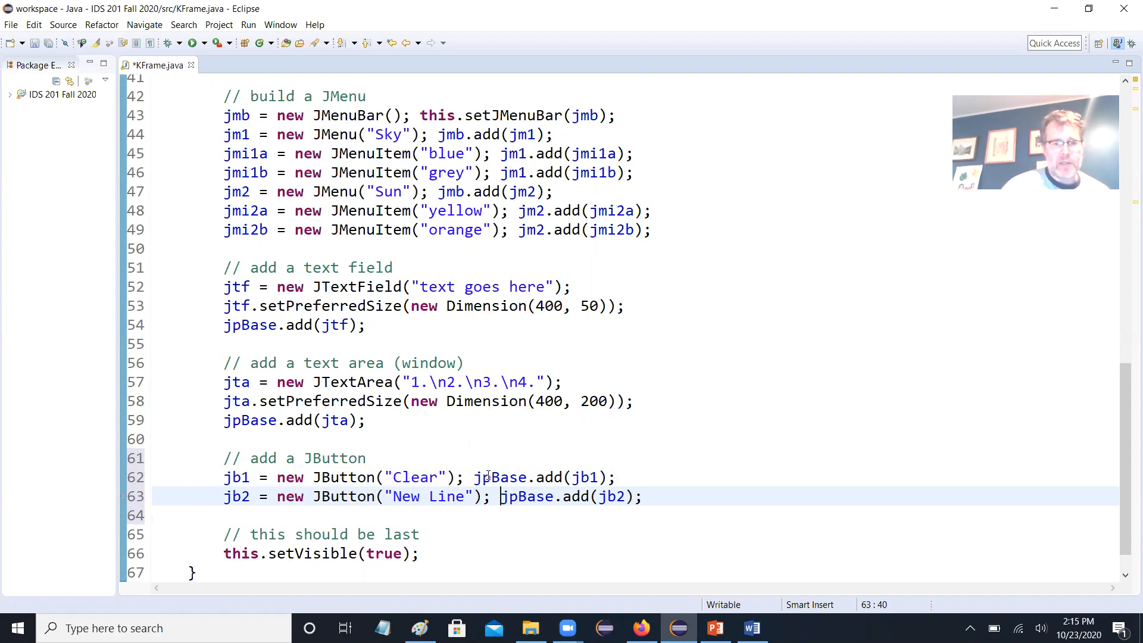
pyautogui.press('ctrl+s')
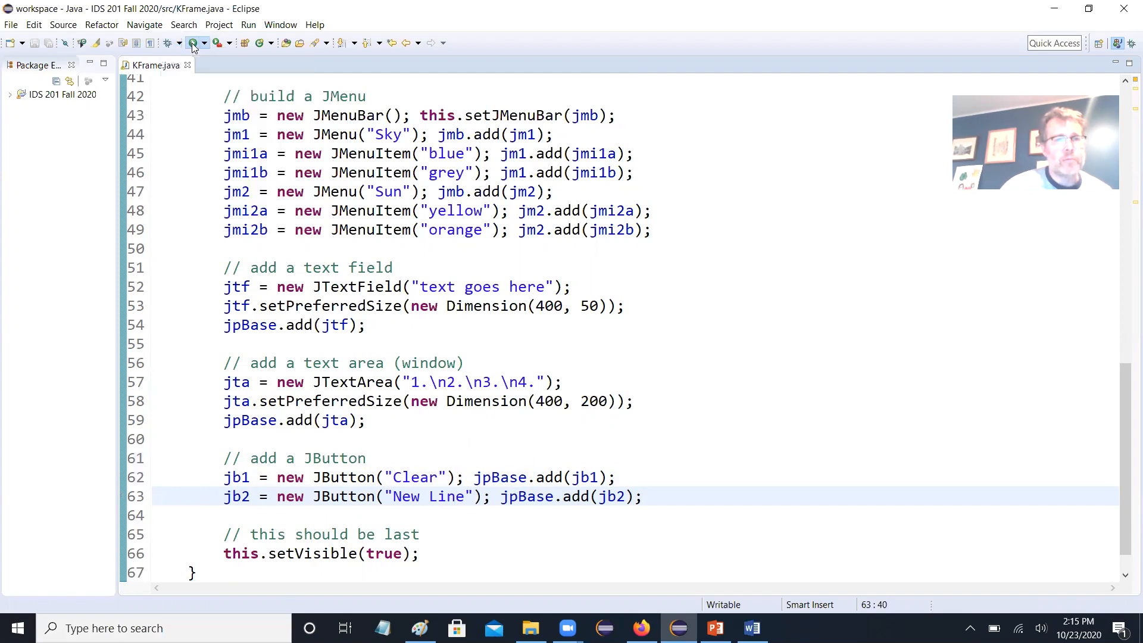
pyautogui.click(193, 43)
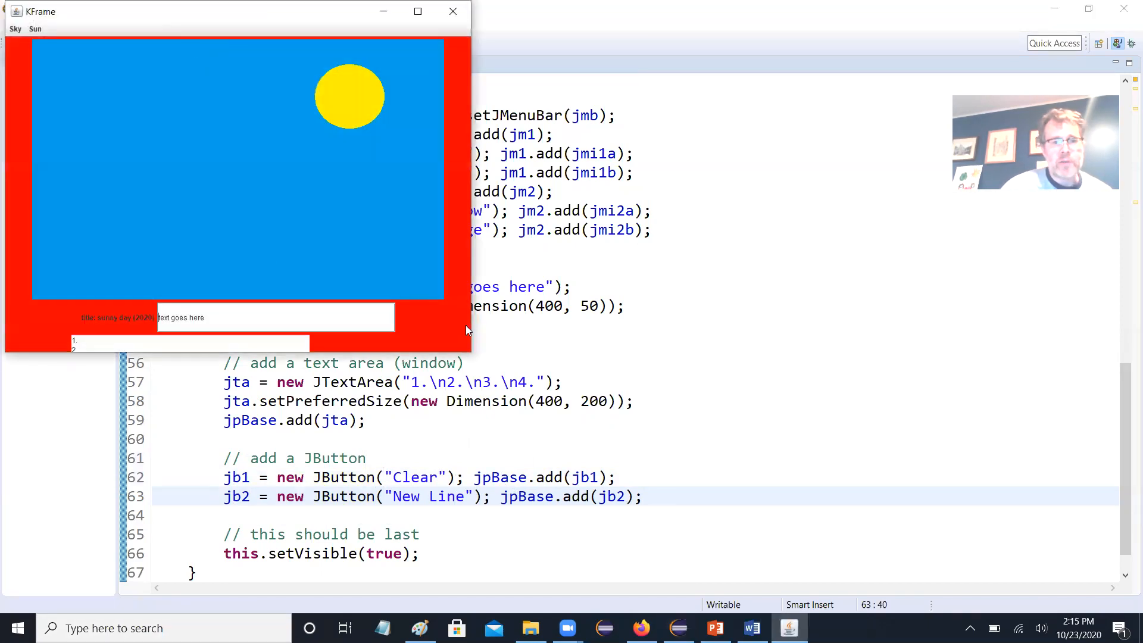
pyautogui.moveTo(465, 344)
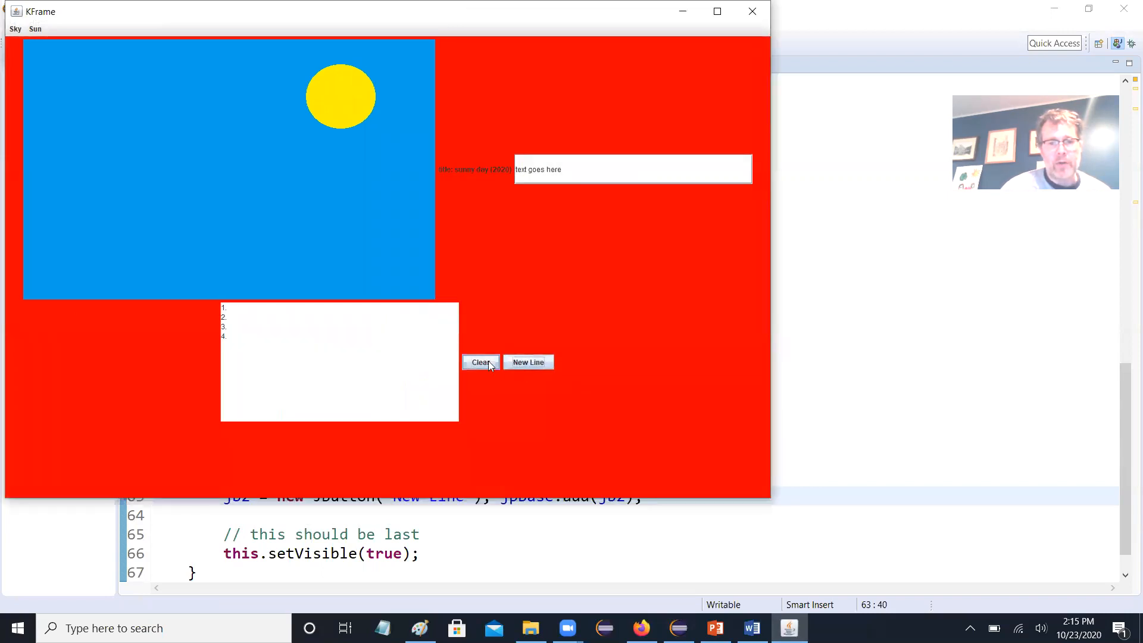
pyautogui.click(480, 362)
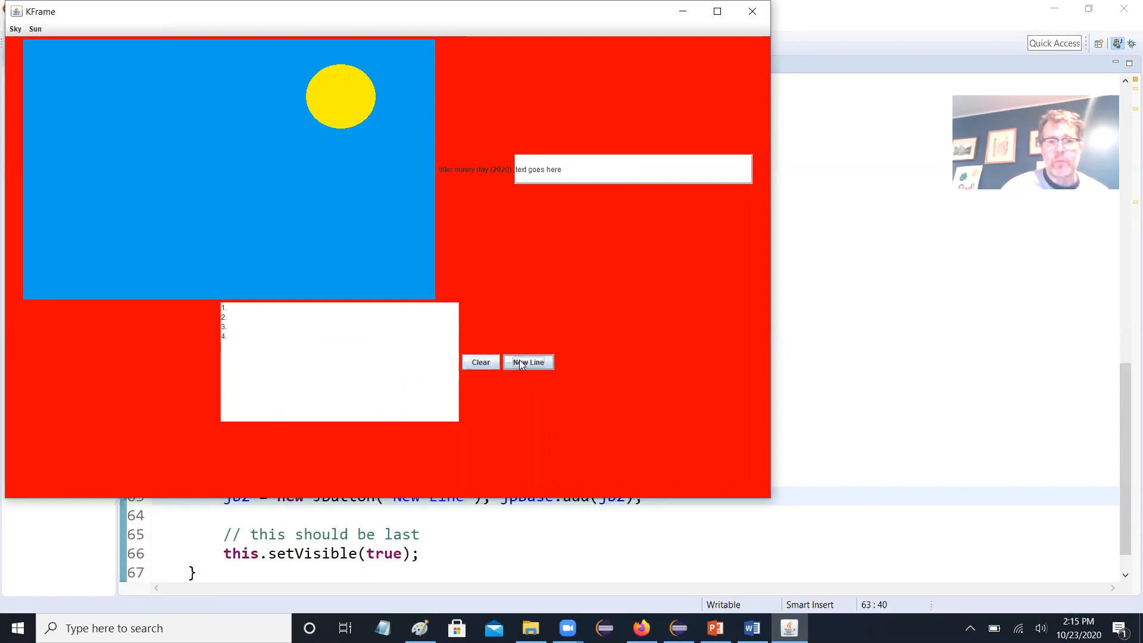
pyautogui.moveTo(753, 12)
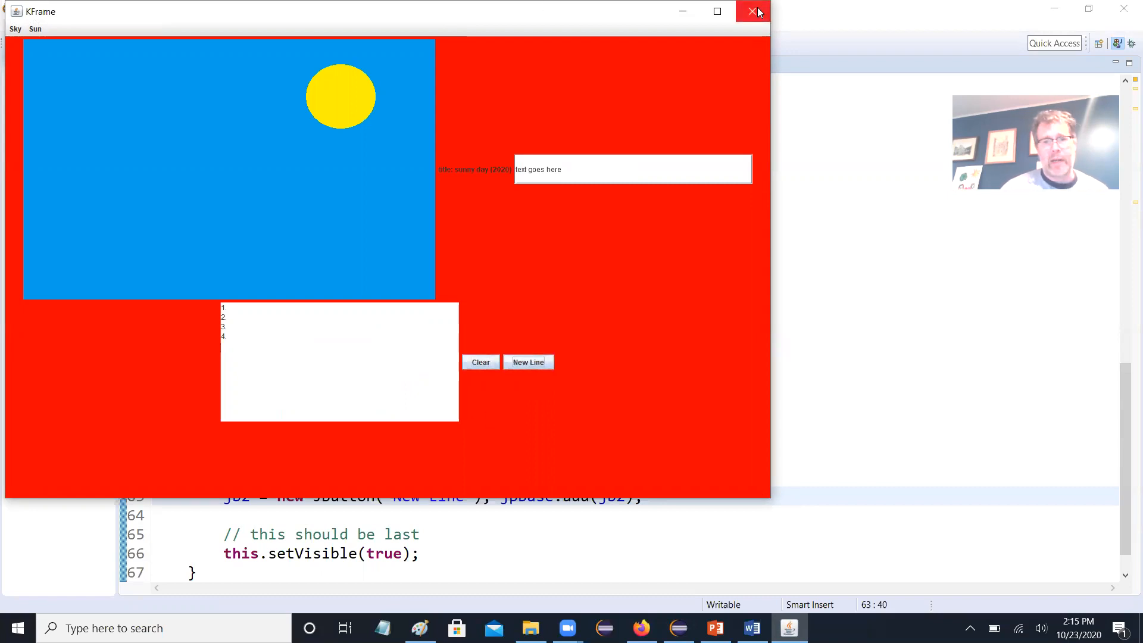
pyautogui.moveTo(407, 399)
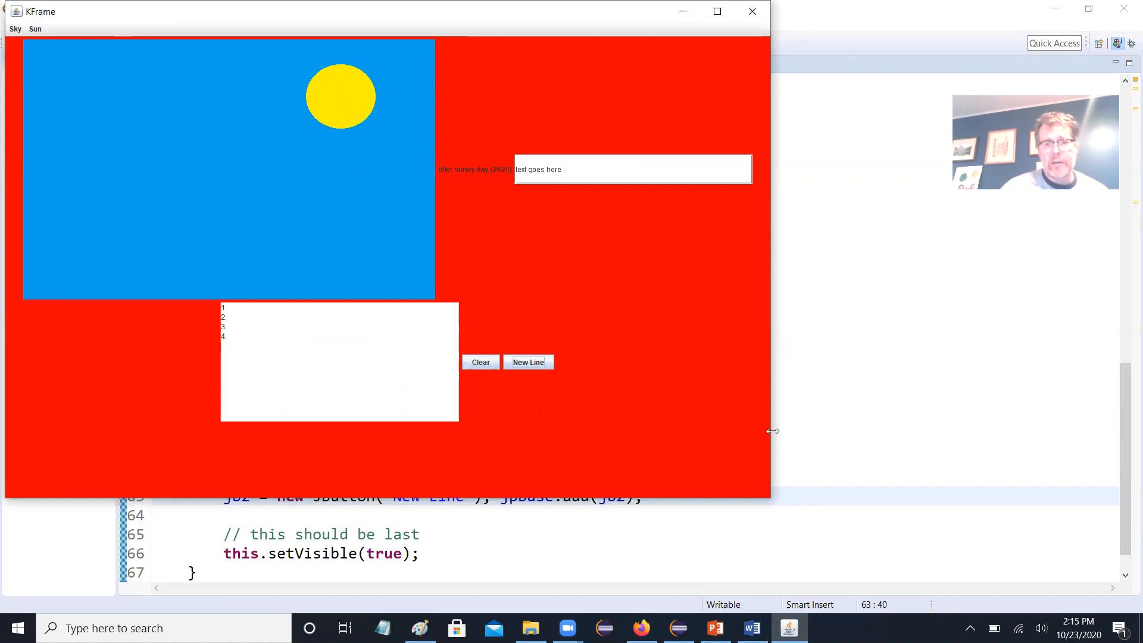
pyautogui.moveTo(775, 434)
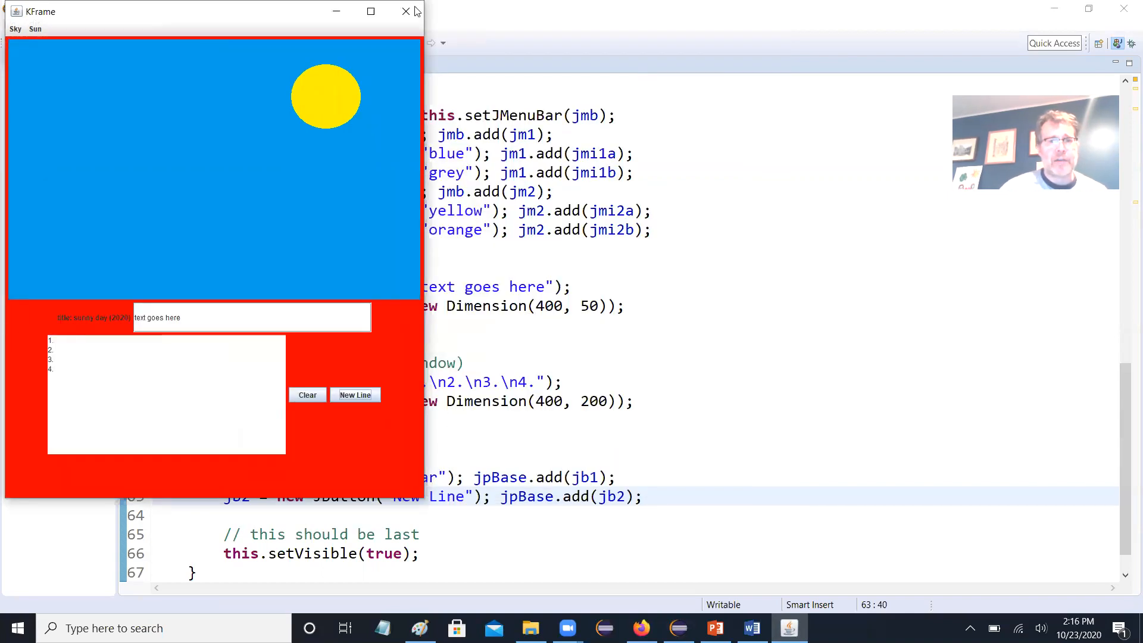
pyautogui.click(406, 10)
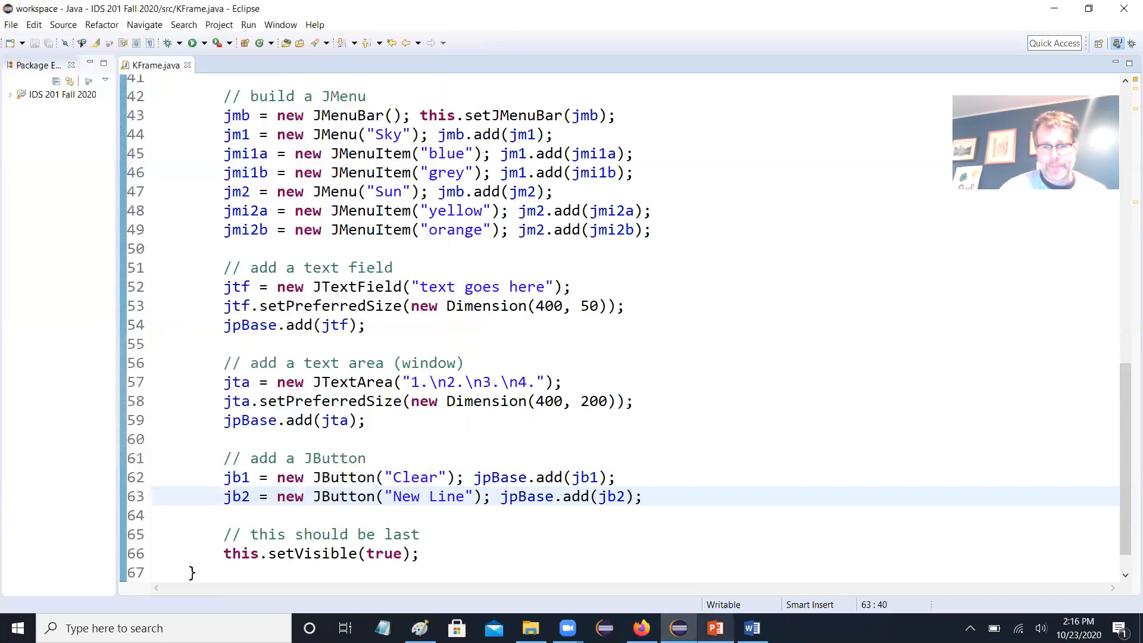
# - Switch to PowerPoint to show slide 15, Colors, on java.awt.Color and RGB creation
pyautogui.click(713, 627)
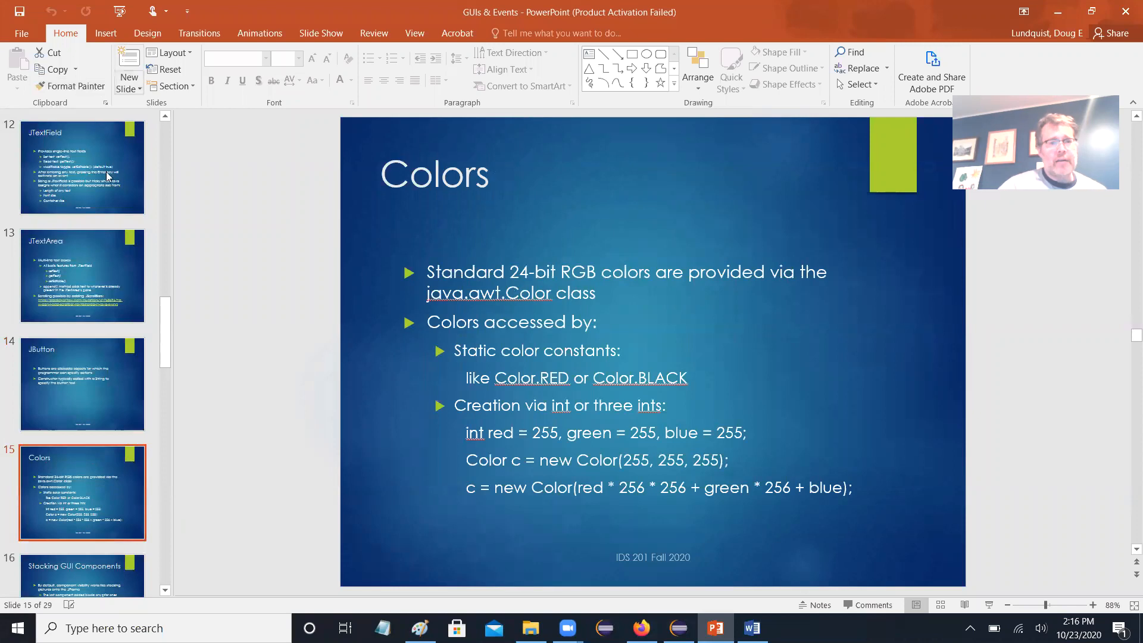
pyautogui.moveTo(123, 175)
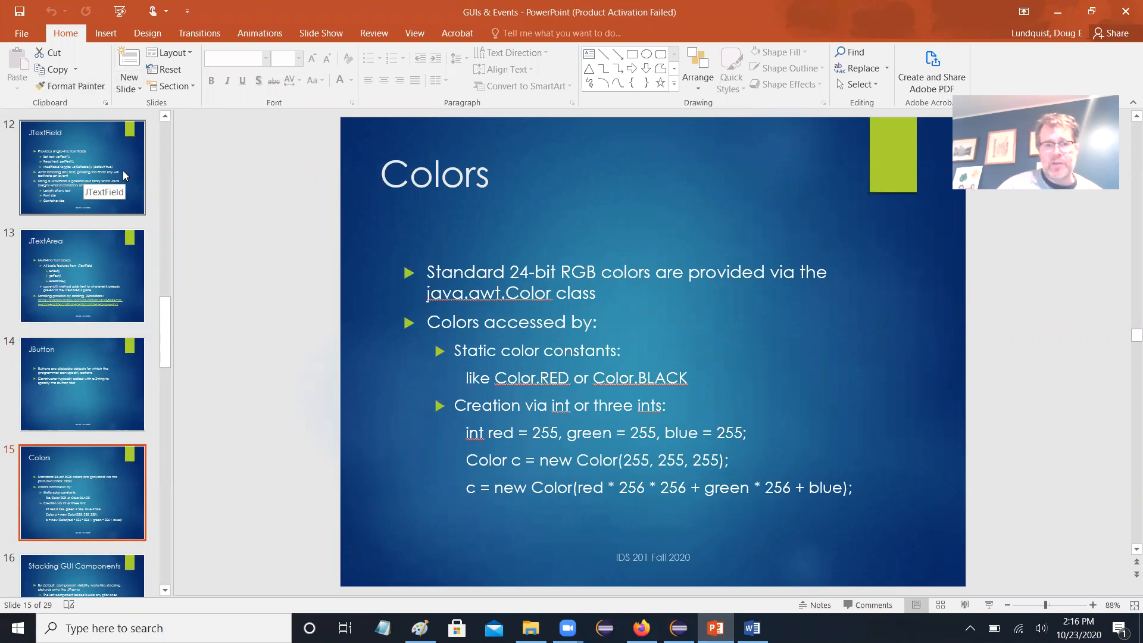
pyautogui.moveTo(156, 166)
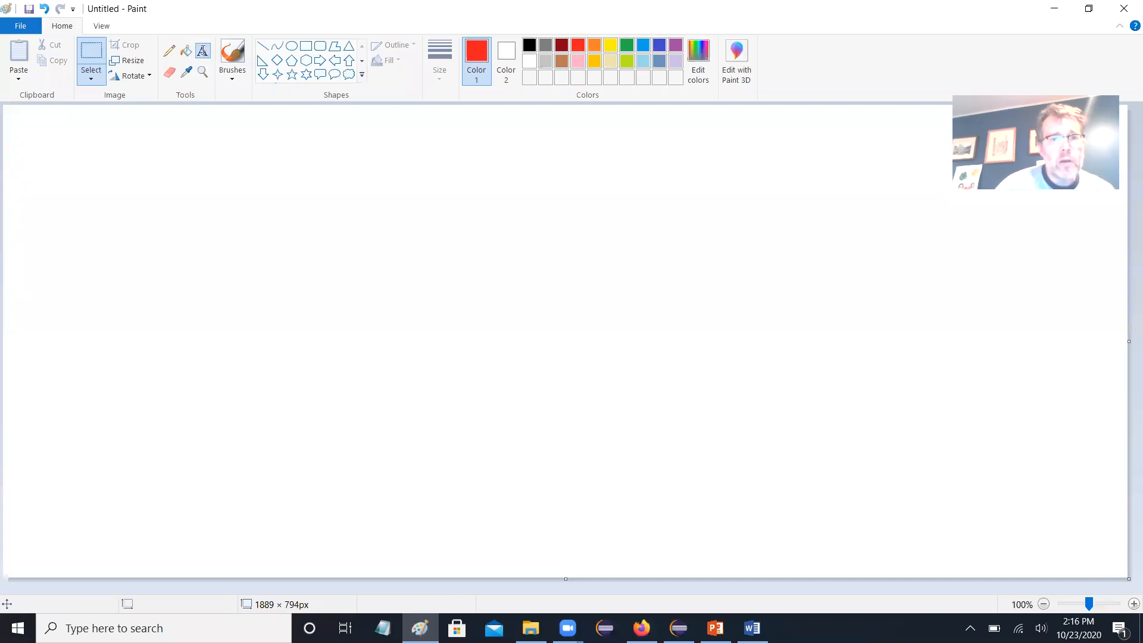
# - Type 'Red: (0 - 255)', 'Green: (0 - 255)' and 'Blue: (0 - 255)', each in its matching colour
pyautogui.click(529, 44)
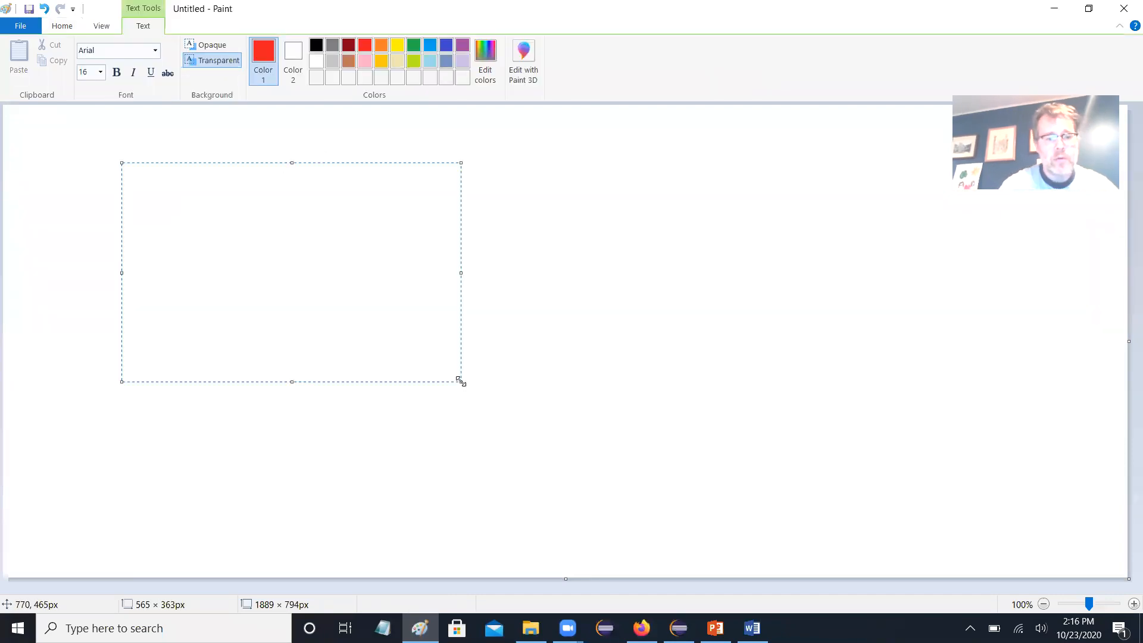
pyautogui.write('Red:')
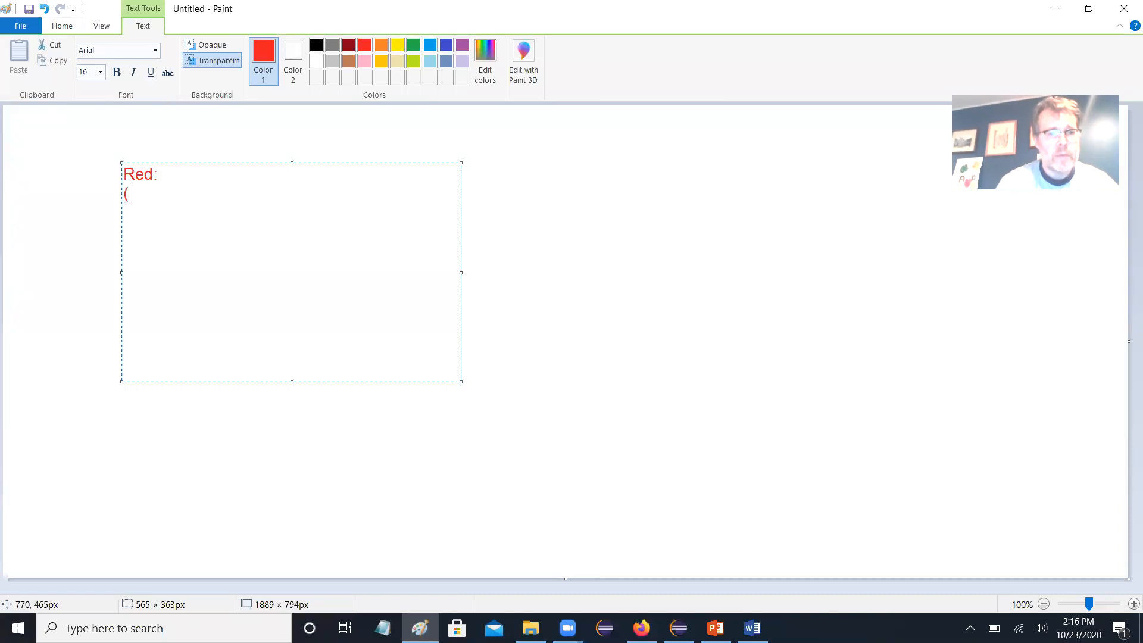
pyautogui.write('0 - 255')
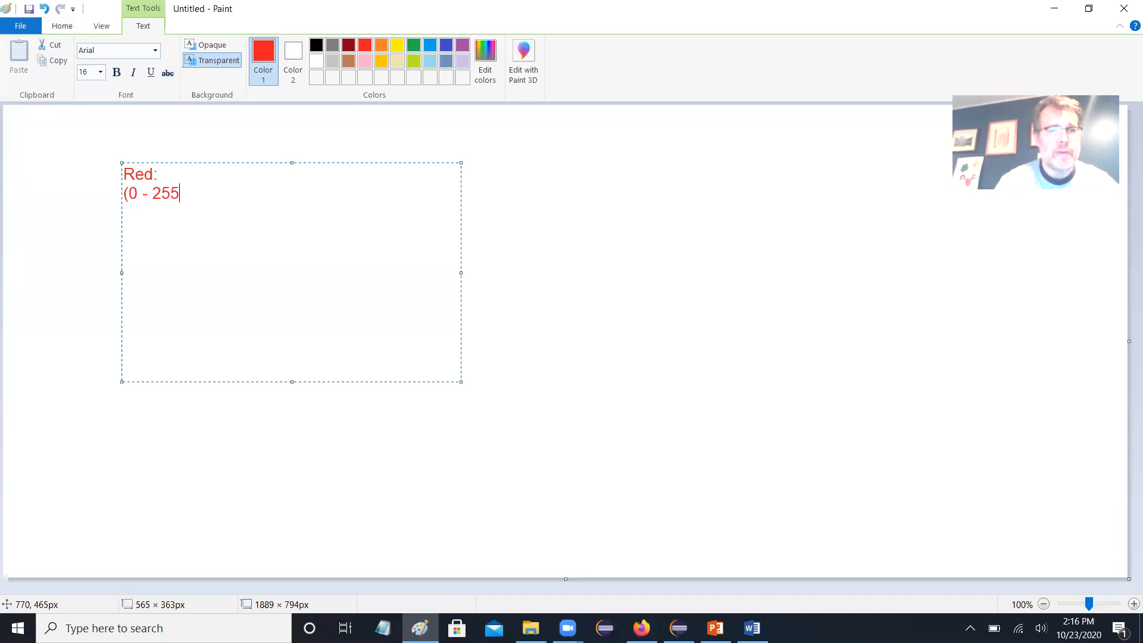
pyautogui.click(461, 242)
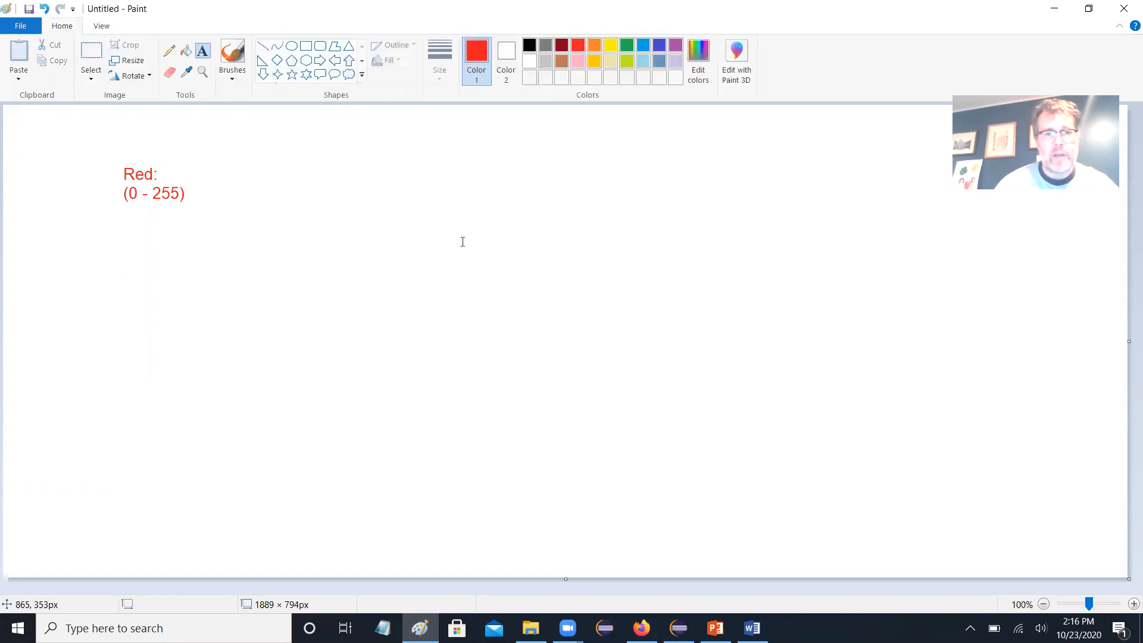
pyautogui.click(626, 45)
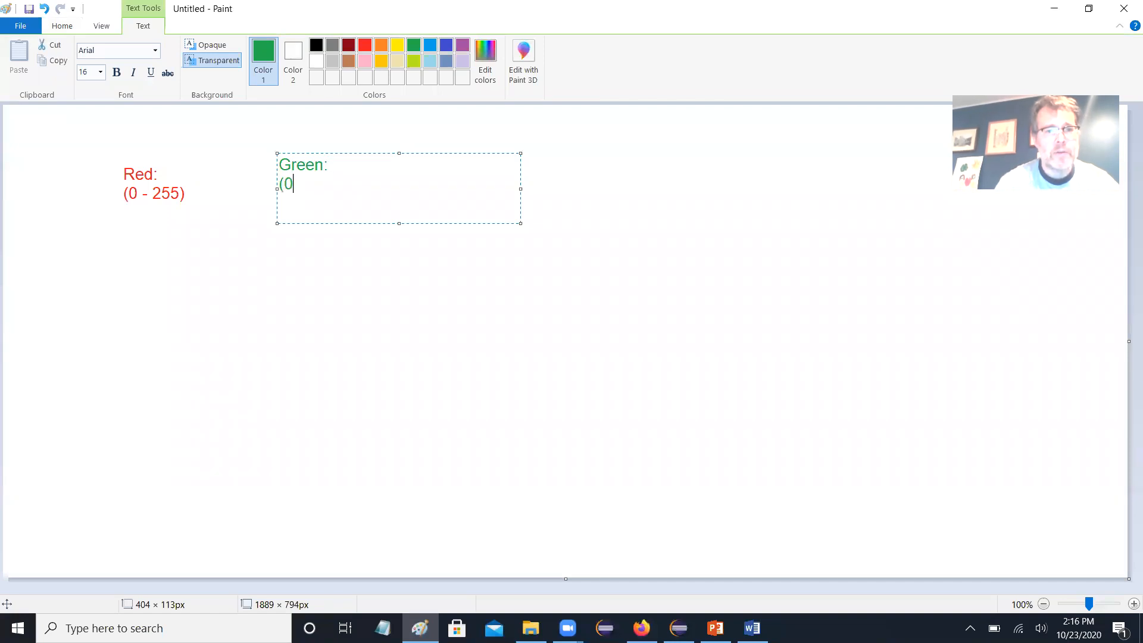
pyautogui.write('- 255)')
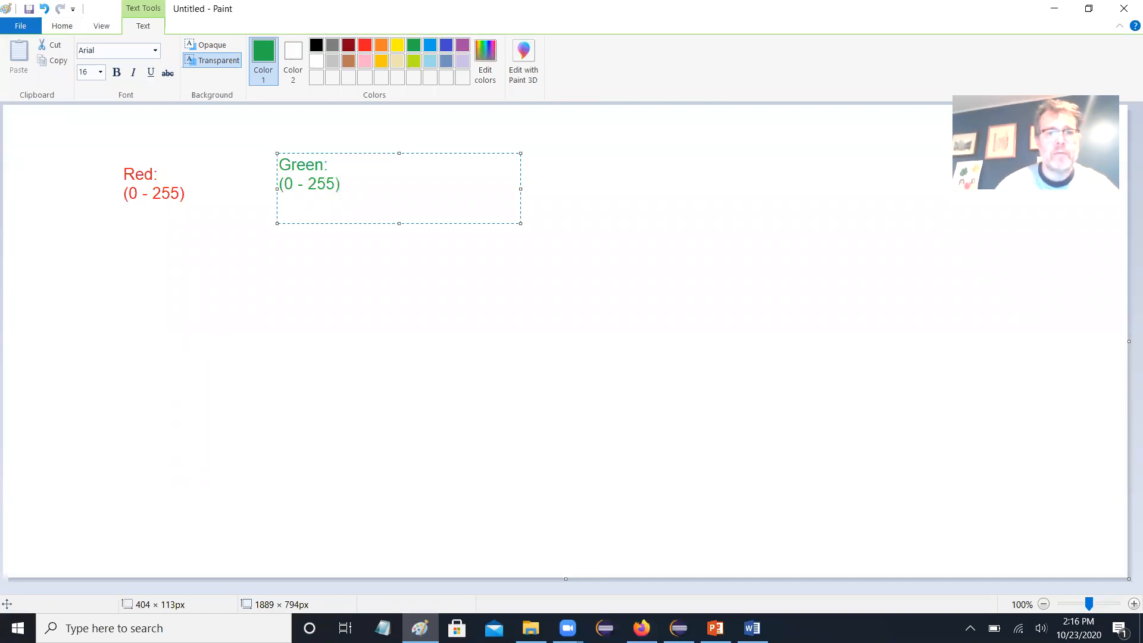
pyautogui.click(532, 324)
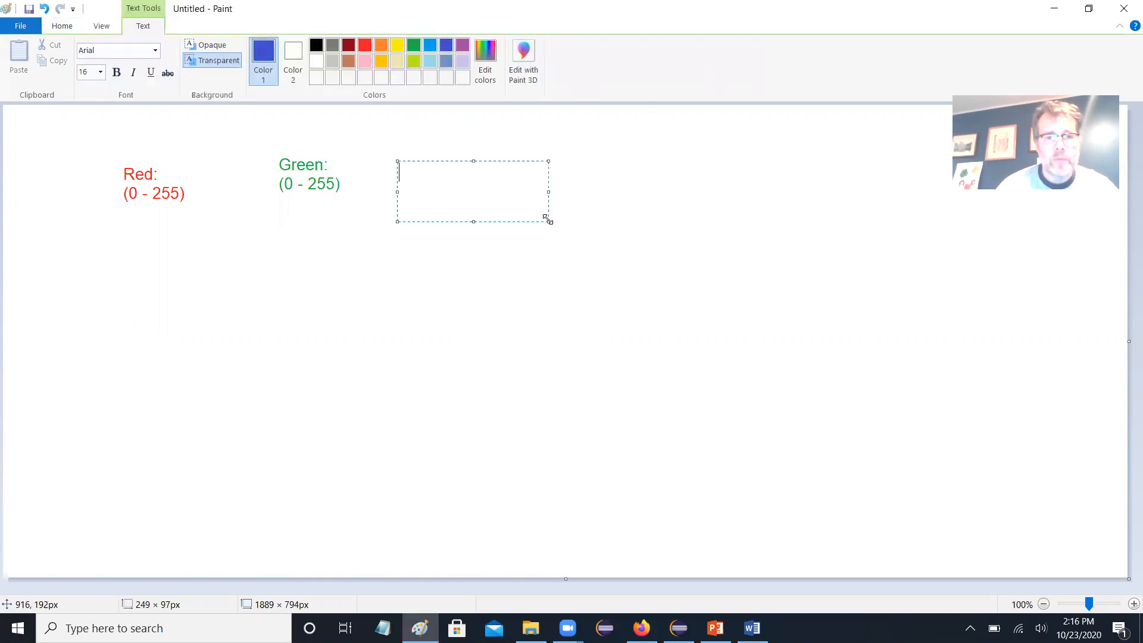
pyautogui.write('Blue:')
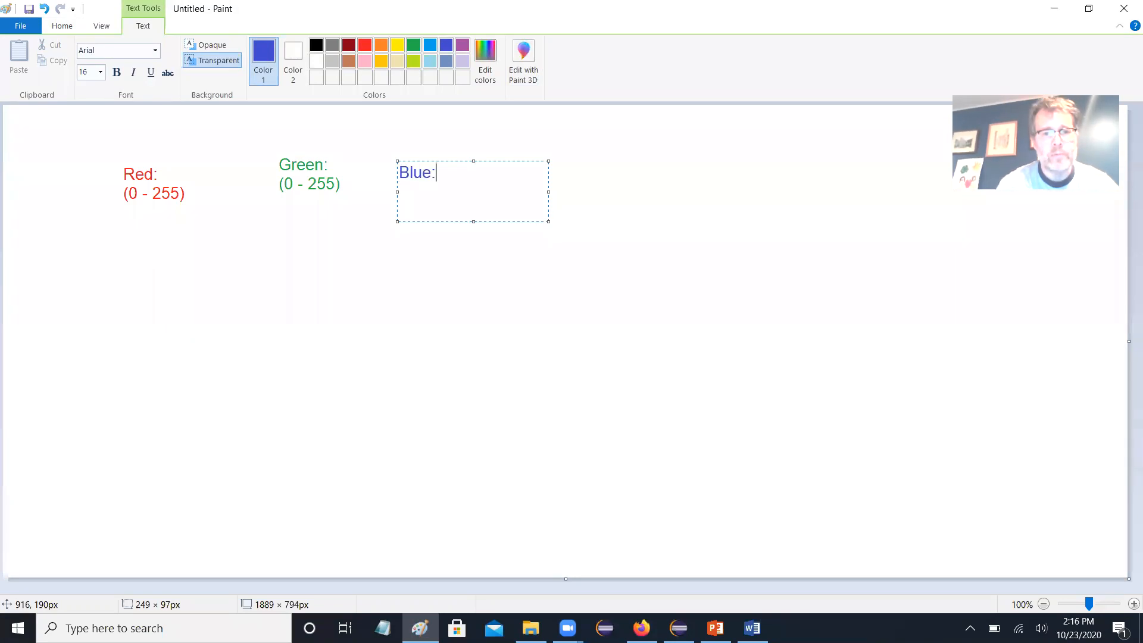
pyautogui.write('(0 - 255')
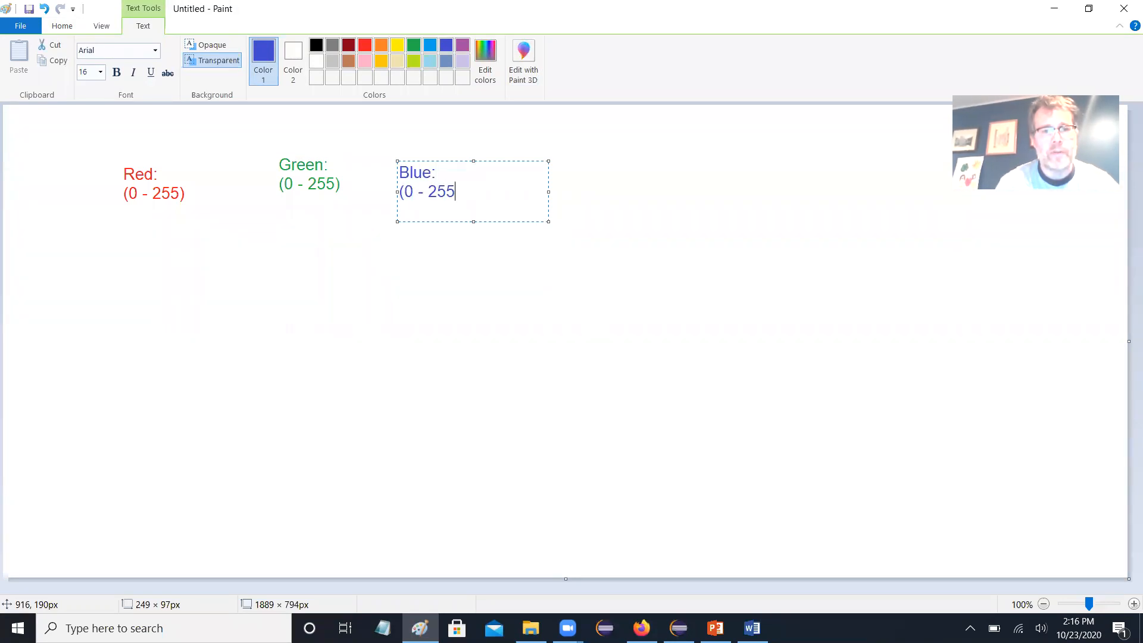
pyautogui.click(379, 247)
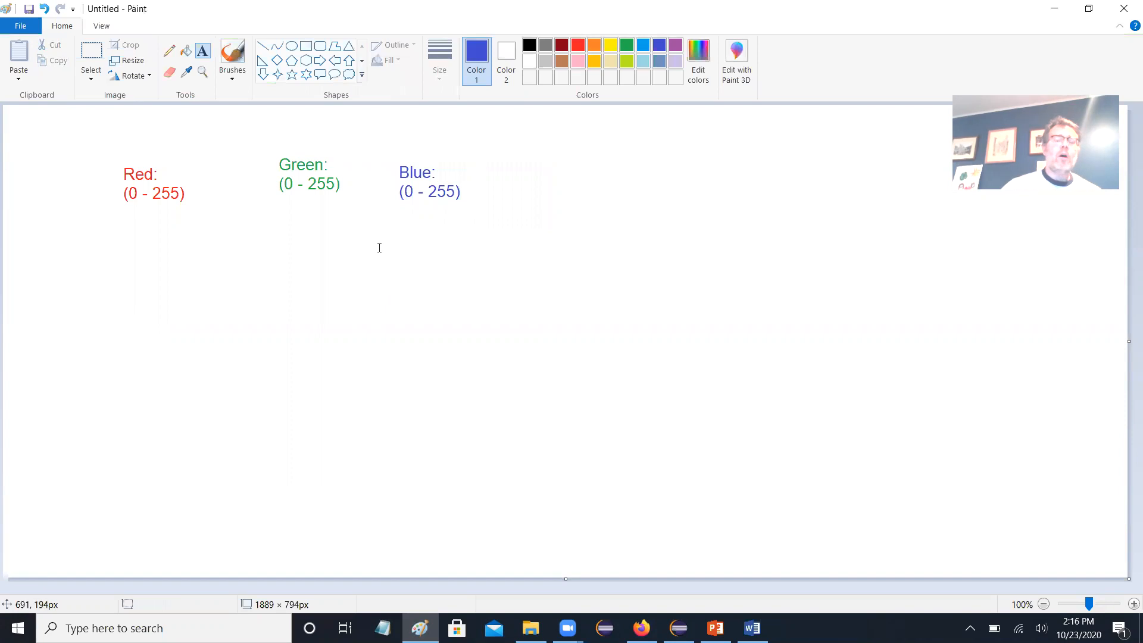
pyautogui.moveTo(264, 98)
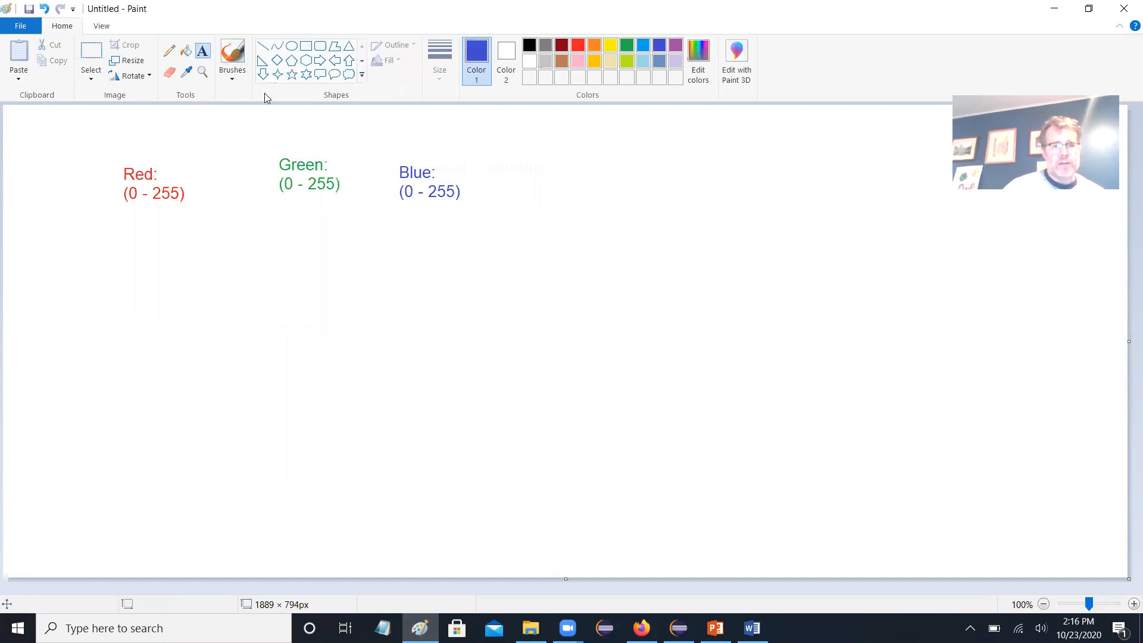
pyautogui.moveTo(530, 241)
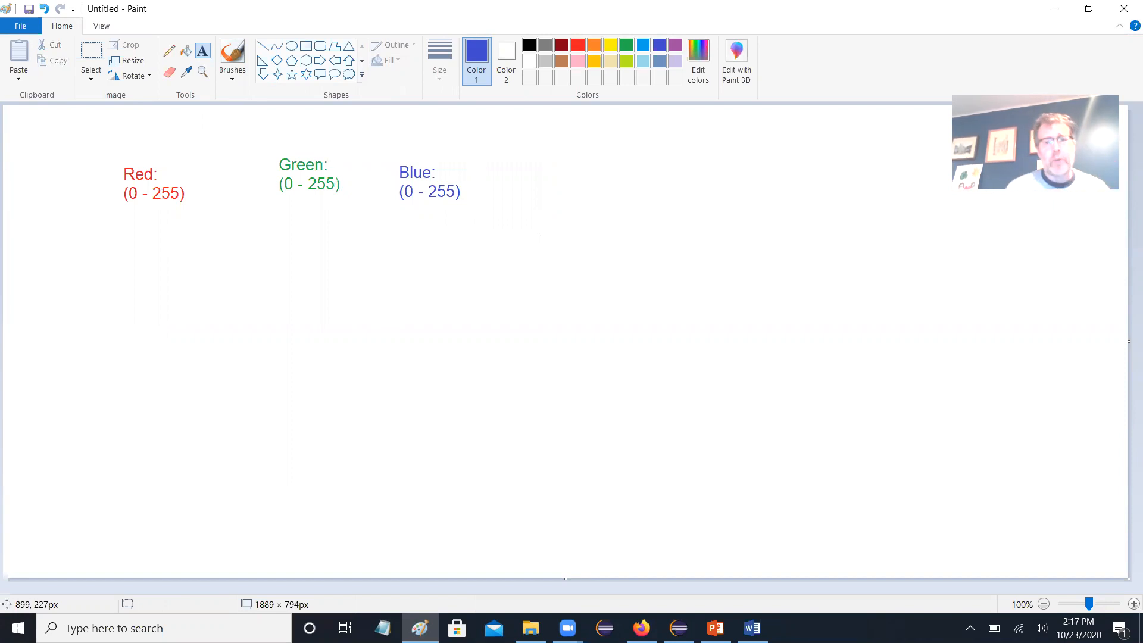
pyautogui.moveTo(747, 277)
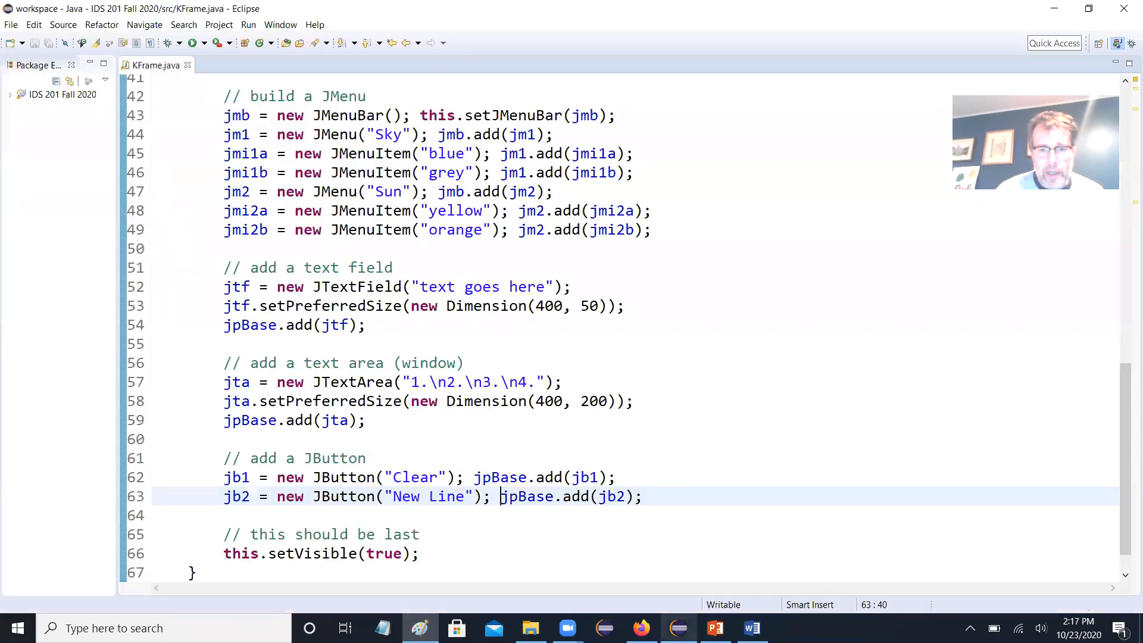
# - Start a 'Color c = new Color()' line with '// create new color with RGB codes' above it
pyautogui.scroll(3)
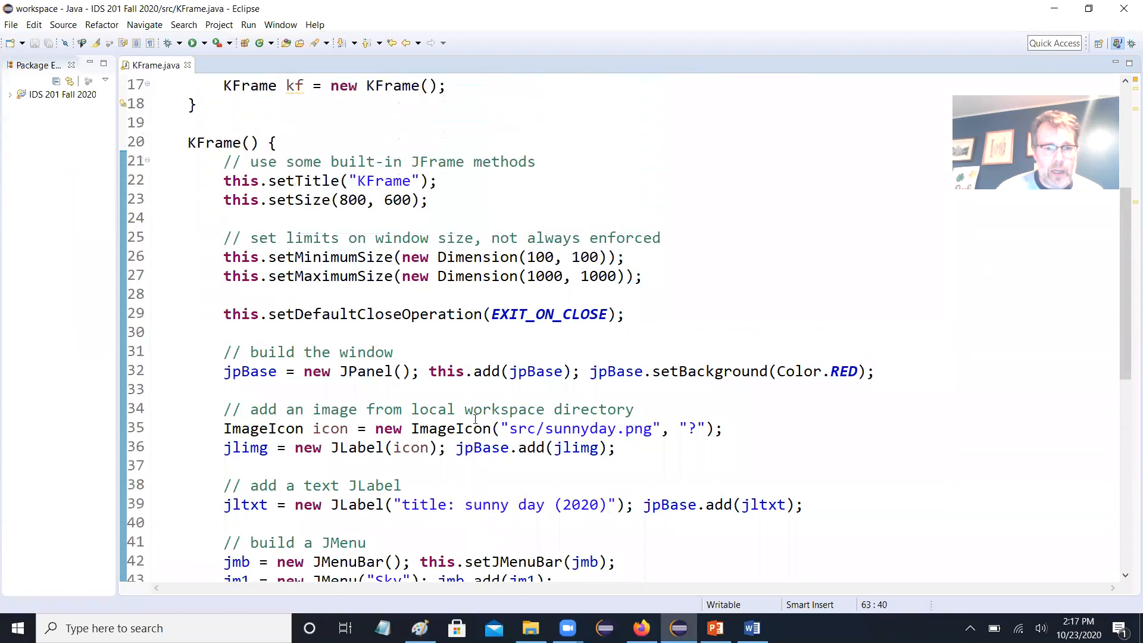
pyautogui.scroll(3)
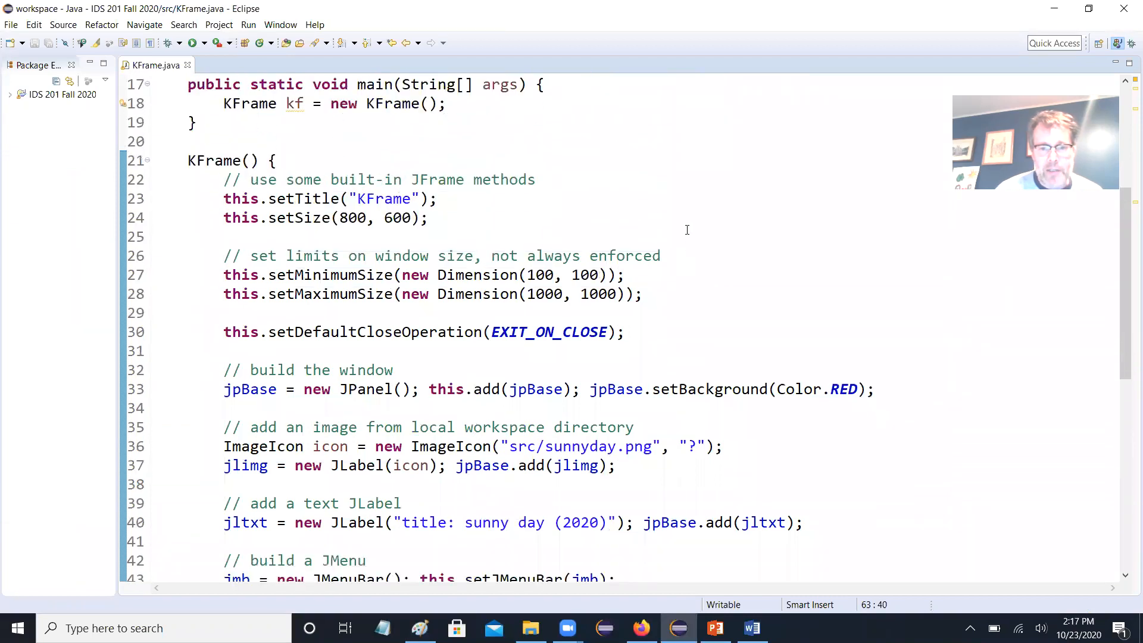
pyautogui.click(587, 389)
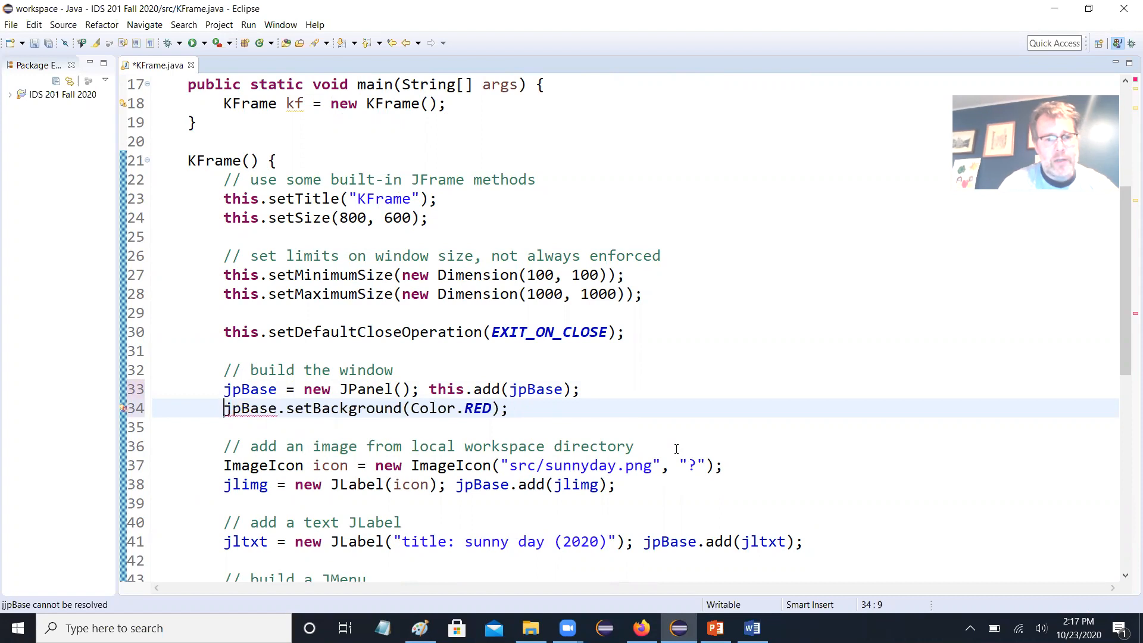
pyautogui.write('Color c = new')
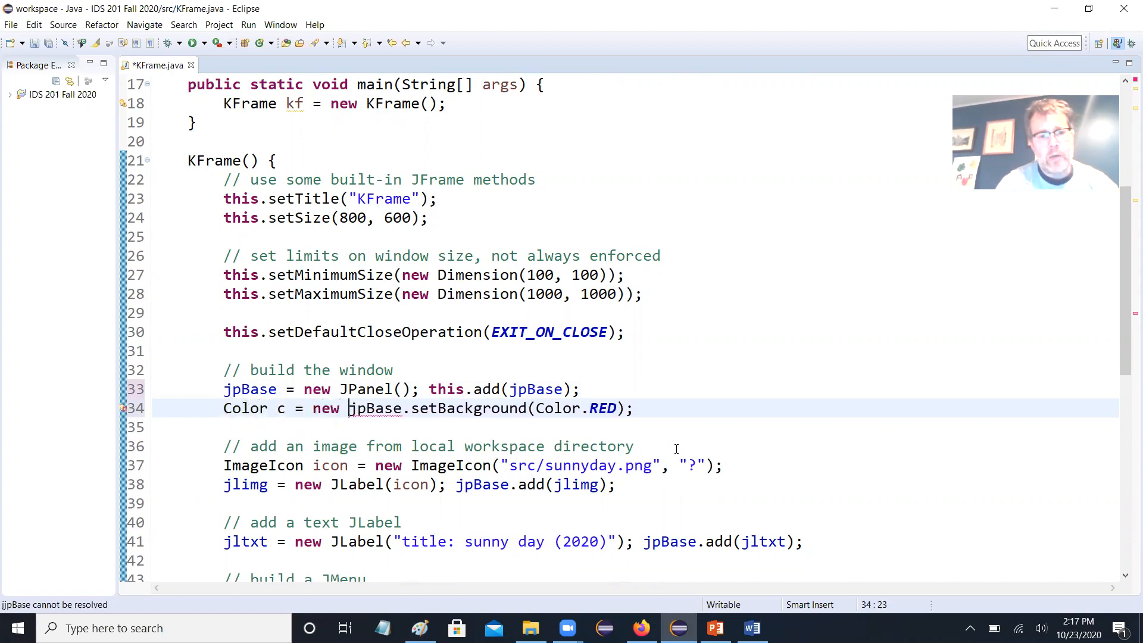
pyautogui.write('Color(')
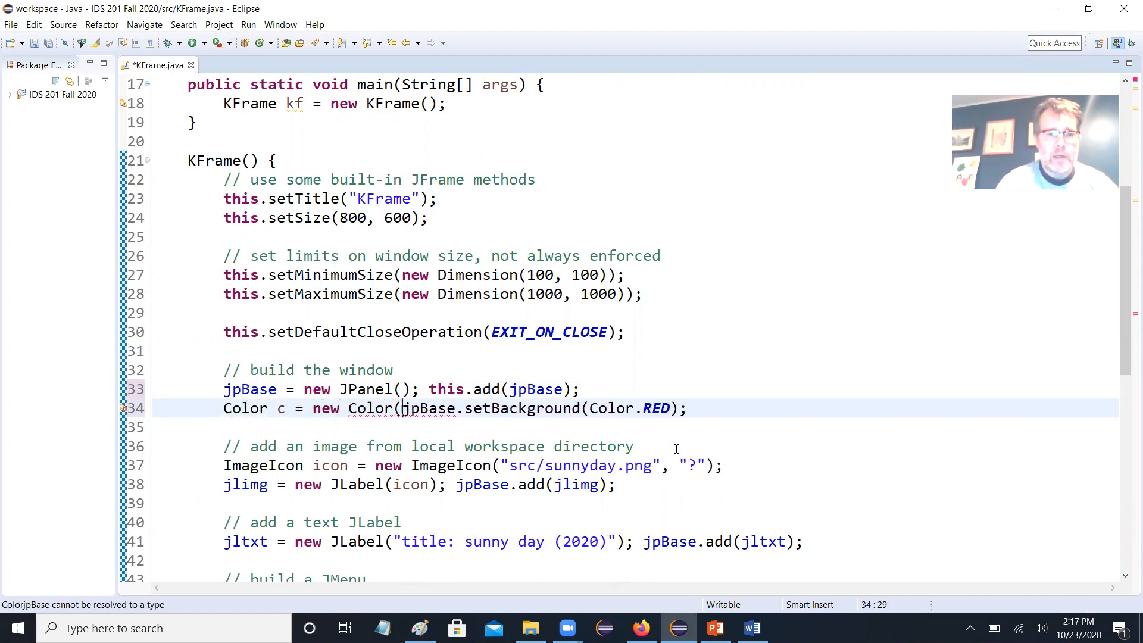
pyautogui.press('Enter')
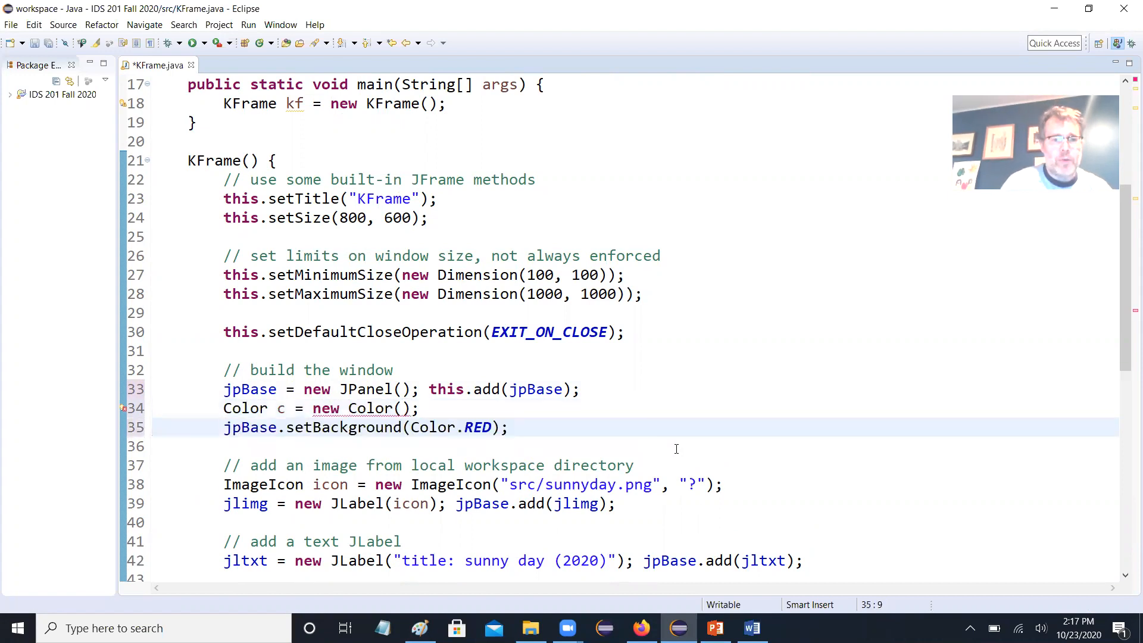
pyautogui.write('// create new colo')
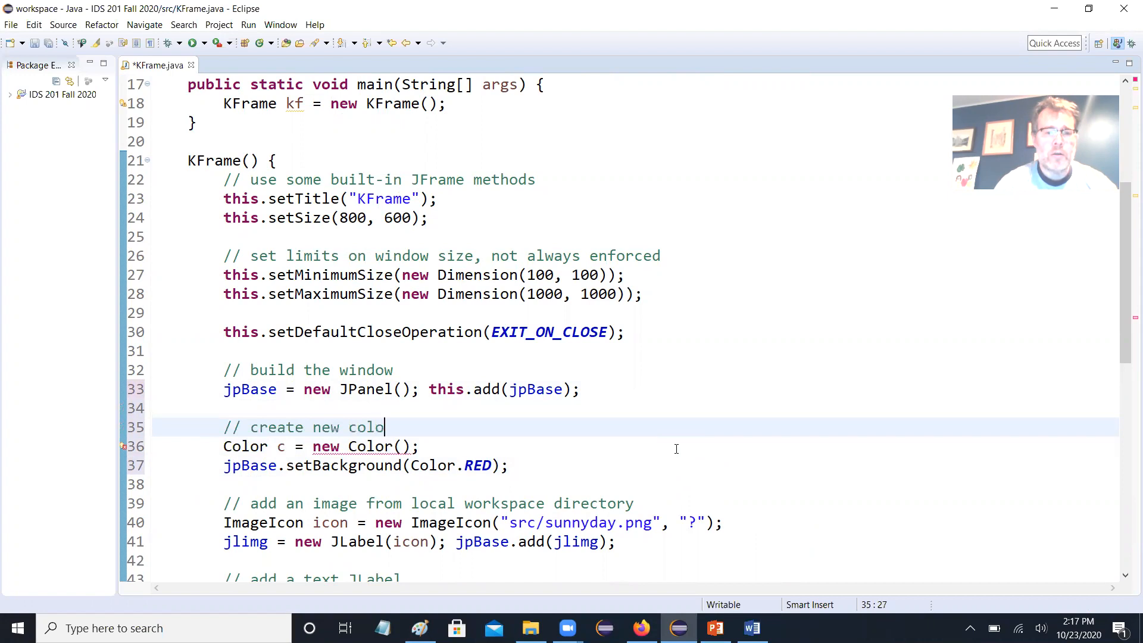
pyautogui.write('r with')
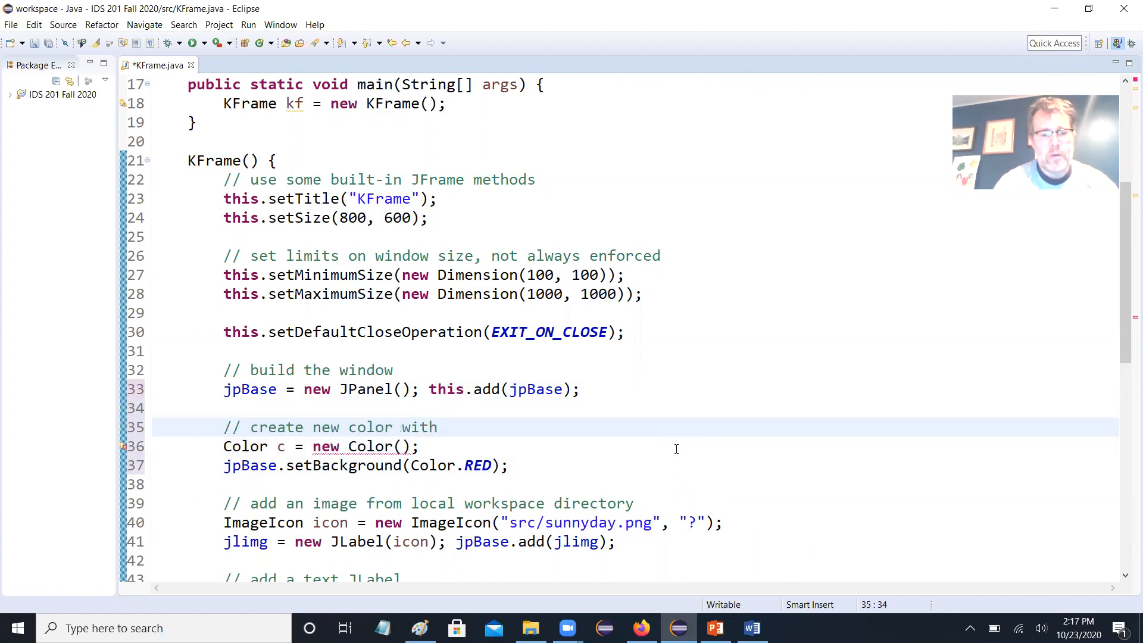
pyautogui.write('RG')
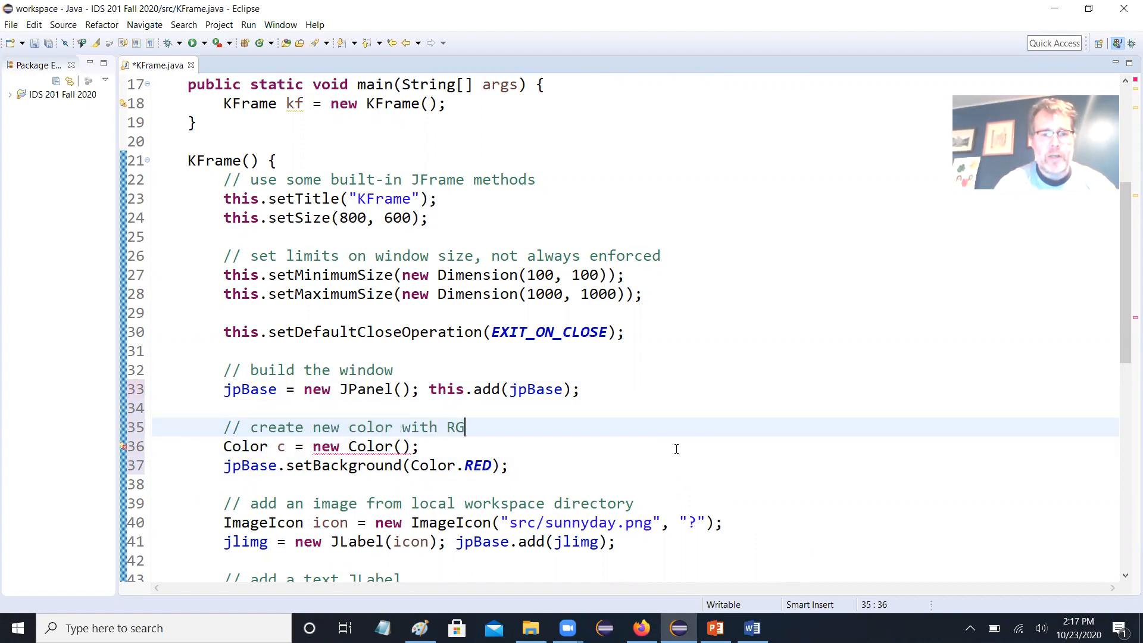
pyautogui.write('B codes')
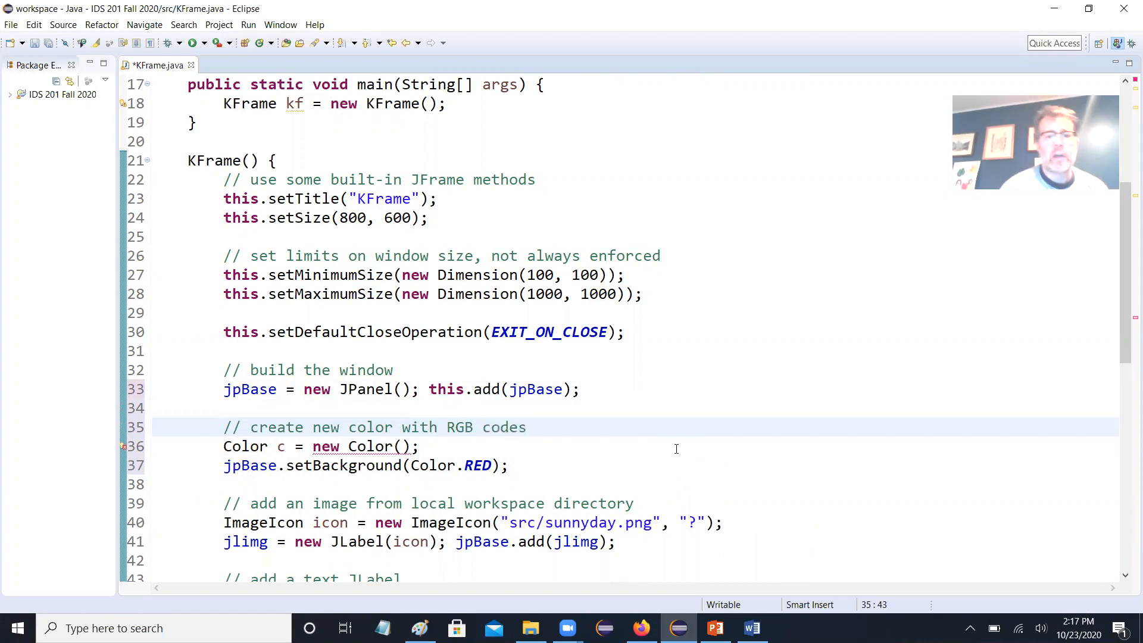
pyautogui.click(400, 446)
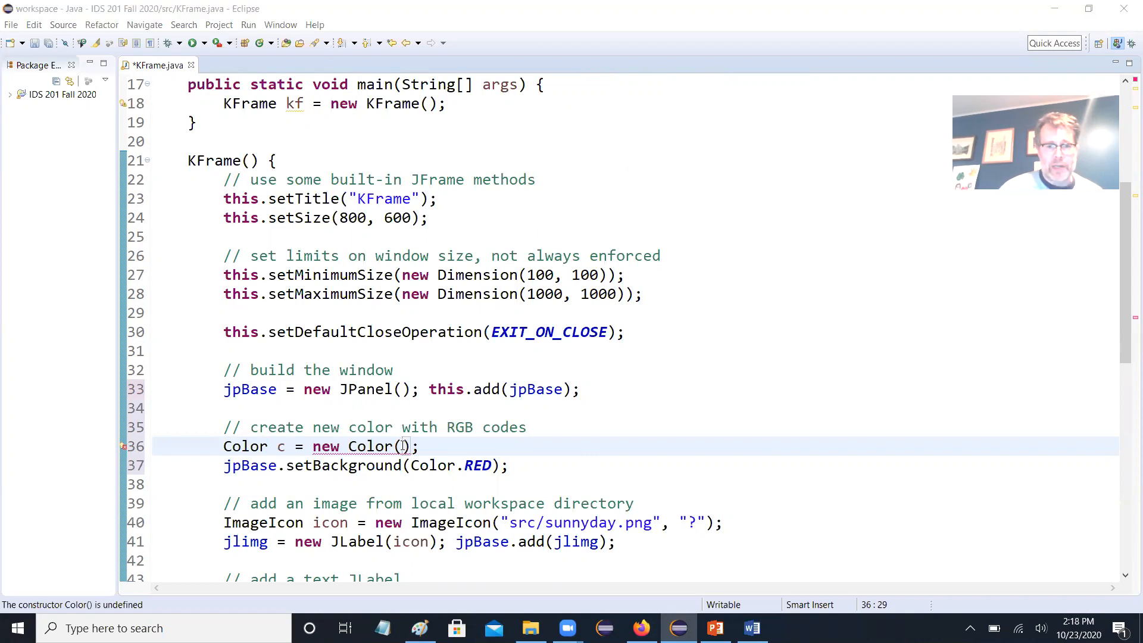
pyautogui.moveTo(774, 433)
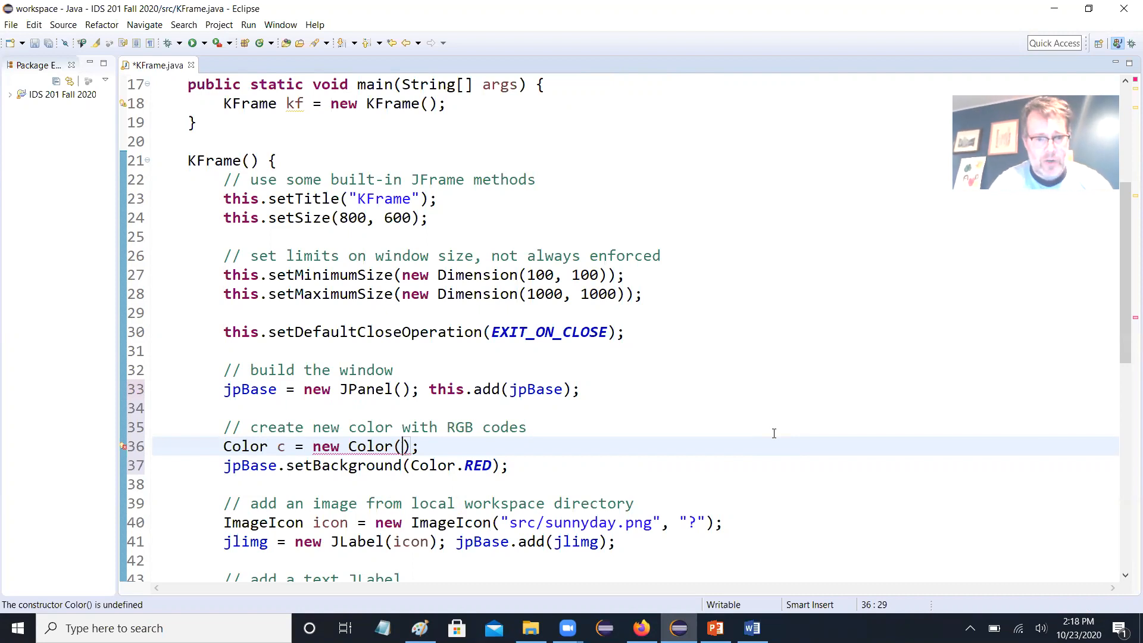
# - Fill new Color with 255, 200, 200 and replace Color.RED with c
pyautogui.write('255,')
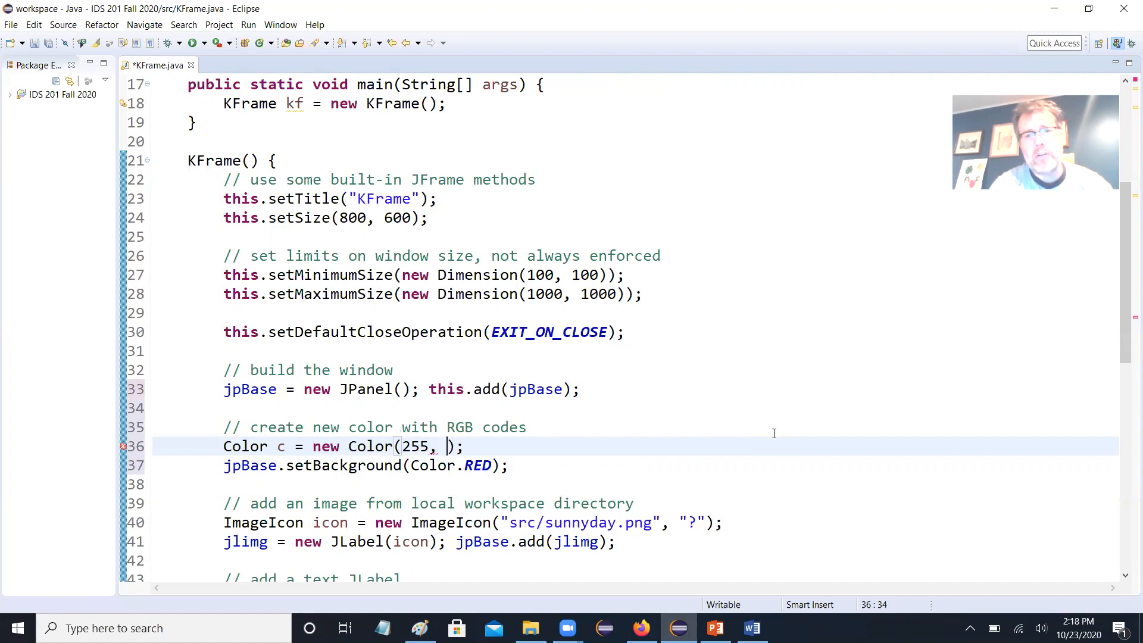
pyautogui.write('200, 2')
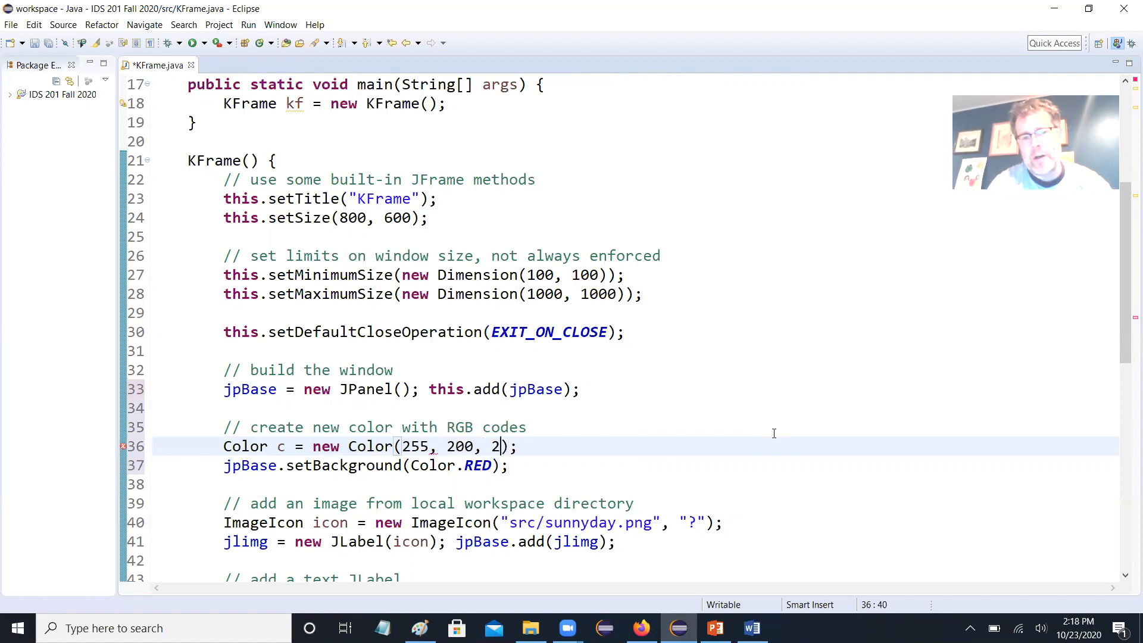
pyautogui.write('00')
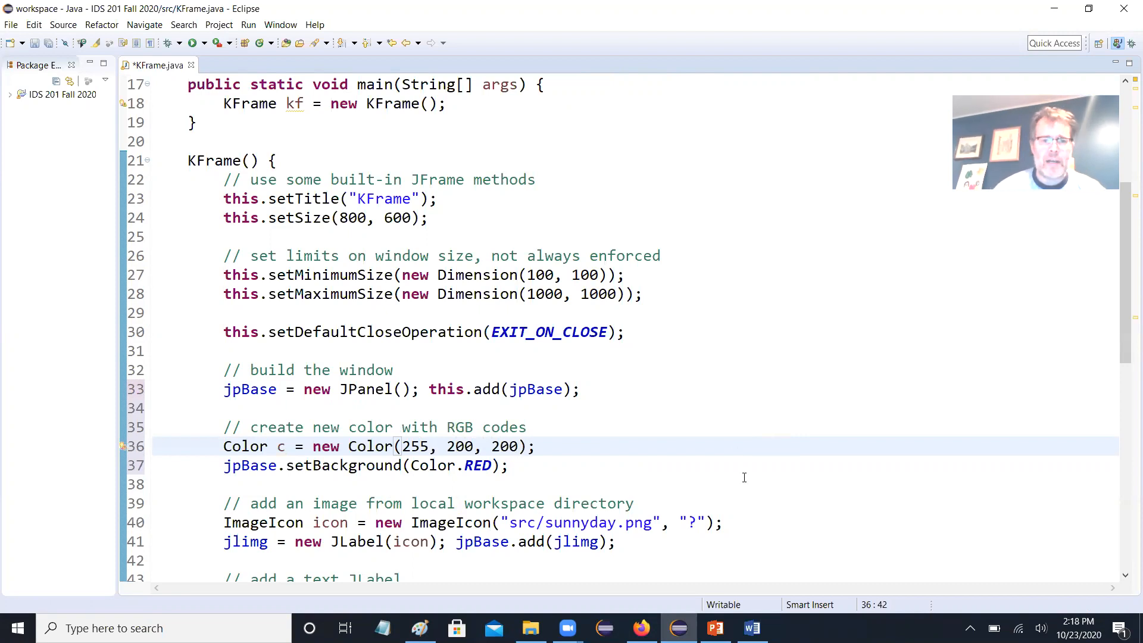
pyautogui.doubleClick(434, 465)
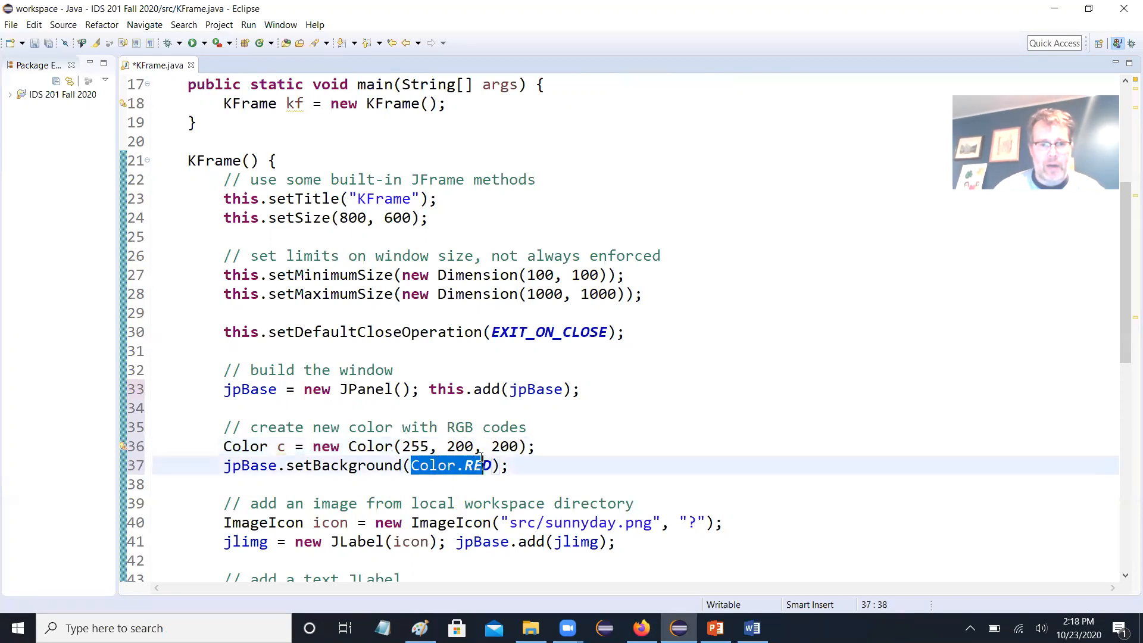
pyautogui.write('c')
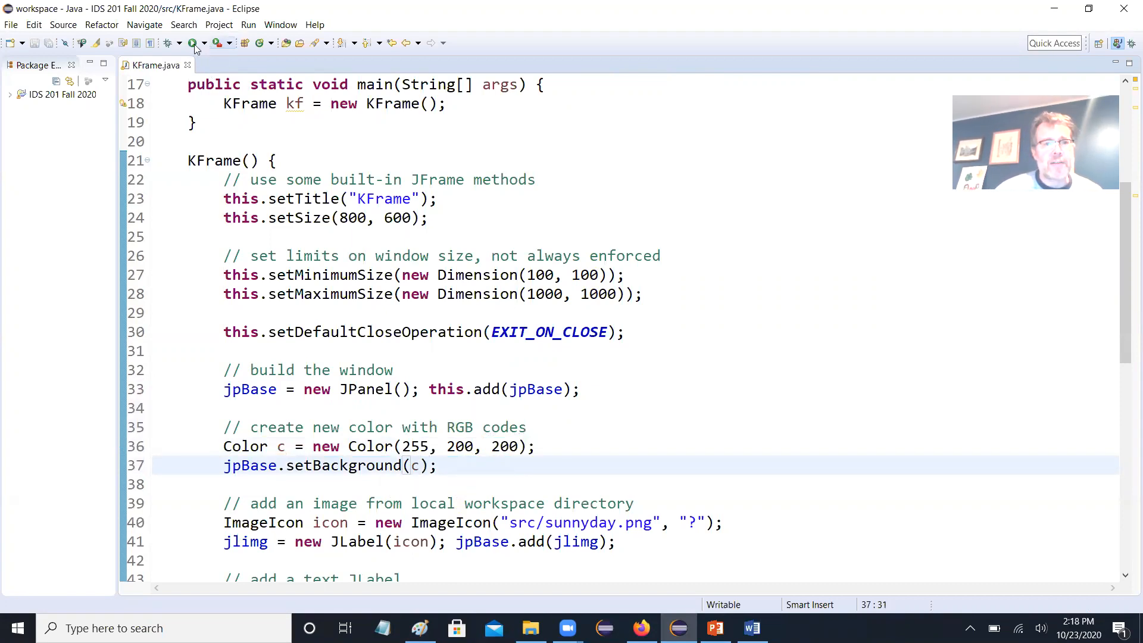
pyautogui.click(193, 43)
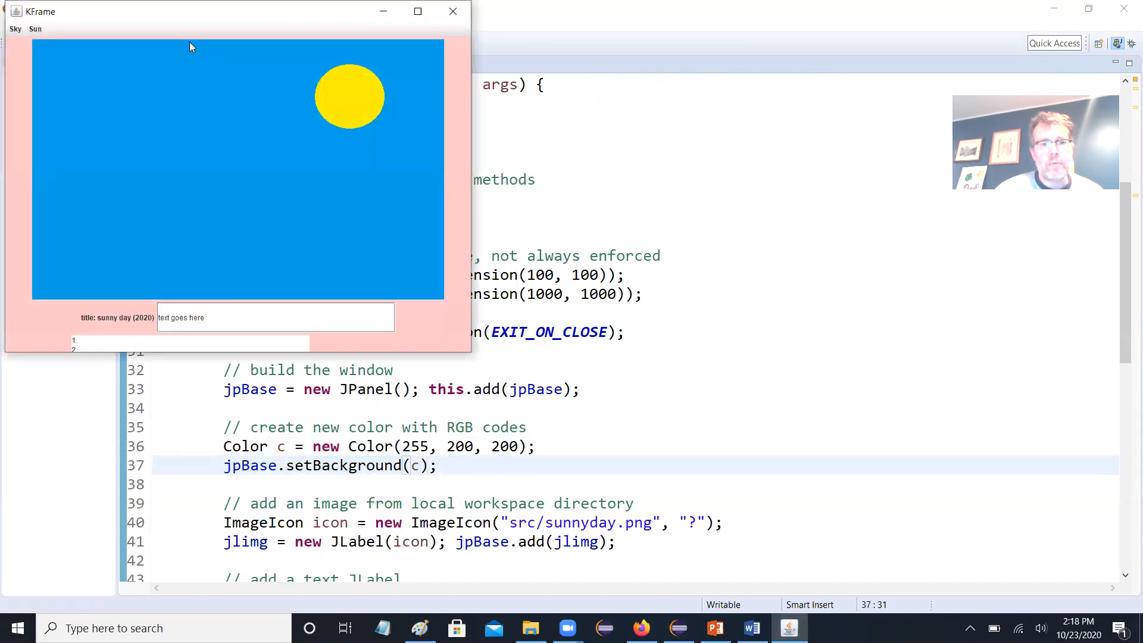
pyautogui.moveTo(379, 153)
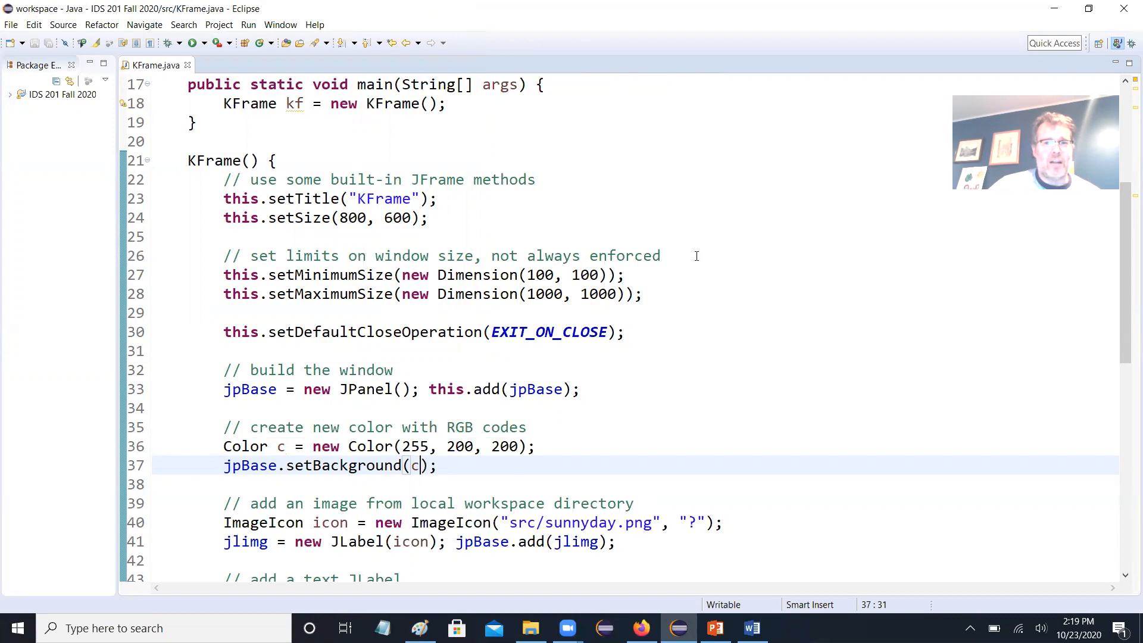
pyautogui.moveTo(659, 334)
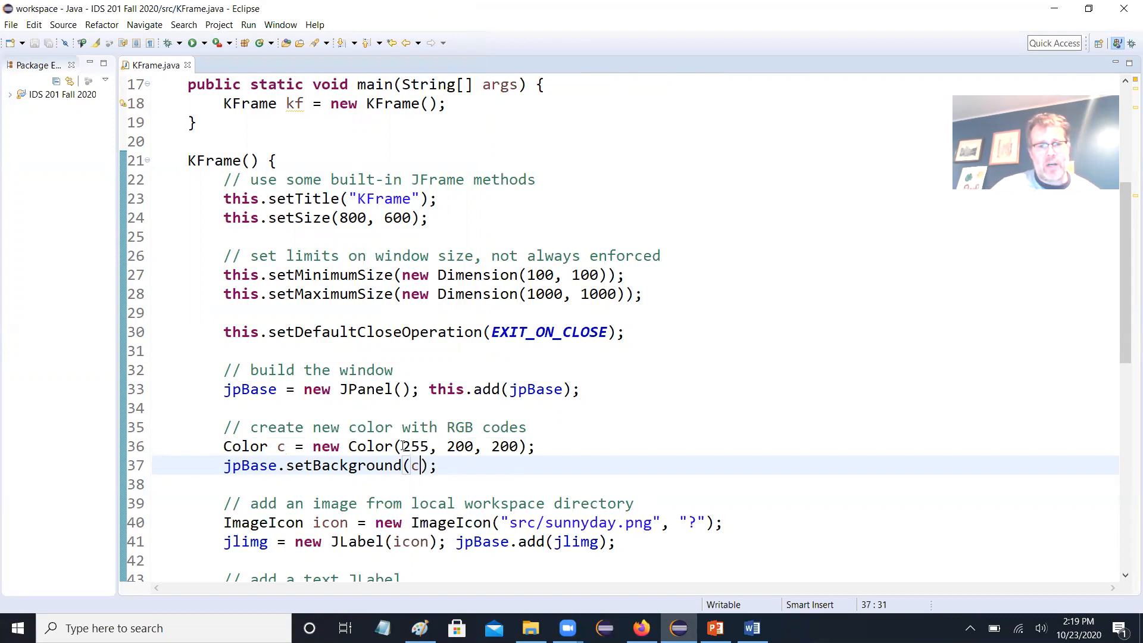
# - Edit new Color(255, 200, 200) to (255, 200, 100) and save KFrame.java
pyautogui.doubleClick(415, 446)
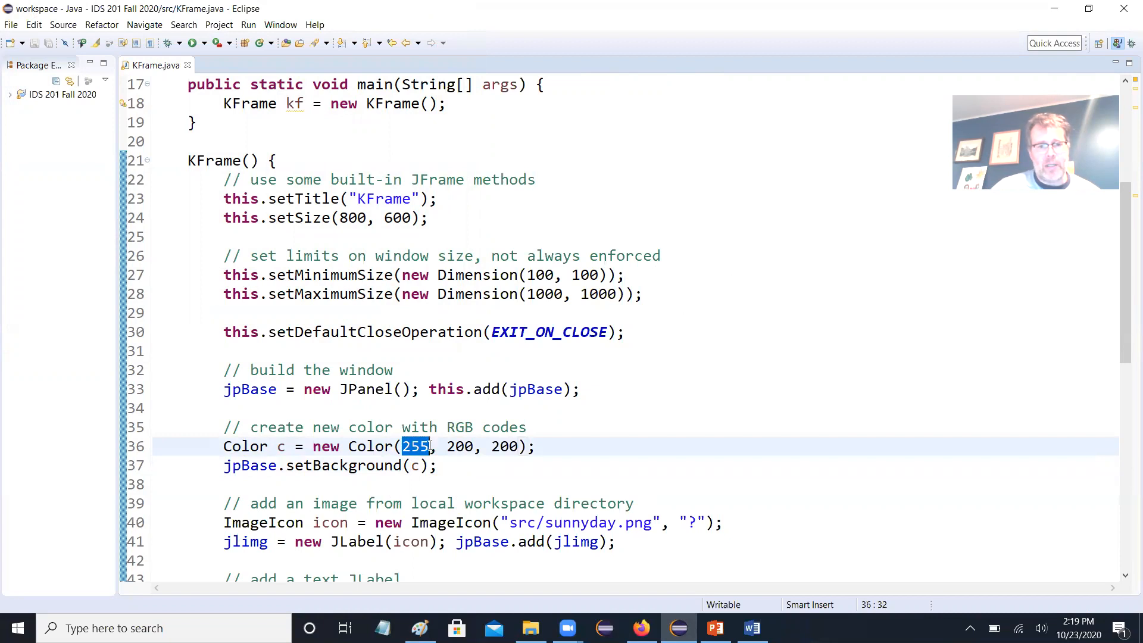
pyautogui.click(448, 445)
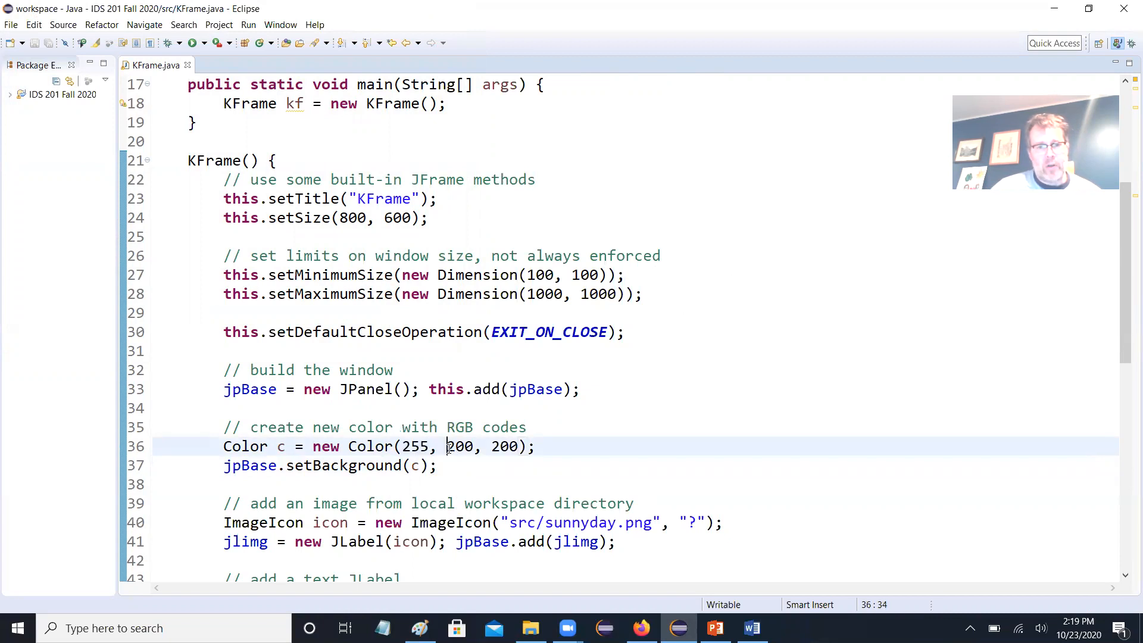
pyautogui.doubleClick(459, 446)
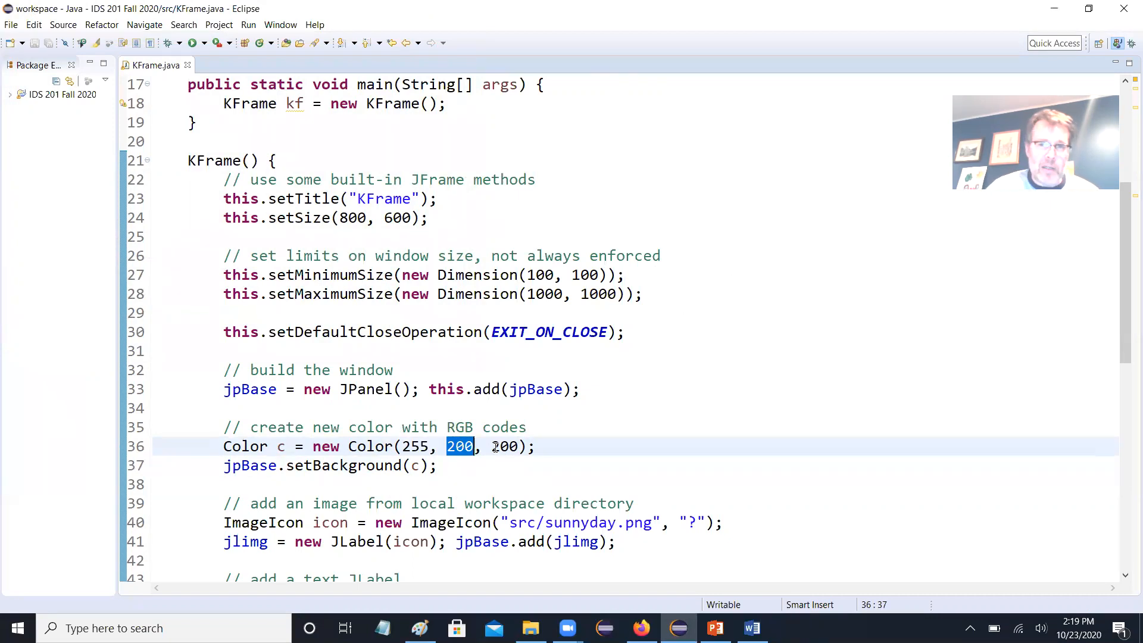
pyautogui.doubleClick(503, 446)
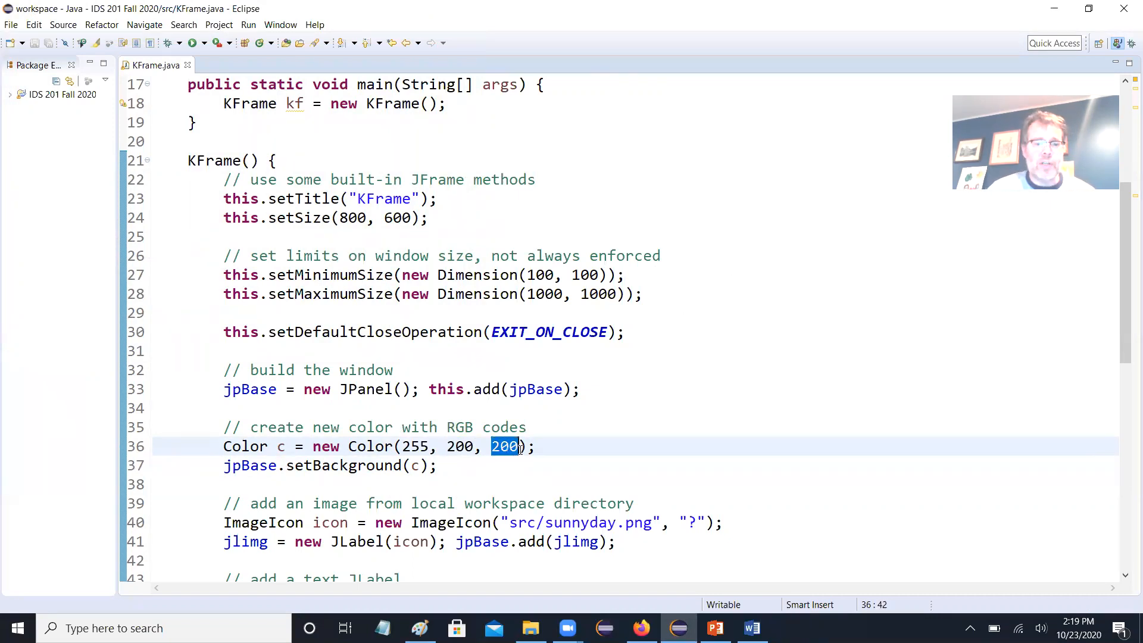
pyautogui.write('100')
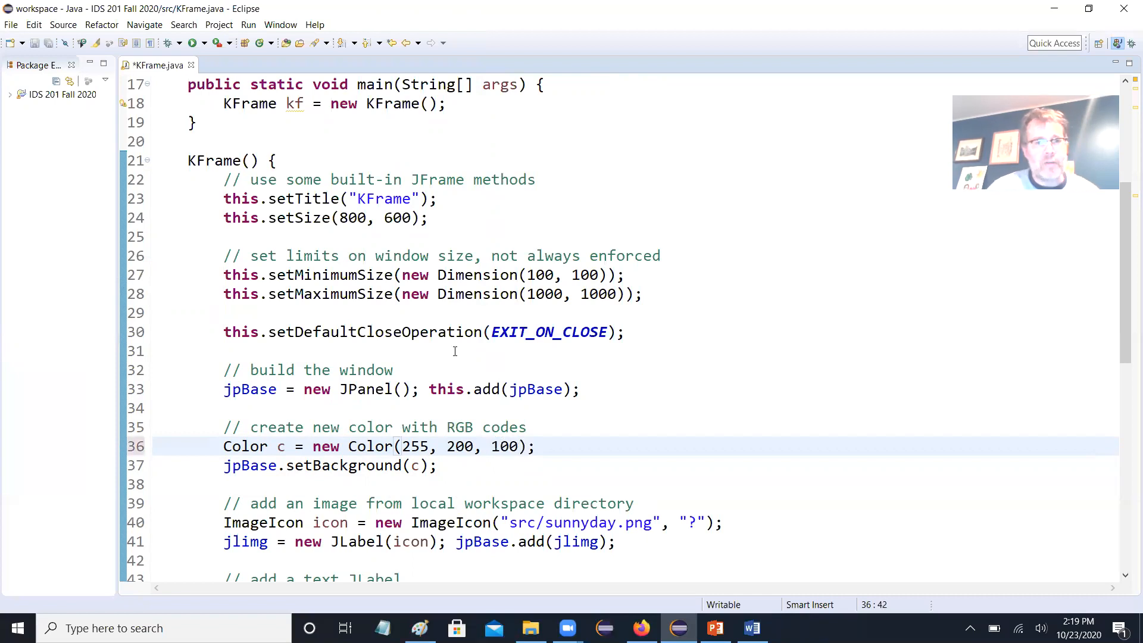
pyautogui.click(191, 43)
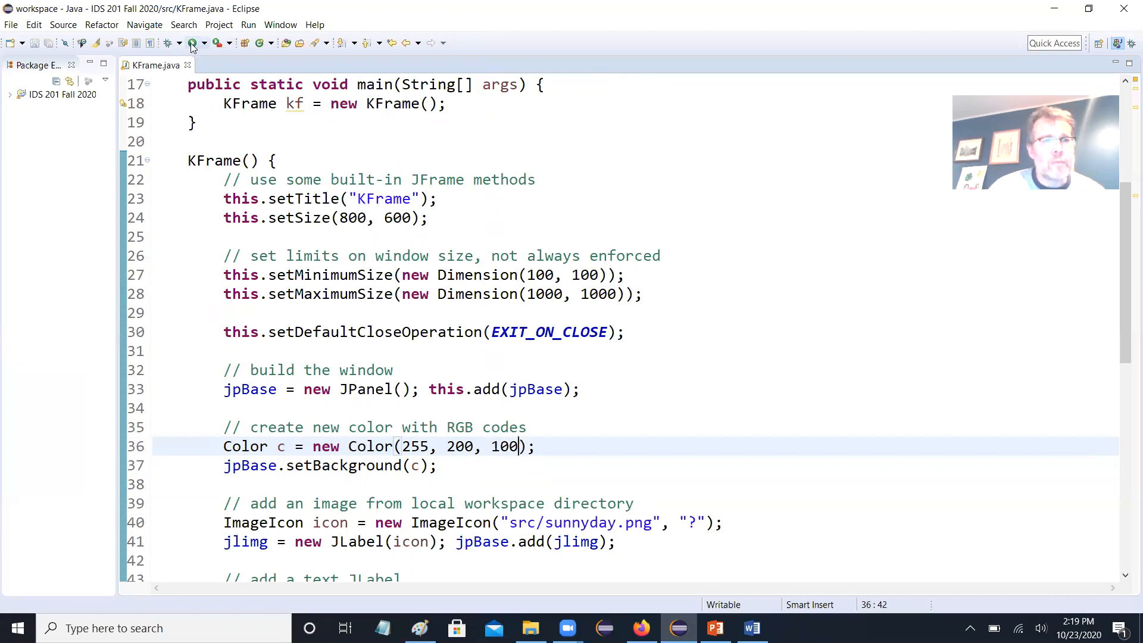
pyautogui.click(167, 42)
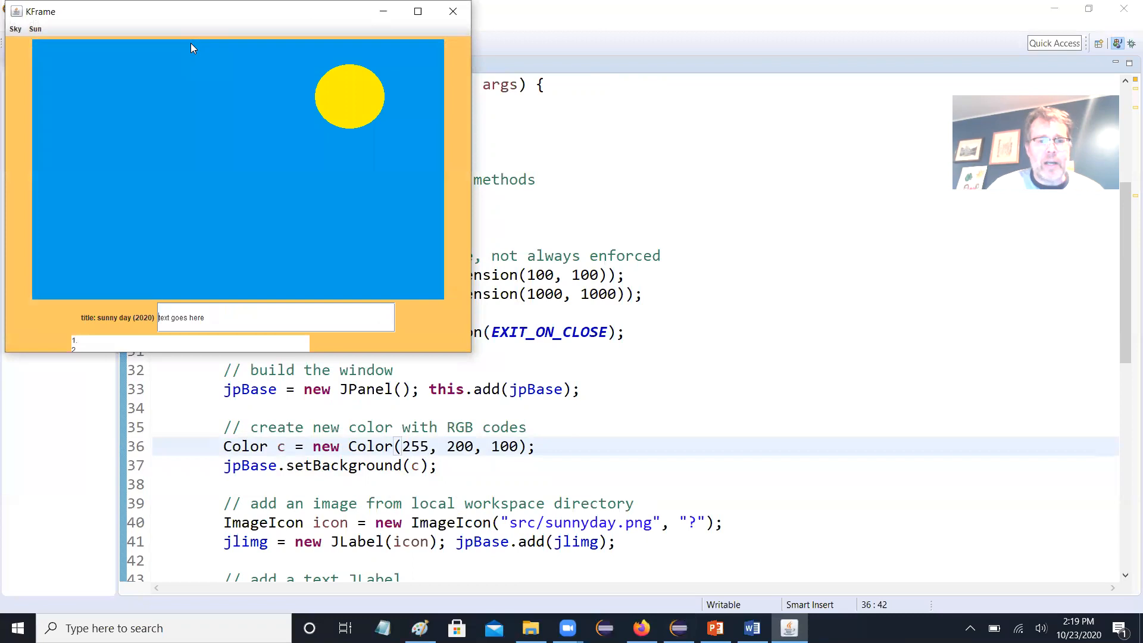
pyautogui.moveTo(237, 81)
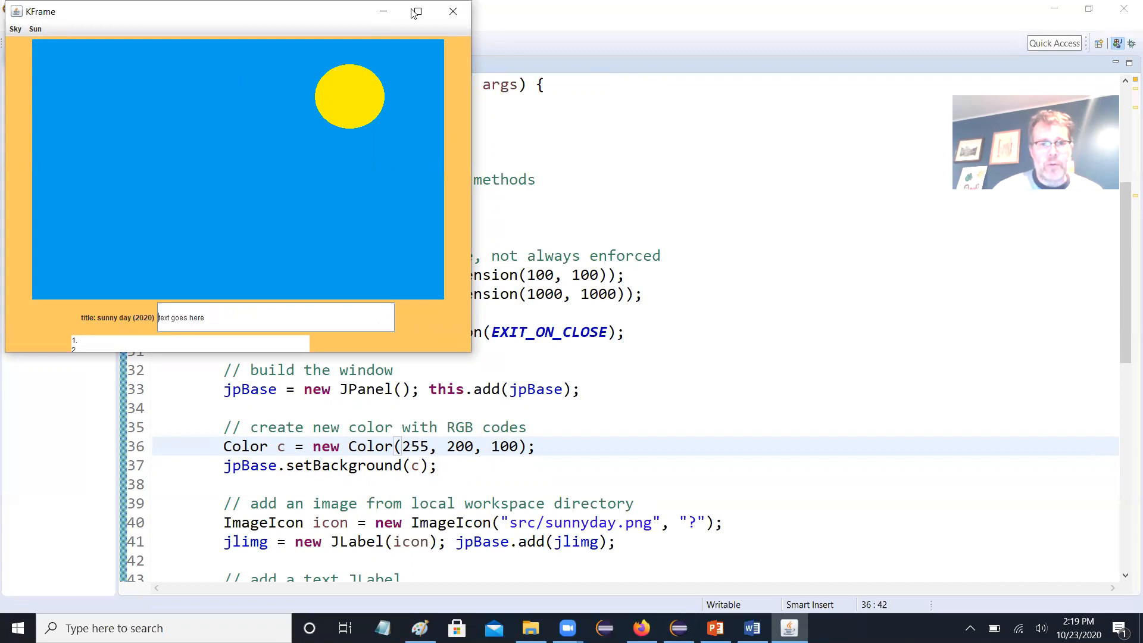
pyautogui.click(452, 12)
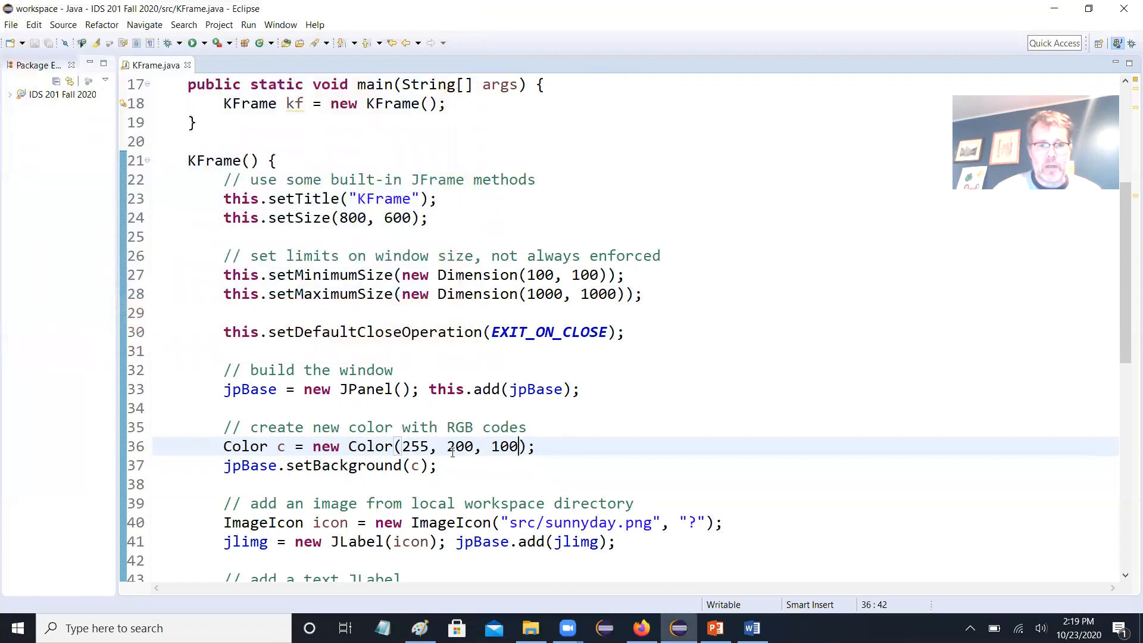
# - Change the colour to RGB 255, 224, 64, save and run KFrame, then close its window
pyautogui.write('2')
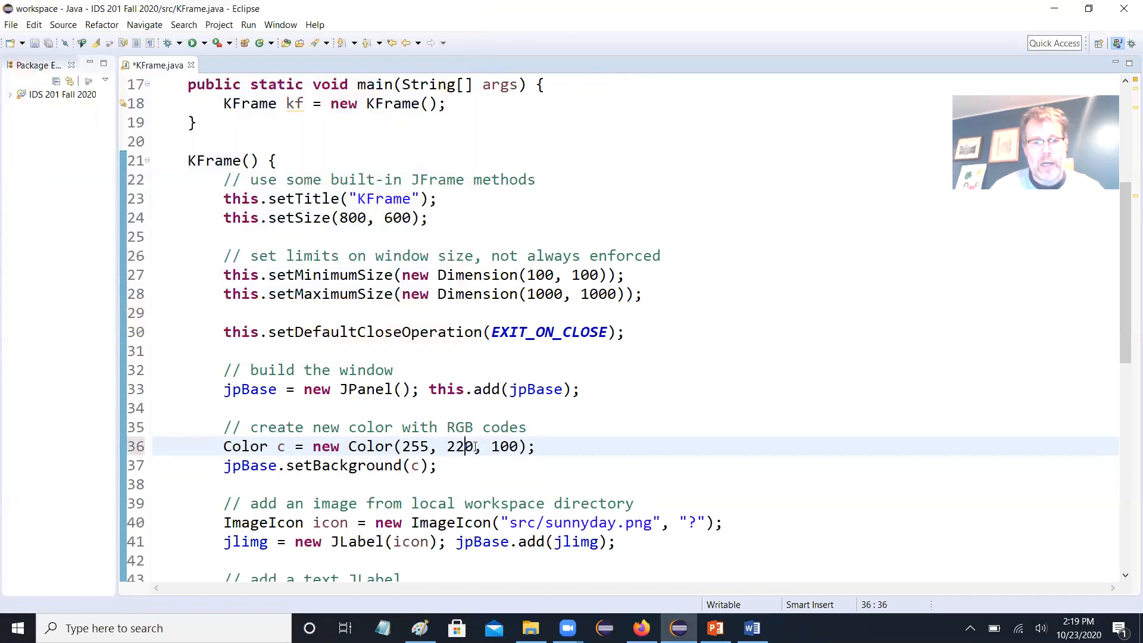
pyautogui.write('4')
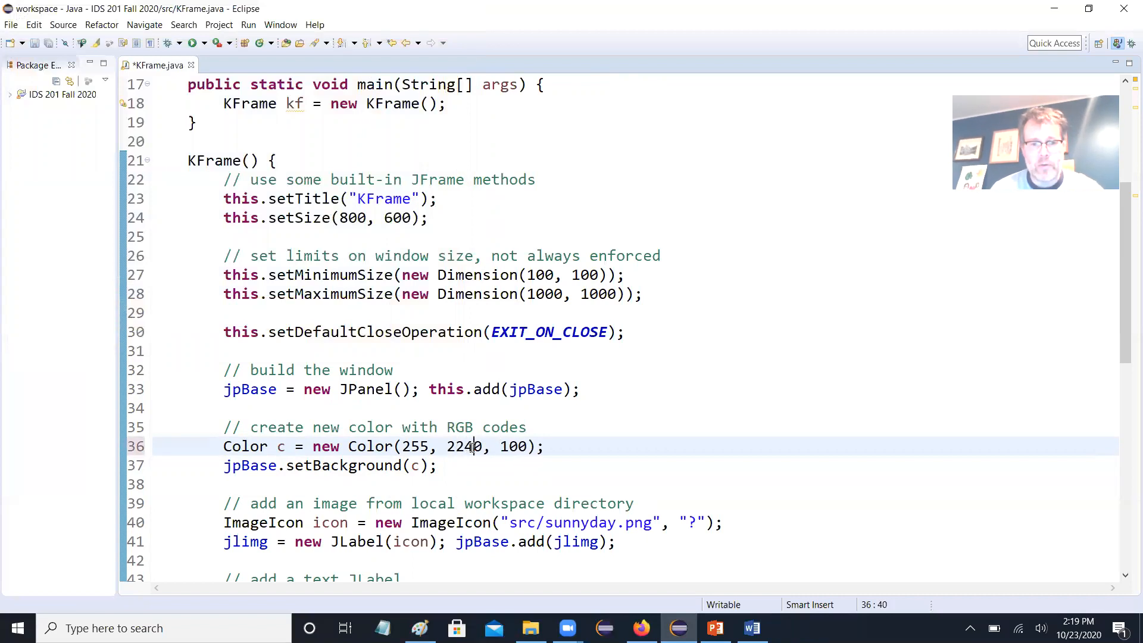
pyautogui.doubleClick(503, 446)
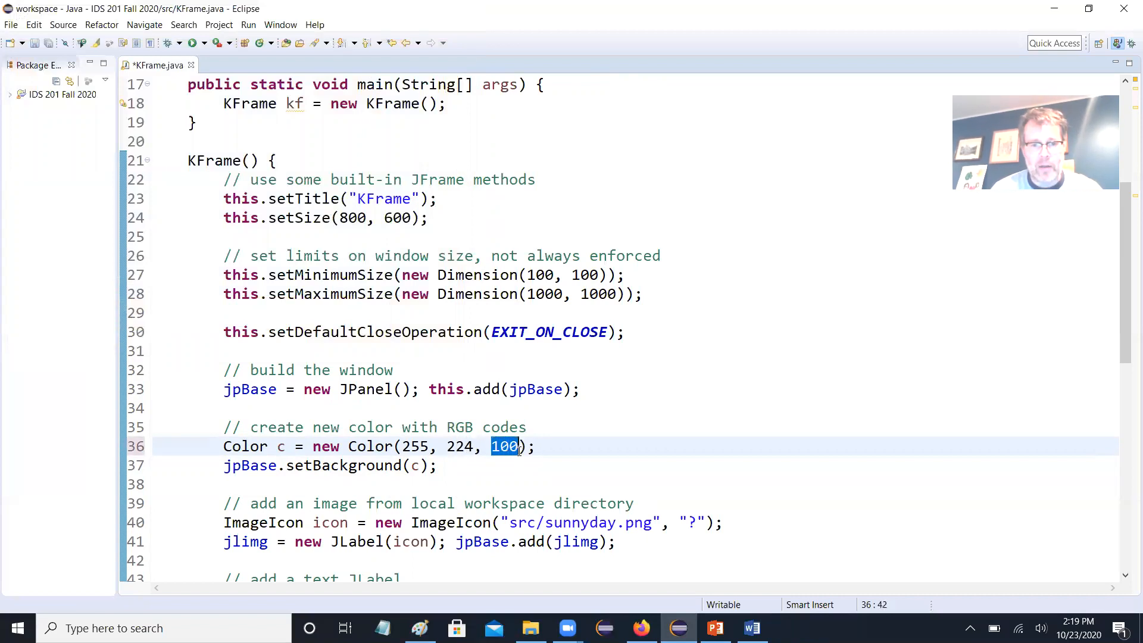
pyautogui.write('64')
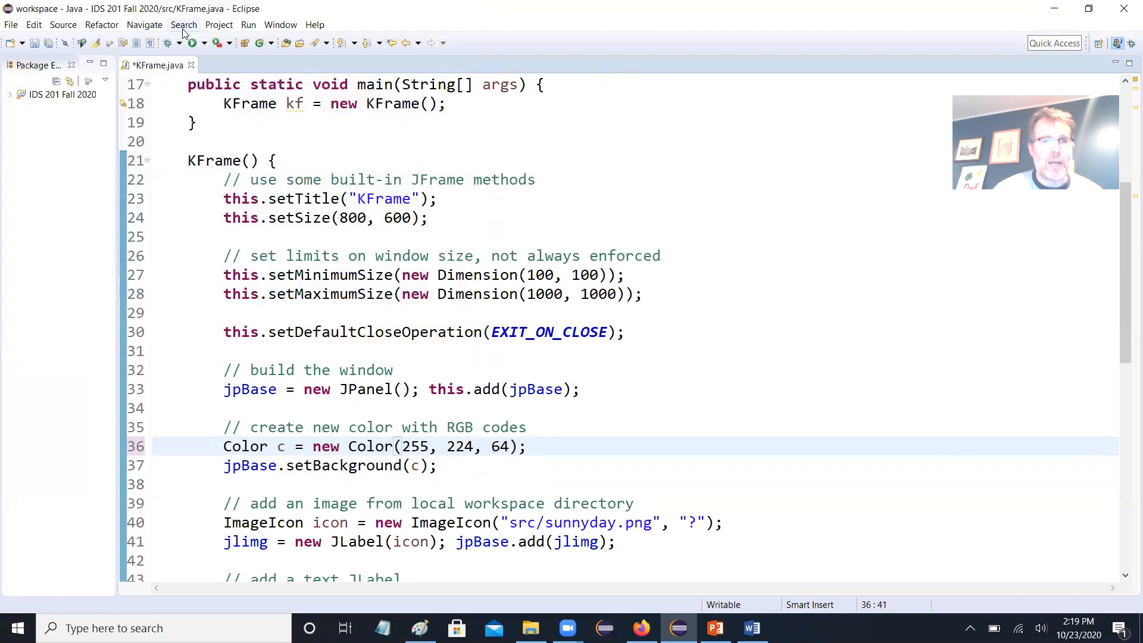
pyautogui.click(194, 43)
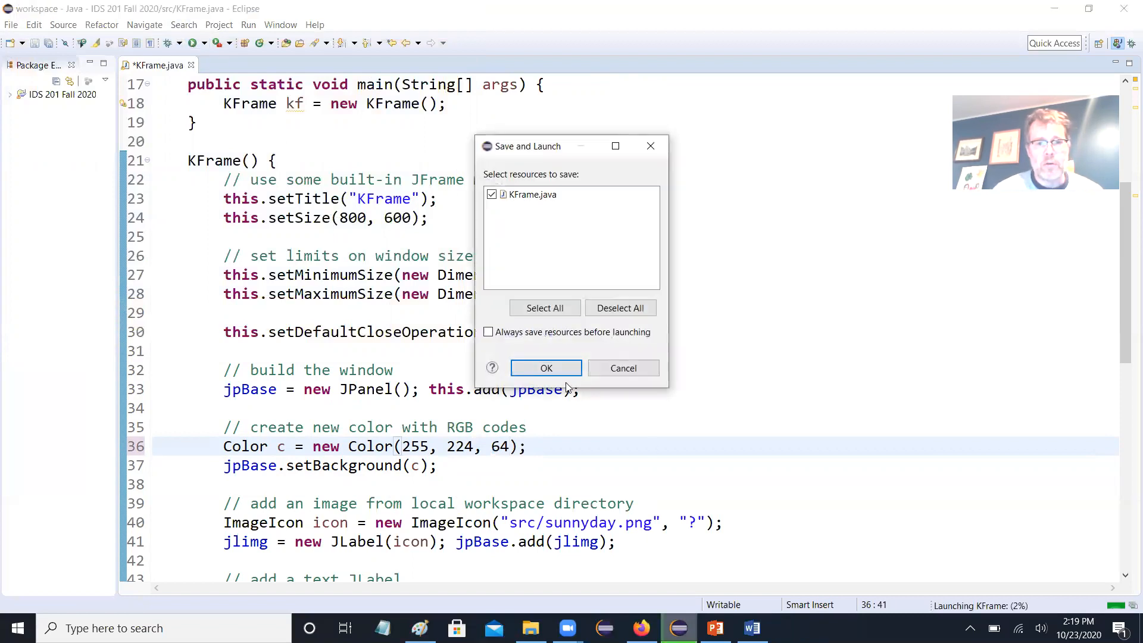
pyautogui.click(546, 368)
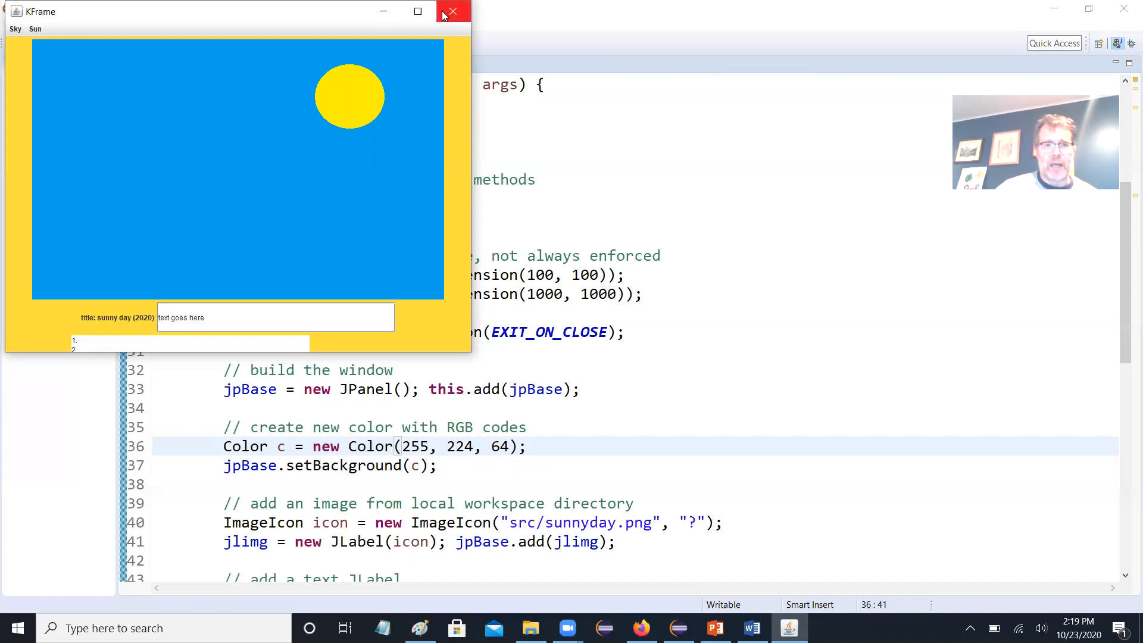
pyautogui.click(450, 12)
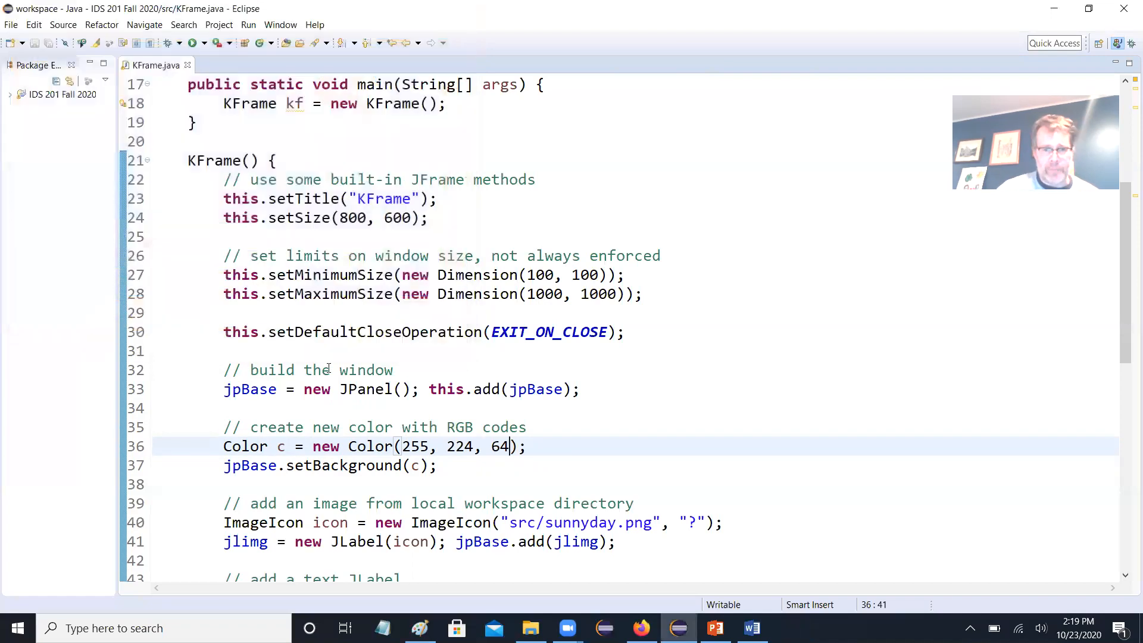
# - Google 'rgb code for orange' in a new tab and highlight A5 in orange's hex code
pyautogui.click(640, 628)
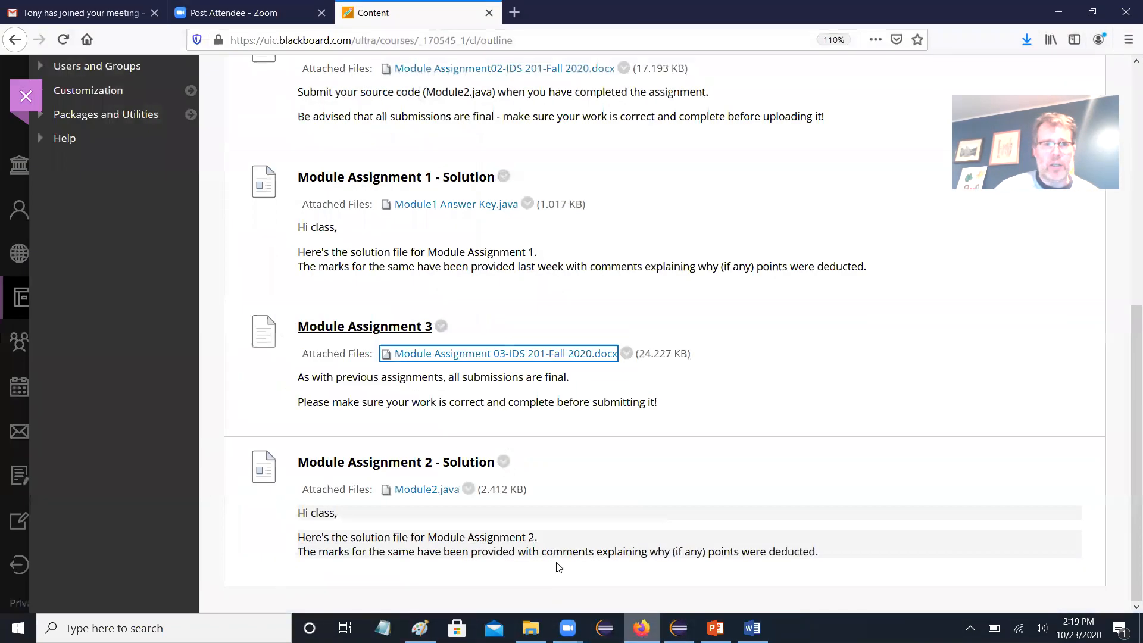
pyautogui.click(680, 13)
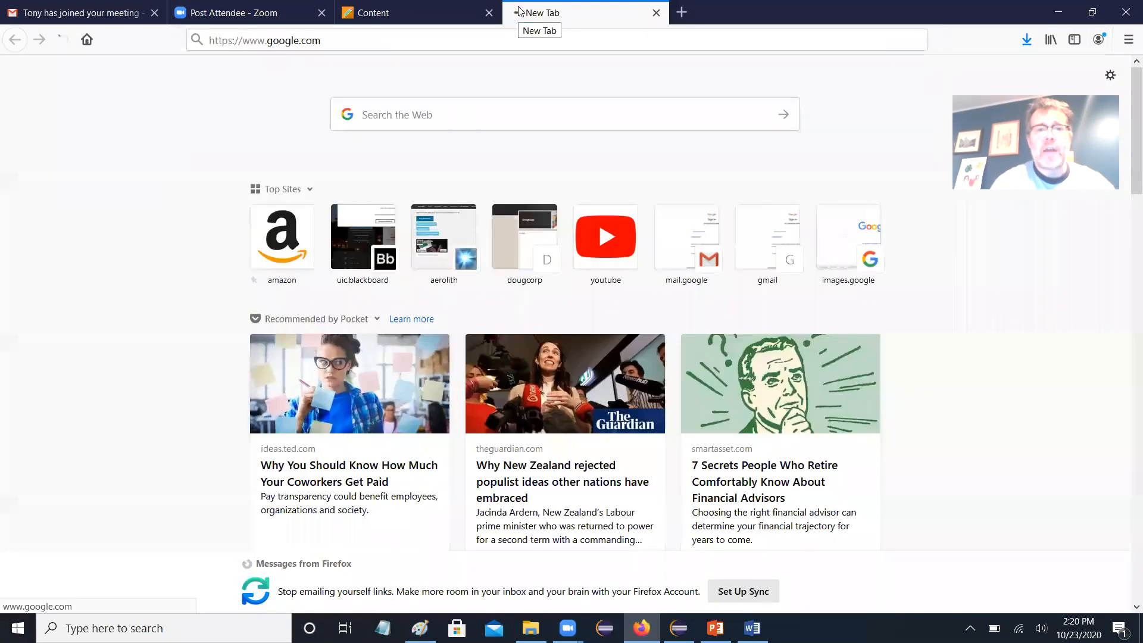
pyautogui.write('rgb cod')
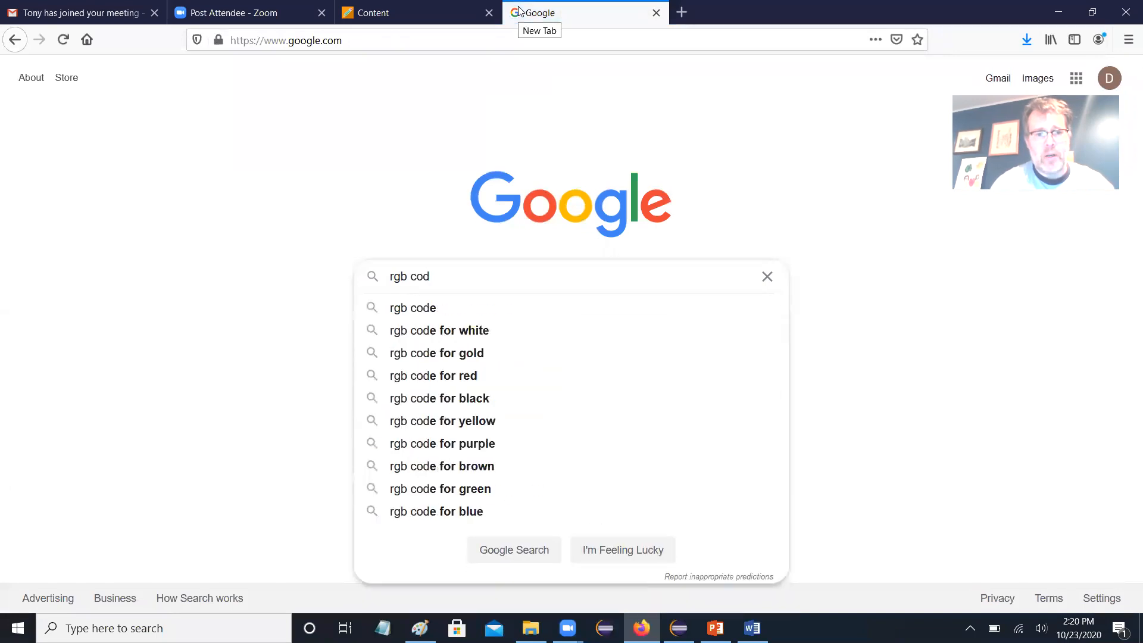
pyautogui.write('e for org')
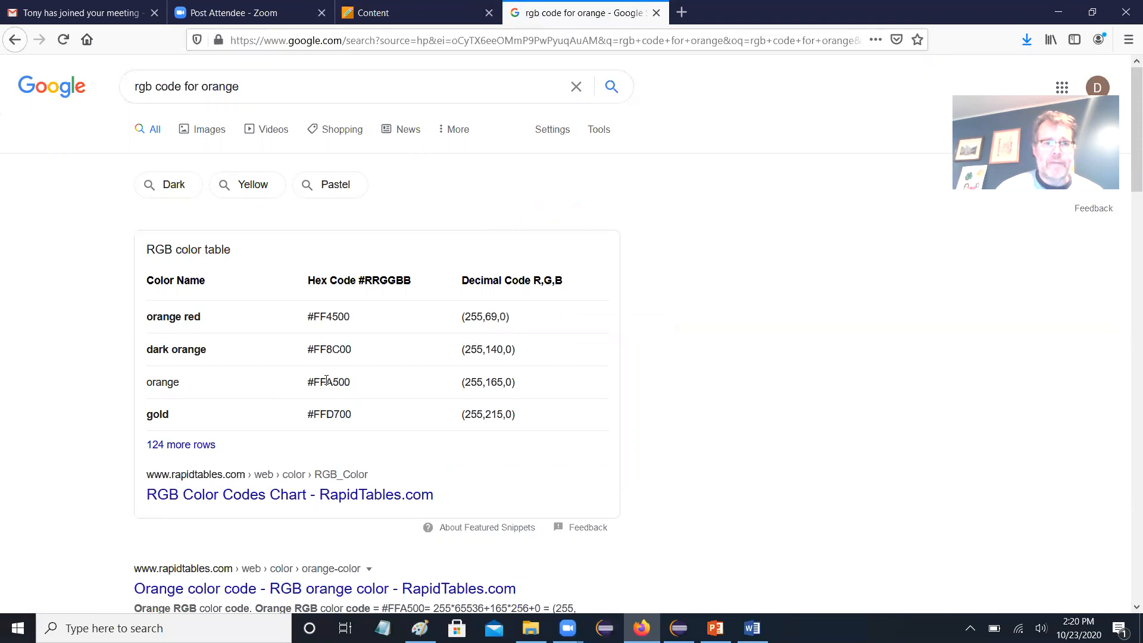
pyautogui.doubleClick(332, 381)
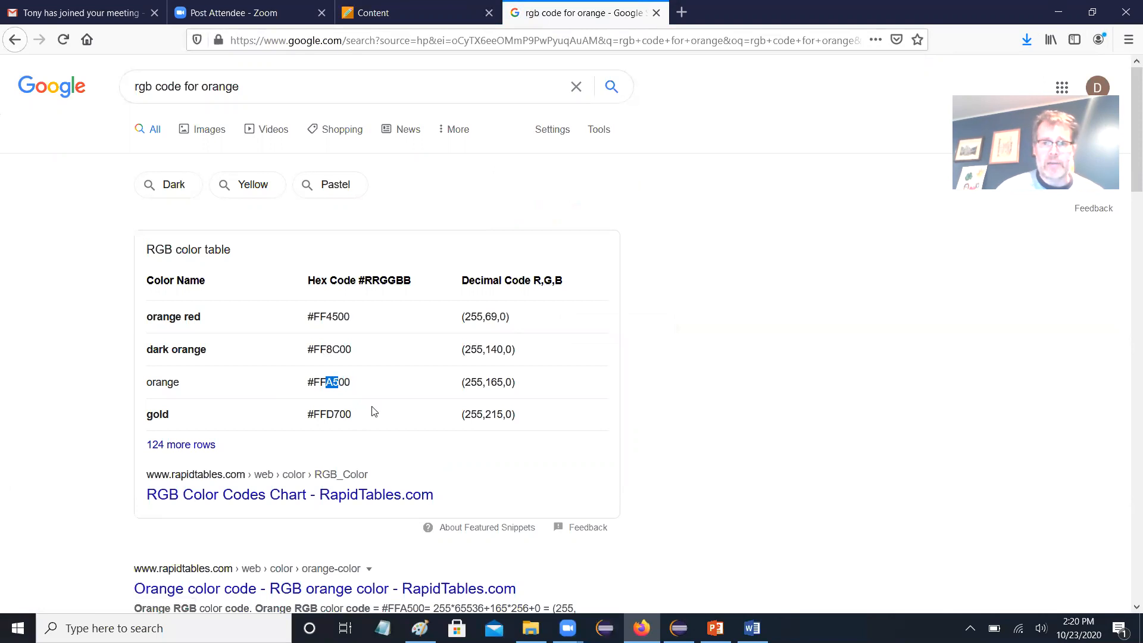
pyautogui.moveTo(491, 410)
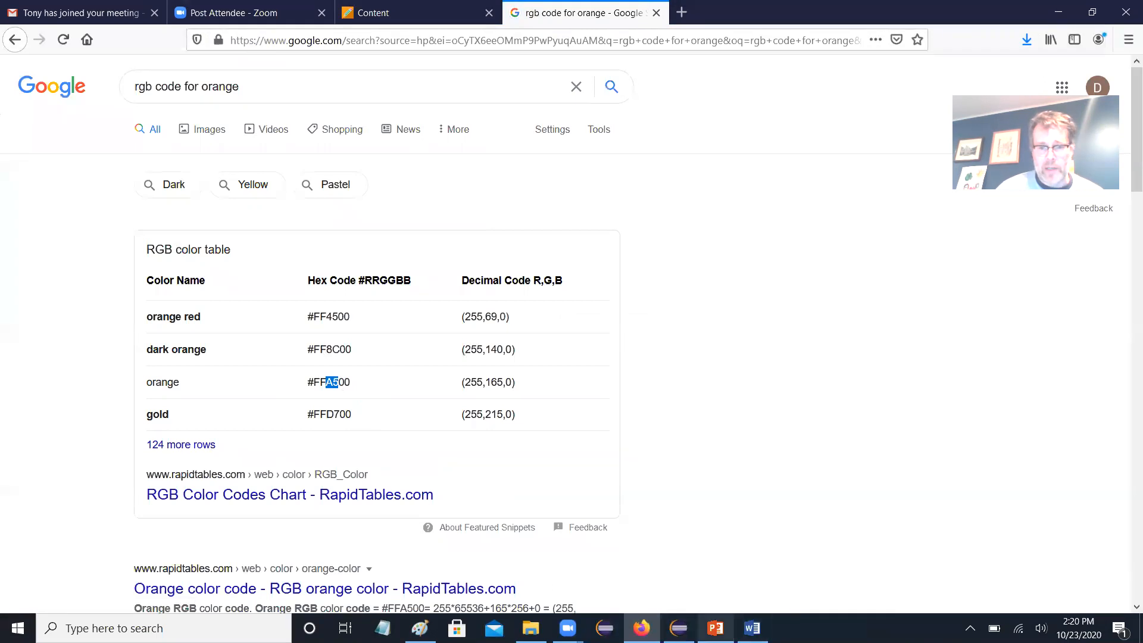
pyautogui.moveTo(640, 628)
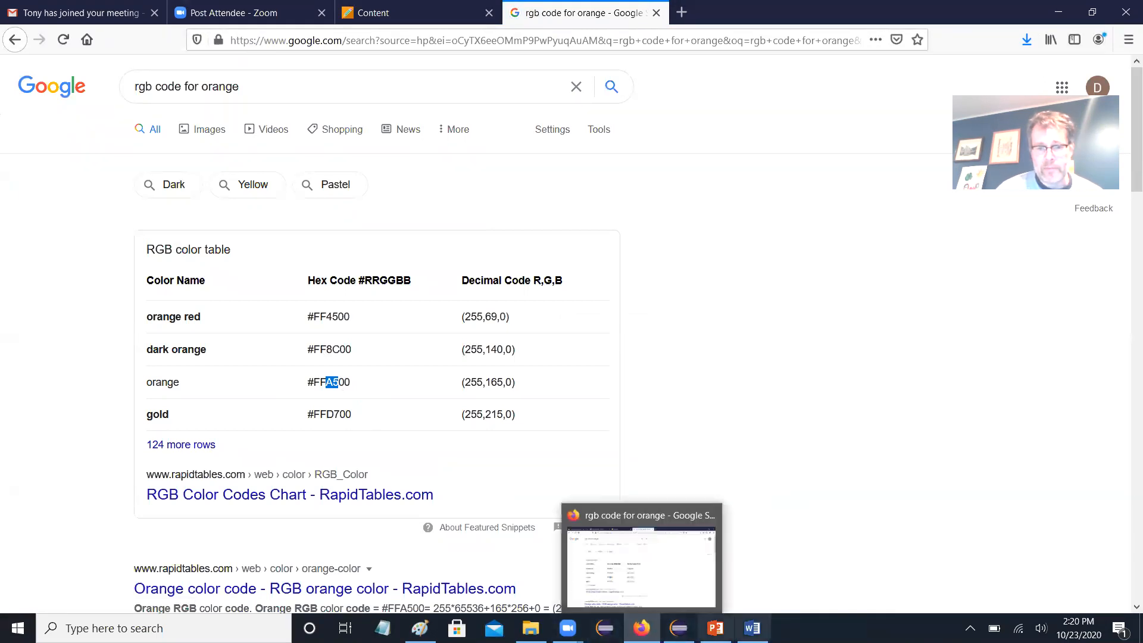
# - Set the colour to RGB 255, 165, 0, run KFrame to view the orange panel, then close it
pyautogui.click(677, 627)
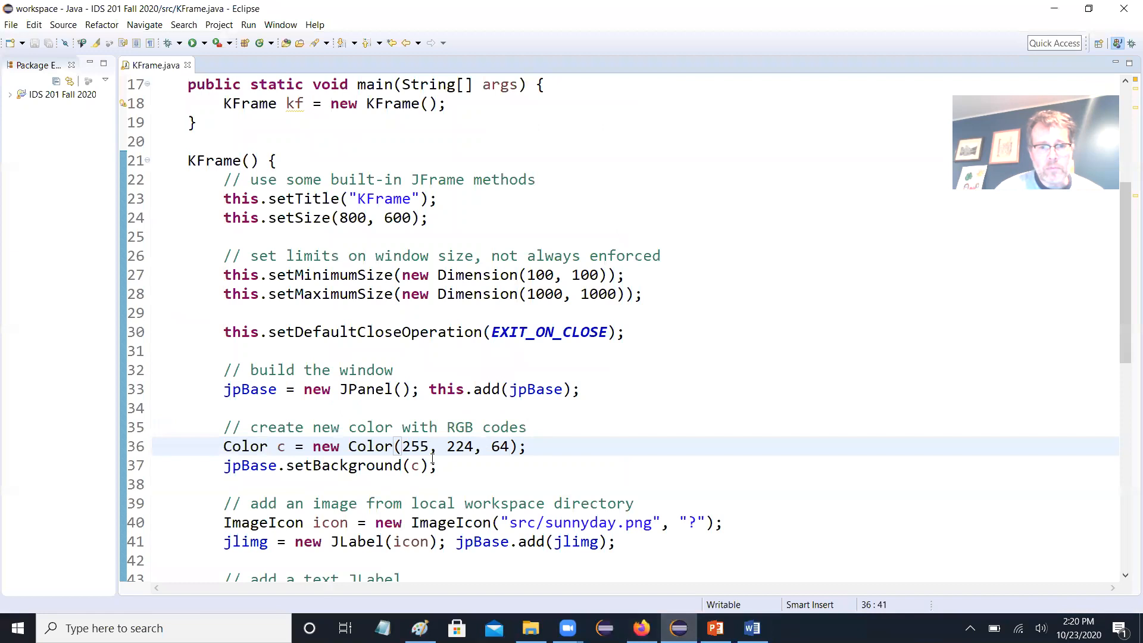
pyautogui.write('165')
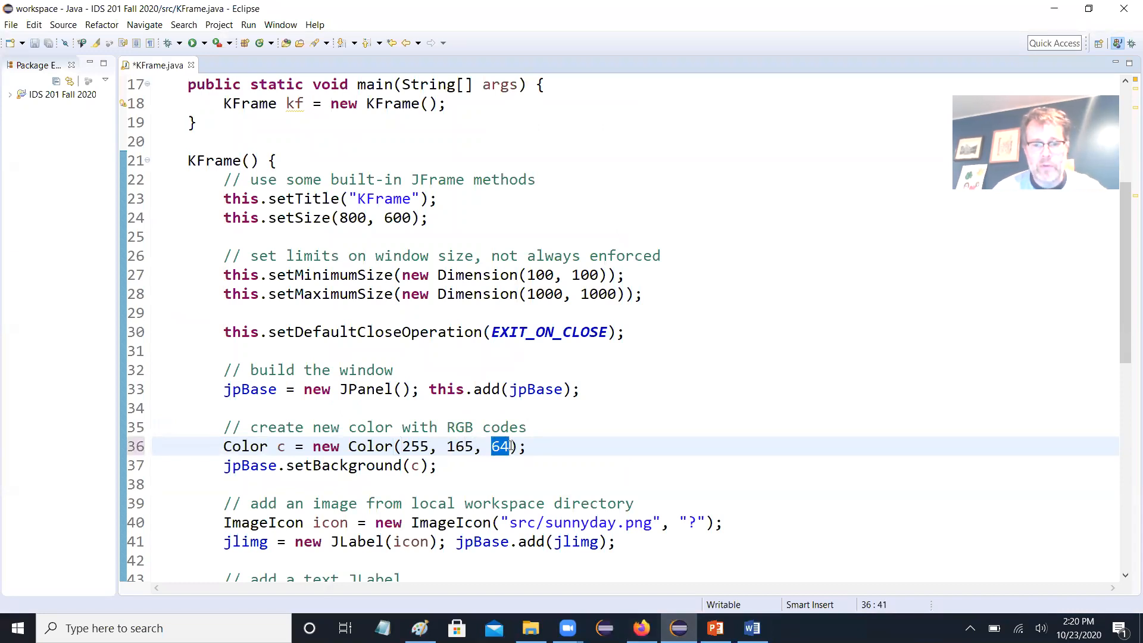
pyautogui.write('0')
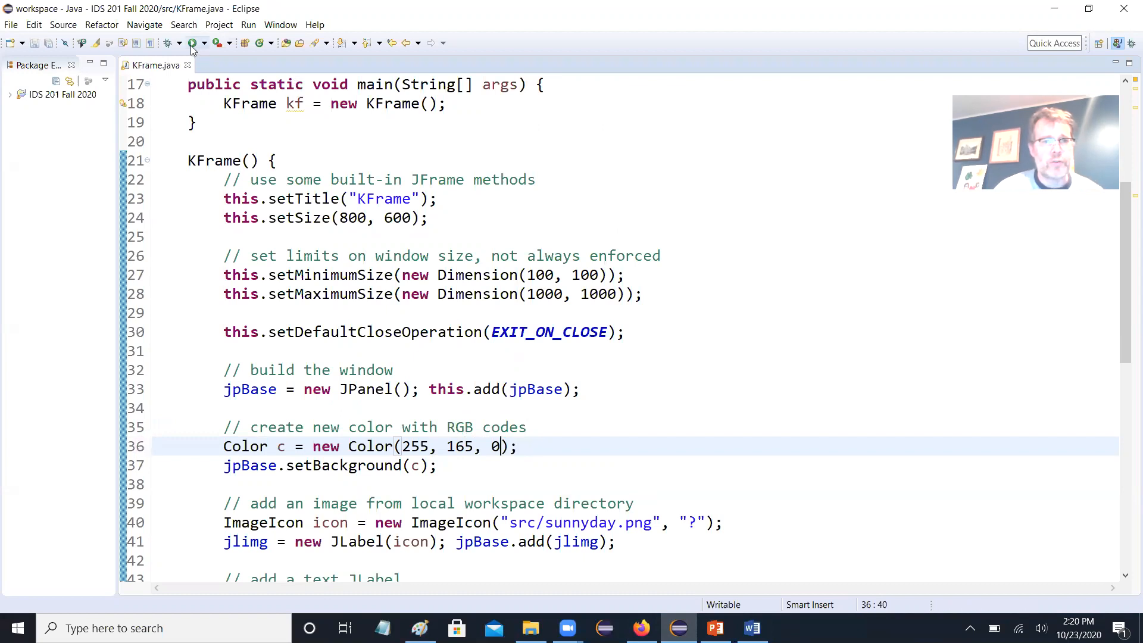
pyautogui.click(192, 42)
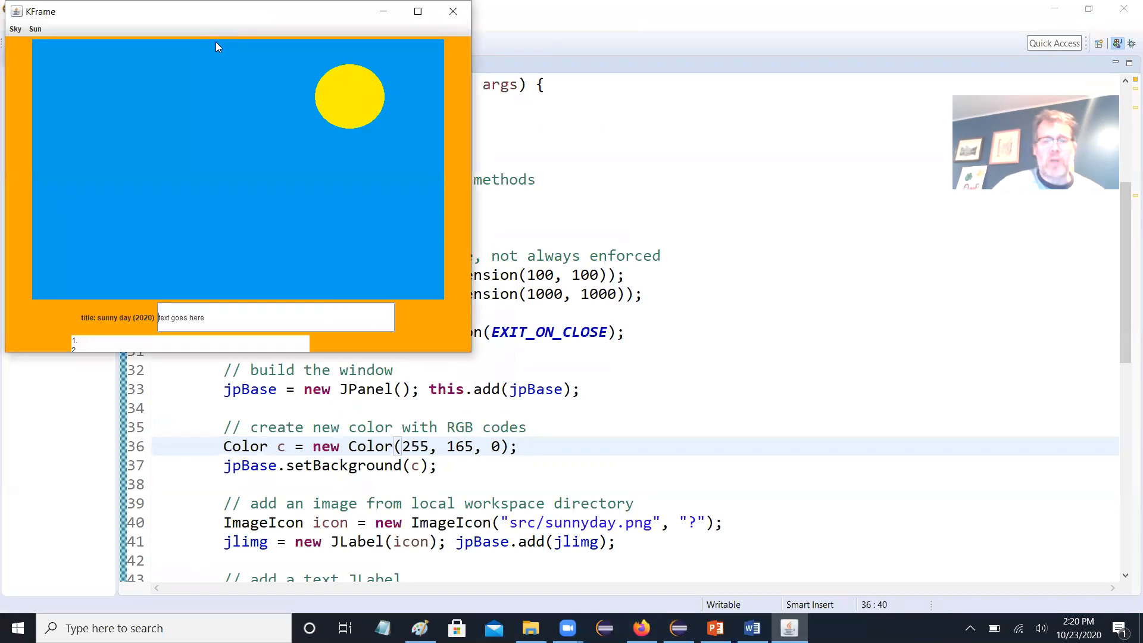
pyautogui.moveTo(452, 12)
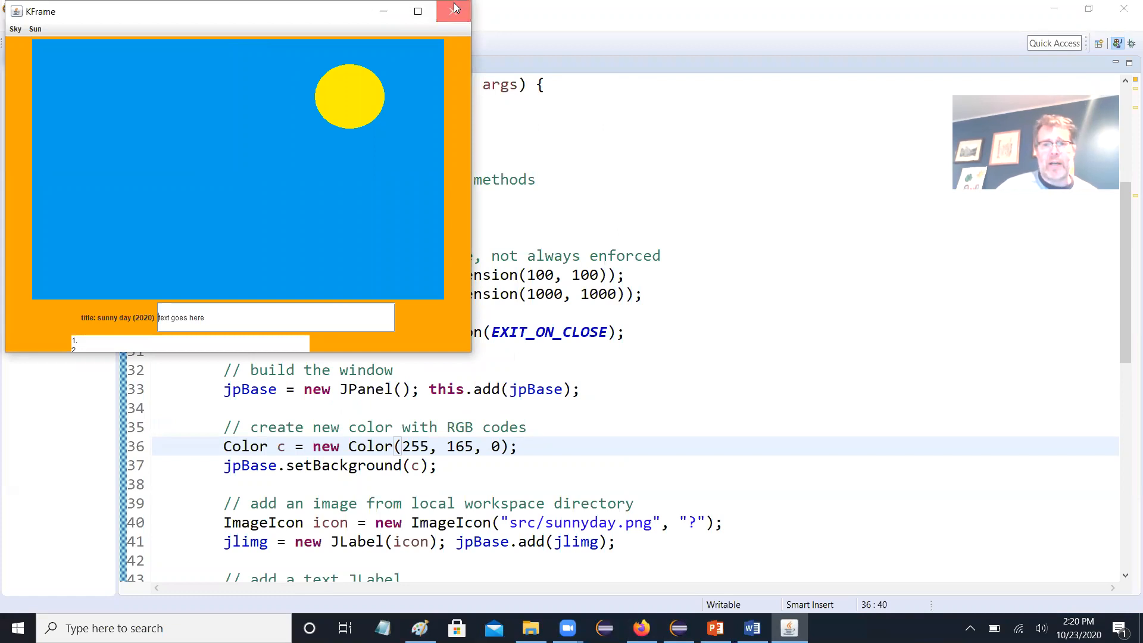
pyautogui.click(452, 11)
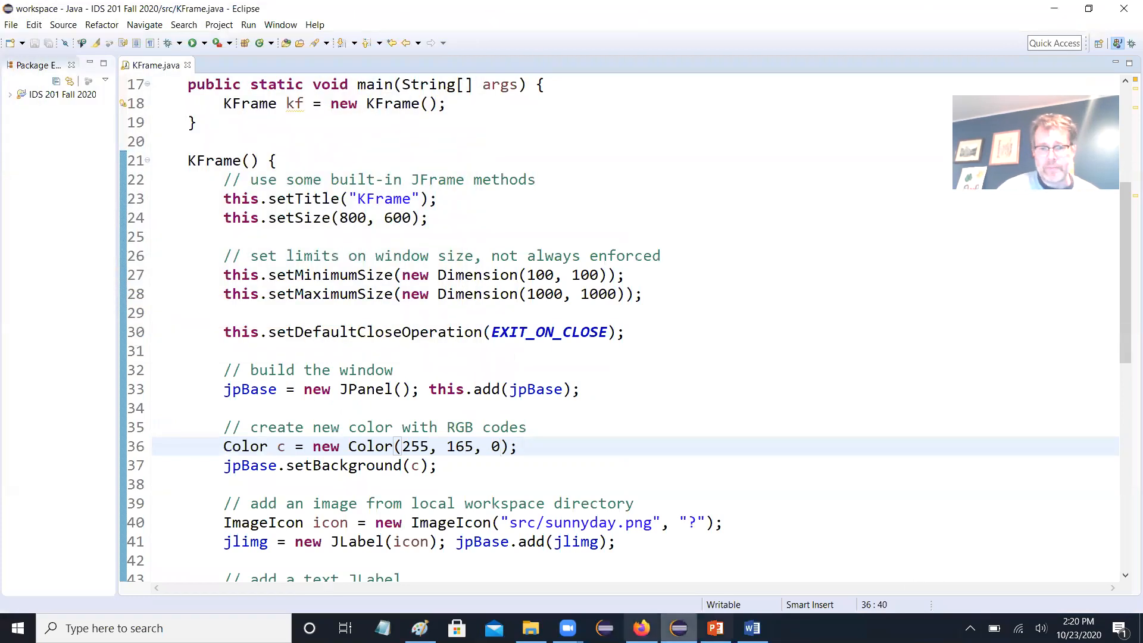
# - Show slide 17, 'Layout Managers', in the GUIs & Events PowerPoint deck
pyautogui.click(713, 628)
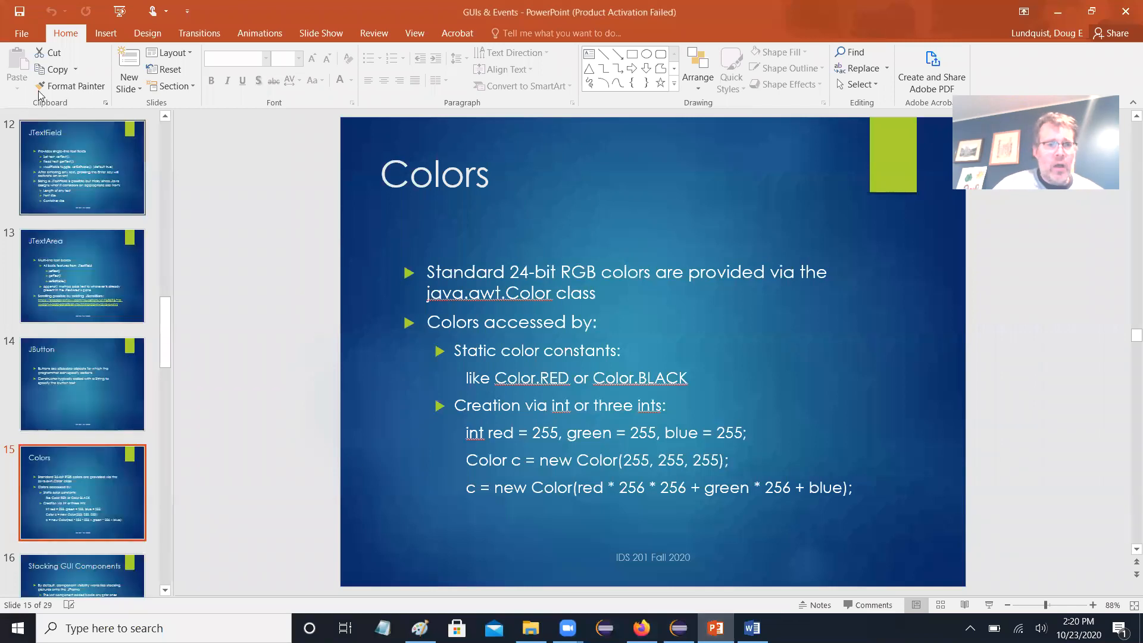
pyautogui.click(321, 33)
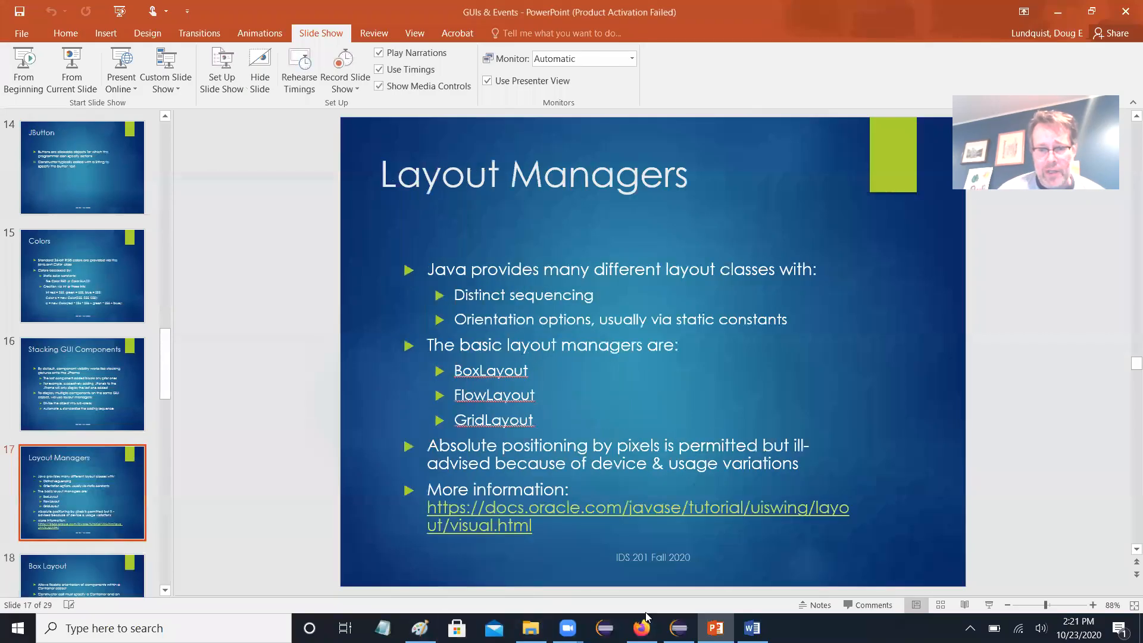
# - Relaunch KFrame from Eclipse, then bring up the blank Paint canvas
pyautogui.click(677, 627)
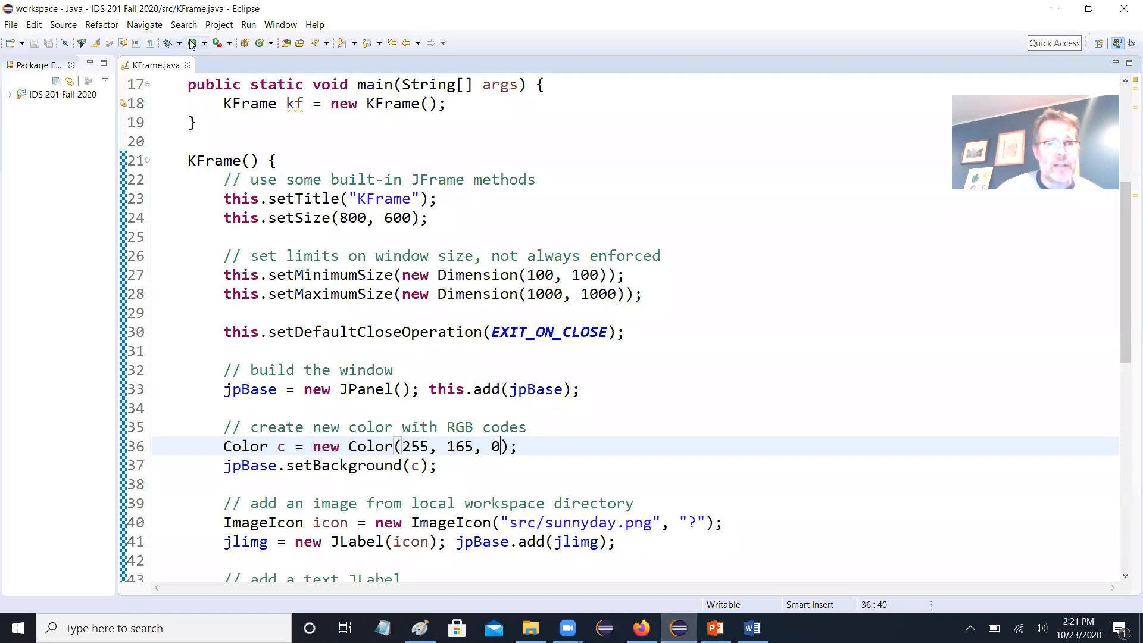
pyautogui.click(221, 42)
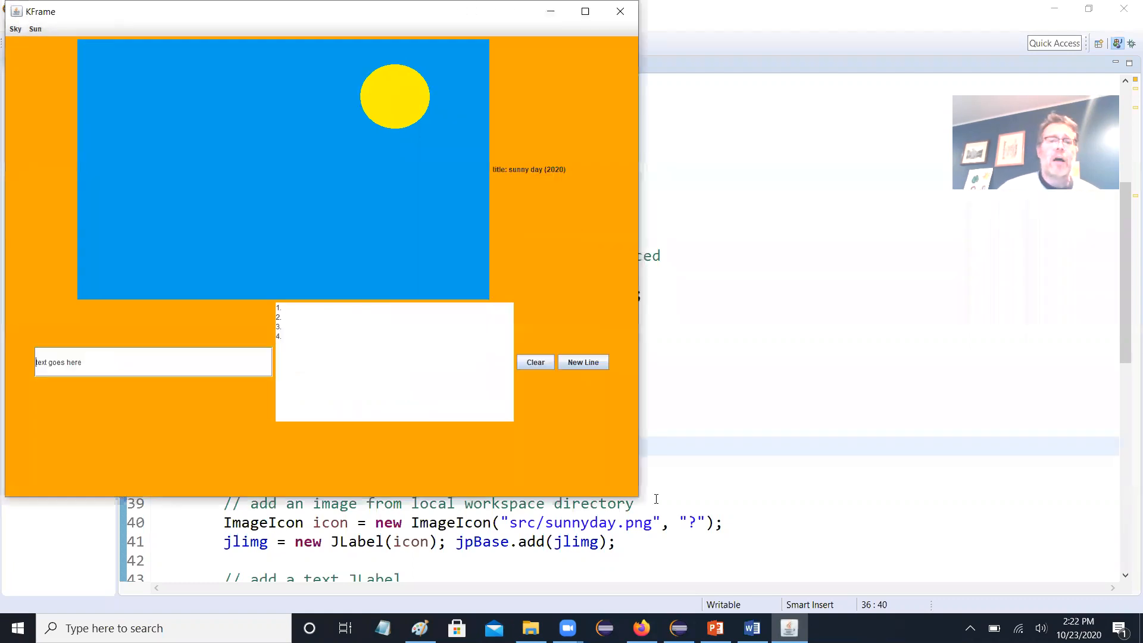
pyautogui.moveTo(737, 423)
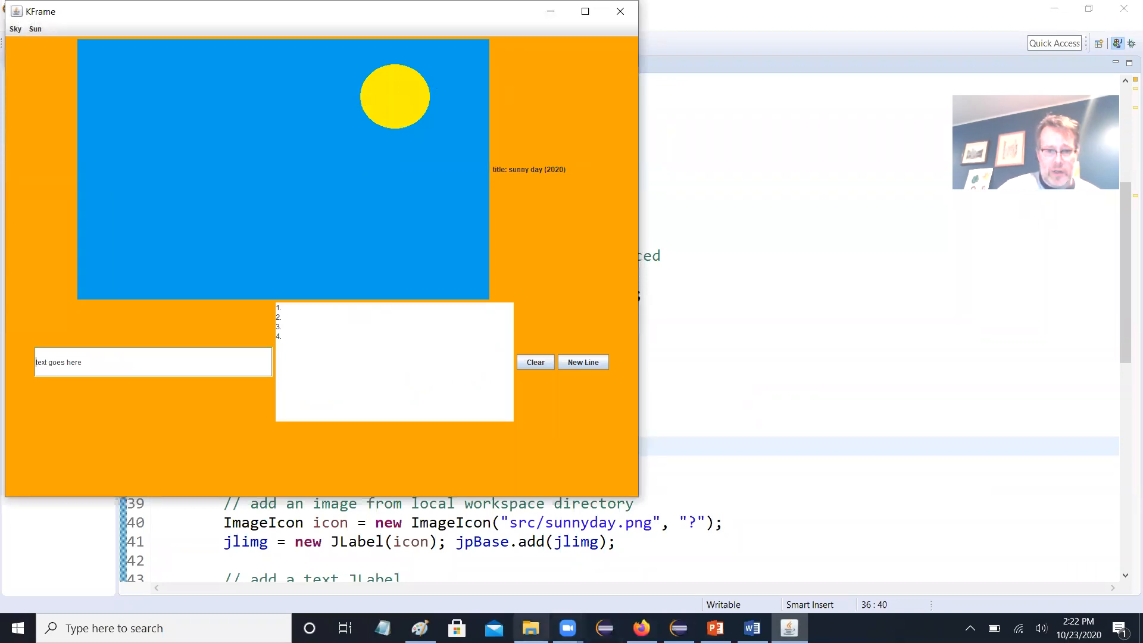
pyautogui.click(419, 628)
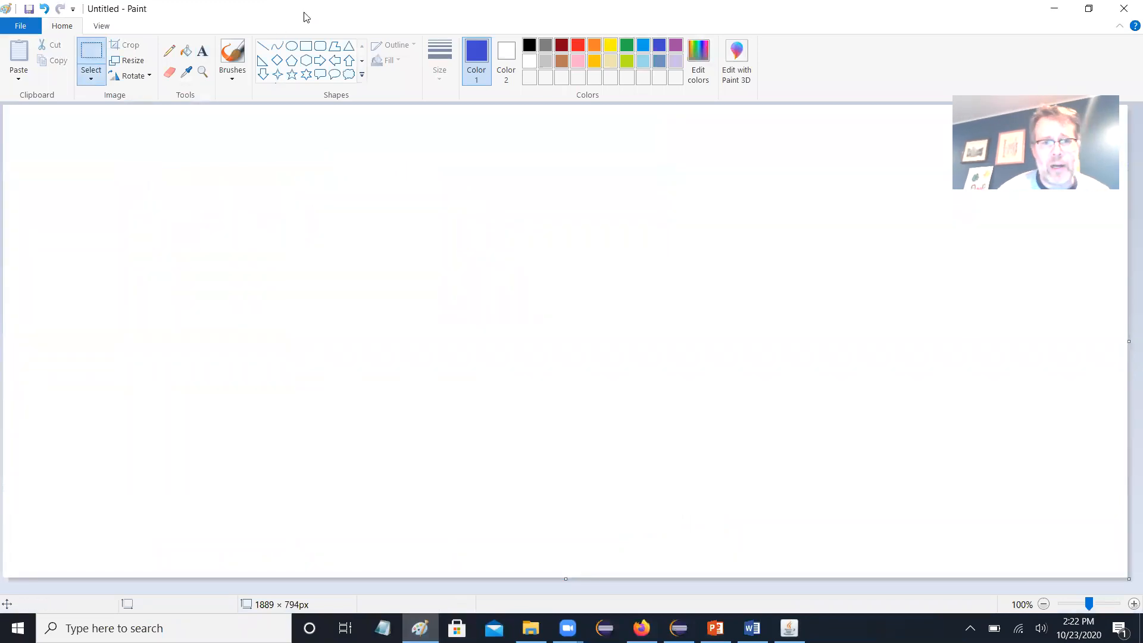
# - Write 'FlowLayout: like MS Word, components added left to right', wrapping onto new lines
pyautogui.click(529, 45)
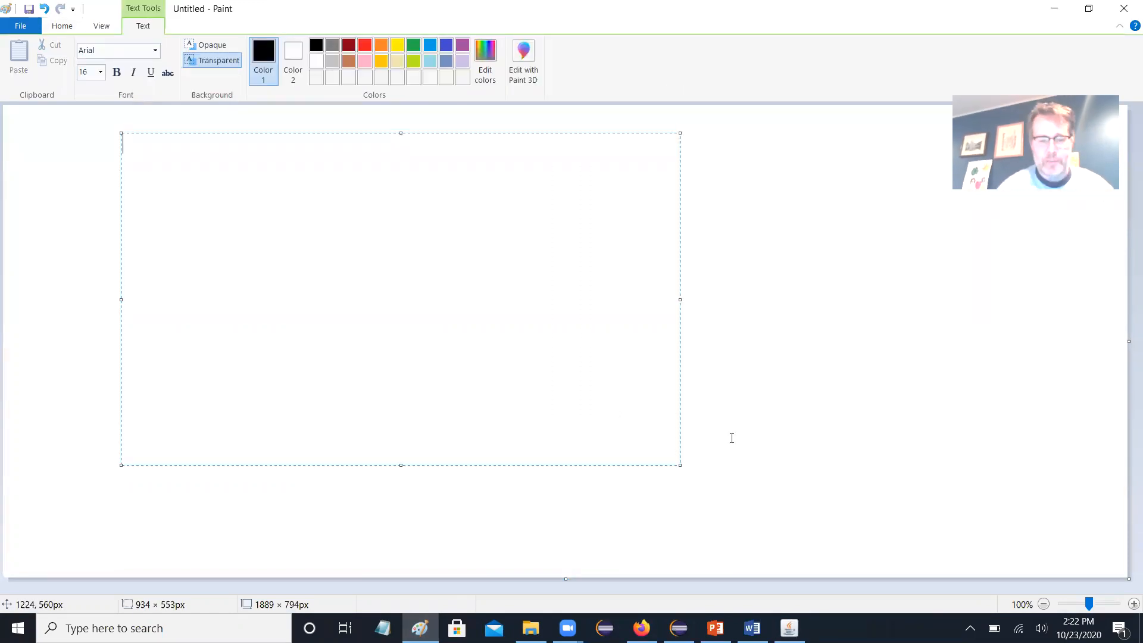
pyautogui.write('Flow')
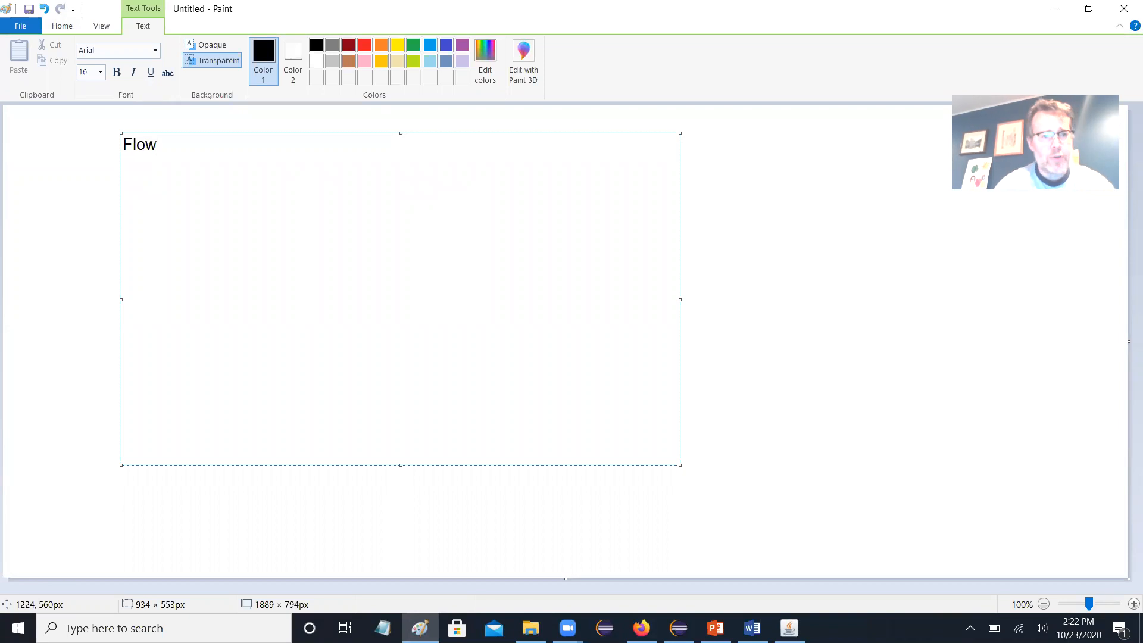
pyautogui.write('Layout:')
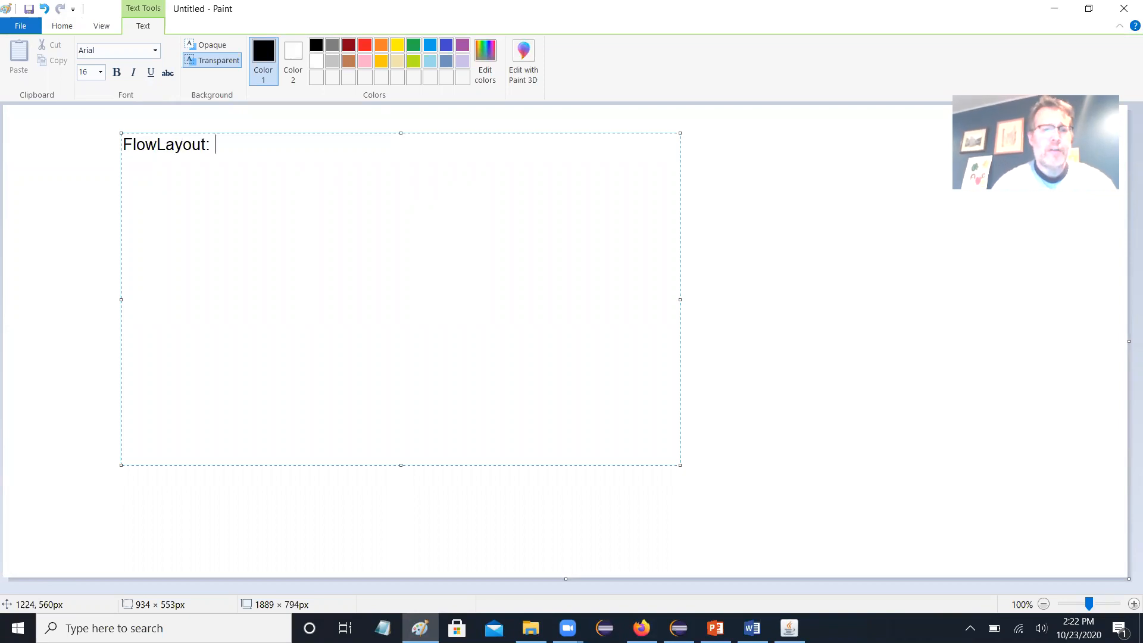
pyautogui.write('like MS')
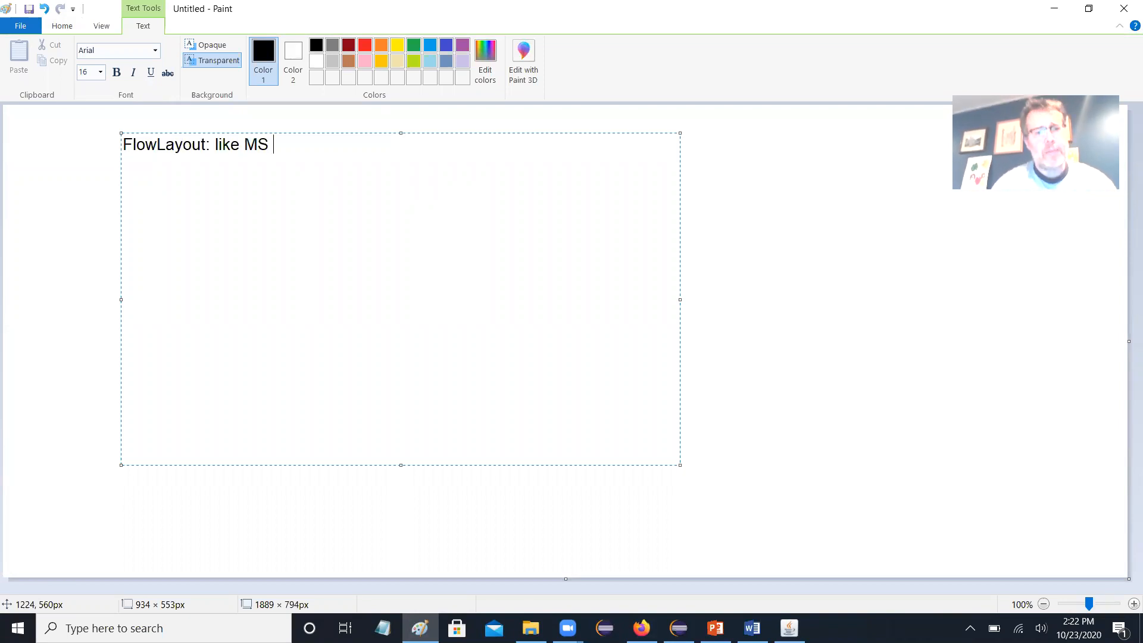
pyautogui.write('Word, componen')
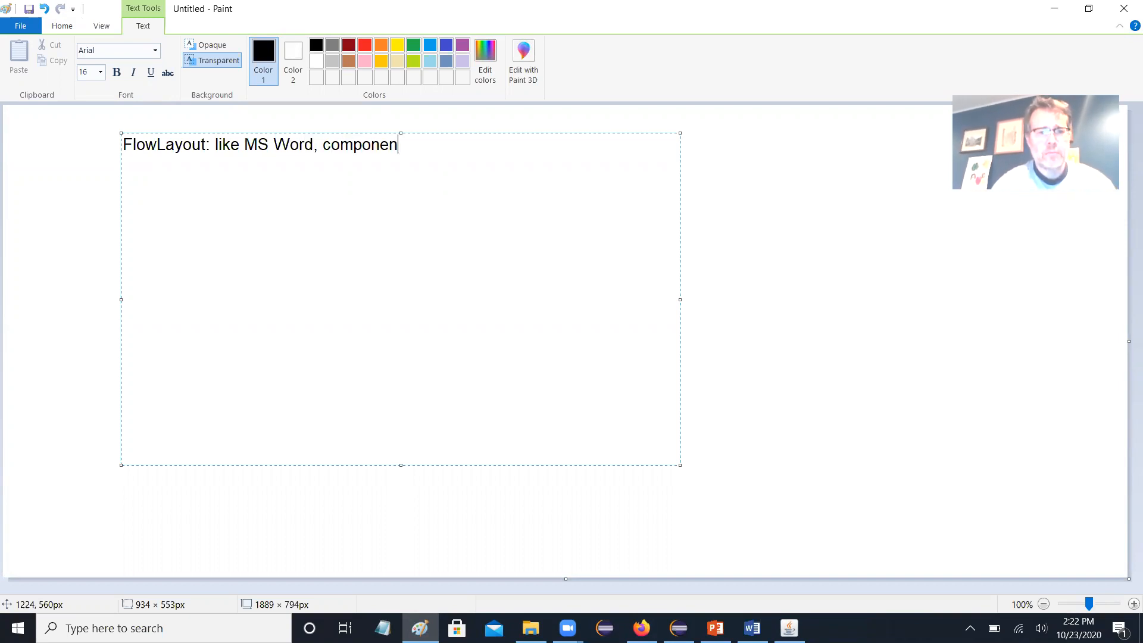
pyautogui.write('ts are added')
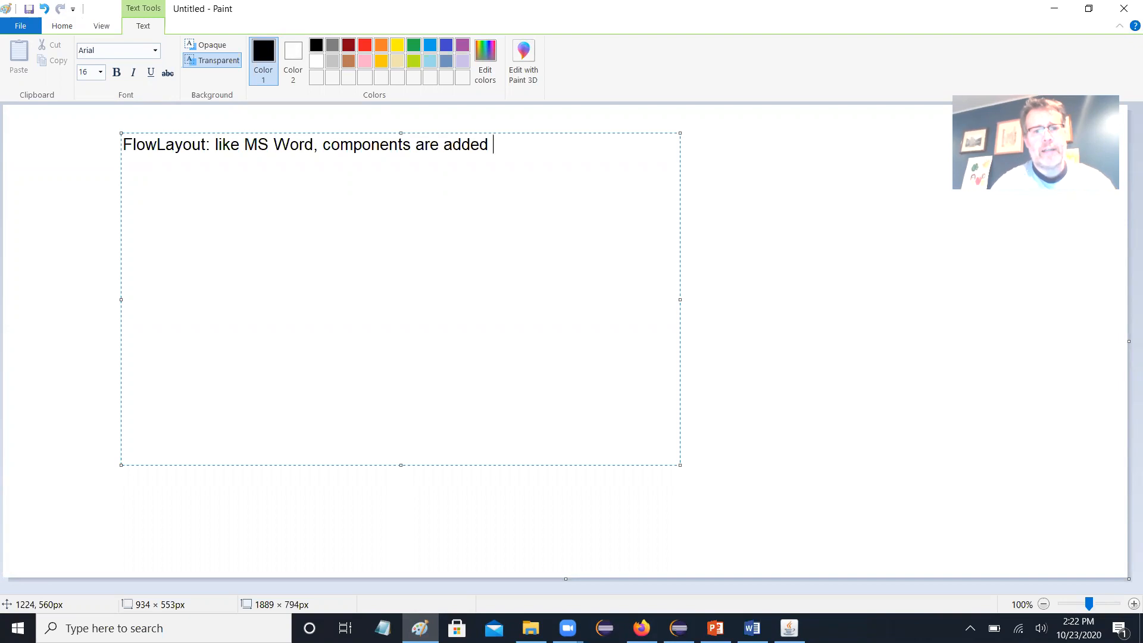
pyautogui.write('left to right, as space')
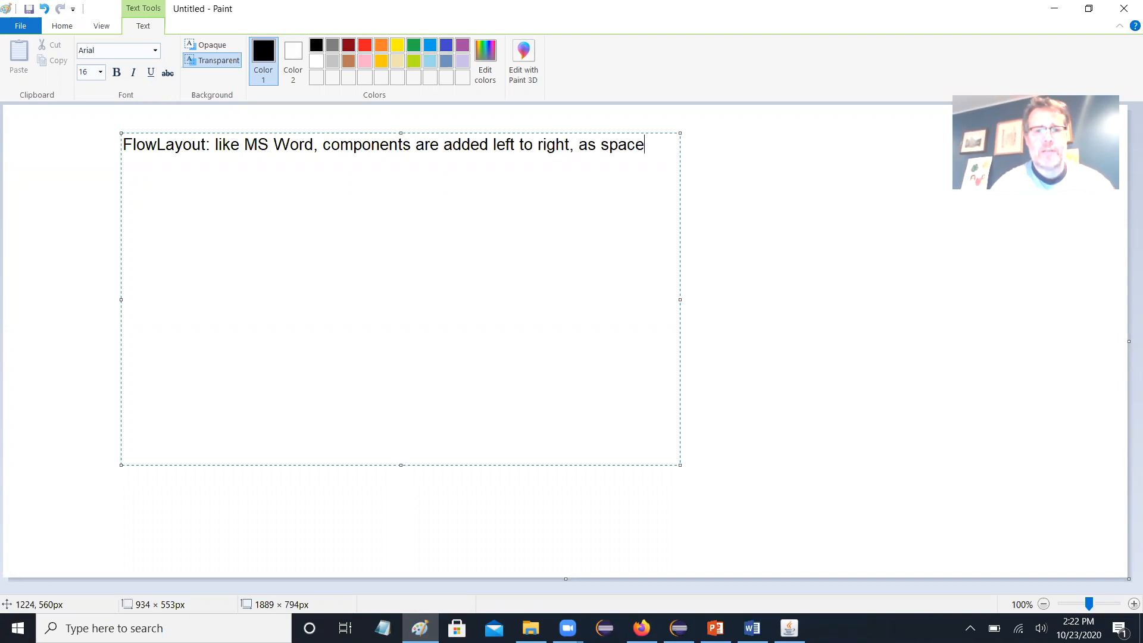
pyautogui.write('permits an')
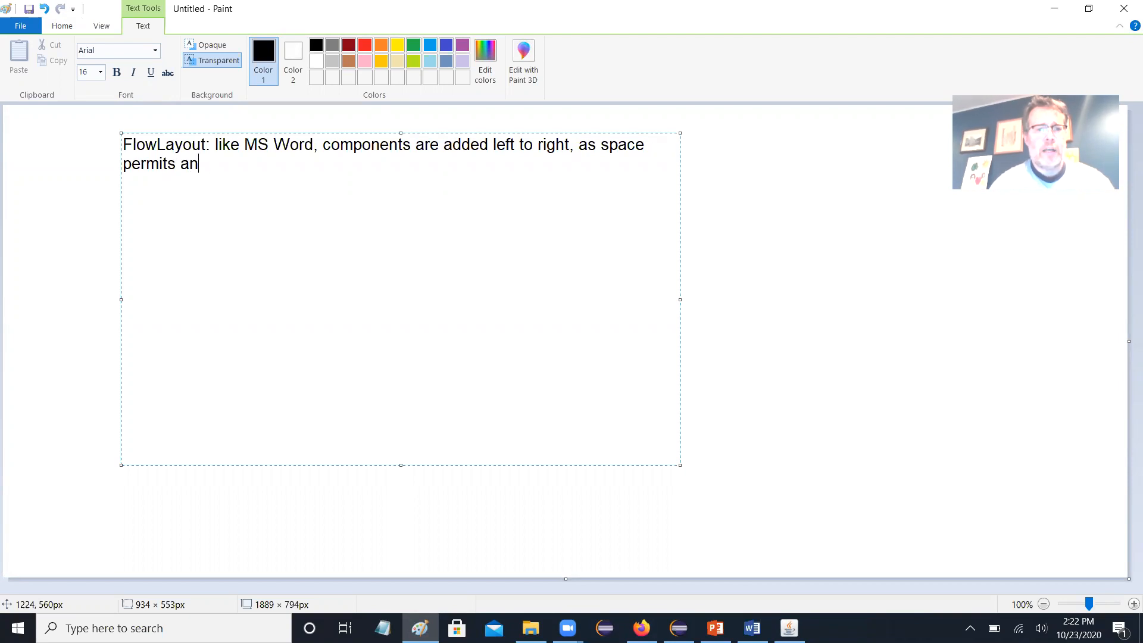
pyautogui.write('d additi')
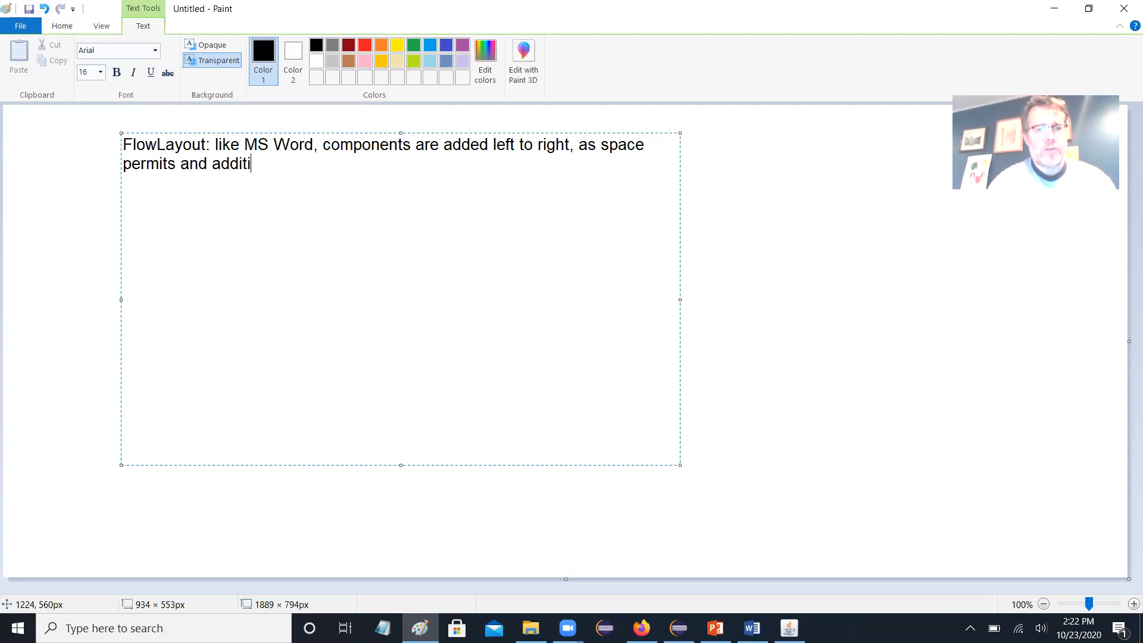
pyautogui.write('onal co')
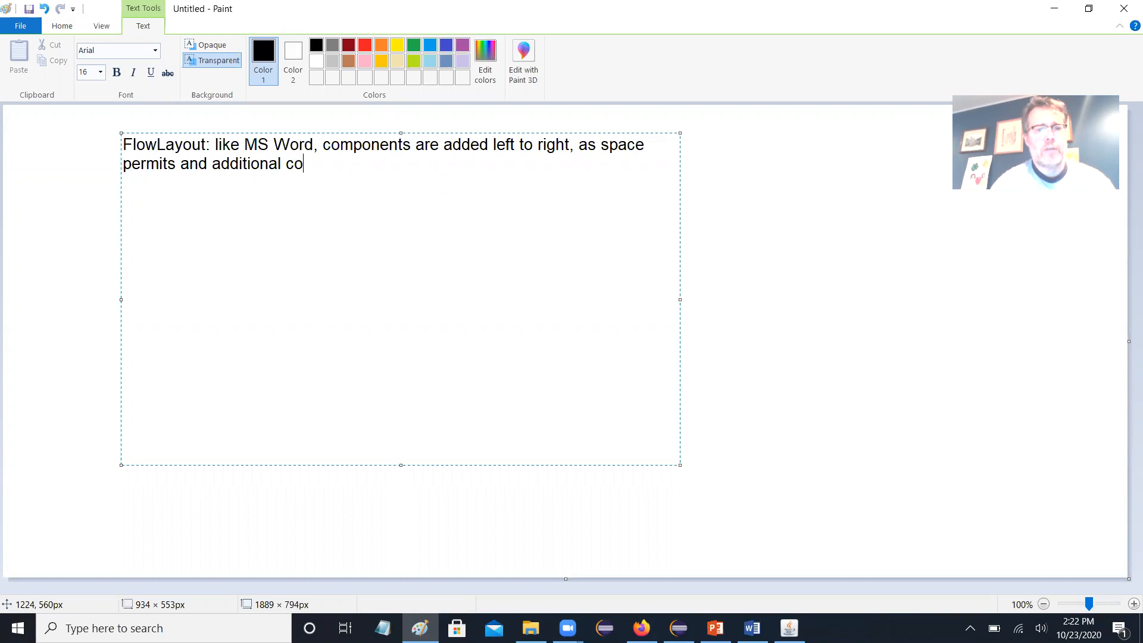
pyautogui.write('mponents app')
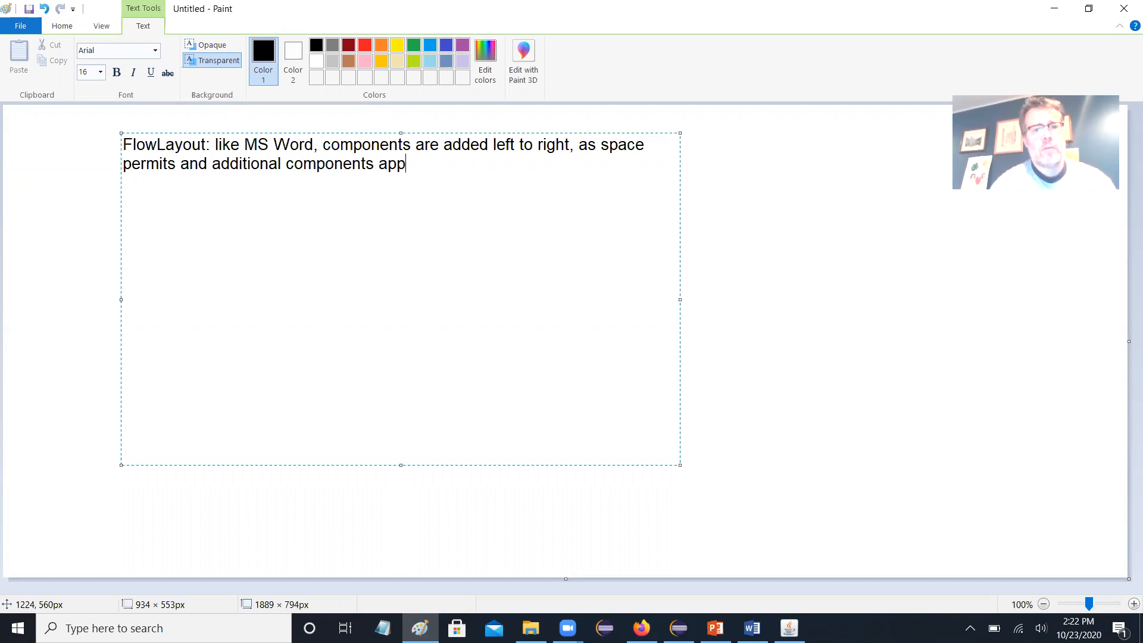
pyautogui.write('ear on new line')
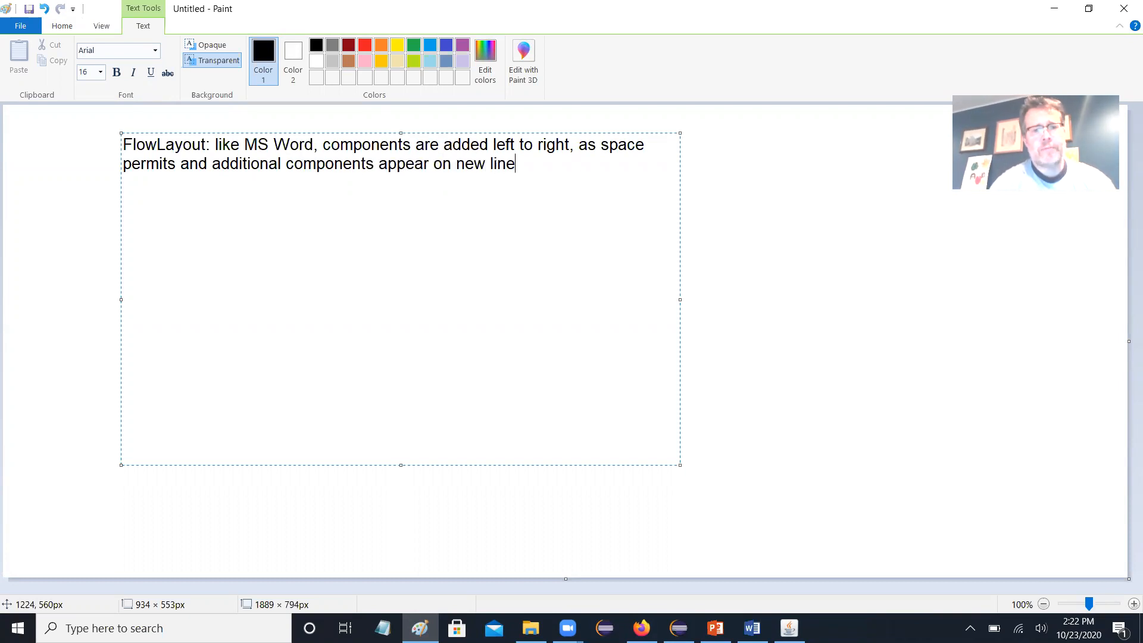
pyautogui.write('s')
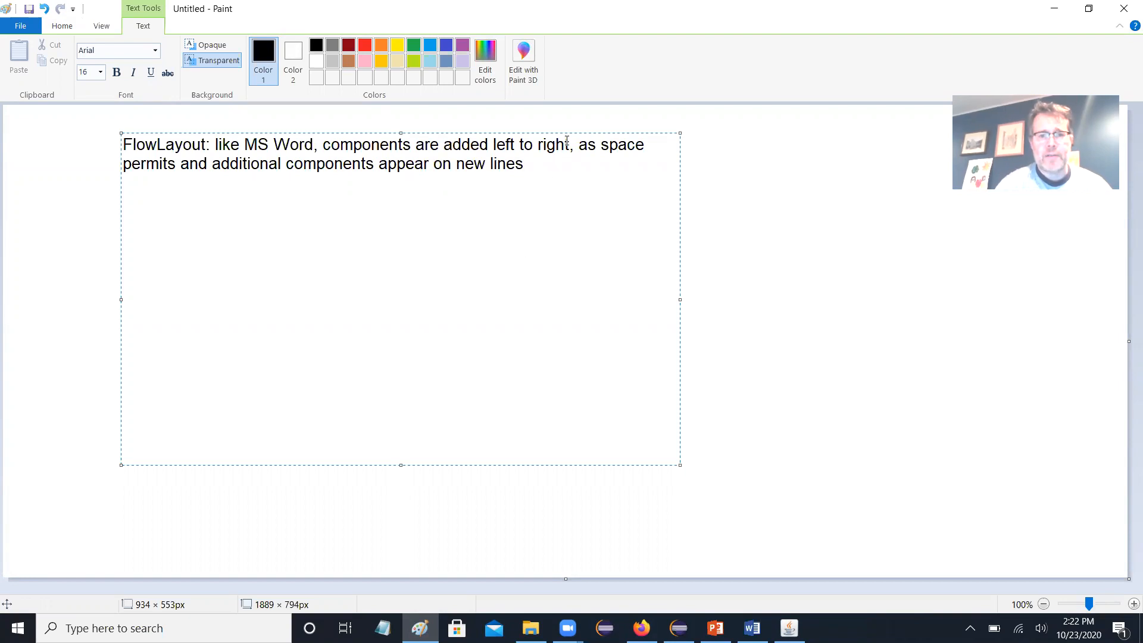
pyautogui.write('& centere')
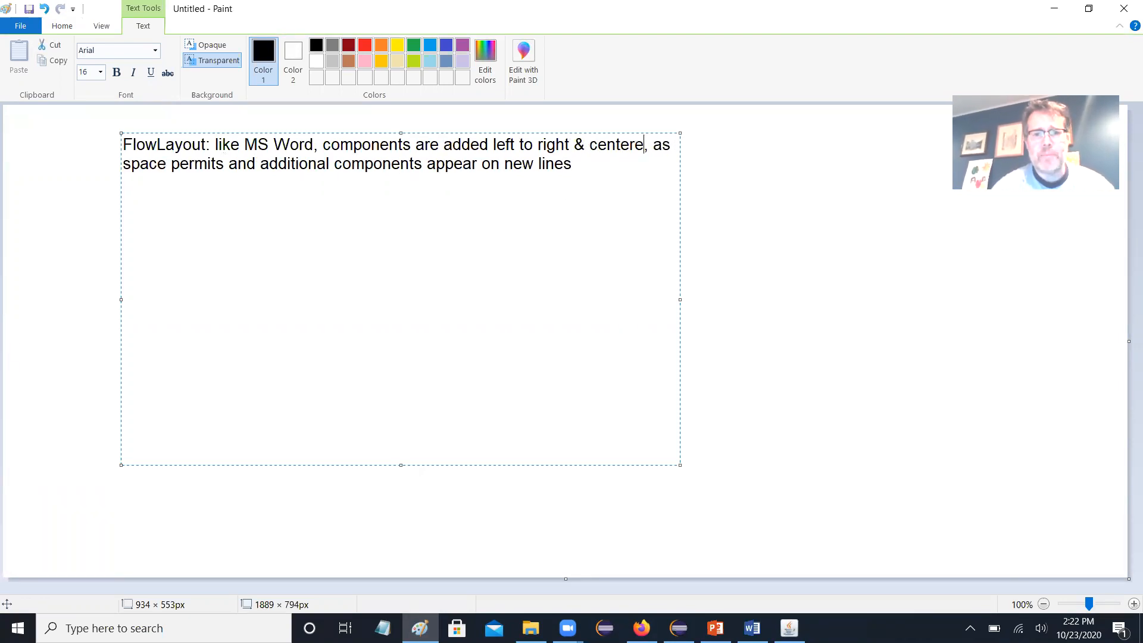
pyautogui.write('d')
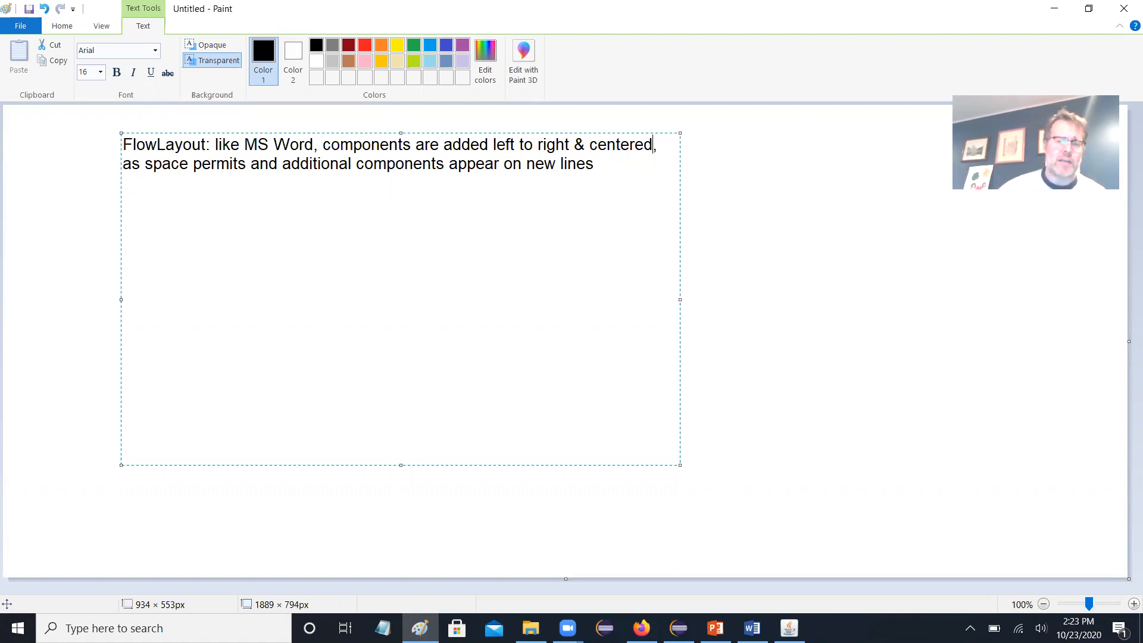
pyautogui.click(207, 236)
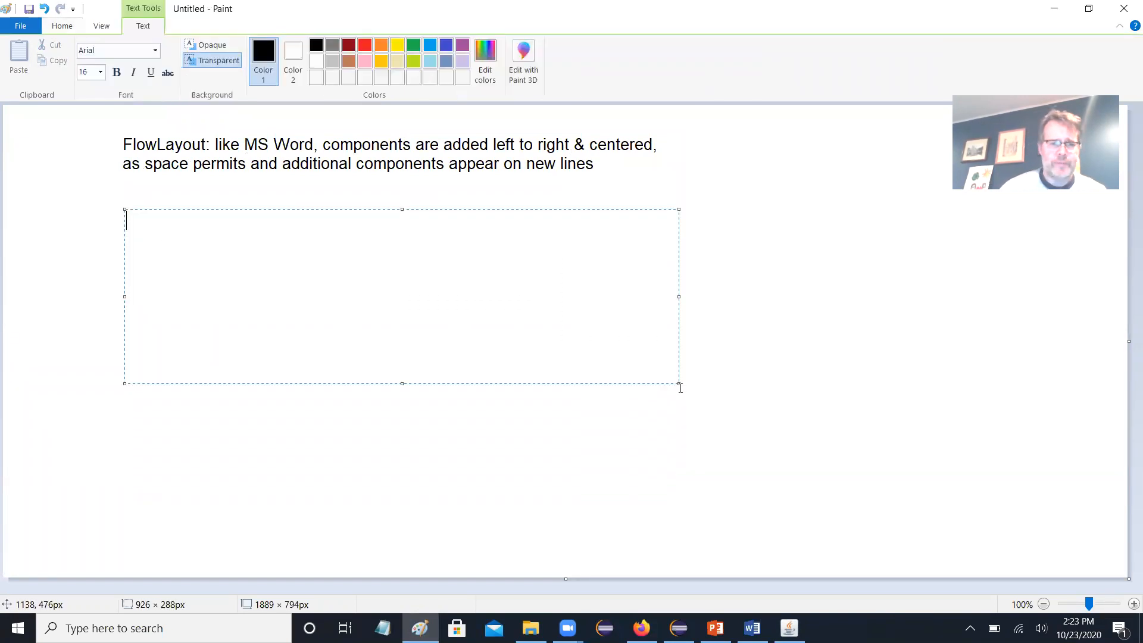
# - Type the GridLayout note: equal-sized rectangles, with JButtons and text boxes expanding to fill them
pyautogui.write('GridLayout: di')
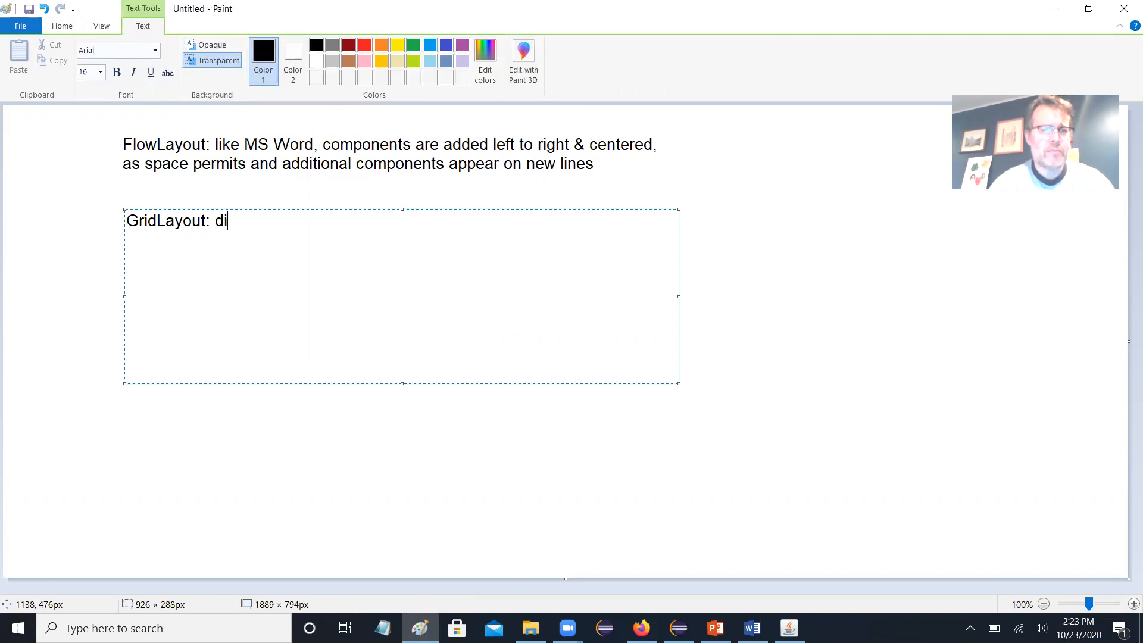
pyautogui.write('vides the')
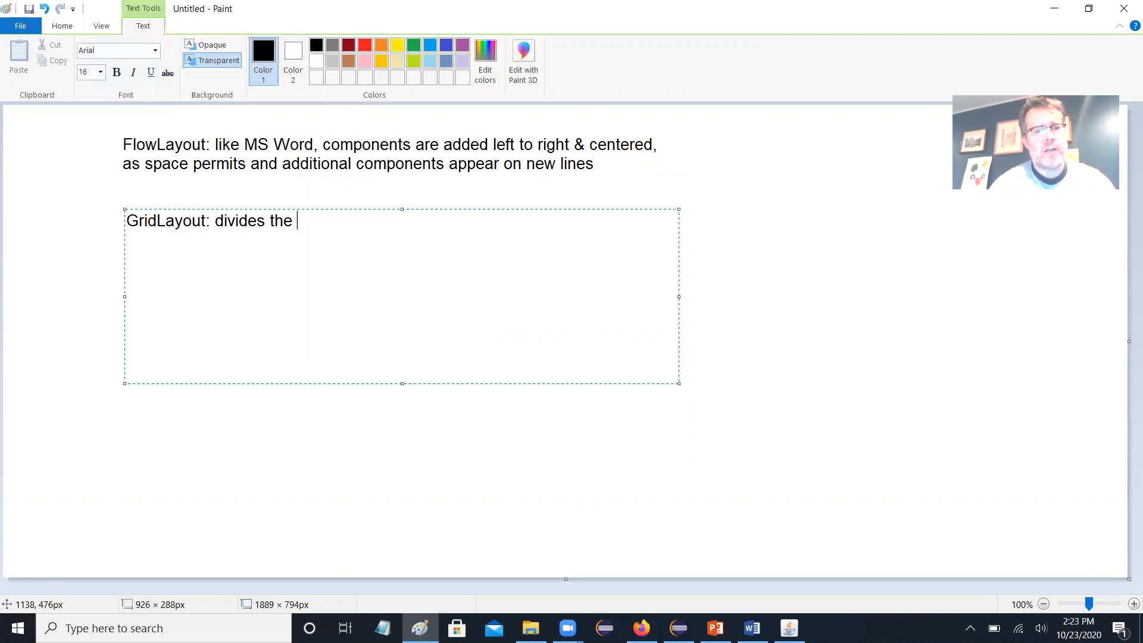
pyautogui.write('space int')
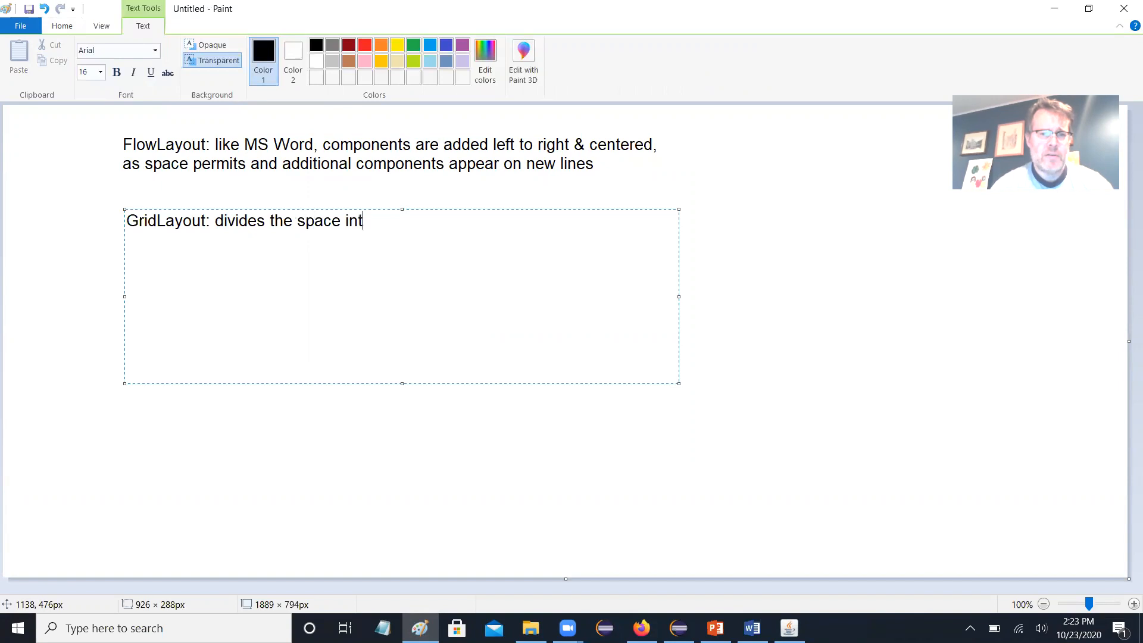
pyautogui.write('o equal-si')
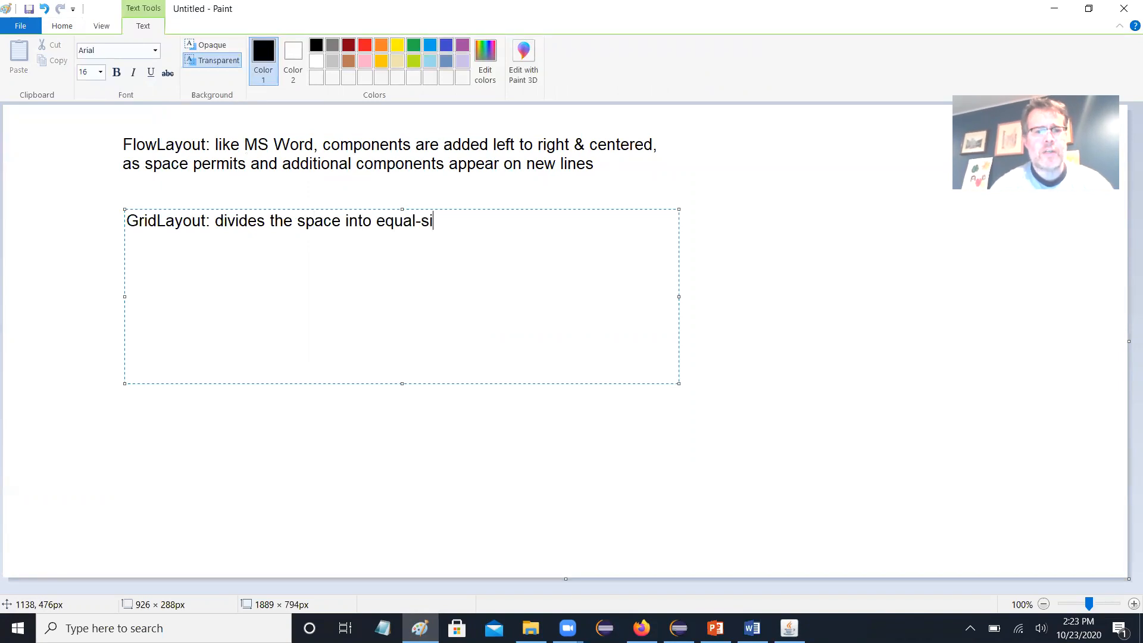
pyautogui.write('zed recta')
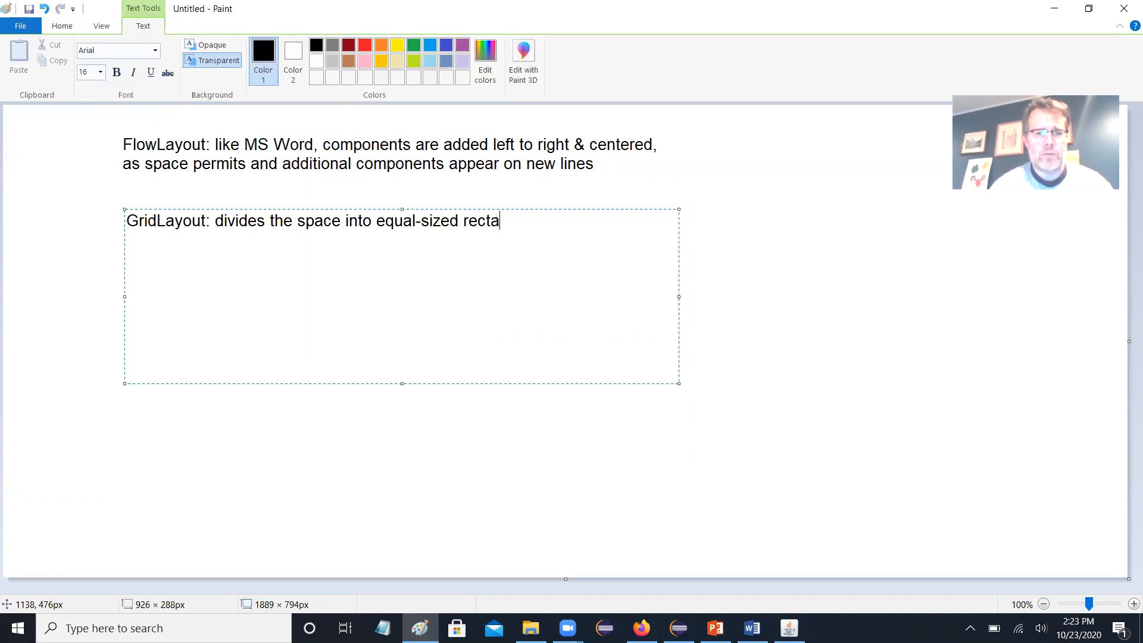
pyautogui.write('ngle')
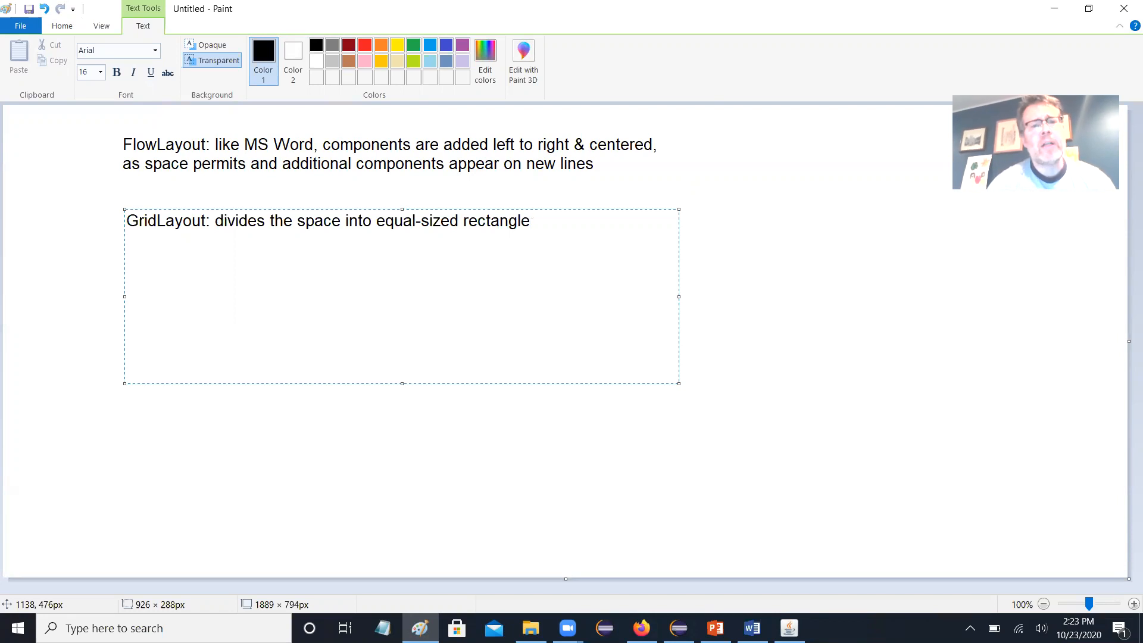
pyautogui.write('s.')
pyautogui.write('quirk: many')
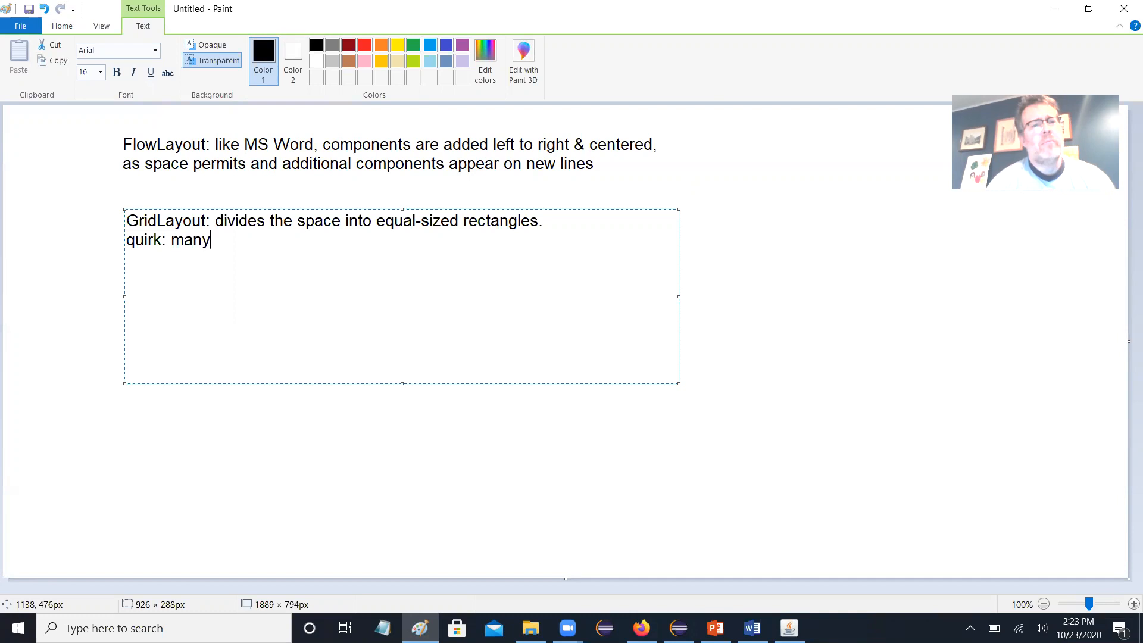
pyautogui.write('objects wi')
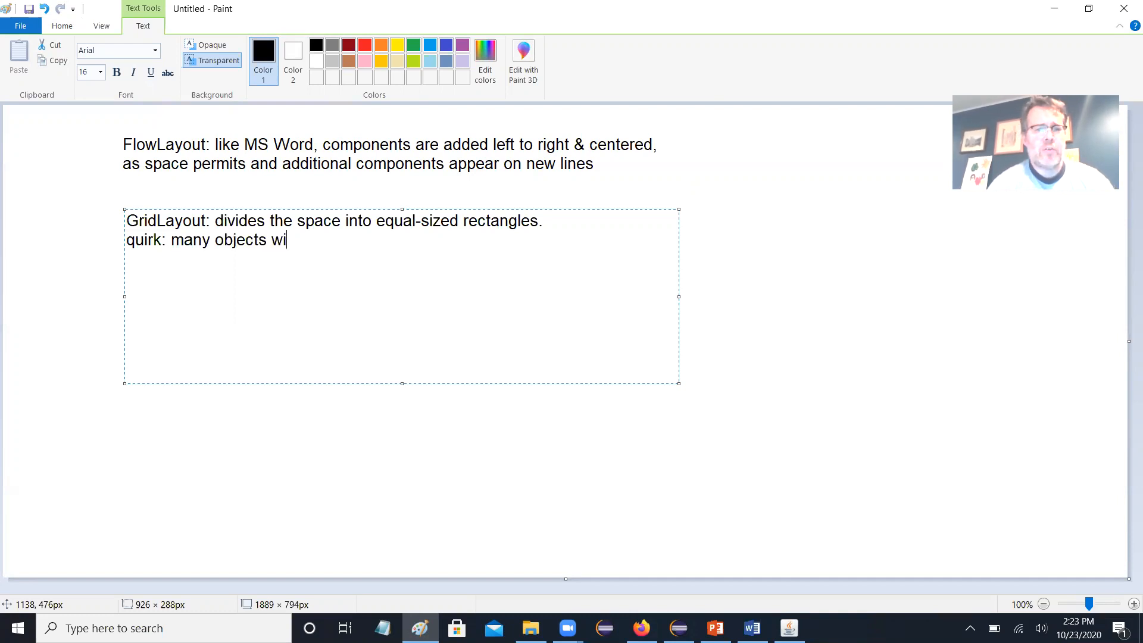
pyautogui.write('ll expand to fill an')
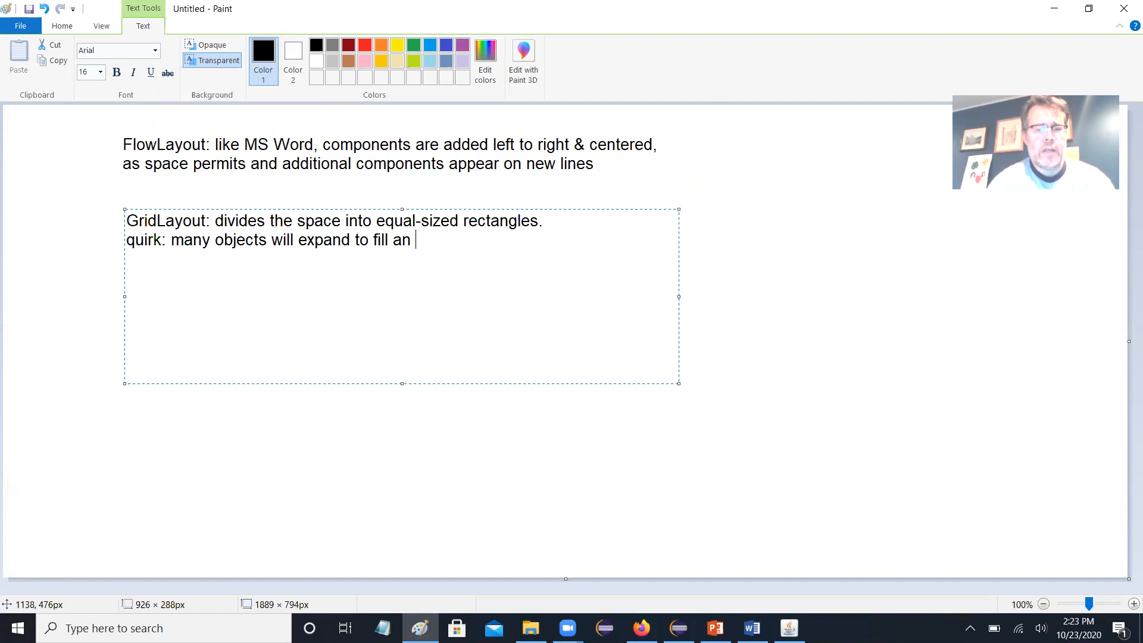
pyautogui.write('entire re')
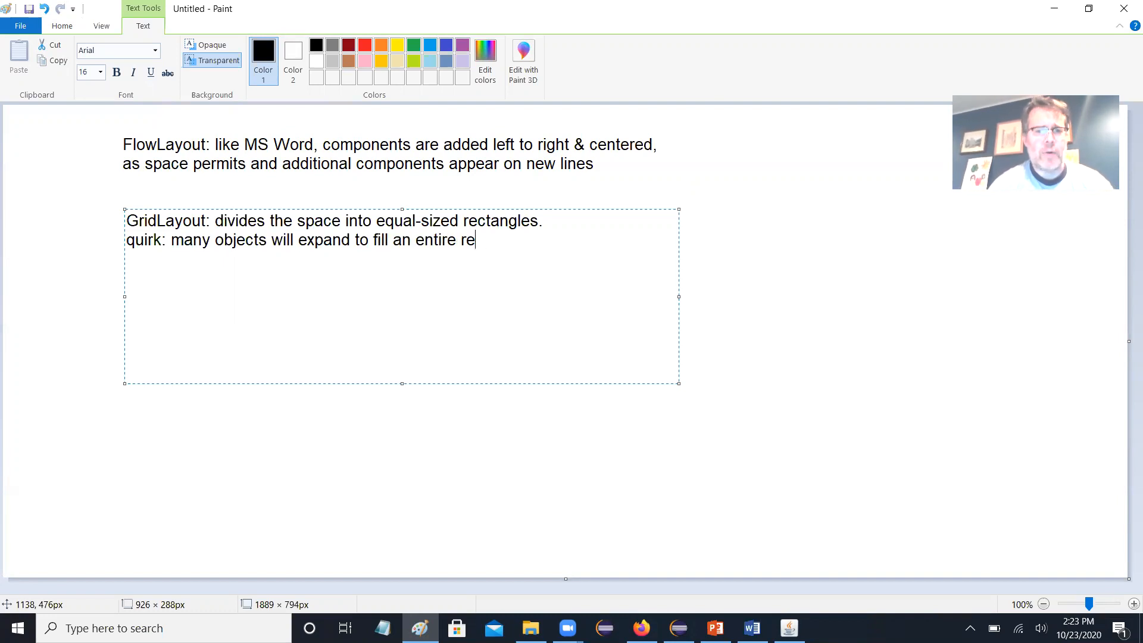
pyautogui.write('ctangle (')
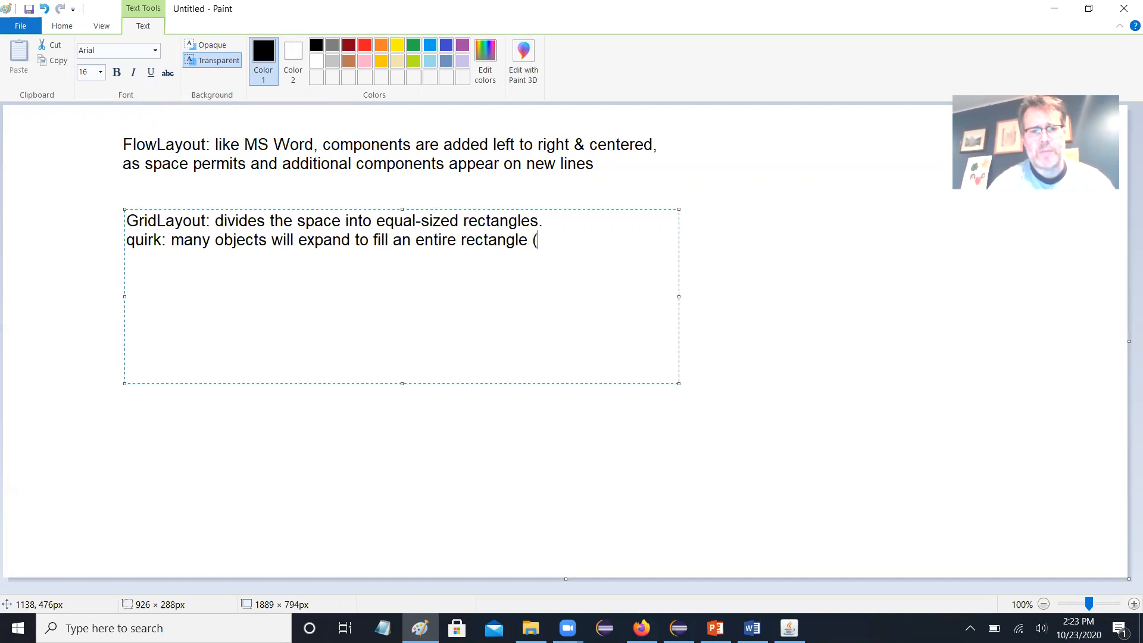
pyautogui.write('JBUt')
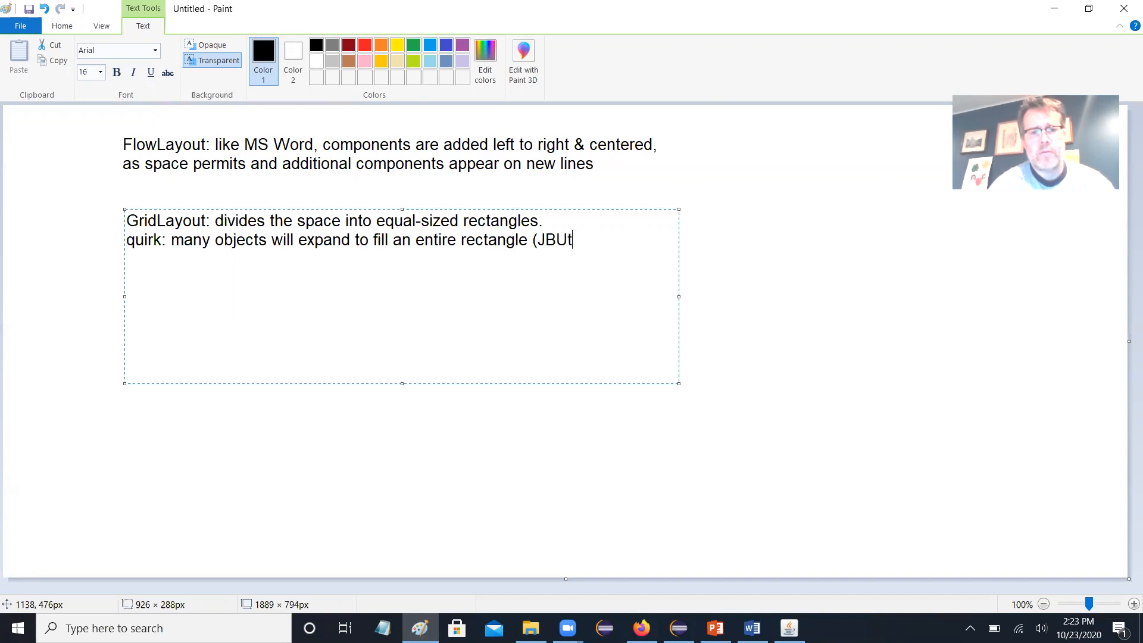
pyautogui.write('tons')
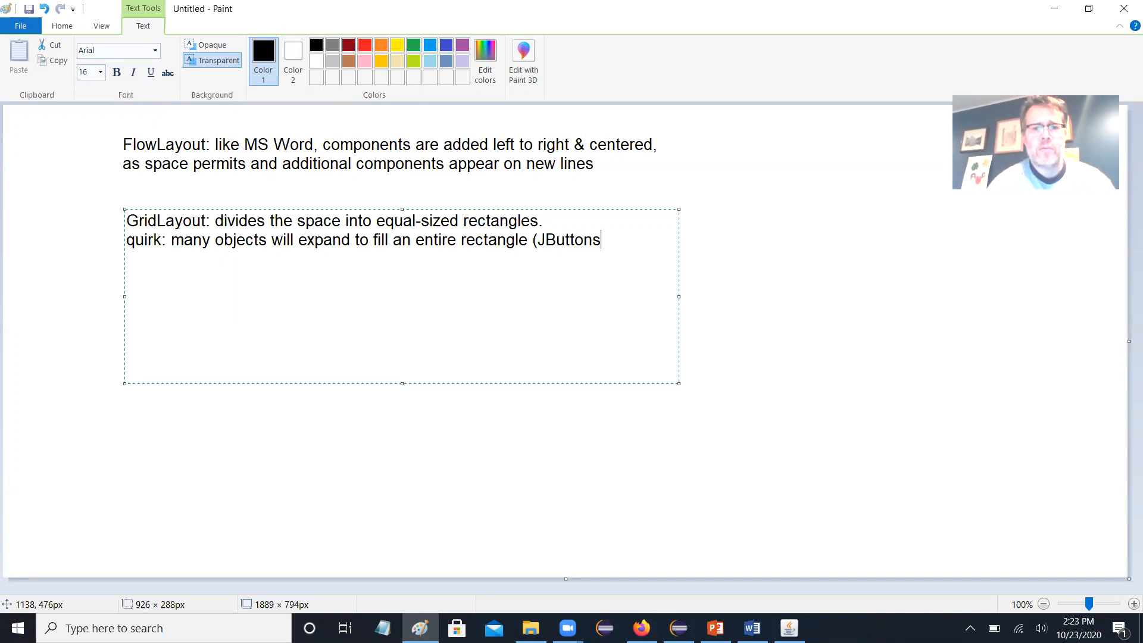
pyautogui.write('& t')
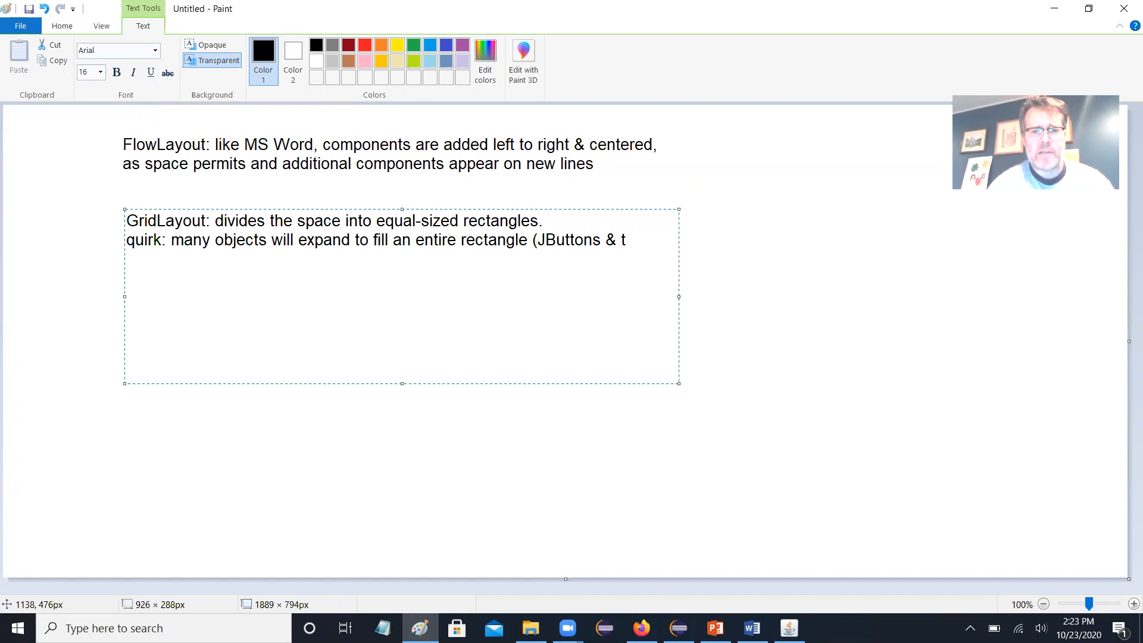
pyautogui.write('ext boxes')
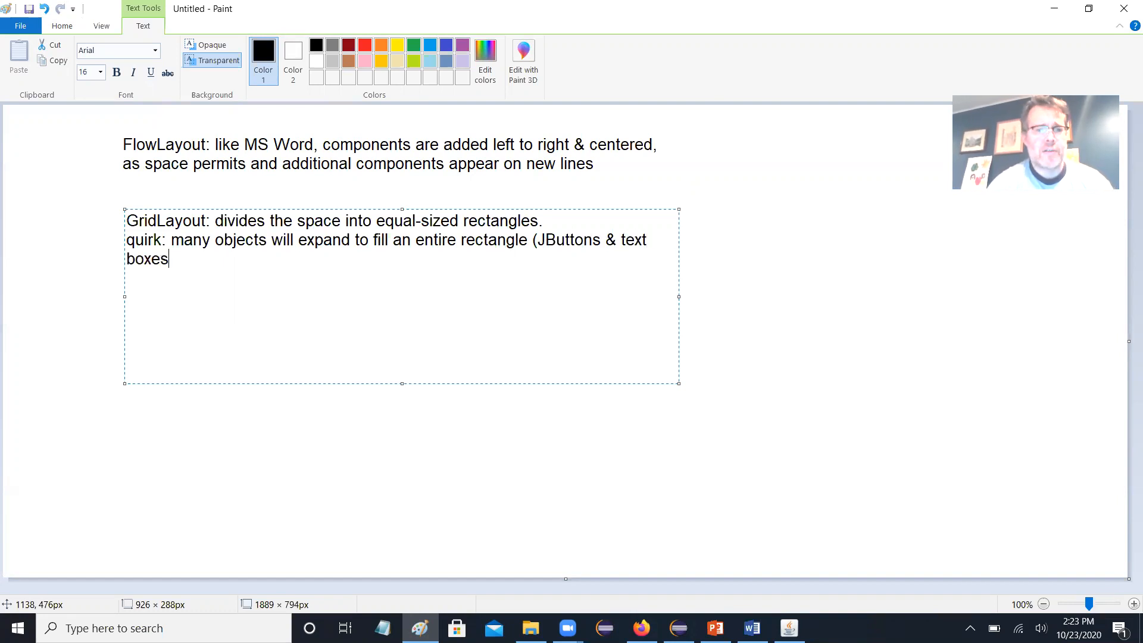
pyautogui.write(')')
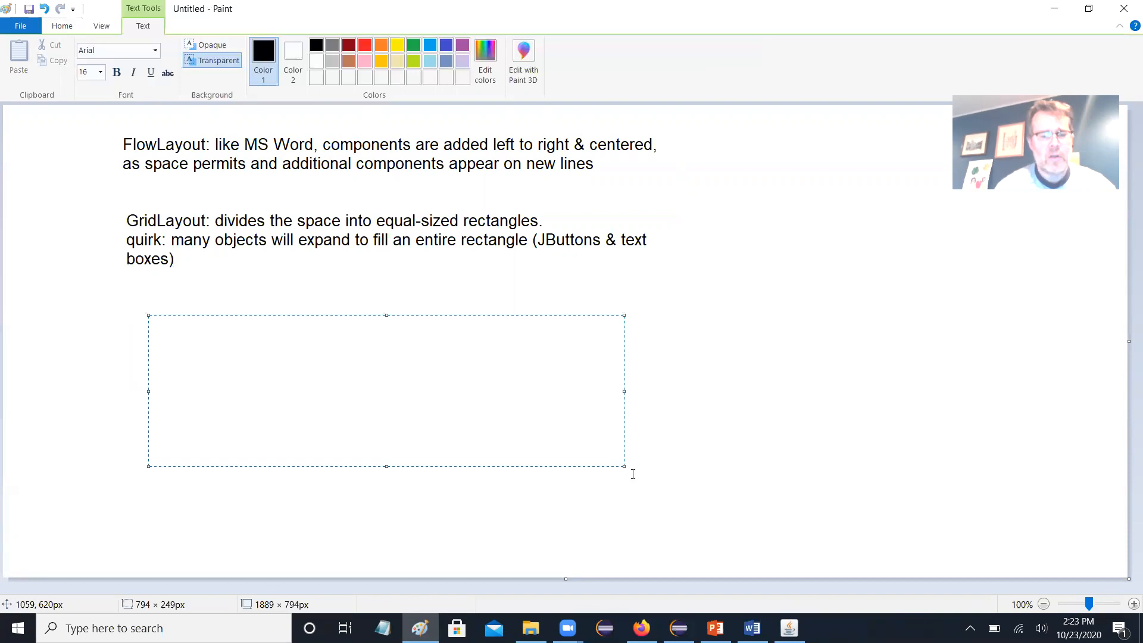
# - Type 'BoxLayout: allows arranging components in a line, either horizontally or vertically'
pyautogui.write('BoxLayout:')
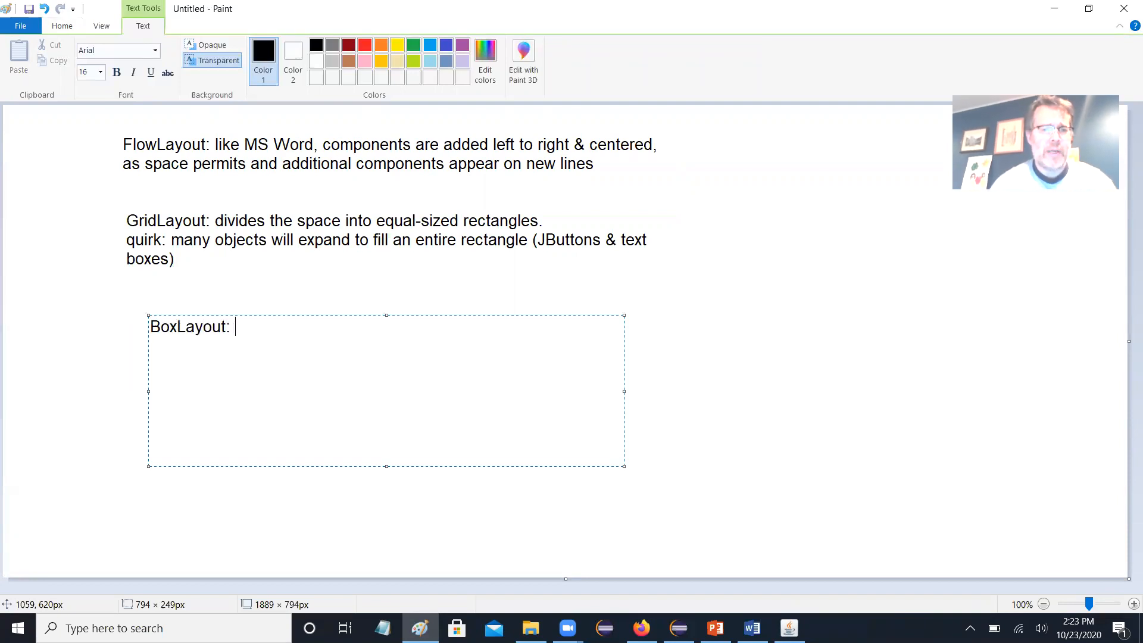
pyautogui.write('allows')
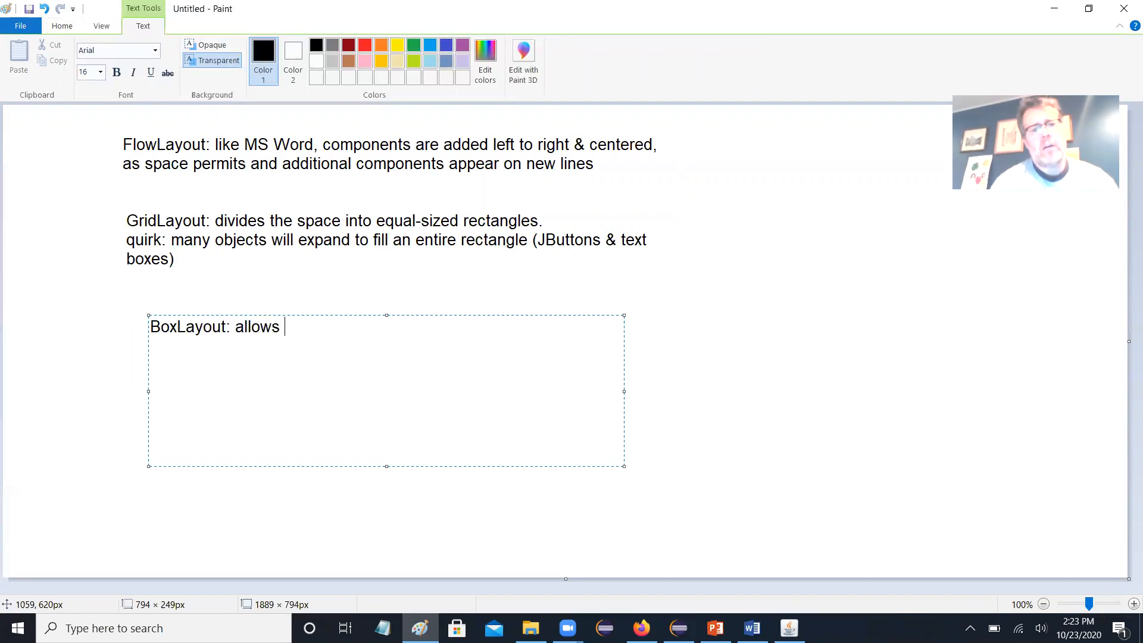
pyautogui.write('arranging')
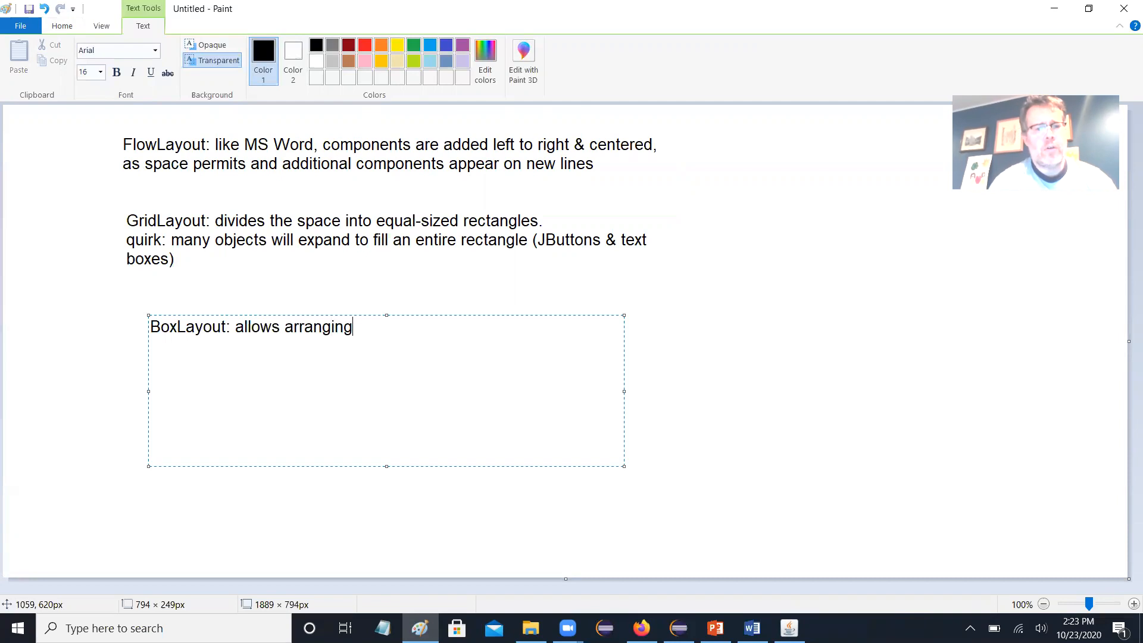
pyautogui.write('components in')
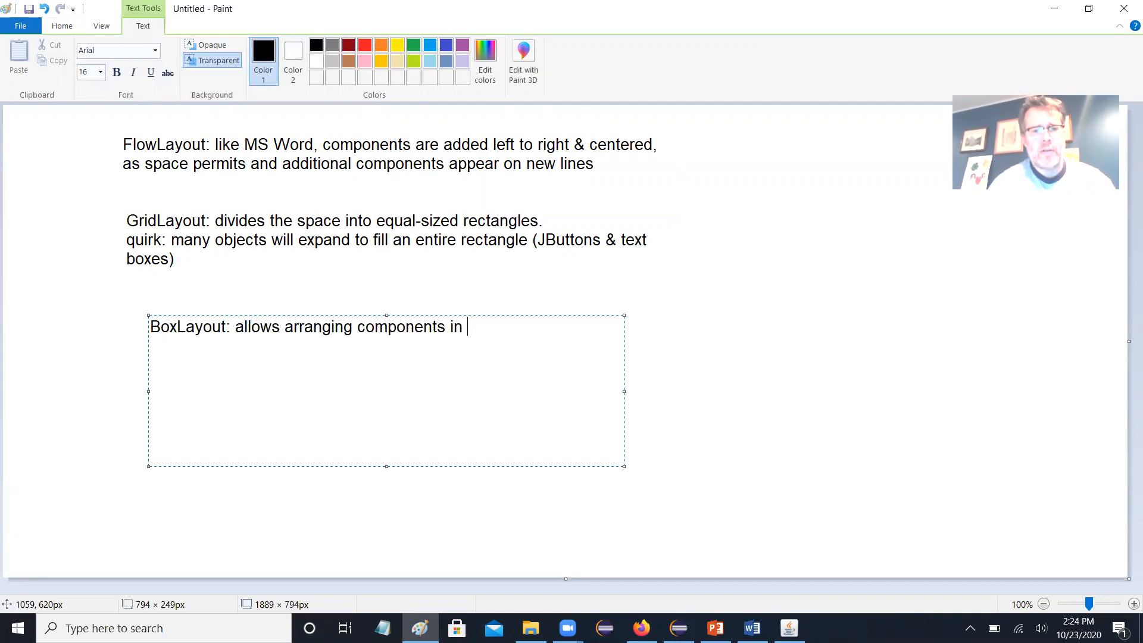
pyautogui.write('a line, either f')
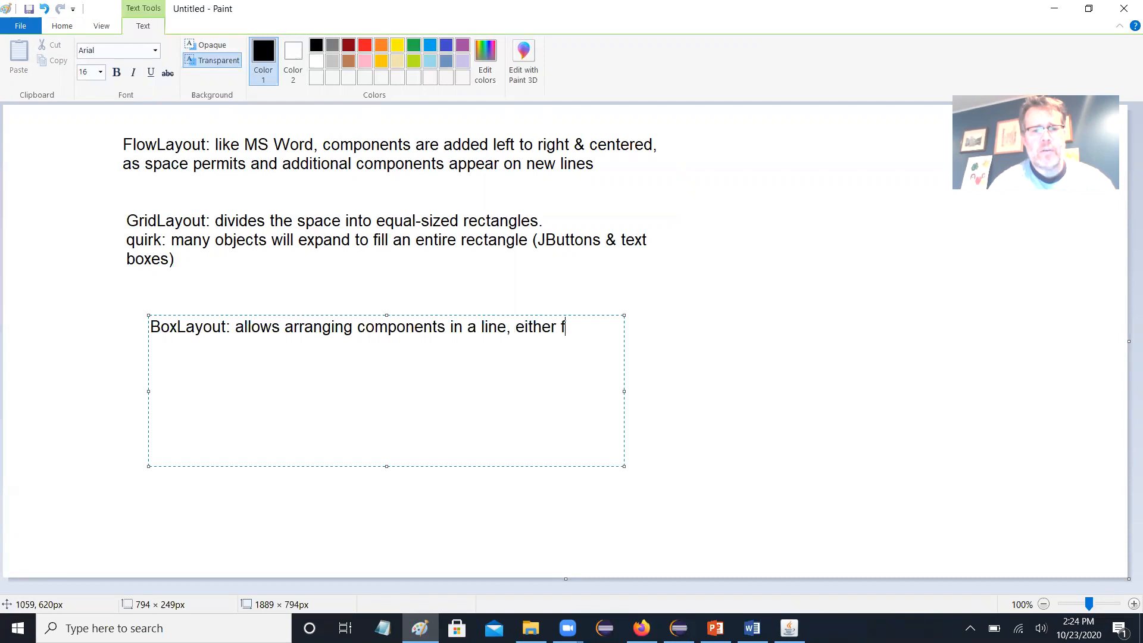
pyautogui.write('h')
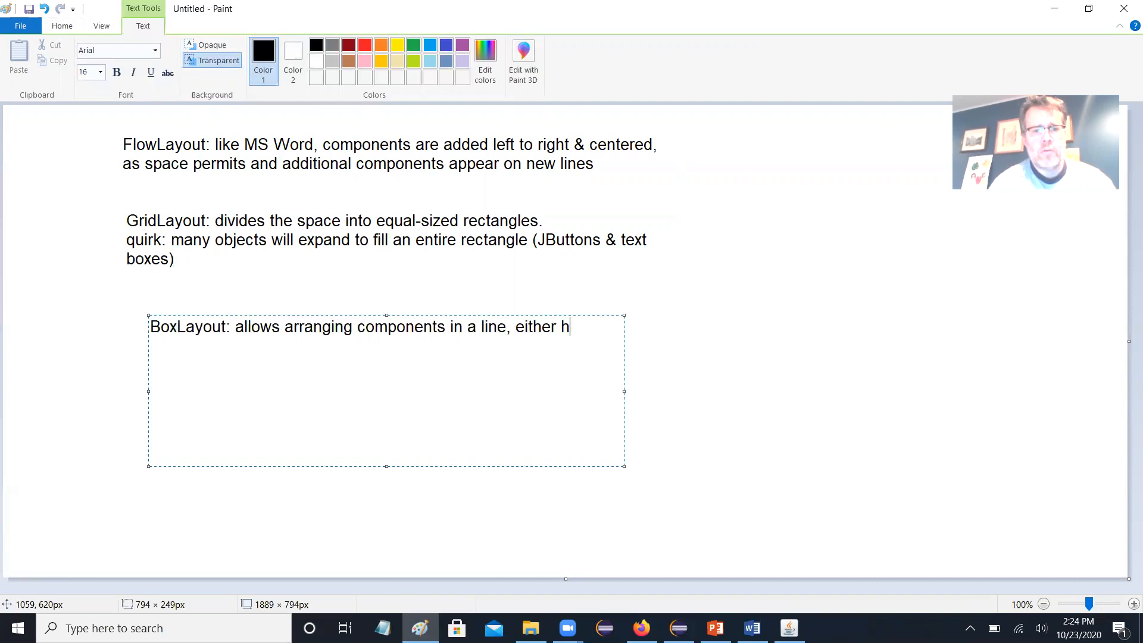
pyautogui.write('orizo')
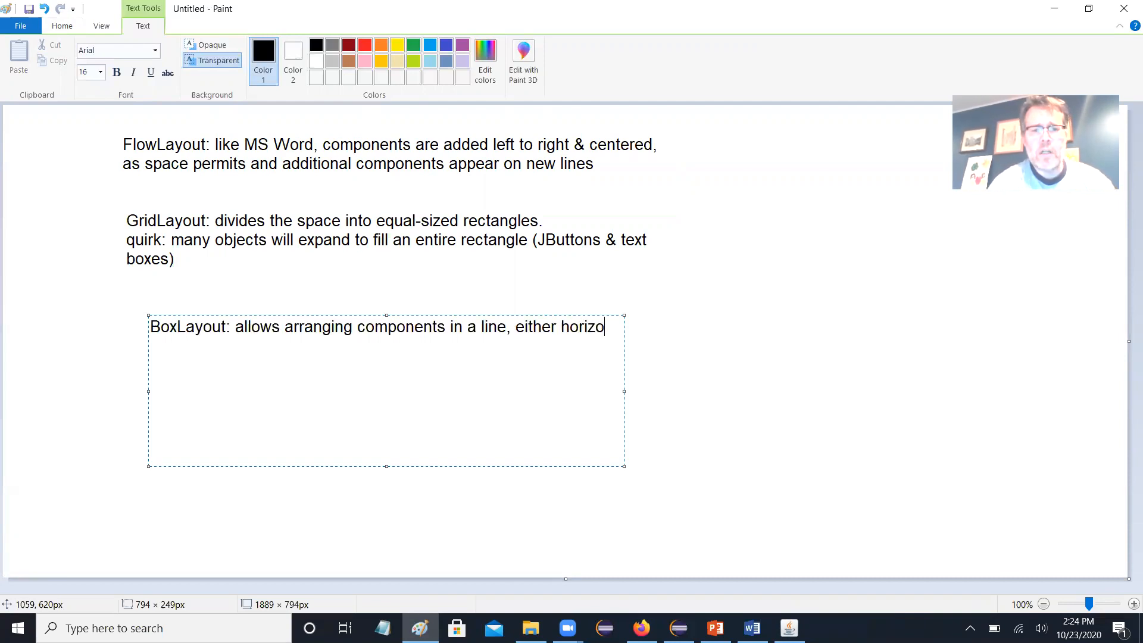
pyautogui.write('ntally or')
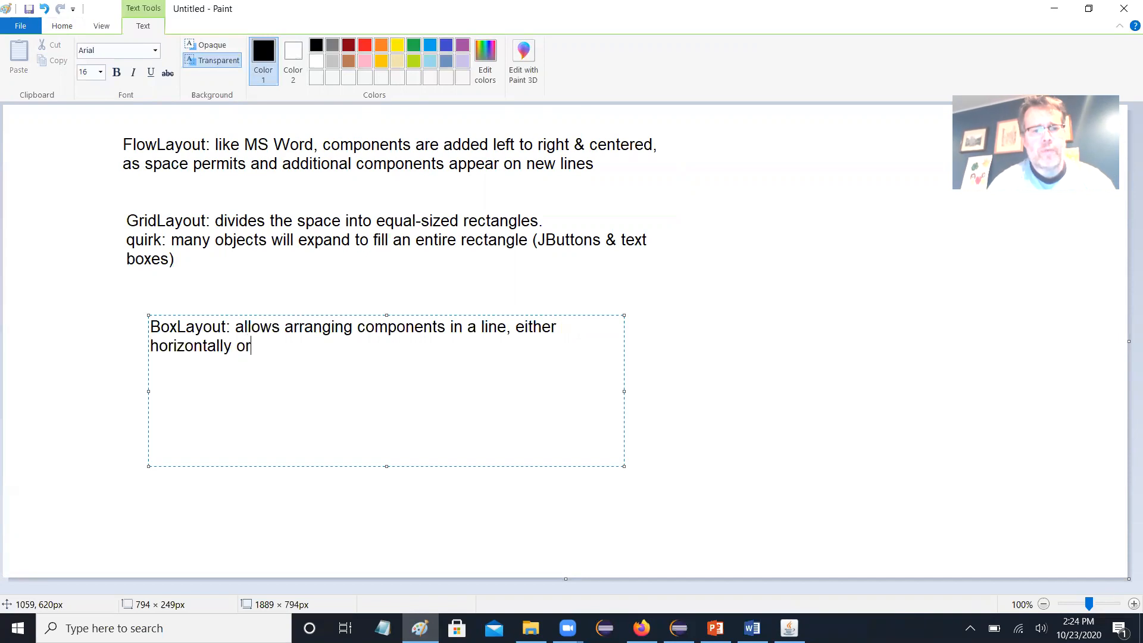
pyautogui.write('vertically')
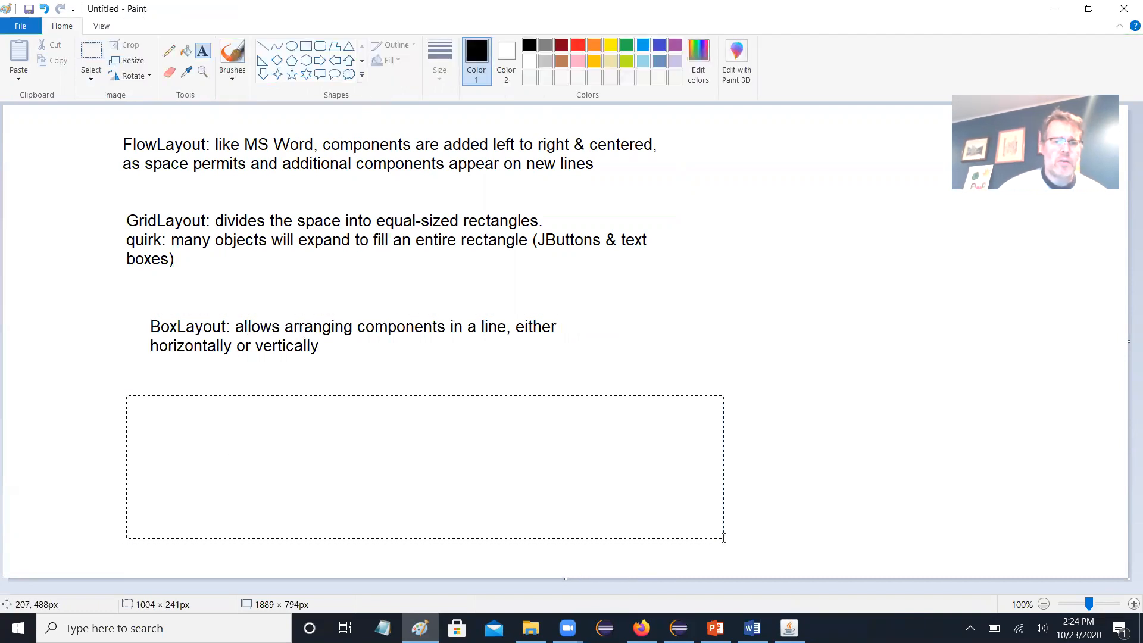
# - Type 'You can mix & match any of these within a window' below the notes
pyautogui.write('You can mi')
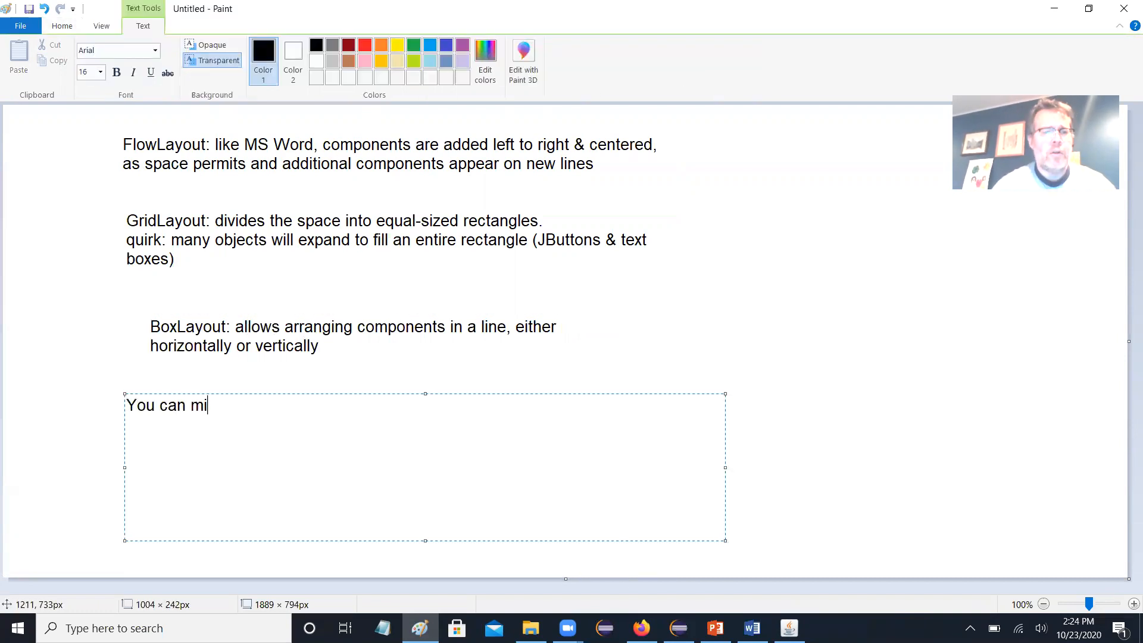
pyautogui.write('x & match any')
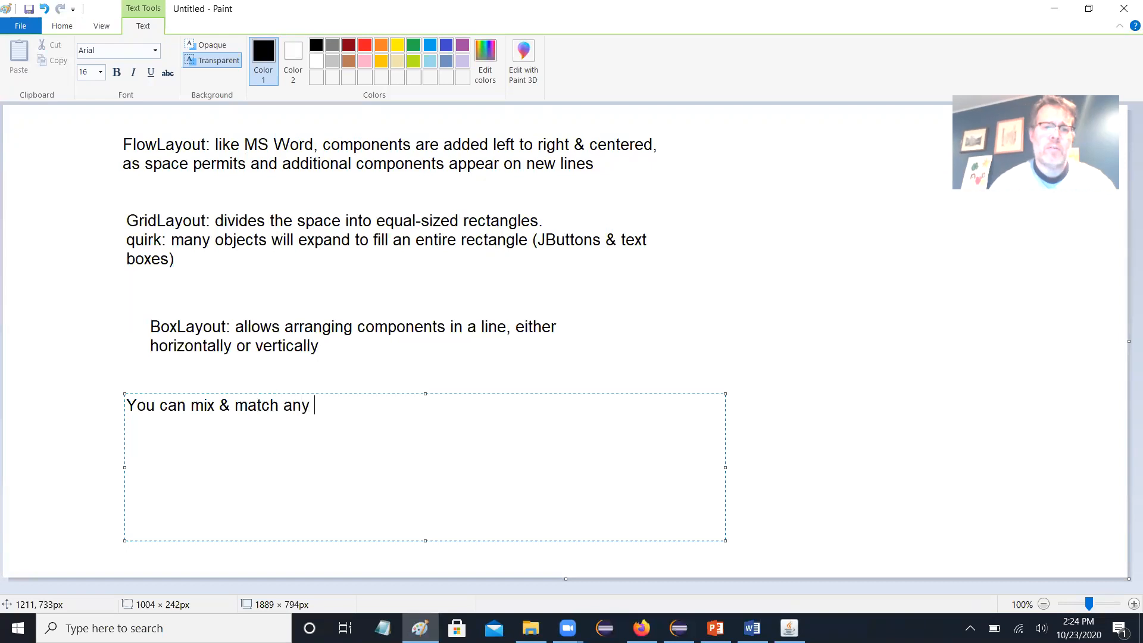
pyautogui.write('of these wit')
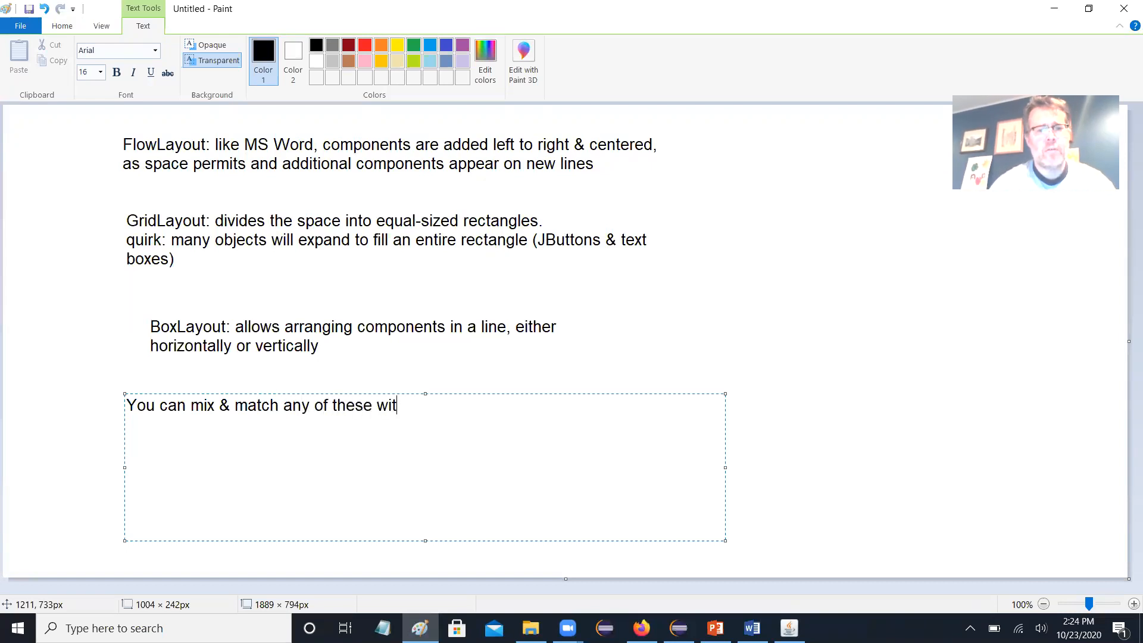
pyautogui.write('hin a window')
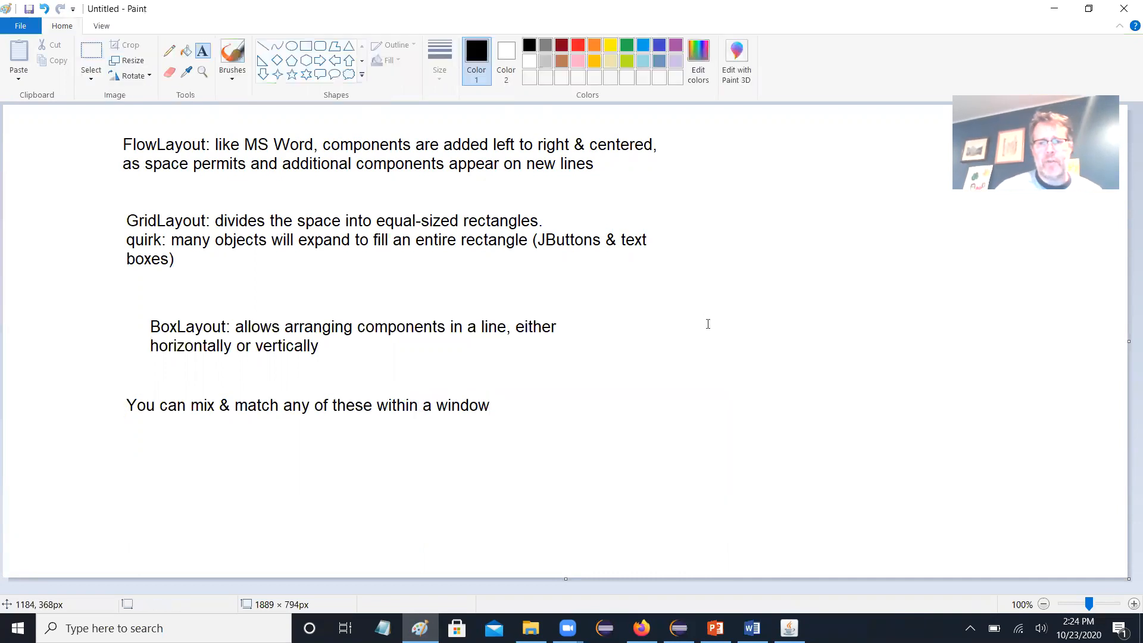
pyautogui.moveTo(824, 319)
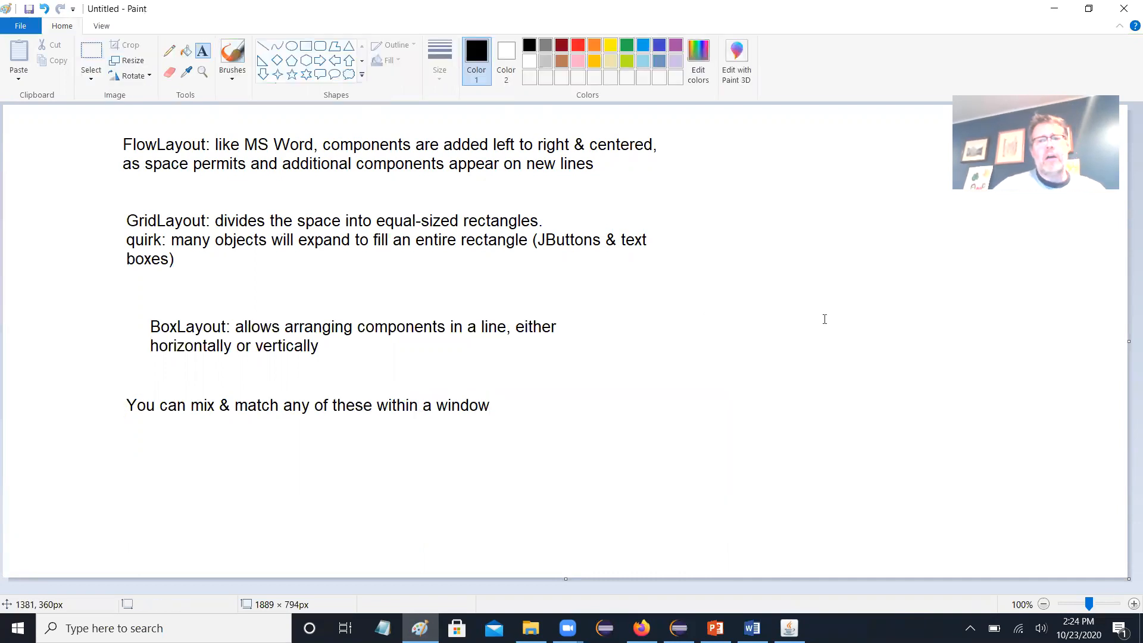
pyautogui.moveTo(839, 325)
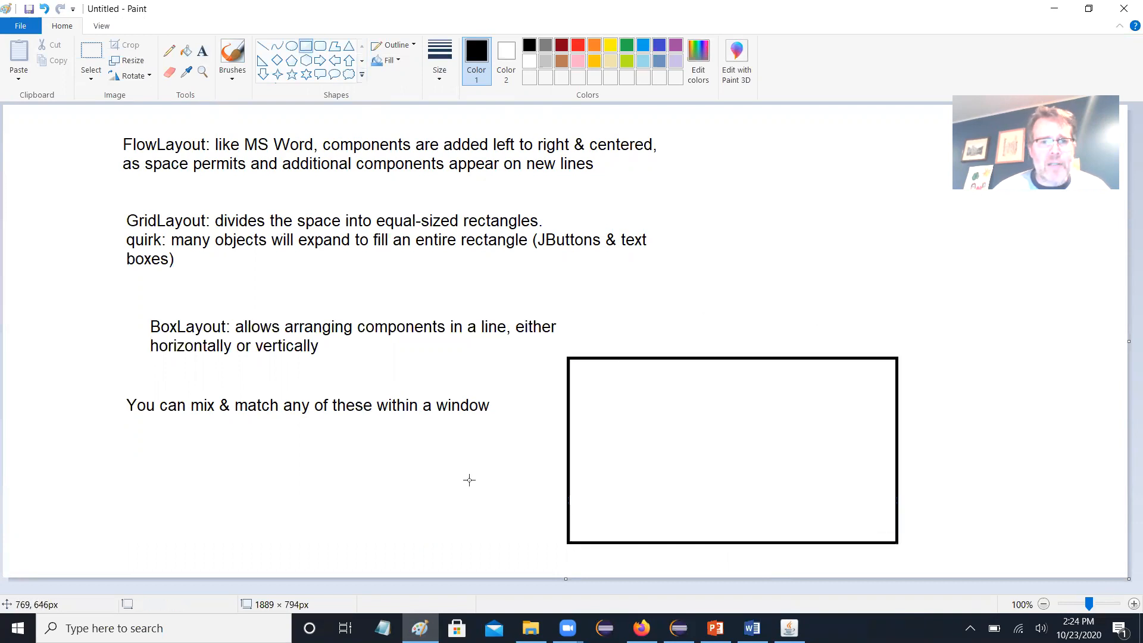
pyautogui.moveTo(595, 357)
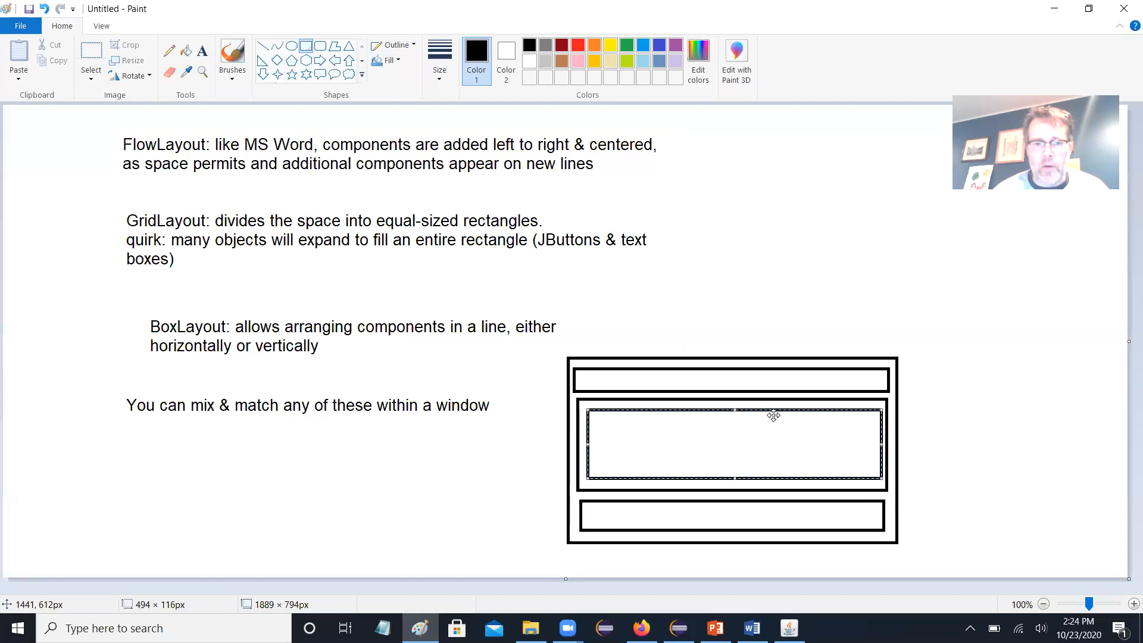
pyautogui.moveTo(537, 289)
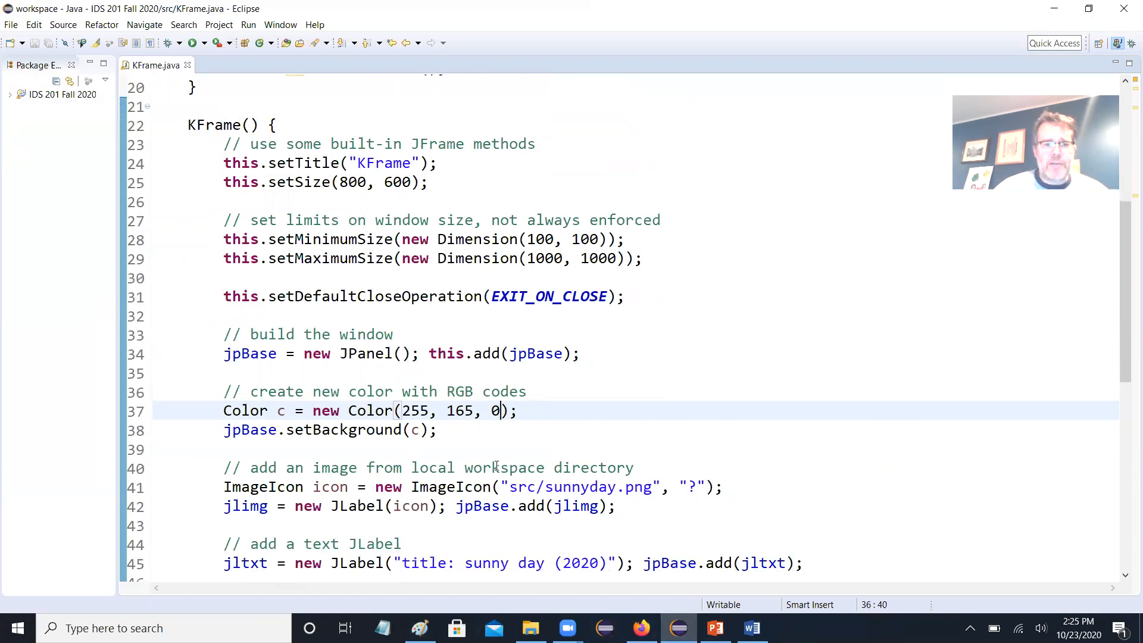
# - Add the comment 'apply a BoxLayout to jpBase' below setBackground in KFrame.java
pyautogui.scroll(3)
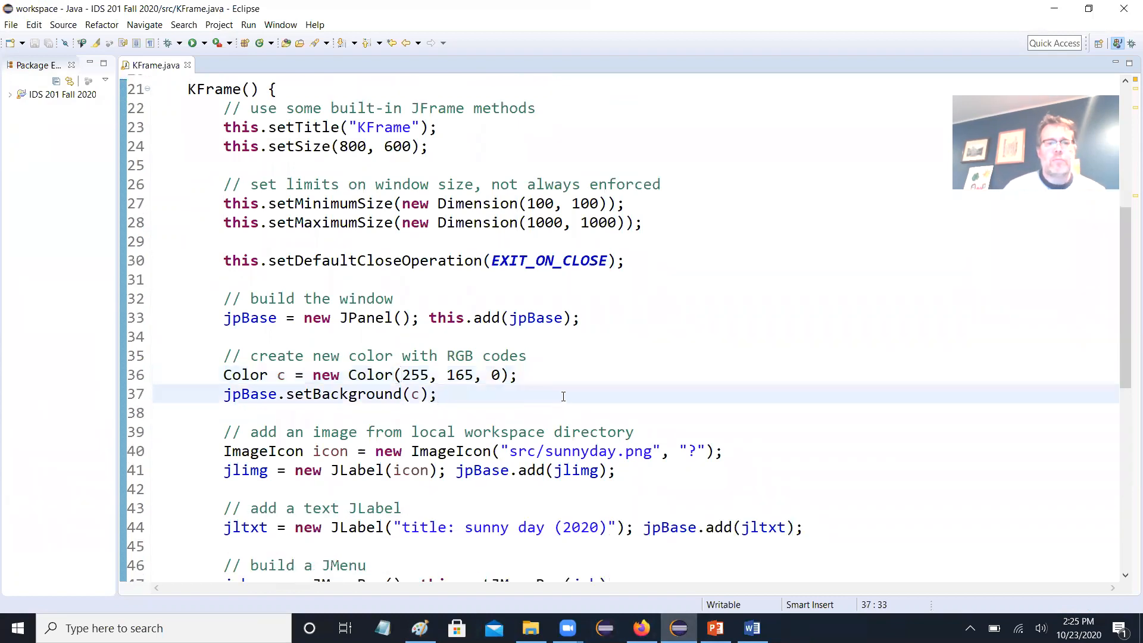
pyautogui.write('// impl')
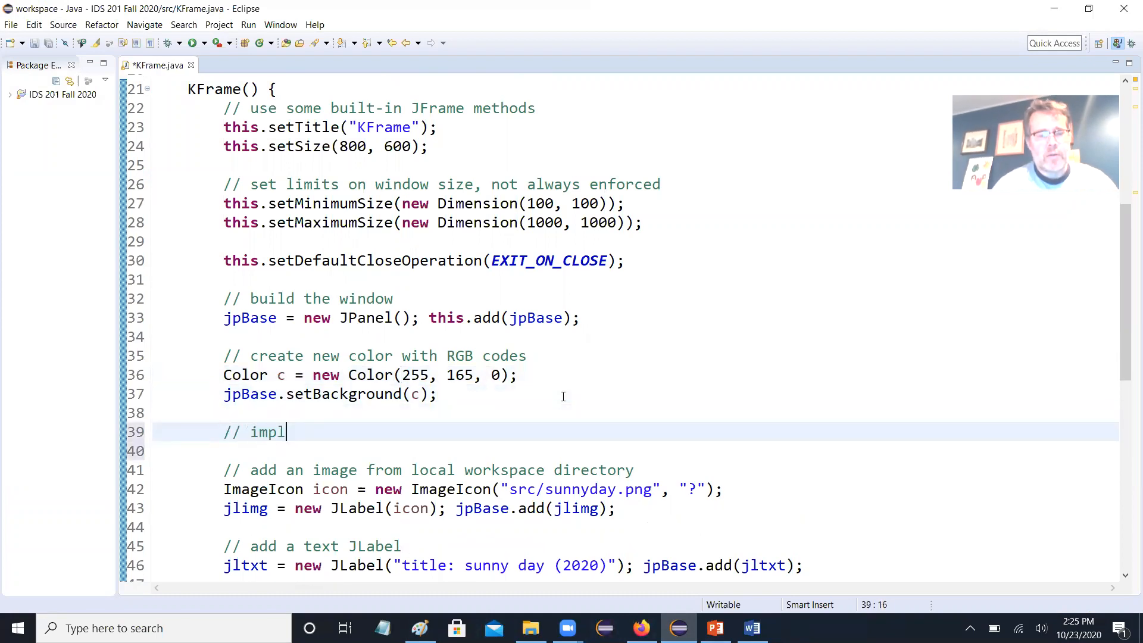
pyautogui.write('apply a')
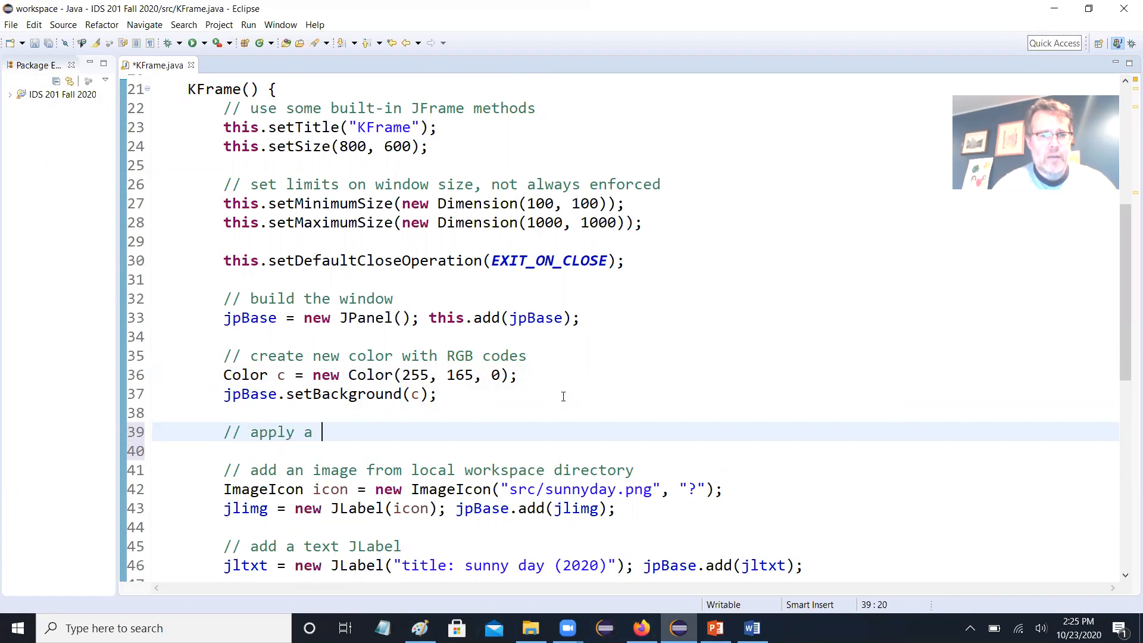
pyautogui.write('BoxLayout to')
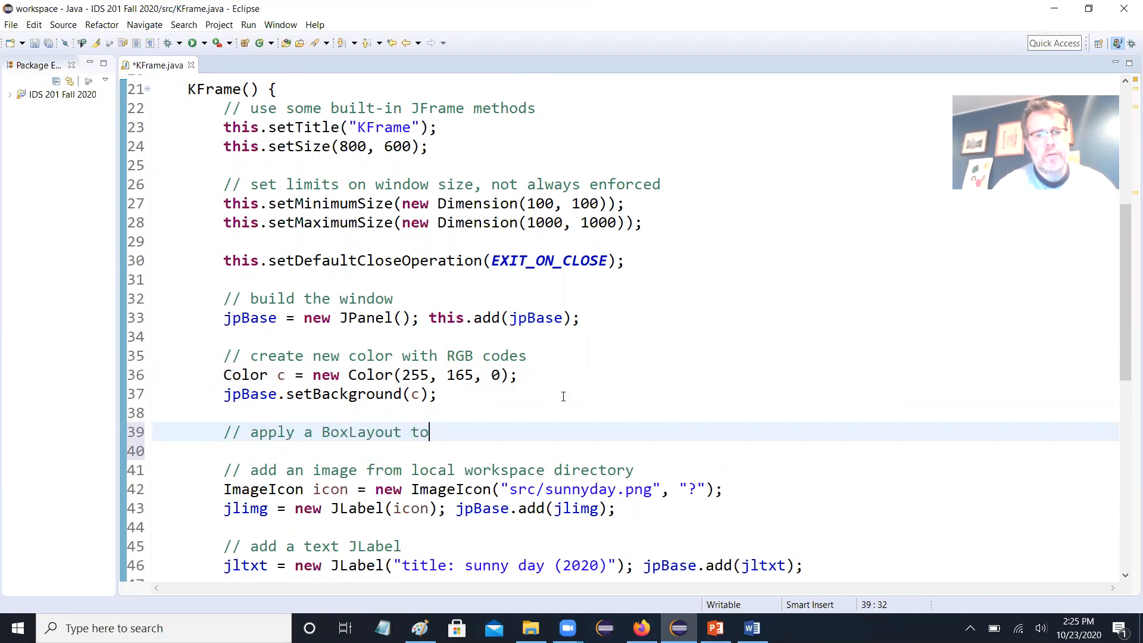
pyautogui.write('jpBase')
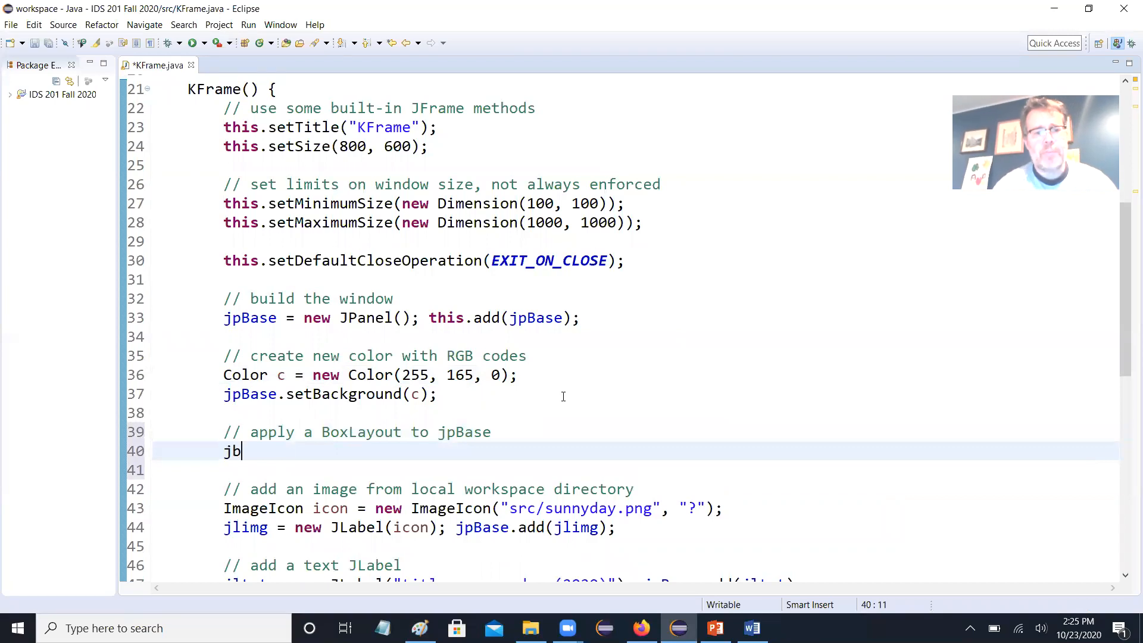
# - Write jpBase.setLayout(new BoxLayout()); and begin a constructor-requirements comment
pyautogui.write('pBase.')
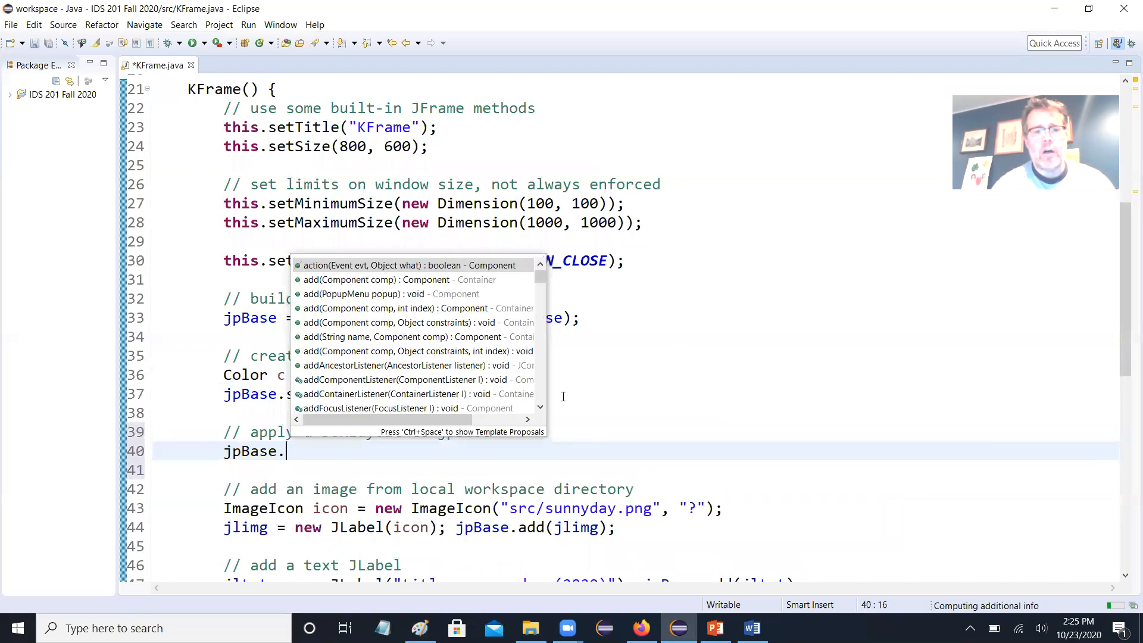
pyautogui.write('setLayout(ne);')
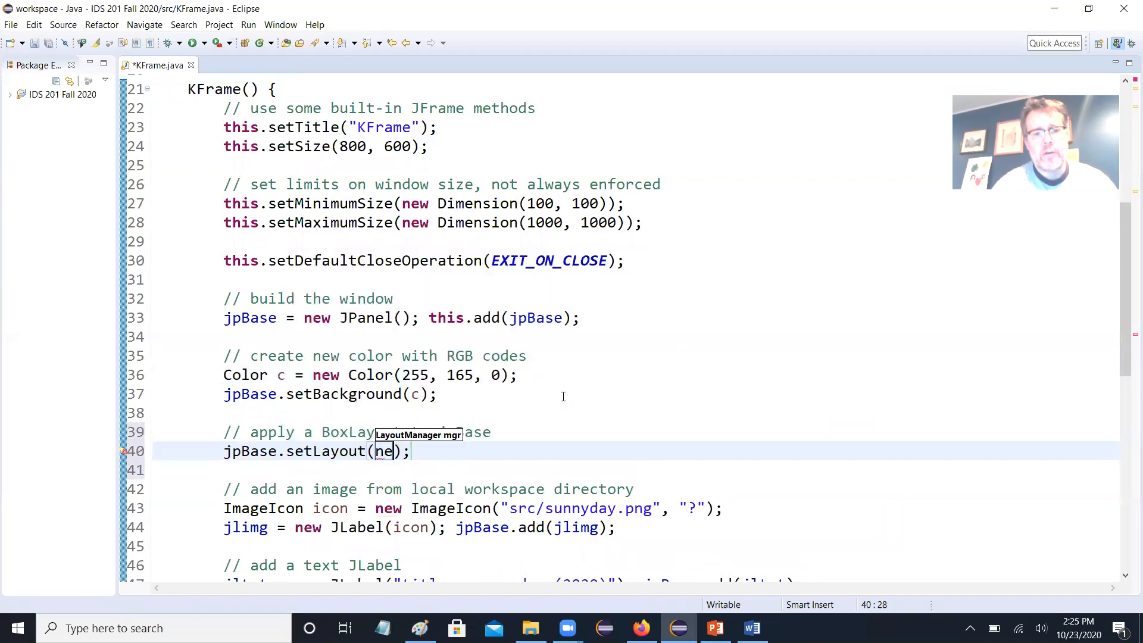
pyautogui.write('Box')
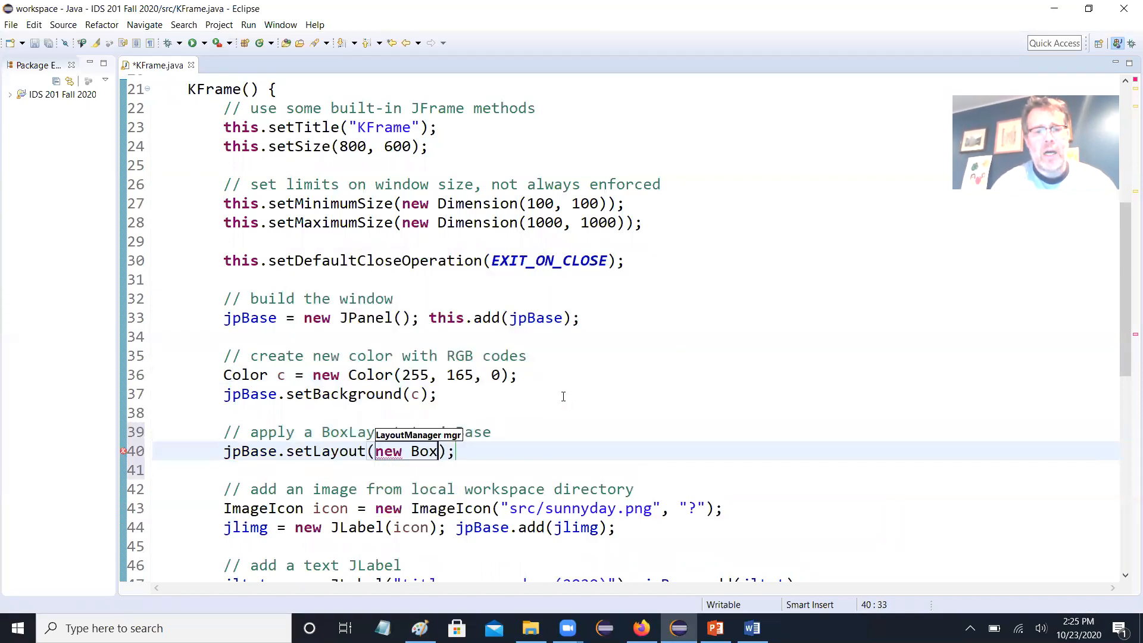
pyautogui.write('Layout')
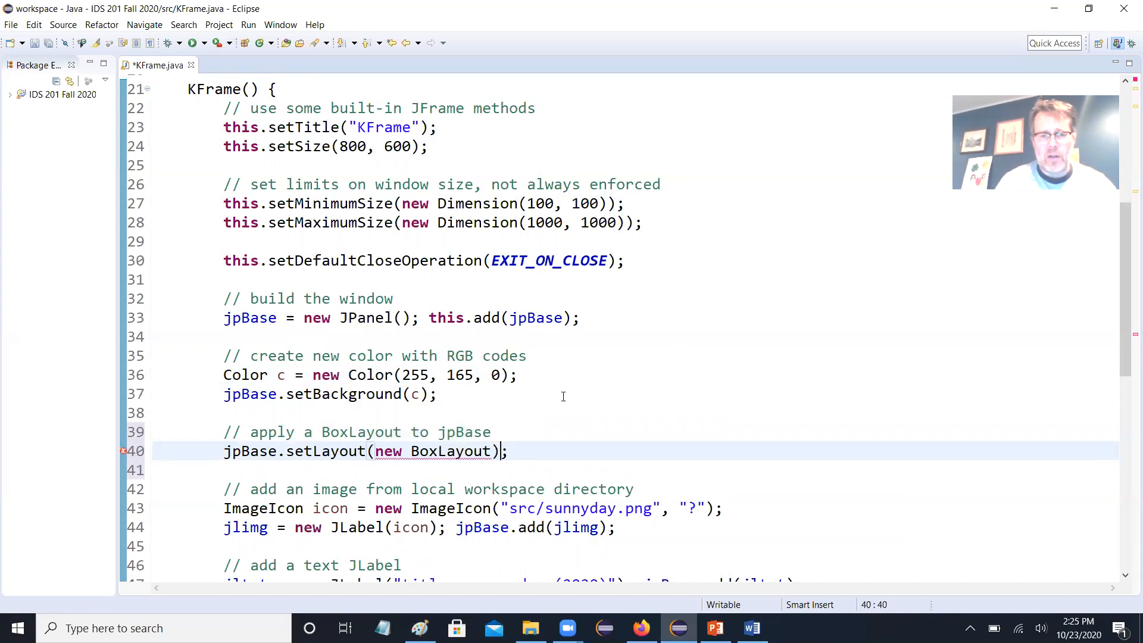
pyautogui.write('()')
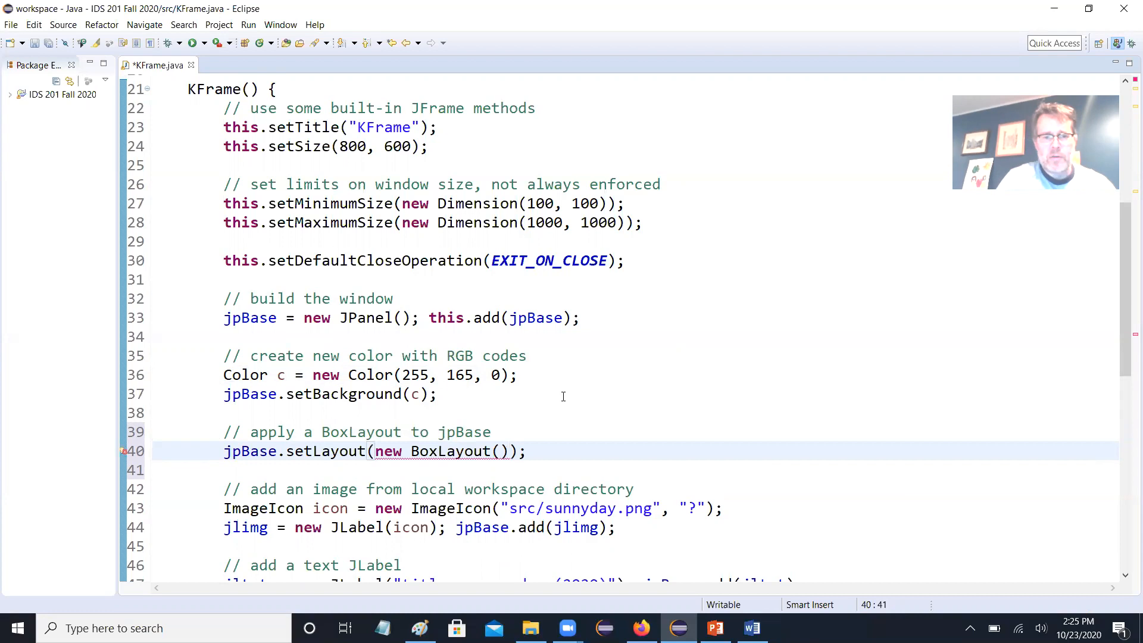
pyautogui.write('// BoxLayout constructor requ')
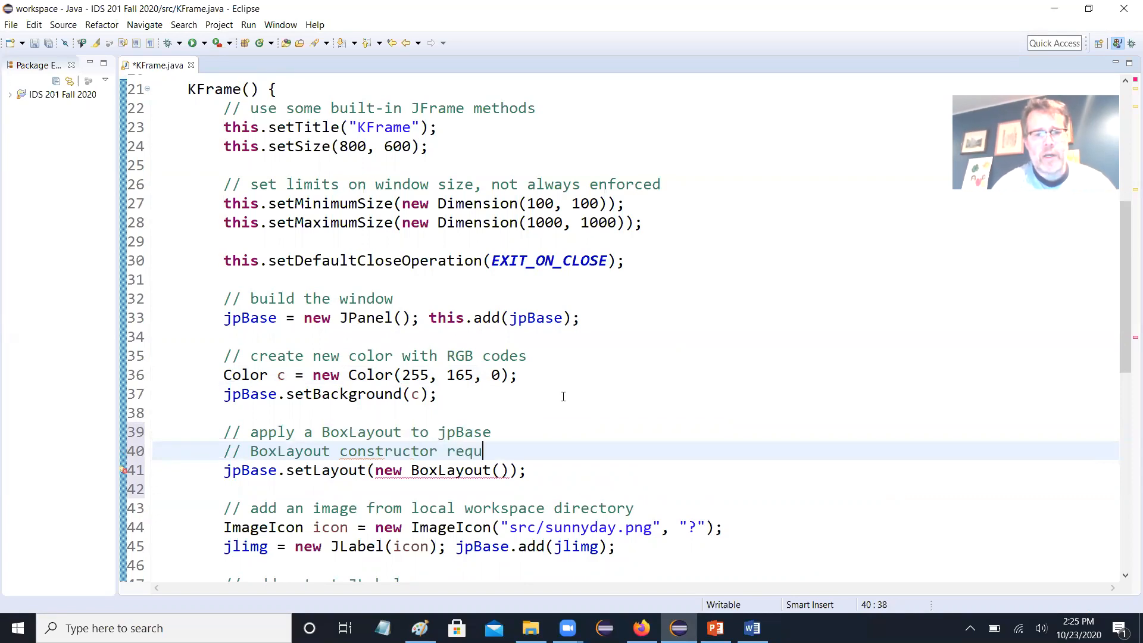
# - Comment that BoxLayout requires the object itself and orientation, and pass jpBase, BoxLayout. to it
pyautogui.write('ires the object')
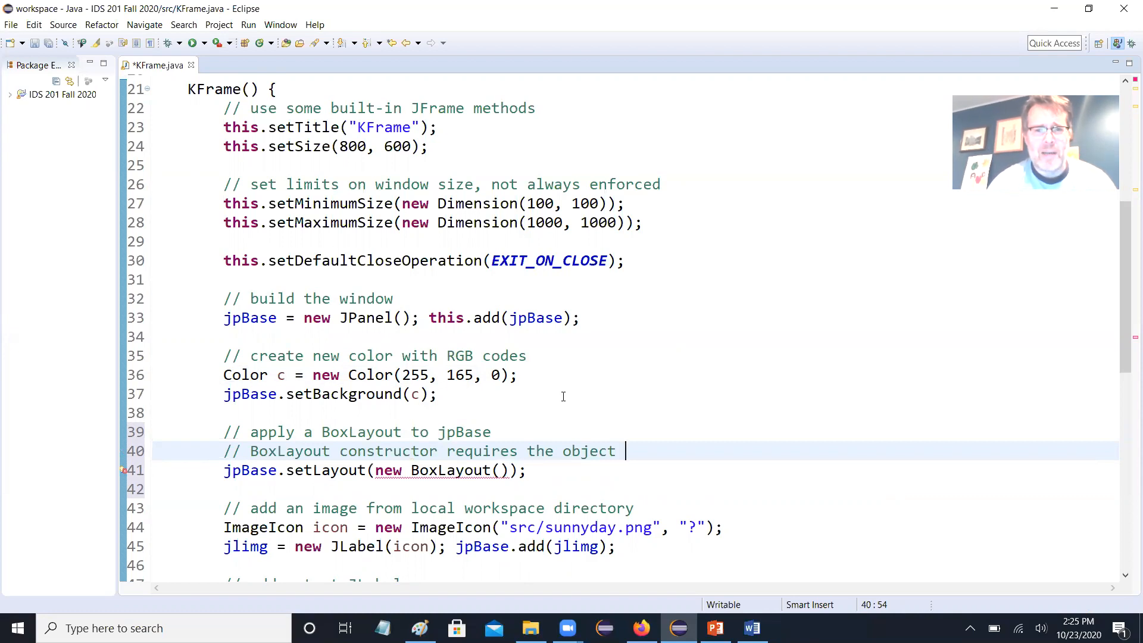
pyautogui.write('itself and the')
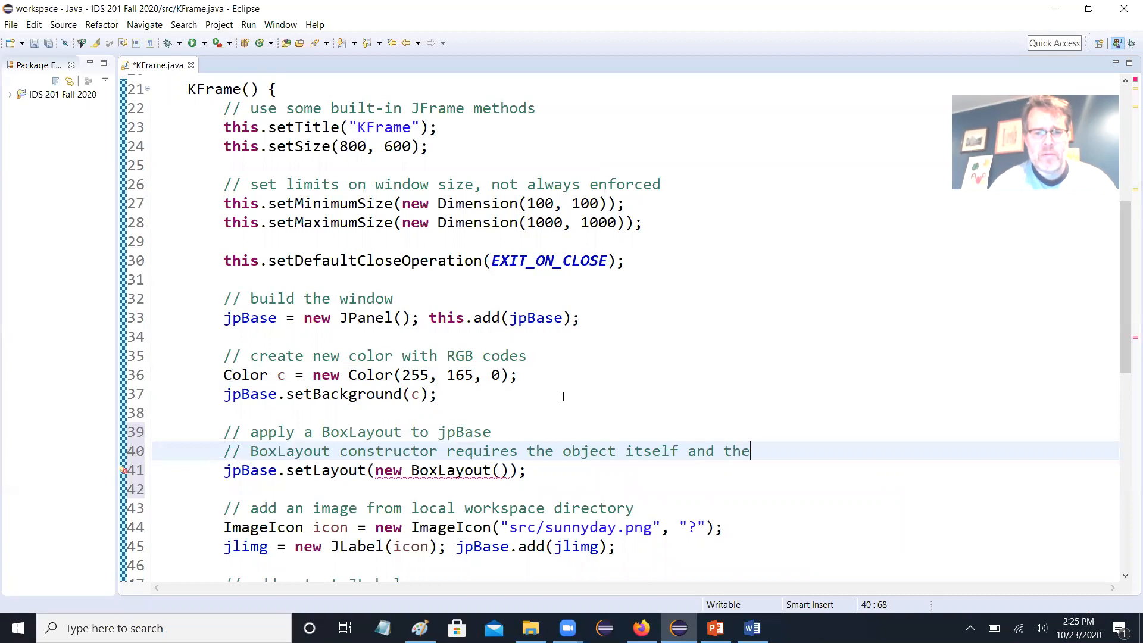
pyautogui.write('orienta')
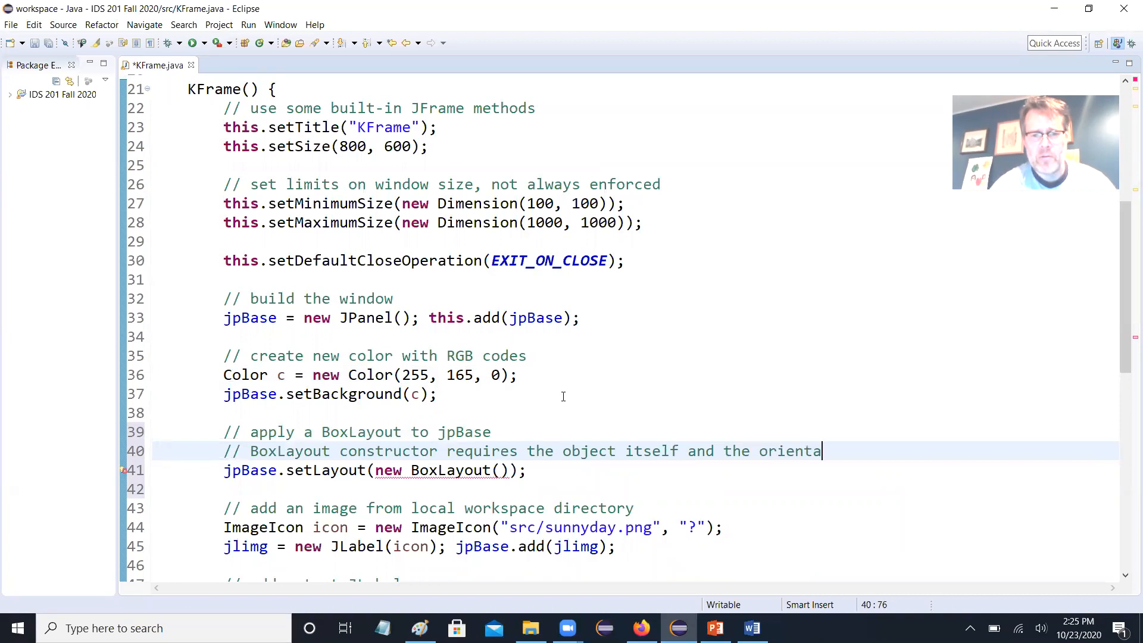
pyautogui.write('tion')
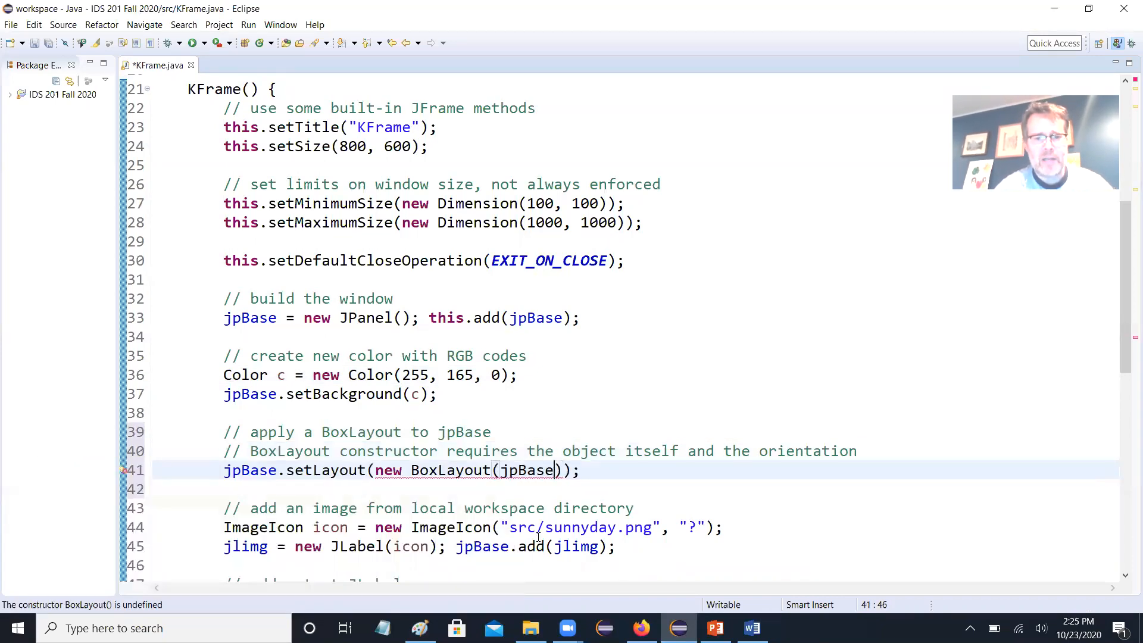
pyautogui.write(',')
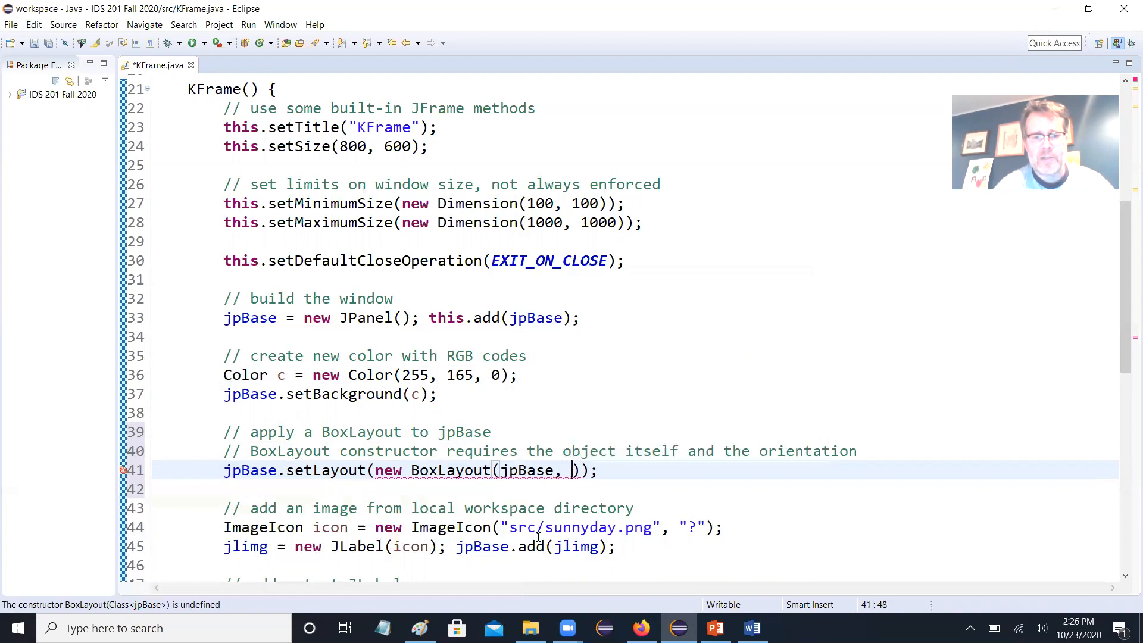
pyautogui.write('Bo')
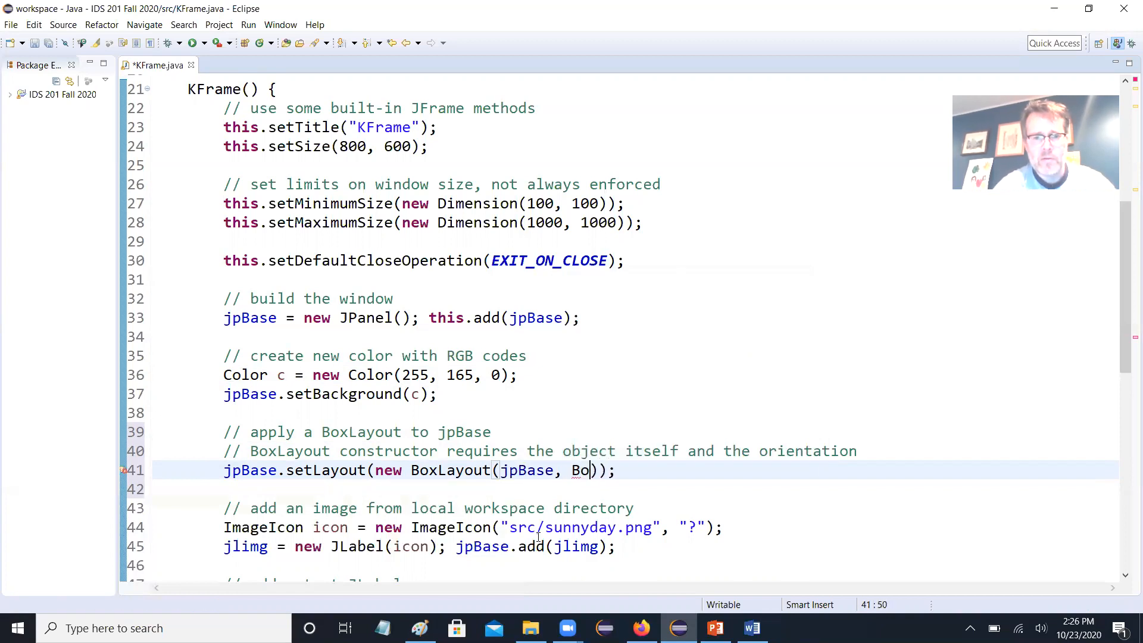
pyautogui.write('xLayou')
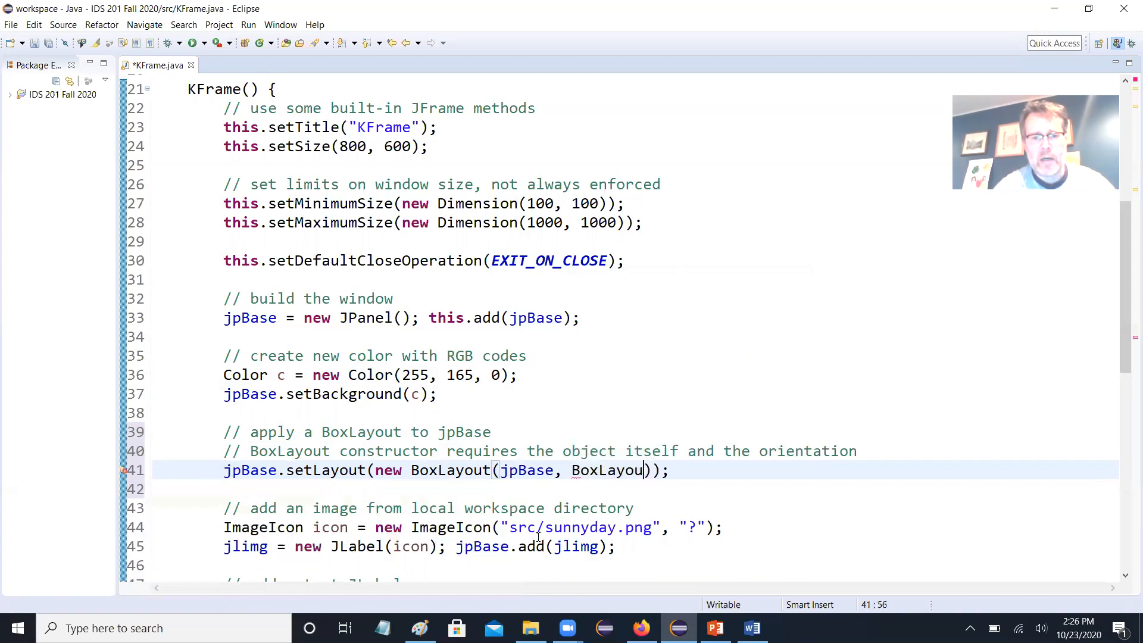
pyautogui.write('.')
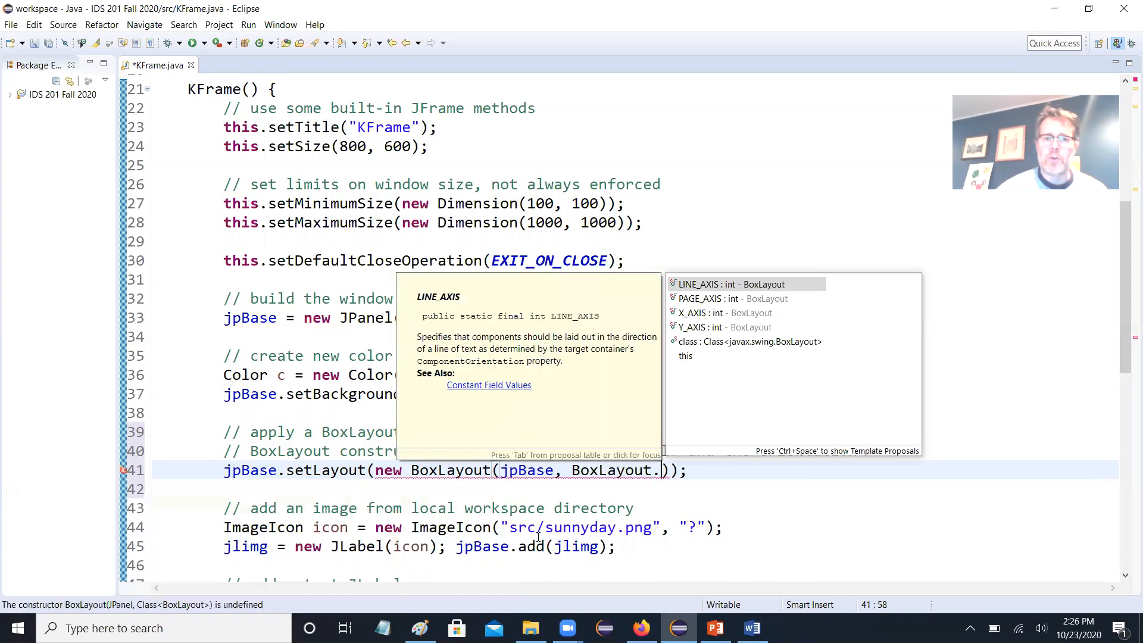
pyautogui.moveTo(718, 327)
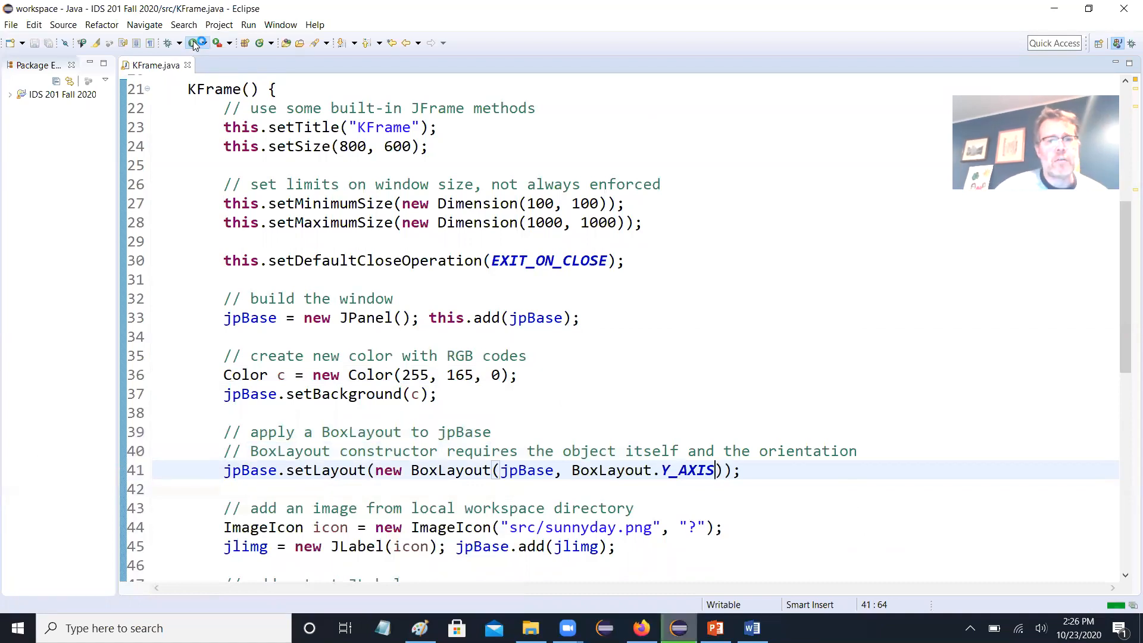
# - Run KFrame to see the image, text area and buttons stacked vertically
pyautogui.click(174, 42)
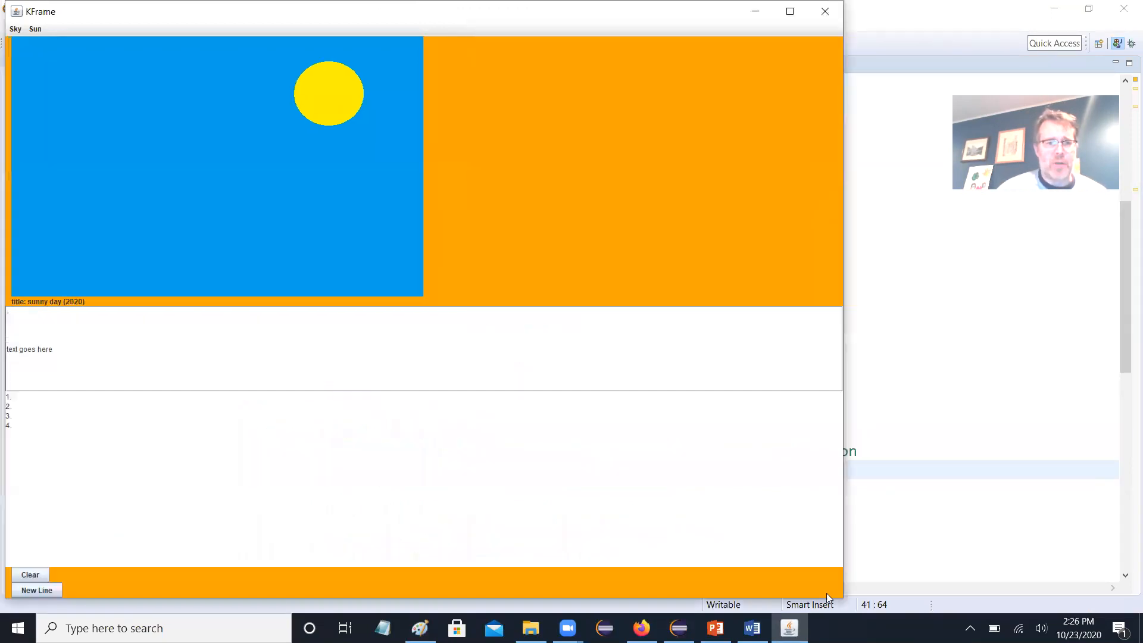
pyautogui.moveTo(211, 380)
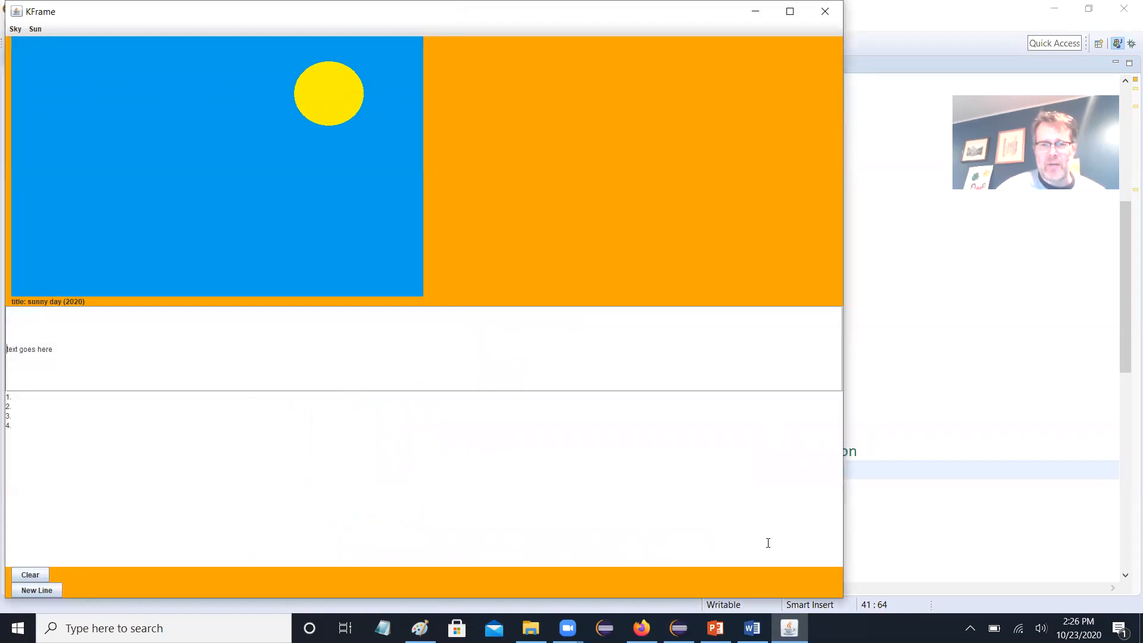
pyautogui.moveTo(768, 487)
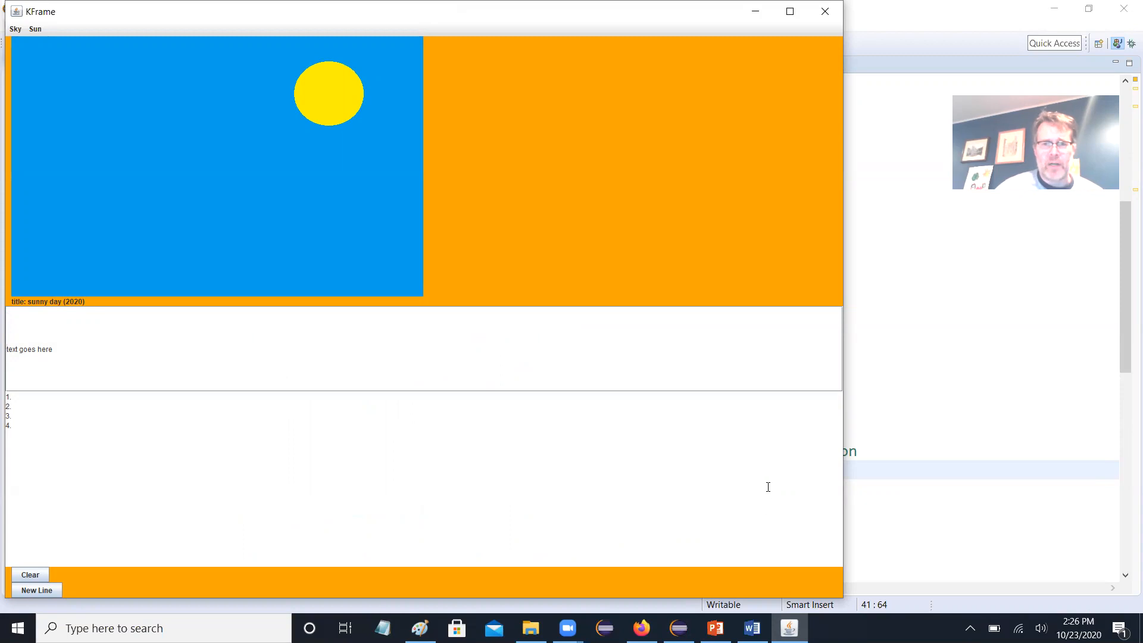
pyautogui.moveTo(234, 296)
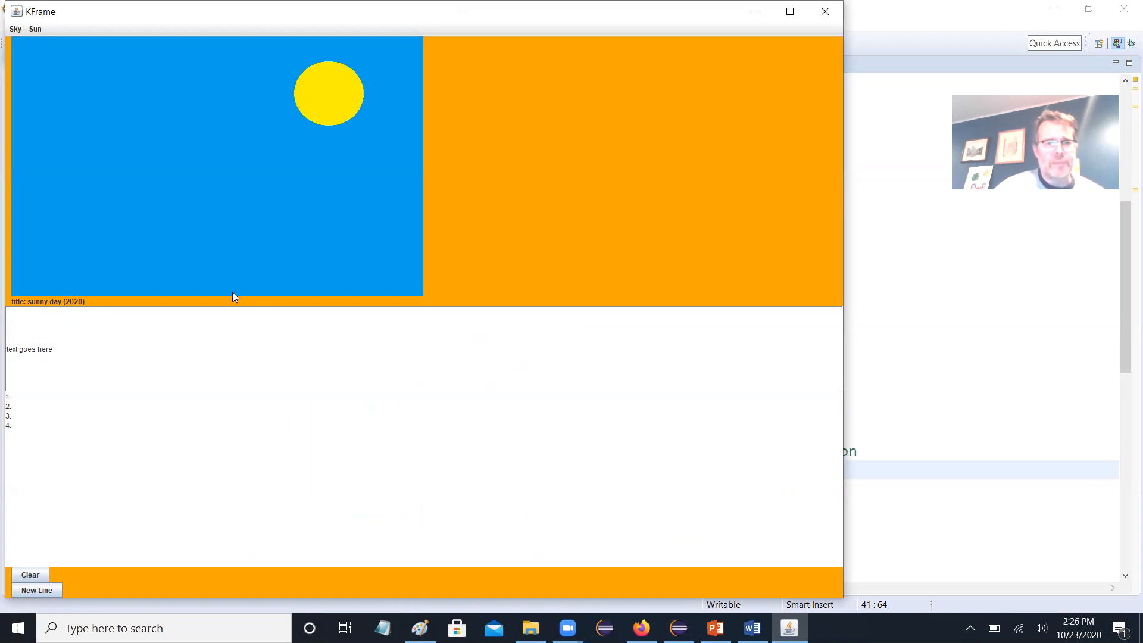
pyautogui.moveTo(238, 567)
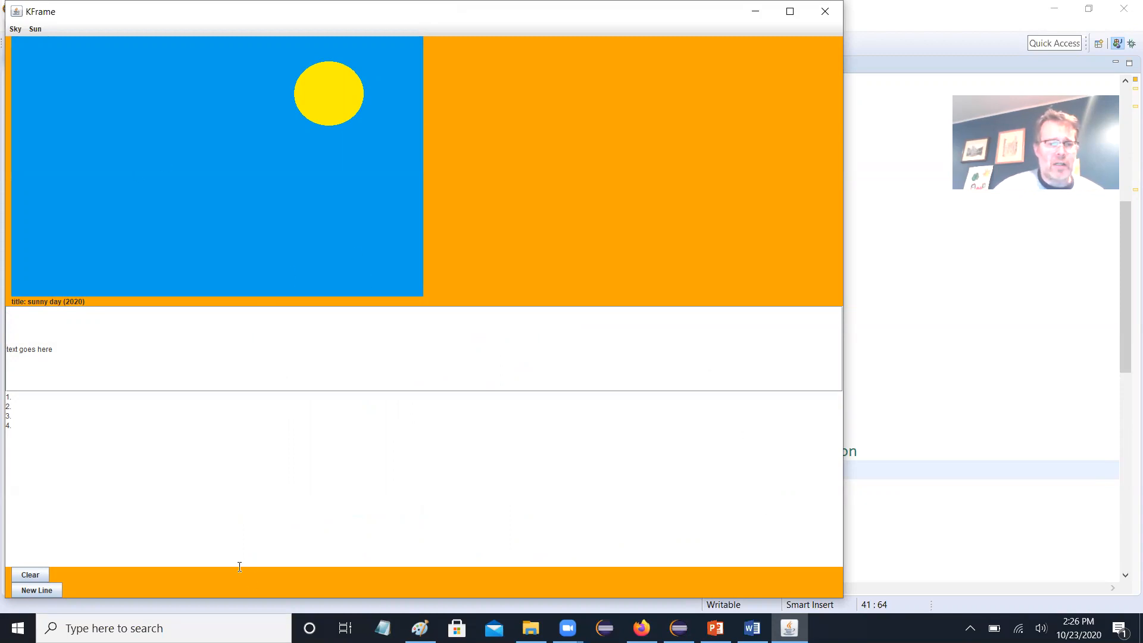
pyautogui.moveTo(531, 274)
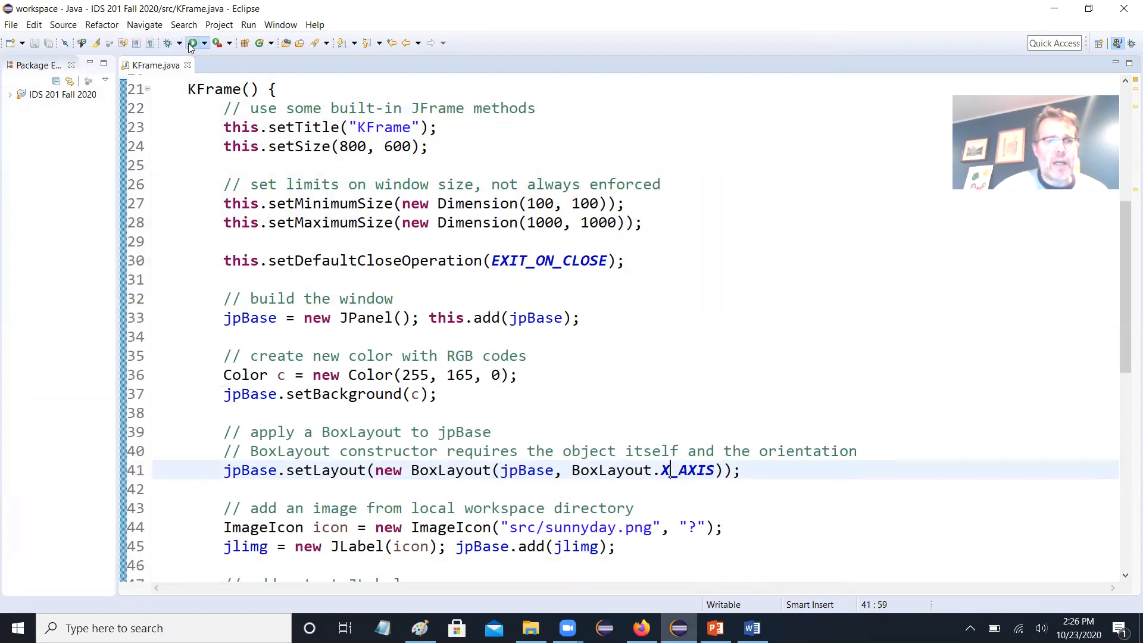
# - Rerun KFrame with the horizontal X_AXIS layout, then close its window
pyautogui.click(193, 42)
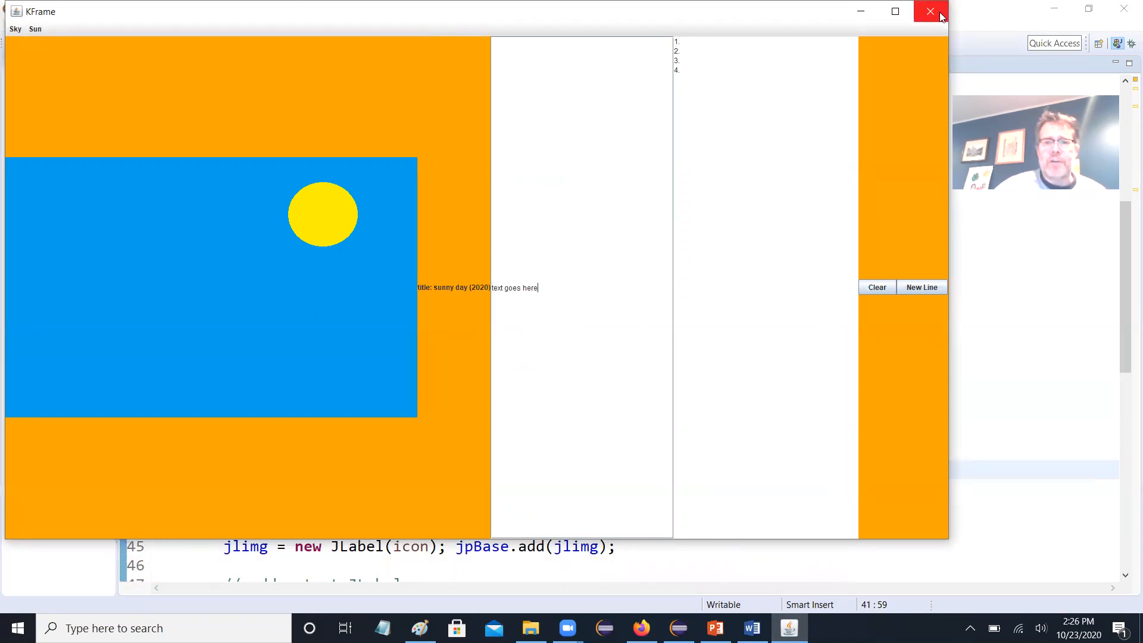
pyautogui.moveTo(527, 334)
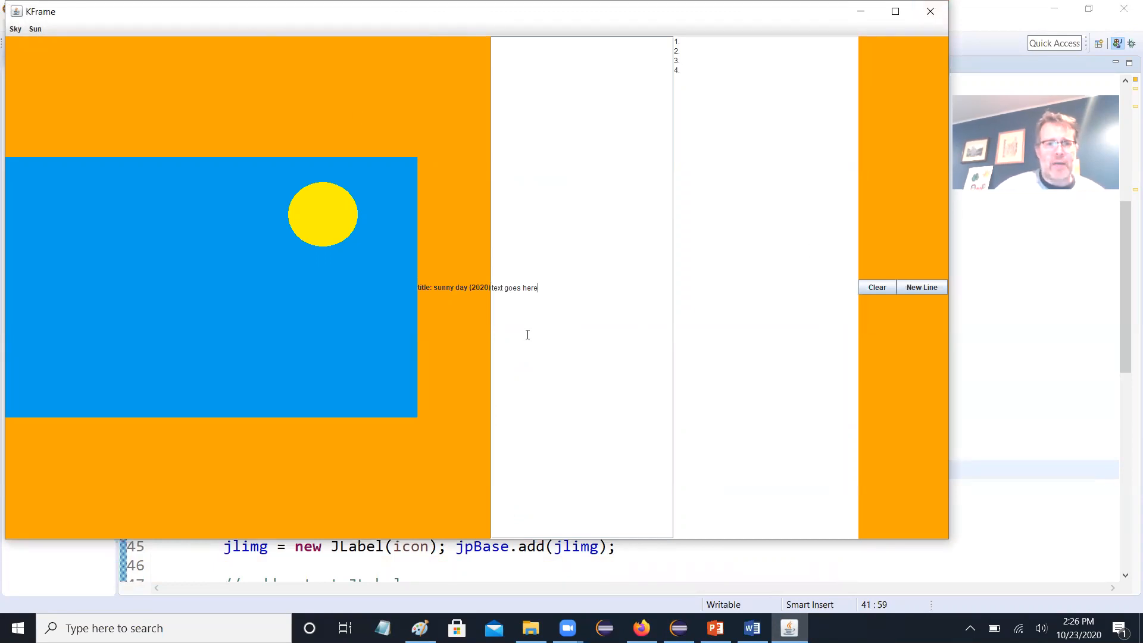
pyautogui.moveTo(470, 364)
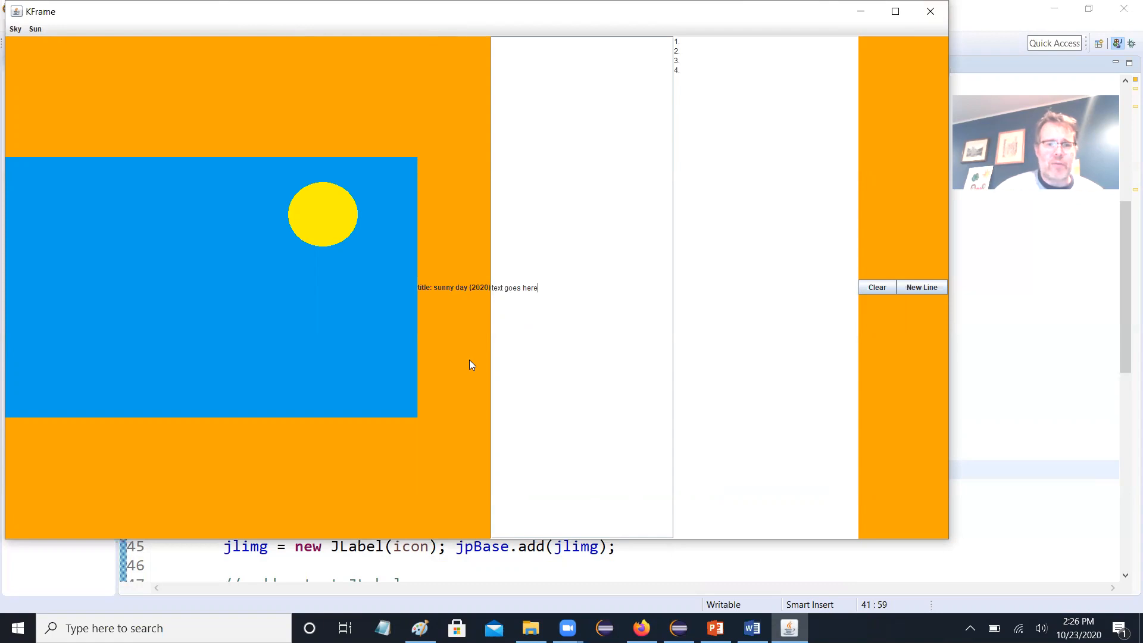
pyautogui.moveTo(73, 259)
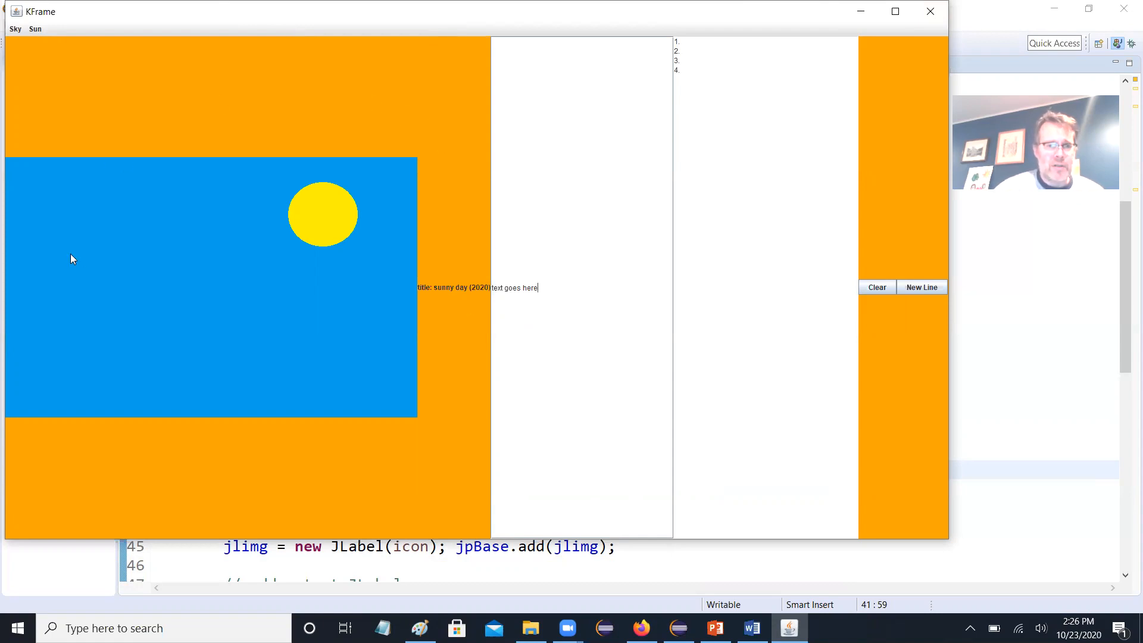
pyautogui.moveTo(772, 218)
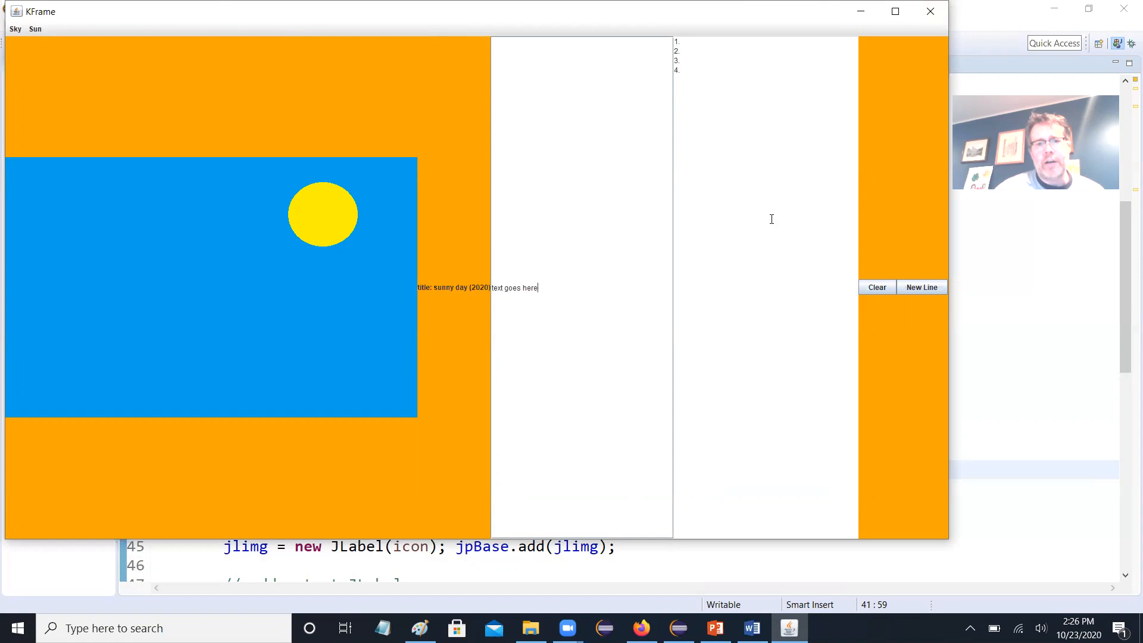
pyautogui.moveTo(766, 322)
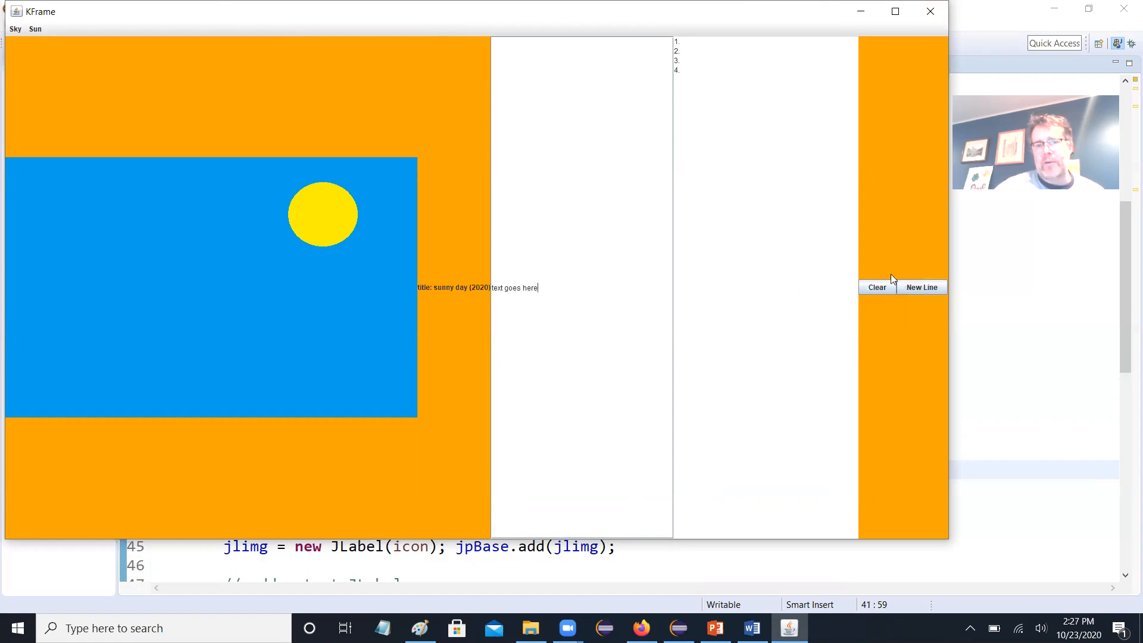
pyautogui.moveTo(905, 303)
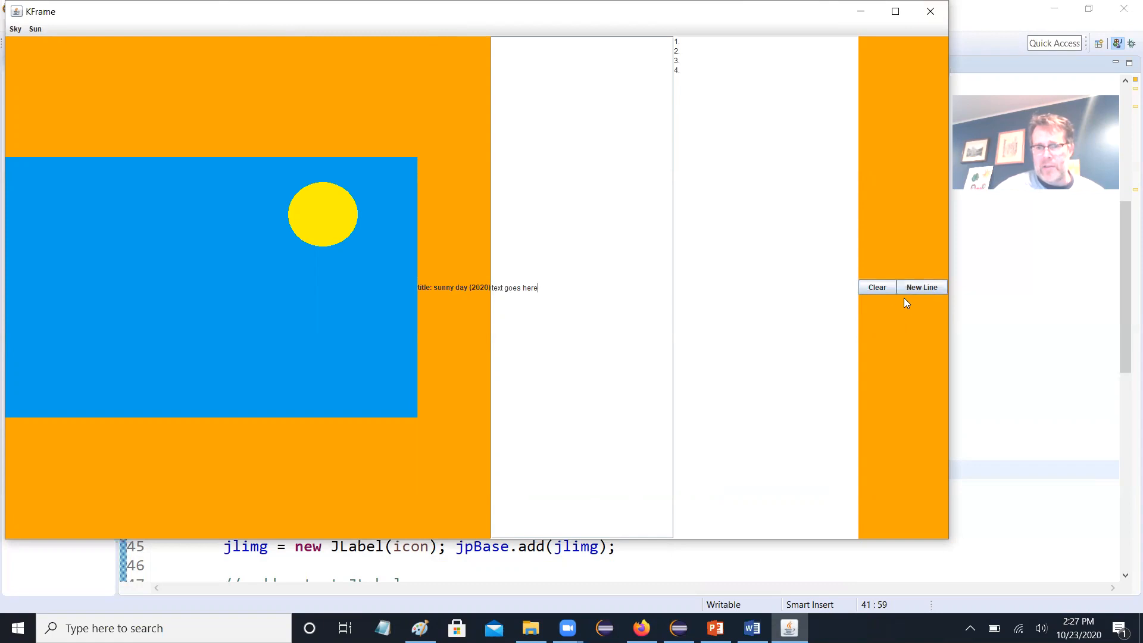
pyautogui.moveTo(931, 12)
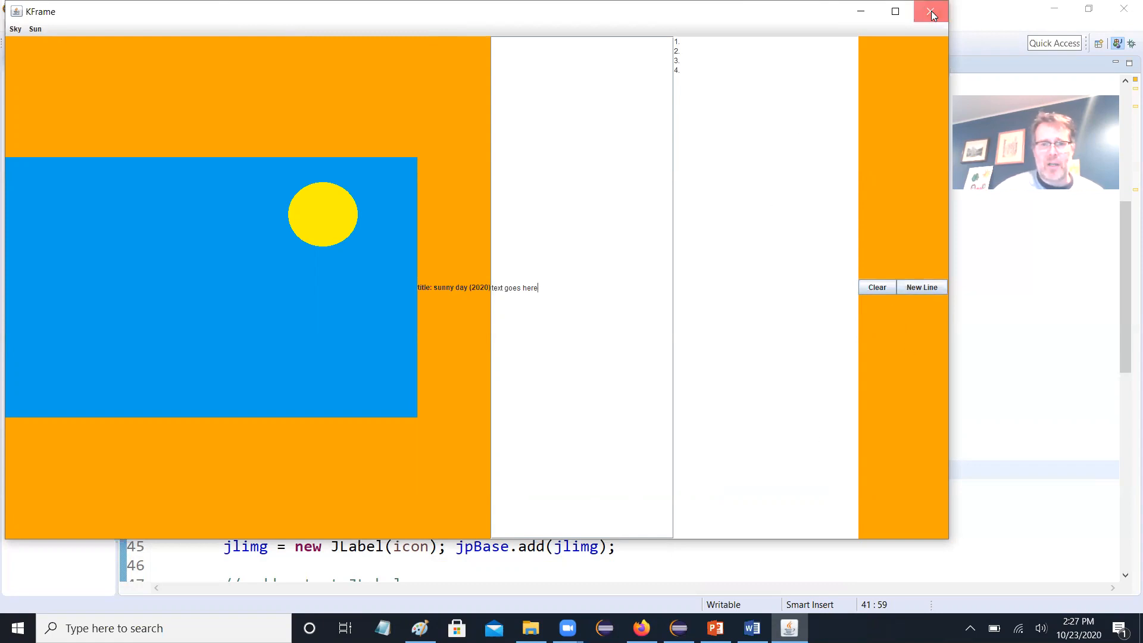
pyautogui.click(932, 11)
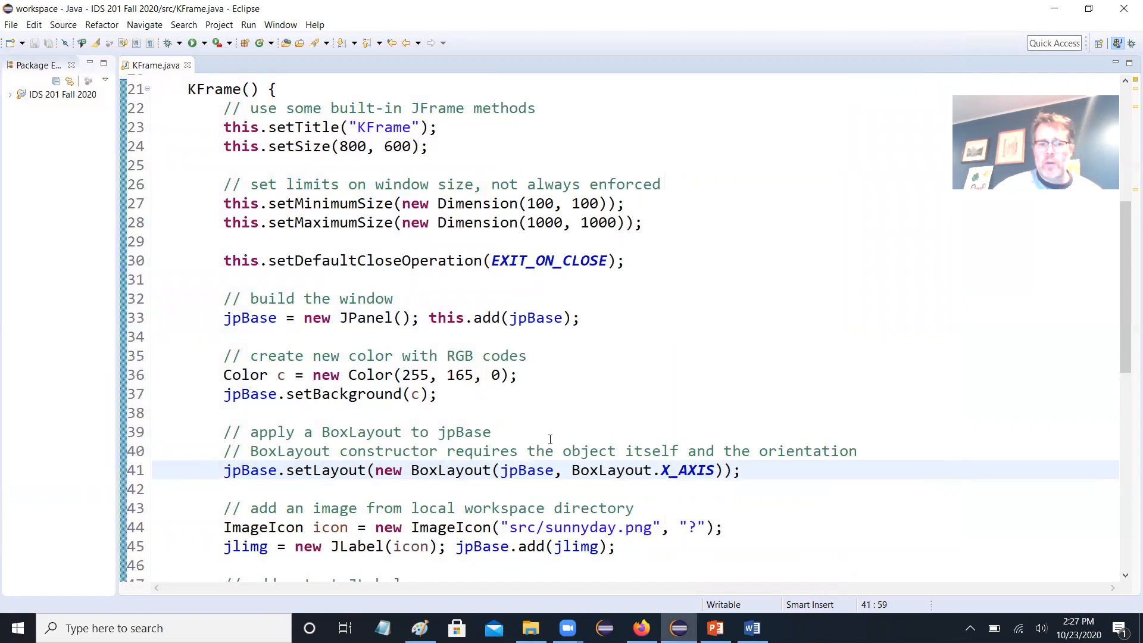
# - Extend the JPanel declaration with additional panels jp1 and jp2
pyautogui.scroll(-3)
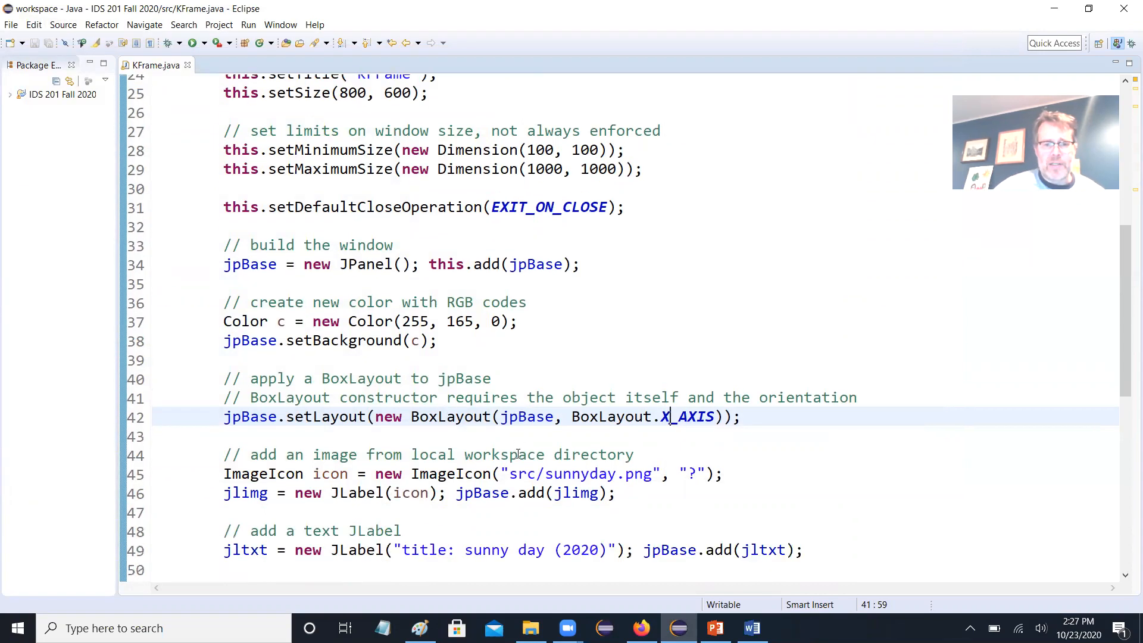
pyautogui.scroll(-3)
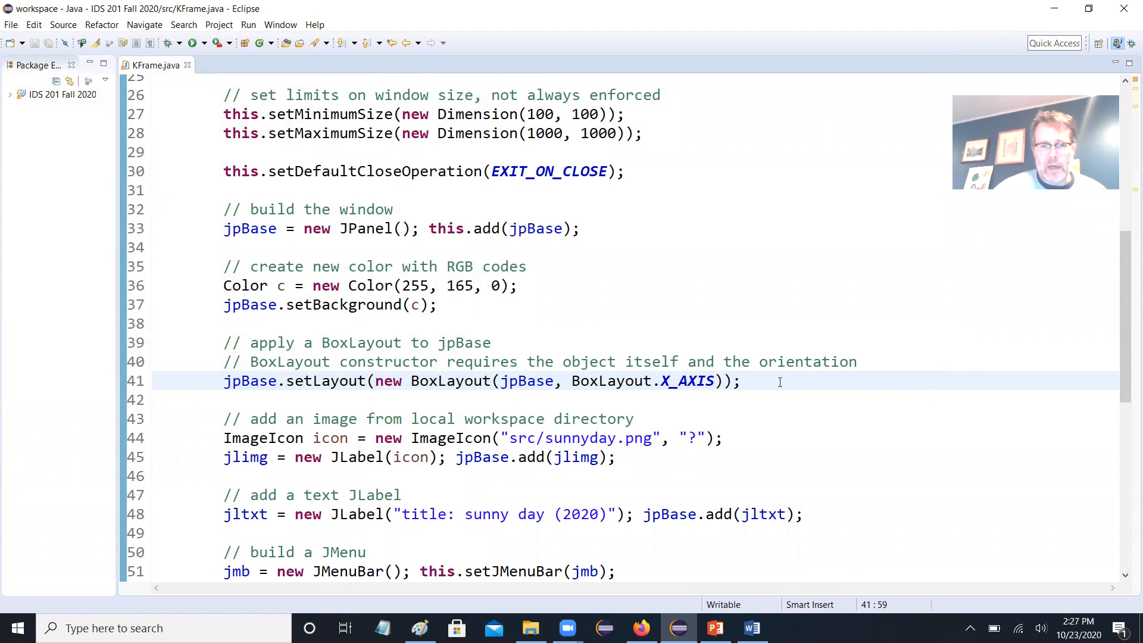
pyautogui.scroll(3)
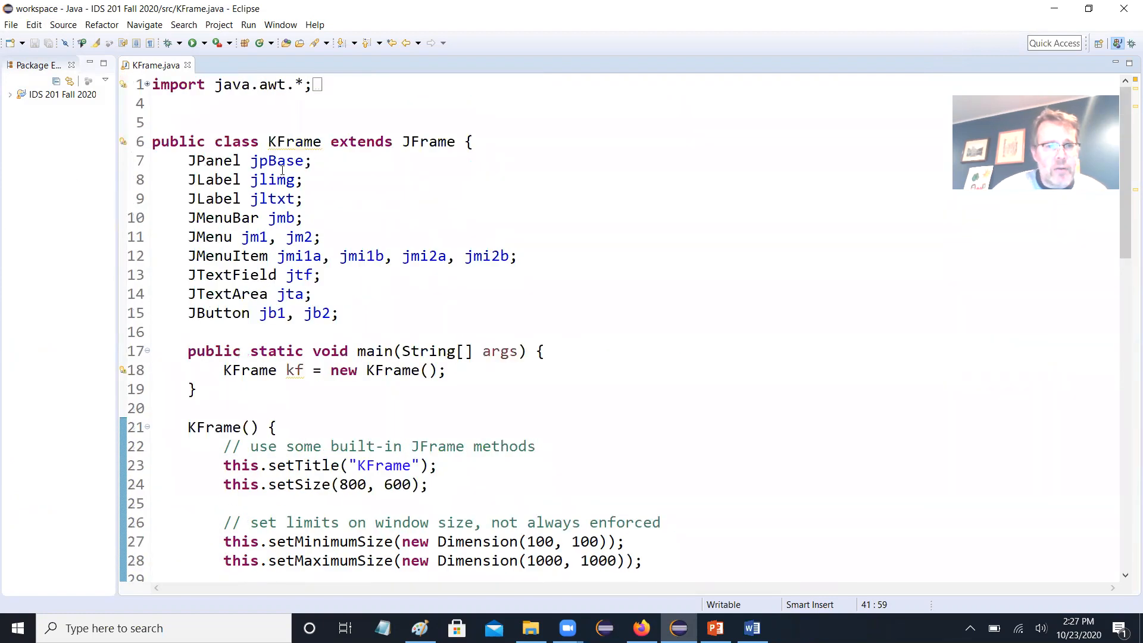
pyautogui.click(306, 161)
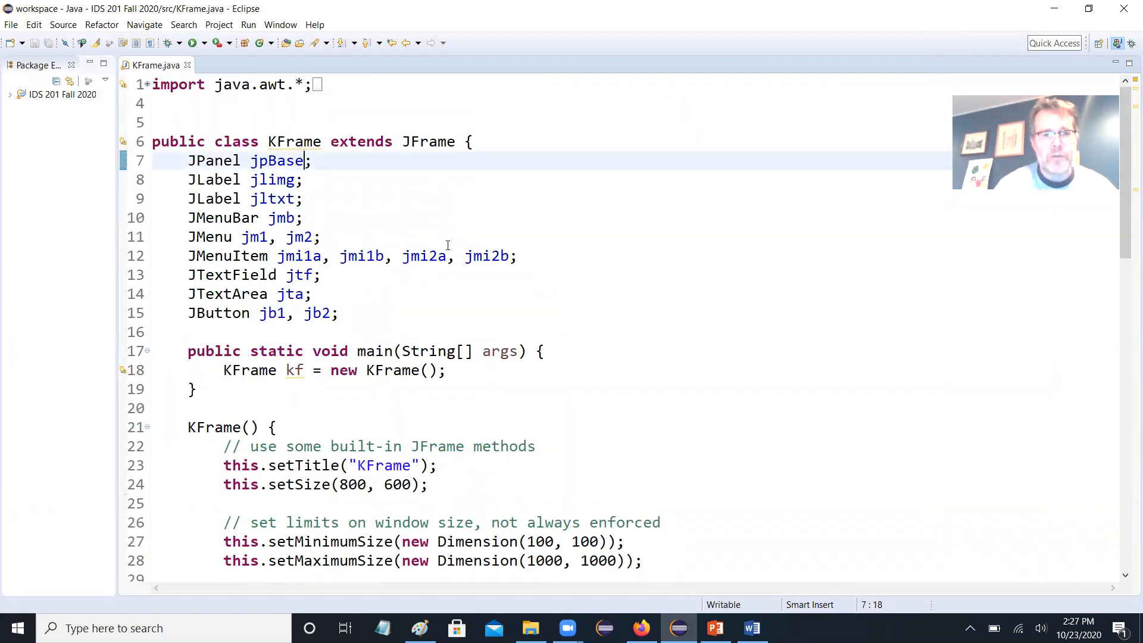
pyautogui.write(', jp1, jp2,')
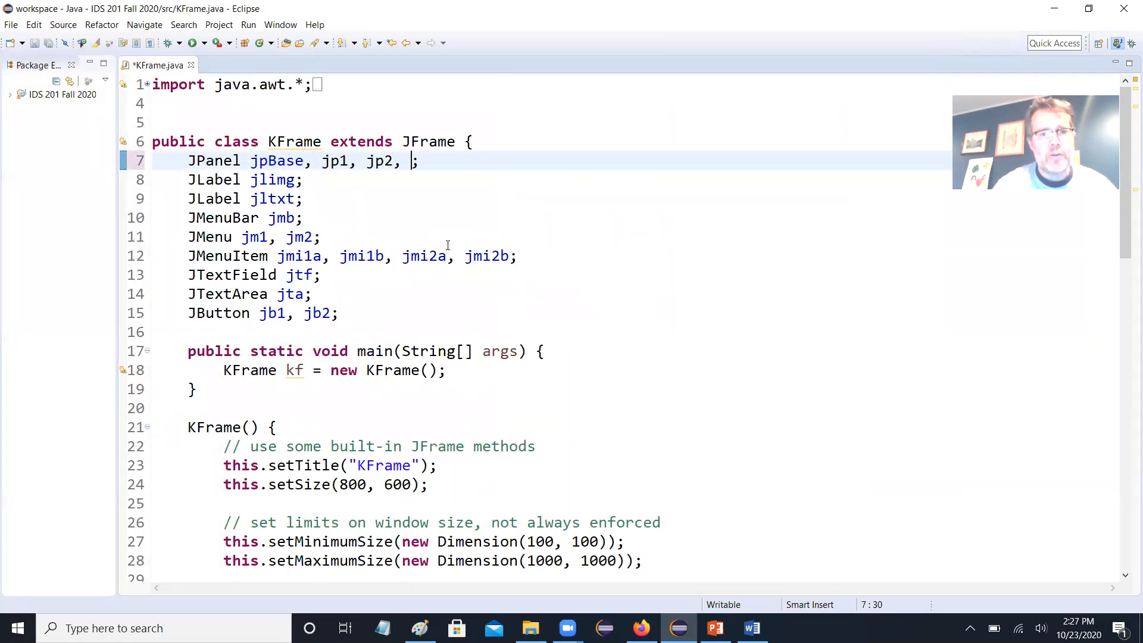
# - Below the setLayout line, add '// create panels to add components' and 'jp1 = new JPanel();'
pyautogui.scroll(-3)
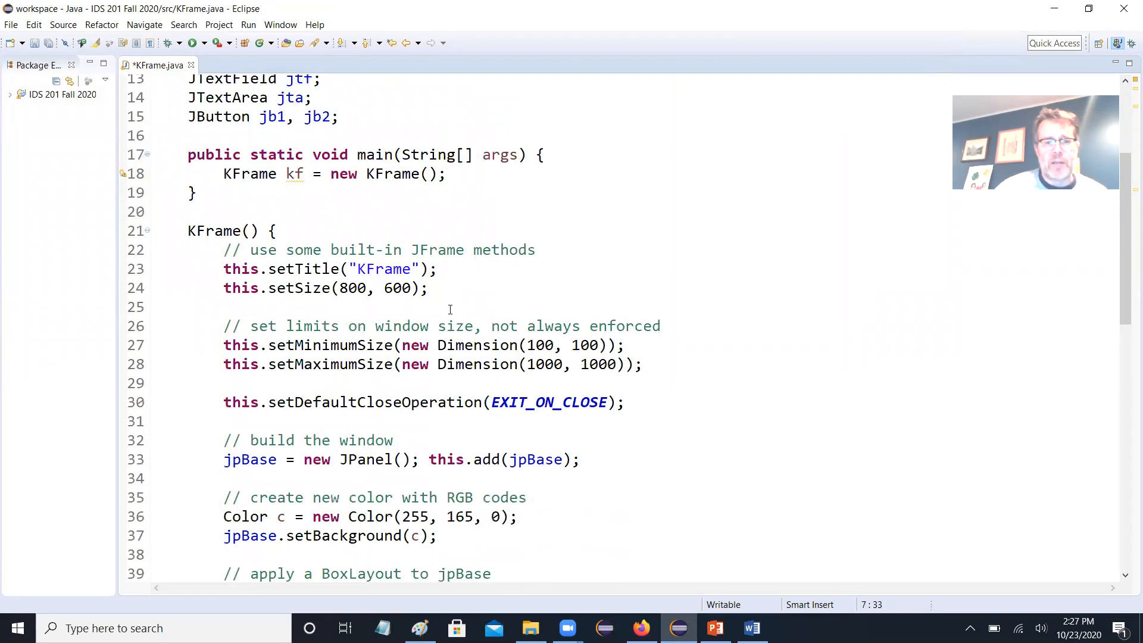
pyautogui.scroll(-3)
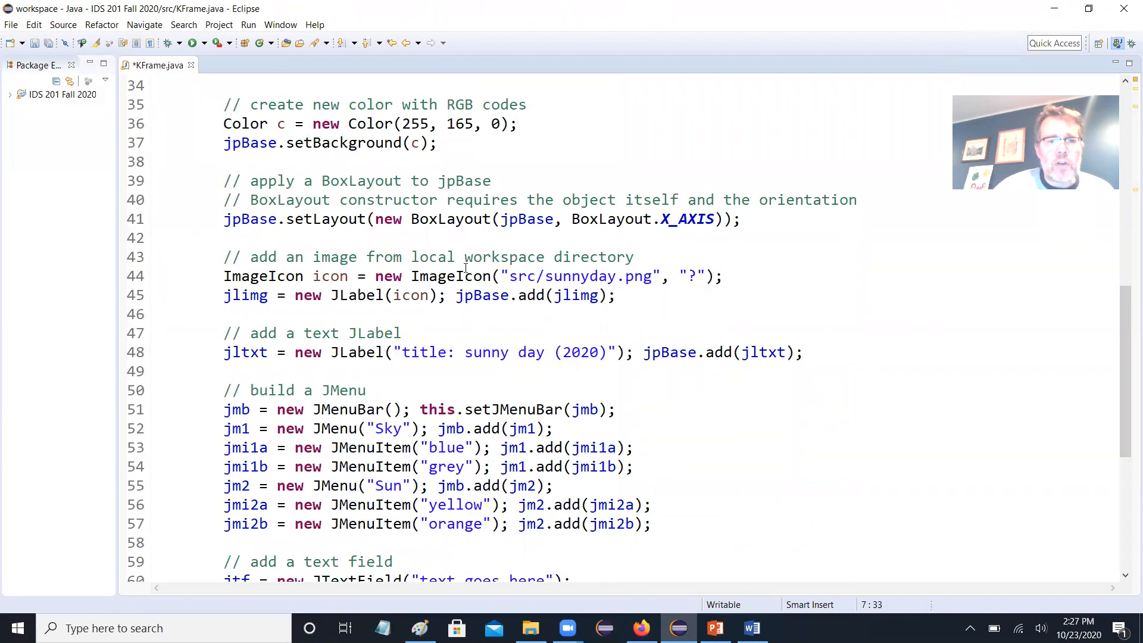
pyautogui.click(627, 238)
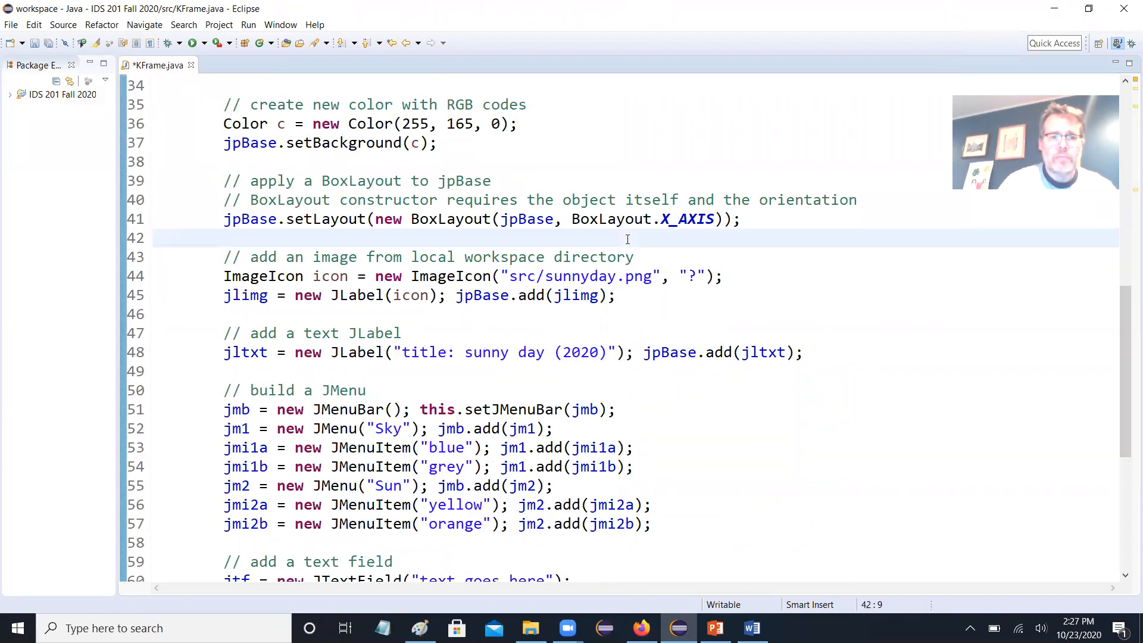
pyautogui.press('Return')
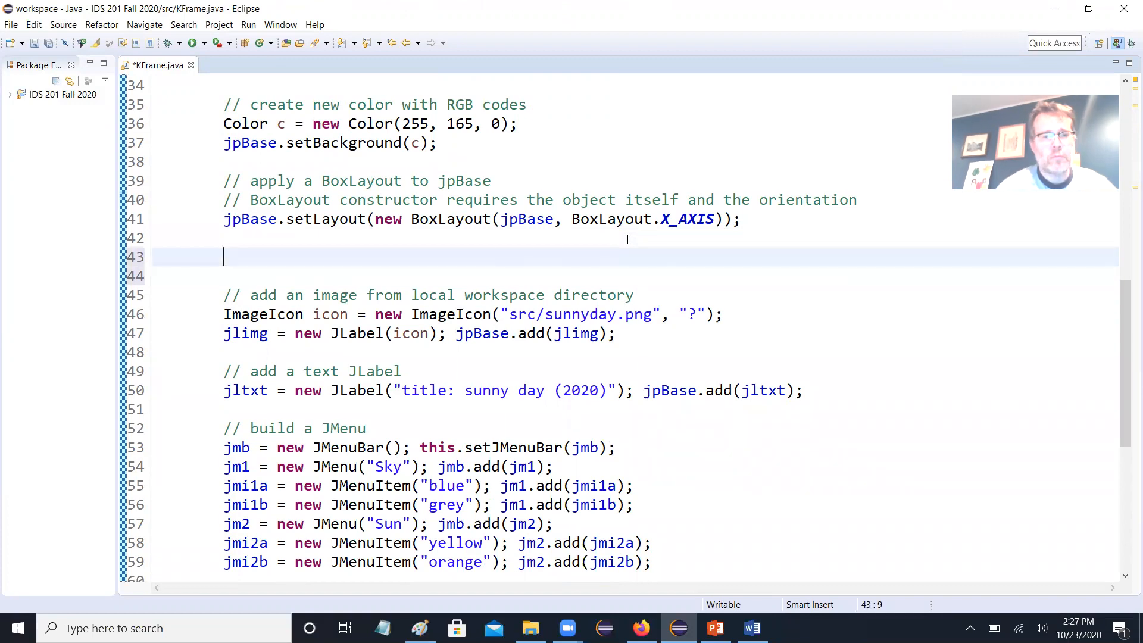
pyautogui.write('// create panels to add components')
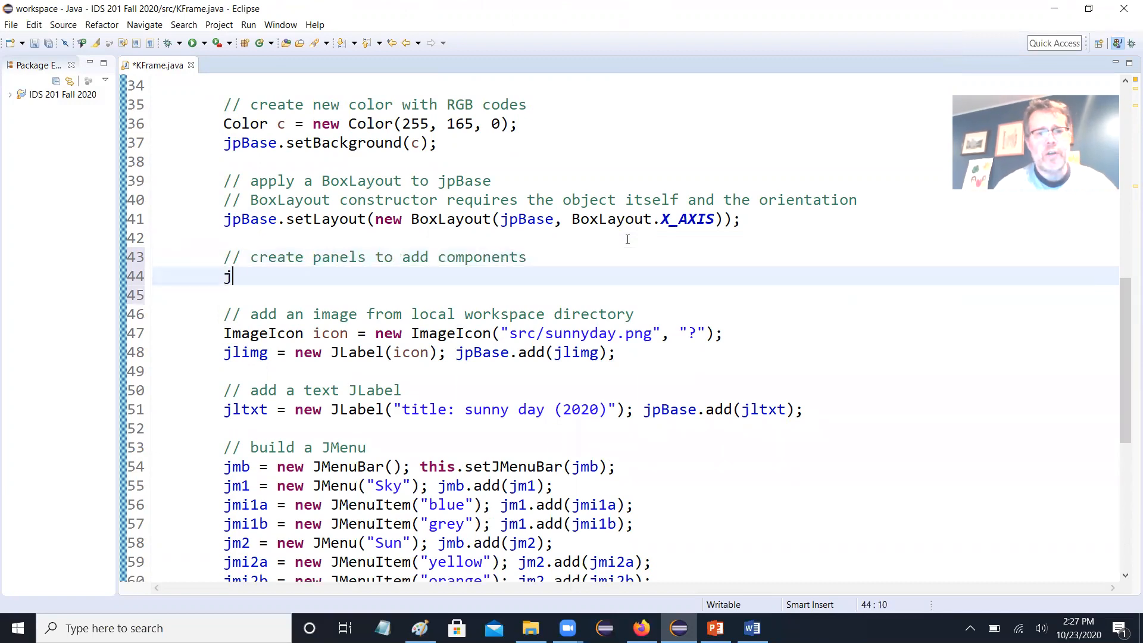
pyautogui.write('p1 = new JPan')
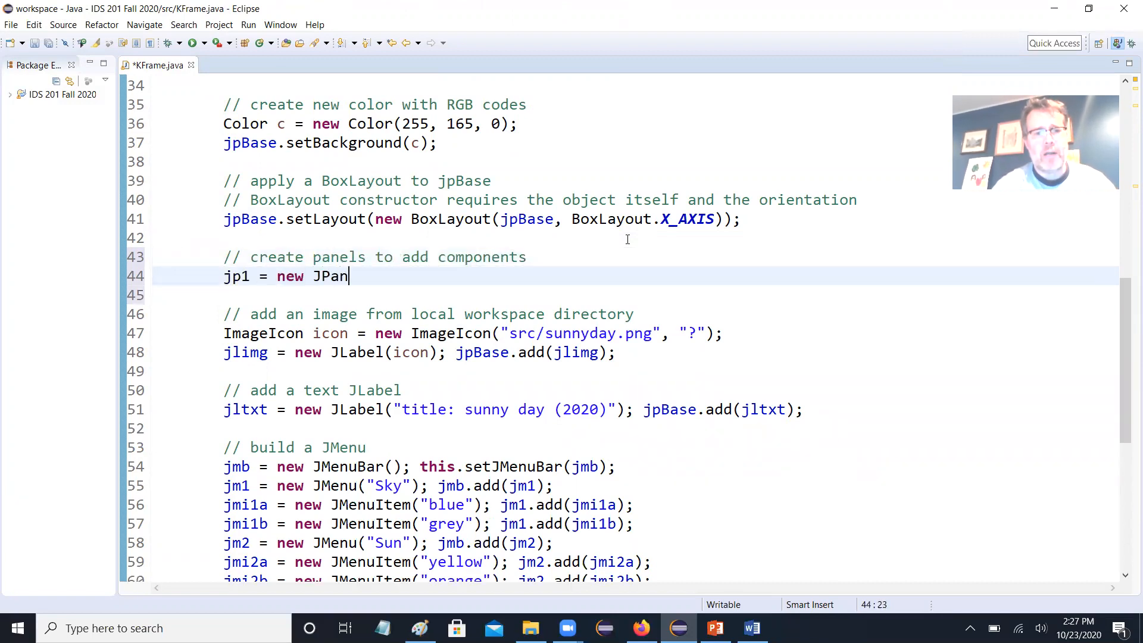
pyautogui.write('el(); jpBase.add(jp1);')
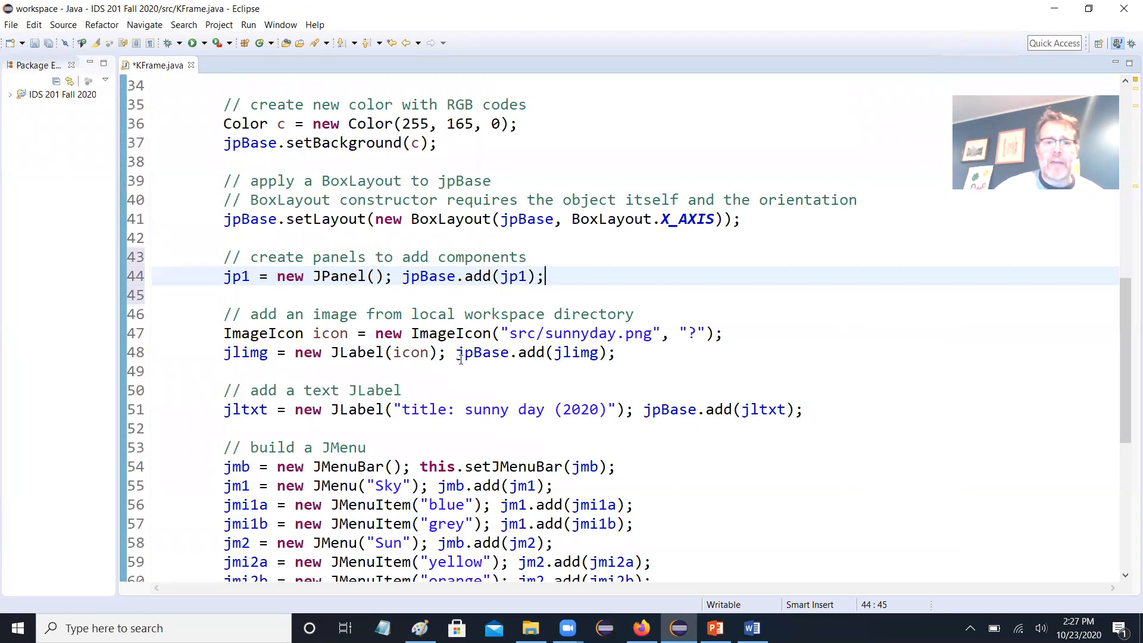
# - Add panel jp3 and move the image and title labels into jp1
pyautogui.click(477, 352)
pyautogui.write('1')
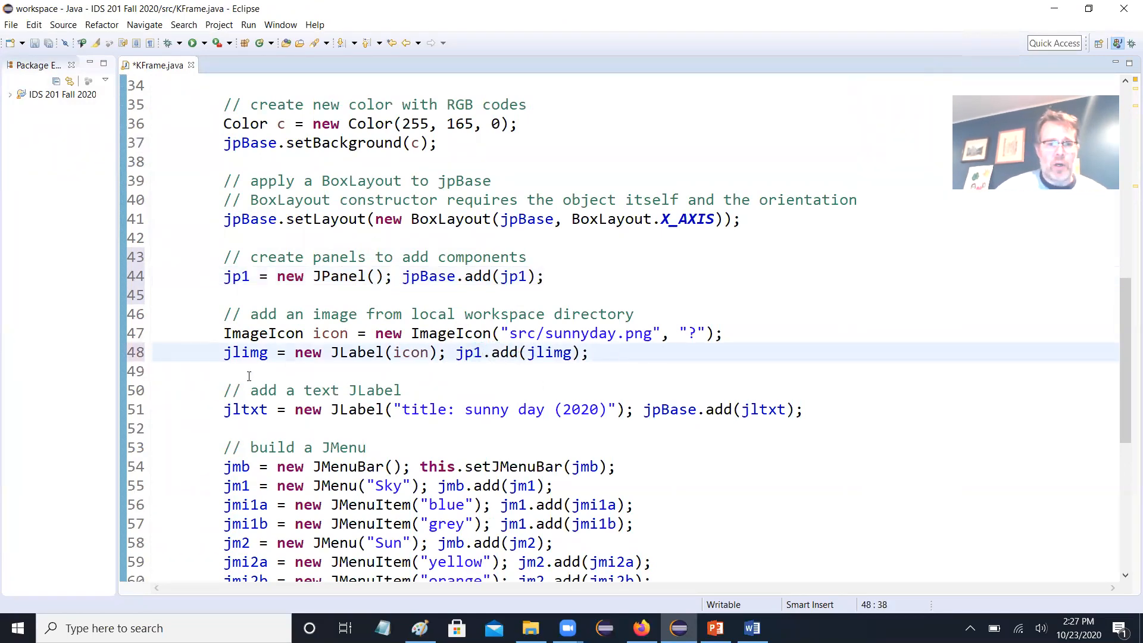
pyautogui.click(306, 370)
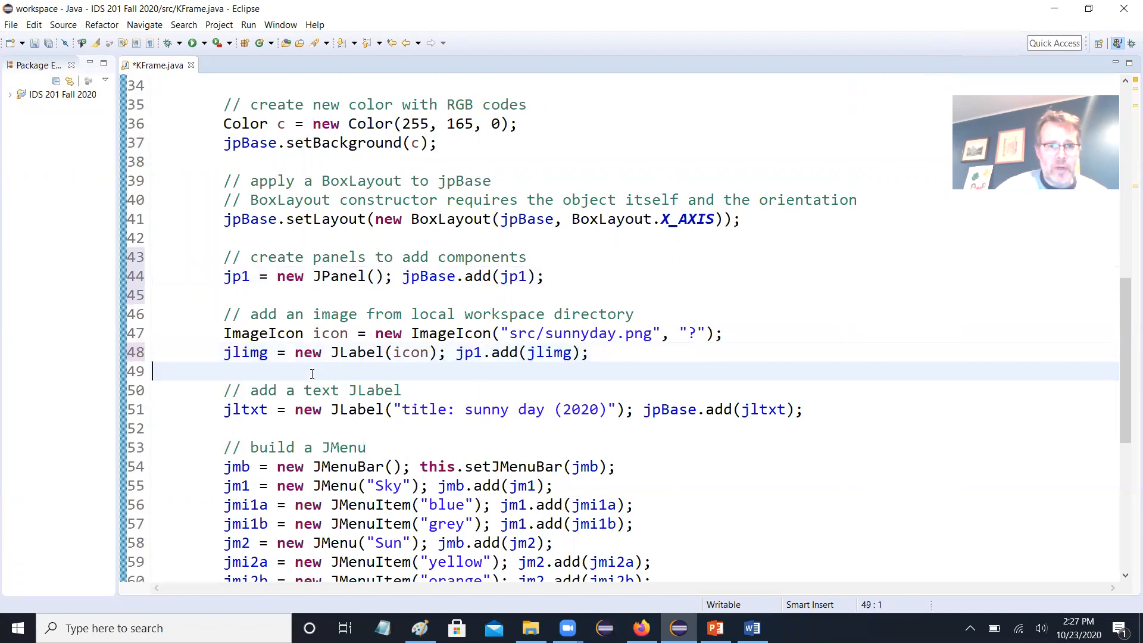
pyautogui.moveTo(584, 279)
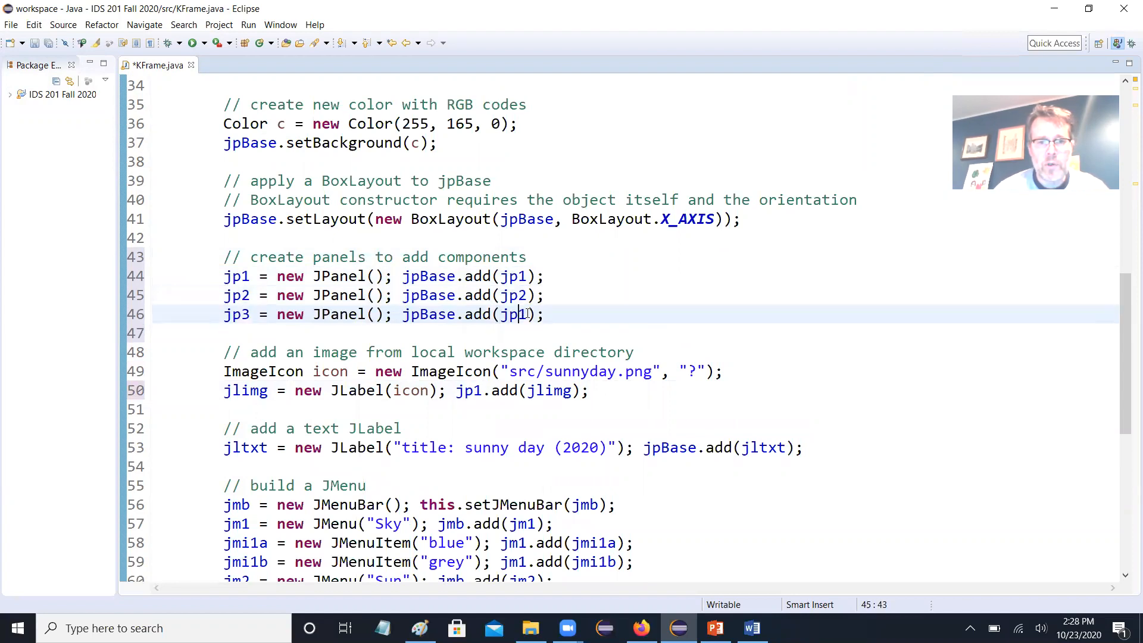
pyautogui.write('3')
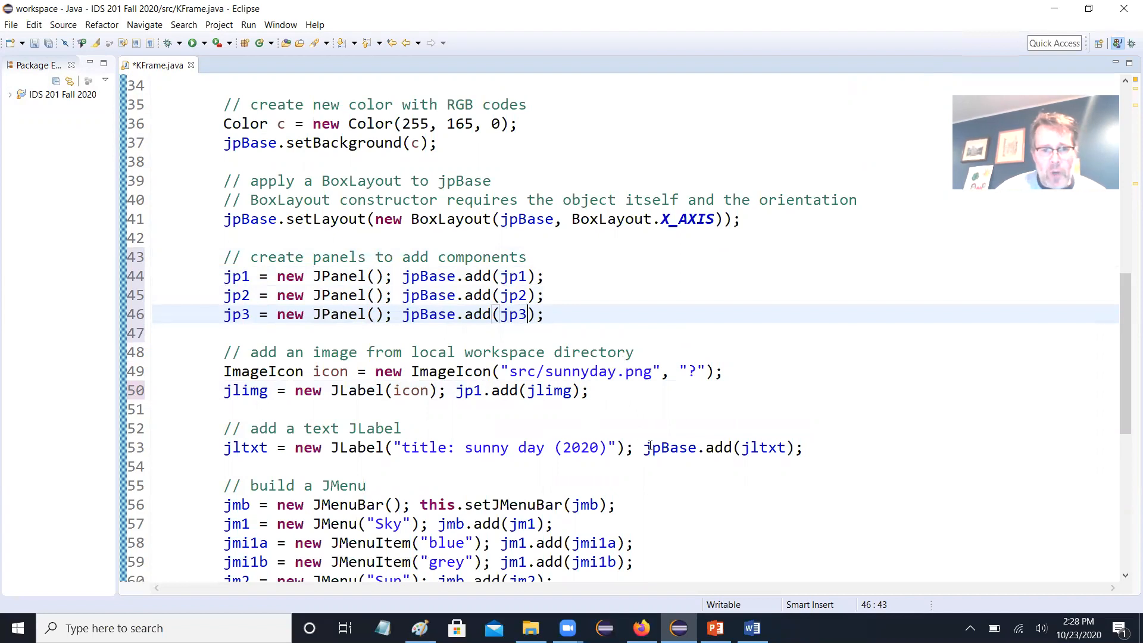
pyautogui.click(643, 447)
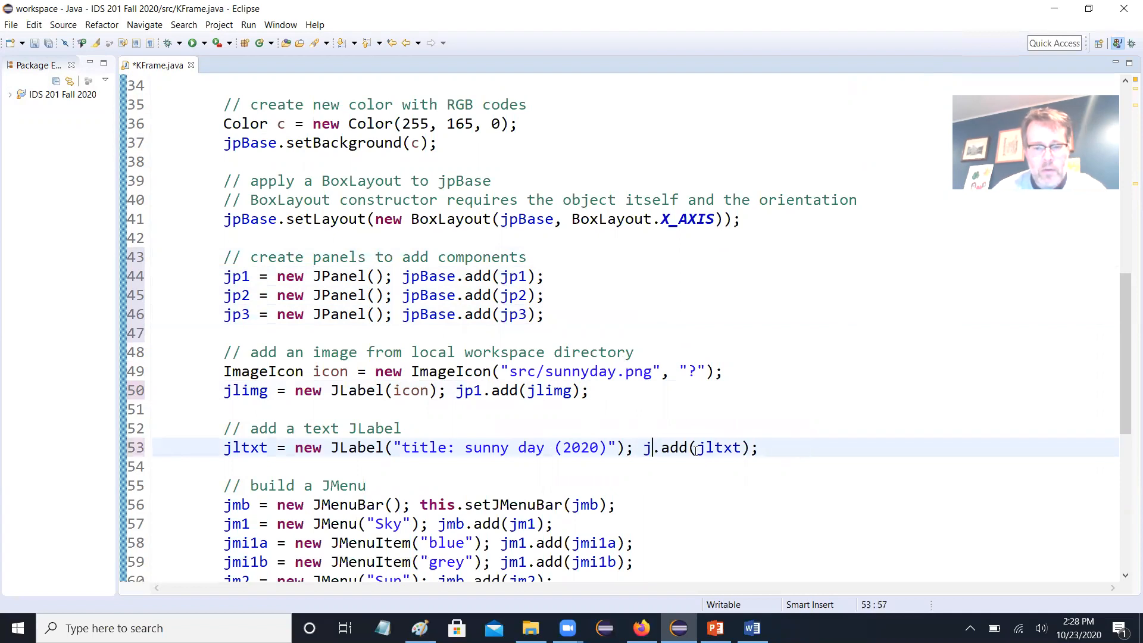
pyautogui.write('p1')
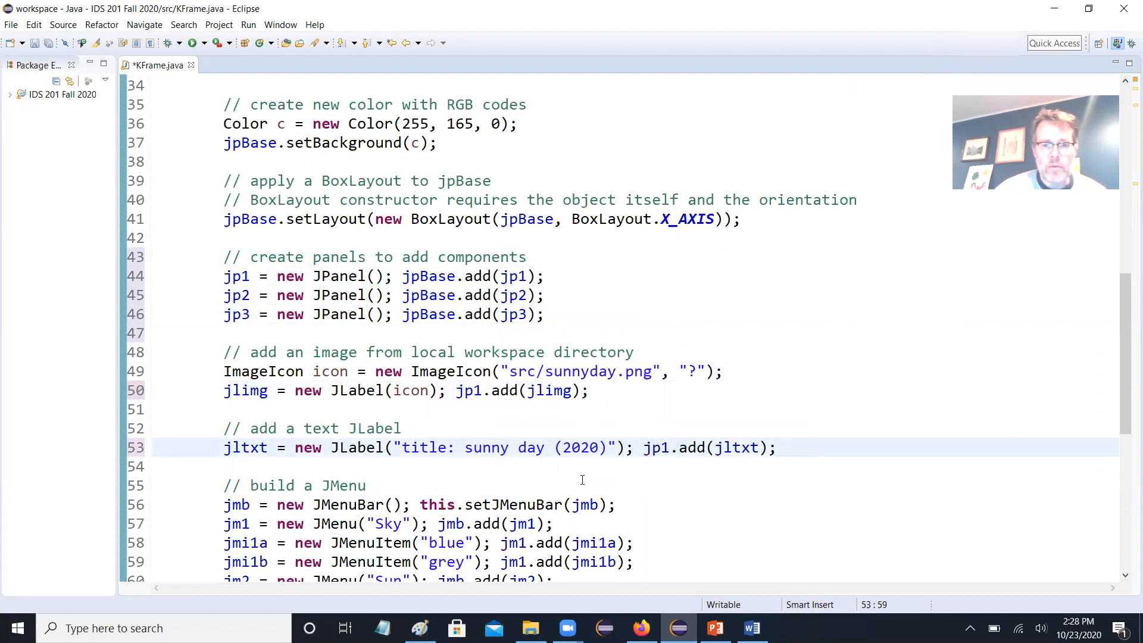
# - Move the text field into jp2 and the text area into jp3
pyautogui.scroll(-3)
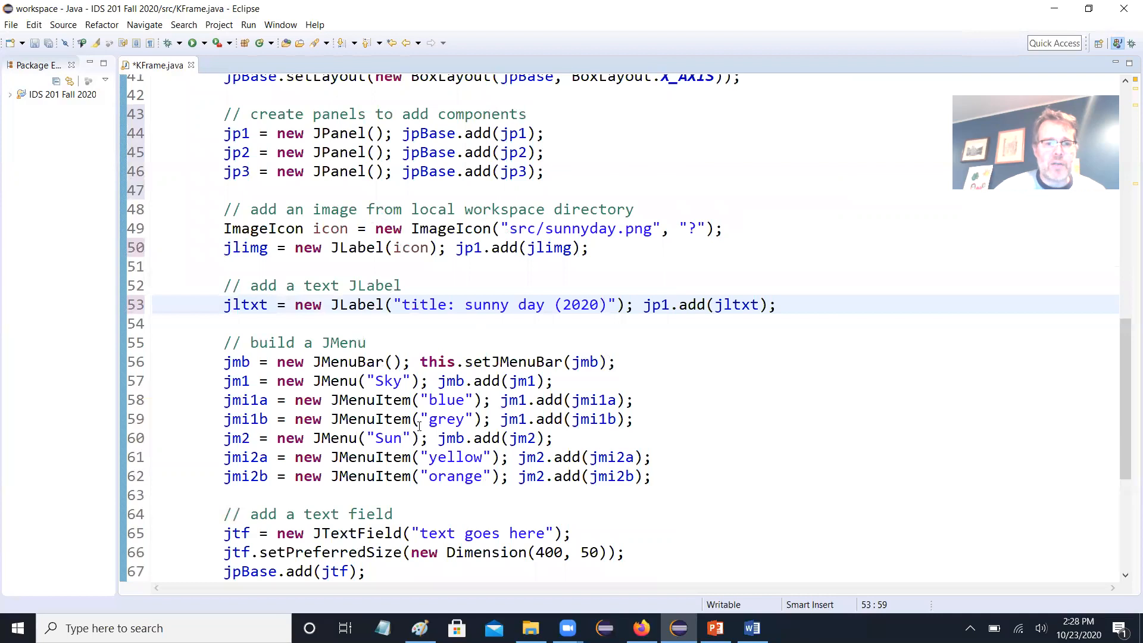
pyautogui.scroll(-3)
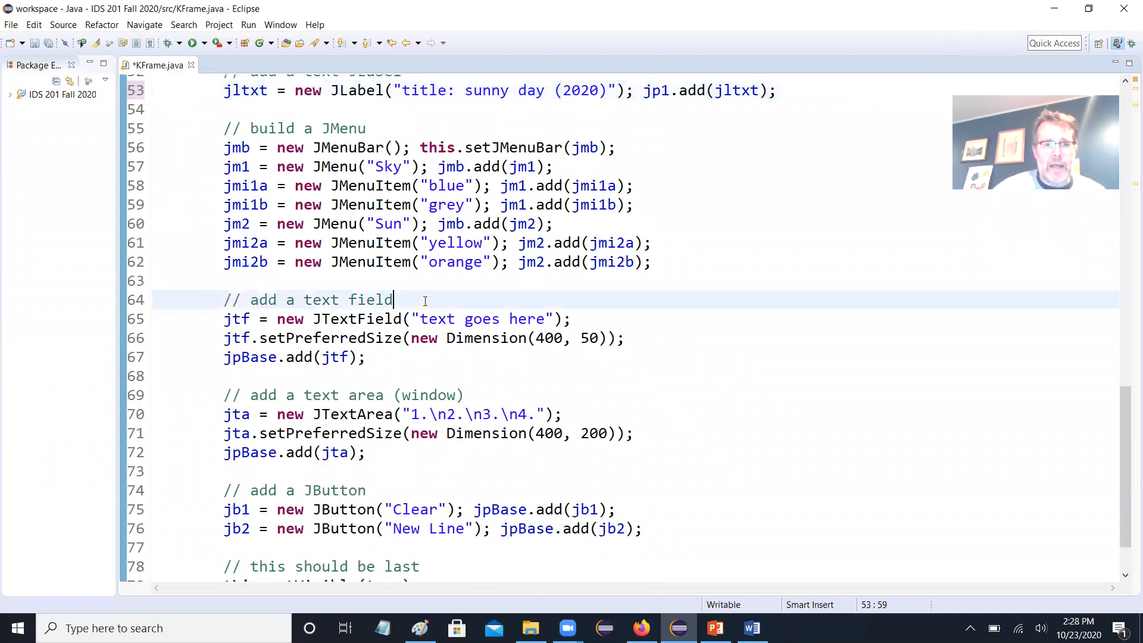
pyautogui.click(240, 357)
pyautogui.write('2')
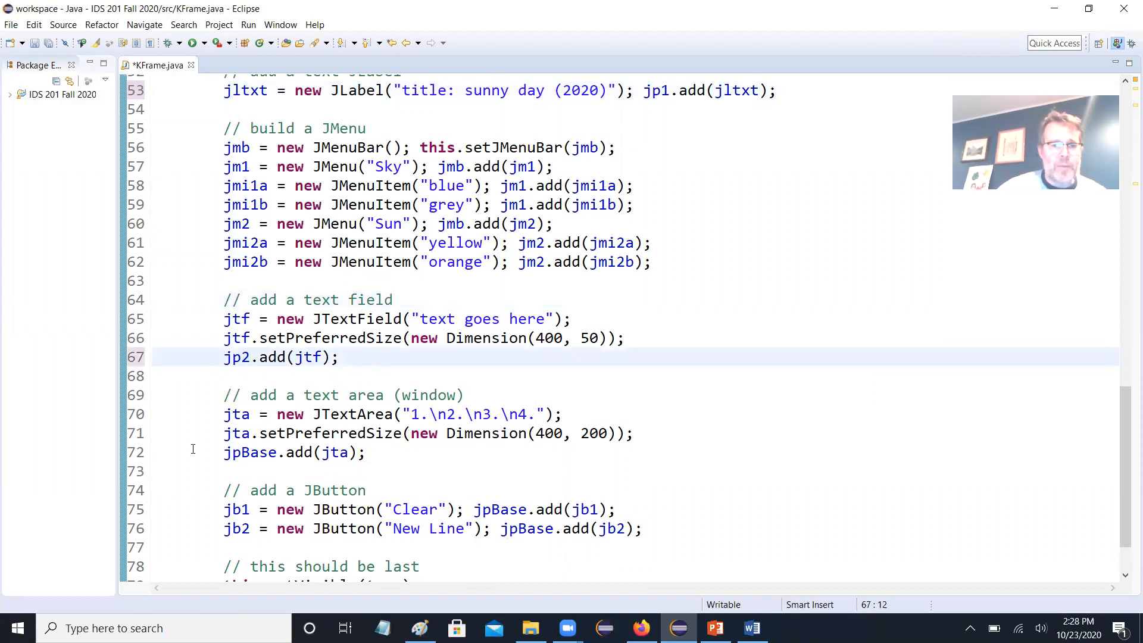
pyautogui.doubleClick(256, 452)
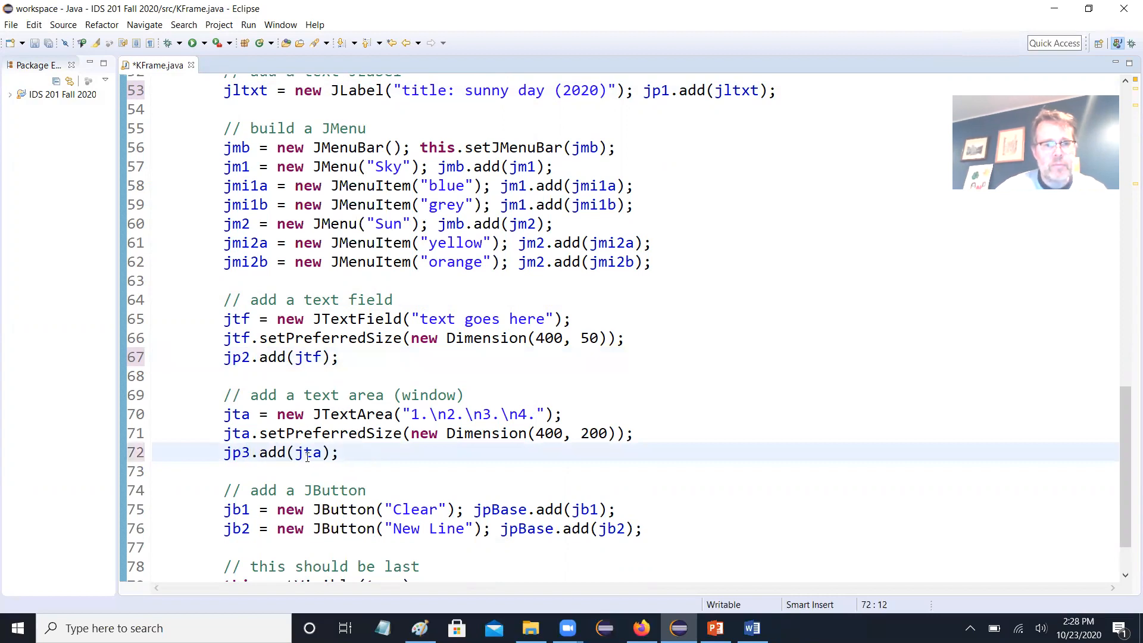
pyautogui.scroll(-3)
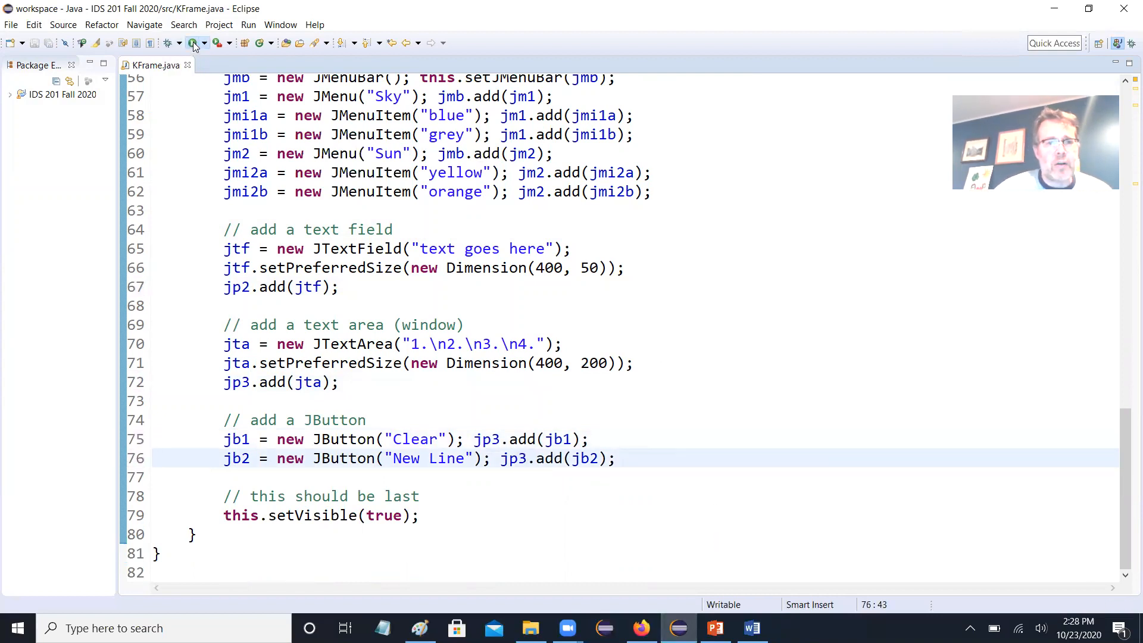
# - Run KFrame to view the side-by-side panels, close it, and return to the BoxLayout code
pyautogui.click(170, 42)
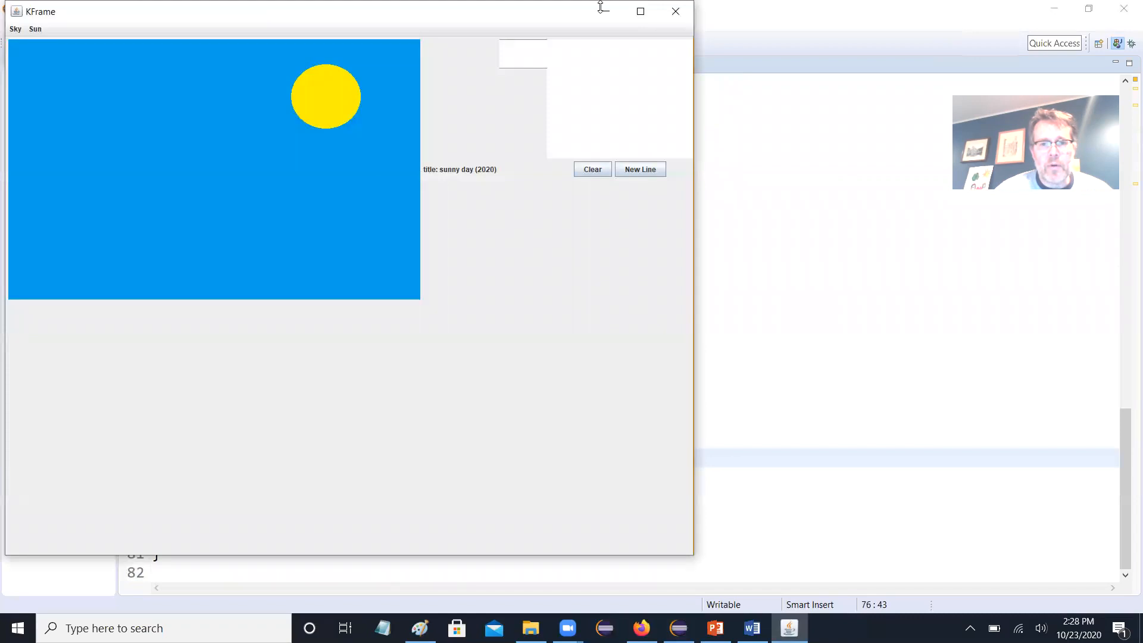
pyautogui.click(675, 11)
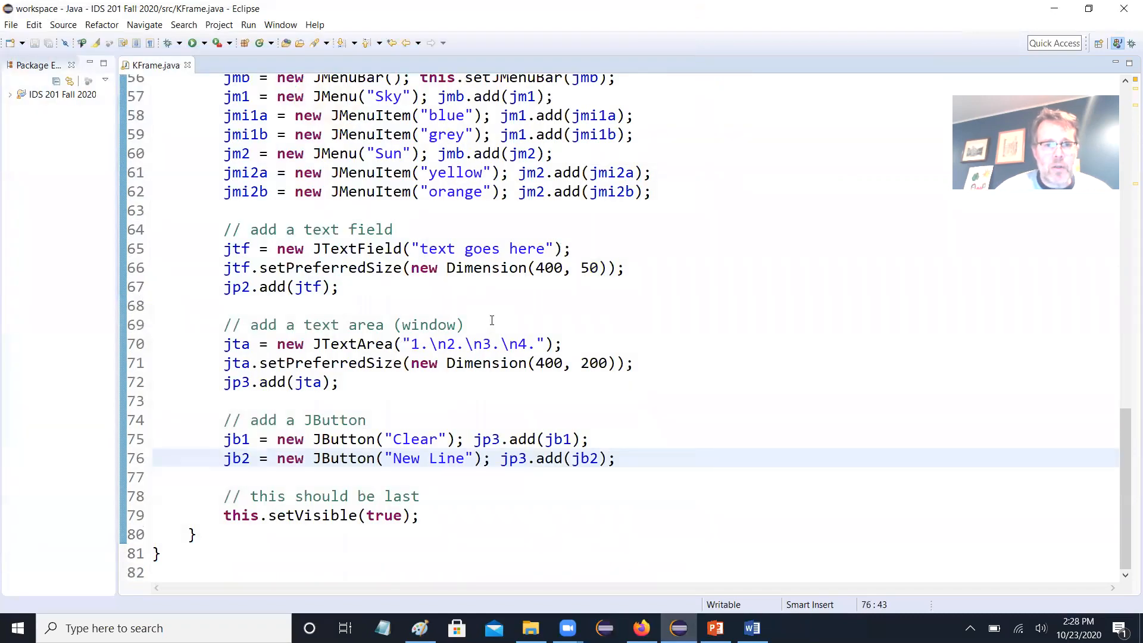
pyautogui.scroll(3)
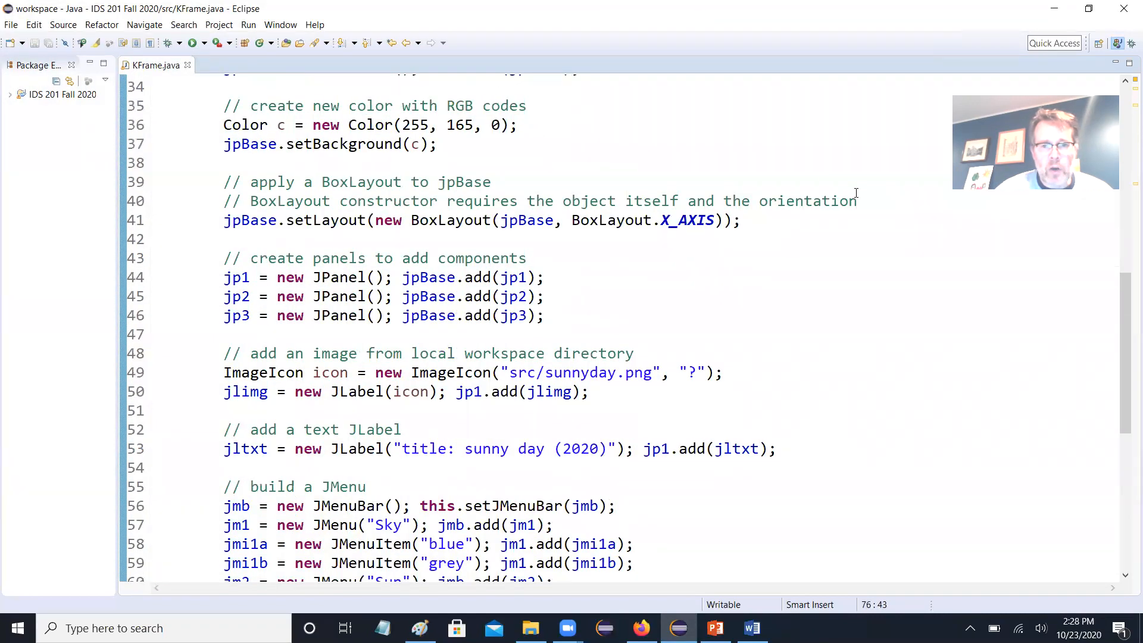
# - Change BoxLayout.X_AXIS to Y_AXIS on the jpBase layout line
pyautogui.doubleClick(662, 220)
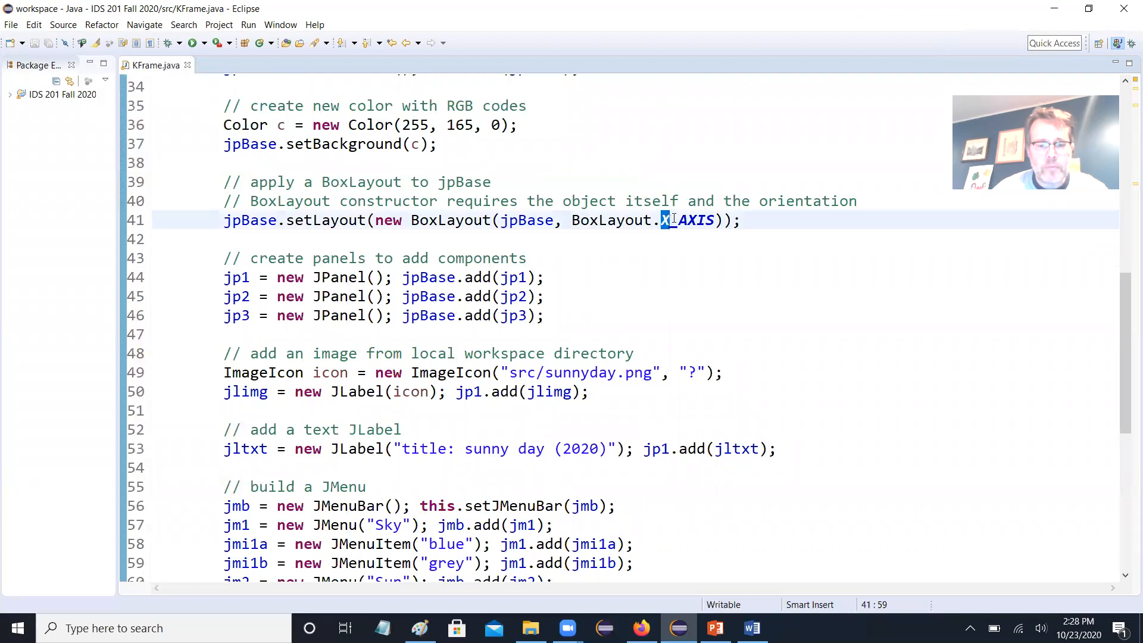
pyautogui.write('Y')
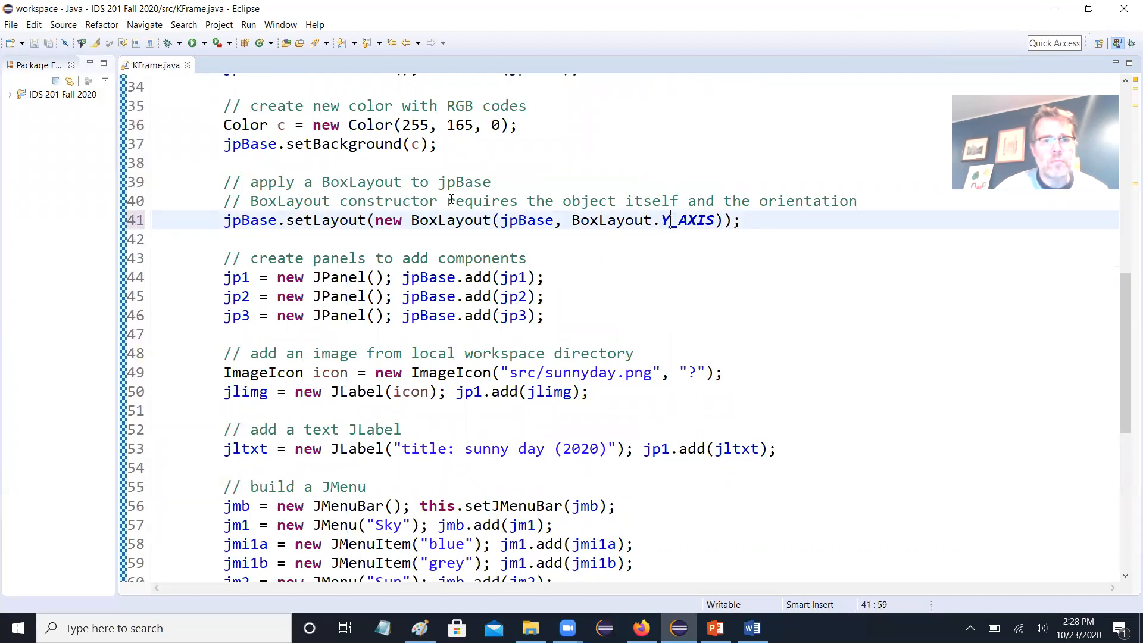
pyautogui.scroll(3)
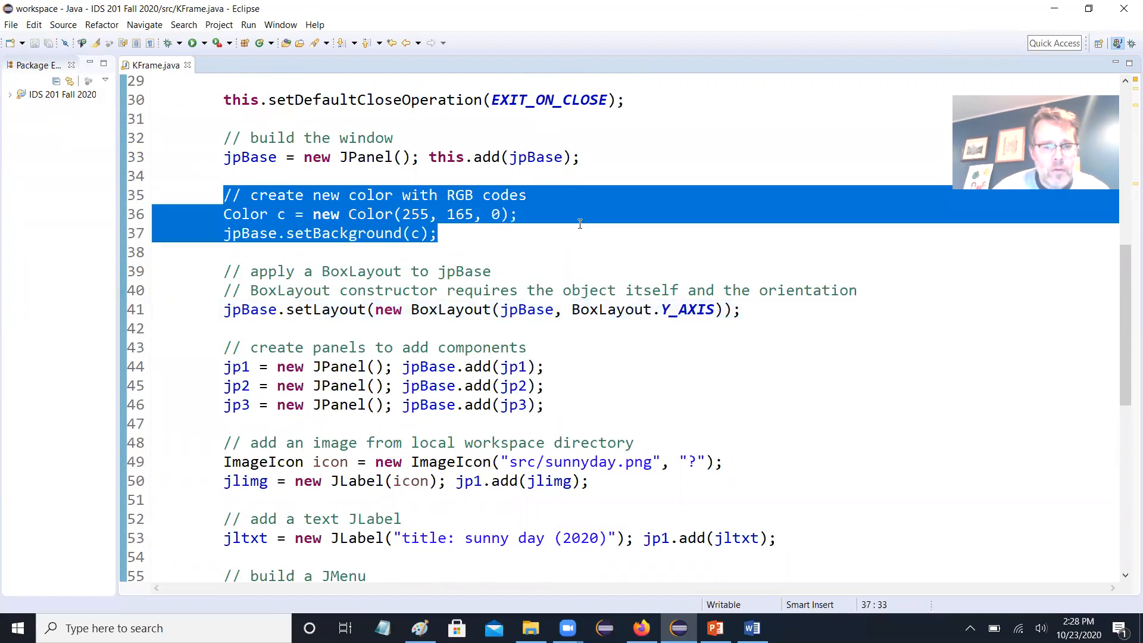
# - Move the orange colour into Color c and give jp2 a magenta background (255, 0, 255)
pyautogui.press('Delete')
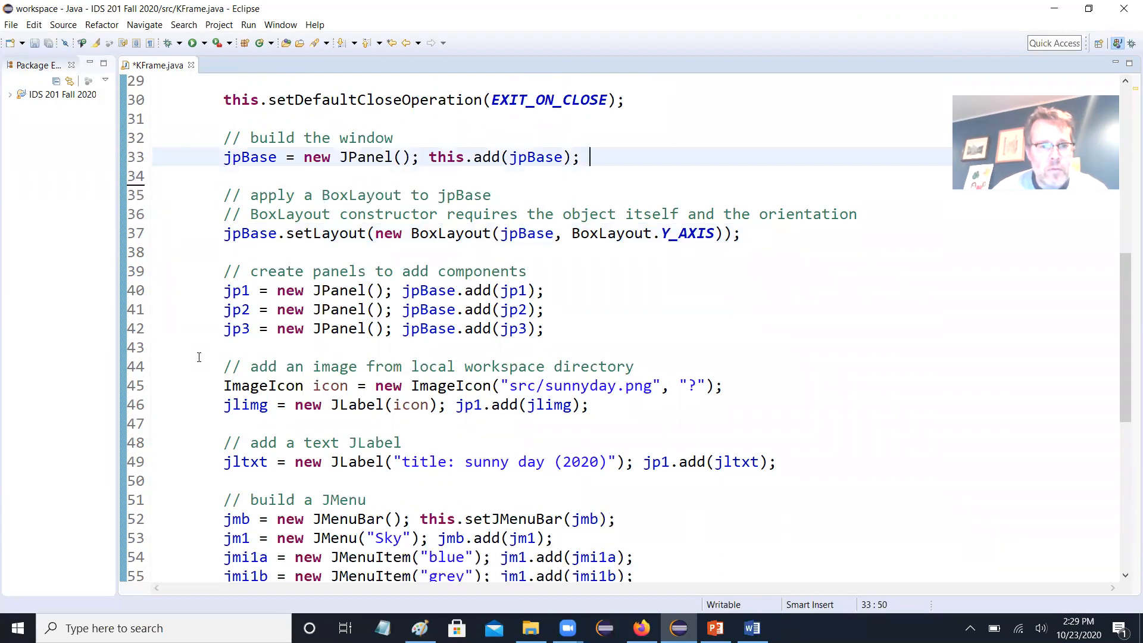
pyautogui.moveTo(644, 299)
pyautogui.write('jpBase.setBackground(c);')
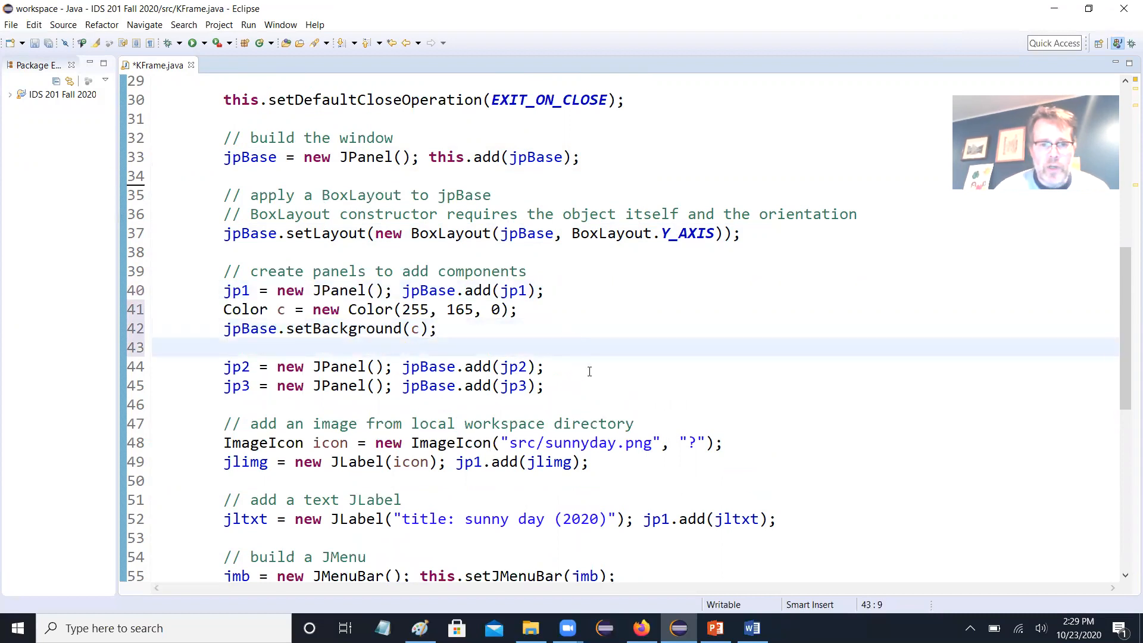
pyautogui.press('Return')
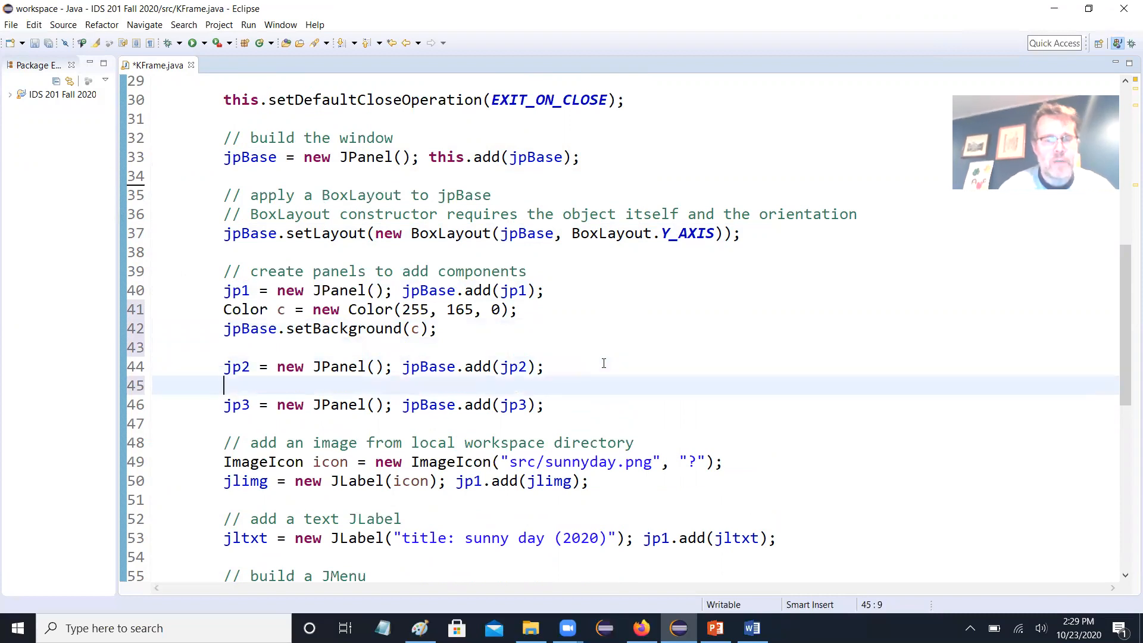
pyautogui.write('c = new Co')
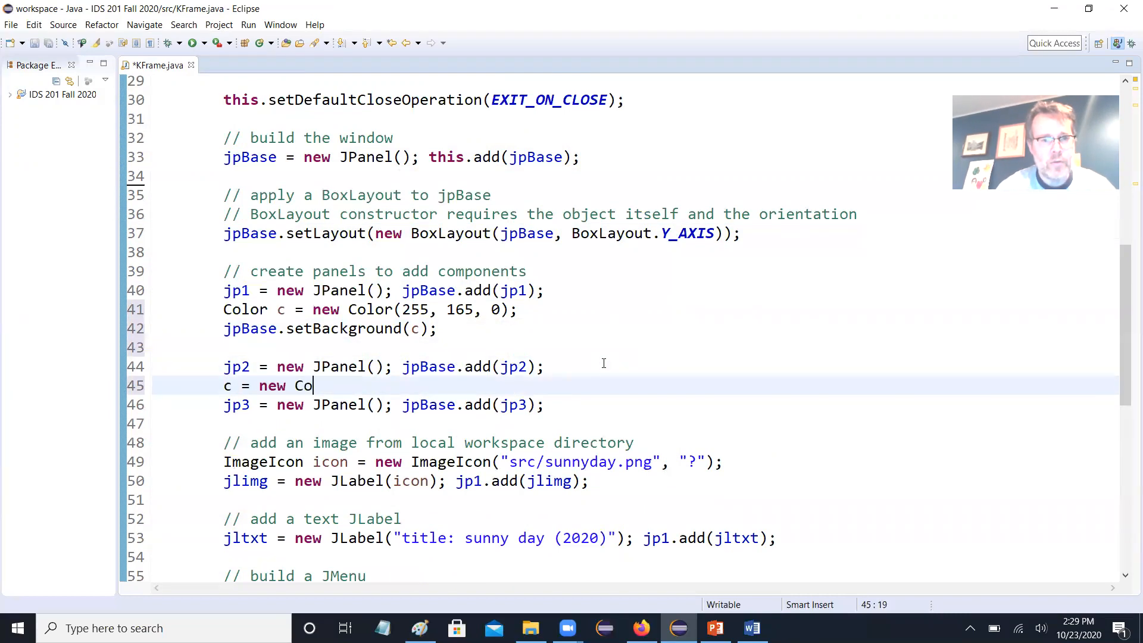
pyautogui.write('lor()')
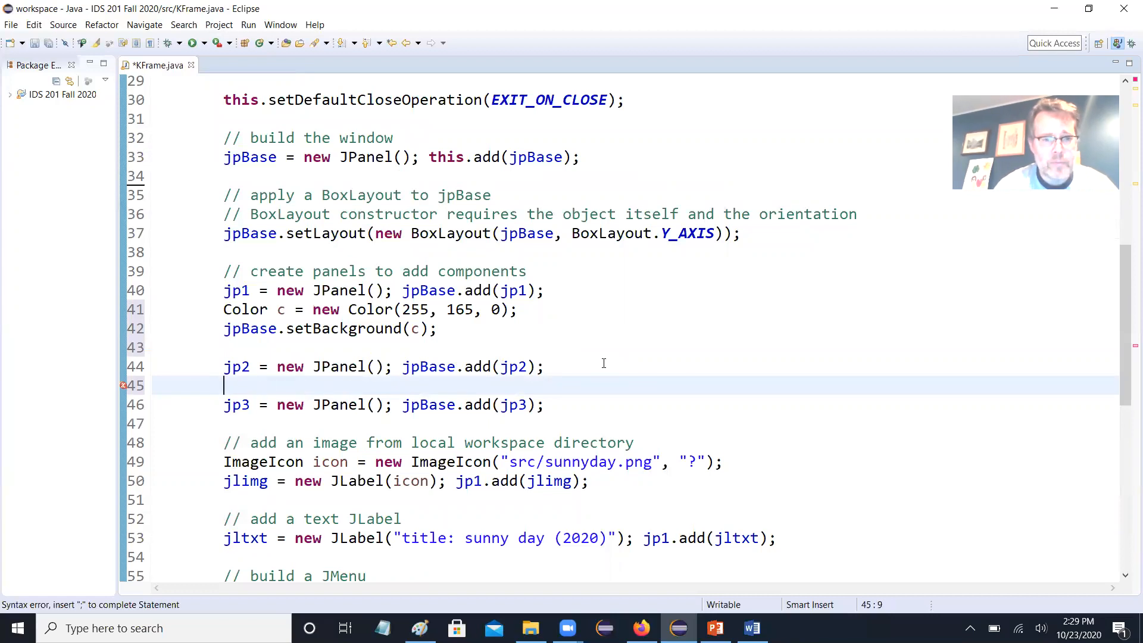
pyautogui.write('jp2.s')
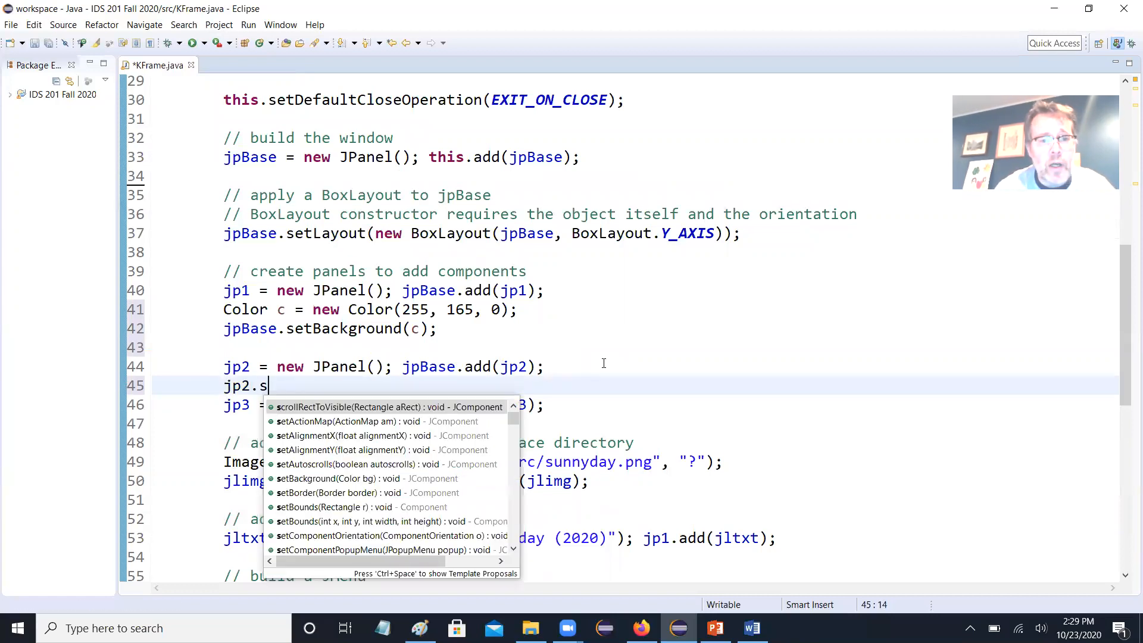
pyautogui.write('etBackground(new Color);')
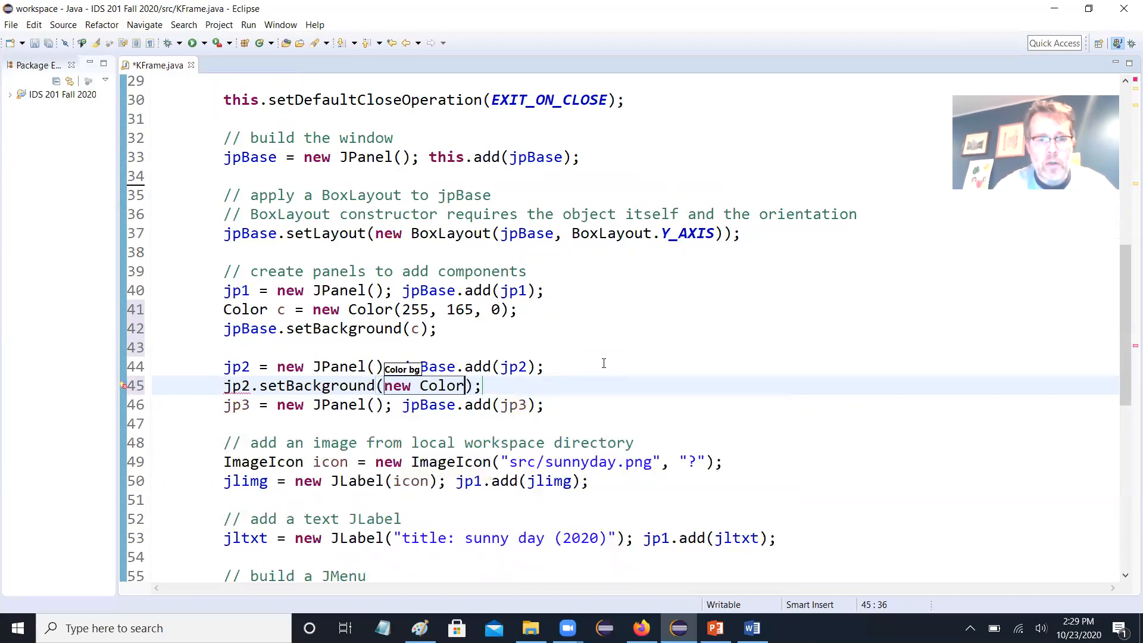
pyautogui.write('2)')
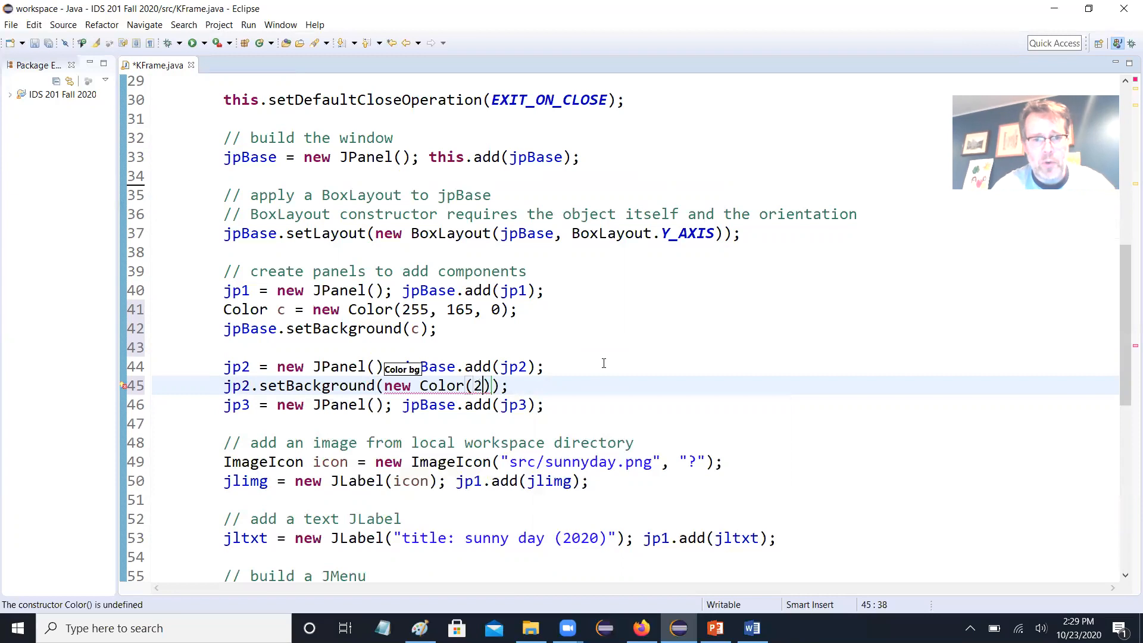
pyautogui.write('55, 0, 255')
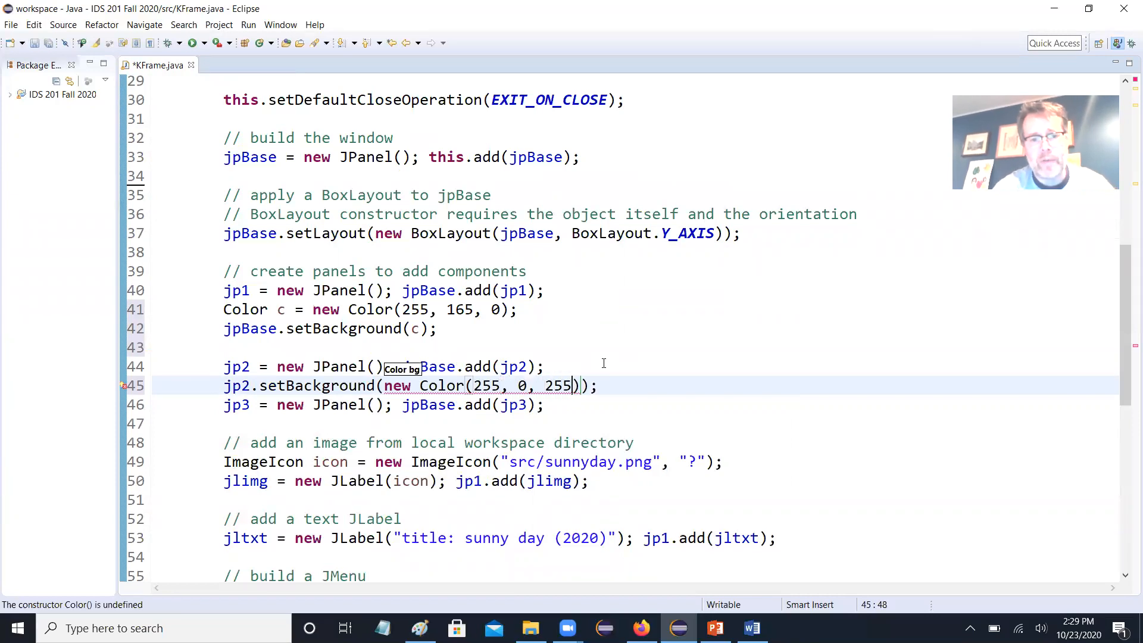
# - Point the orange background at jp1, give jp3 Color.CYAN, and save
pyautogui.click(243, 329)
pyautogui.write('1')
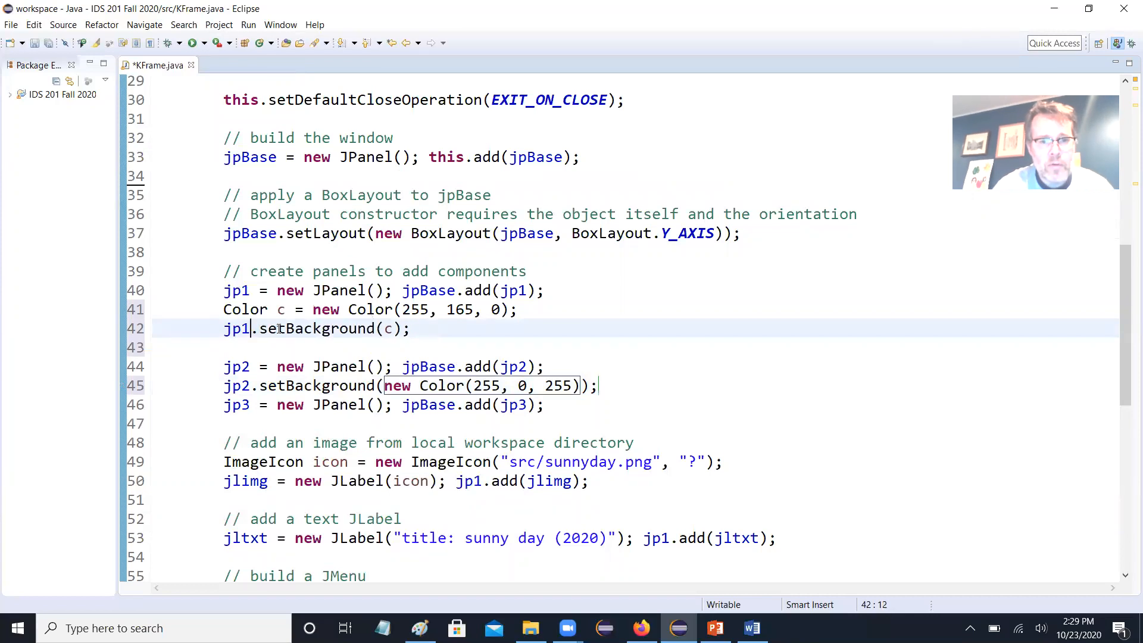
pyautogui.press('Return')
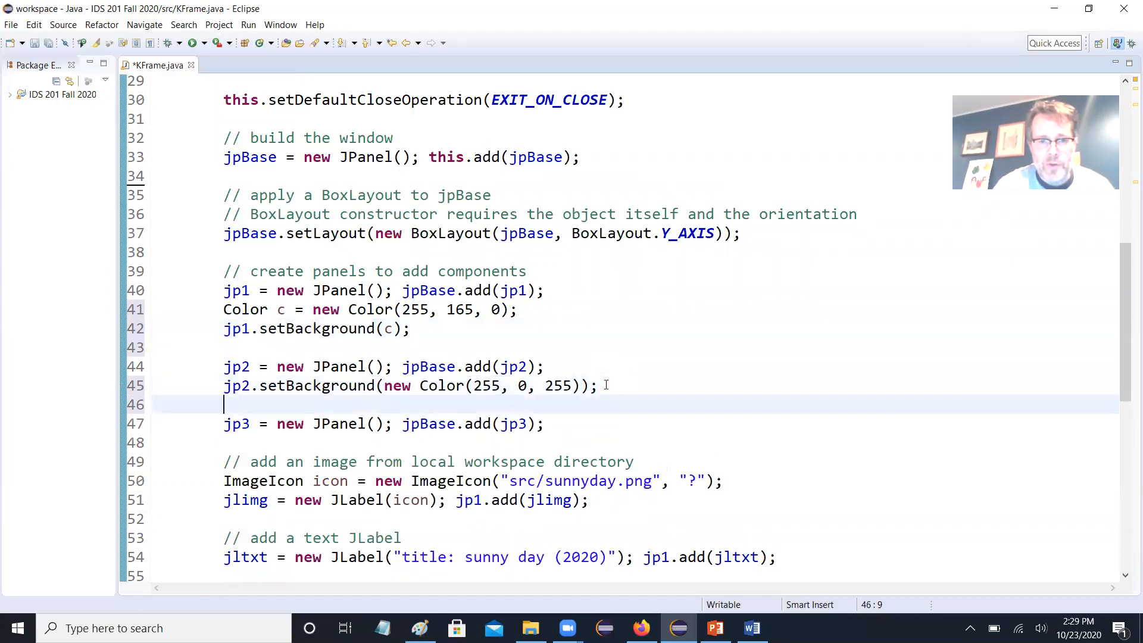
pyautogui.click(545, 423)
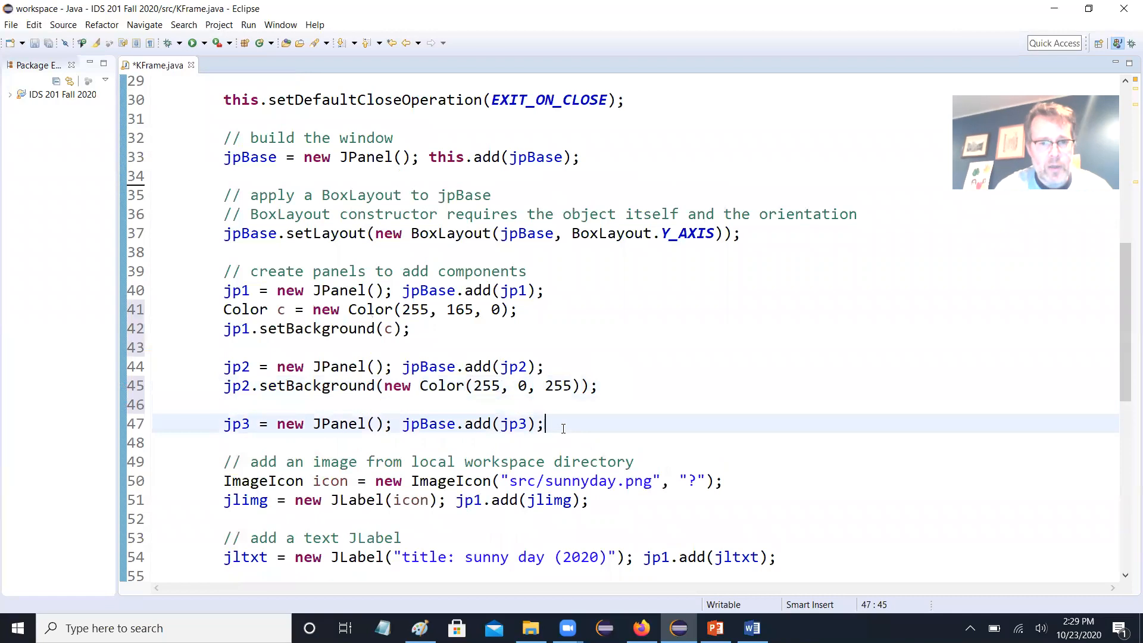
pyautogui.write('jp3.setColor')
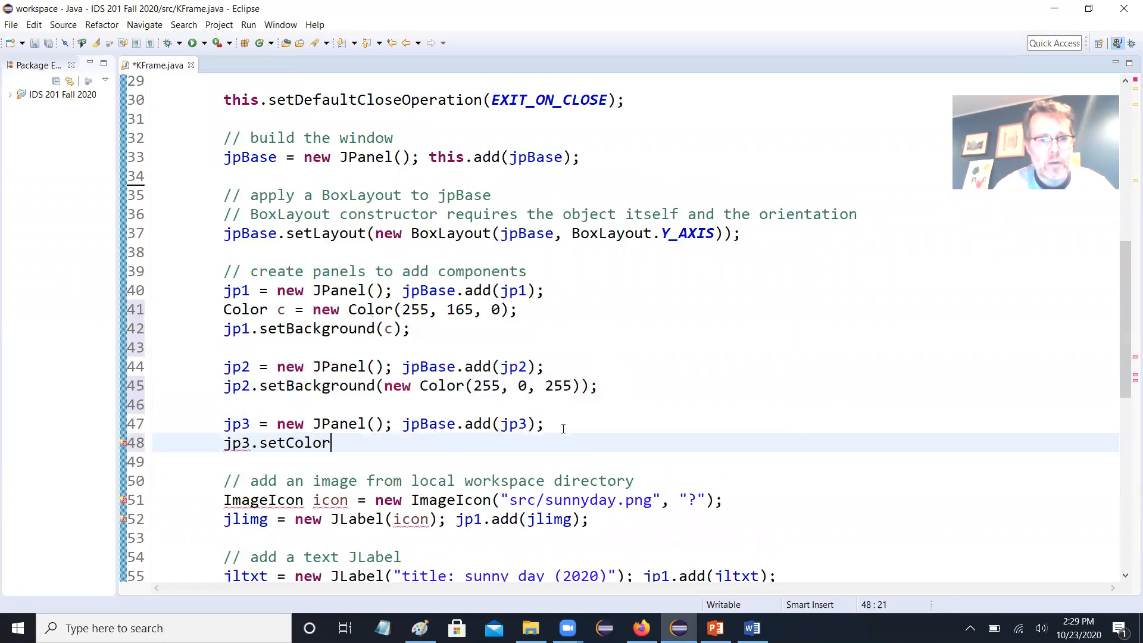
pyautogui.write('(Color.L')
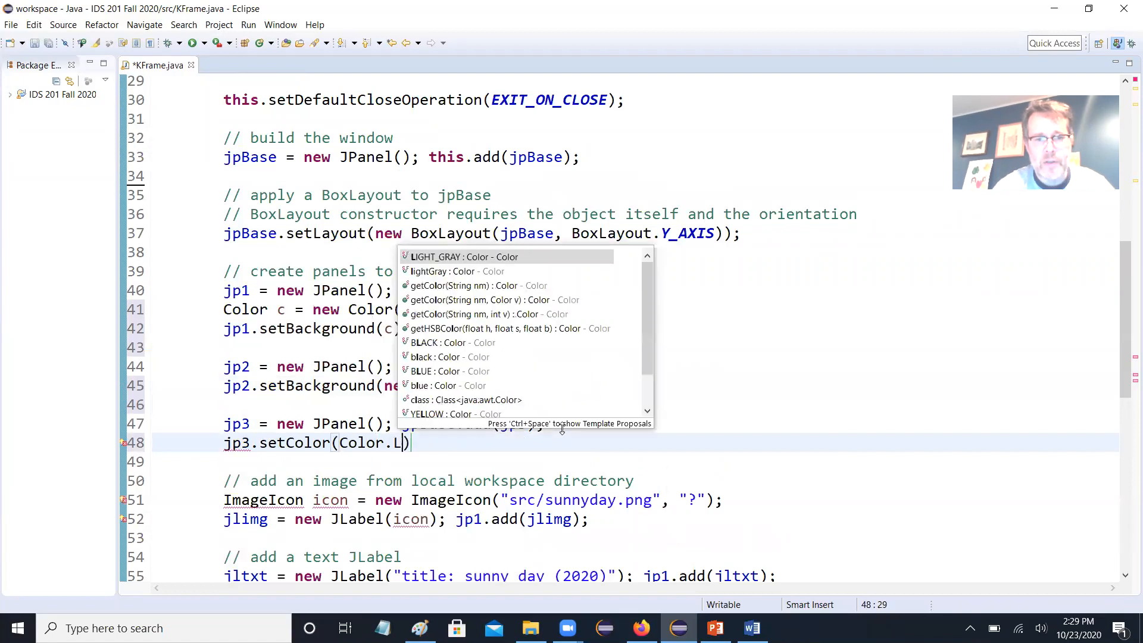
pyautogui.write('IG')
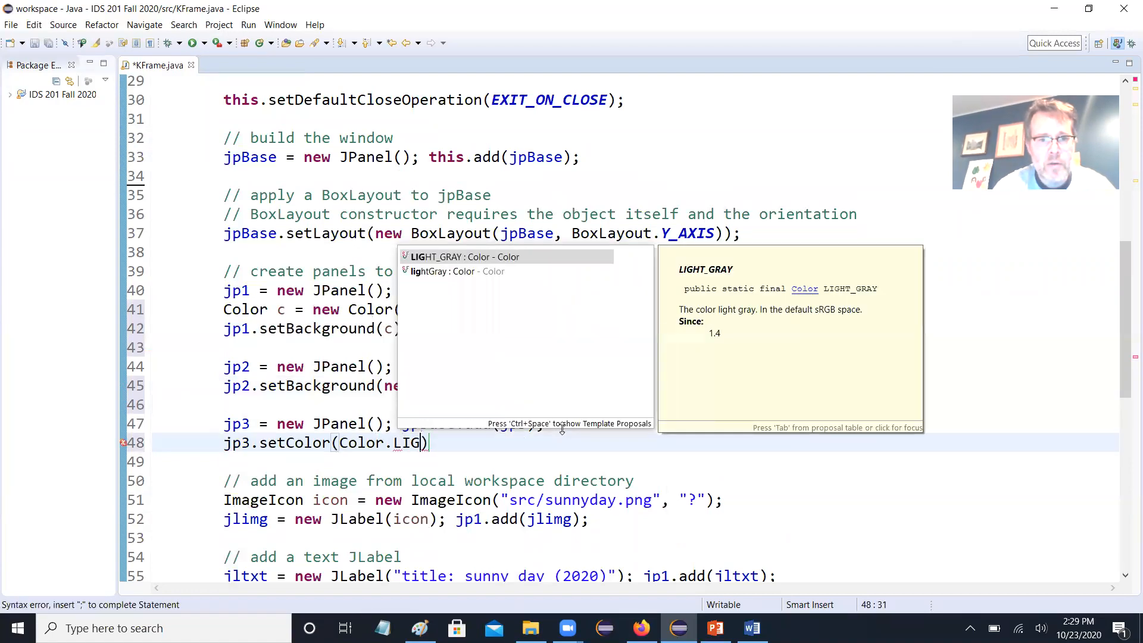
pyautogui.write('CYAN')
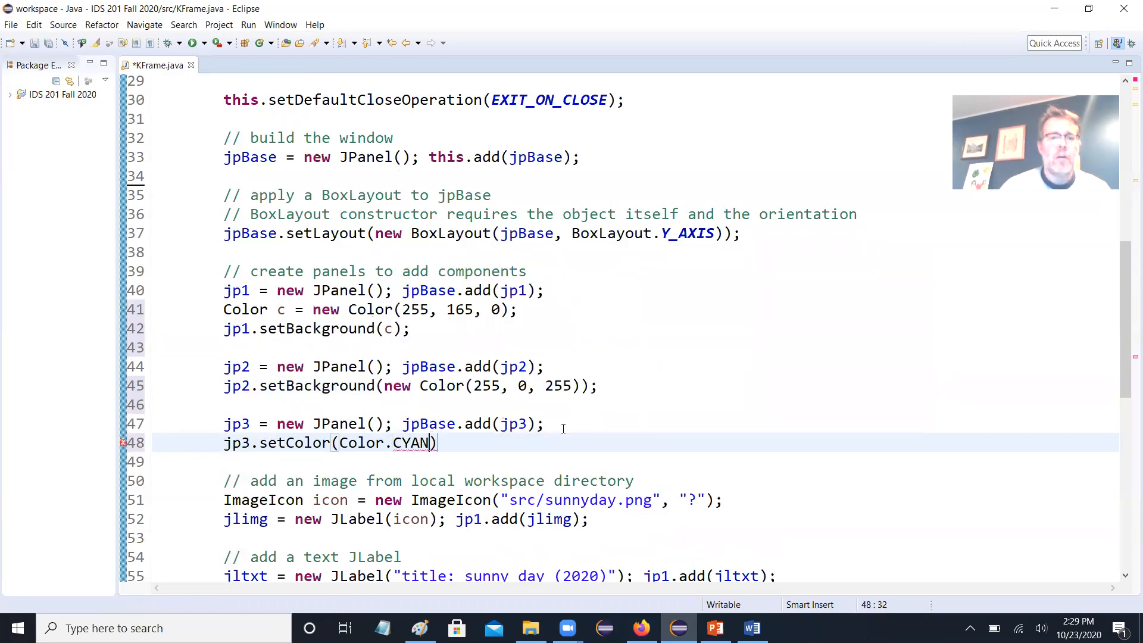
pyautogui.write(';')
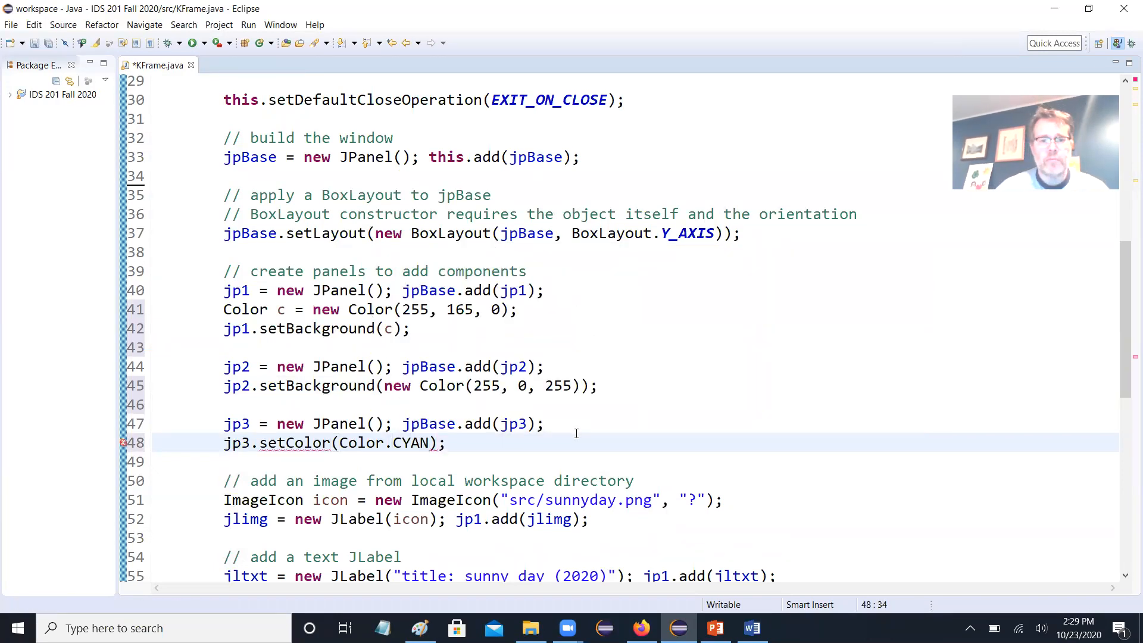
pyautogui.press('ctrl+s')
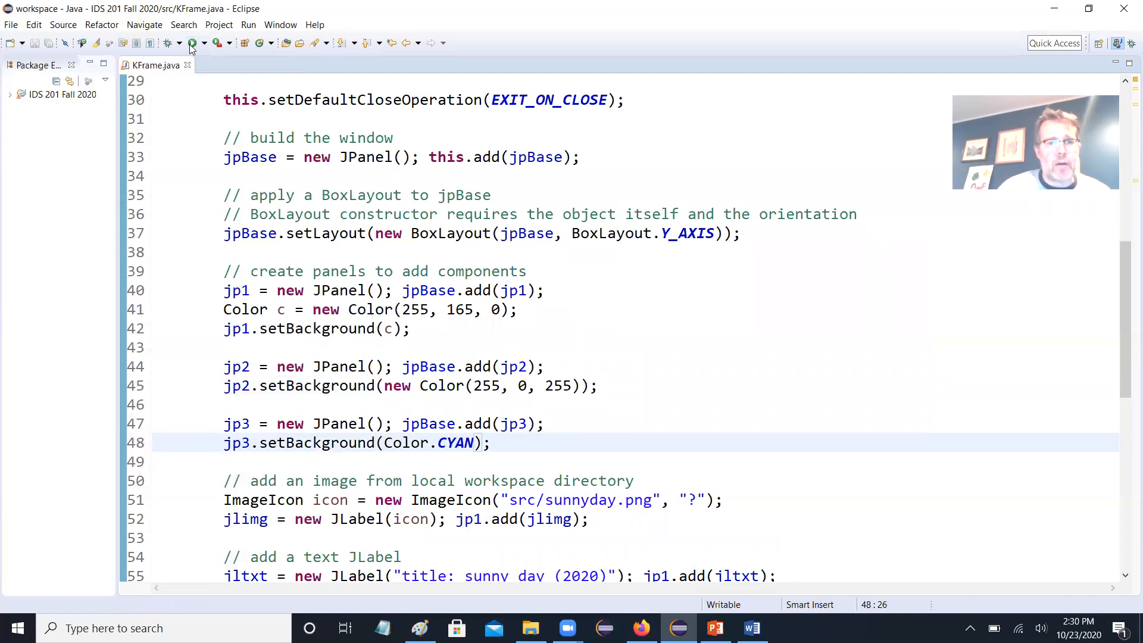
pyautogui.click(204, 43)
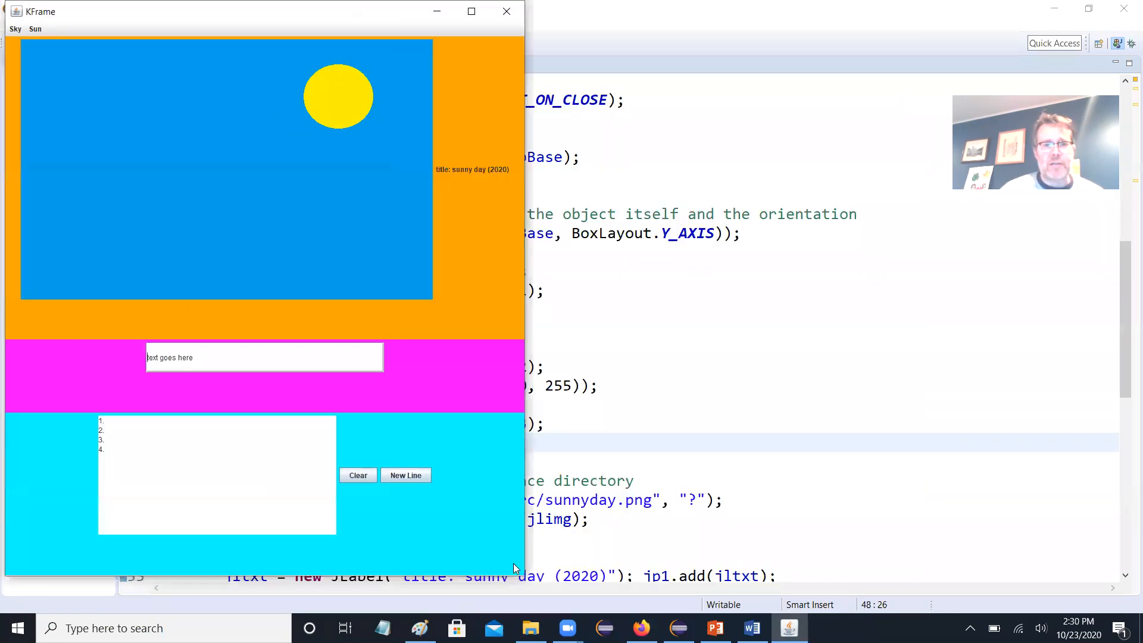
pyautogui.moveTo(430, 296)
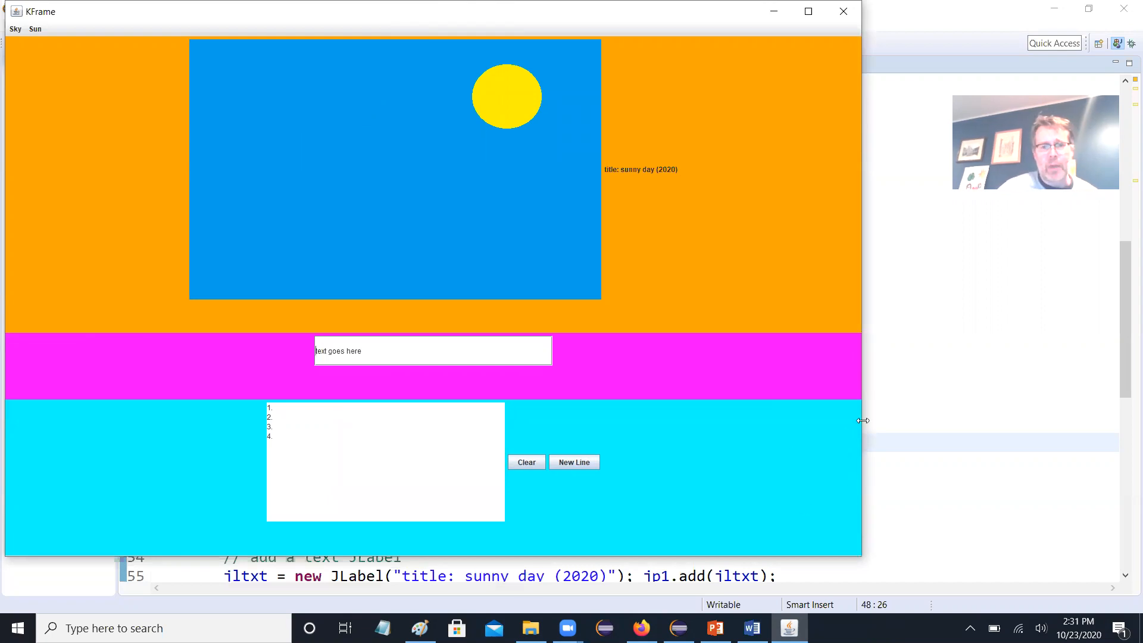
pyautogui.moveTo(102, 177)
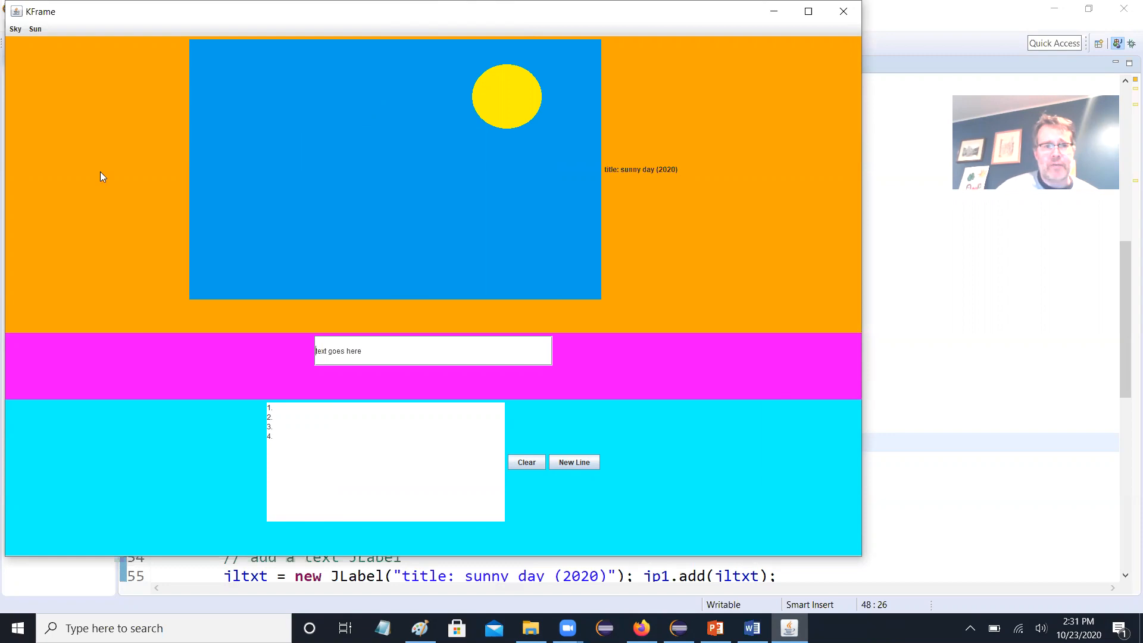
pyautogui.moveTo(788, 415)
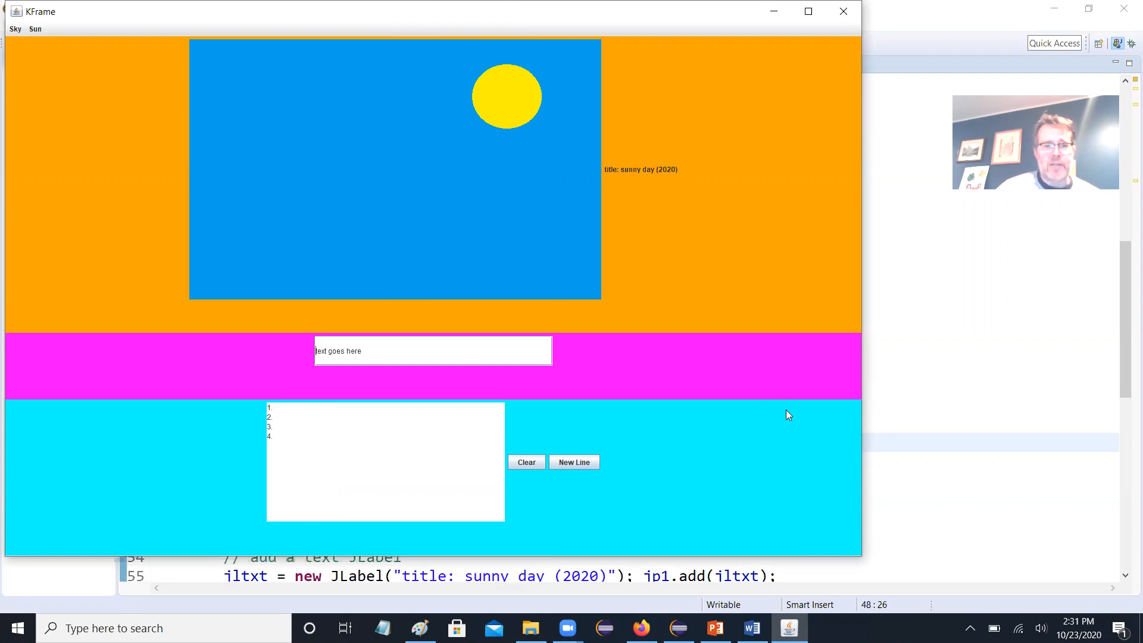
pyautogui.moveTo(844, 12)
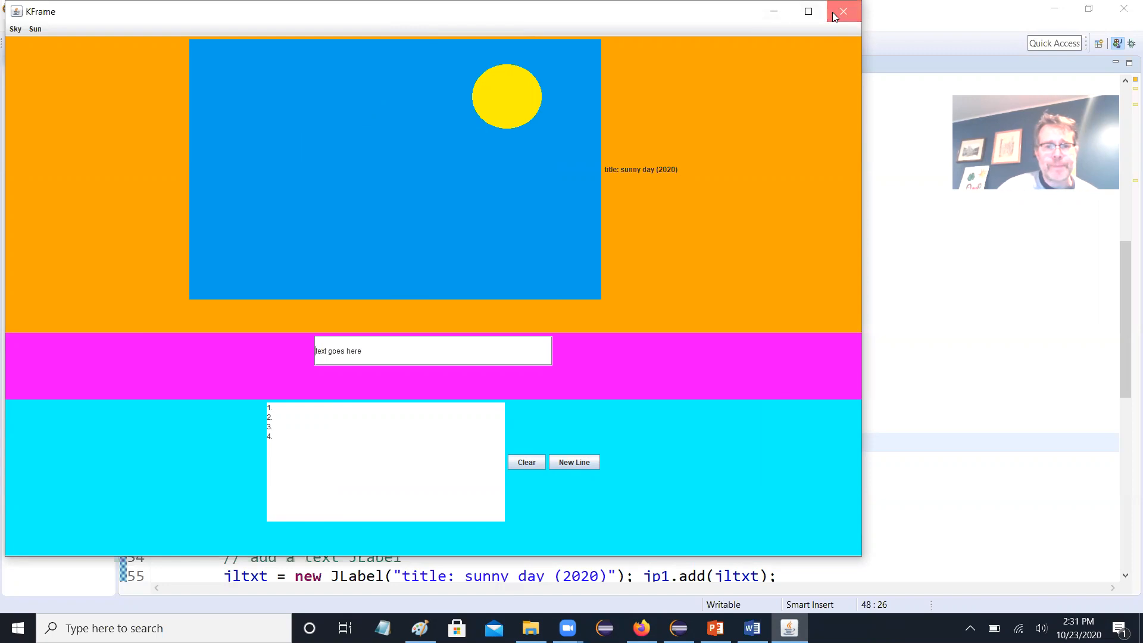
pyautogui.click(844, 10)
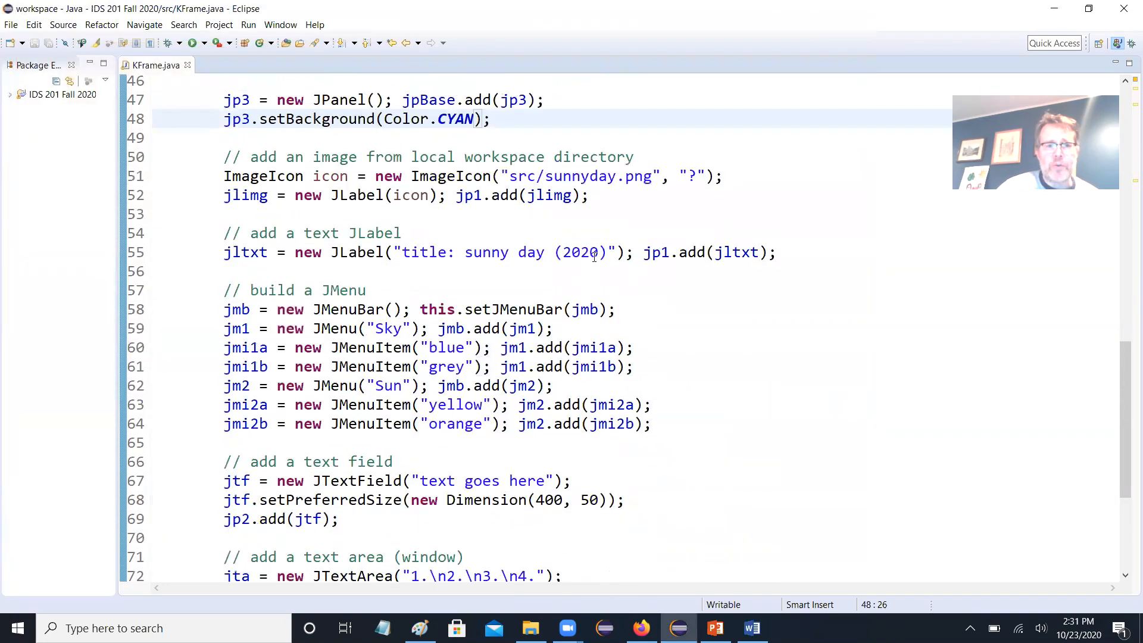
# - Copy the jpBase BoxLayout line below jp1.setBackground(c) and change jpBase to jp1
pyautogui.scroll(3)
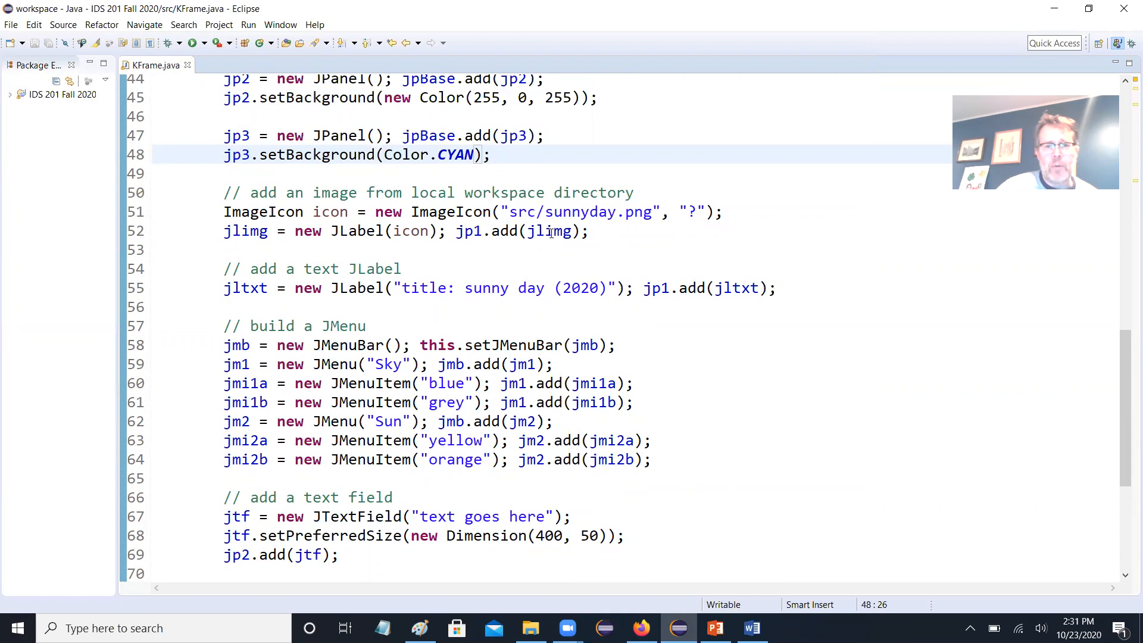
pyautogui.moveTo(554, 231)
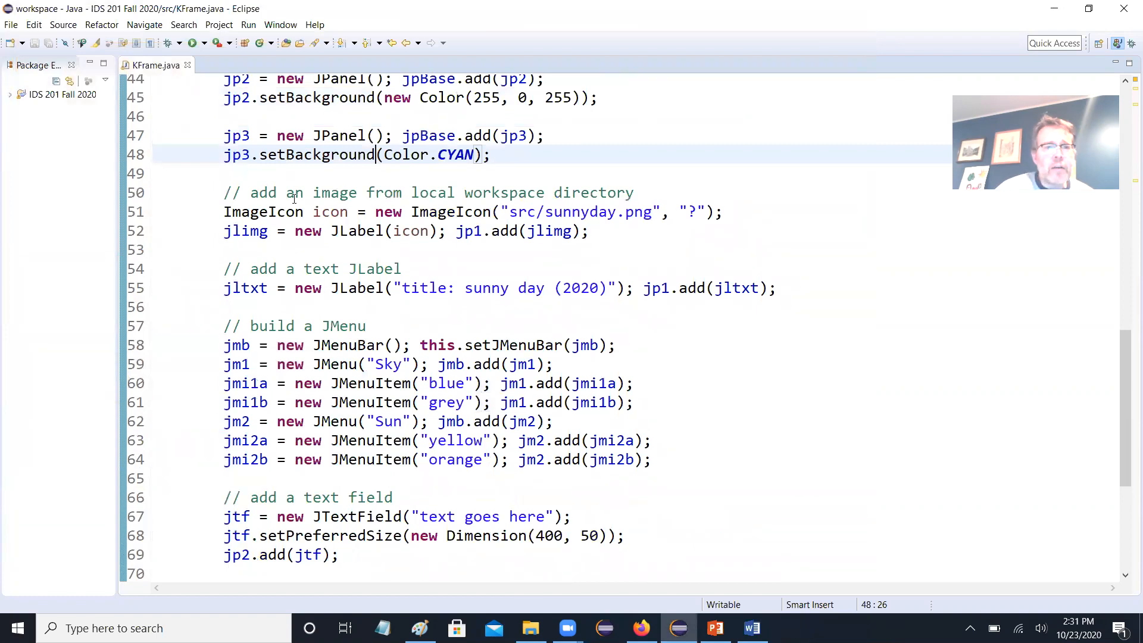
pyautogui.scroll(3)
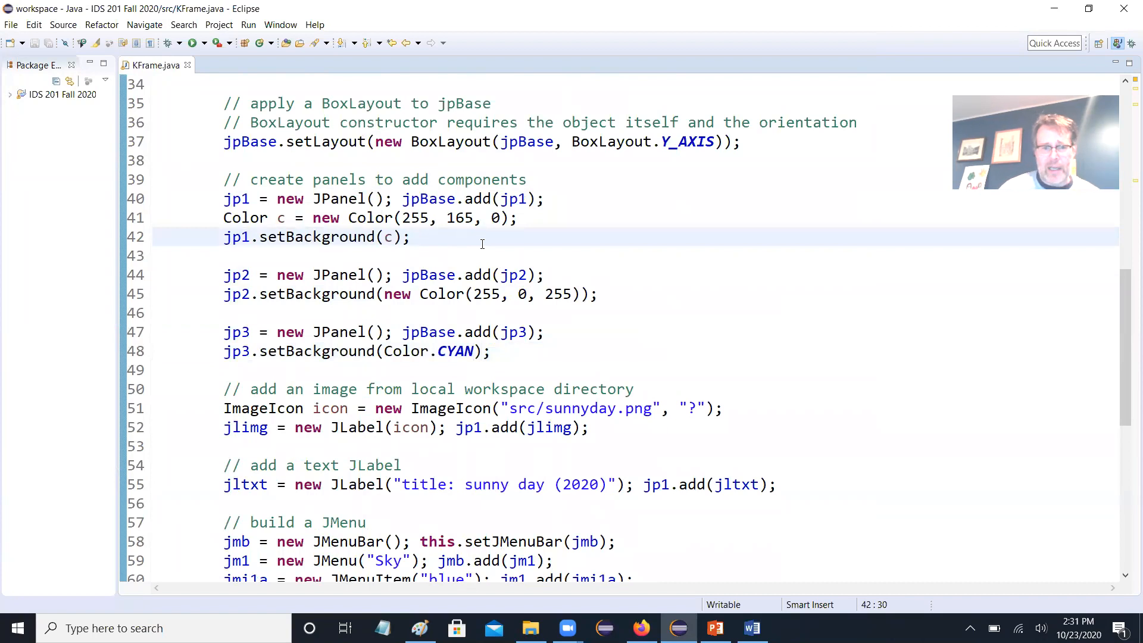
pyautogui.moveTo(455, 173)
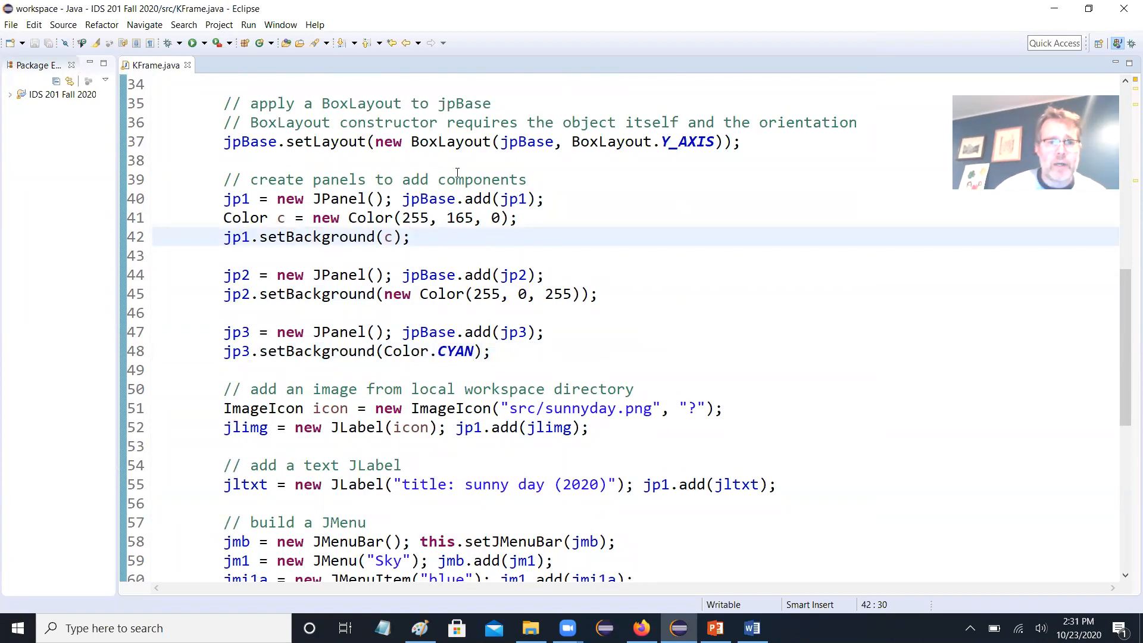
pyautogui.moveTo(224, 141); pyautogui.dragTo(224, 160)
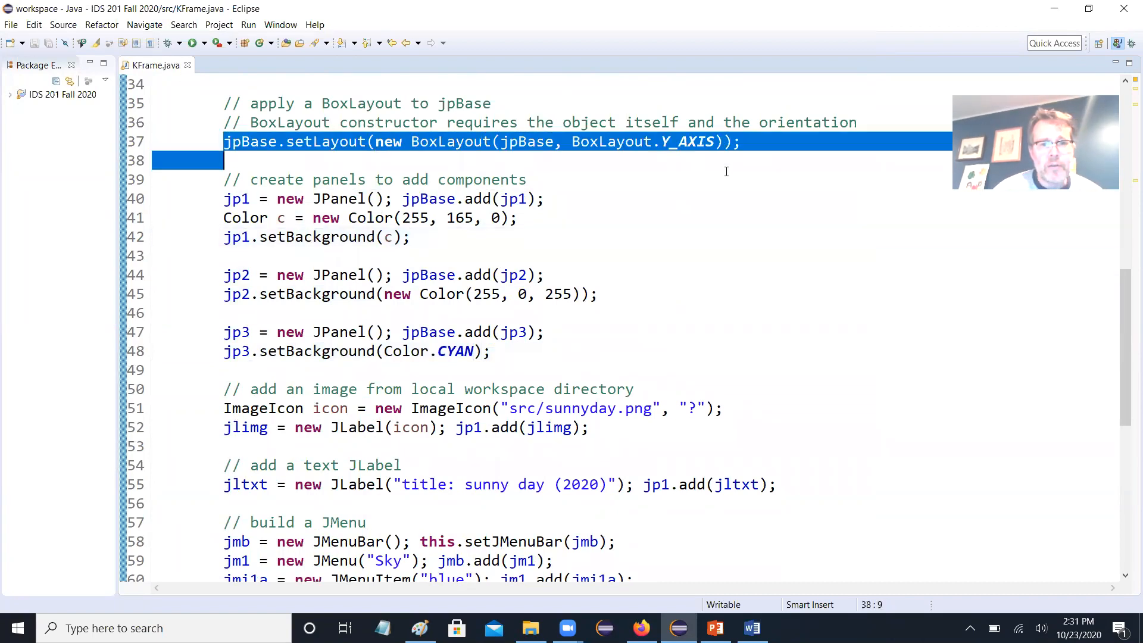
pyautogui.click(455, 253)
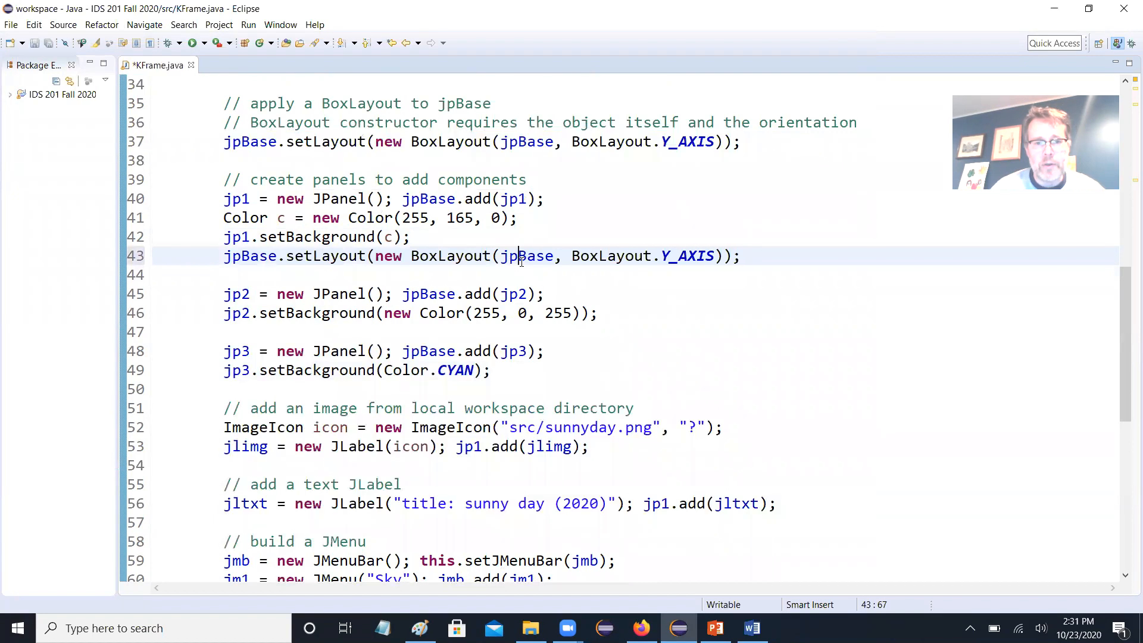
pyautogui.doubleClick(255, 256)
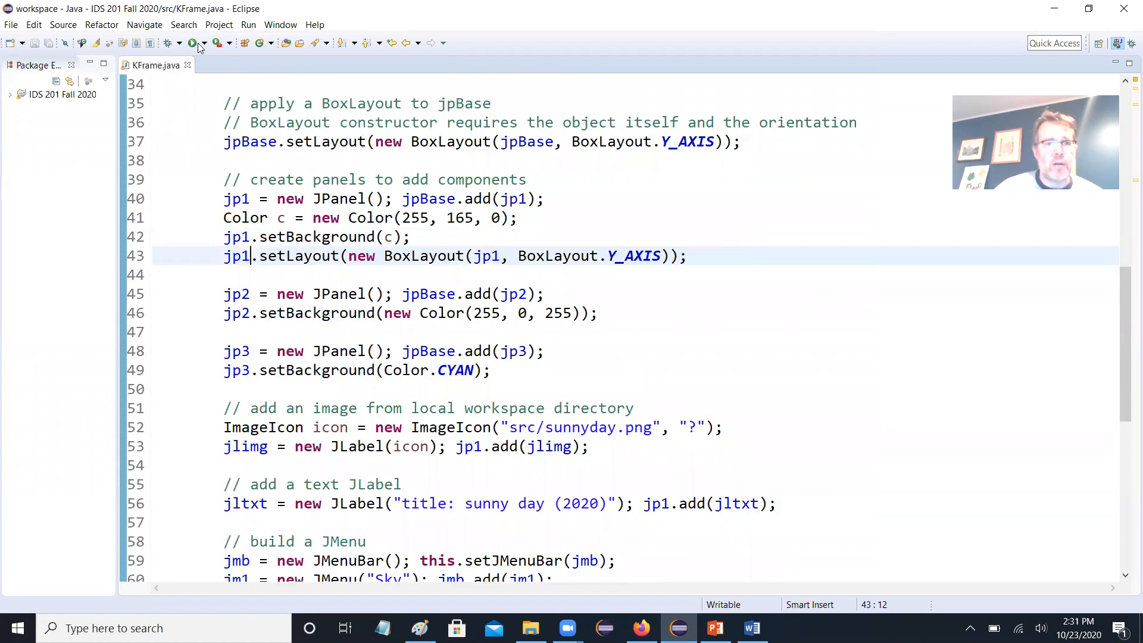
pyautogui.click(196, 43)
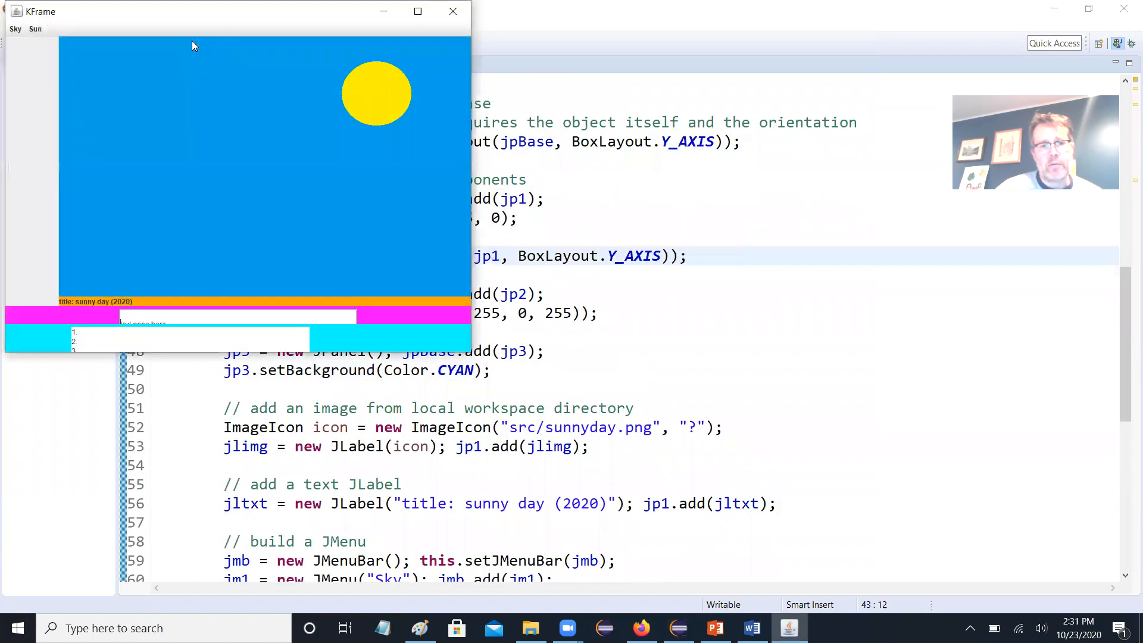
pyautogui.moveTo(470, 352)
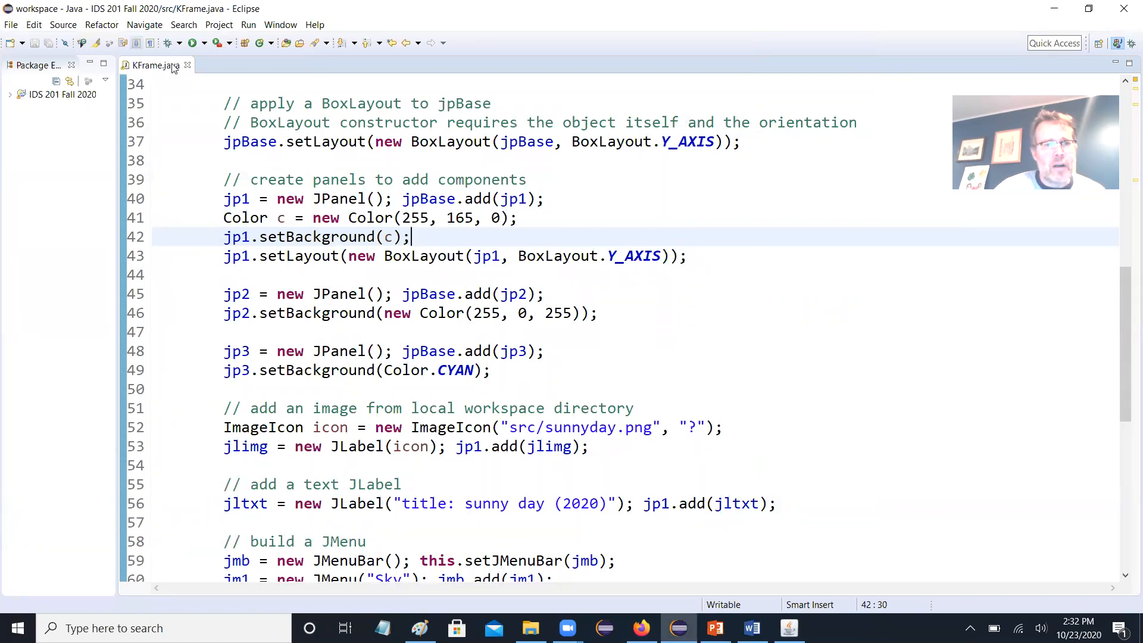
pyautogui.click(170, 42)
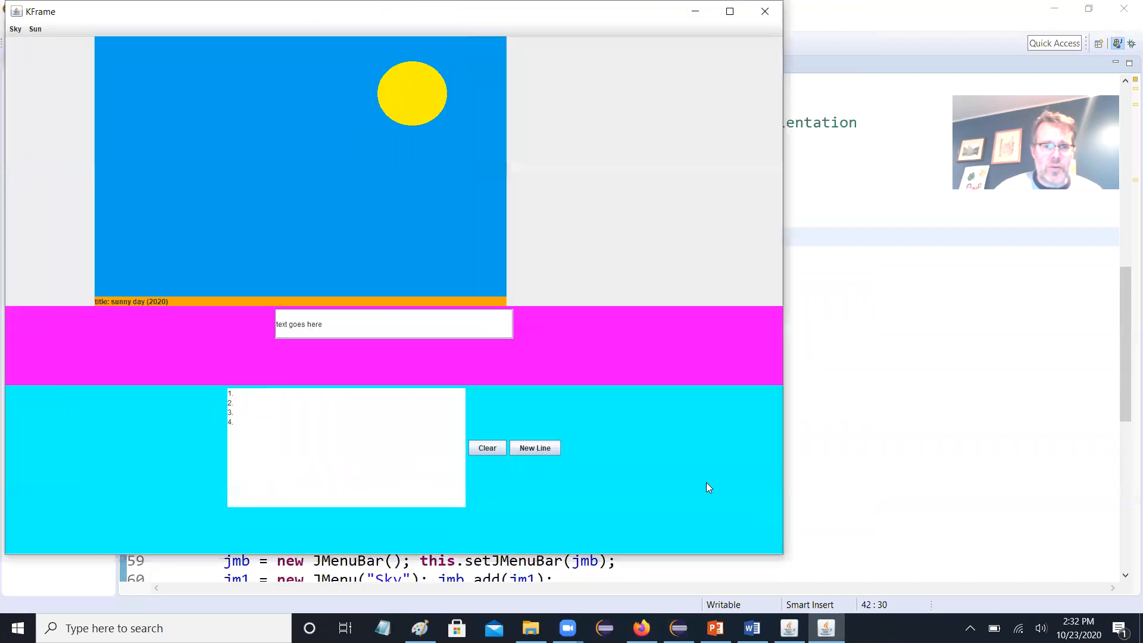
pyautogui.moveTo(75, 199)
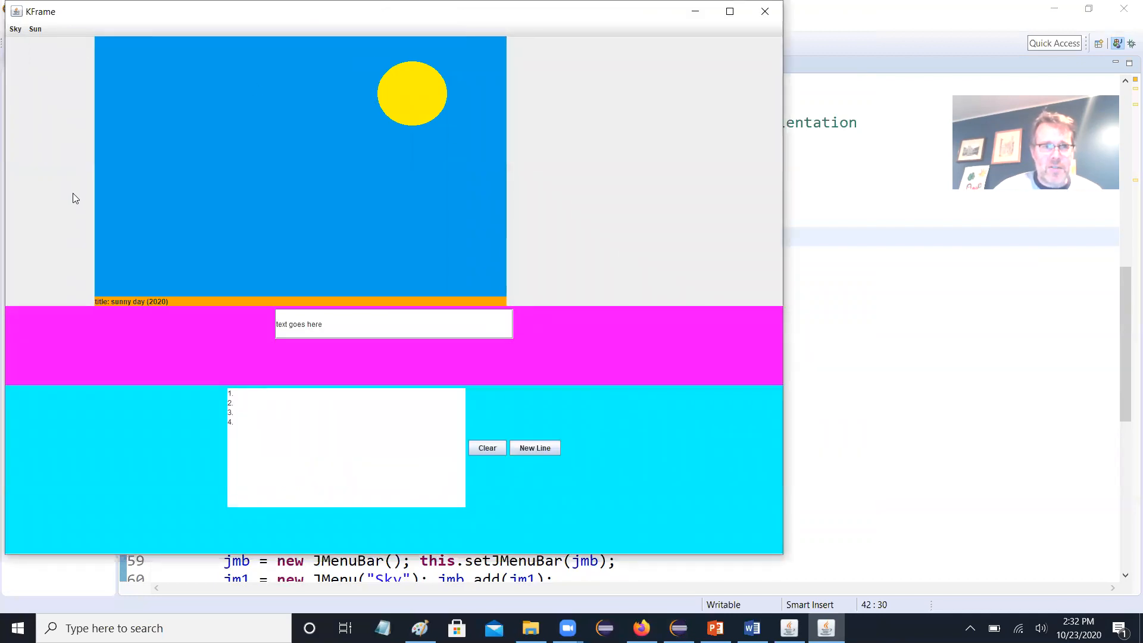
pyautogui.moveTo(744, 259)
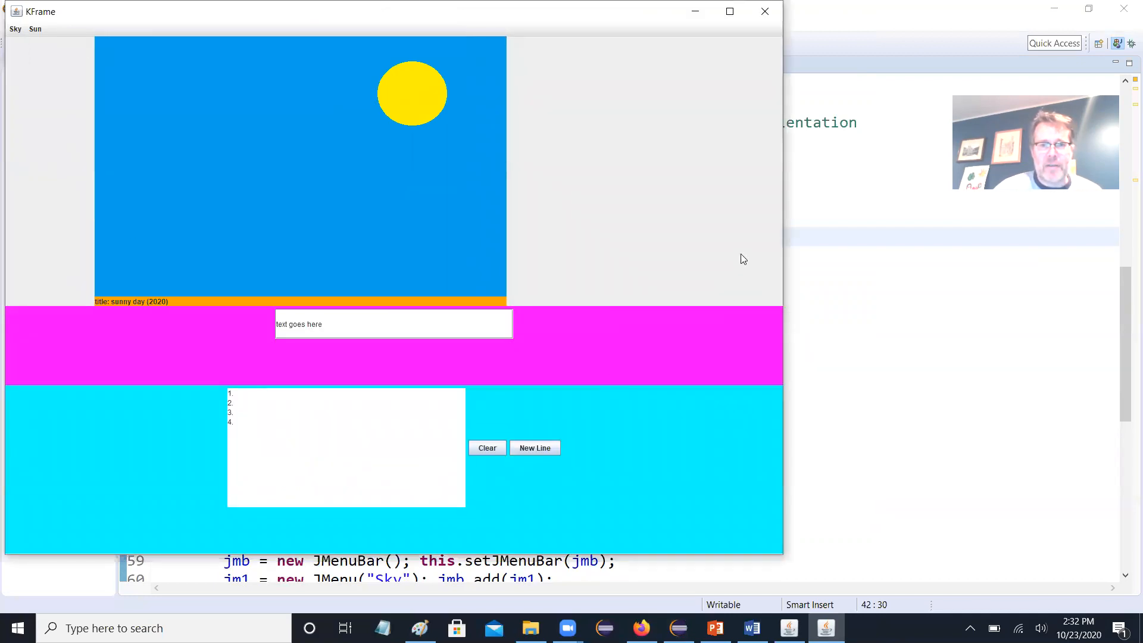
pyautogui.moveTo(738, 208)
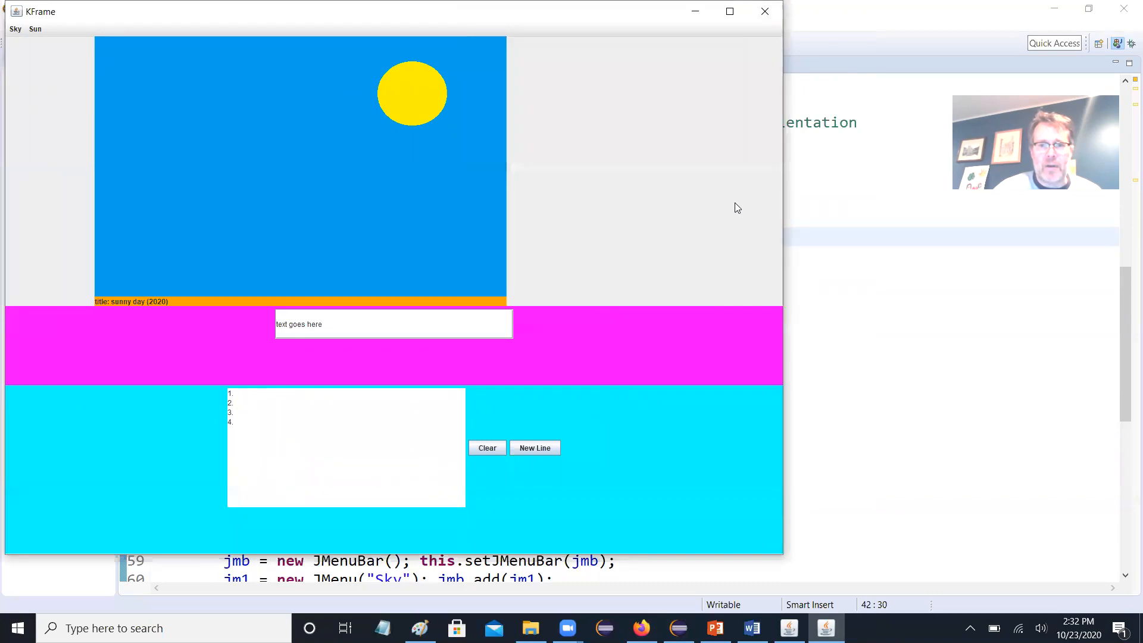
pyautogui.moveTo(82, 7)
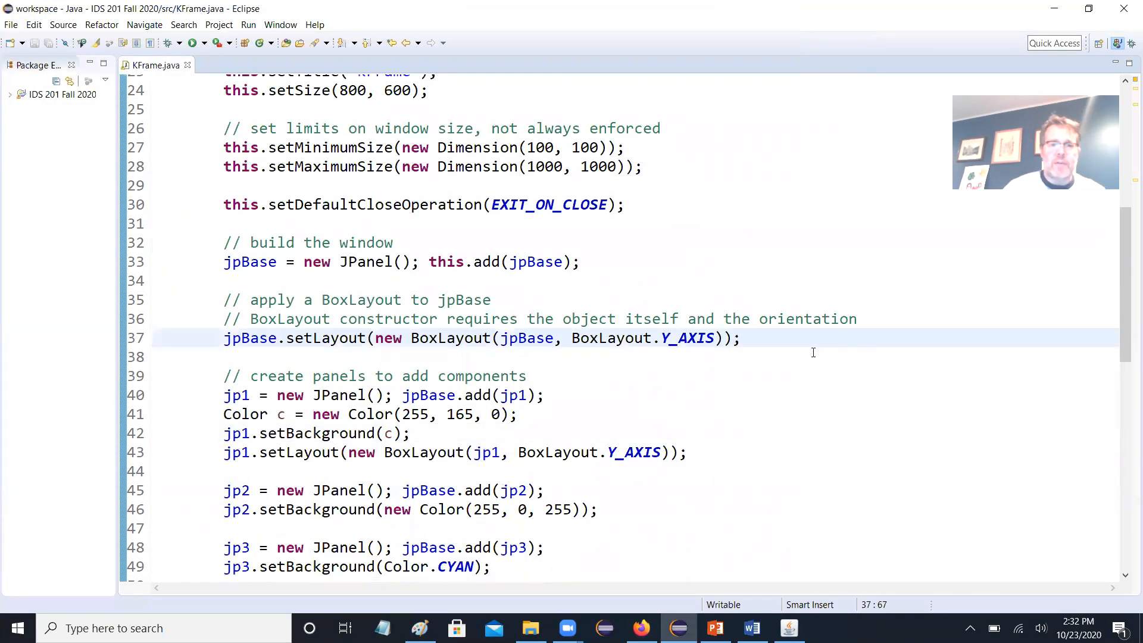
# - Add jpBase.setBackground(new Color(0, 255, 0)) and run KFrame to see the green background
pyautogui.write('jp')
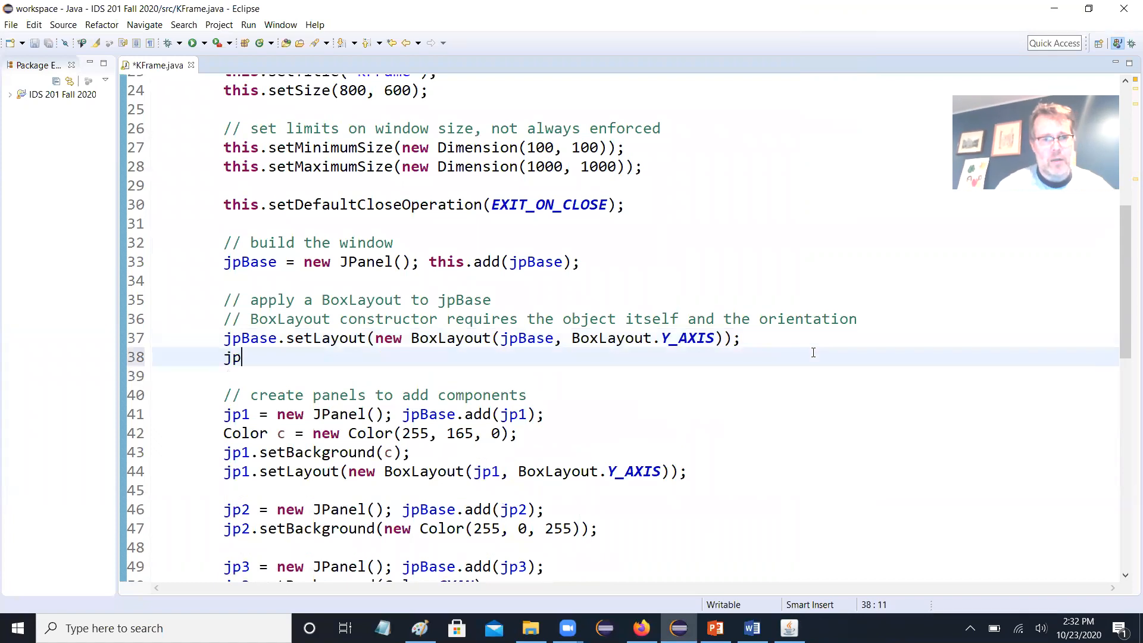
pyautogui.write('Base.setBackground(bg);')
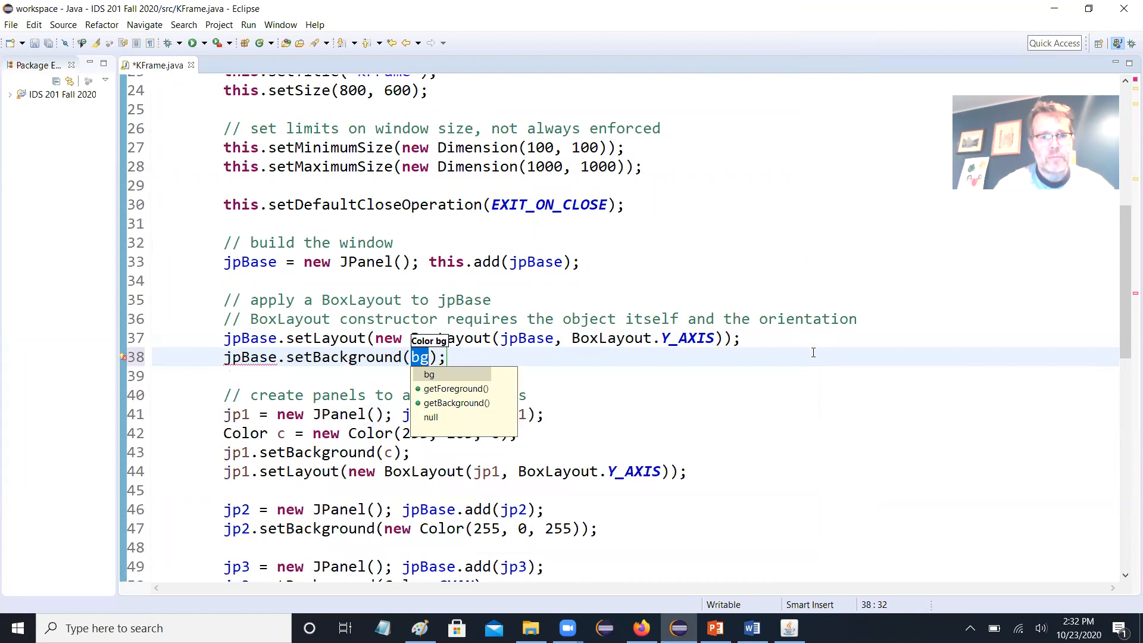
pyautogui.write('new Color')
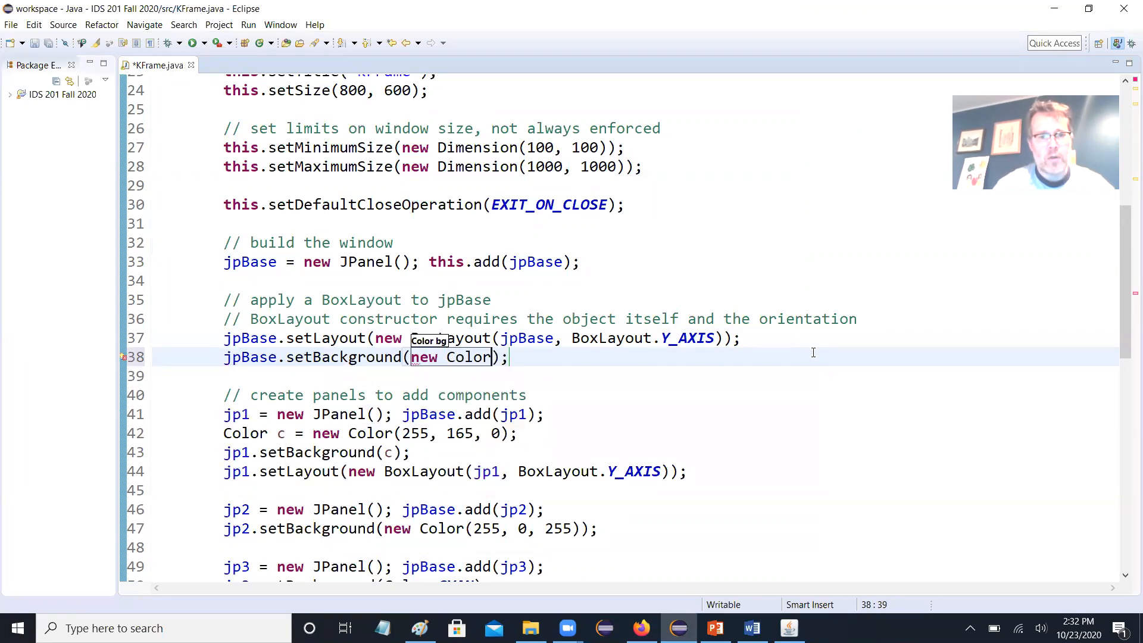
pyautogui.write('(0,')
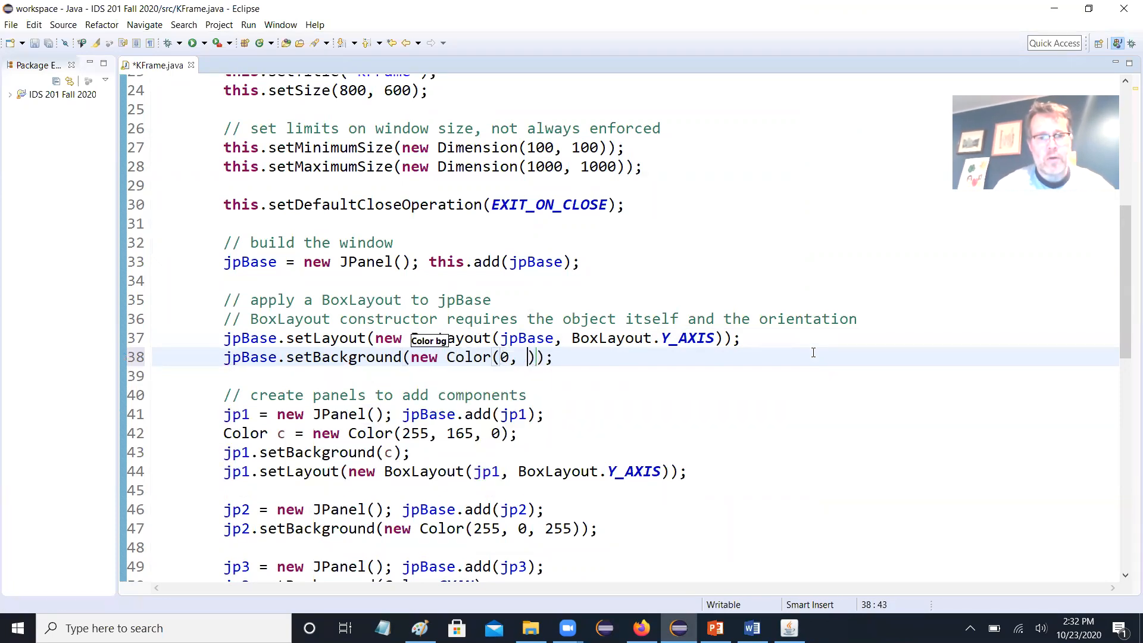
pyautogui.write('255, 0')
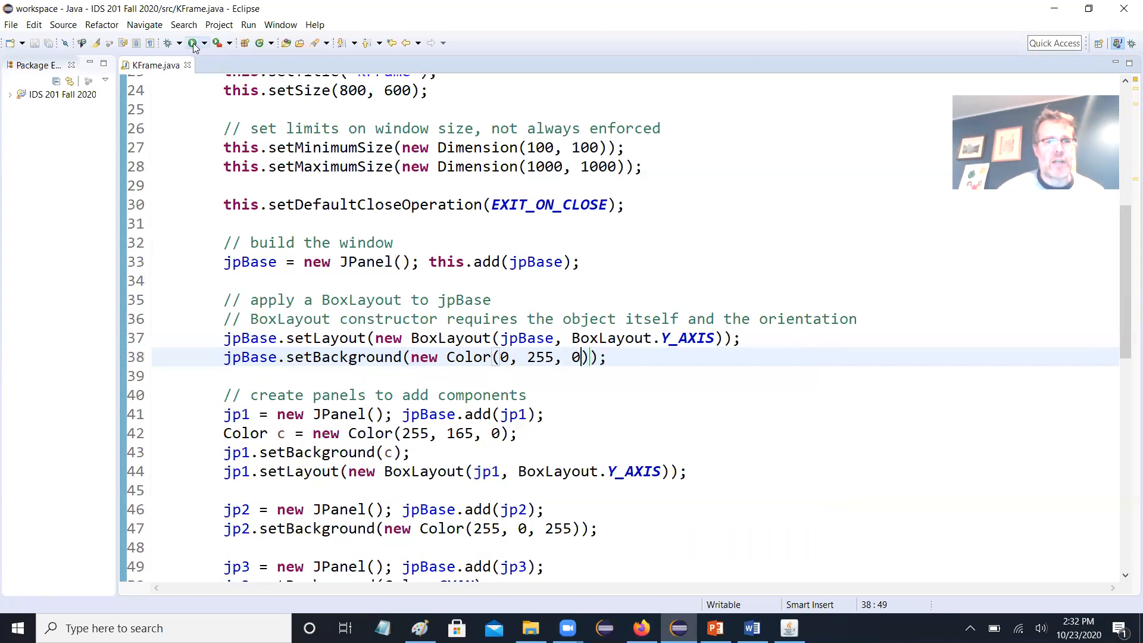
pyautogui.click(193, 43)
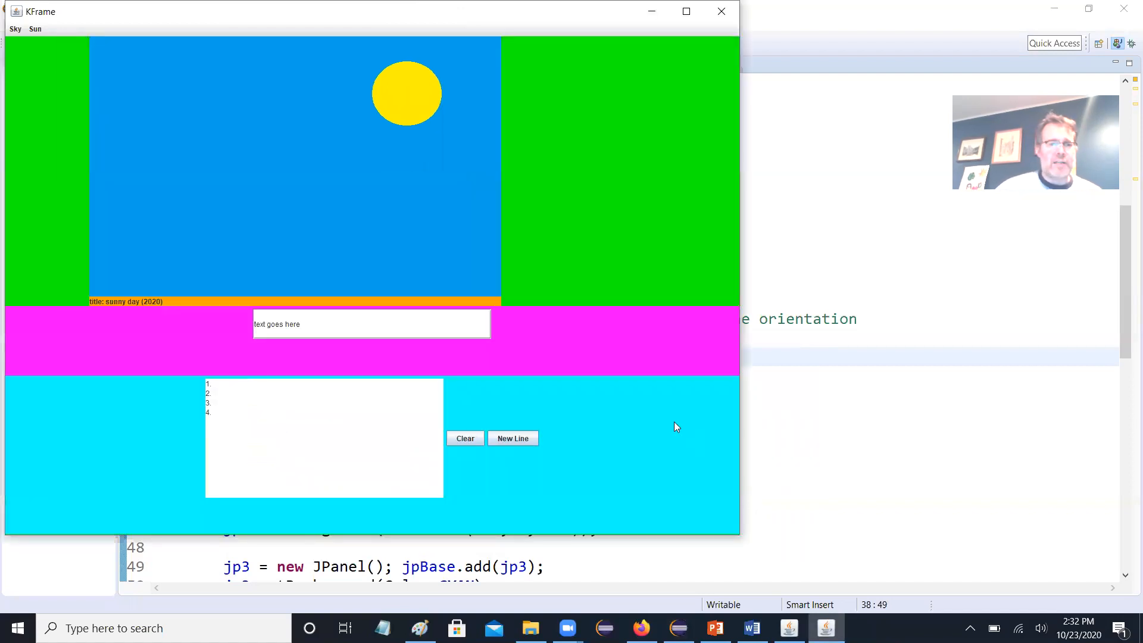
pyautogui.moveTo(71, 266)
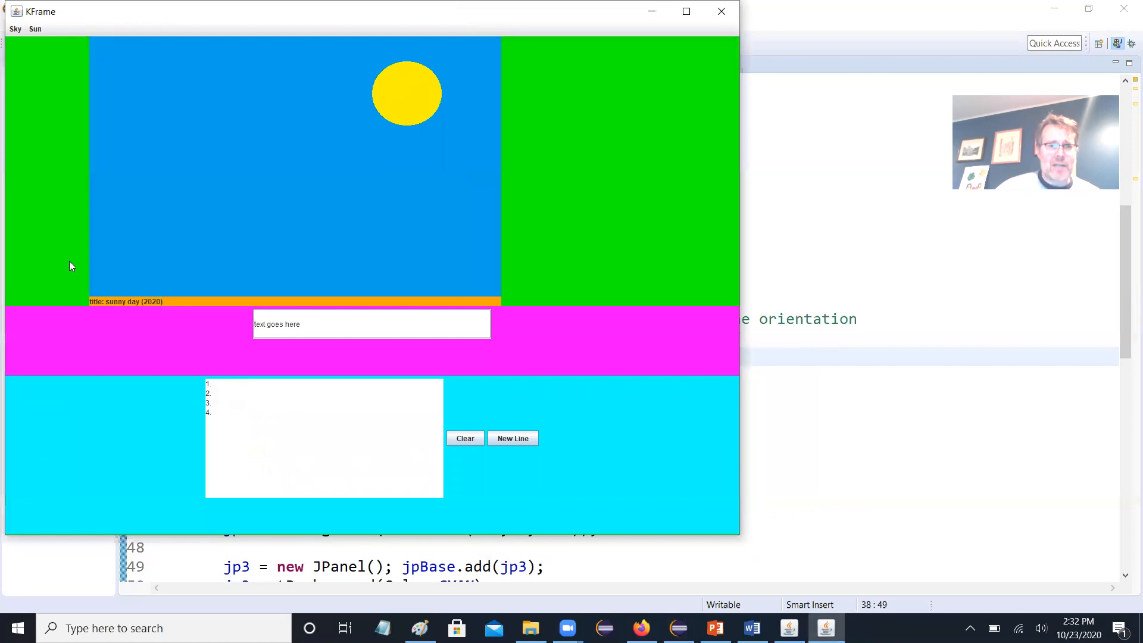
pyautogui.moveTo(97, 271)
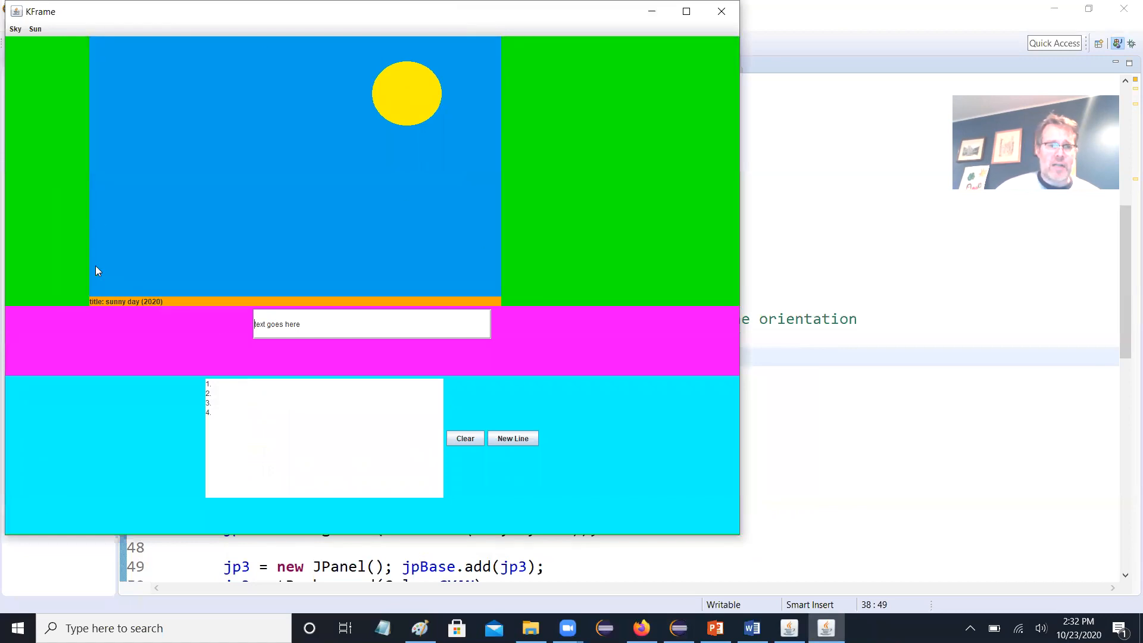
pyautogui.moveTo(136, 309)
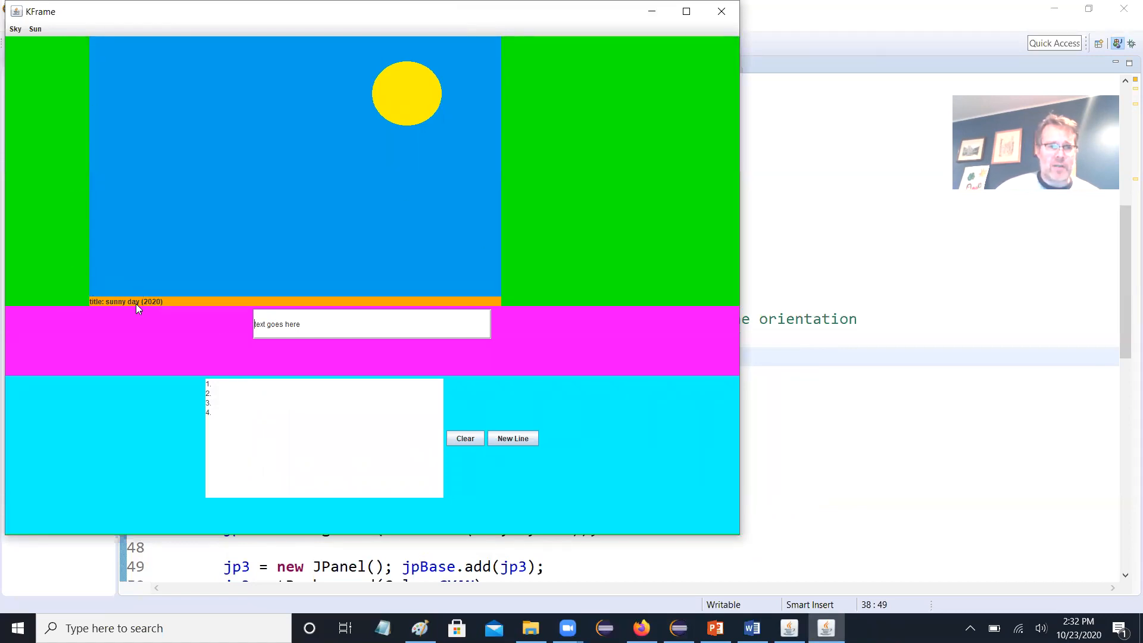
pyautogui.moveTo(52, 176)
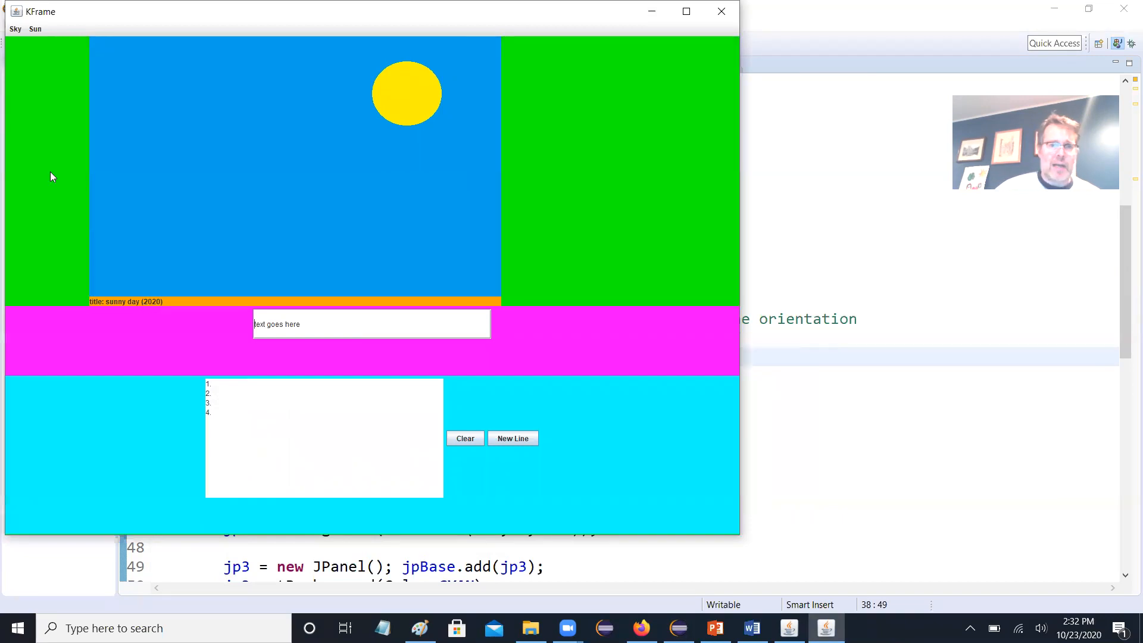
pyautogui.moveTo(79, 65)
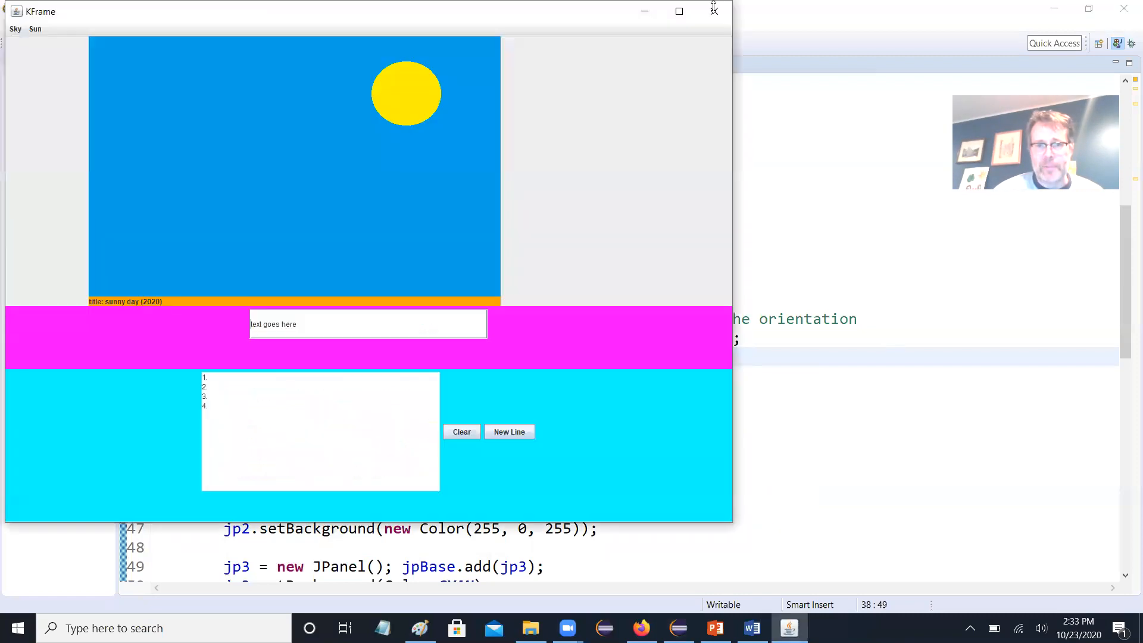
pyautogui.click(713, 627)
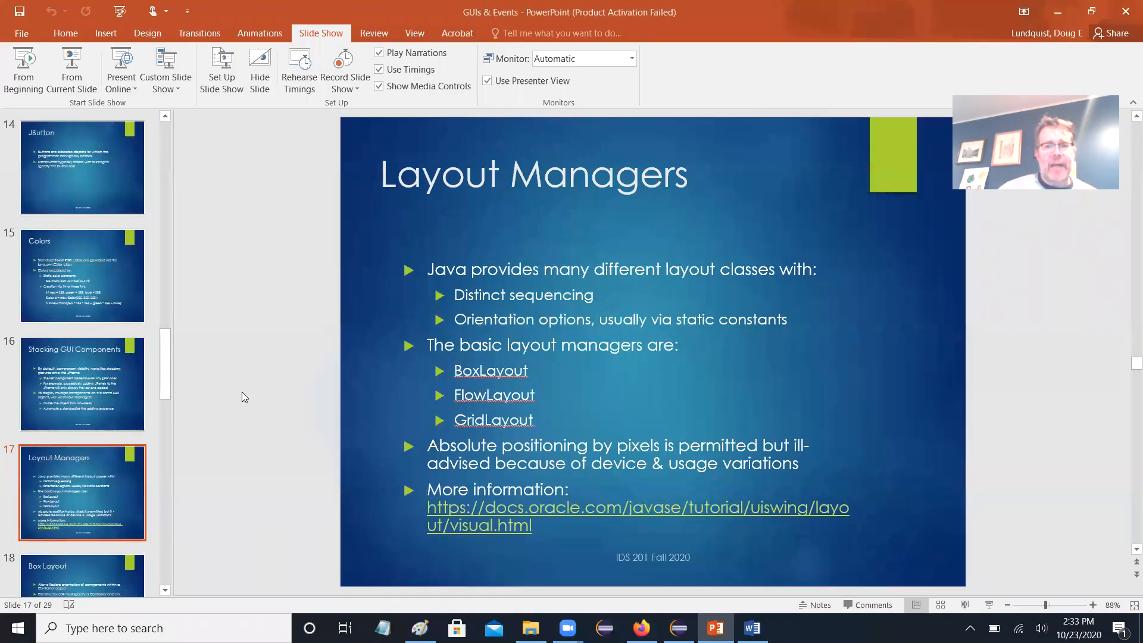
pyautogui.moveTo(623, 415)
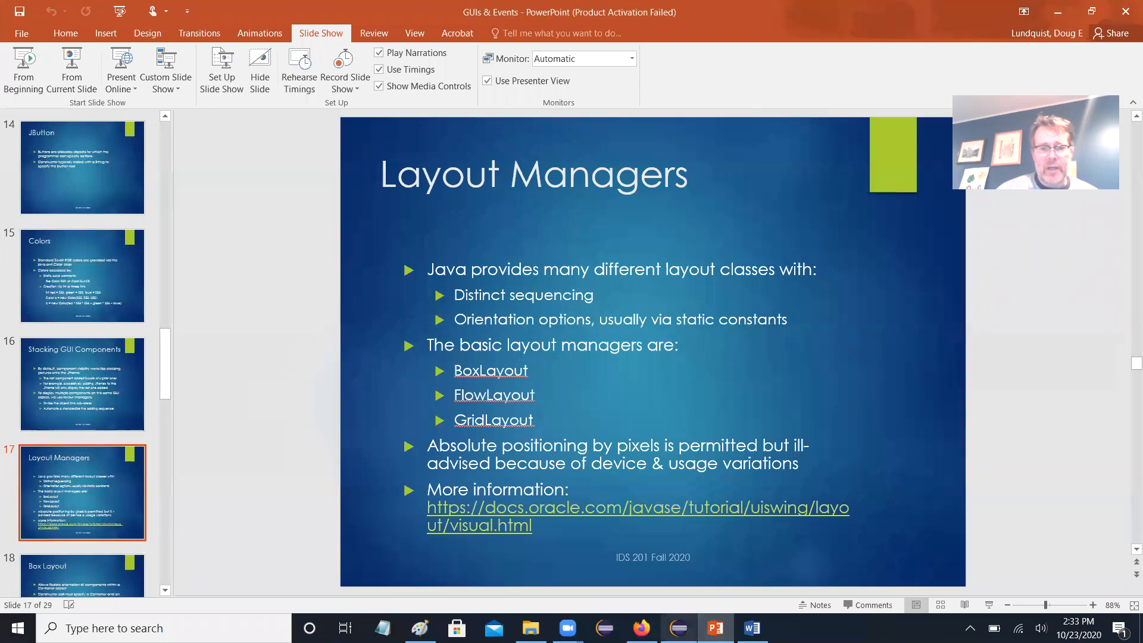
pyautogui.click(677, 627)
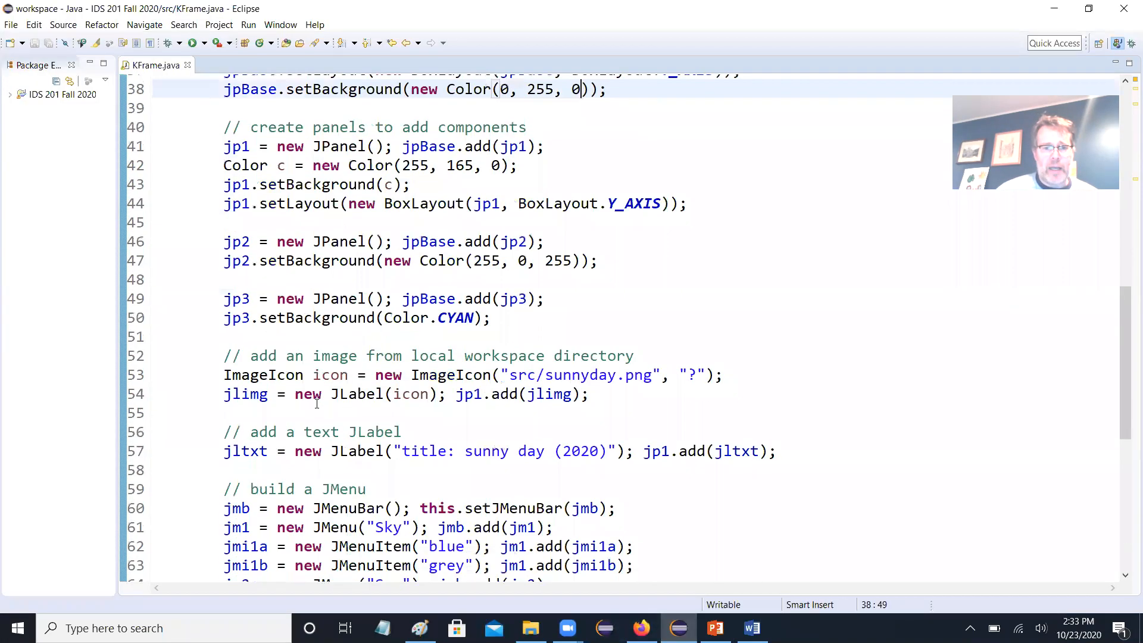
# - Add jp2.setLayout(new GridLayout(1, 1)) and run KFrame to preview it
pyautogui.scroll(-3)
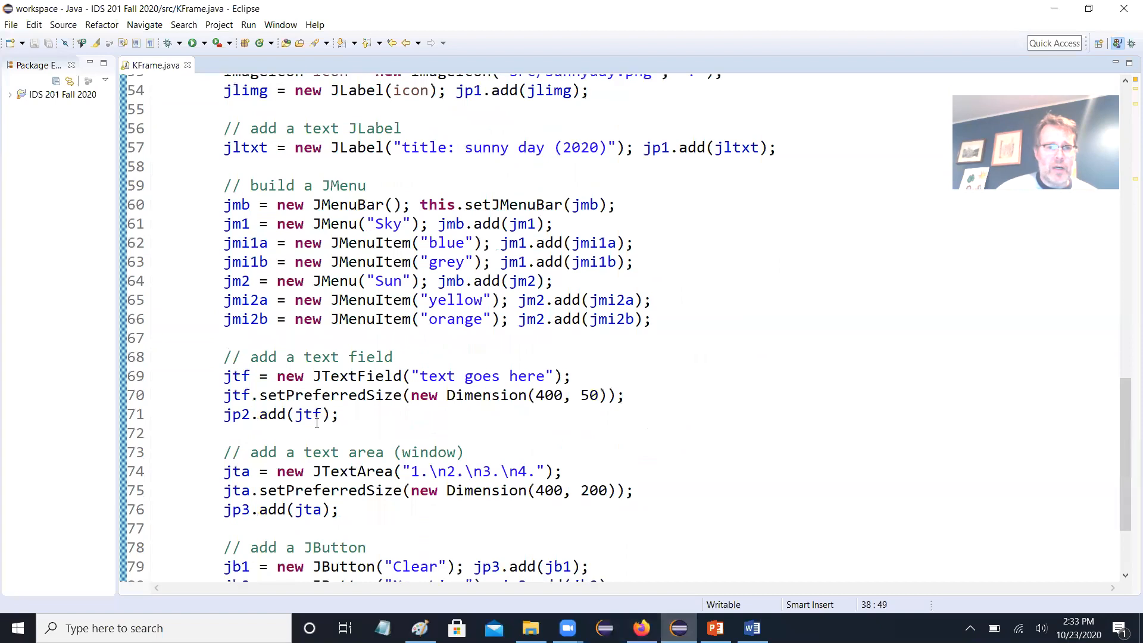
pyautogui.scroll(-3)
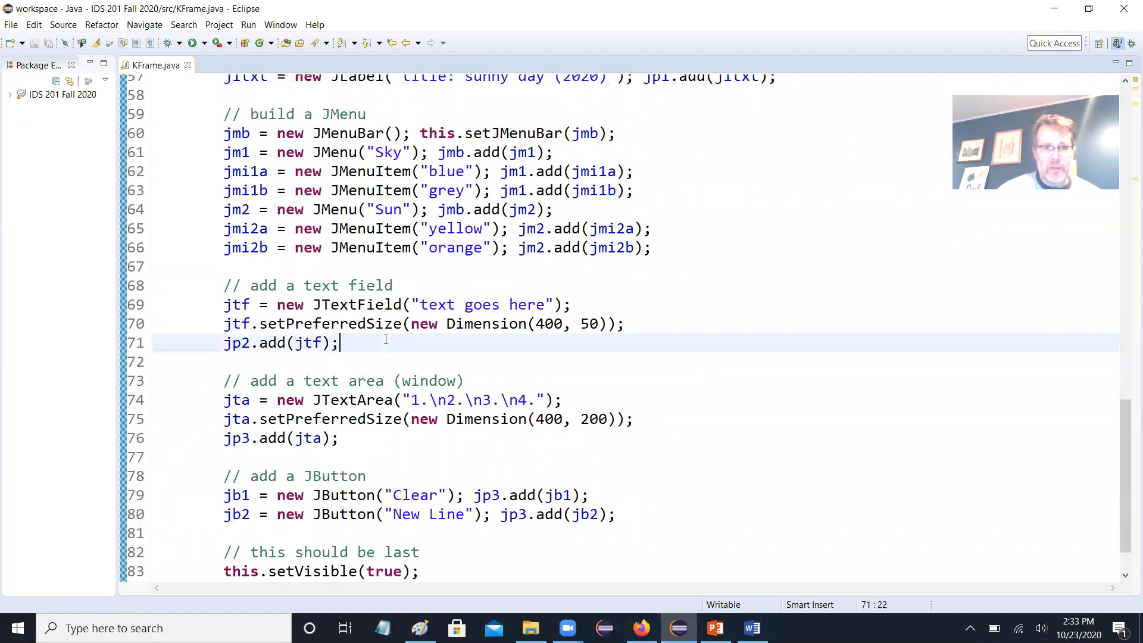
pyautogui.write('jp2')
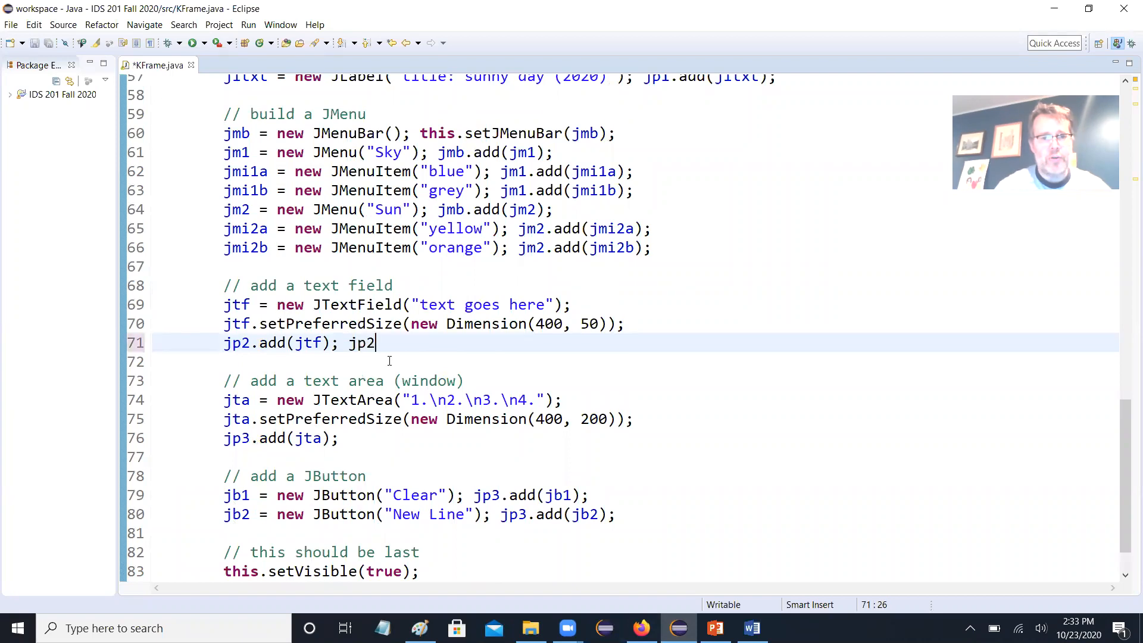
pyautogui.write('.setLa')
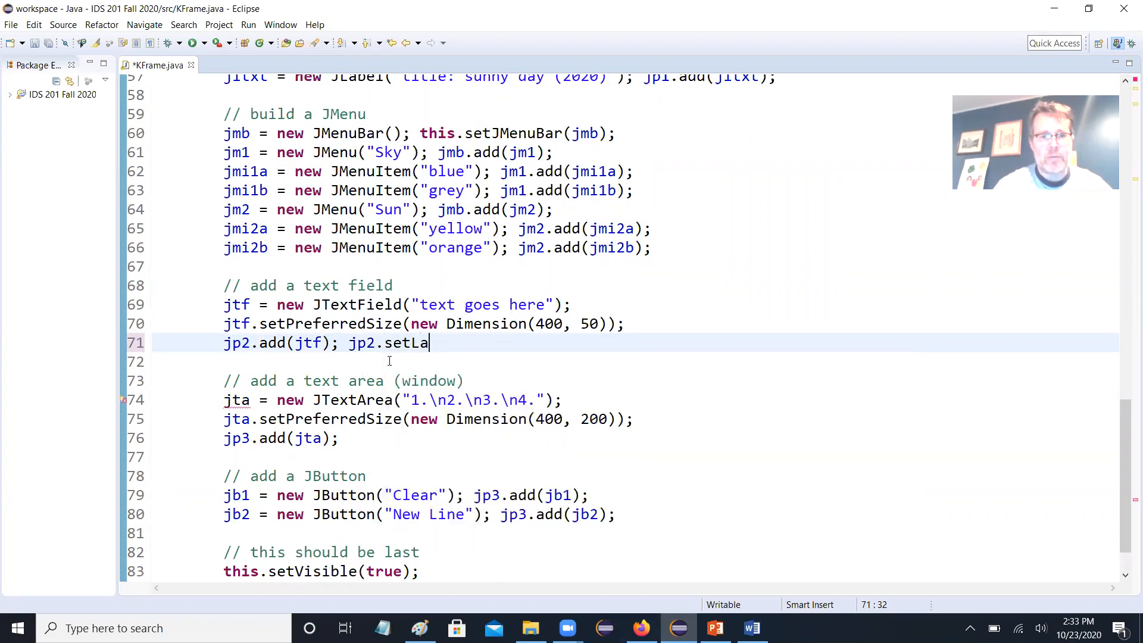
pyautogui.write('yout(new Gri);')
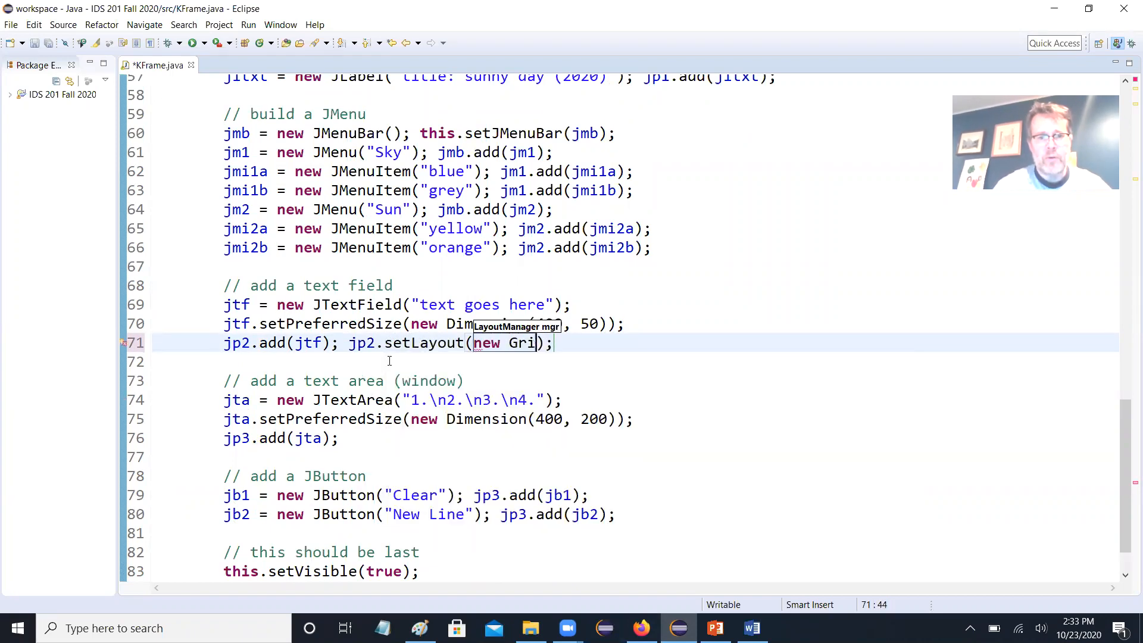
pyautogui.write('dLayout(1, 1')
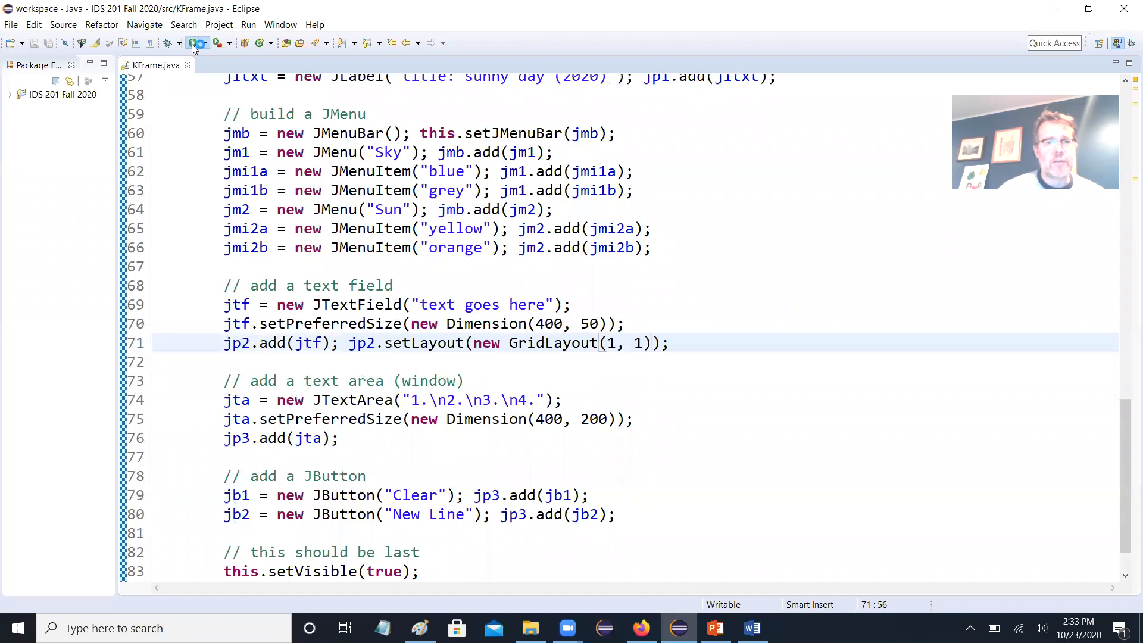
pyautogui.click(170, 42)
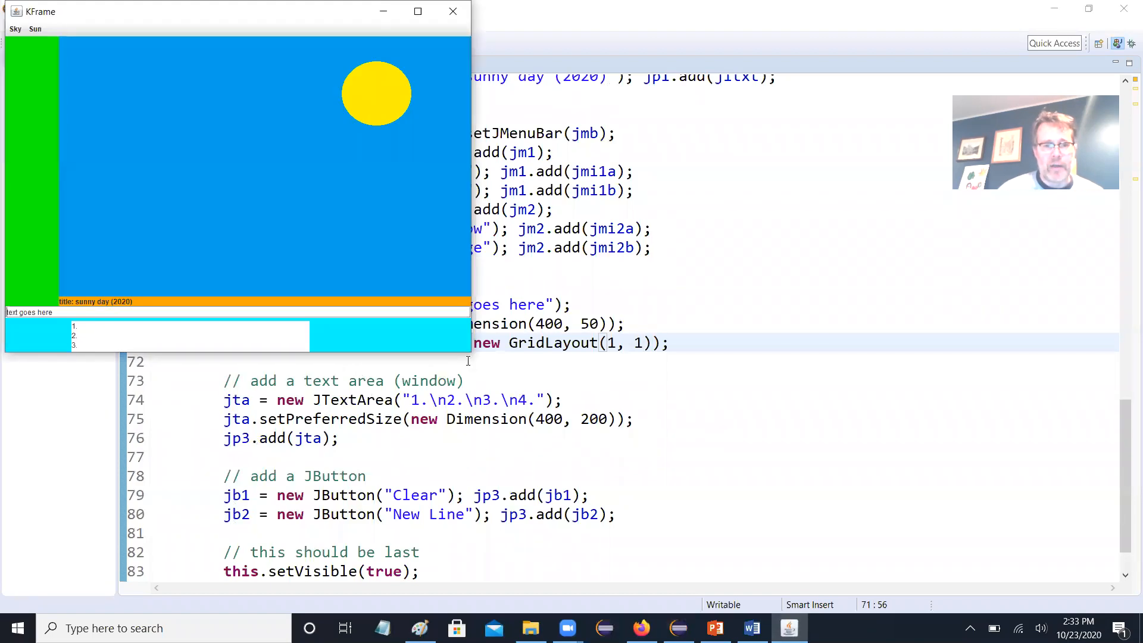
pyautogui.moveTo(470, 357)
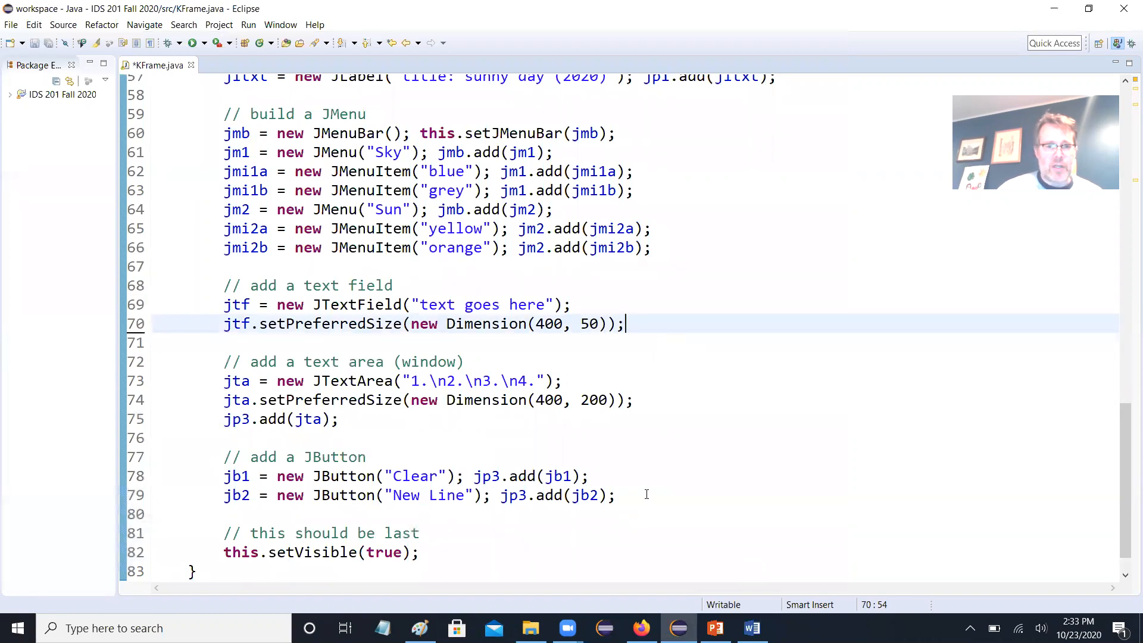
# - Paste the grid line after the buttons as jp3.setLayout(new GridLayout(3, 1)) and run KFrame
pyautogui.click(614, 496)
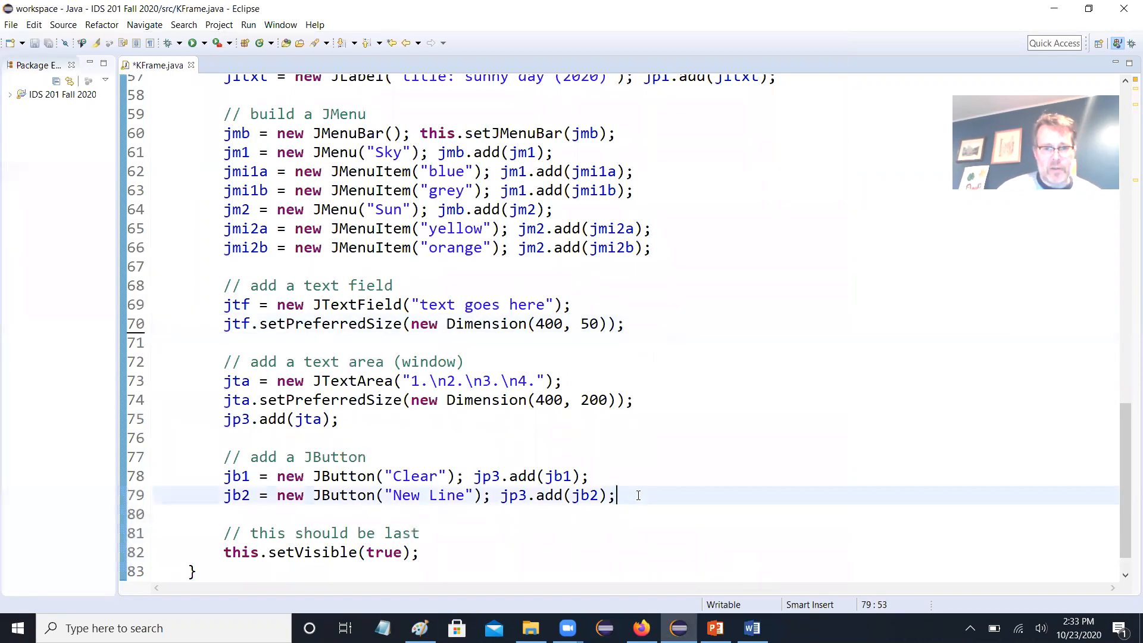
pyautogui.write('jp2.add(jtf); jp2.setLayout(new GridLayout(1, 1));')
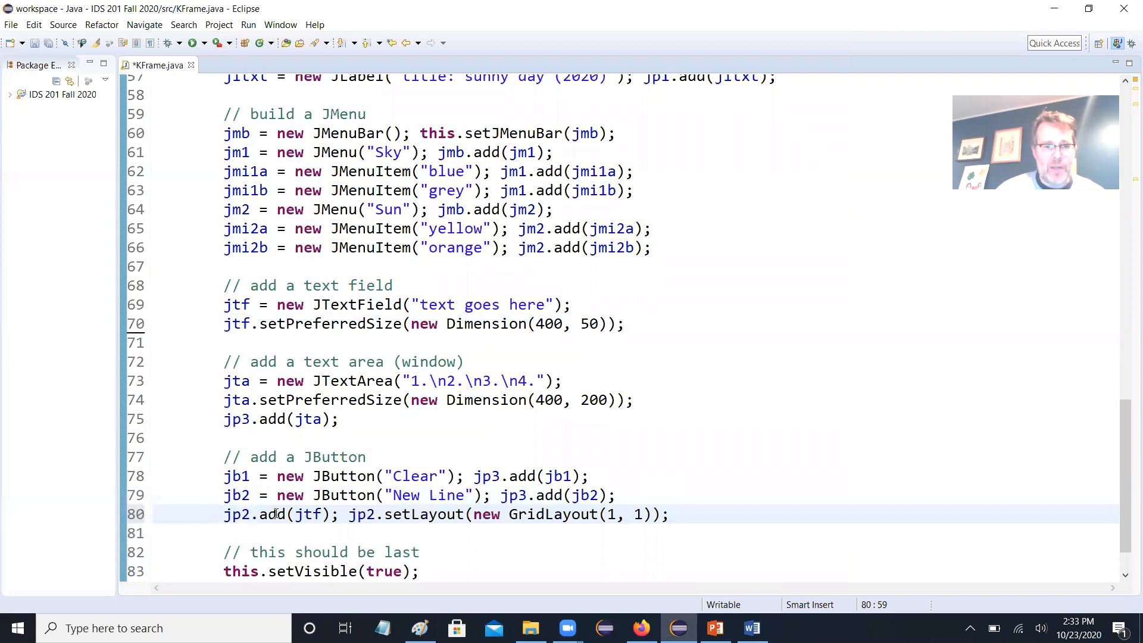
pyautogui.doubleClick(243, 514)
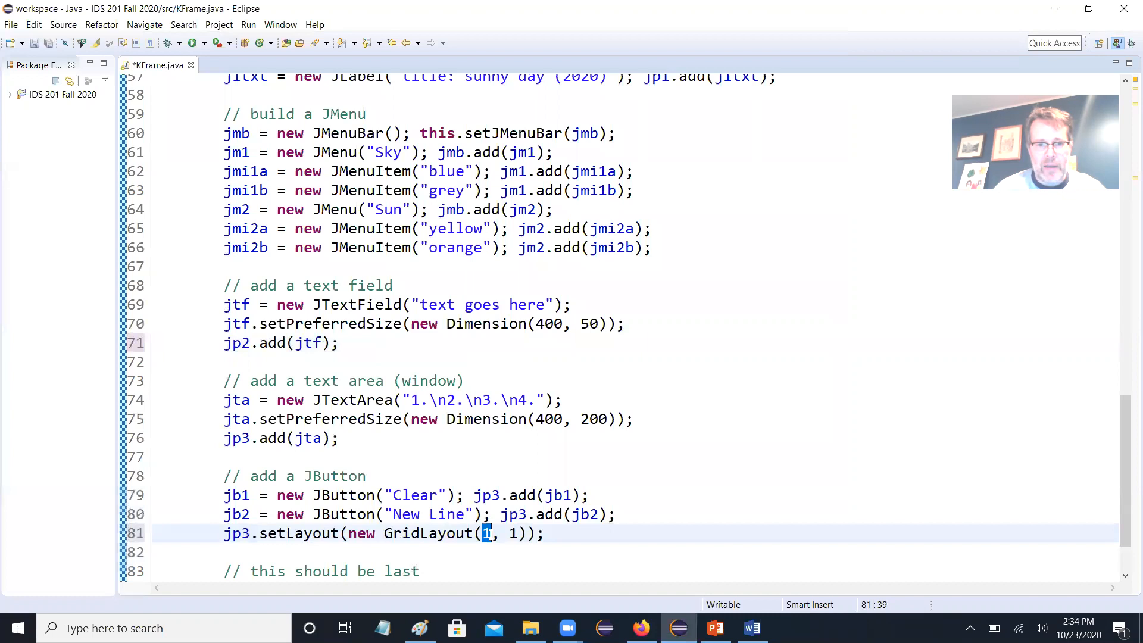
pyautogui.write('3')
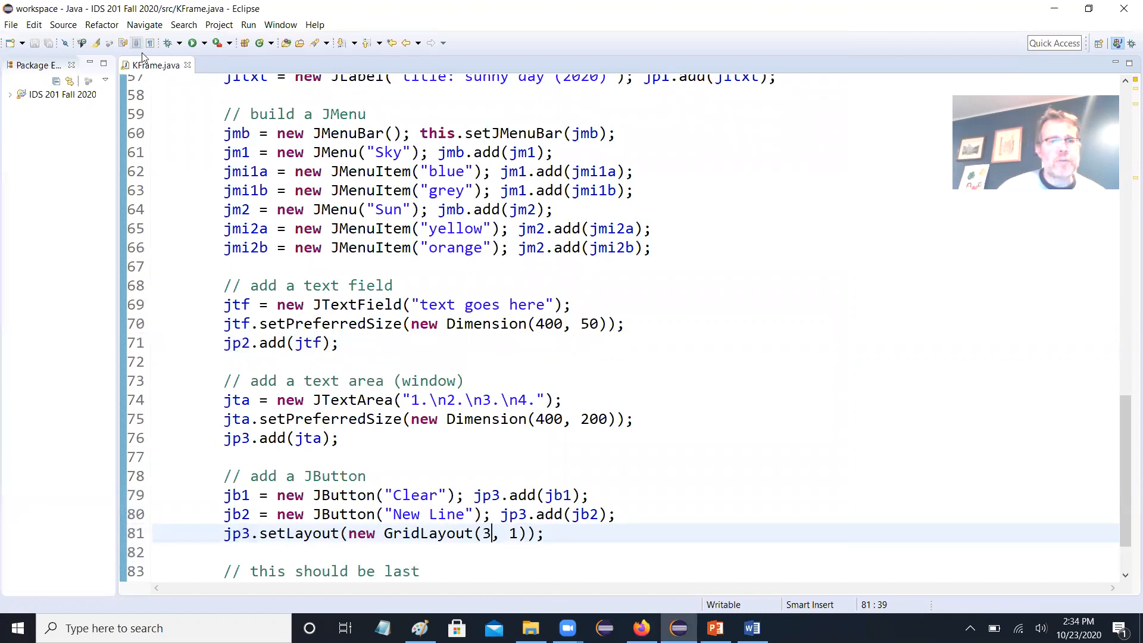
pyautogui.click(193, 42)
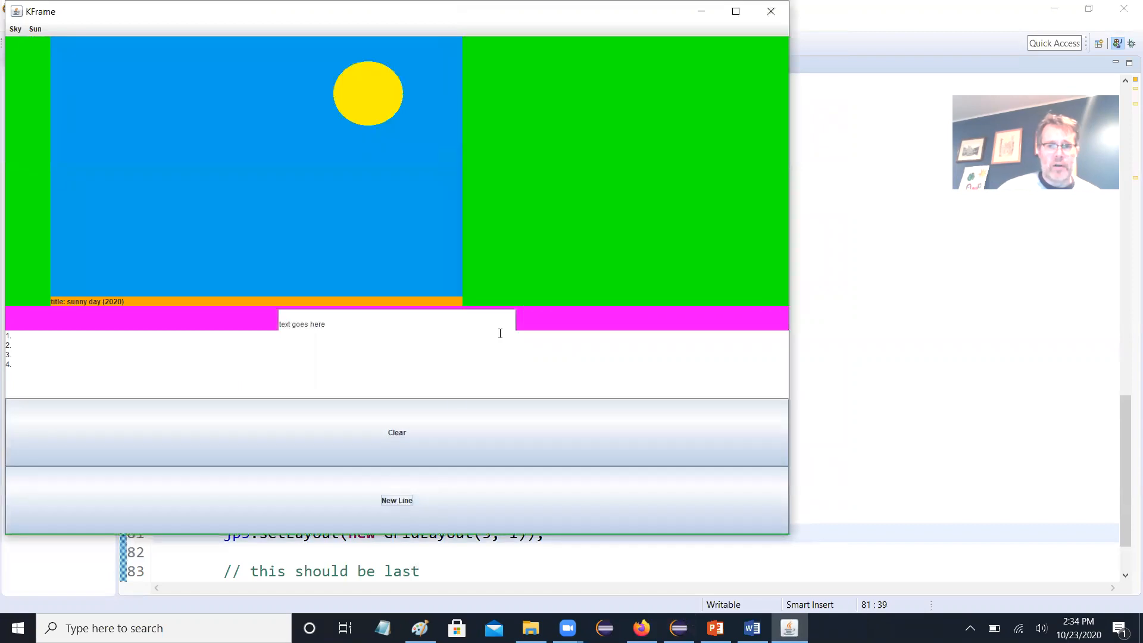
pyautogui.moveTo(492, 265)
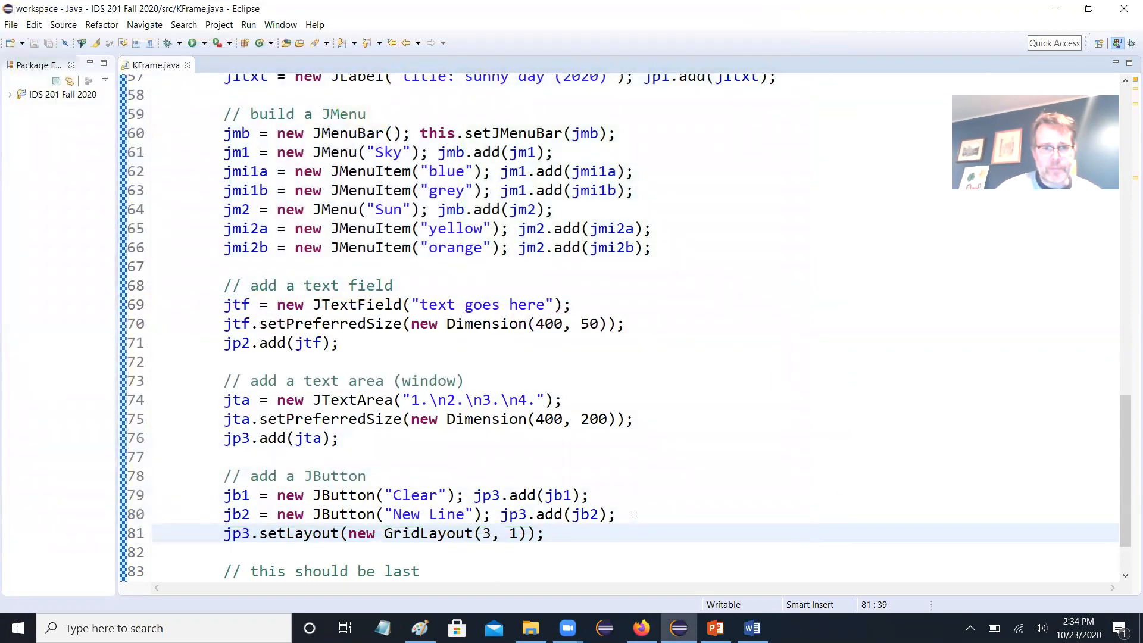
# - Replace jp3's GridLayout(3, 1) with FlowLayout(), then switch to the lecture slides
pyautogui.click(412, 533)
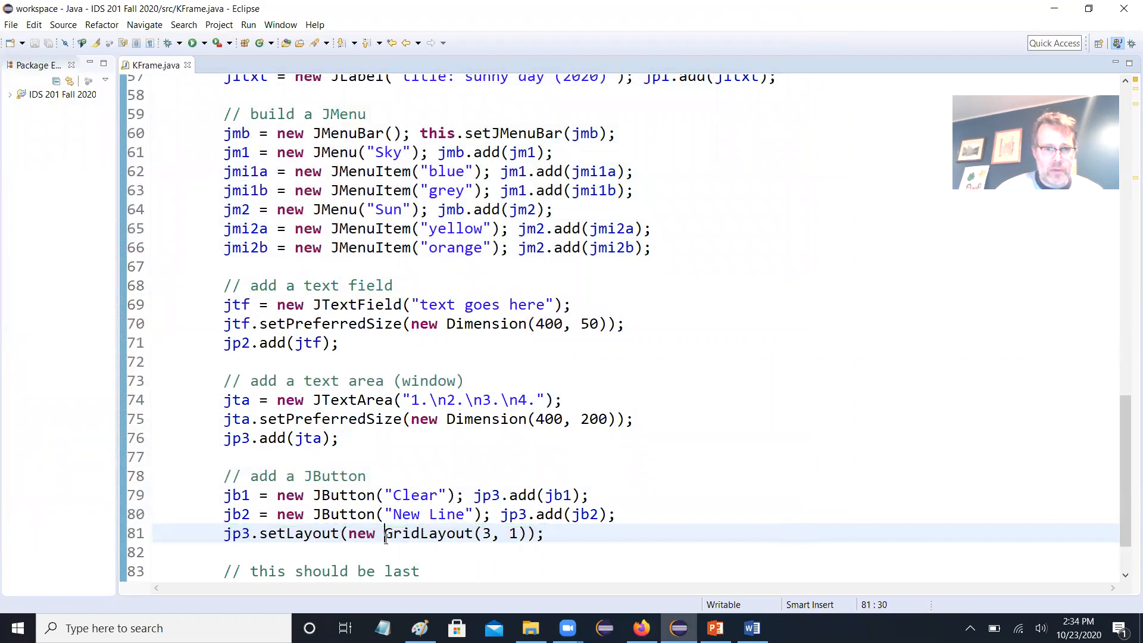
pyautogui.doubleClick(426, 533)
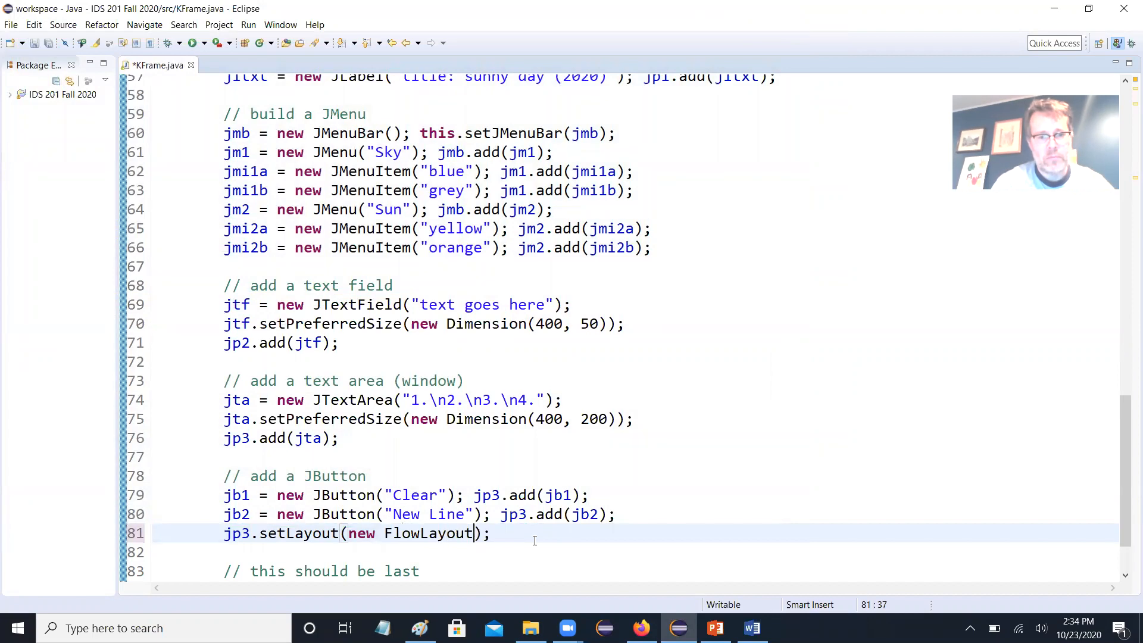
pyautogui.write('()')
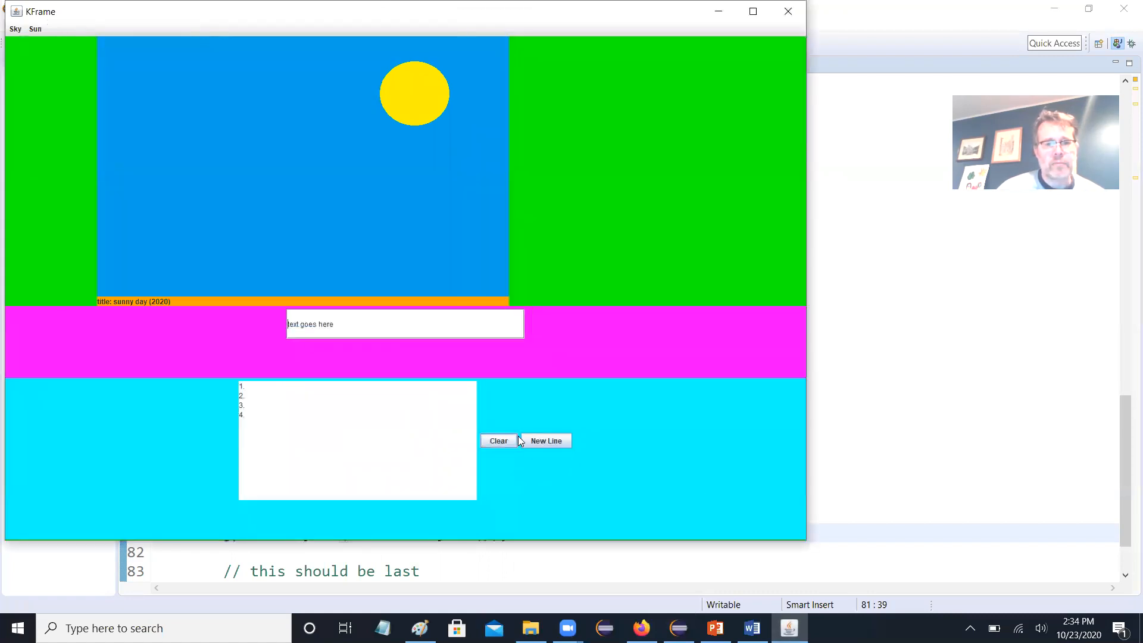
pyautogui.moveTo(624, 342)
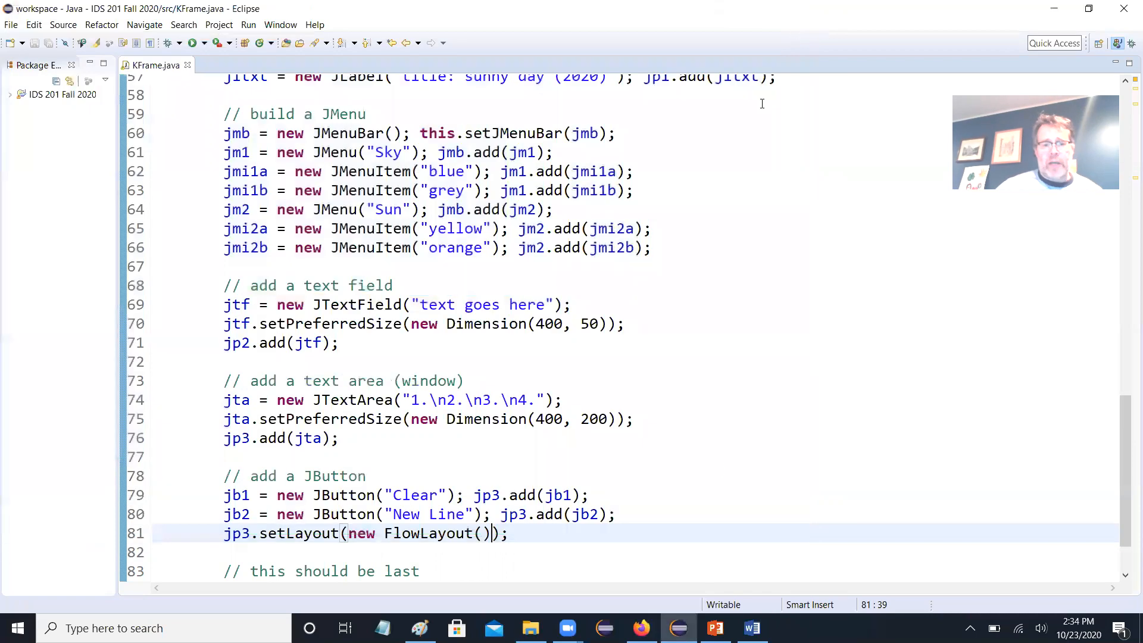
pyautogui.click(713, 628)
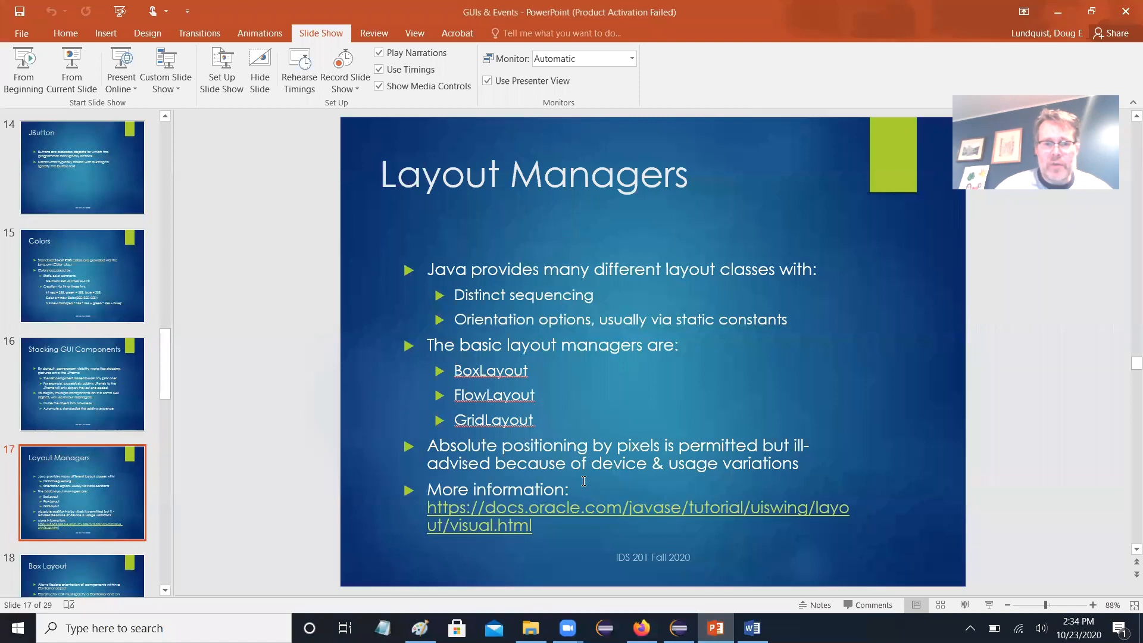
# - Move through the Box Layout slide to Listener Interfaces, then bring up a blank Paint canvas
pyautogui.scroll(-3)
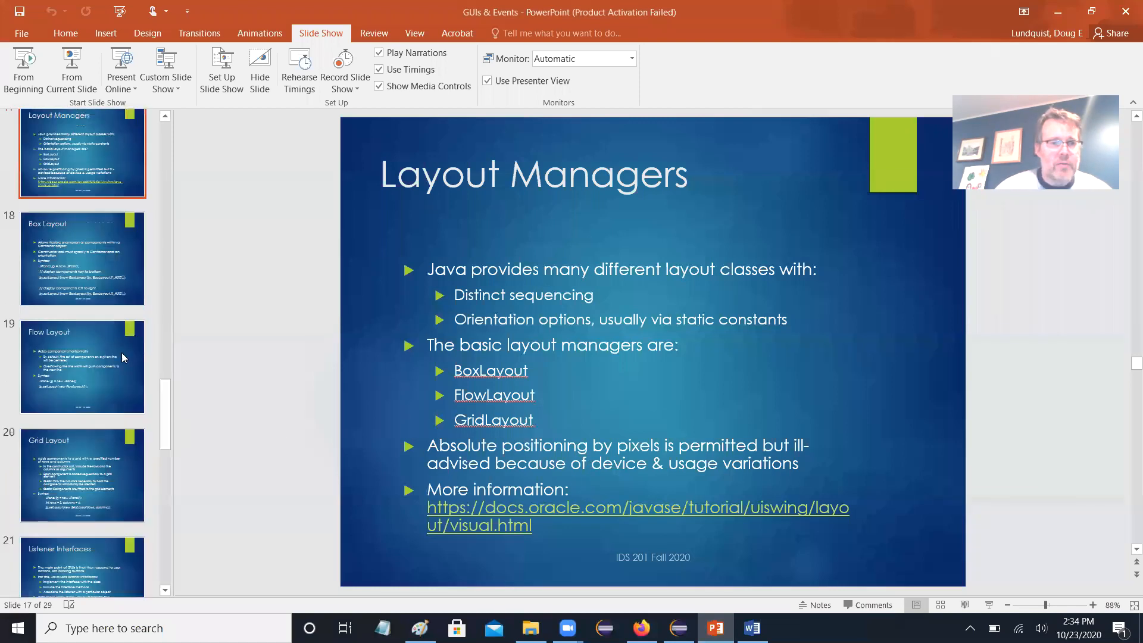
pyautogui.click(81, 261)
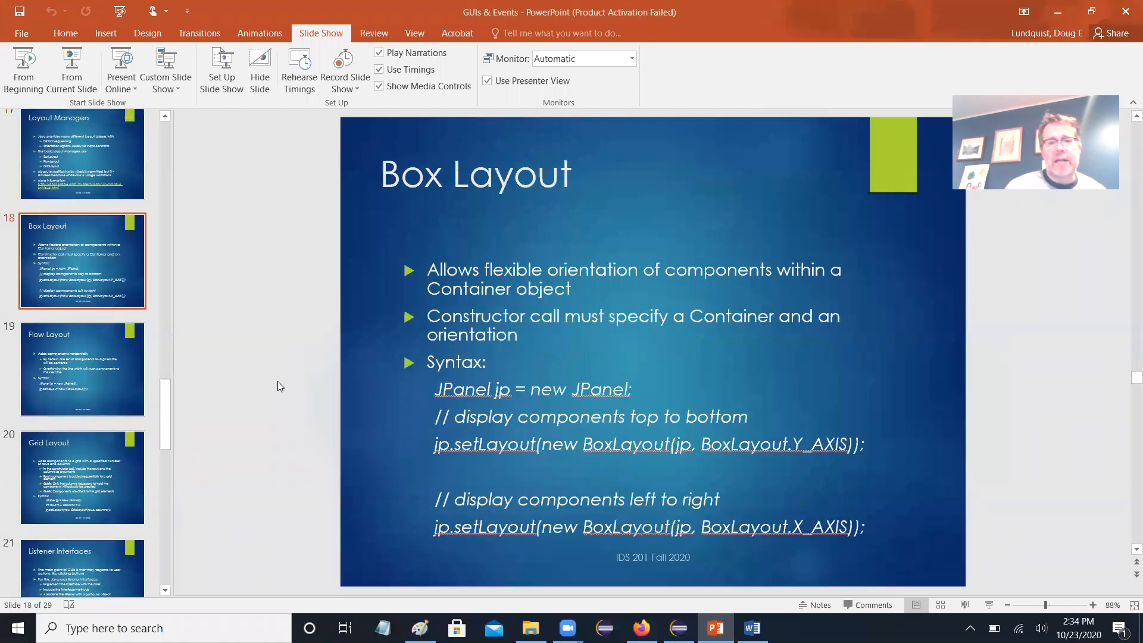
pyautogui.click(81, 476)
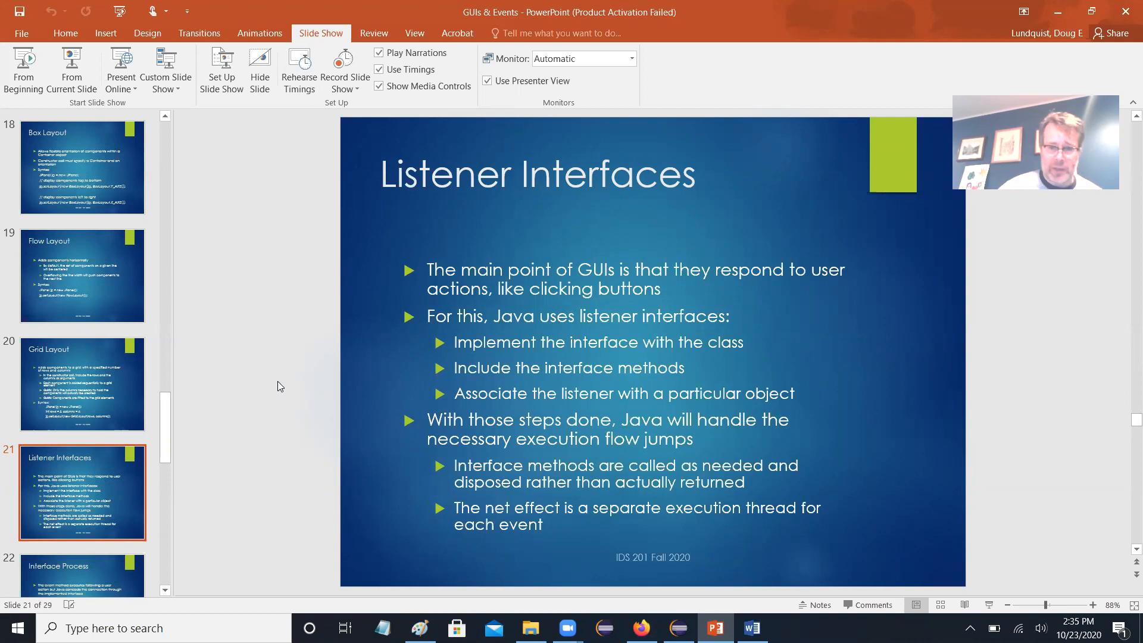
pyautogui.click(419, 628)
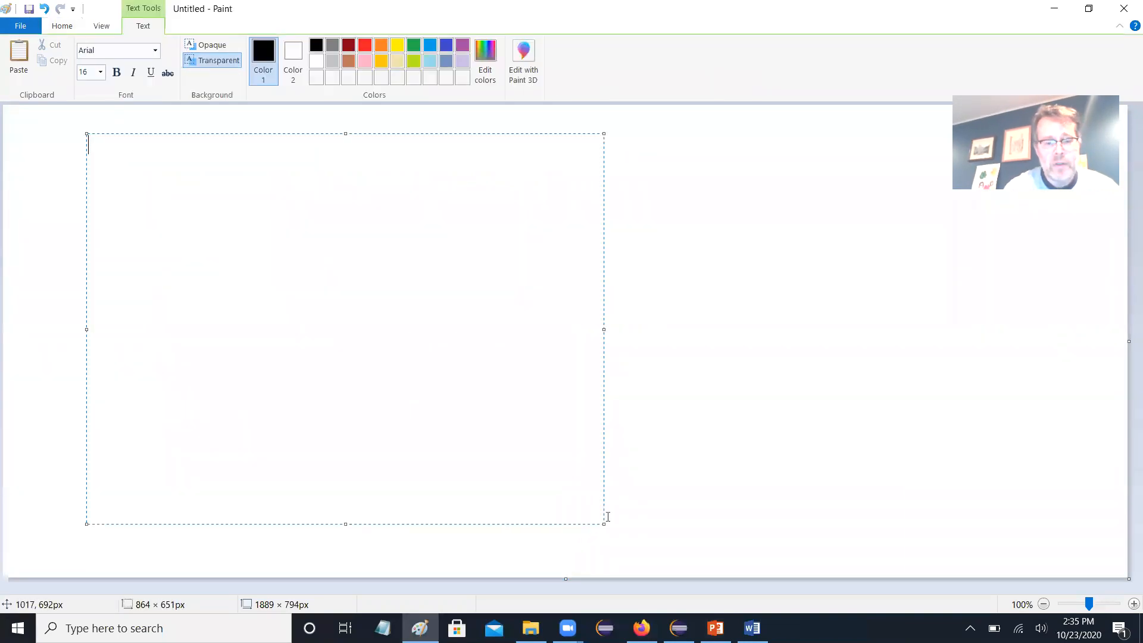
# - Sketch class X implementing ActionListener with an empty actionPerformed(ActionEvent ae) method
pyautogui.write('class X')
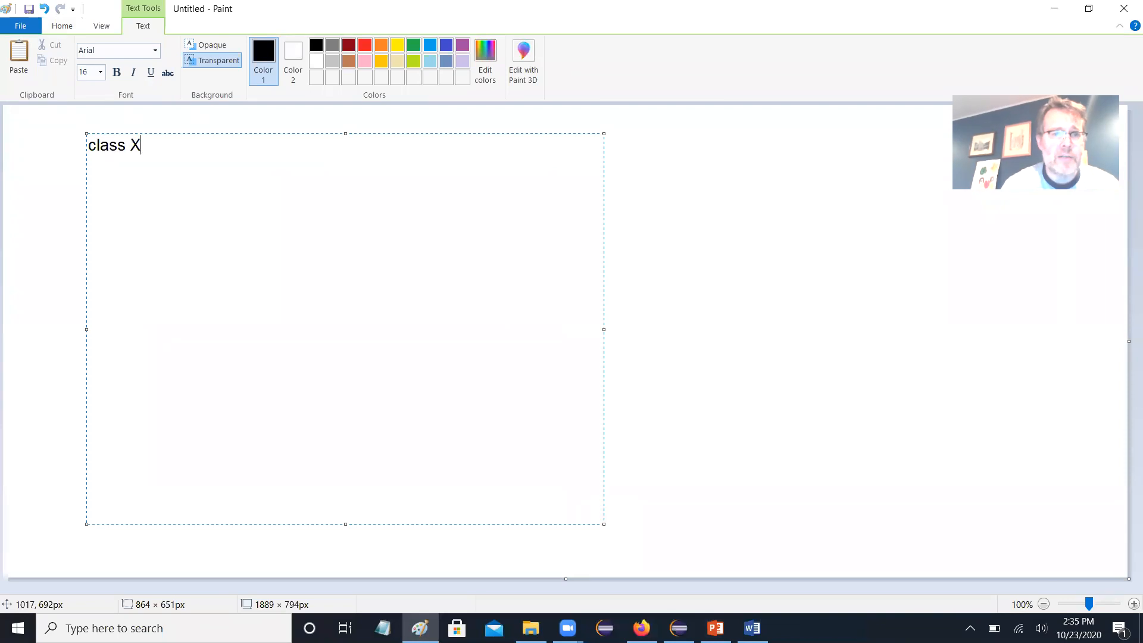
pyautogui.write('imp')
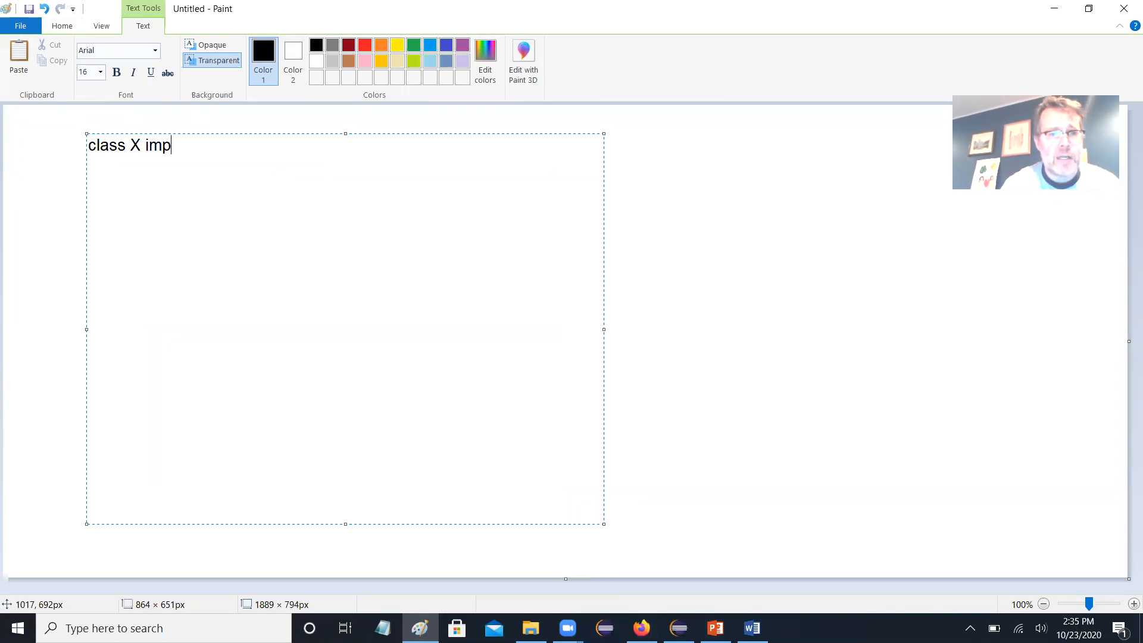
pyautogui.write('lement Action')
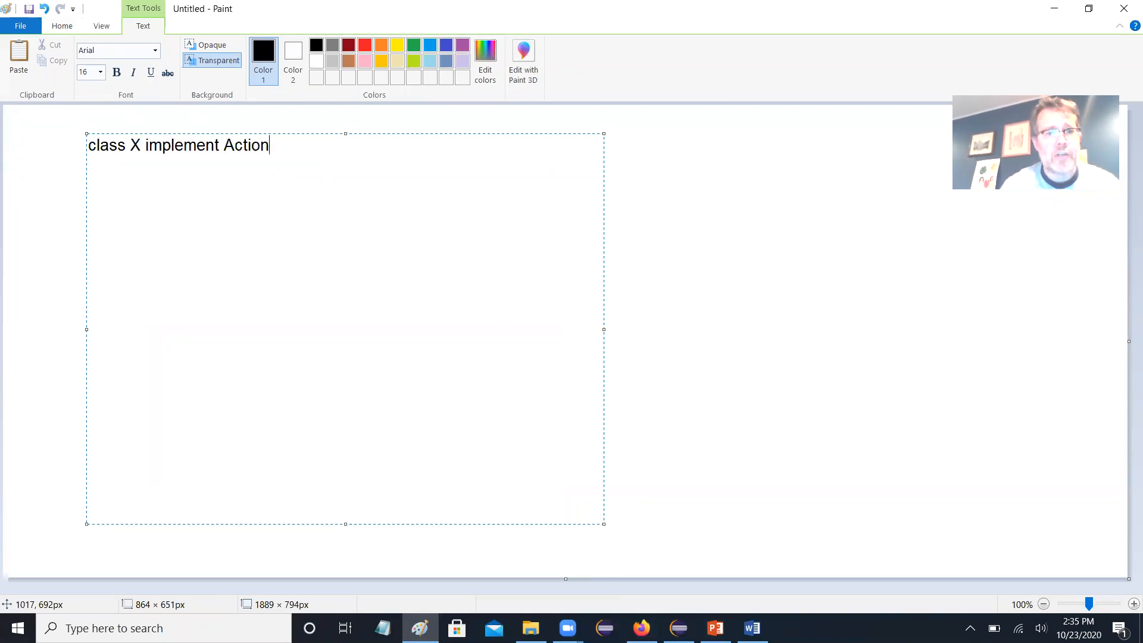
pyautogui.write('Listener {')
pyautogui.write('}')
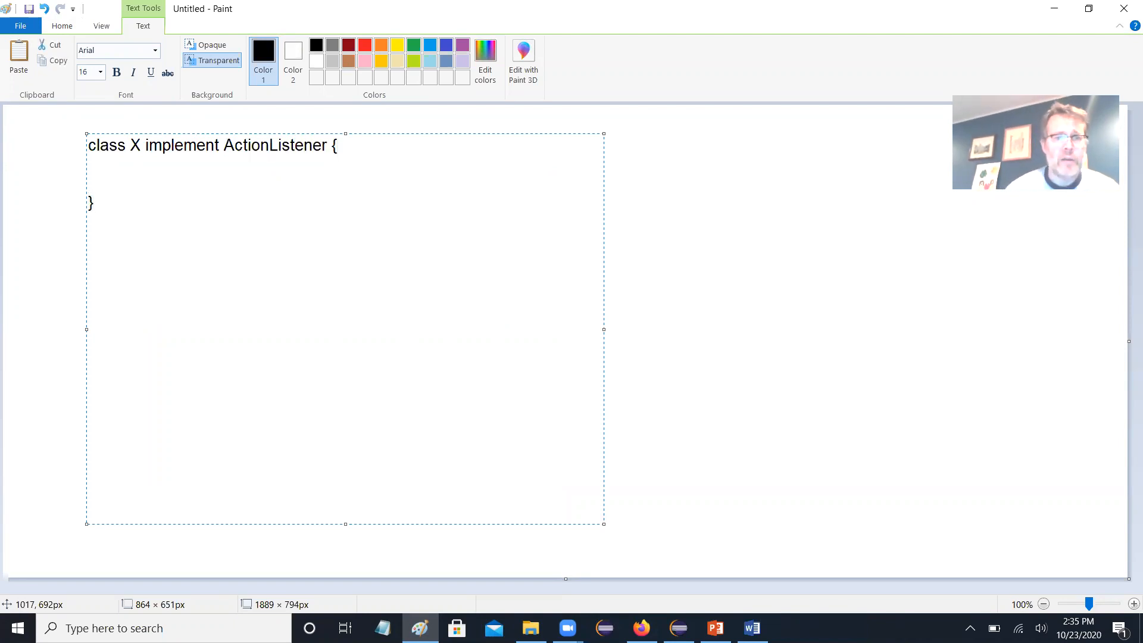
pyautogui.click(92, 203)
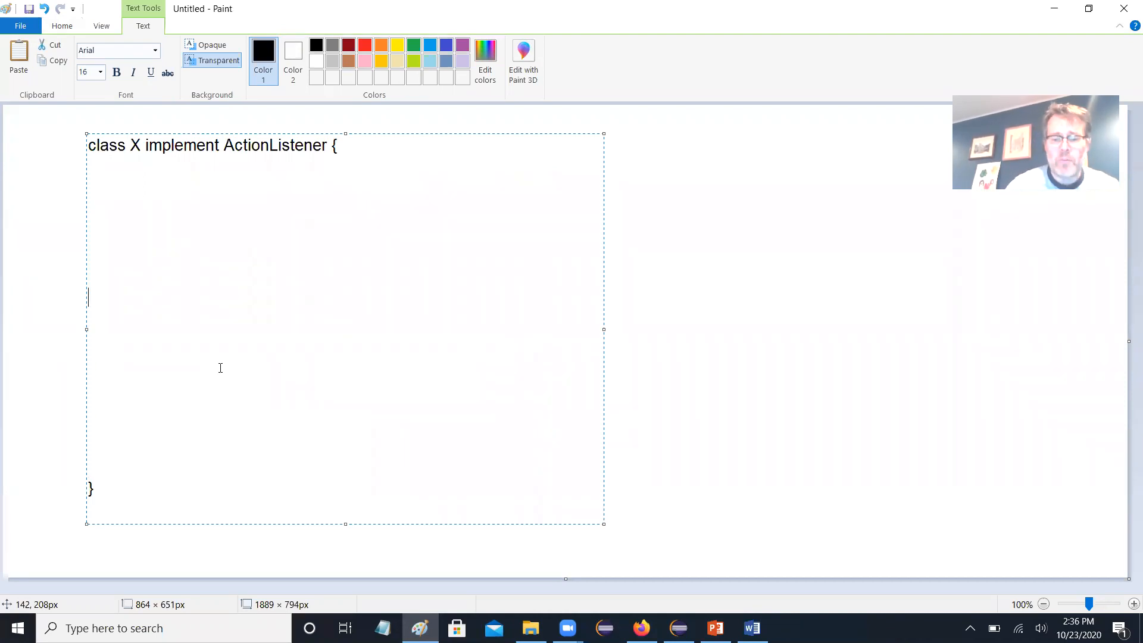
pyautogui.click(97, 392)
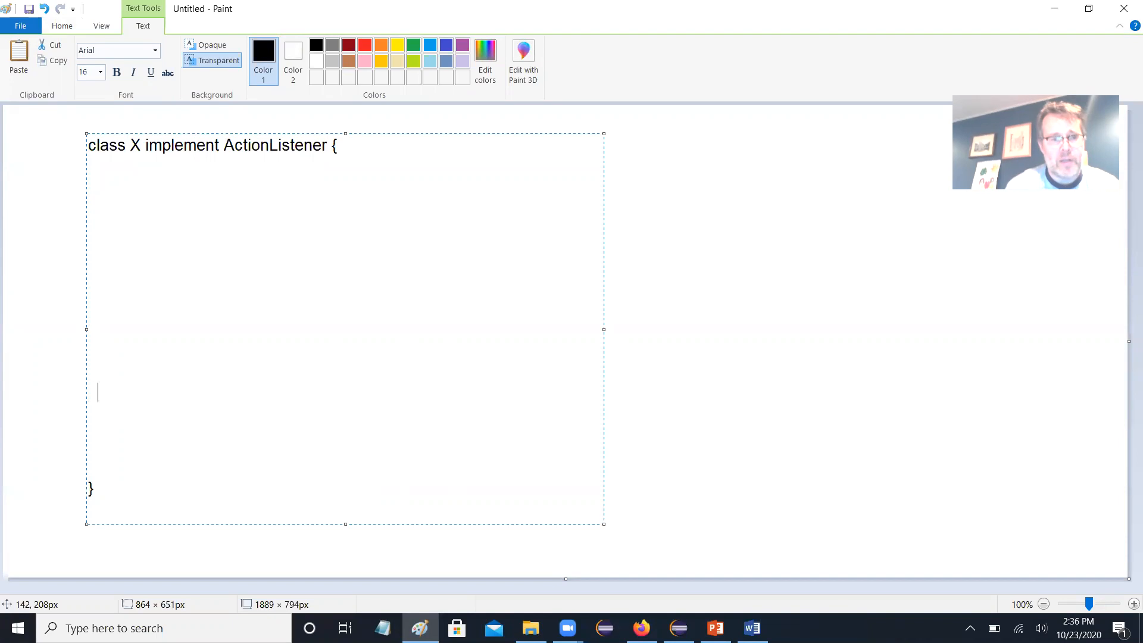
pyautogui.write('void actionPe')
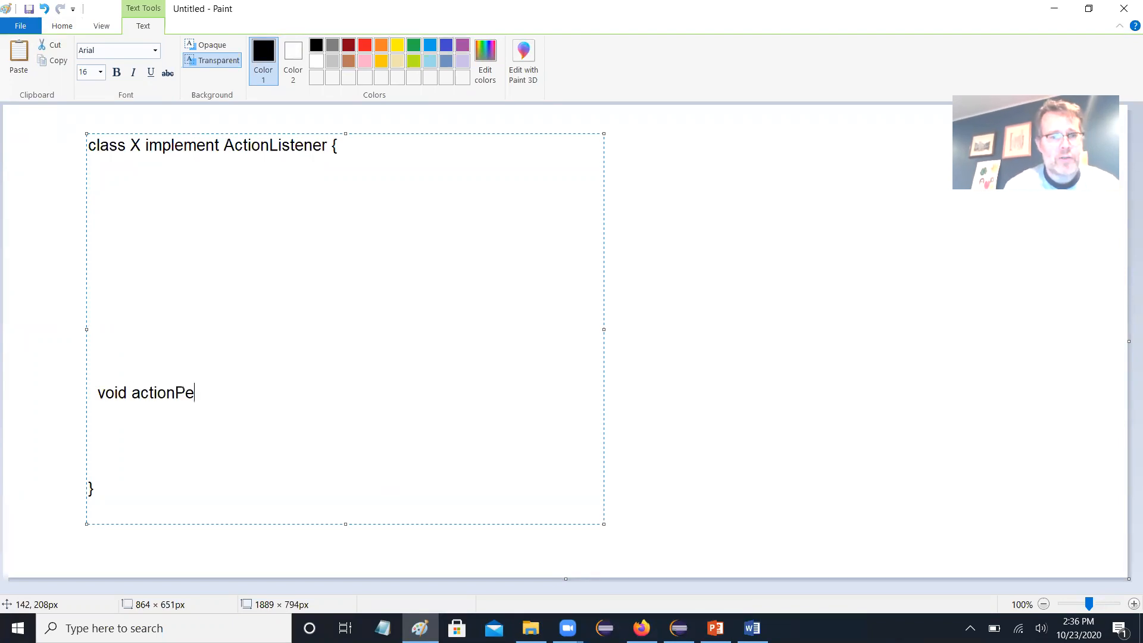
pyautogui.write('rformed(')
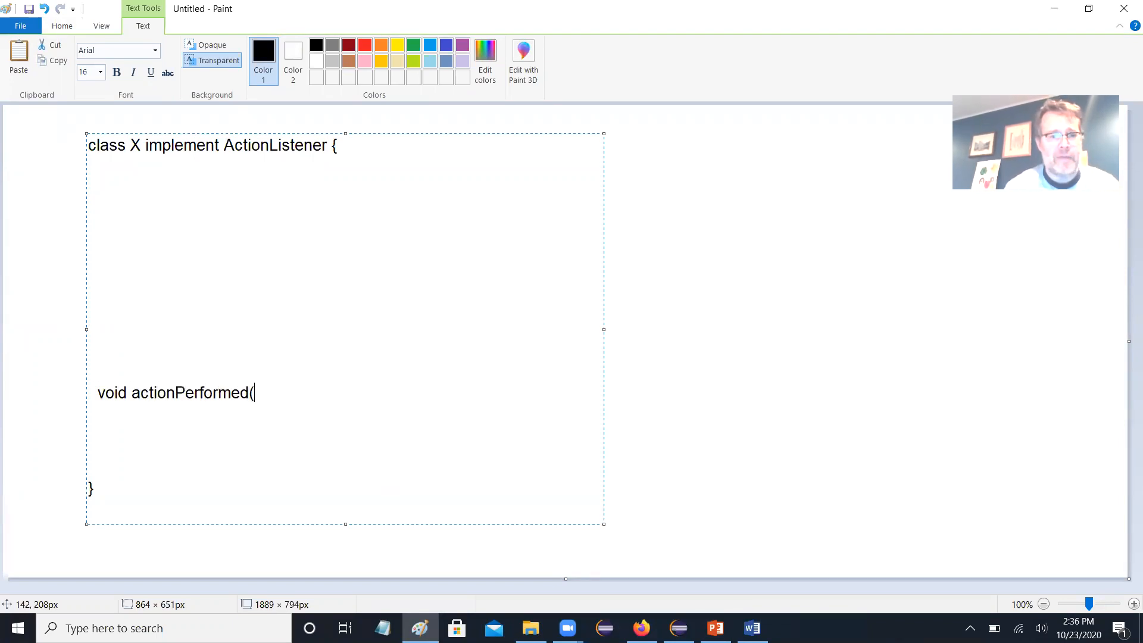
pyautogui.write('Action')
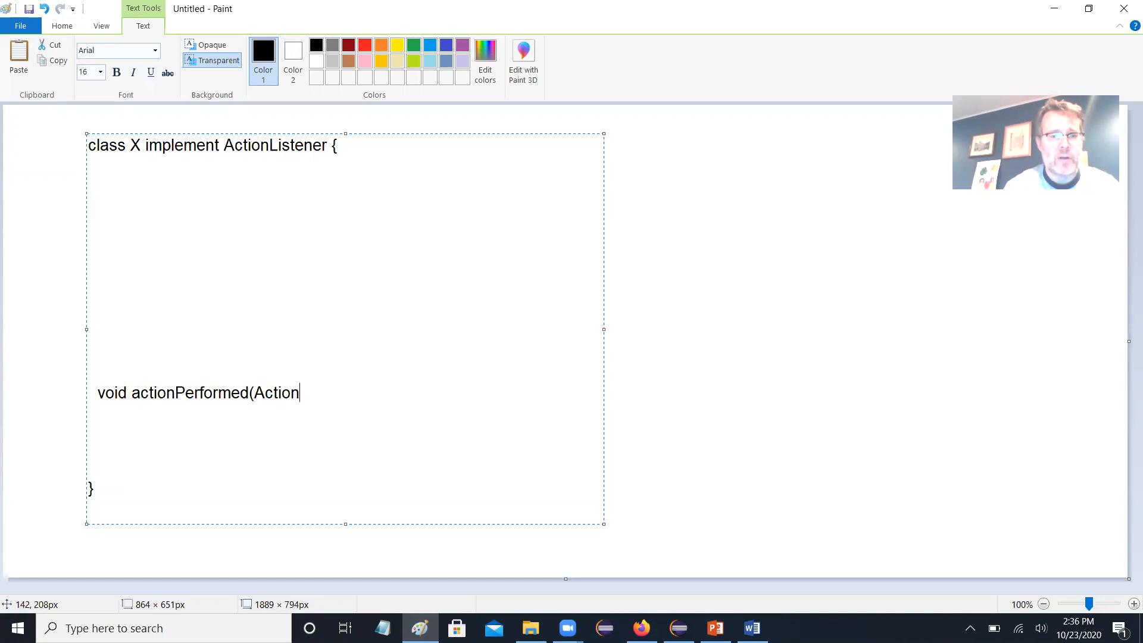
pyautogui.write('Event a')
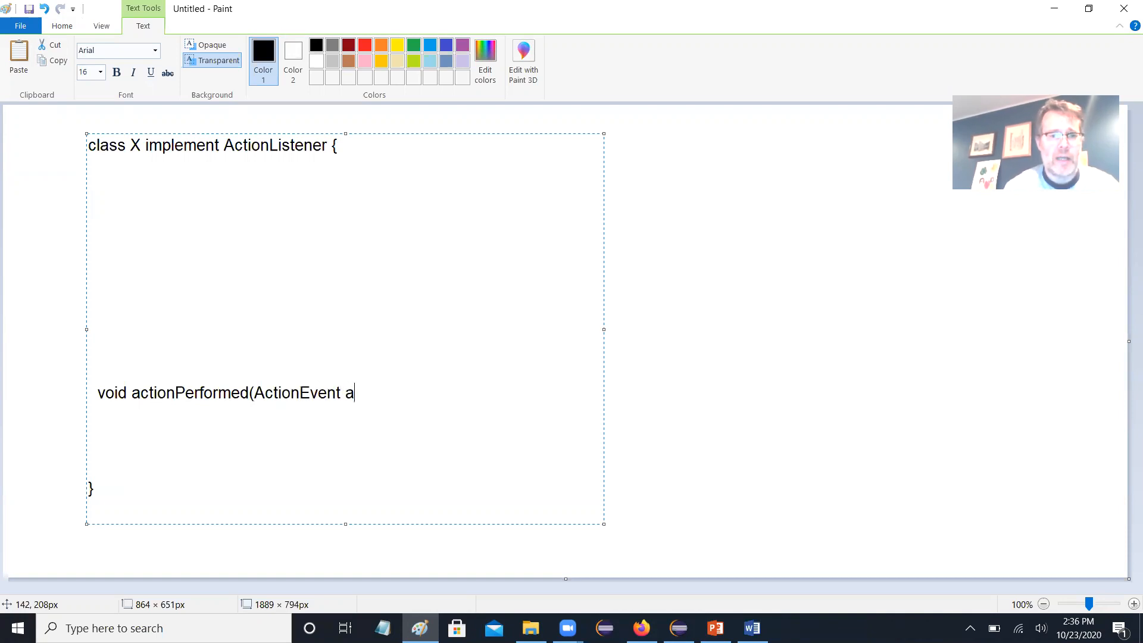
pyautogui.write('e) {')
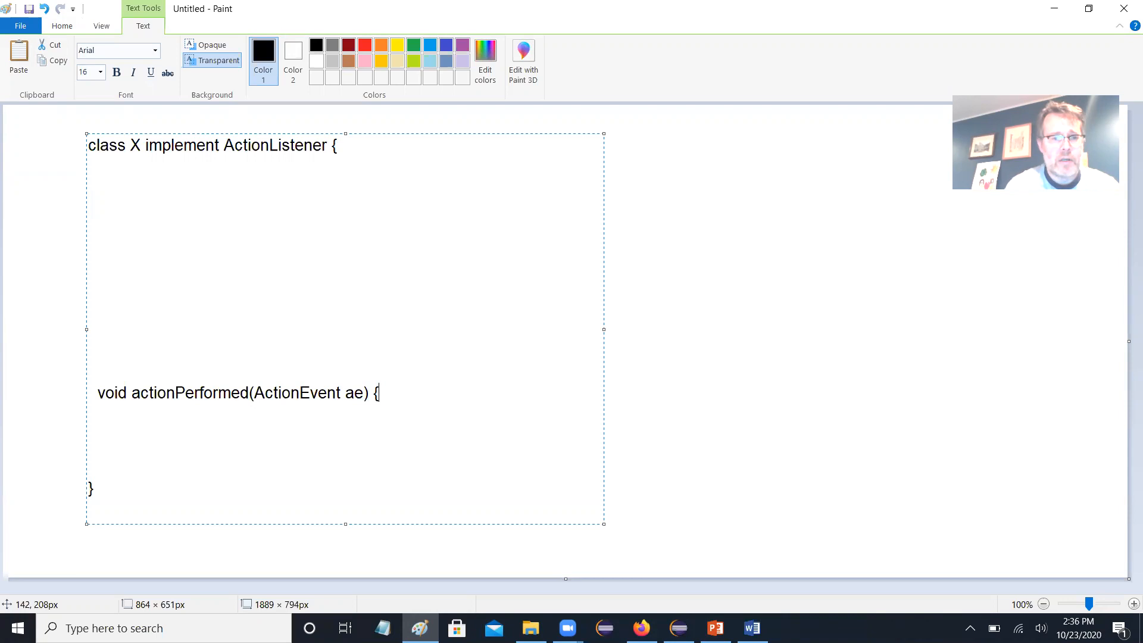
pyautogui.write('}')
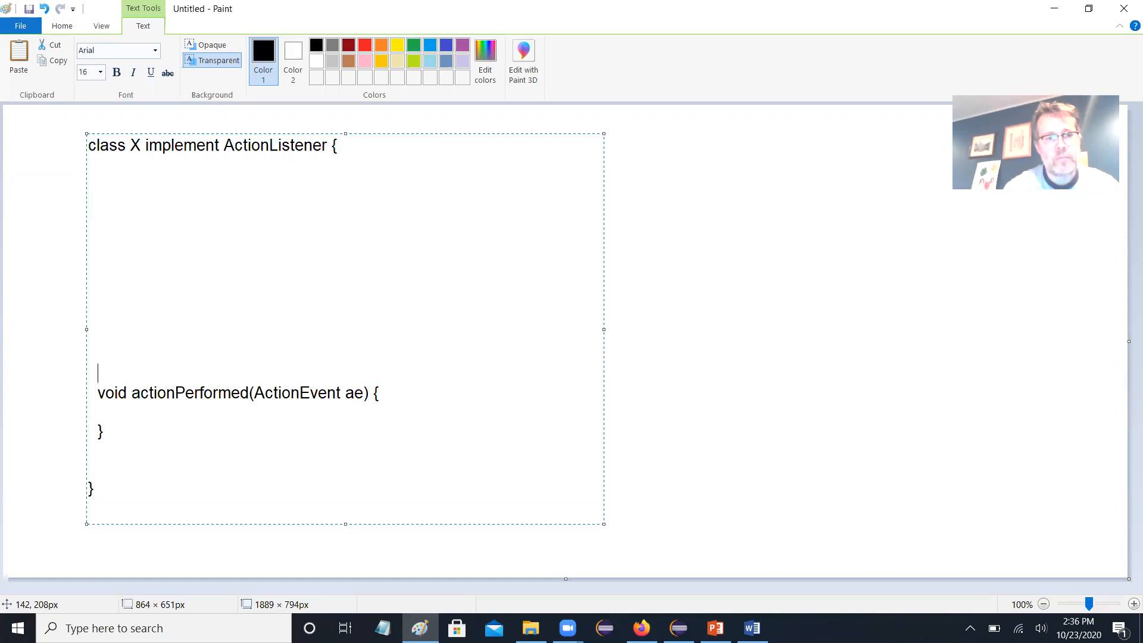
# - Add the method comment, a JButton jb, and jb.addActionListener(this); to the sketch
pyautogui.write('// this method gets calle')
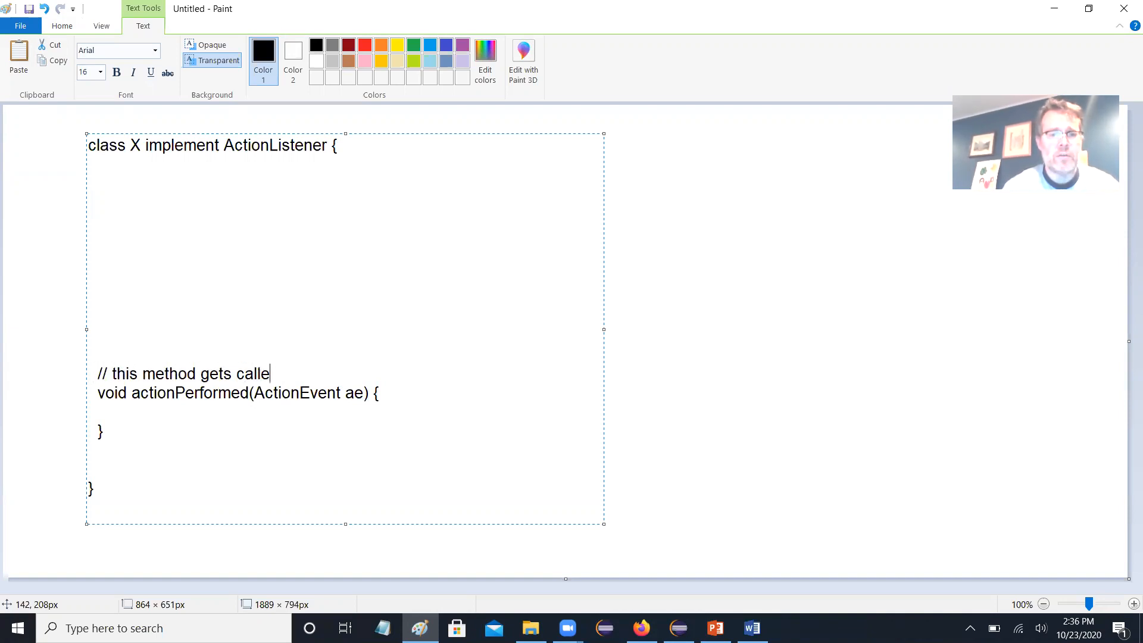
pyautogui.write('d when the event happens')
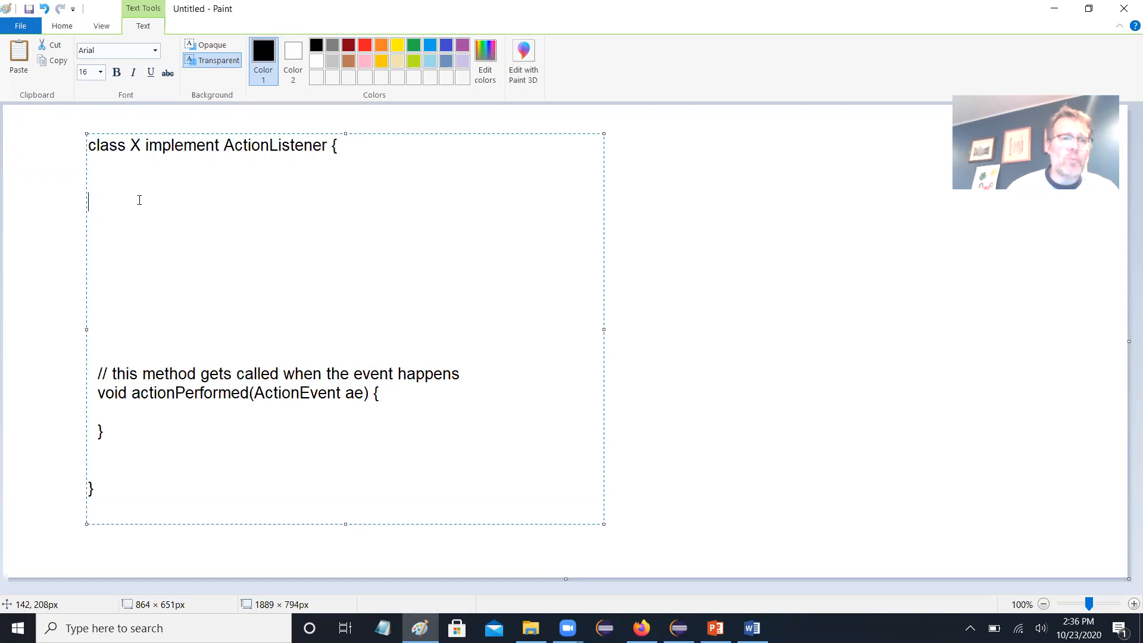
pyautogui.write('J')
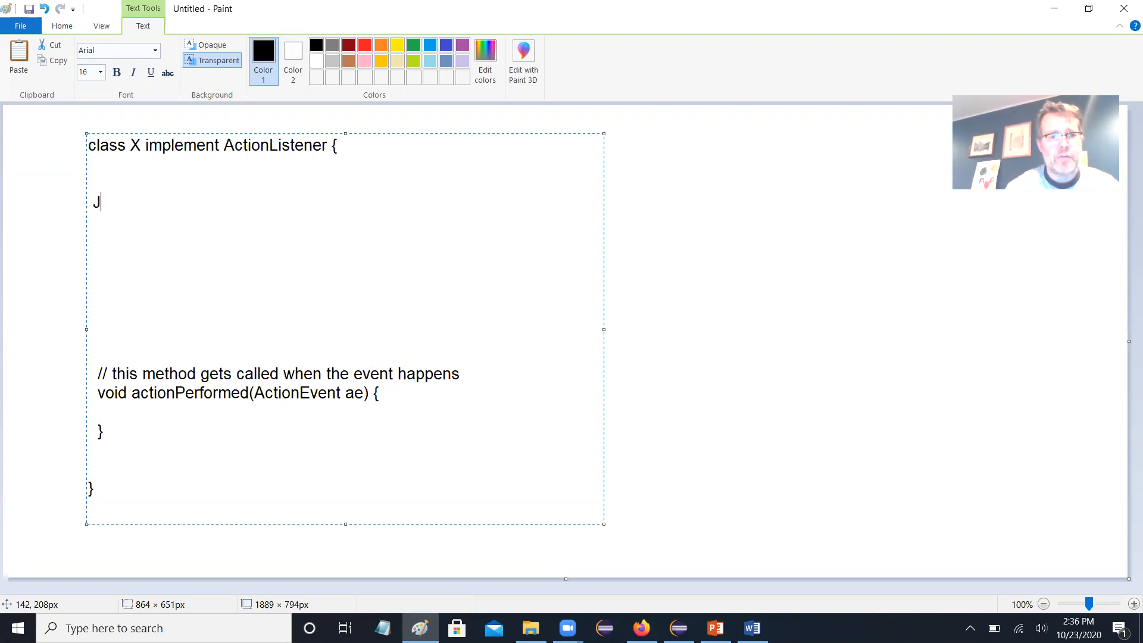
pyautogui.write('Button jb')
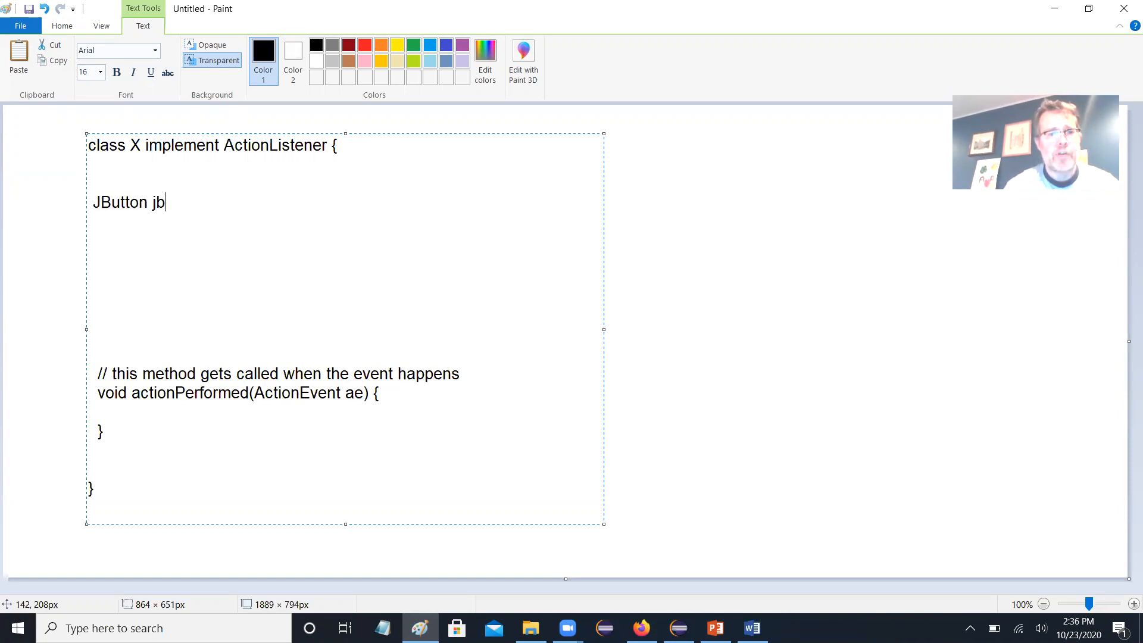
pyautogui.write(';')
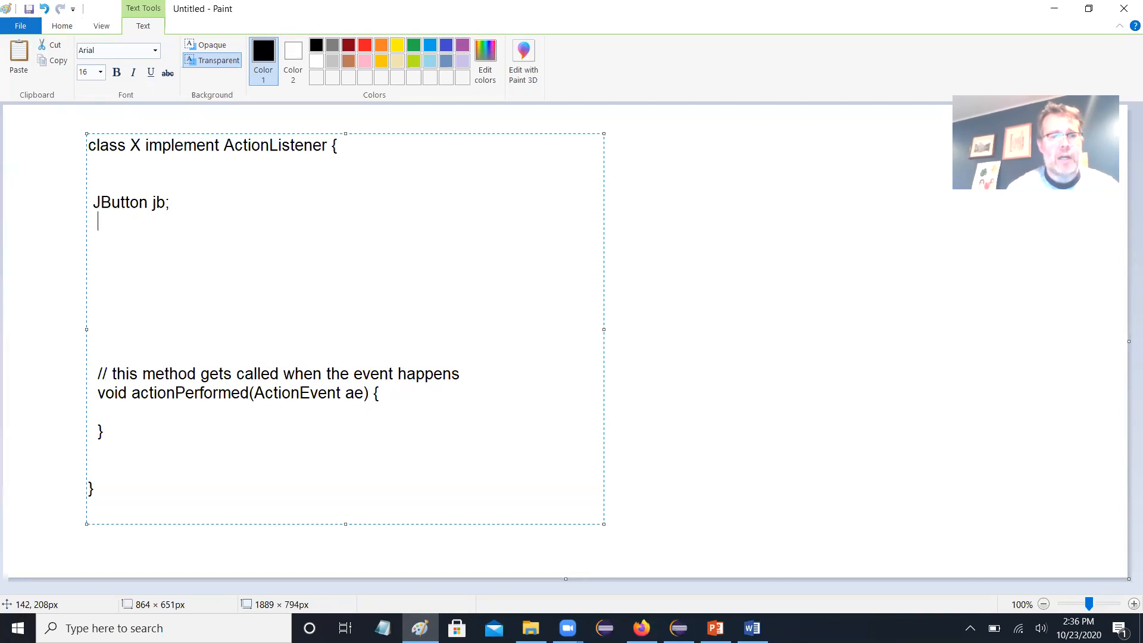
pyautogui.write('jb.acc')
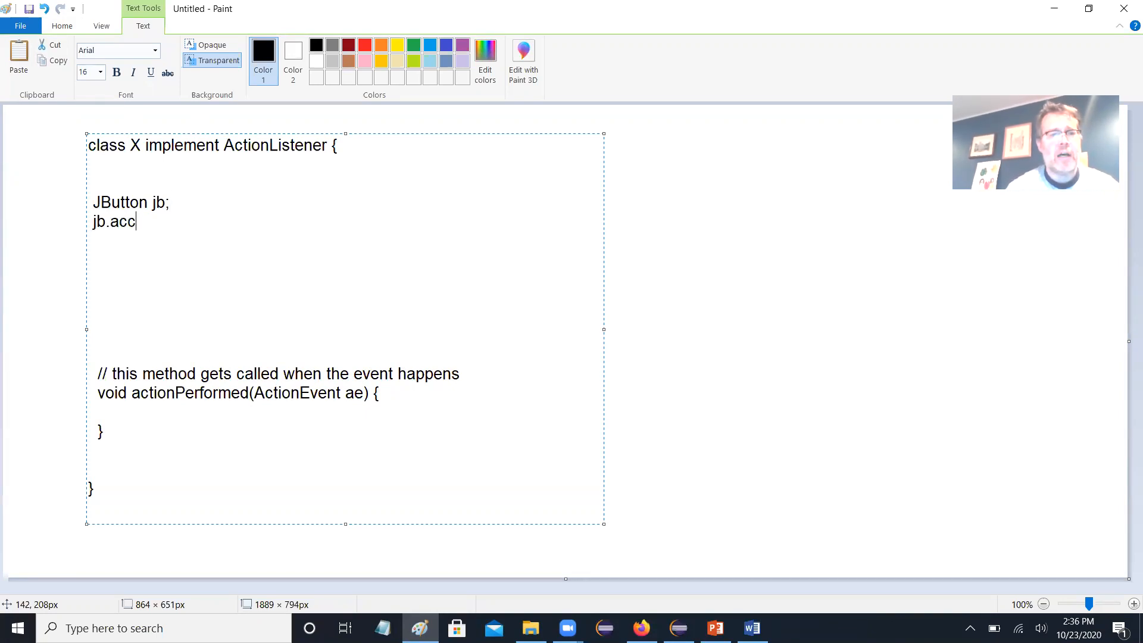
pyautogui.write('ddActionLis')
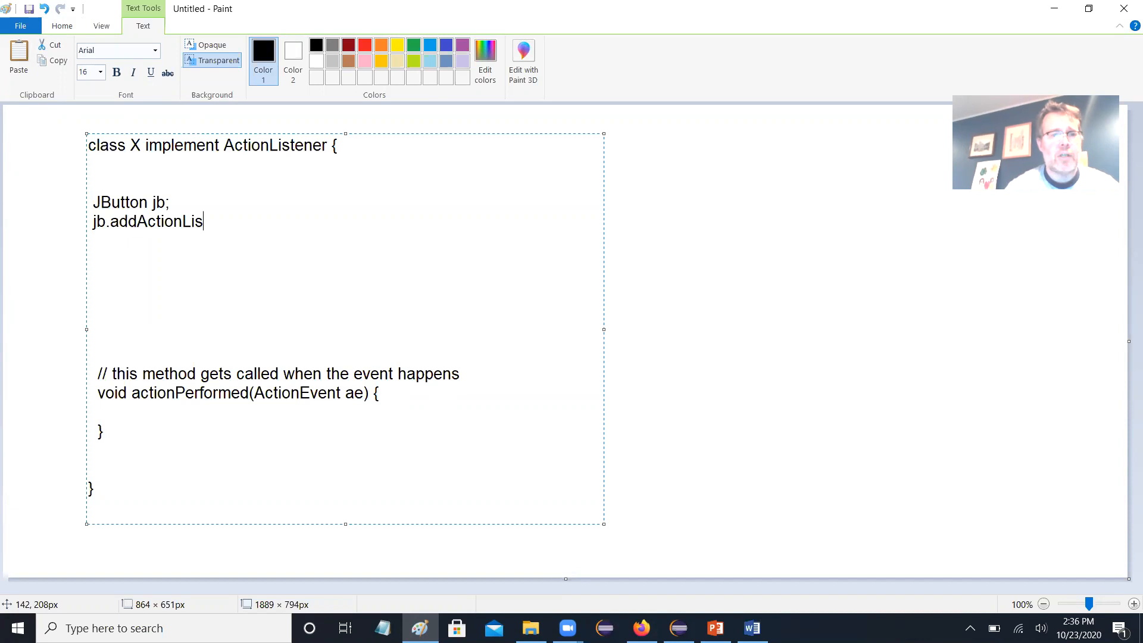
pyautogui.write('tener(this)')
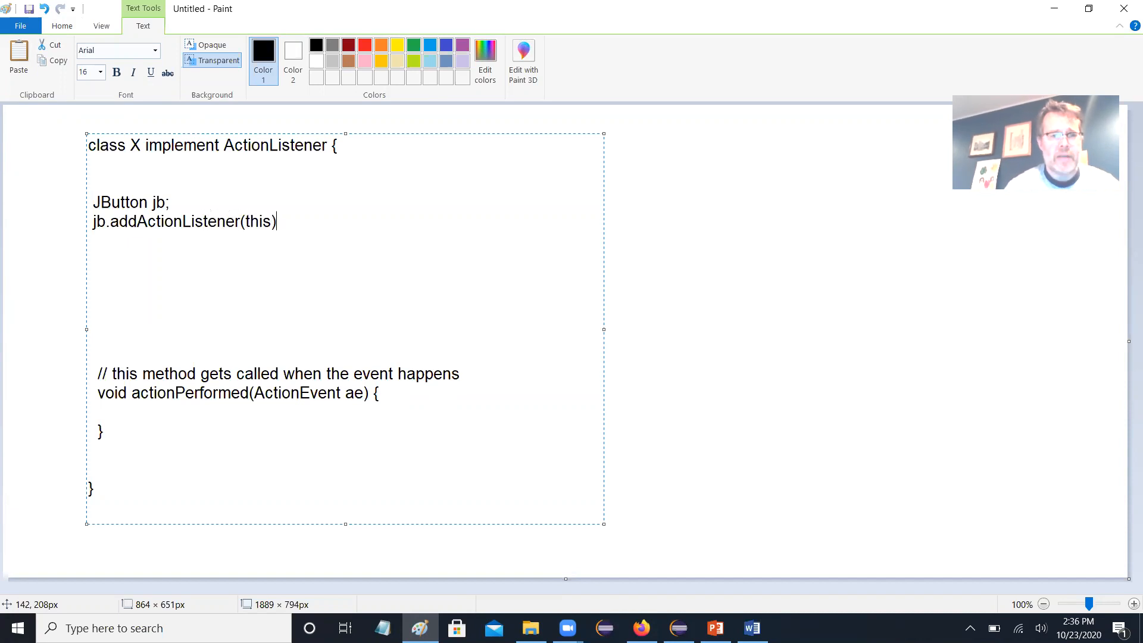
pyautogui.write(';')
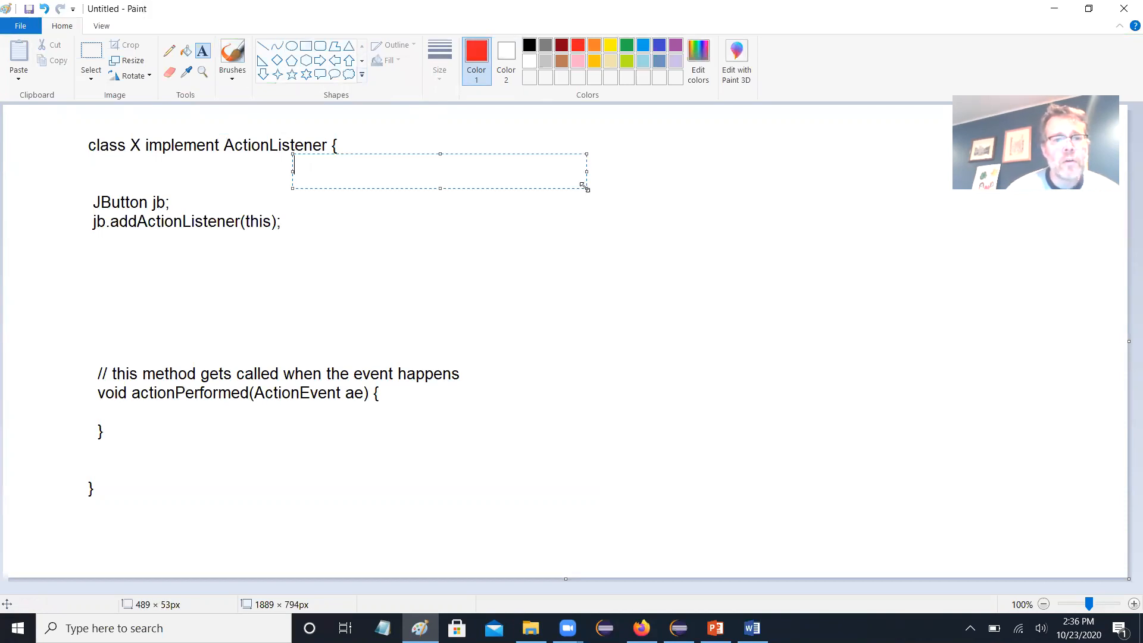
# - Label the class header in red with '1. implement the interface'
pyautogui.write('1. imple')
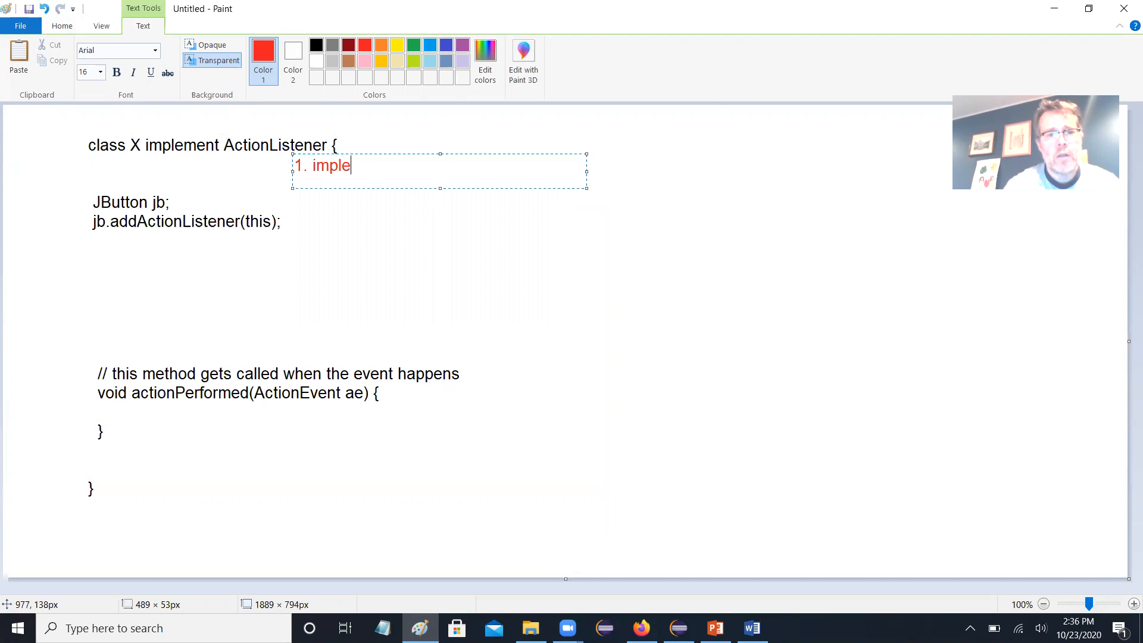
pyautogui.write('ment the in')
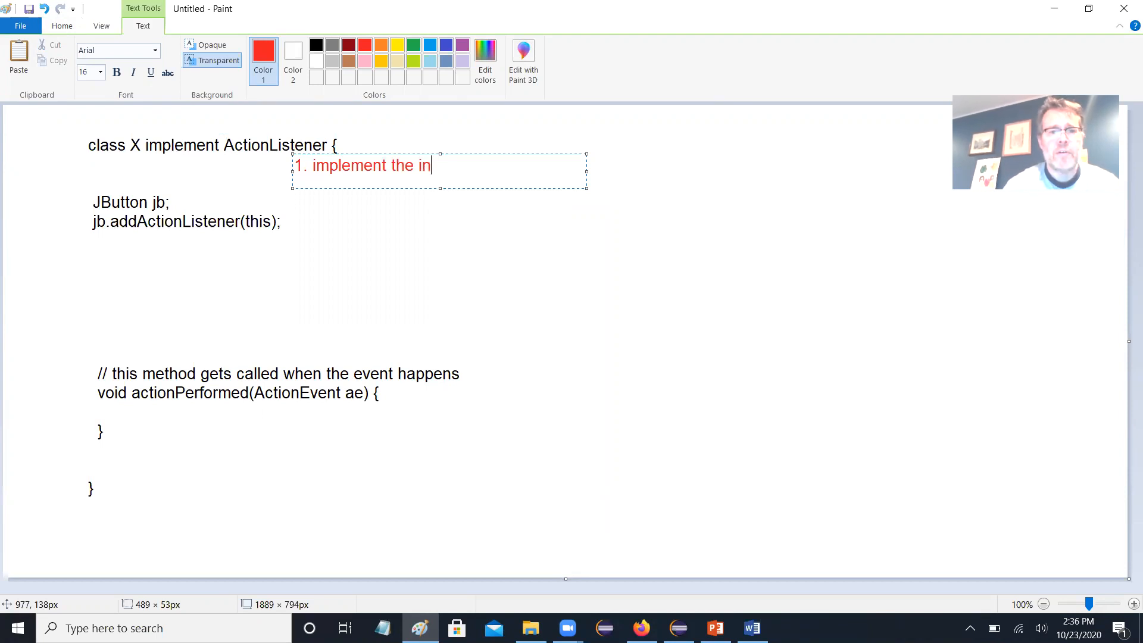
pyautogui.write('terface')
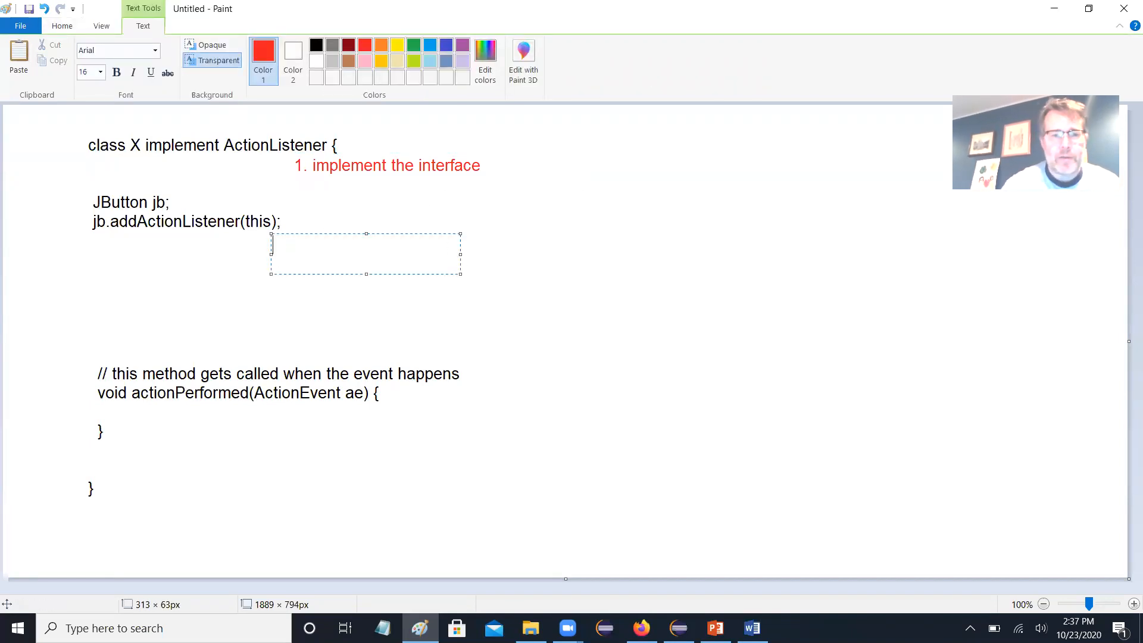
# - Add red notes '3. specify the object' running the code and '2.' method ready
pyautogui.write('3.')
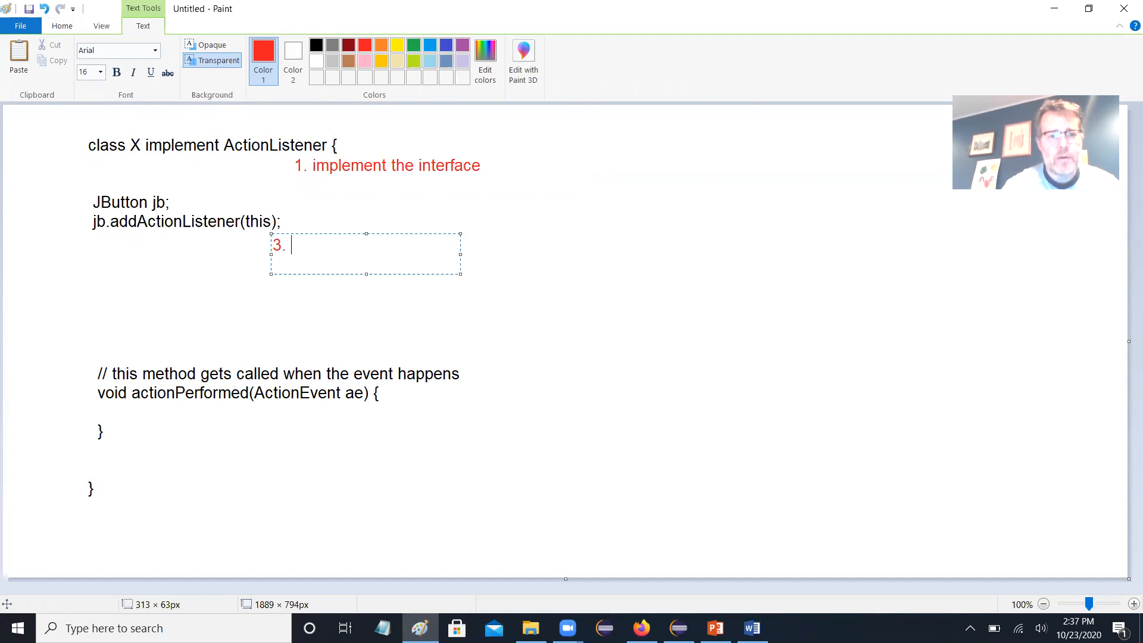
pyautogui.write('specify the')
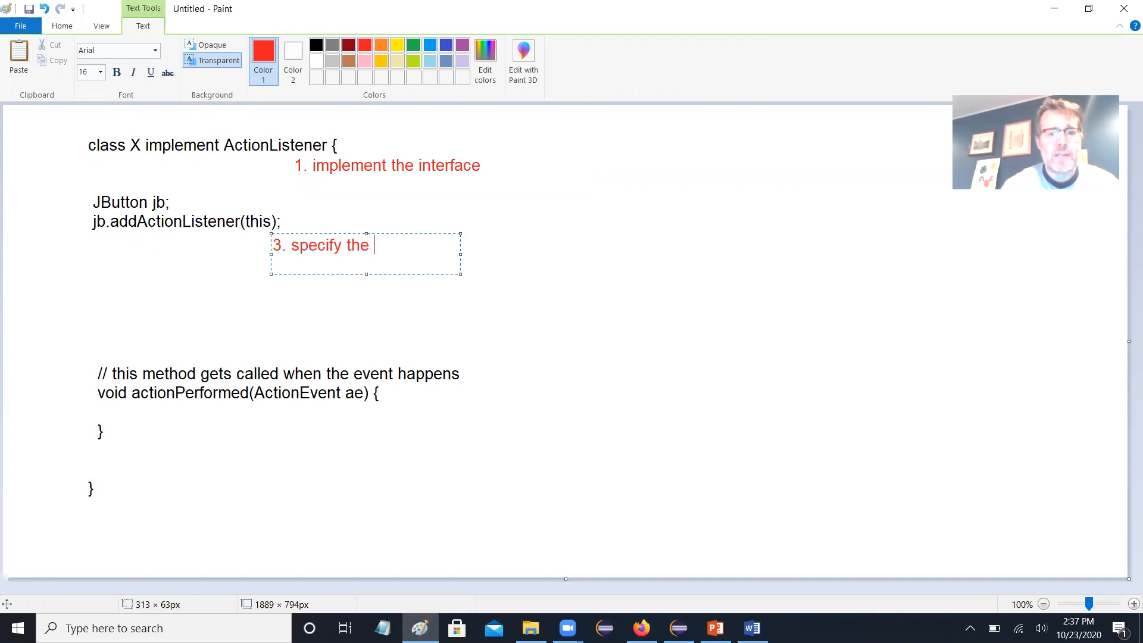
pyautogui.write('object tha')
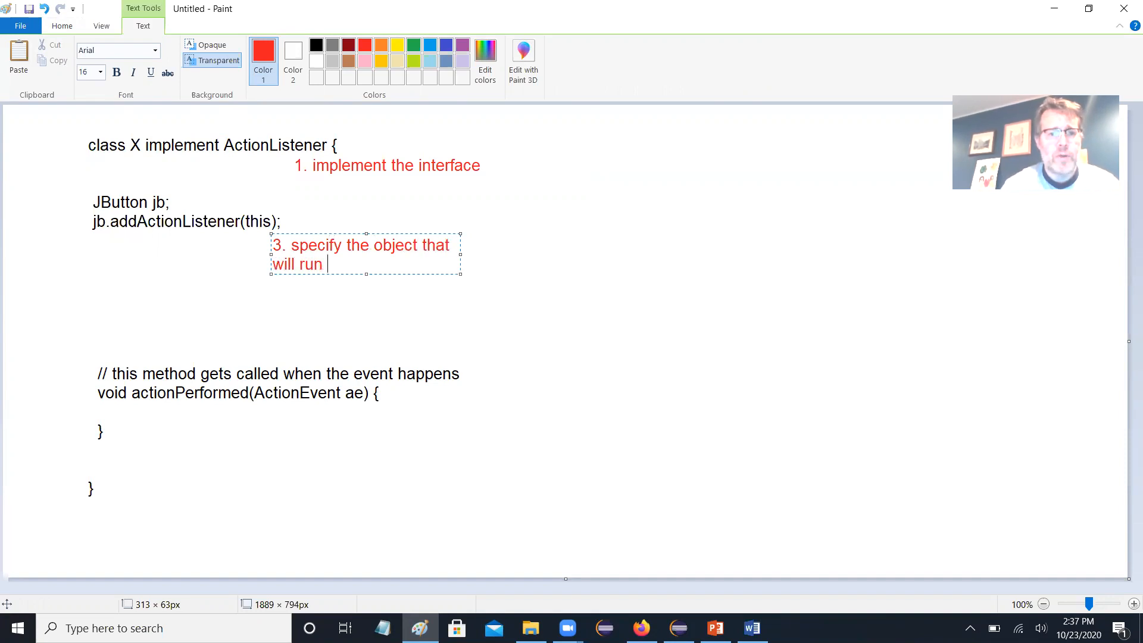
pyautogui.write('the code when the')
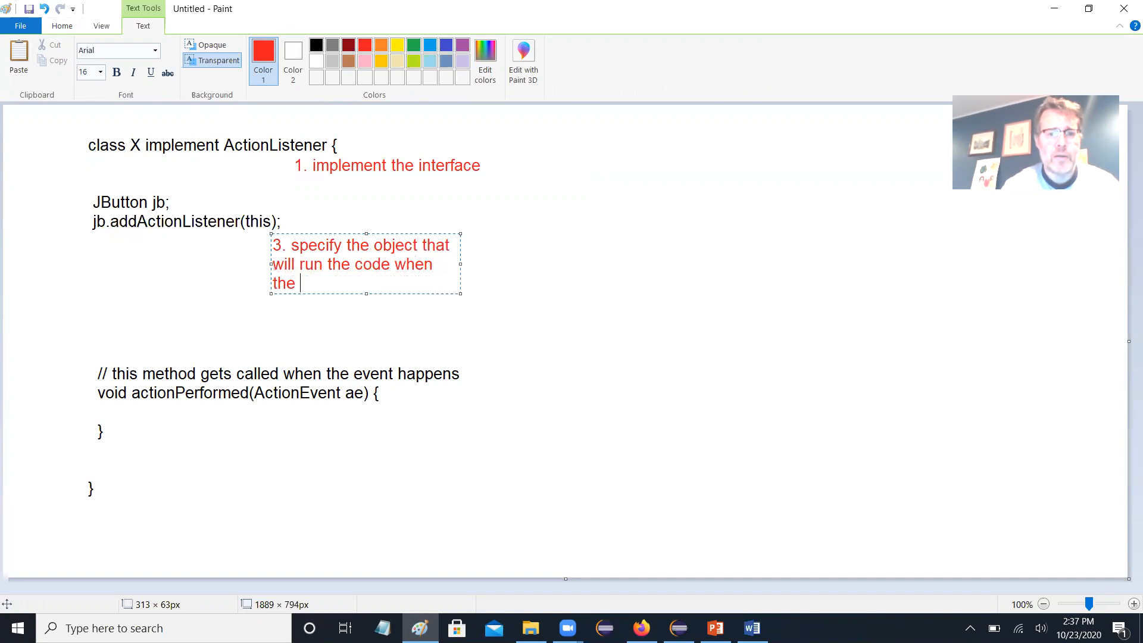
pyautogui.write('event happens')
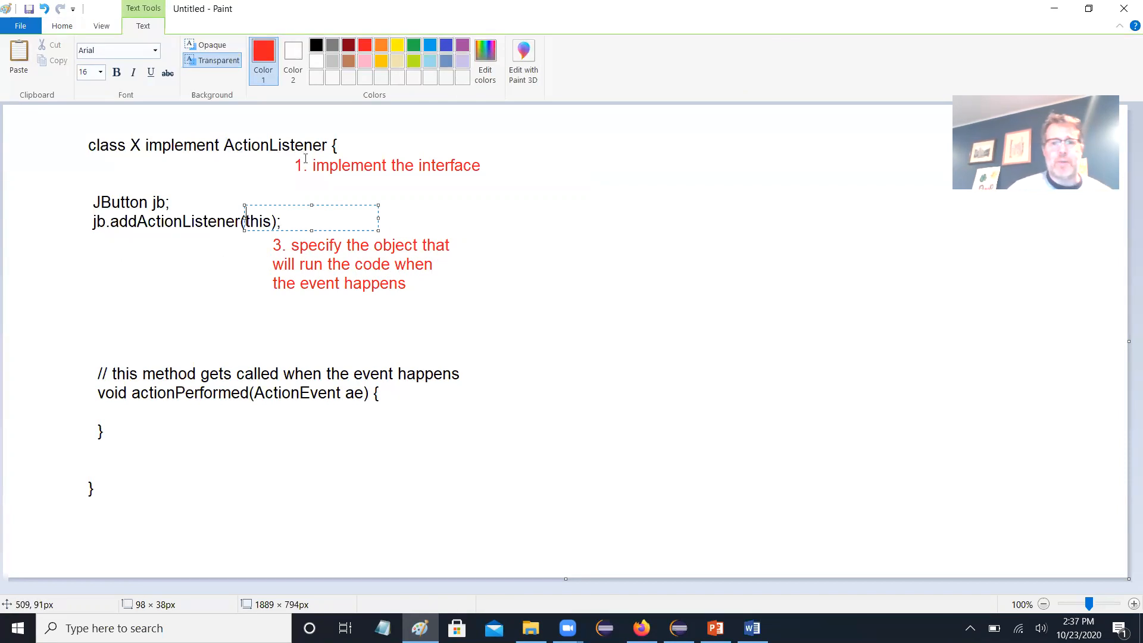
pyautogui.moveTo(489, 181)
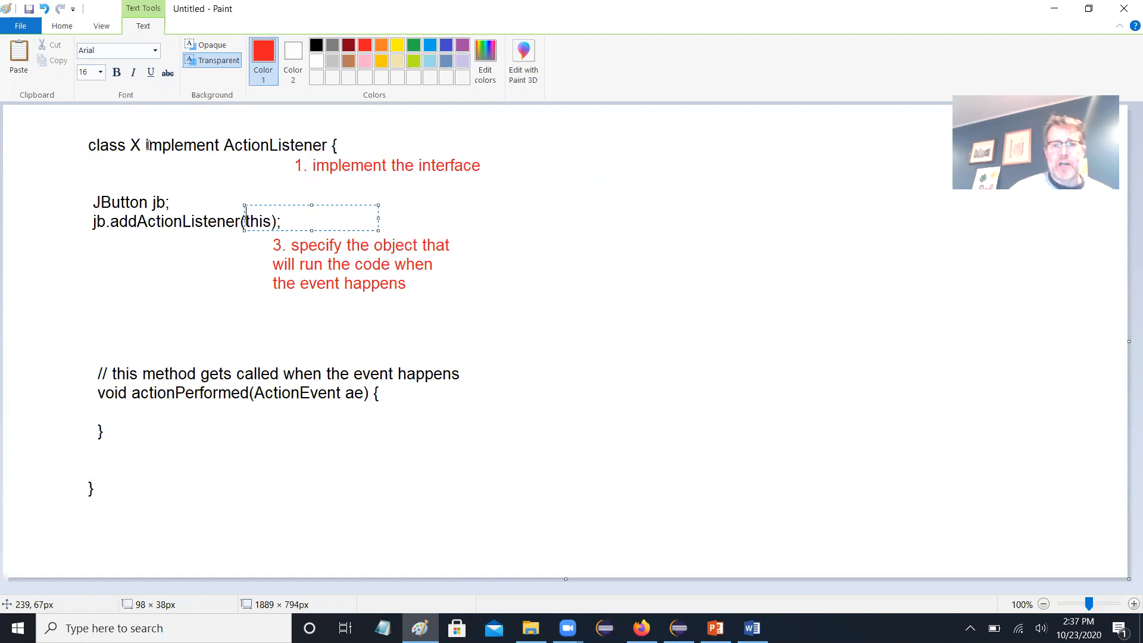
pyautogui.moveTo(409, 391)
pyautogui.write('2. have the method ')
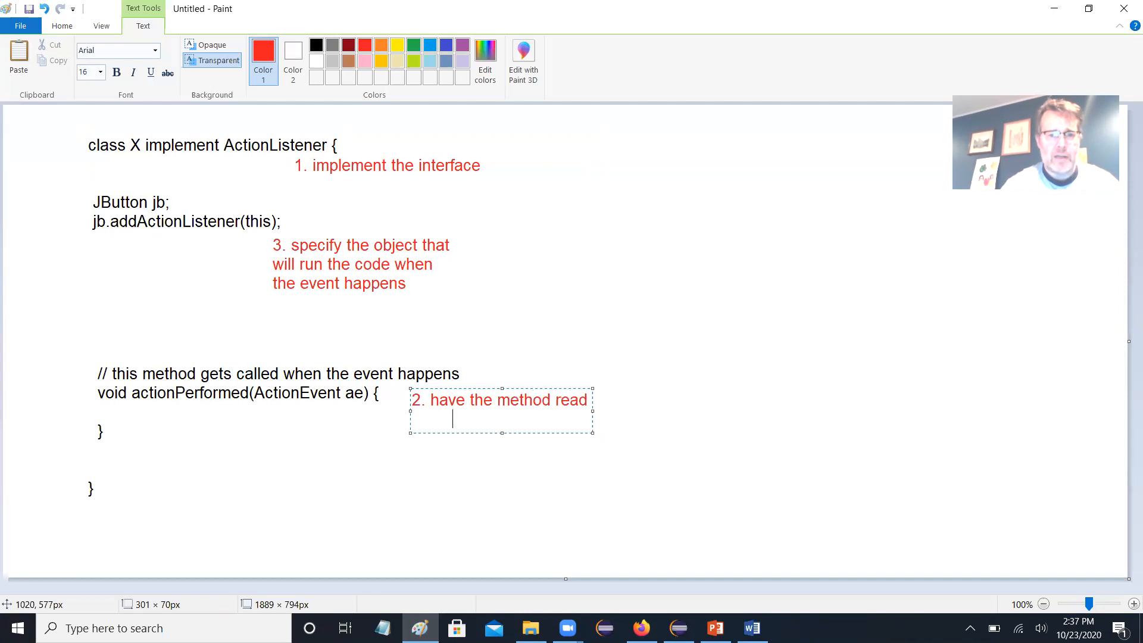
pyautogui.write('ready')
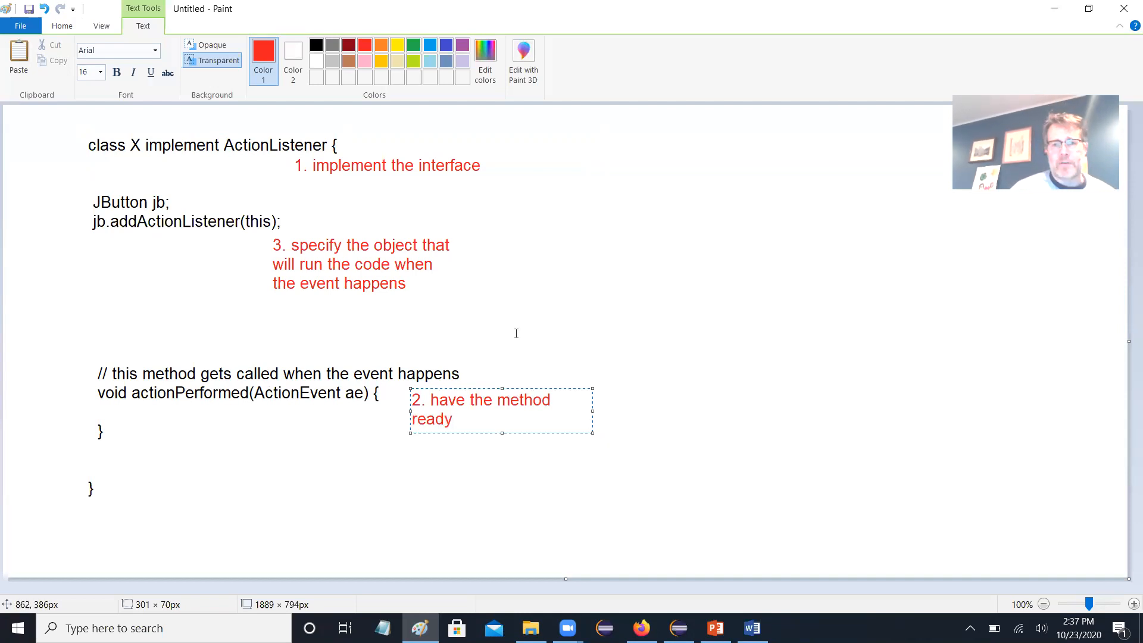
pyautogui.moveTo(525, 321)
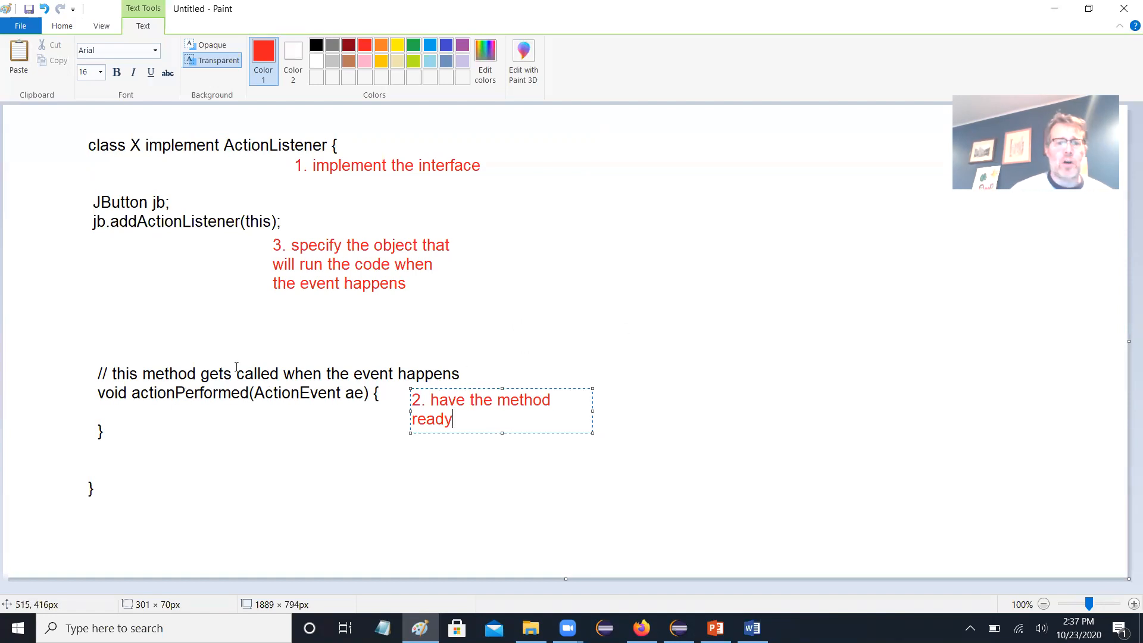
pyautogui.moveTo(286, 469)
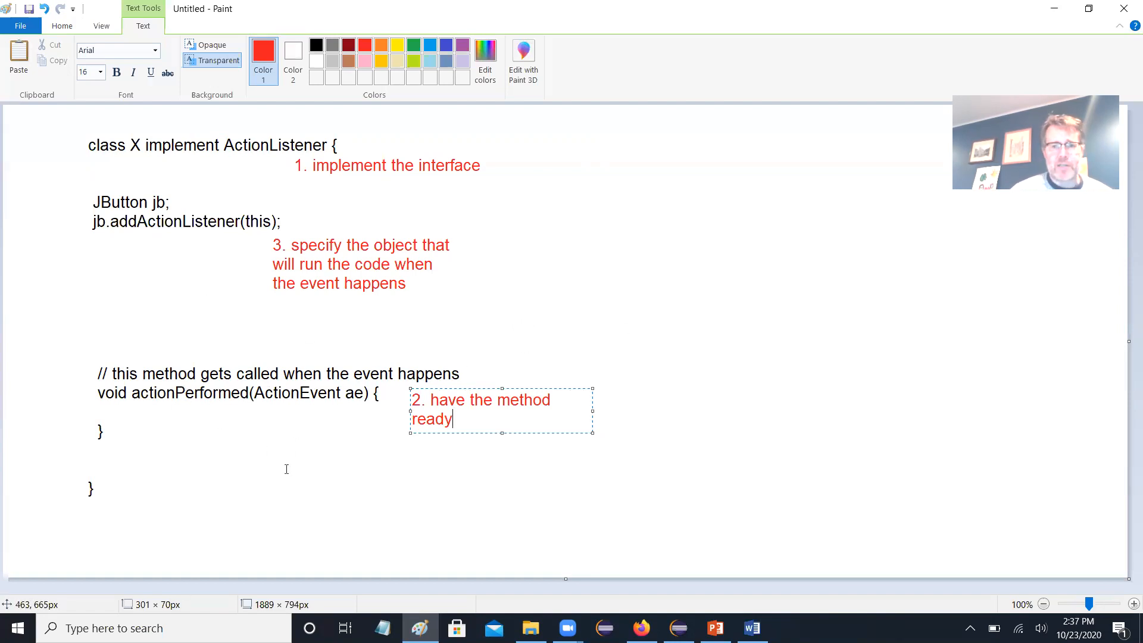
pyautogui.moveTo(327, 380)
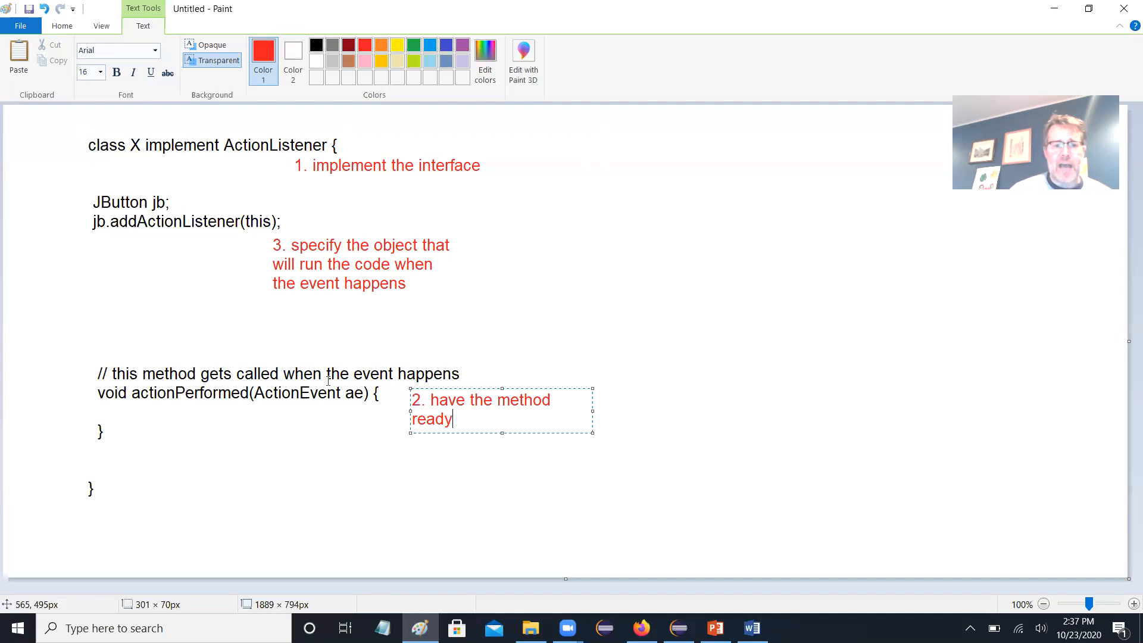
pyautogui.moveTo(292, 249)
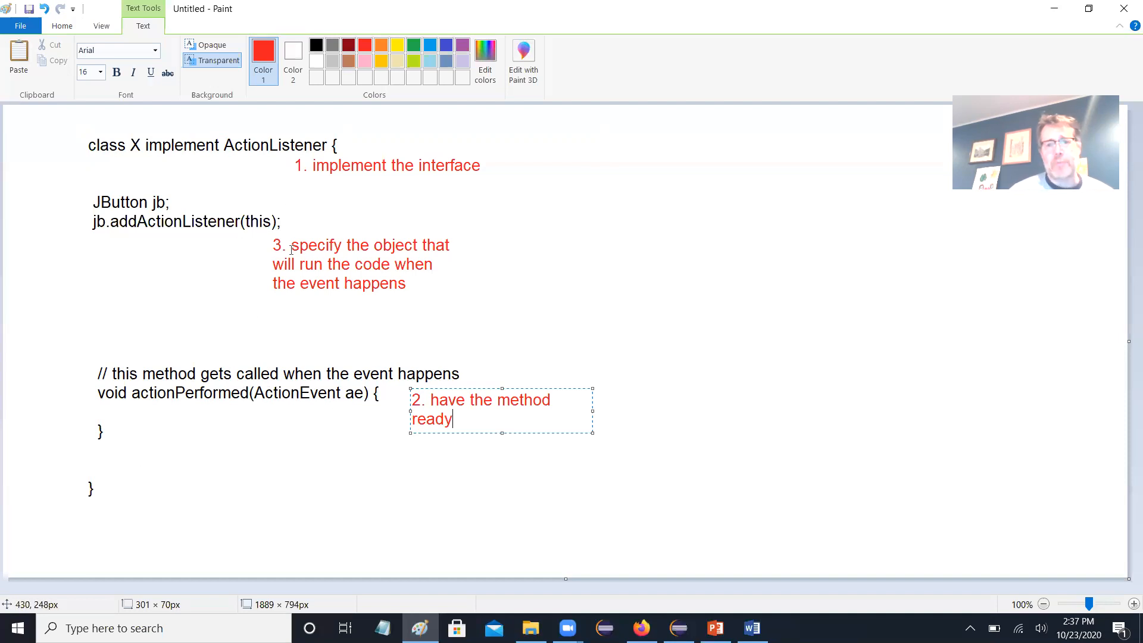
pyautogui.moveTo(374, 259)
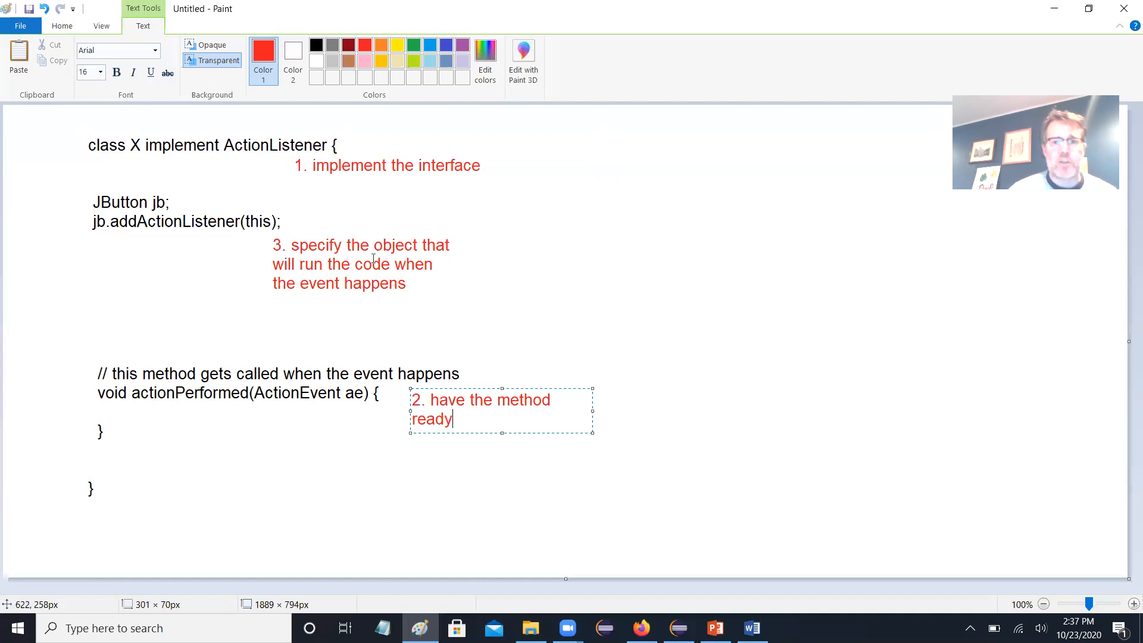
pyautogui.moveTo(439, 276)
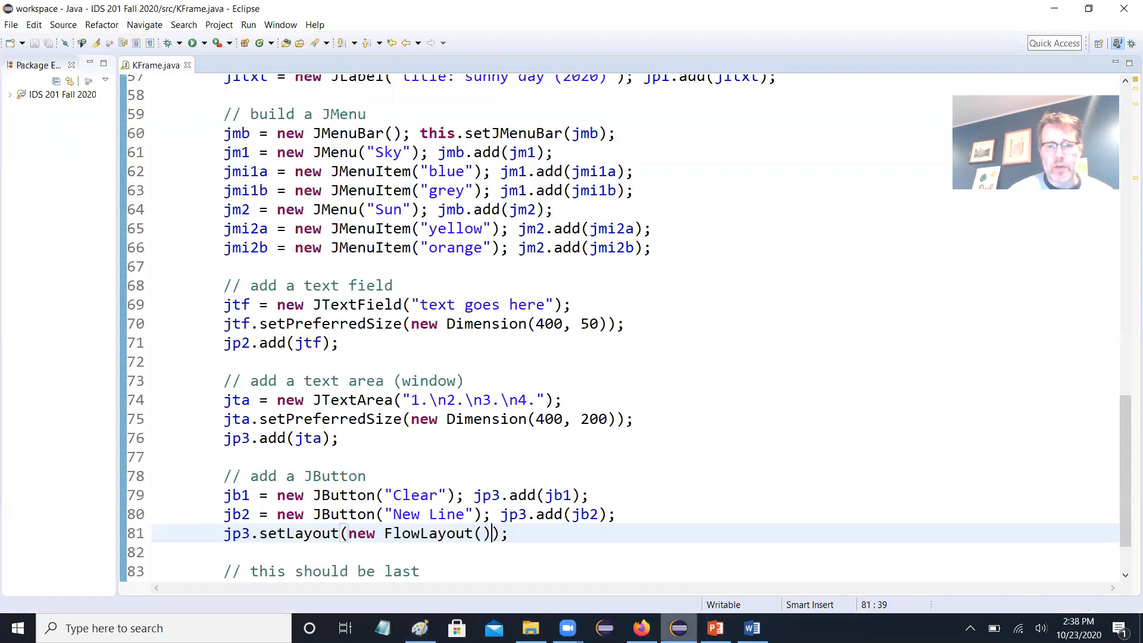
# - Scroll to the button code and relabel the 'New Line' button as 'Random Background'
pyautogui.scroll(3)
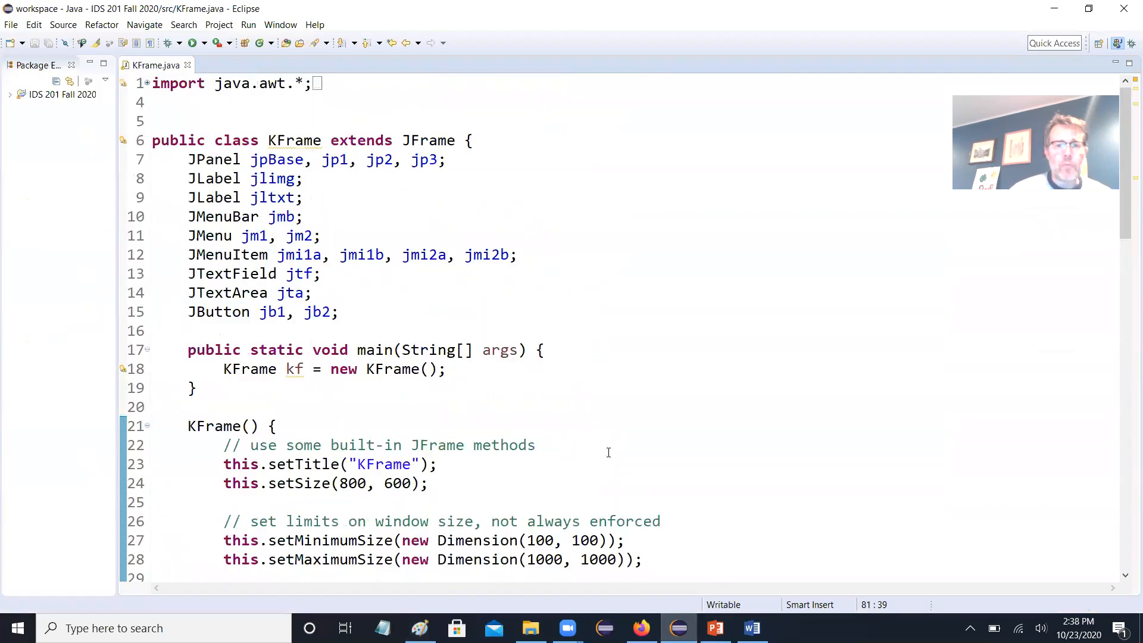
pyautogui.scroll(-3)
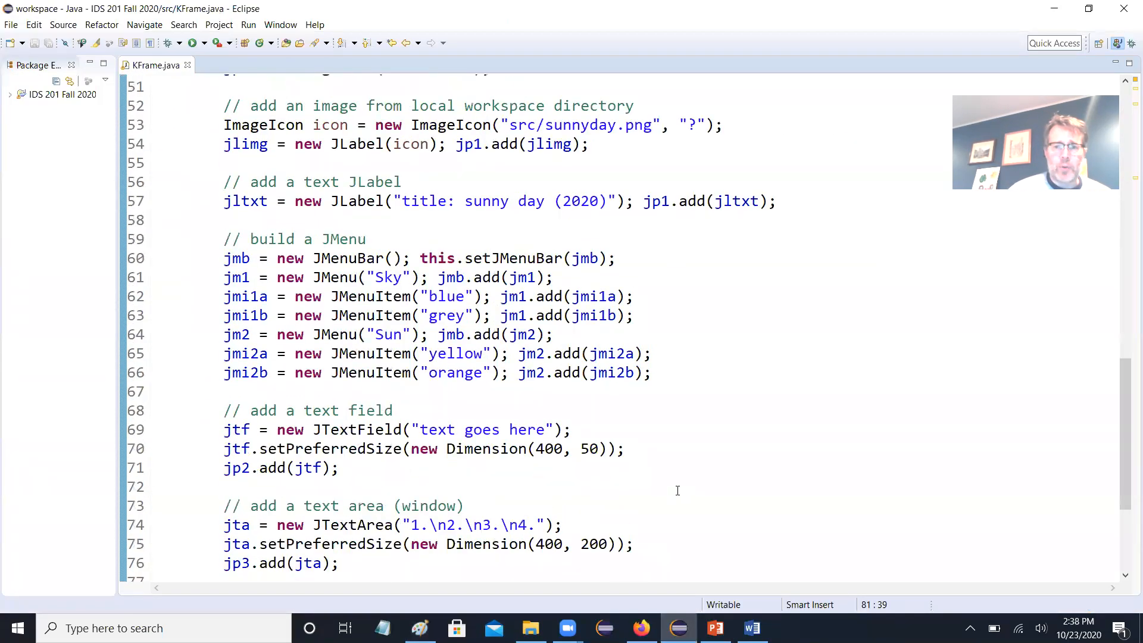
pyautogui.scroll(-3)
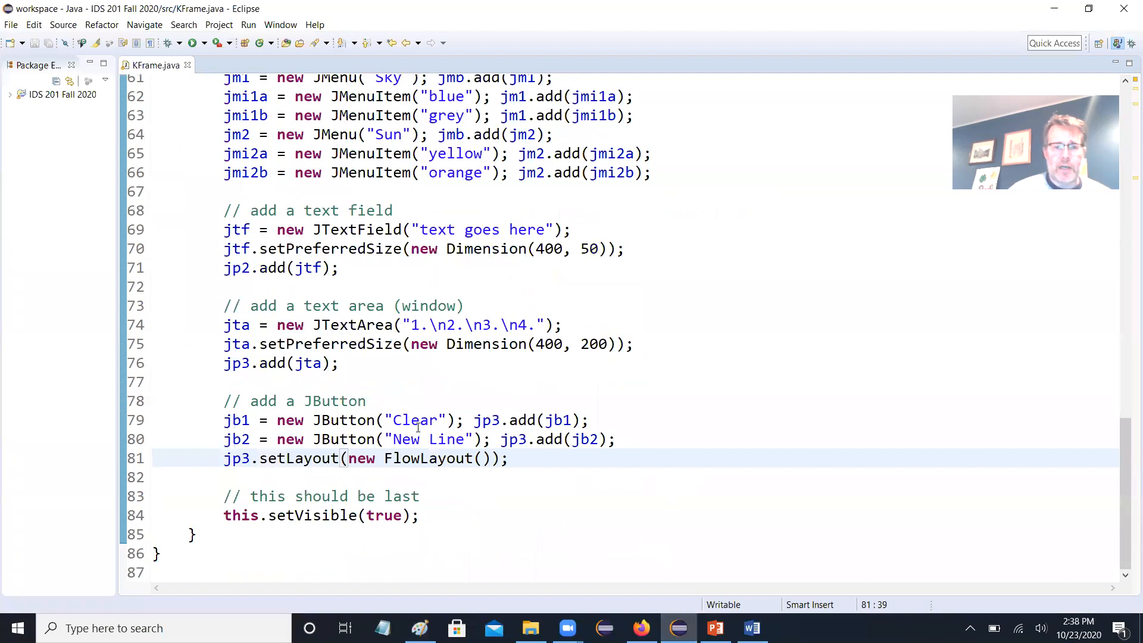
pyautogui.doubleClick(428, 439)
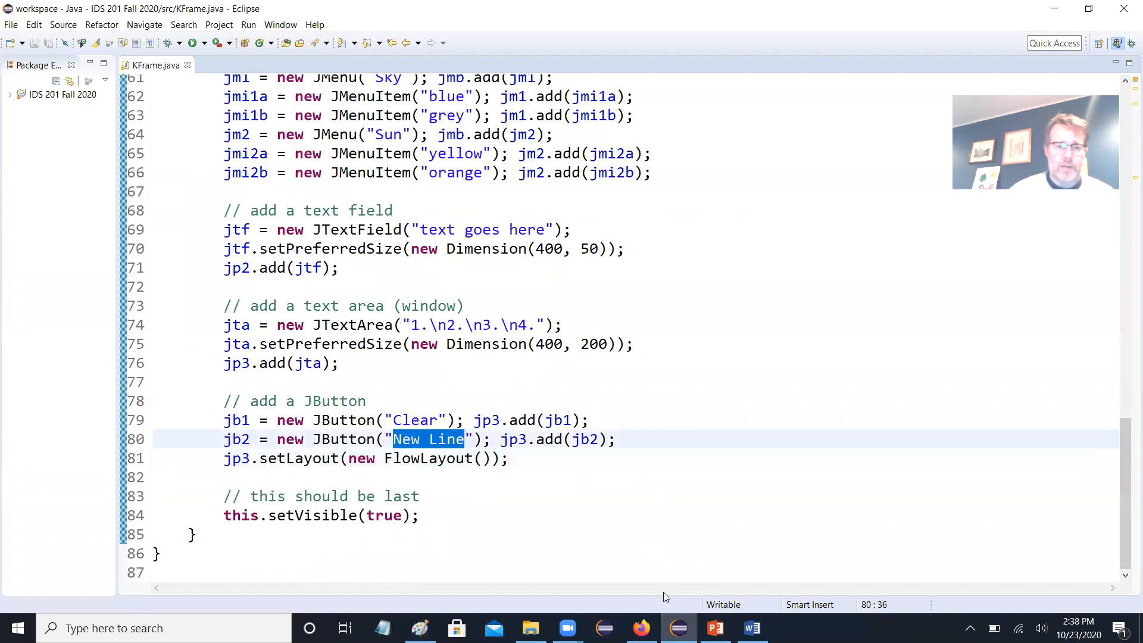
pyautogui.write('Random B')
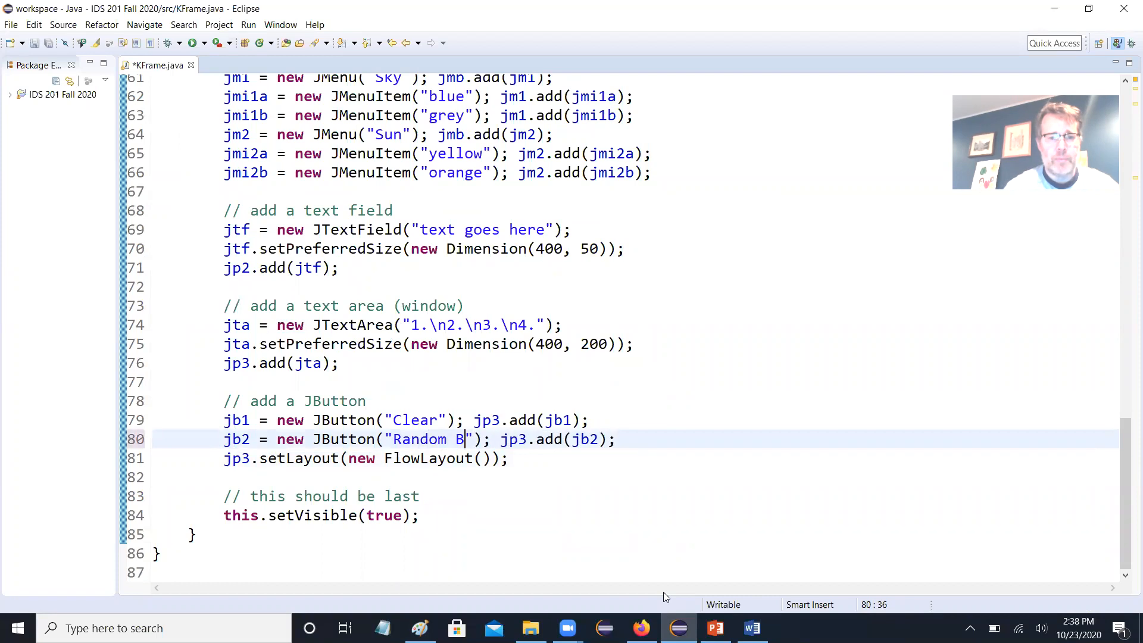
pyautogui.write('ackground')
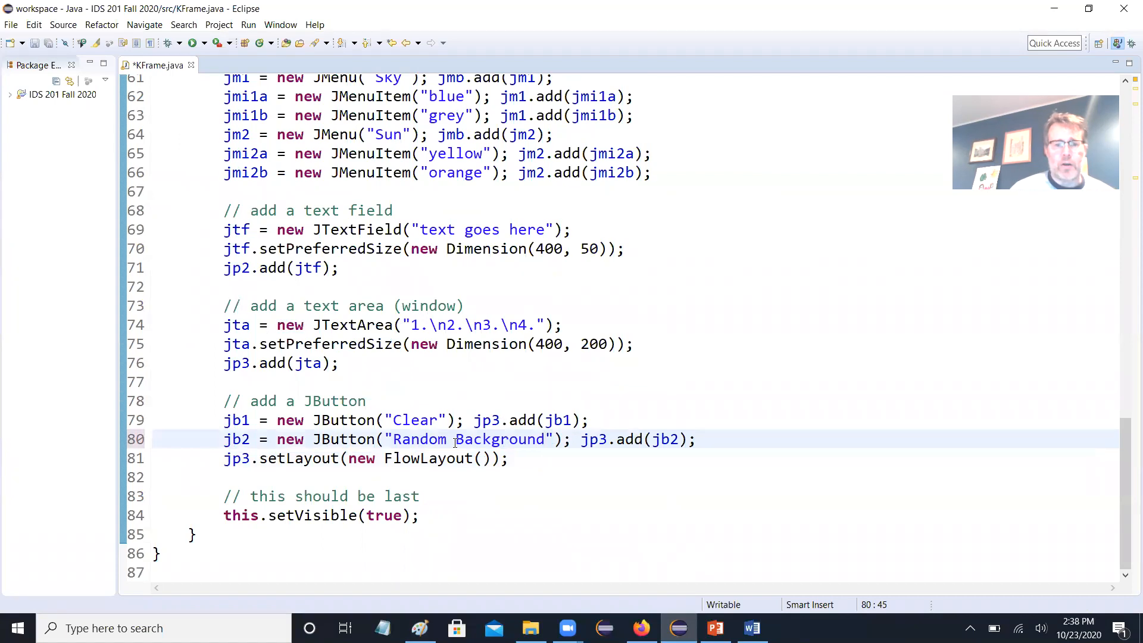
pyautogui.scroll(3)
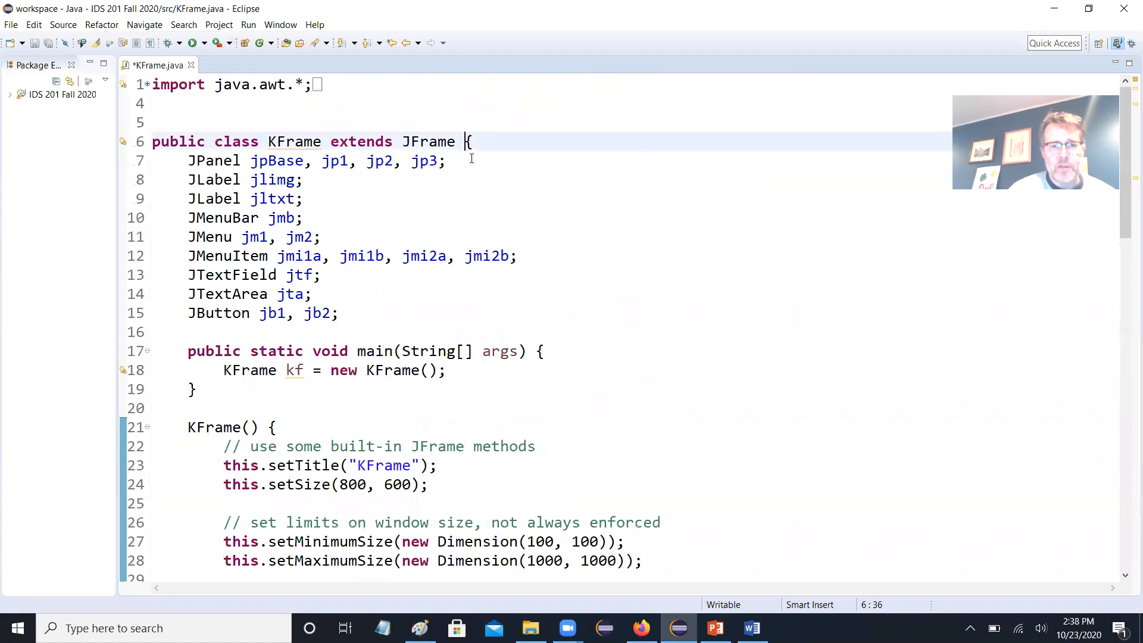
# - Make KFrame implement ActionListener and add the unimplemented actionPerformed method
pyautogui.write('imple')
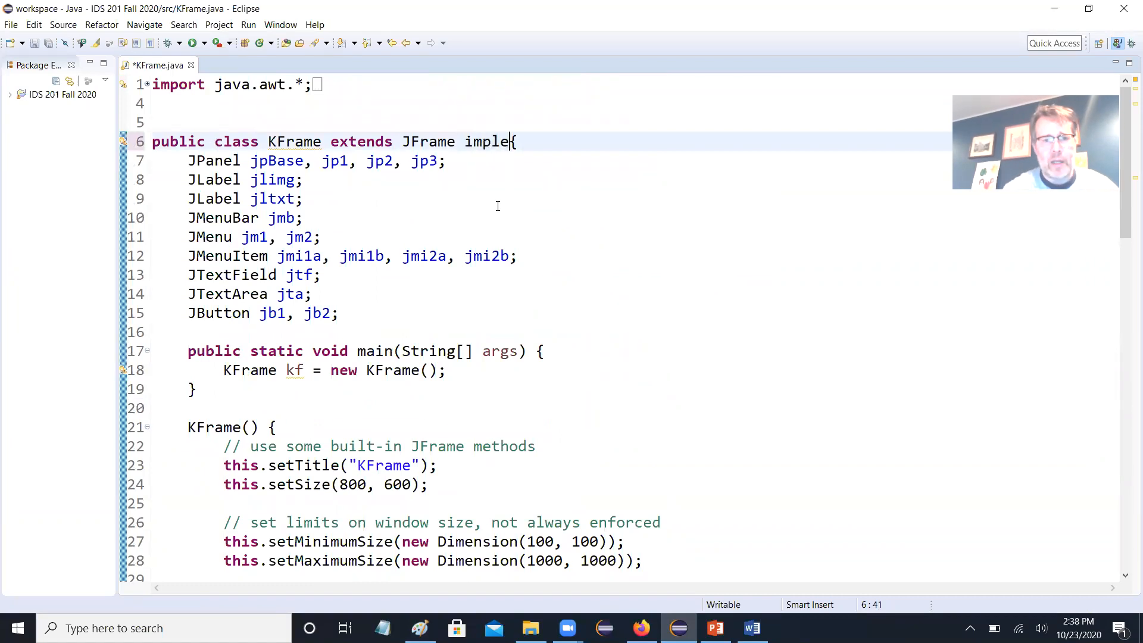
pyautogui.write('ments Action')
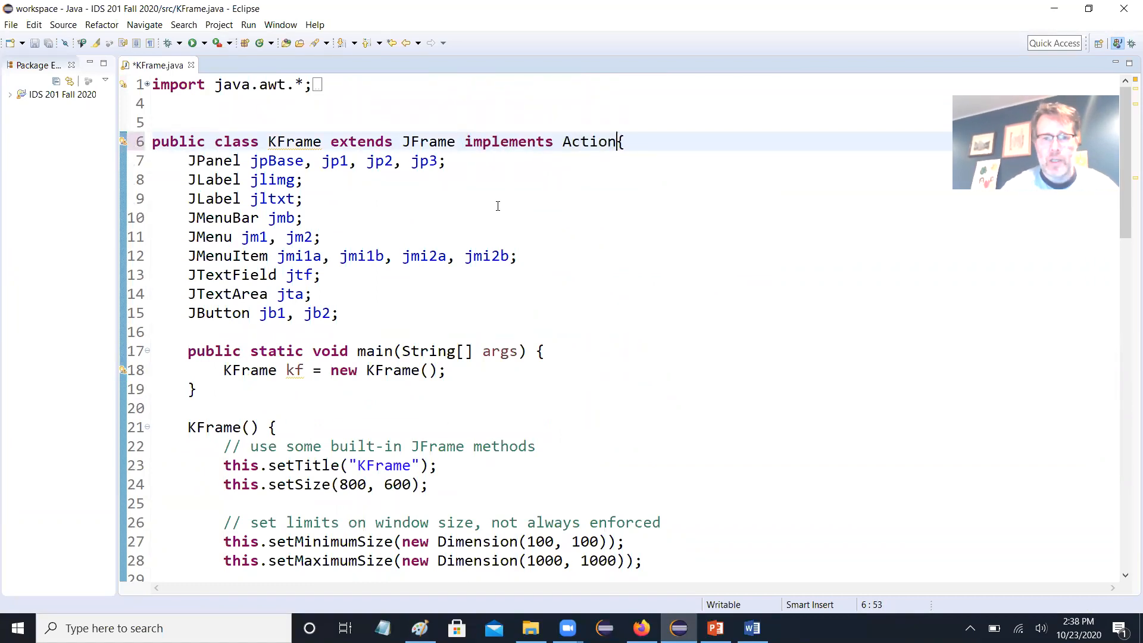
pyautogui.write('Listener')
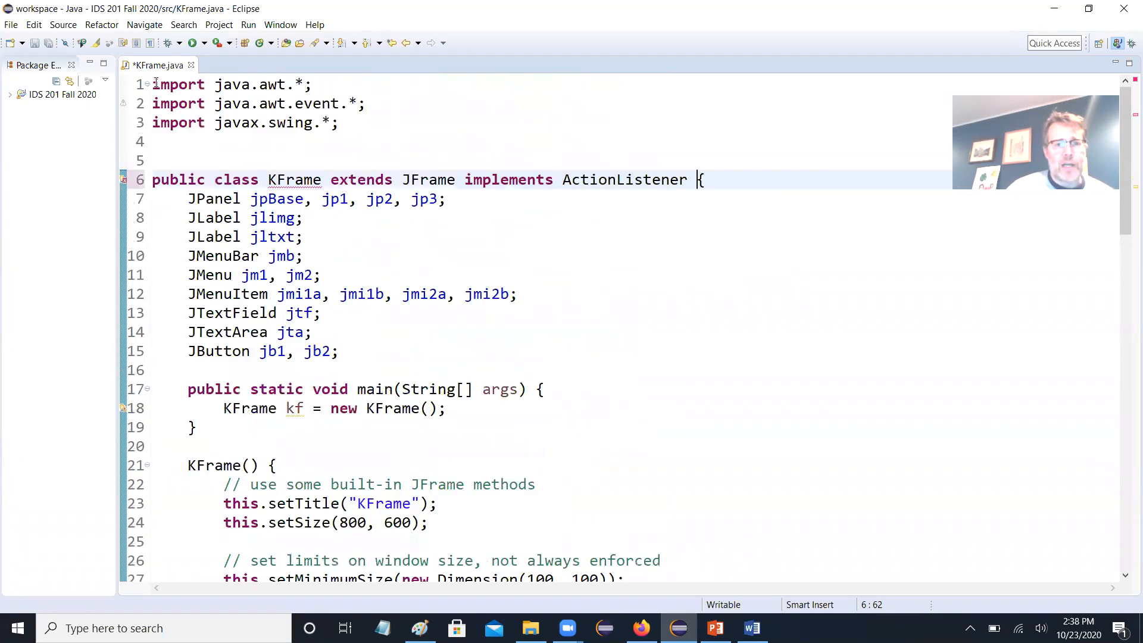
pyautogui.moveTo(105, 162)
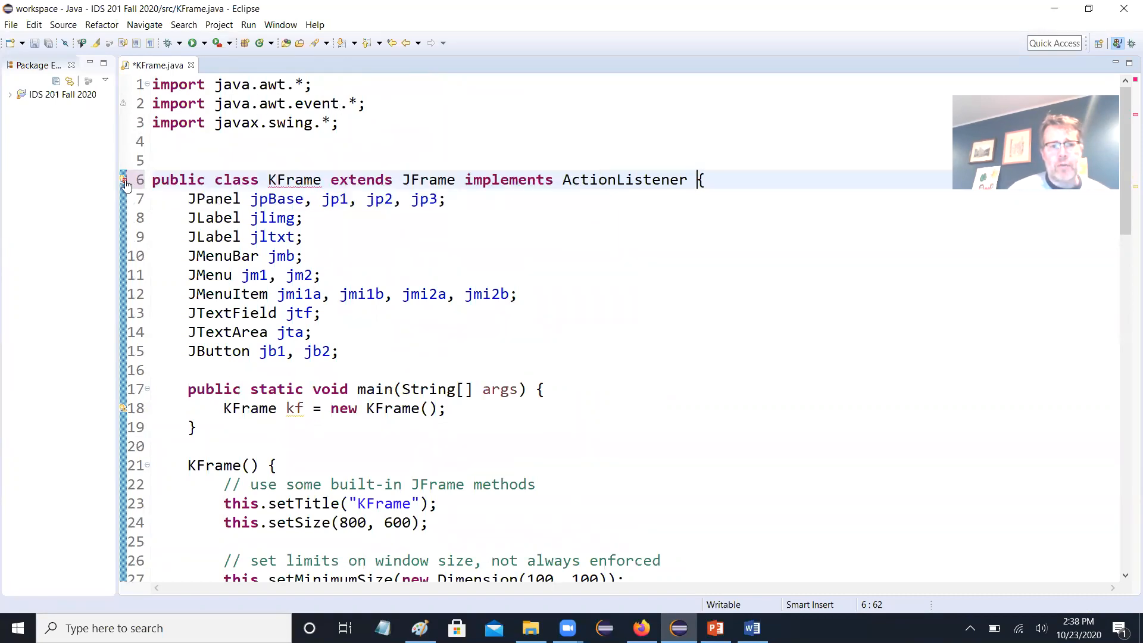
pyautogui.click(124, 180)
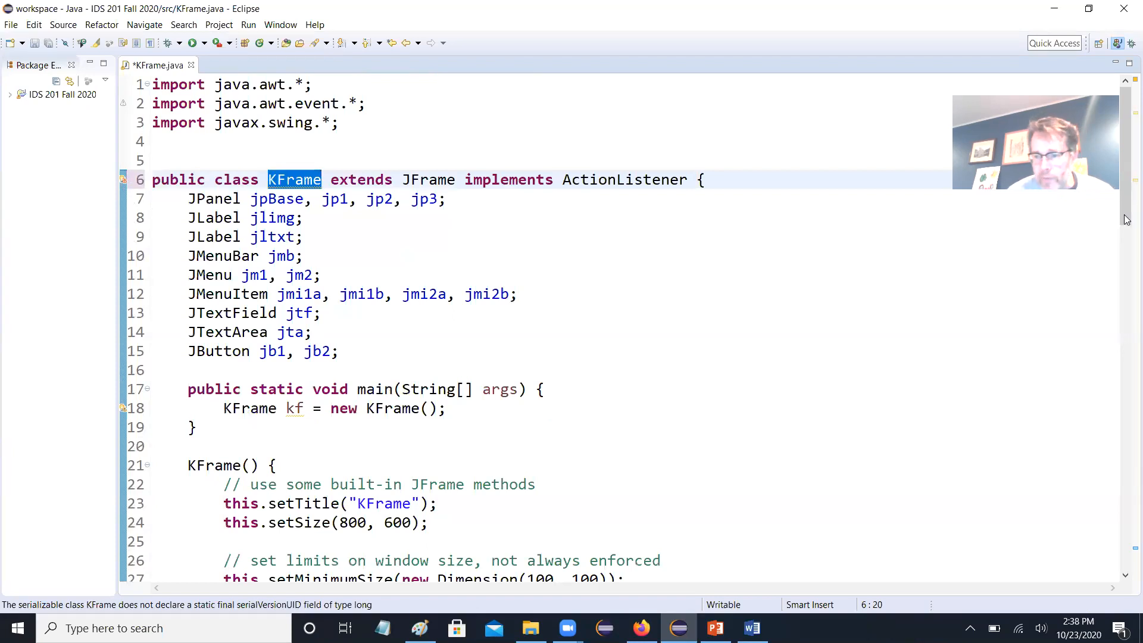
pyautogui.scroll(-3)
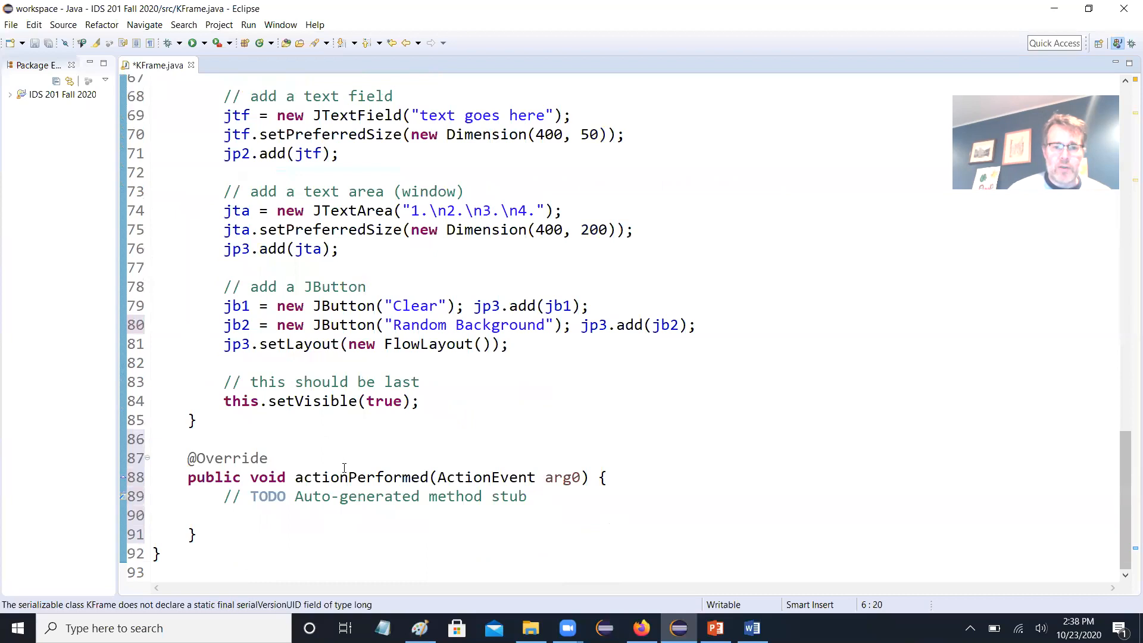
pyautogui.moveTo(114, 443)
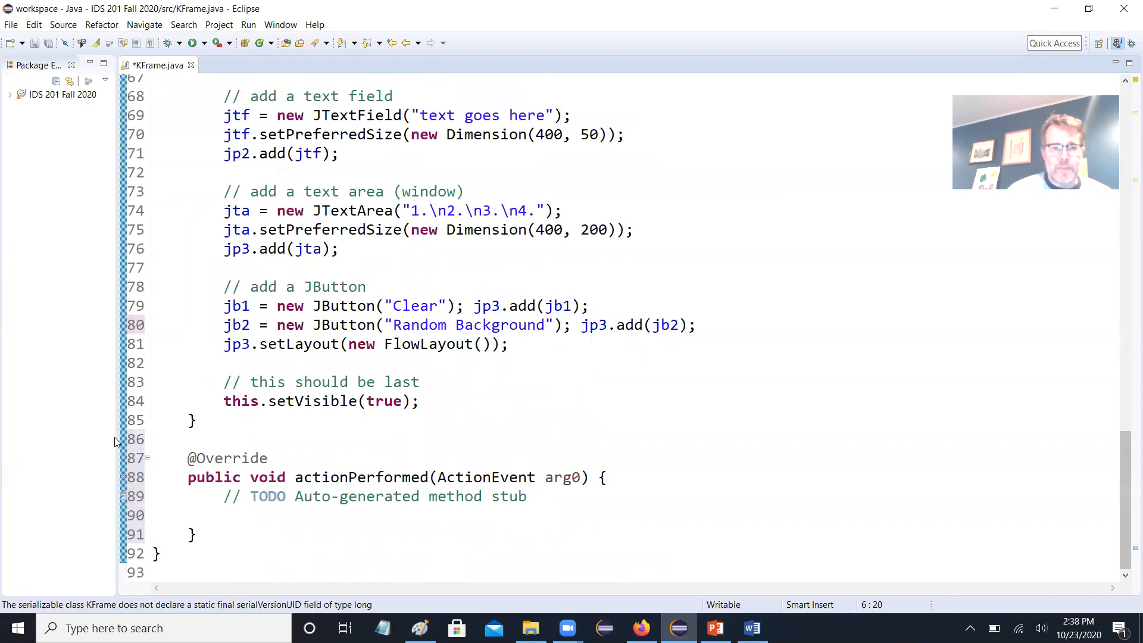
pyautogui.doubleClick(228, 458)
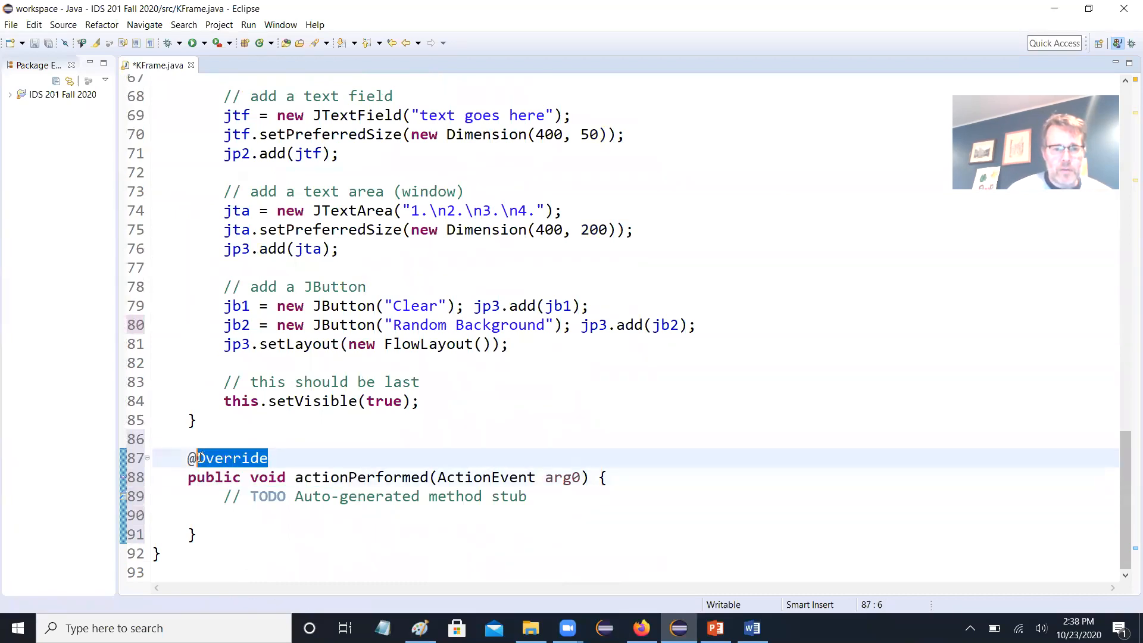
pyautogui.write('//')
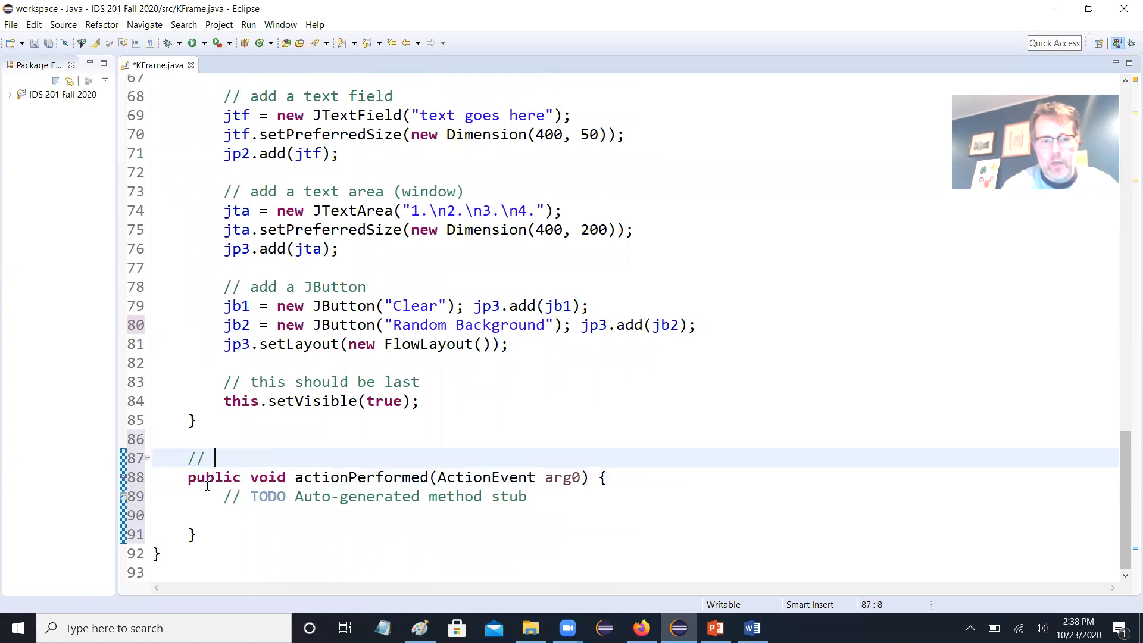
pyautogui.write('this method autom')
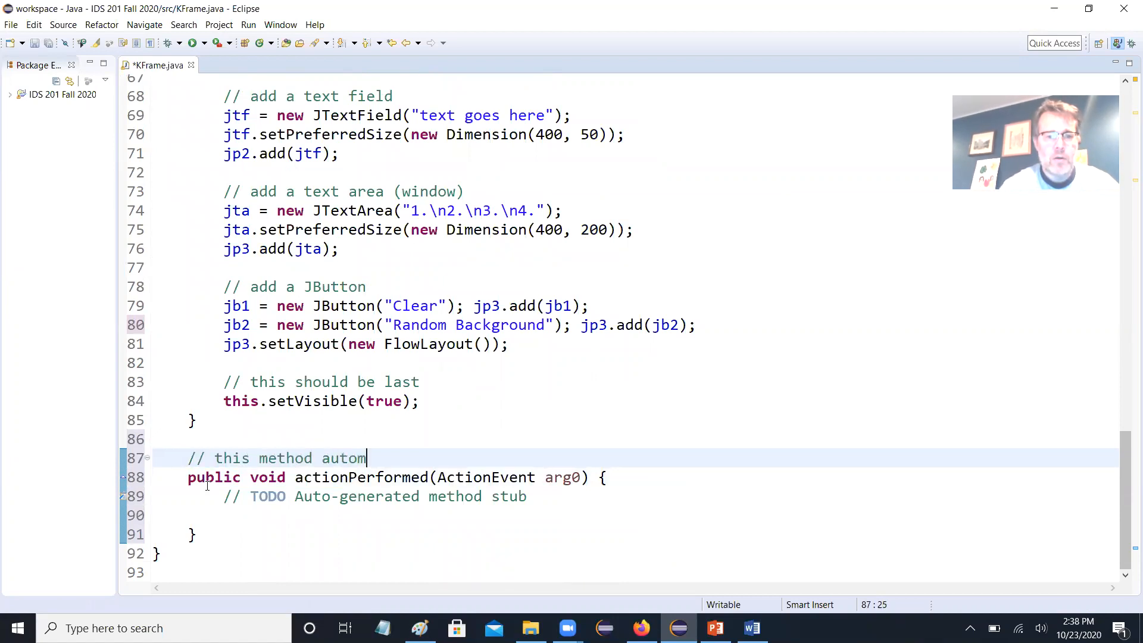
pyautogui.write('atically call')
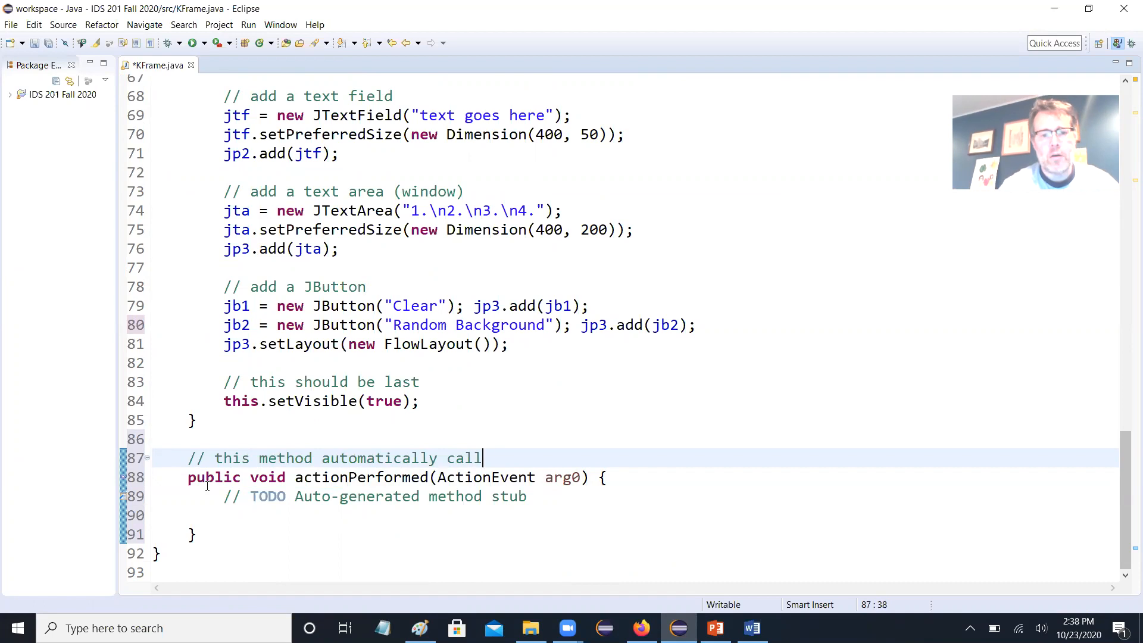
pyautogui.write('ed when a button is clicked')
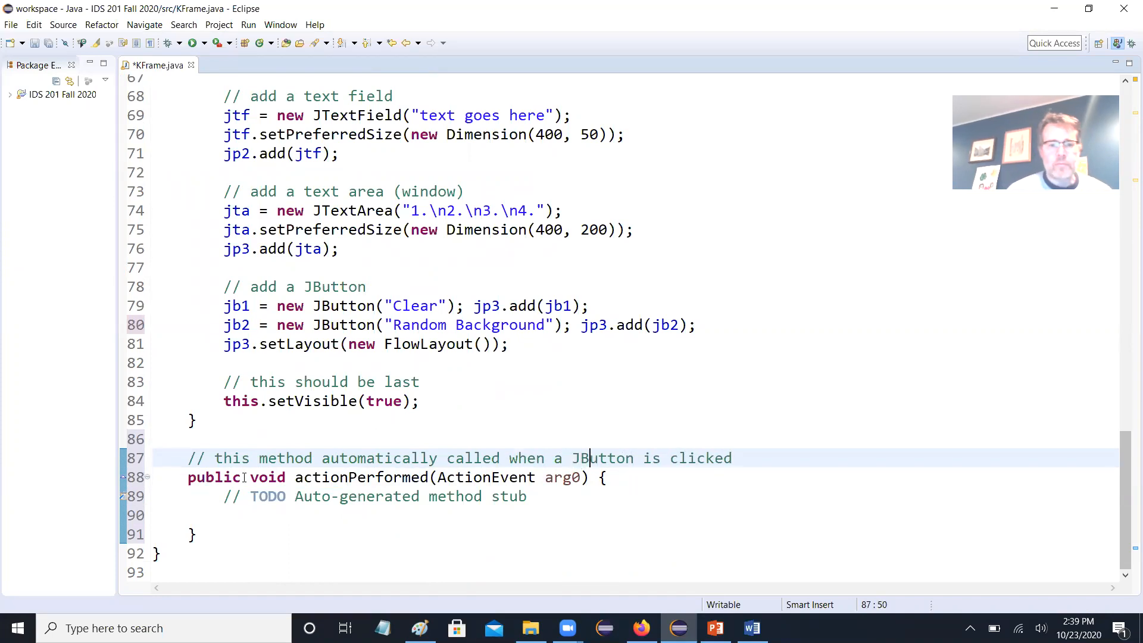
pyautogui.doubleClick(559, 478)
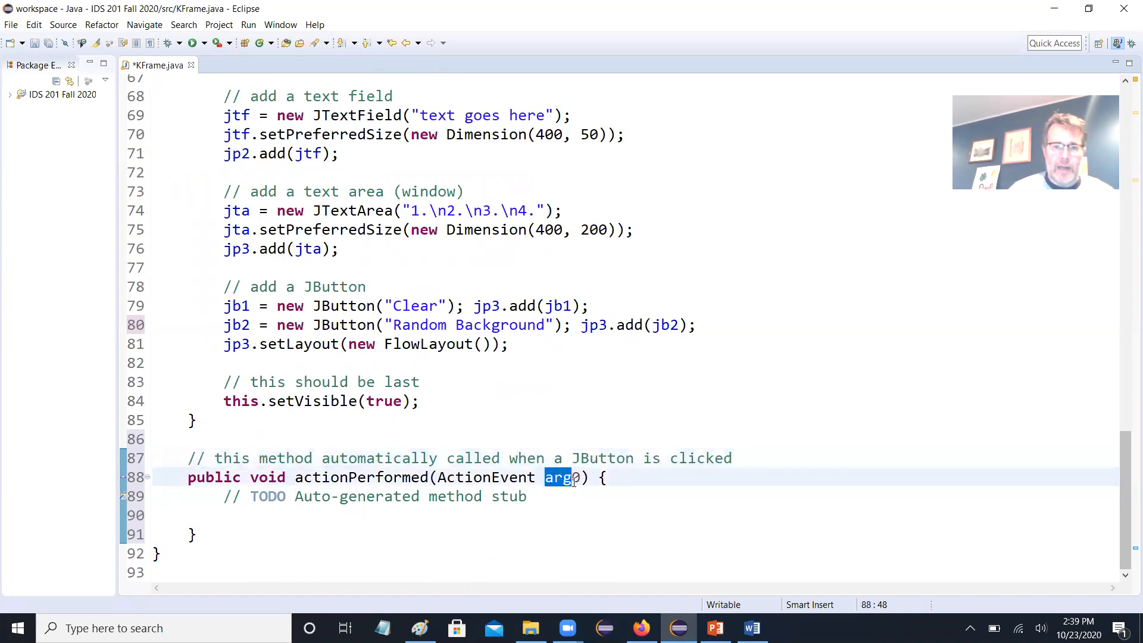
pyautogui.write('ae')
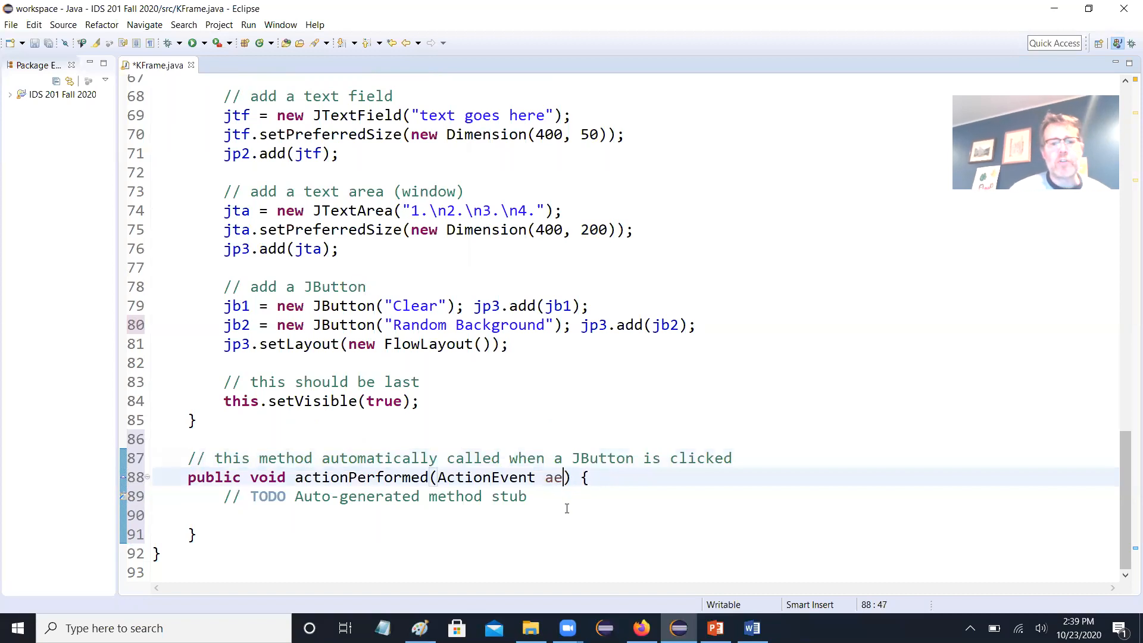
# - Add addActionListener(this) calls to the jb1 and jb2 button lines
pyautogui.click(352, 418)
pyautogui.write(' jb1.add')
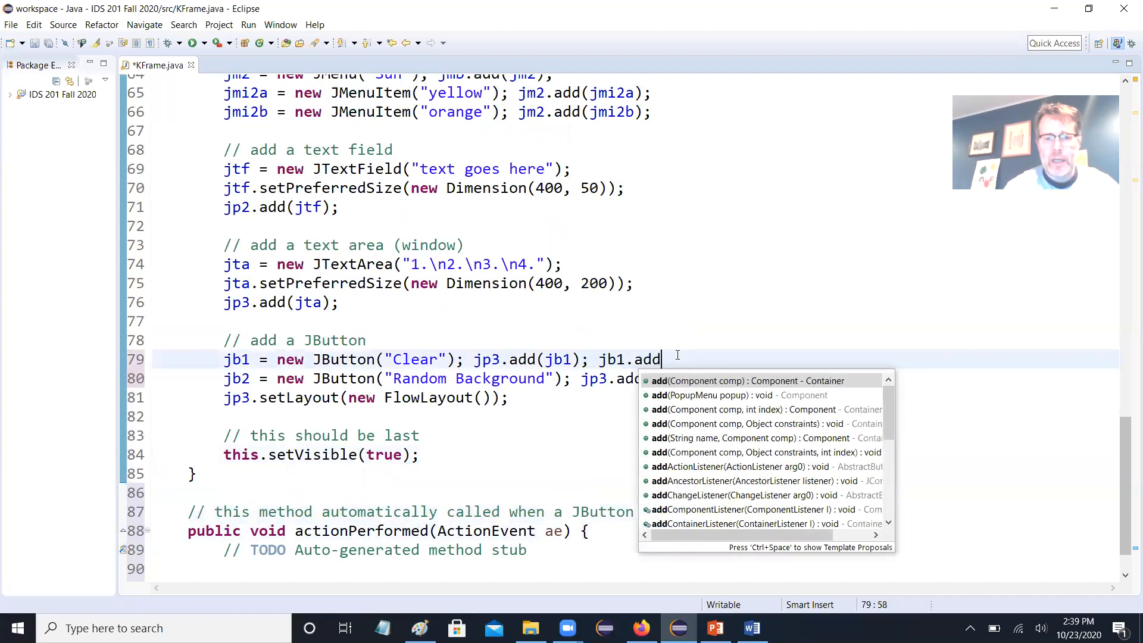
pyautogui.click(758, 467)
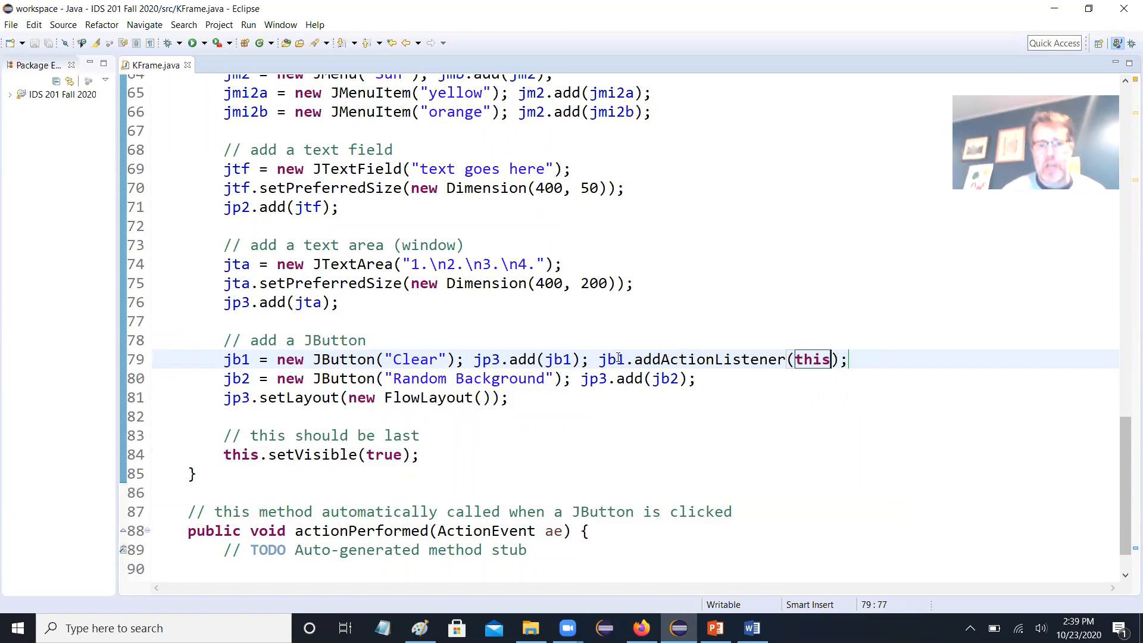
pyautogui.write('jb2.addActionListener(this);')
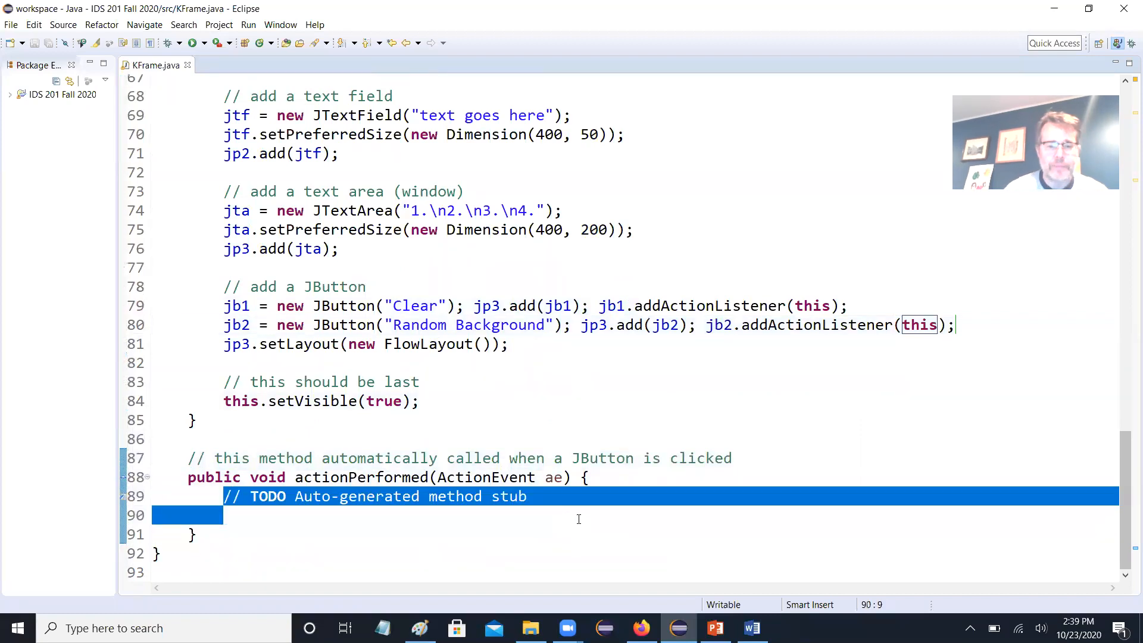
# - Clear the text area with jta.setText("") when ae.getSource() == jb1
pyautogui.write('if()')
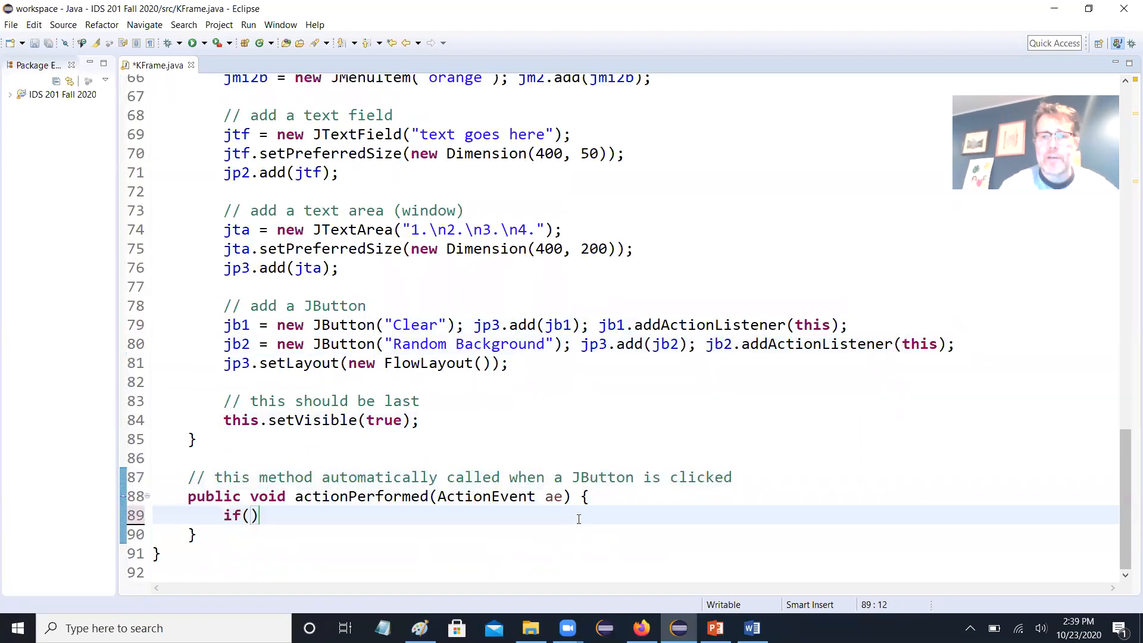
pyautogui.write('ae.getSource(')
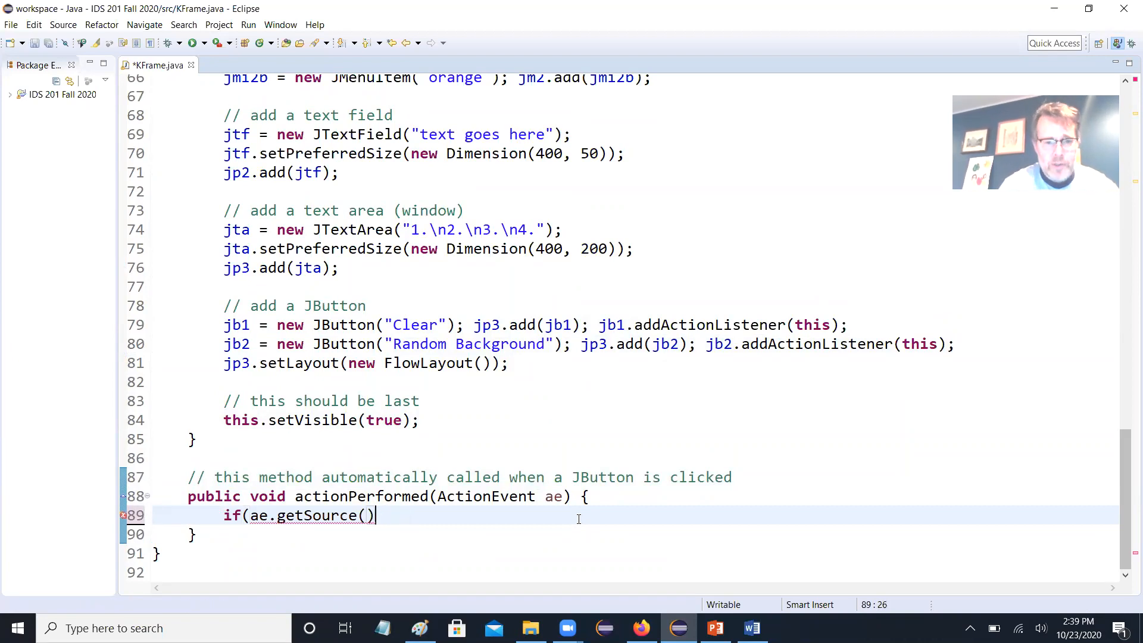
pyautogui.write('== jb')
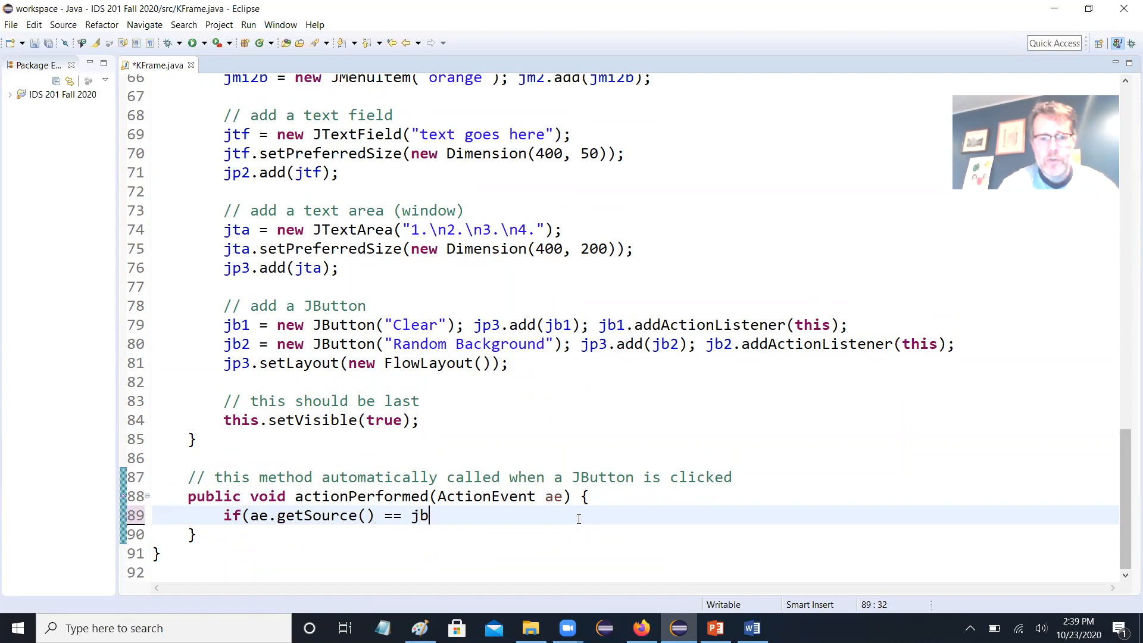
pyautogui.write('1)')
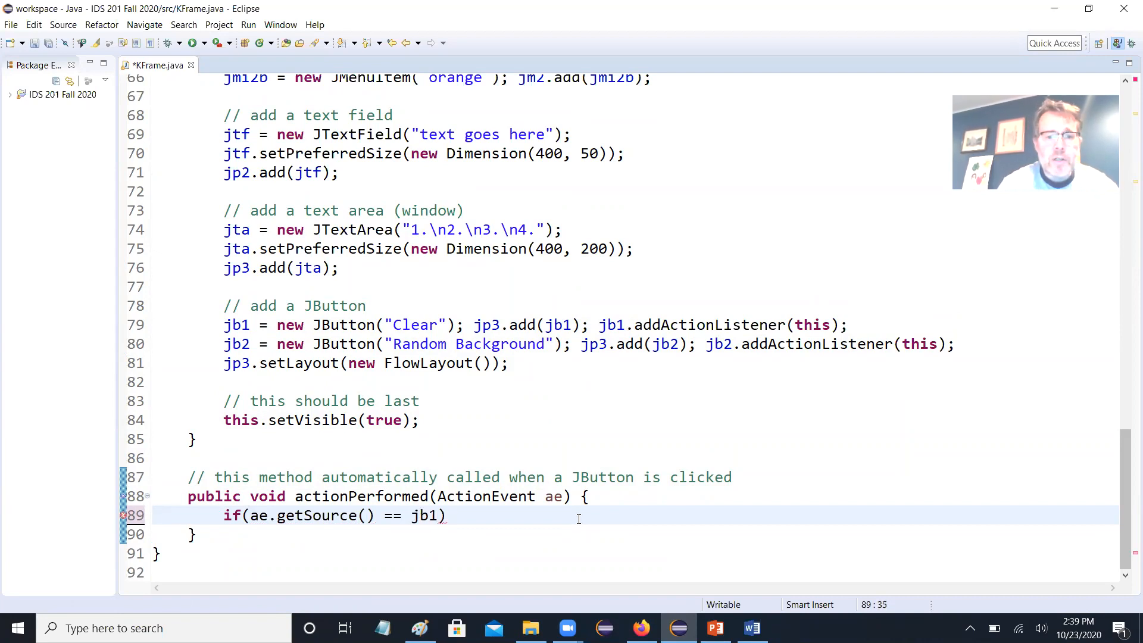
pyautogui.write('jta.')
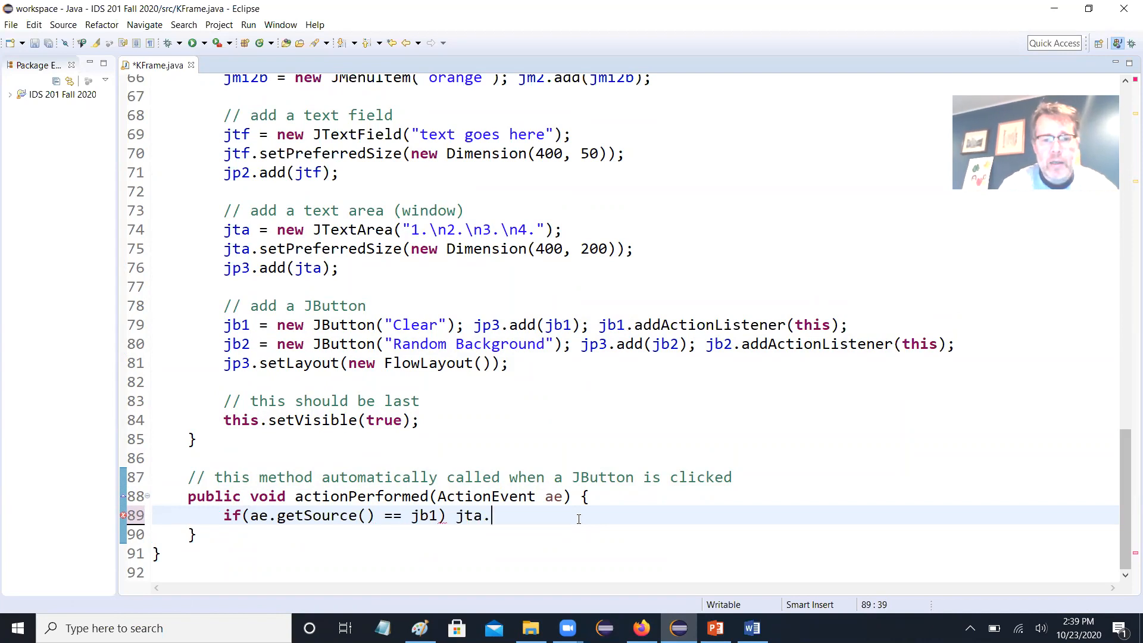
pyautogui.write('setText();')
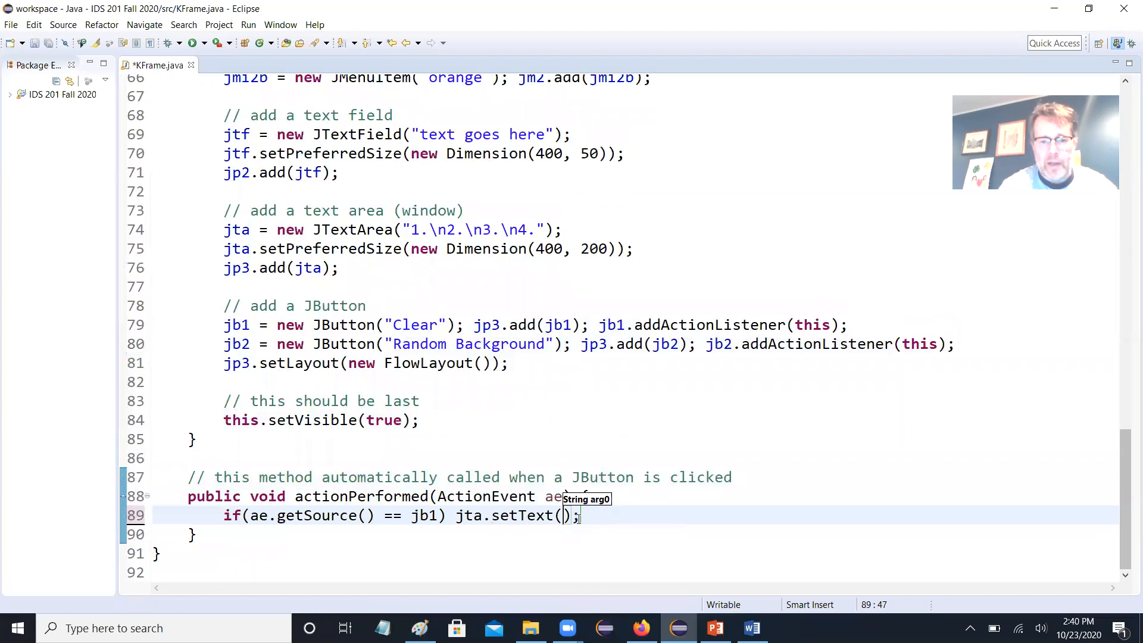
pyautogui.write('""')
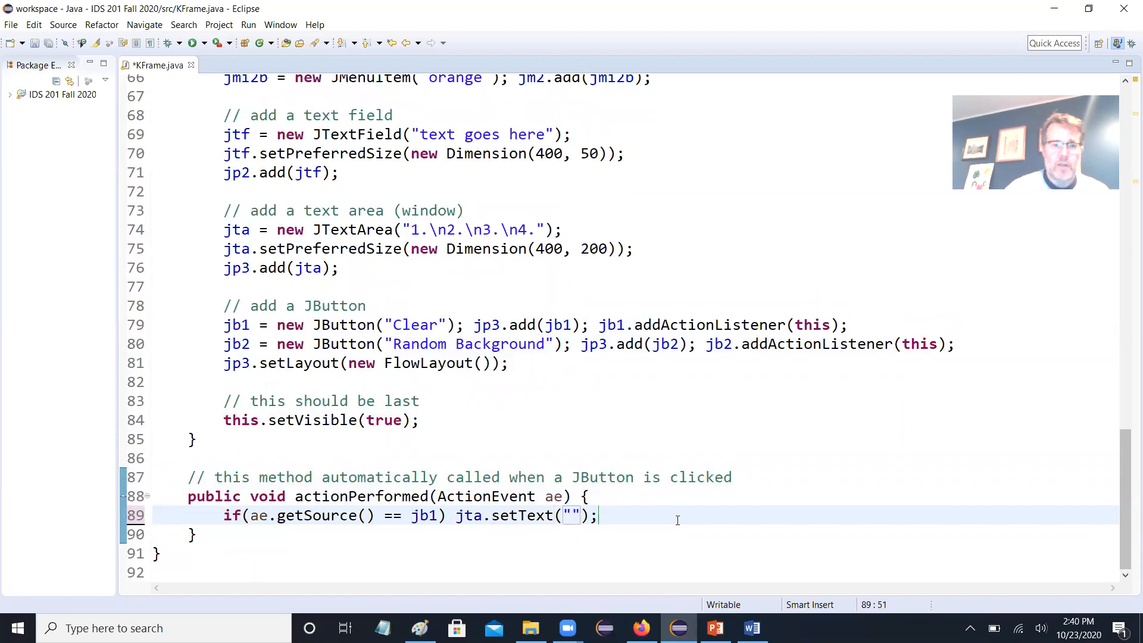
# - Start an else-if branch for ae.getSource() == jb2 beginning with int red
pyautogui.write('else if(ae.getSource() )')
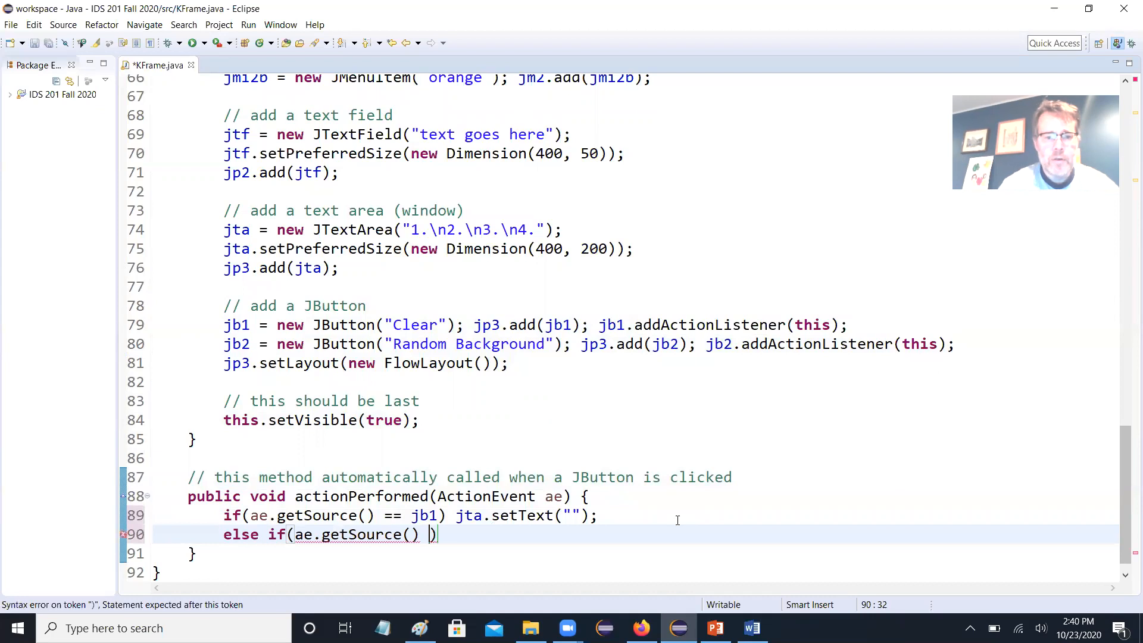
pyautogui.write('== jb2')
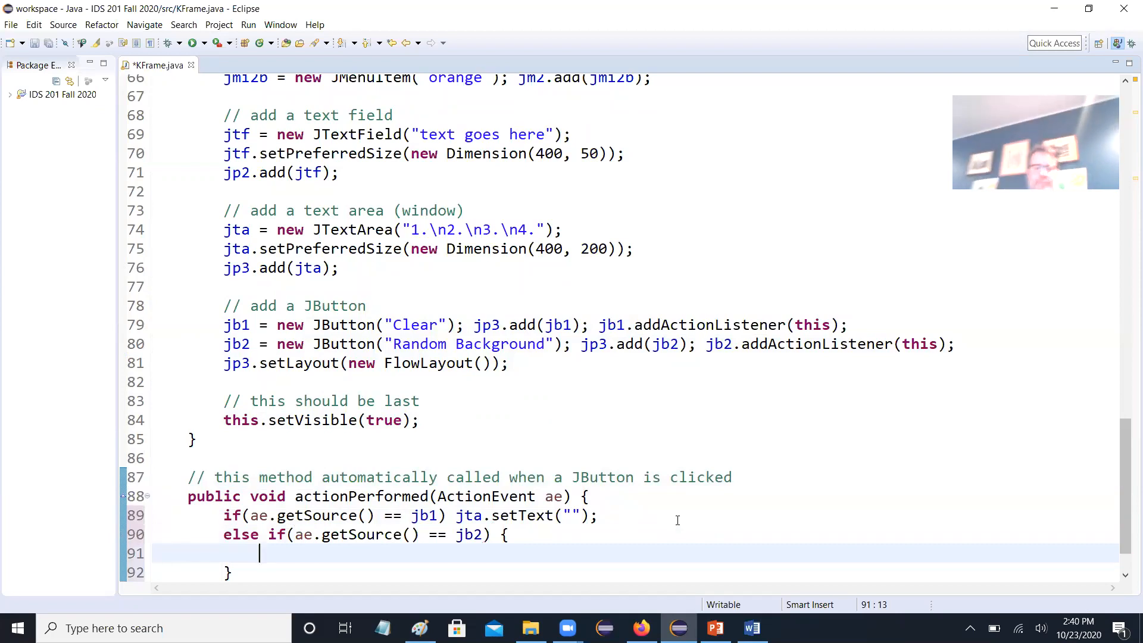
pyautogui.write('int red')
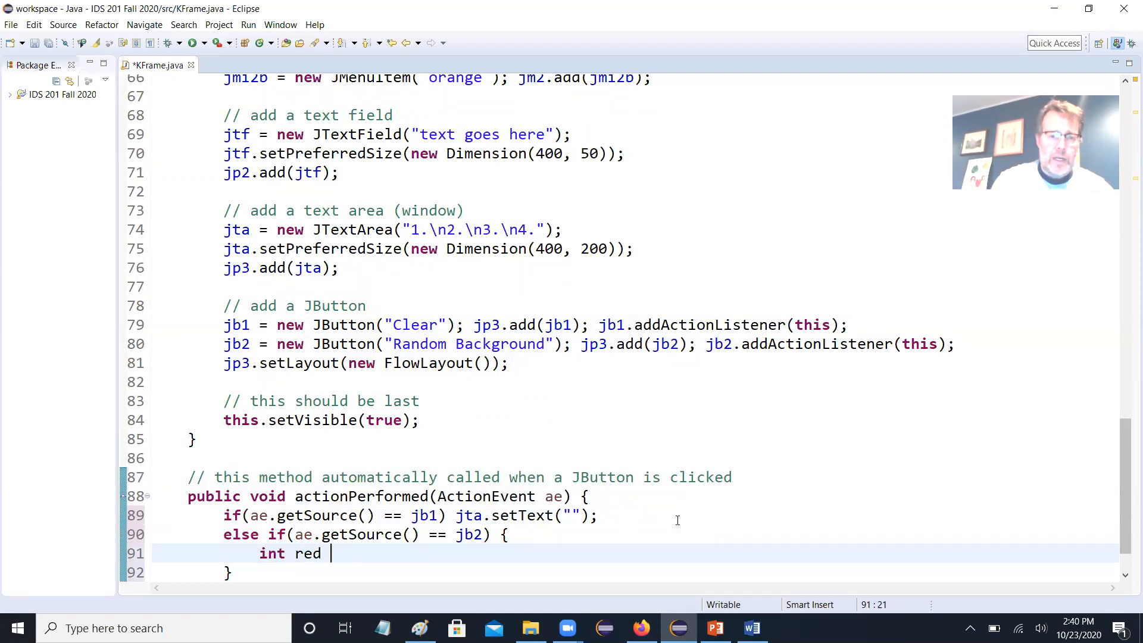
# - Add 'import java.util.Random;' commented 'provides a Random class for RNG'
pyautogui.scroll(3)
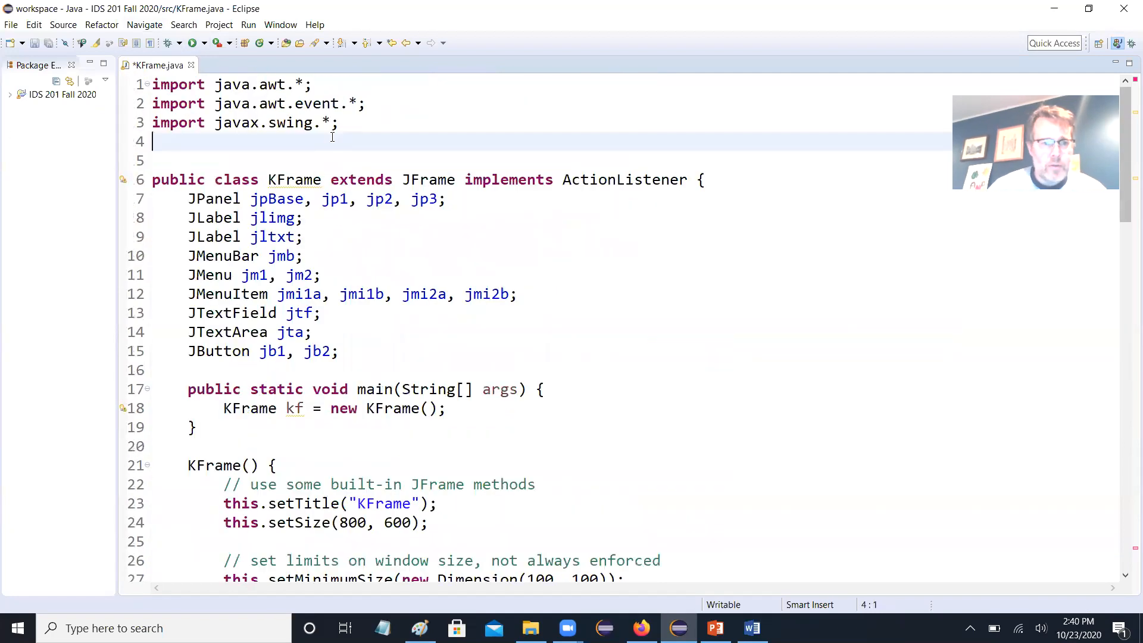
pyautogui.write('import')
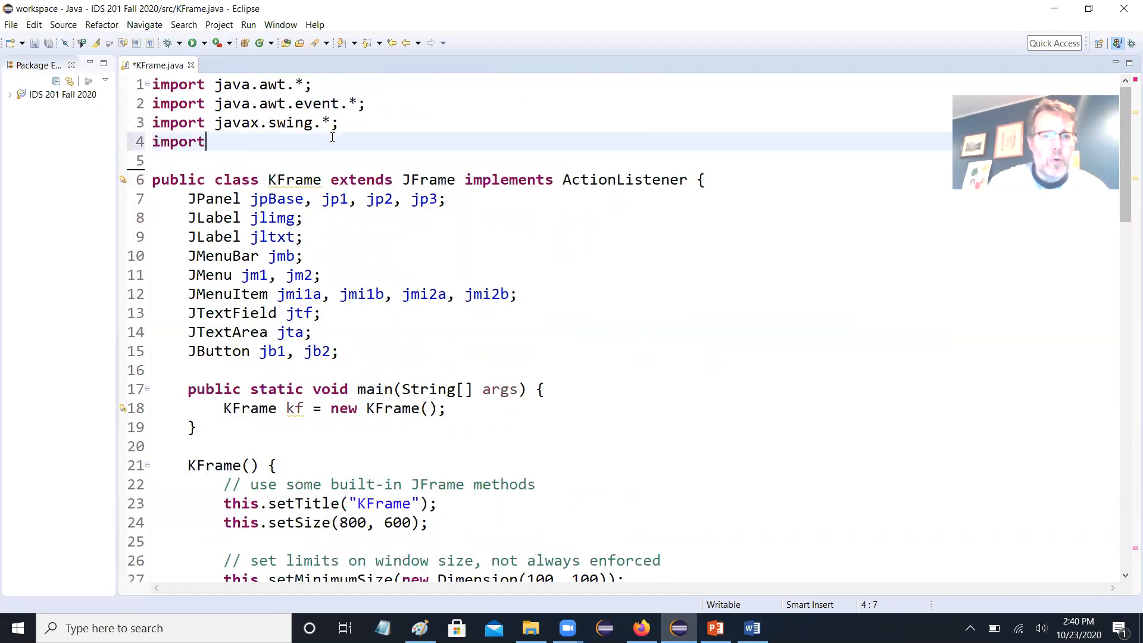
pyautogui.write('java.util')
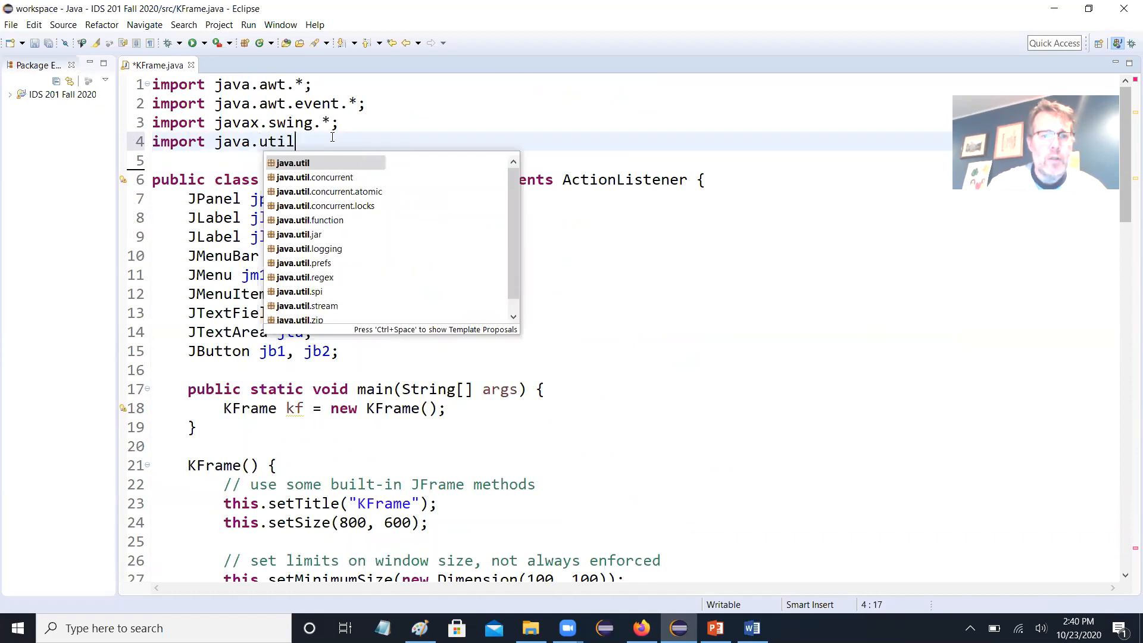
pyautogui.write('.Ran')
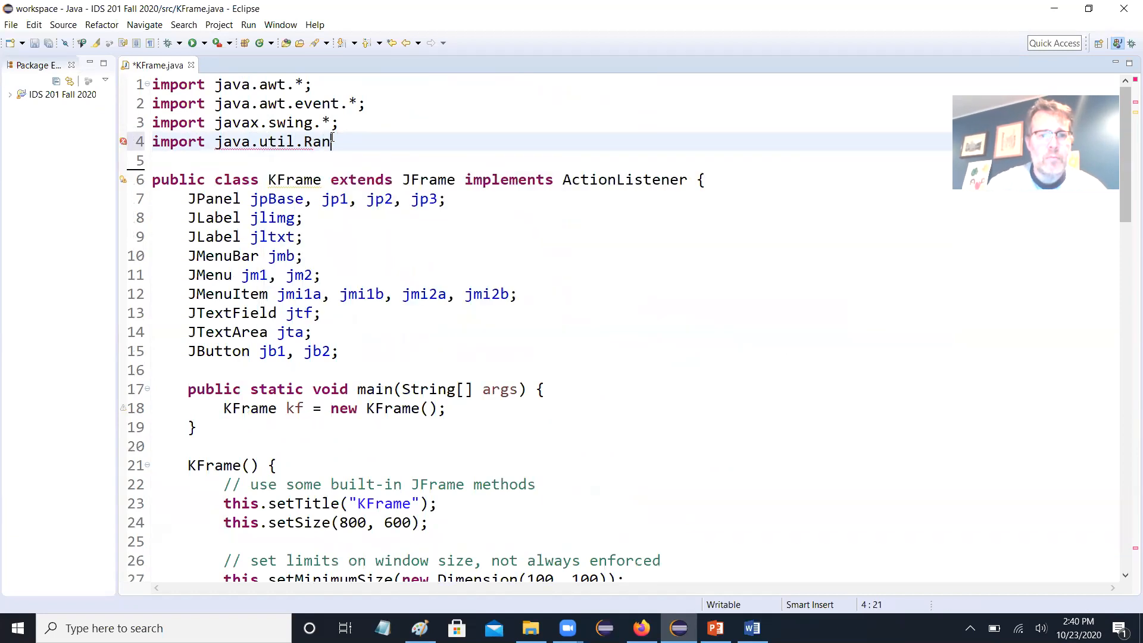
pyautogui.write('dom; //')
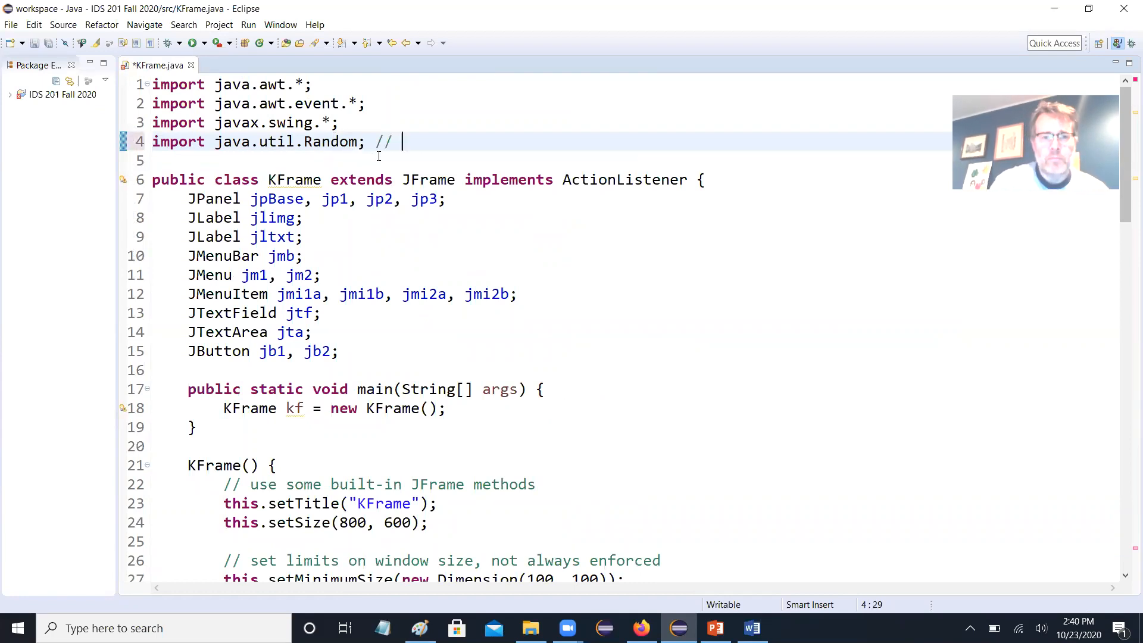
pyautogui.write('provides a Ra')
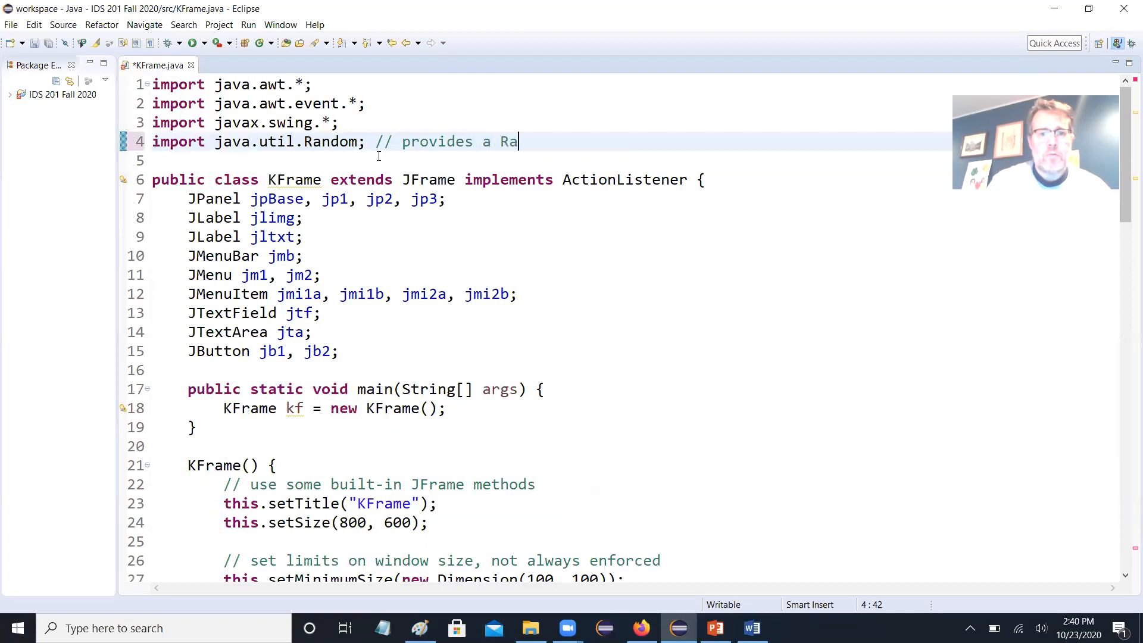
pyautogui.write('ndom clas')
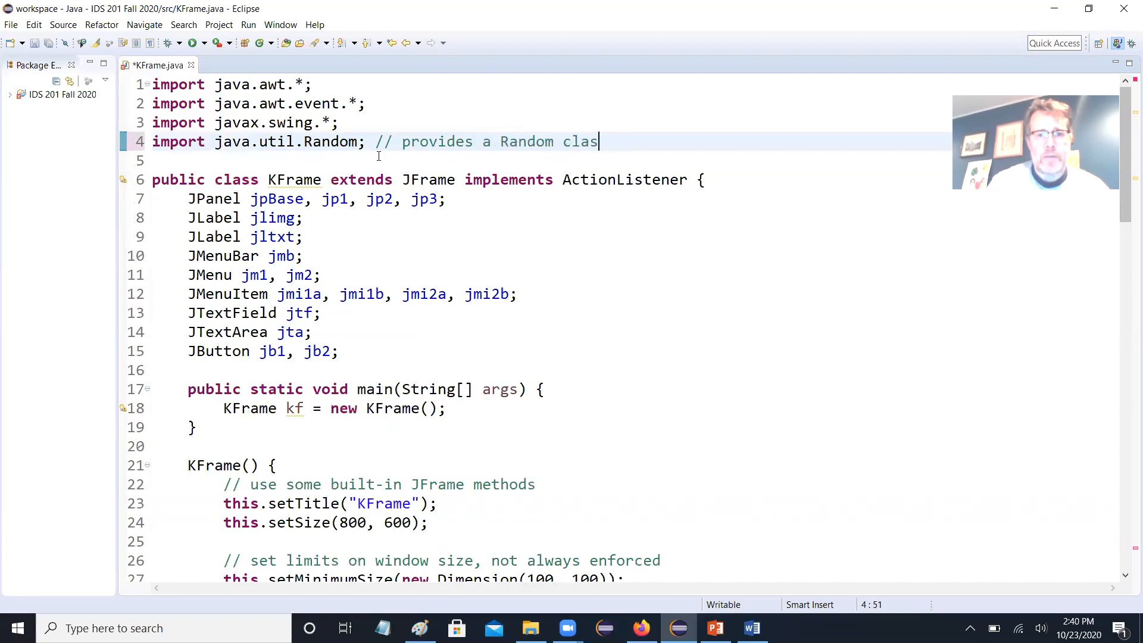
pyautogui.write('s for RNG')
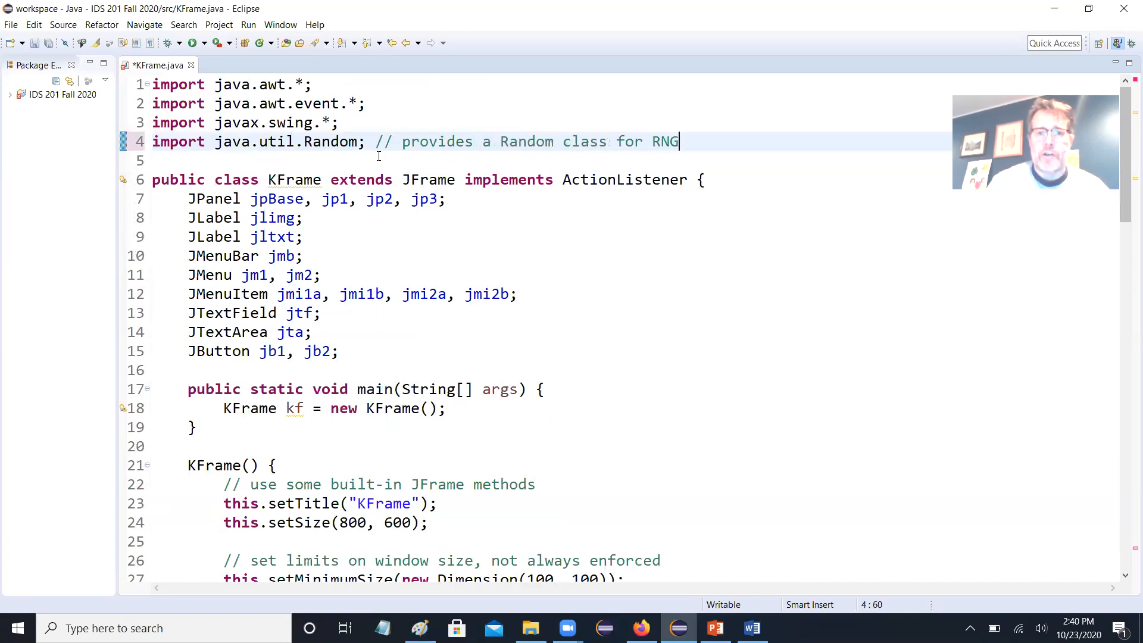
pyautogui.scroll(-3)
pyautogui.write('int red =')
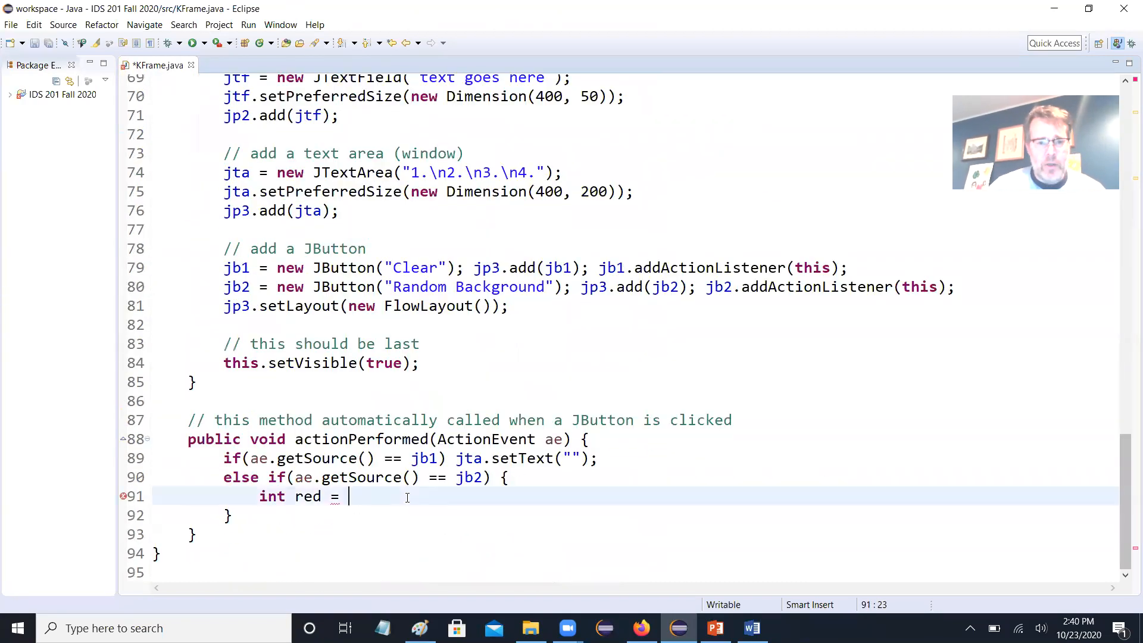
# - Set red to new Random().nextInt(256) with the comment 'gets random int from 0 - 255'
pyautogui.write('new Ra')
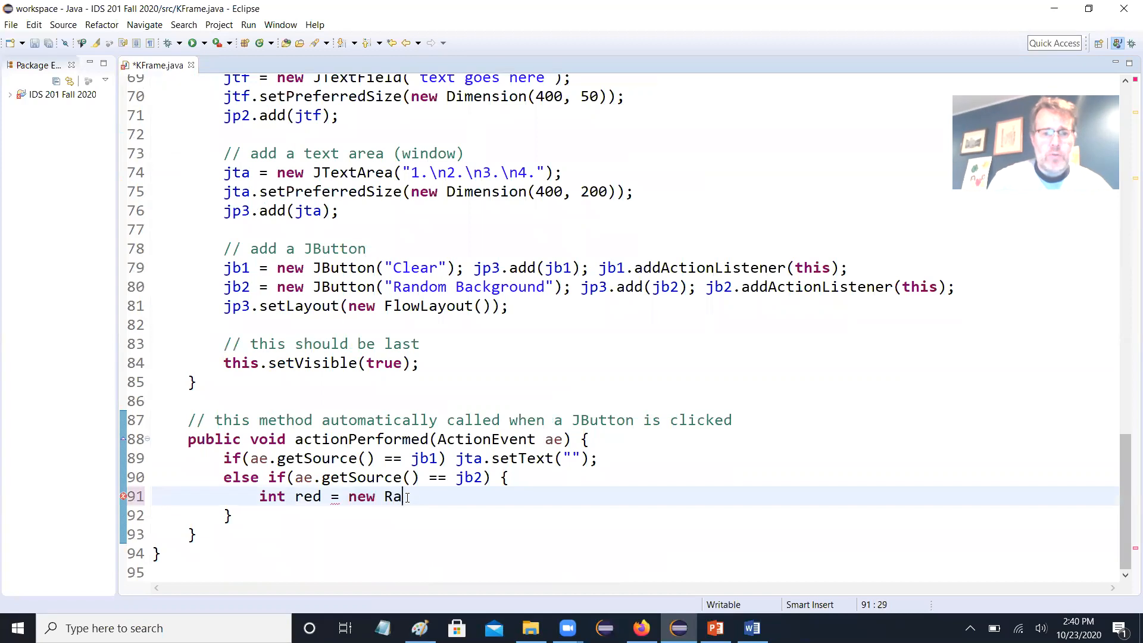
pyautogui.write('ndom().nextInt(')
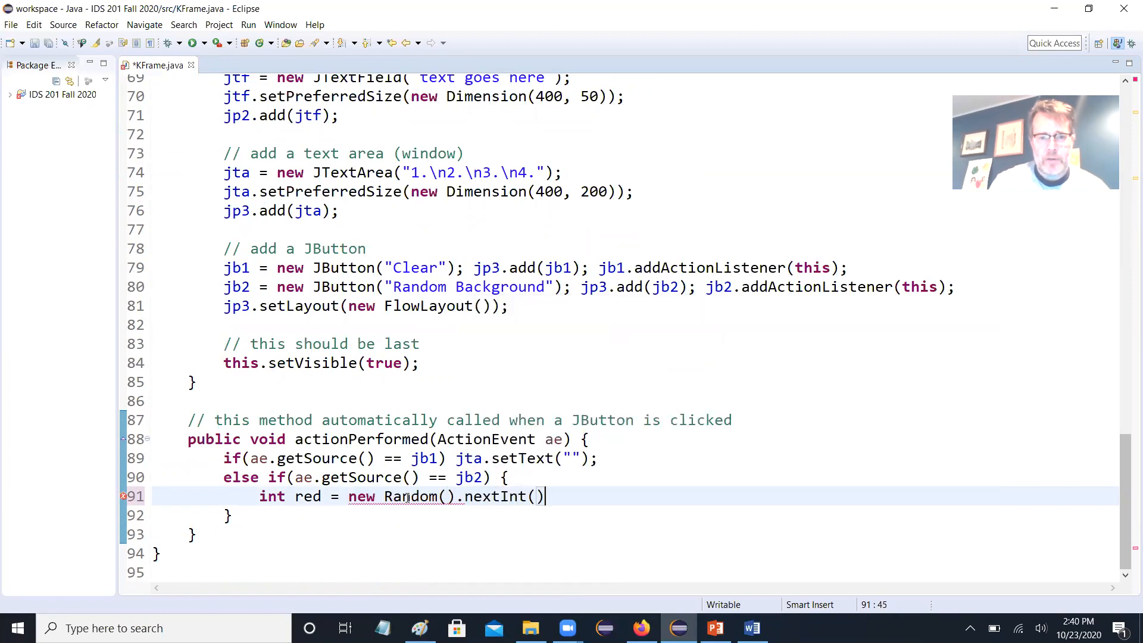
pyautogui.write('256);')
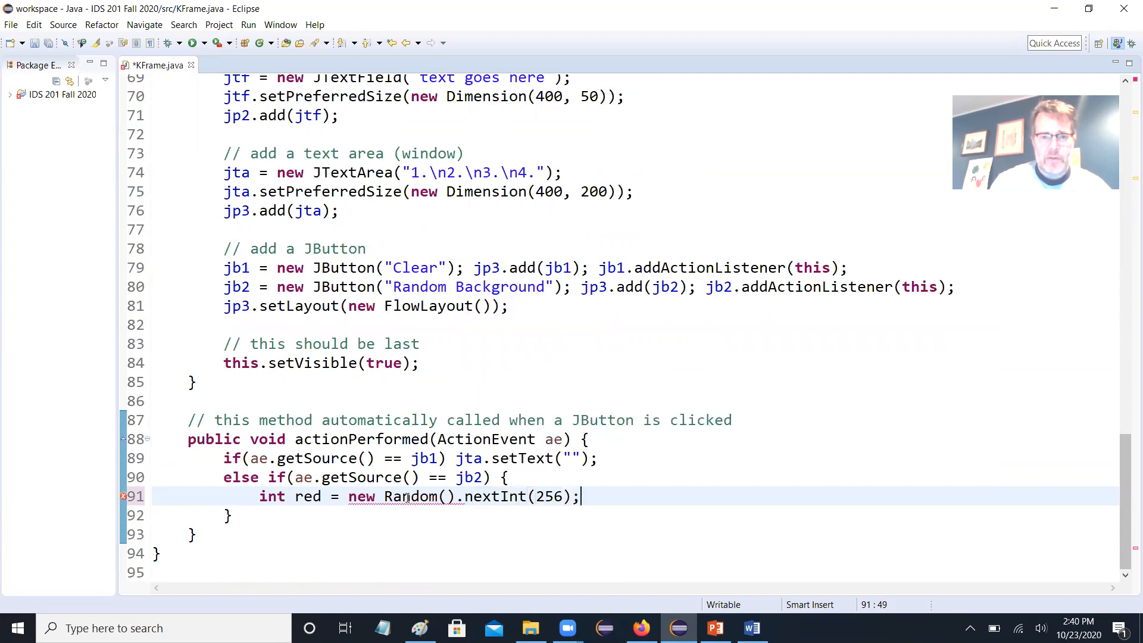
pyautogui.write('// gets r')
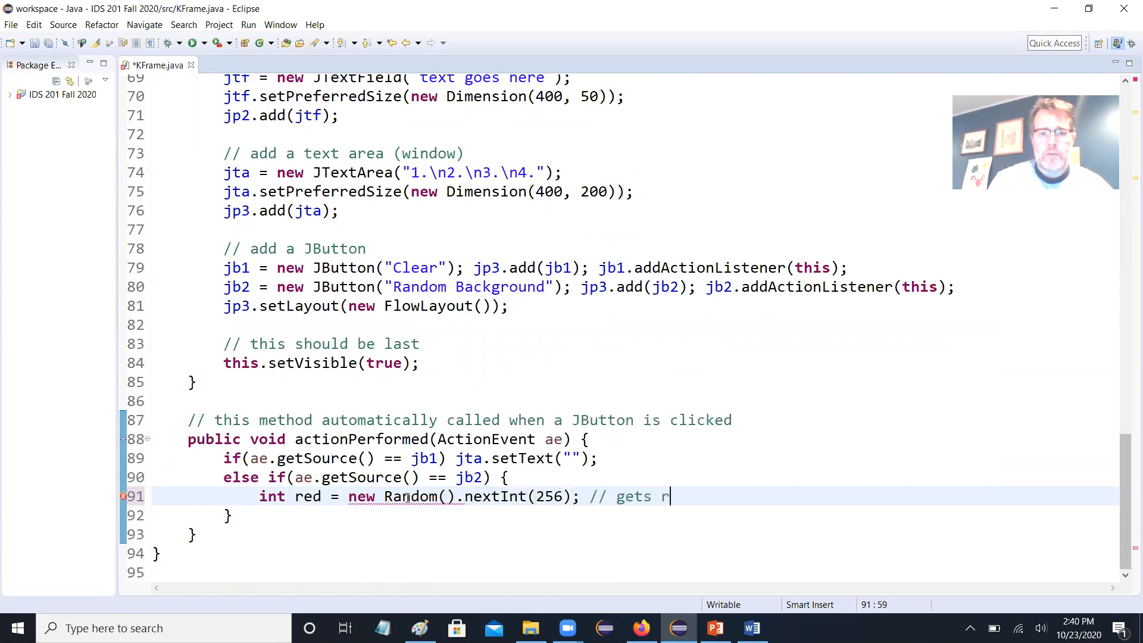
pyautogui.write('andom int from')
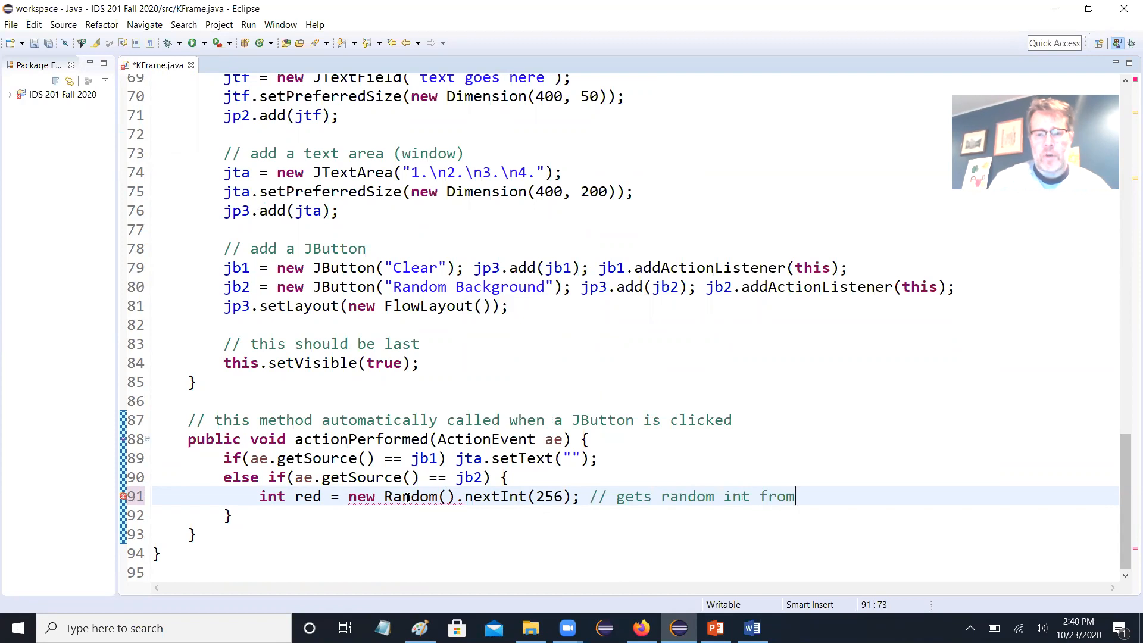
pyautogui.write('0 - 255')
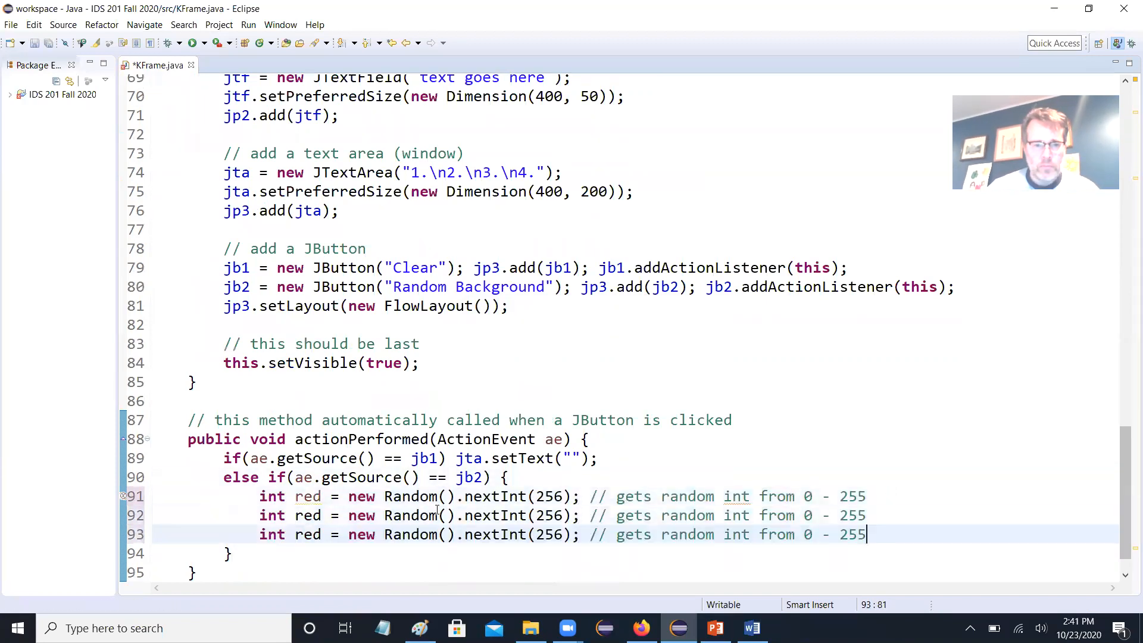
# - Duplicate the line for green and blue, and set jp3's background to new Color(red, green, blue)
pyautogui.doubleClick(306, 516)
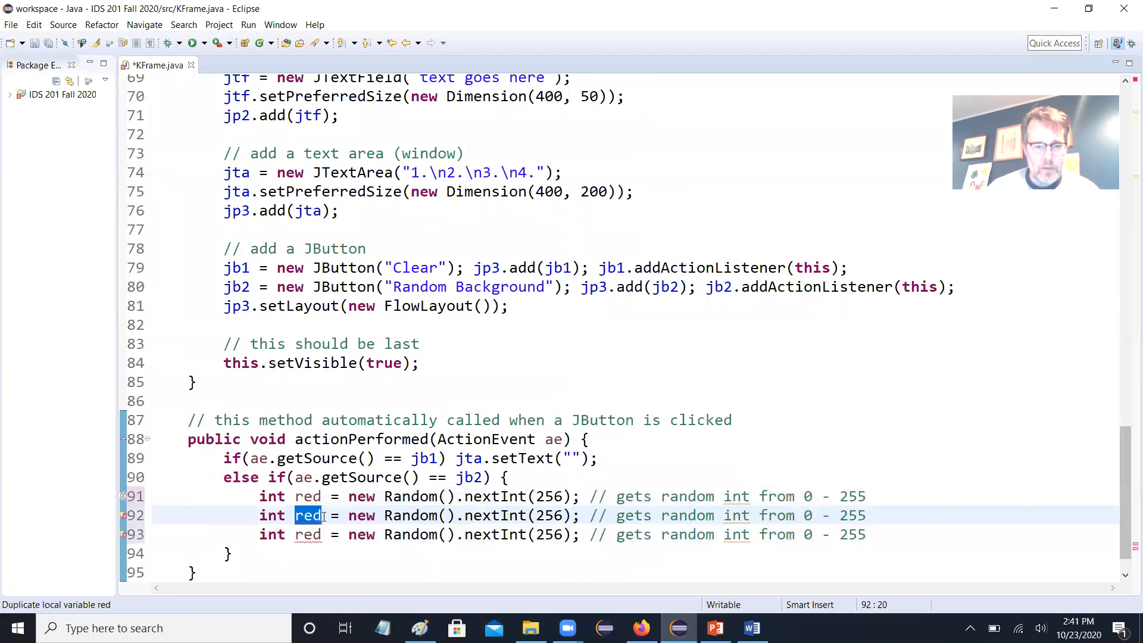
pyautogui.write('green')
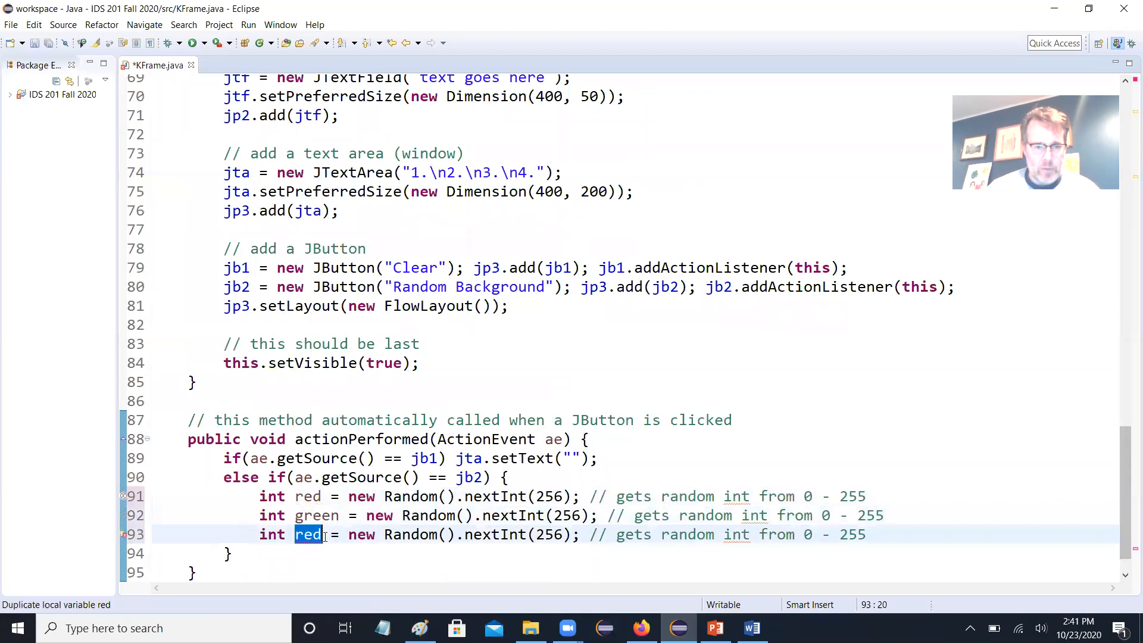
pyautogui.write('blue')
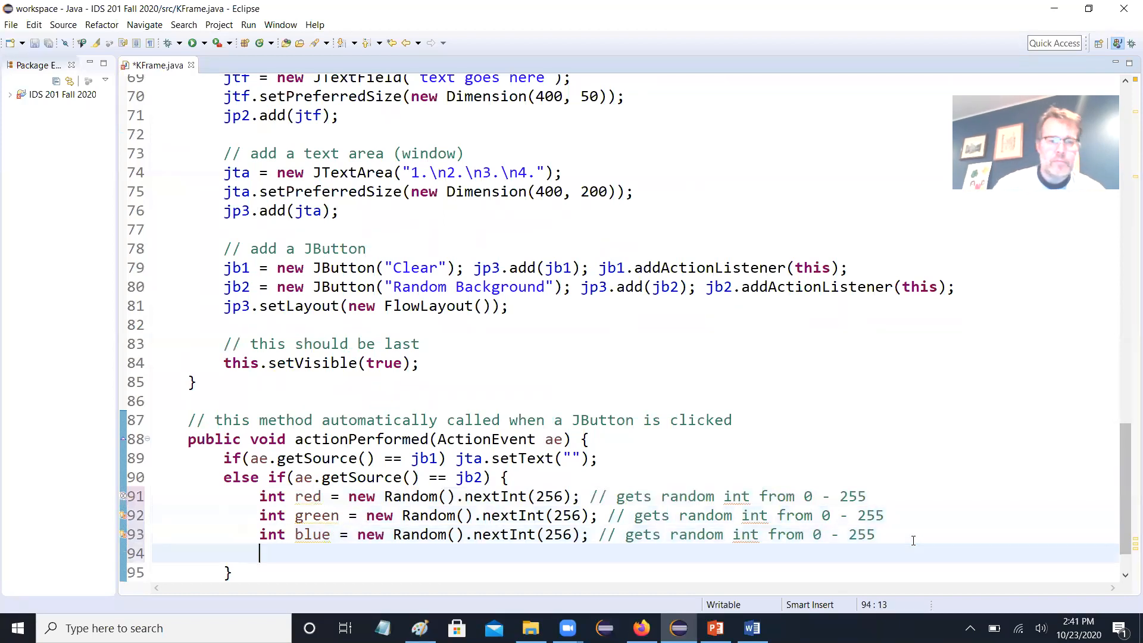
pyautogui.write('t')
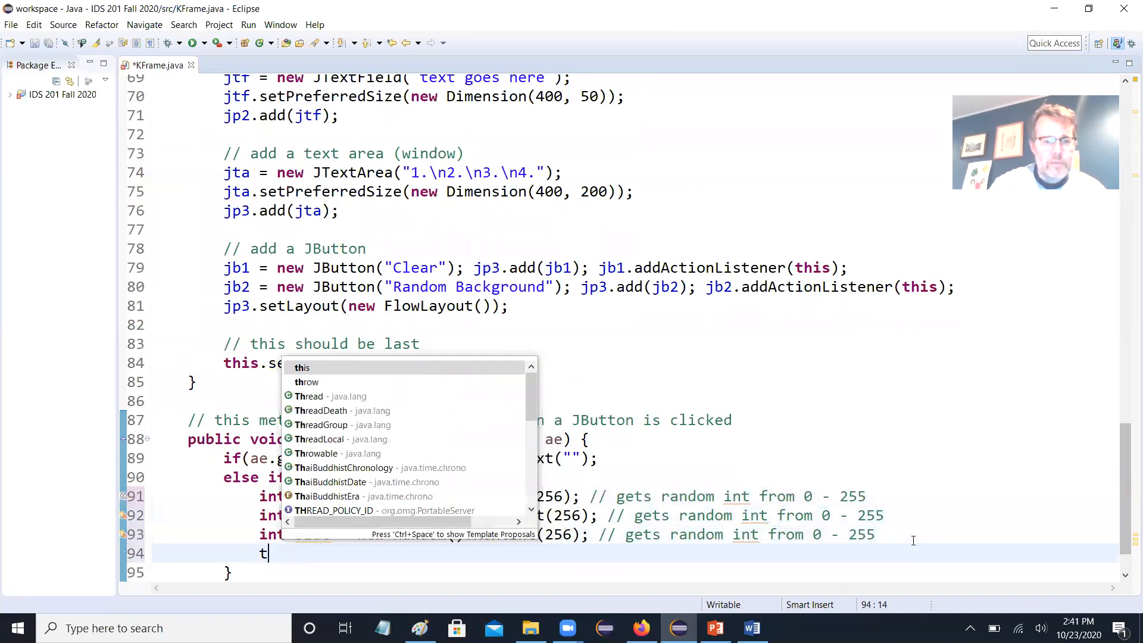
pyautogui.press('Backspace')
pyautogui.write('jp3.setBackground(new Color(red,));')
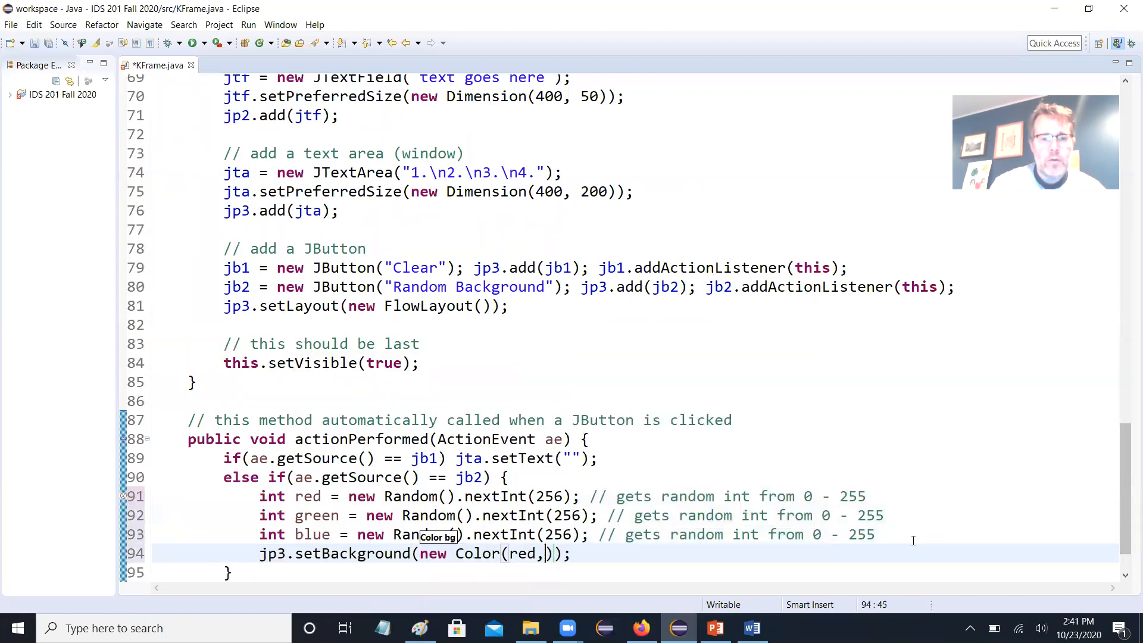
pyautogui.write('green,')
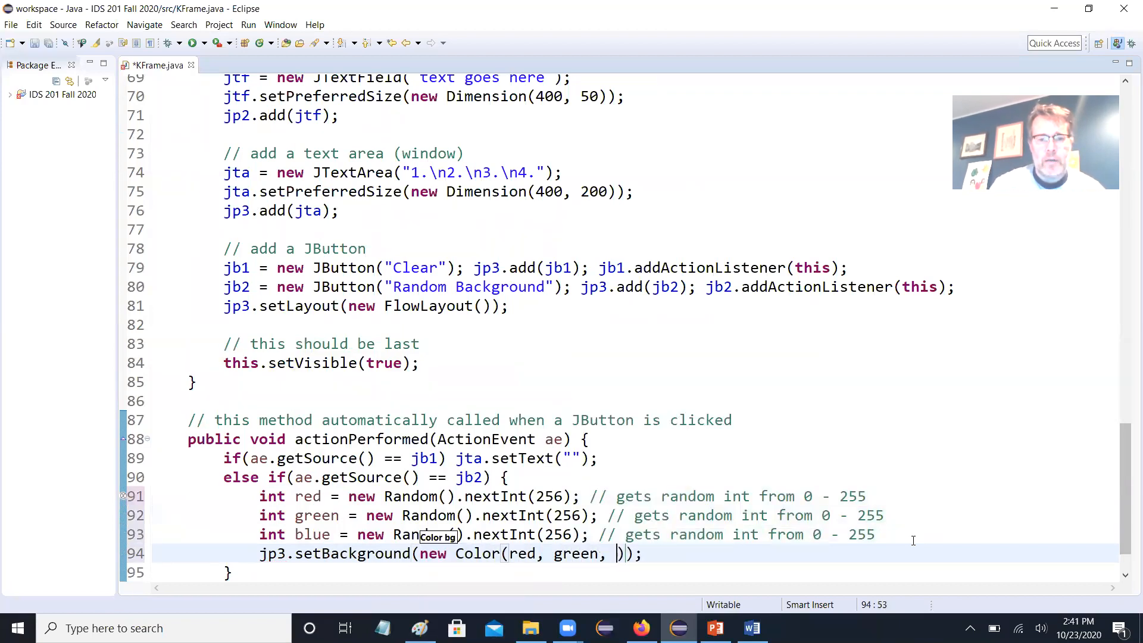
pyautogui.write('blue')
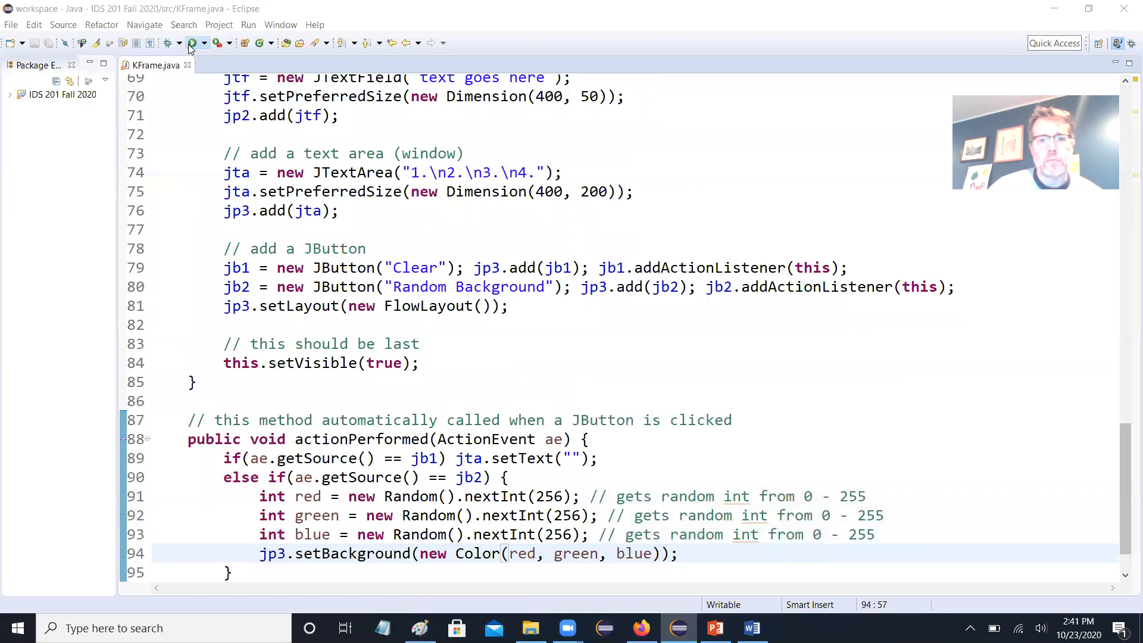
# - Run KFrame maximized, recolour the bottom panel repeatedly, then present the Listener Interfaces slide
pyautogui.click(192, 42)
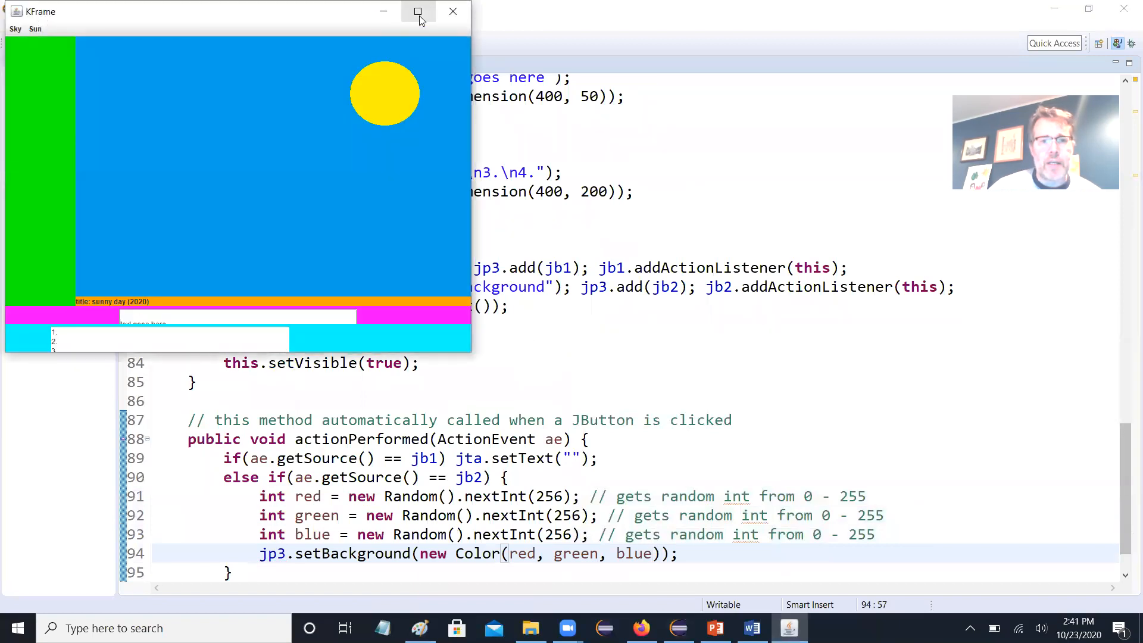
pyautogui.click(418, 11)
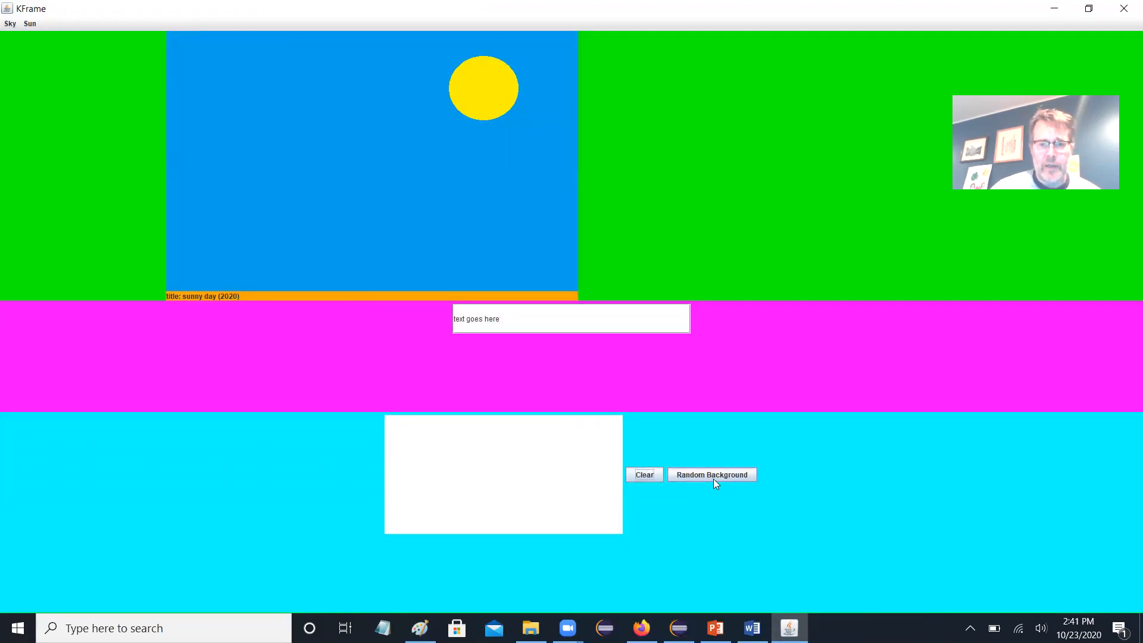
pyautogui.click(711, 474)
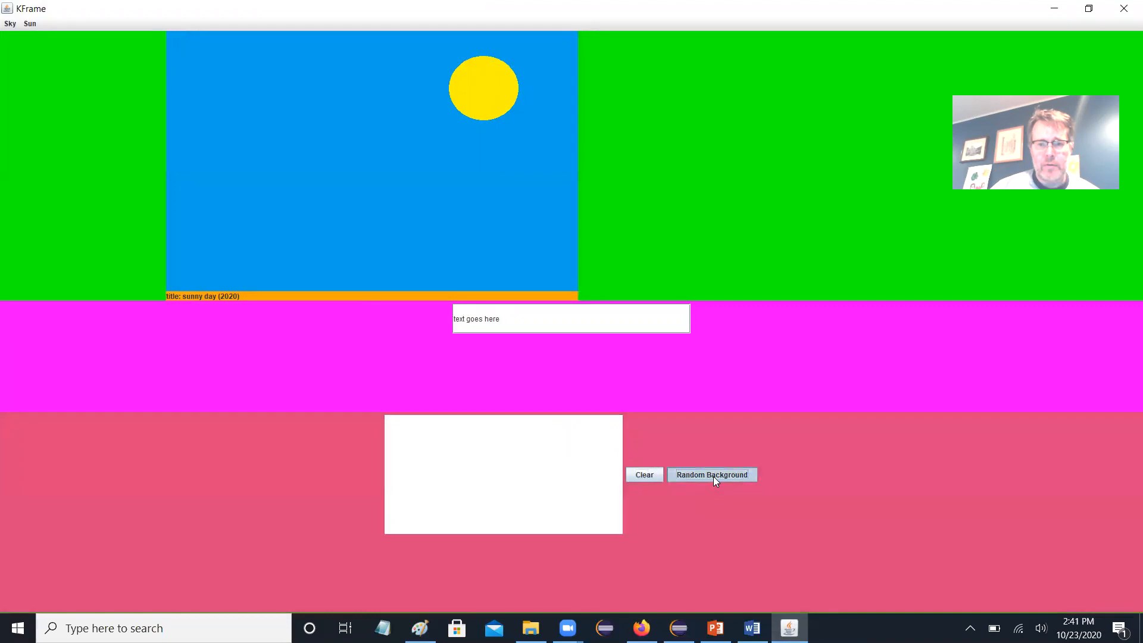
pyautogui.click(712, 474)
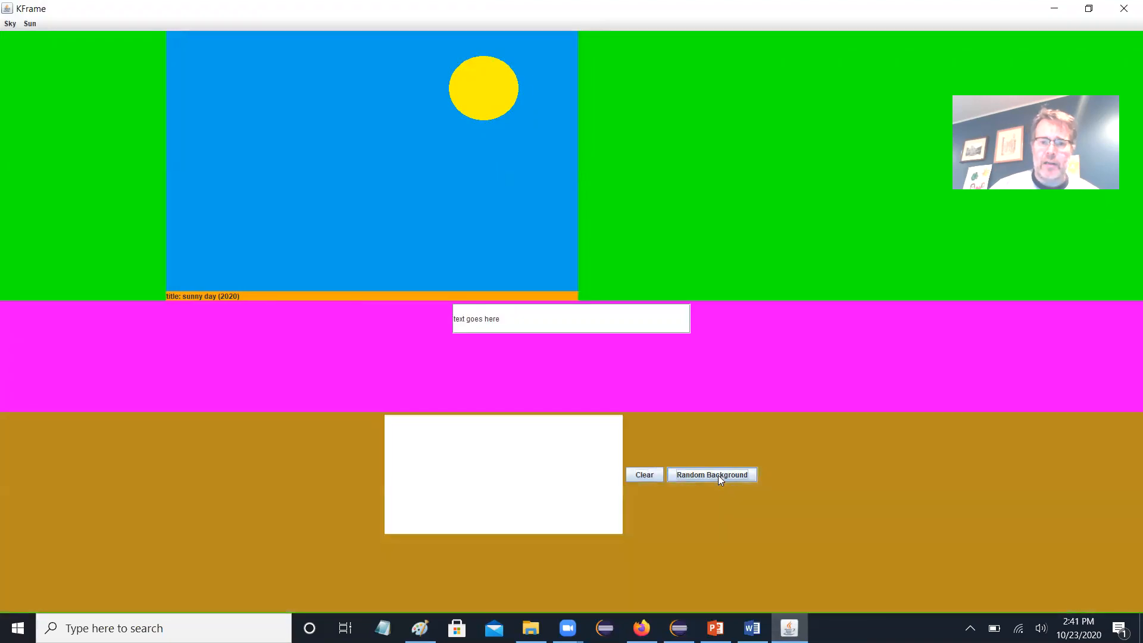
pyautogui.click(712, 474)
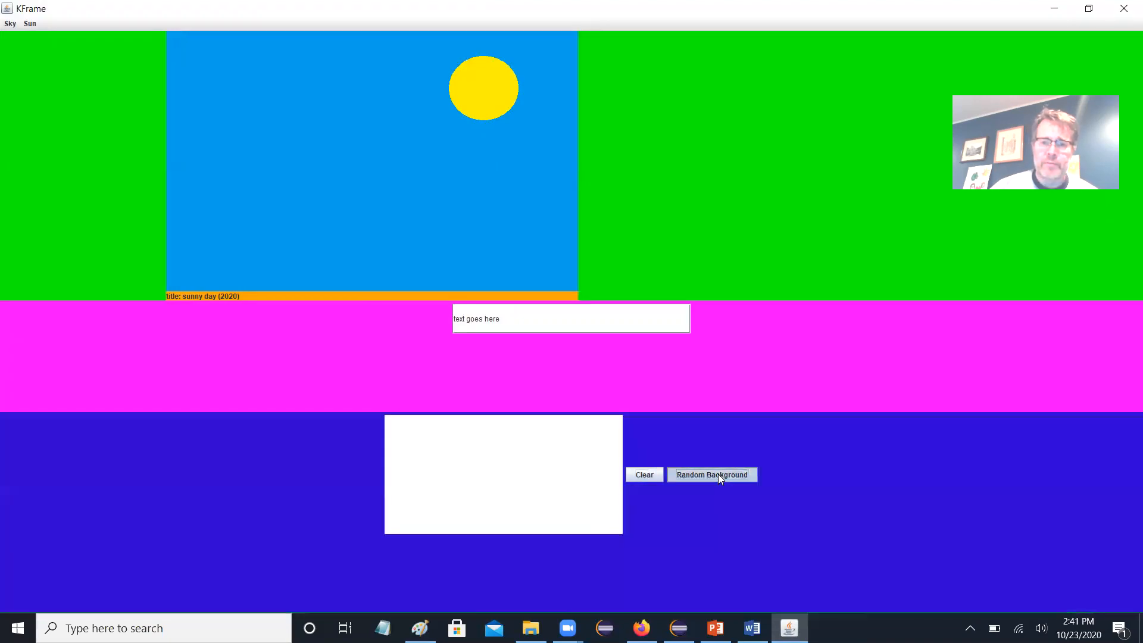
pyautogui.click(711, 474)
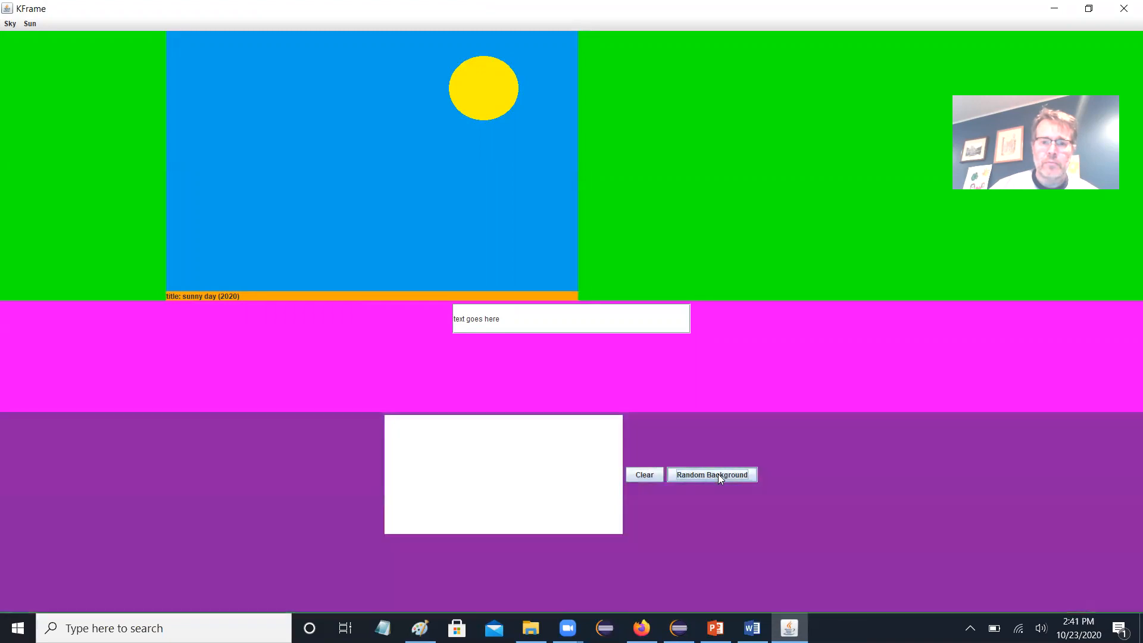
pyautogui.click(712, 474)
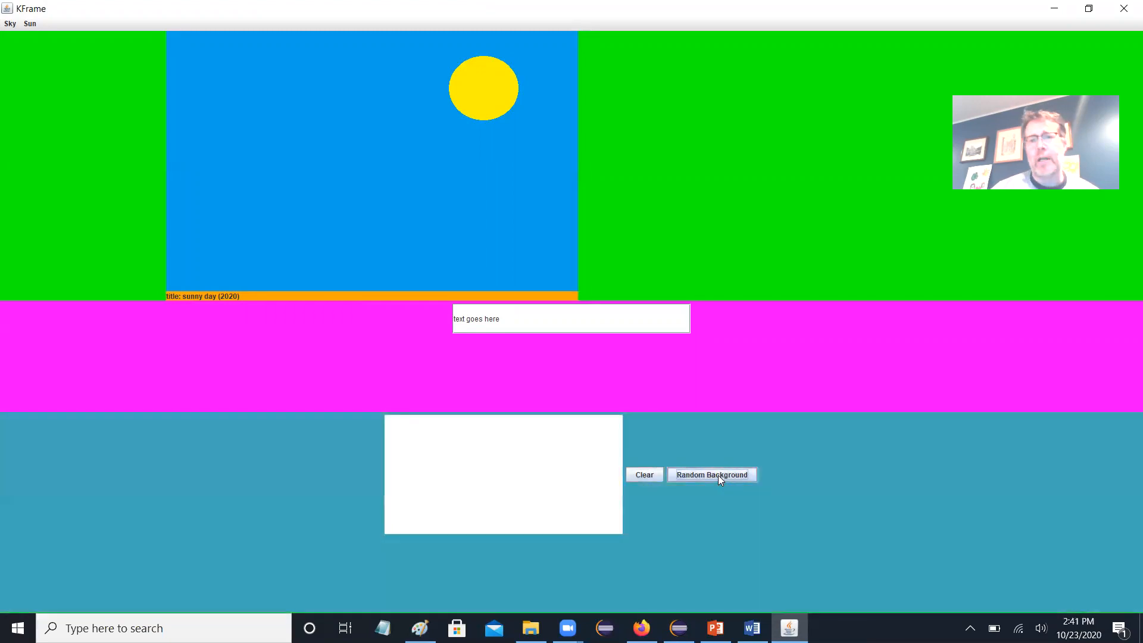
pyautogui.moveTo(790, 162)
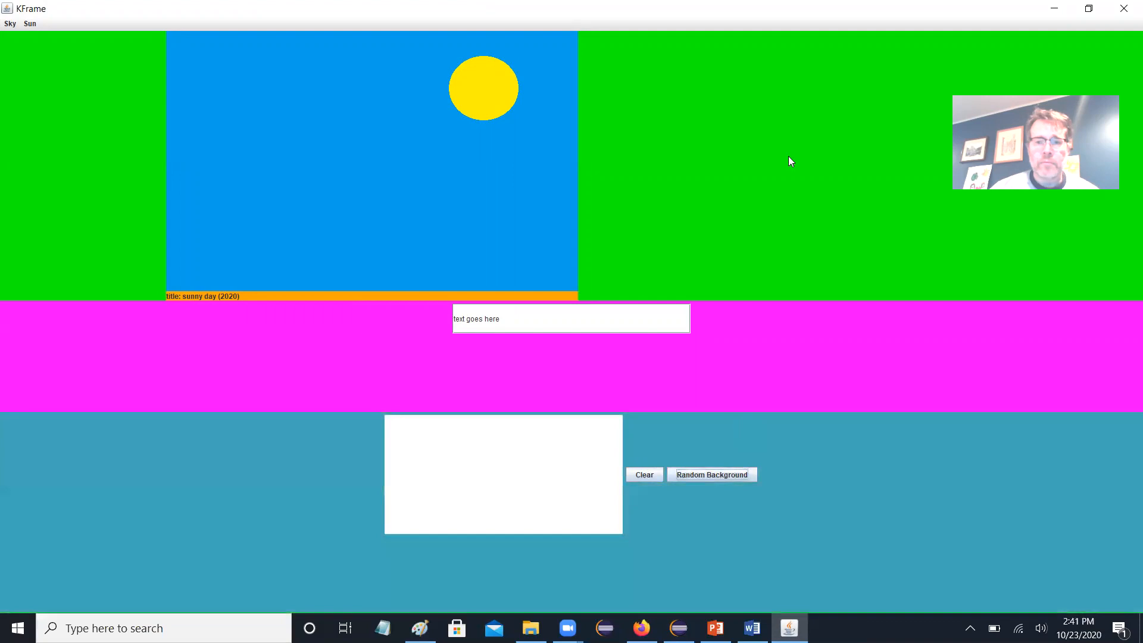
pyautogui.click(712, 474)
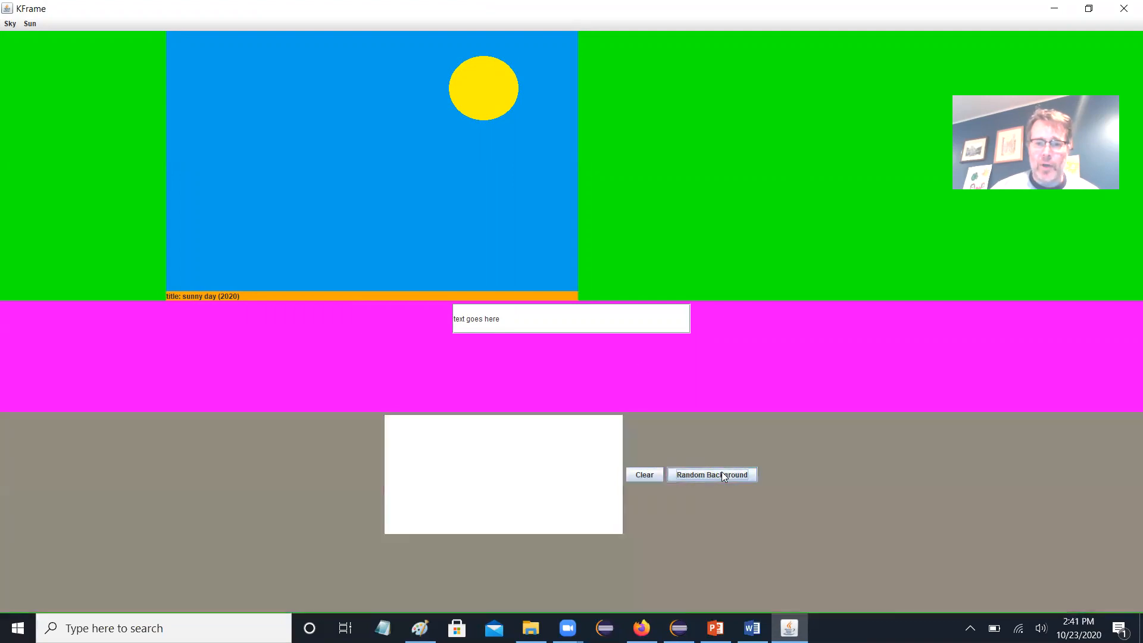
pyautogui.click(712, 474)
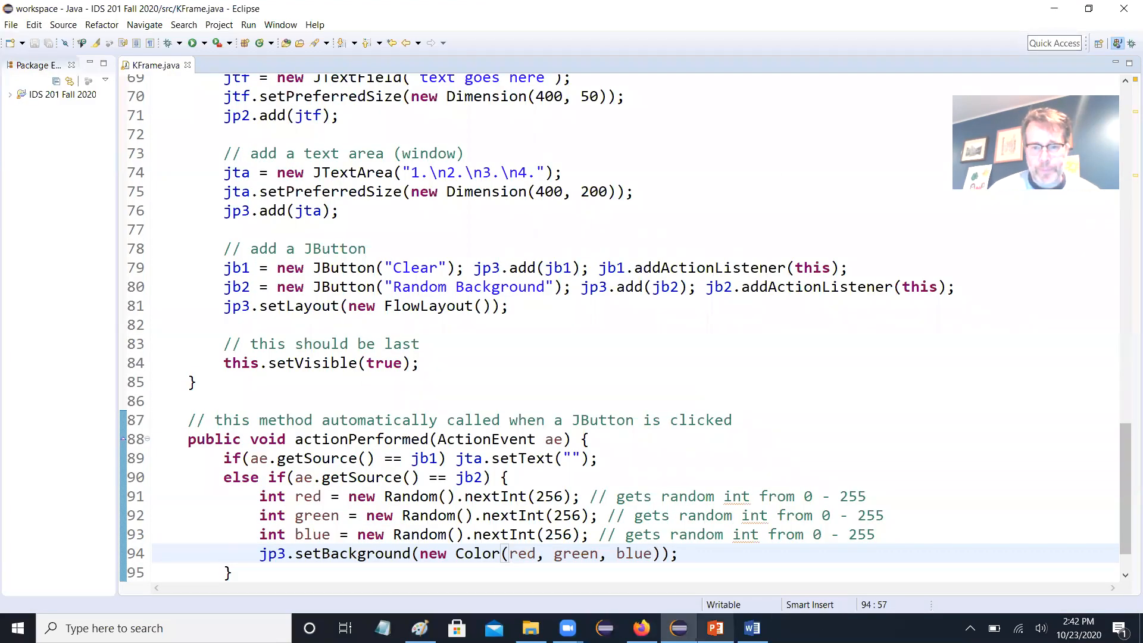
pyautogui.click(713, 627)
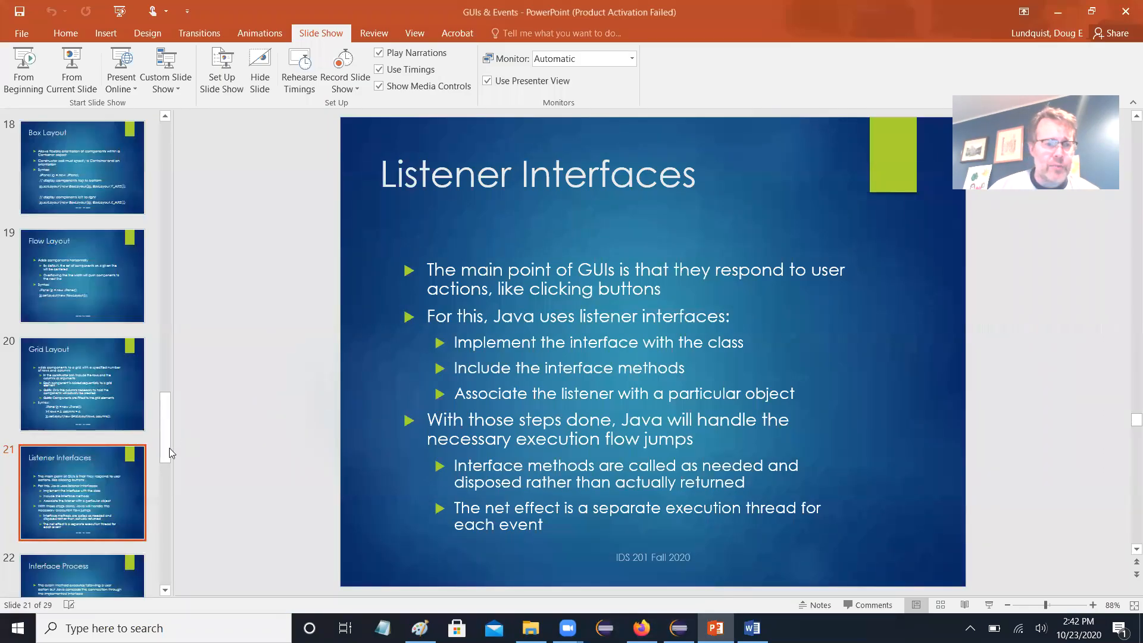
pyautogui.moveTo(72, 71)
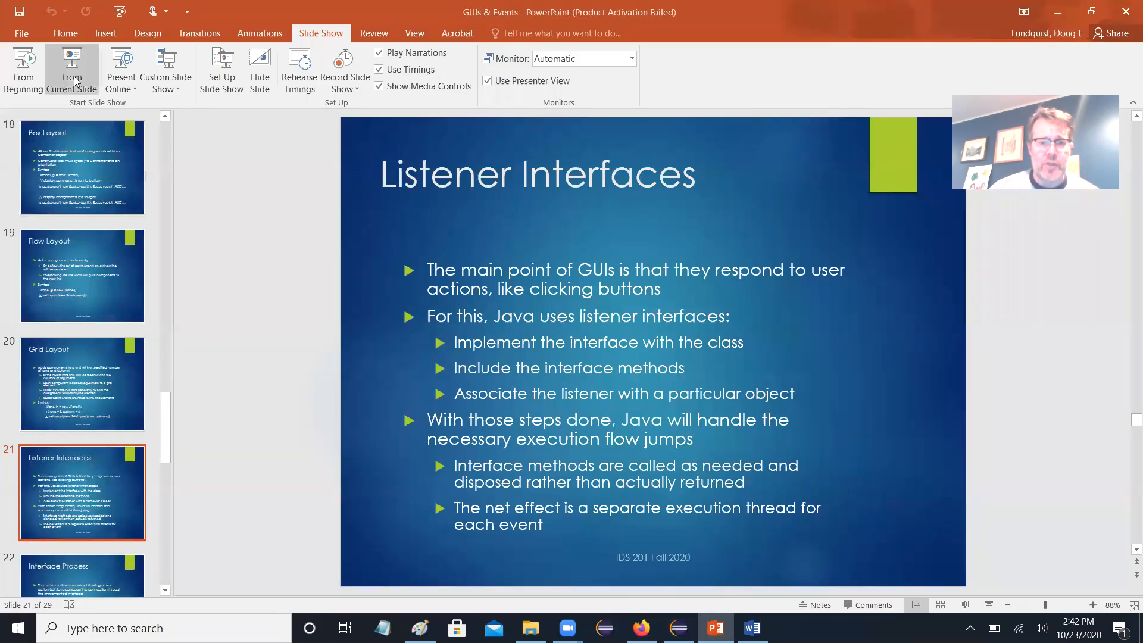
pyautogui.click(71, 69)
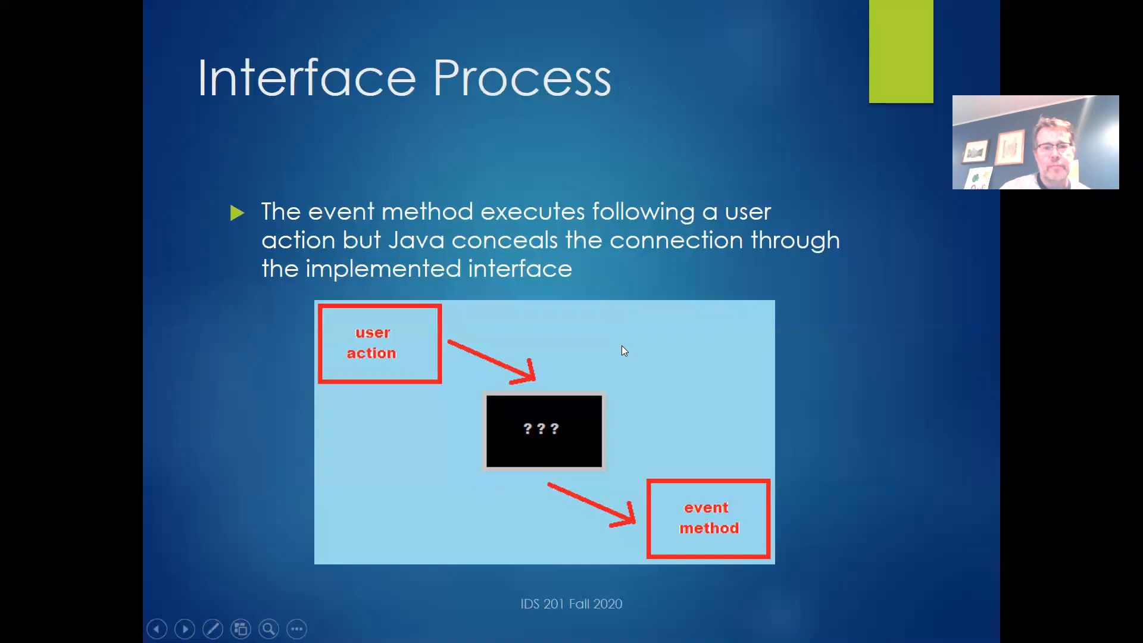
# - Advance the slideshow from Listener Interfaces to the Interface Example: Button Click slide
pyautogui.click(184, 628)
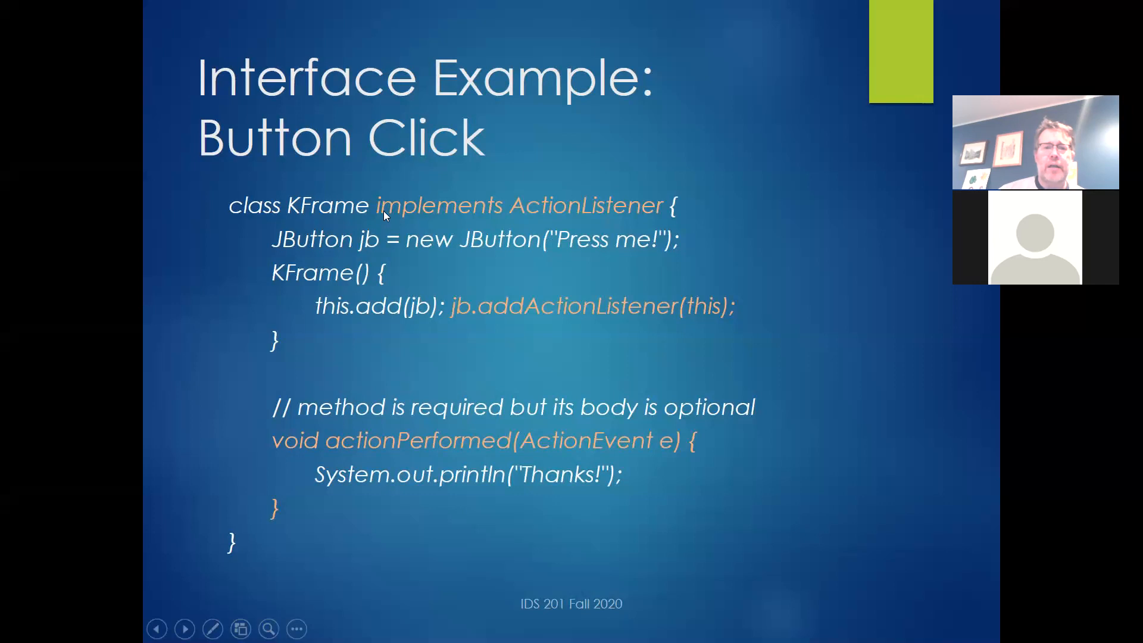
pyautogui.moveTo(306, 312)
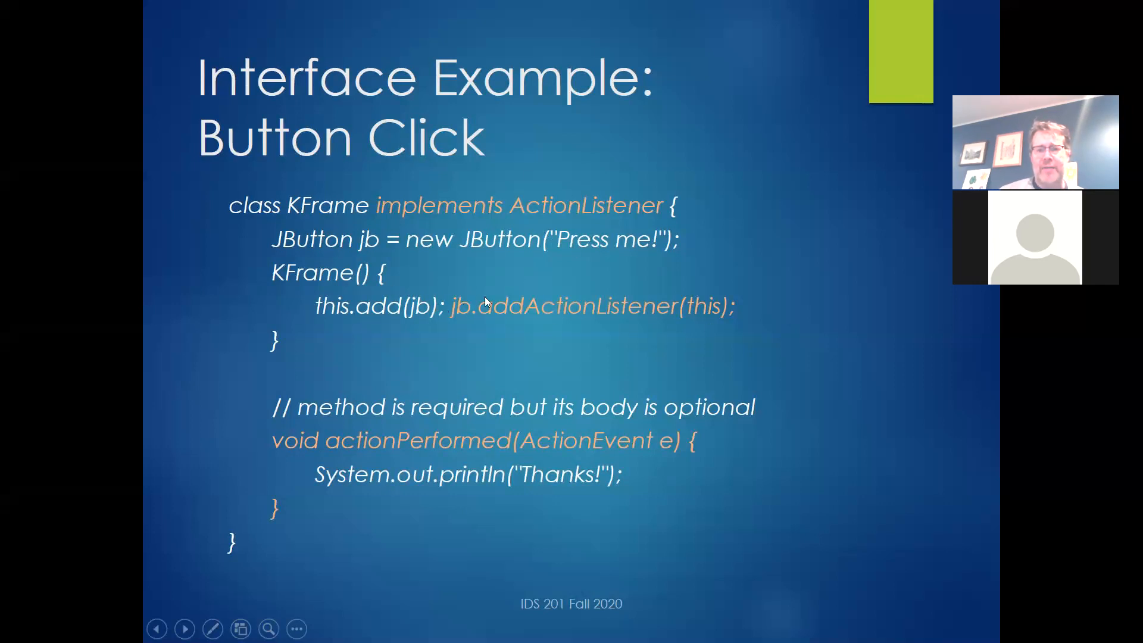
pyautogui.moveTo(371, 438)
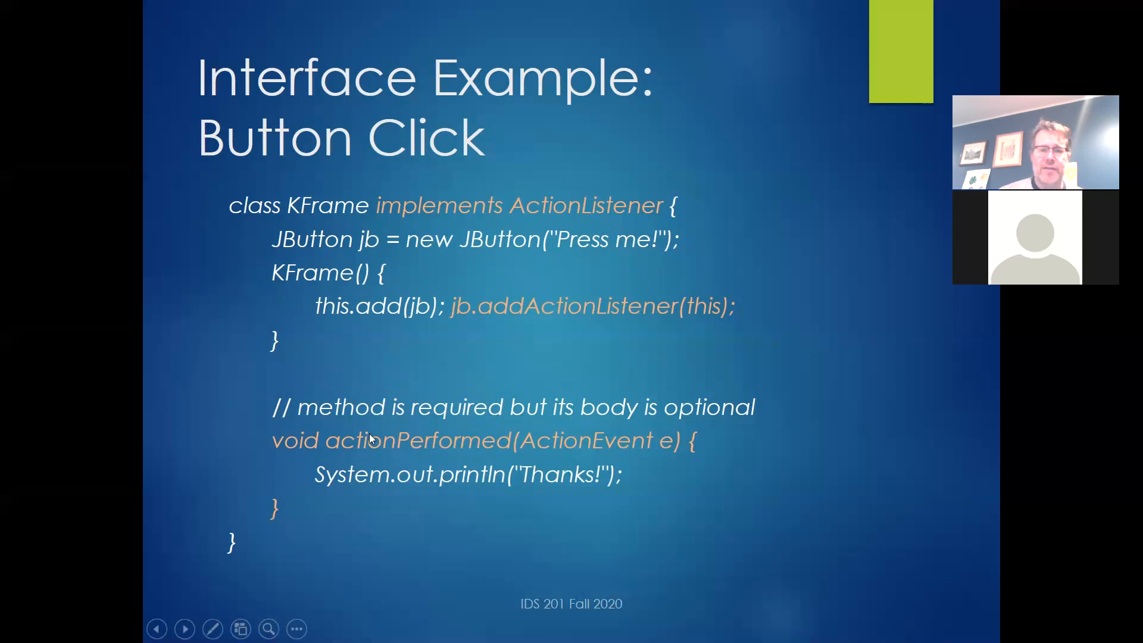
# - End the slideshow on the Multiple Event Sources slide and return to Eclipse's KFrame code
pyautogui.press('Escape')
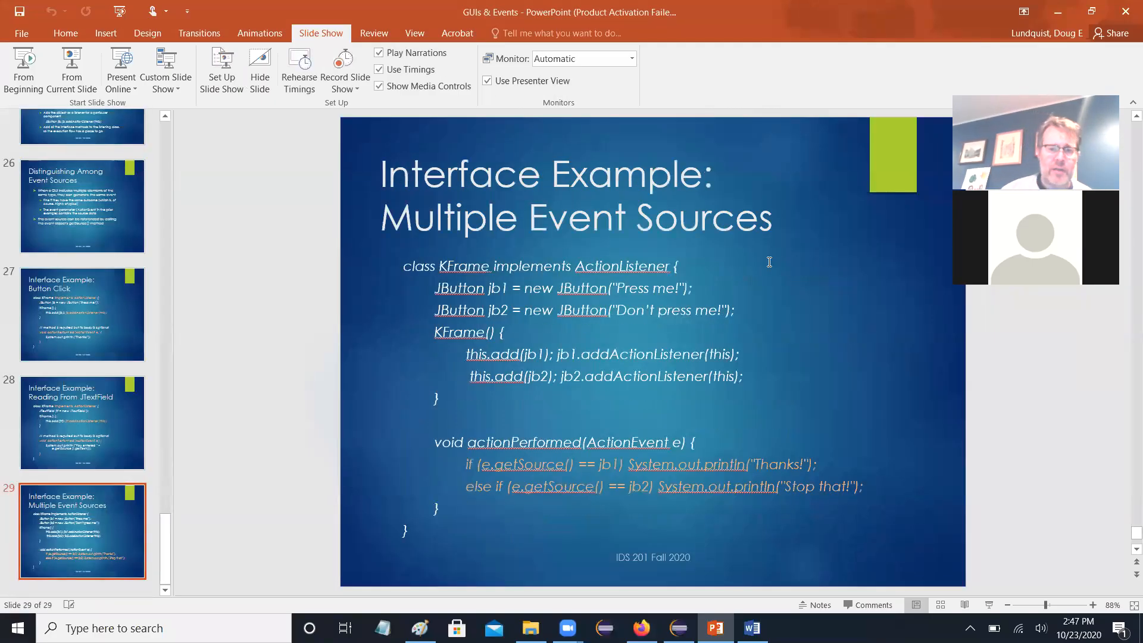
pyautogui.moveTo(727, 393)
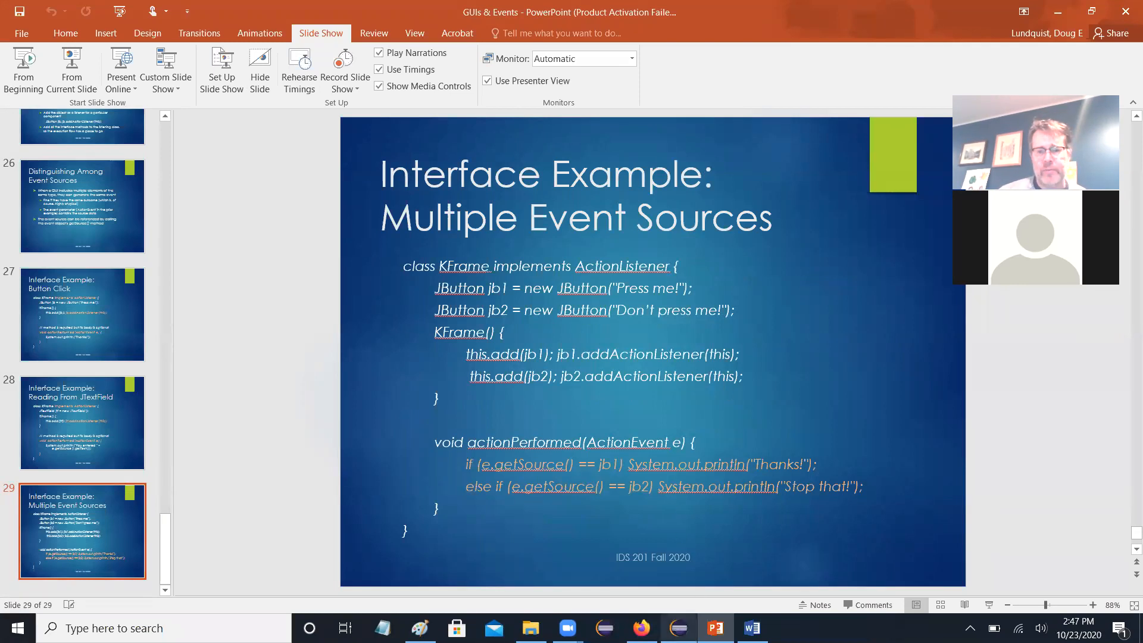
pyautogui.click(678, 627)
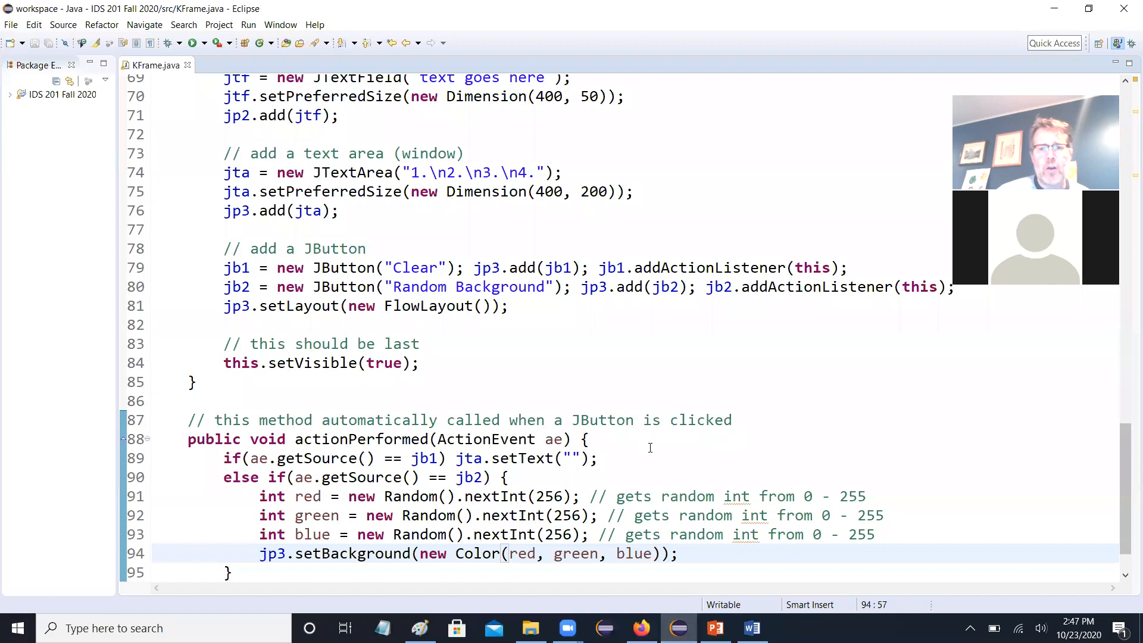
pyautogui.moveTo(550, 597)
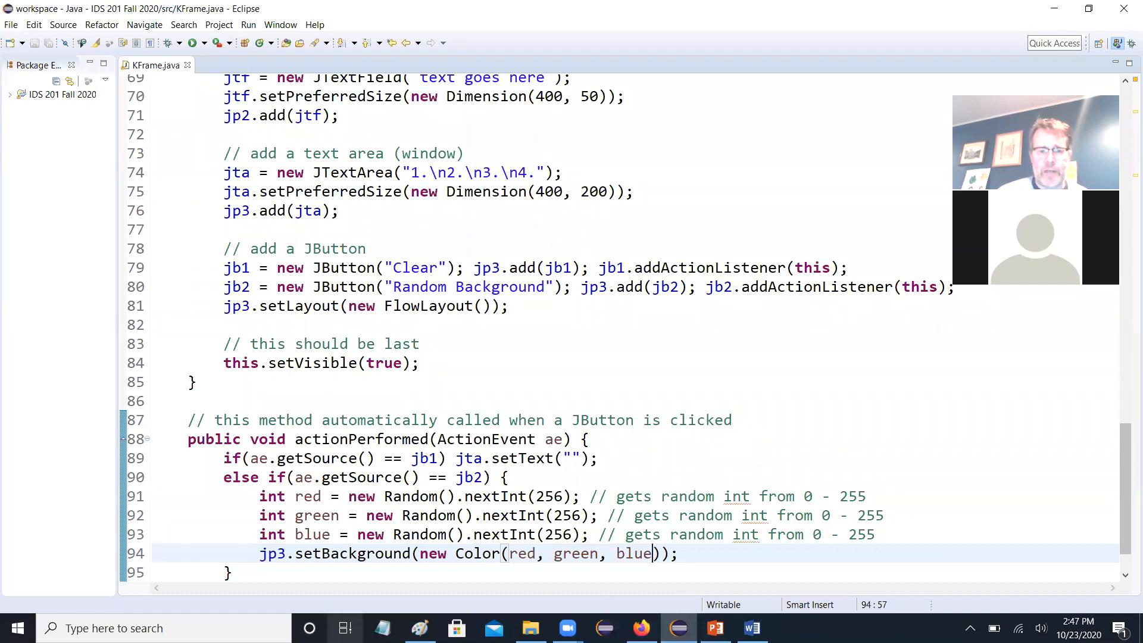
# - Switch from the KFrame actionPerformed code to Paint to write summary notes
pyautogui.click(419, 627)
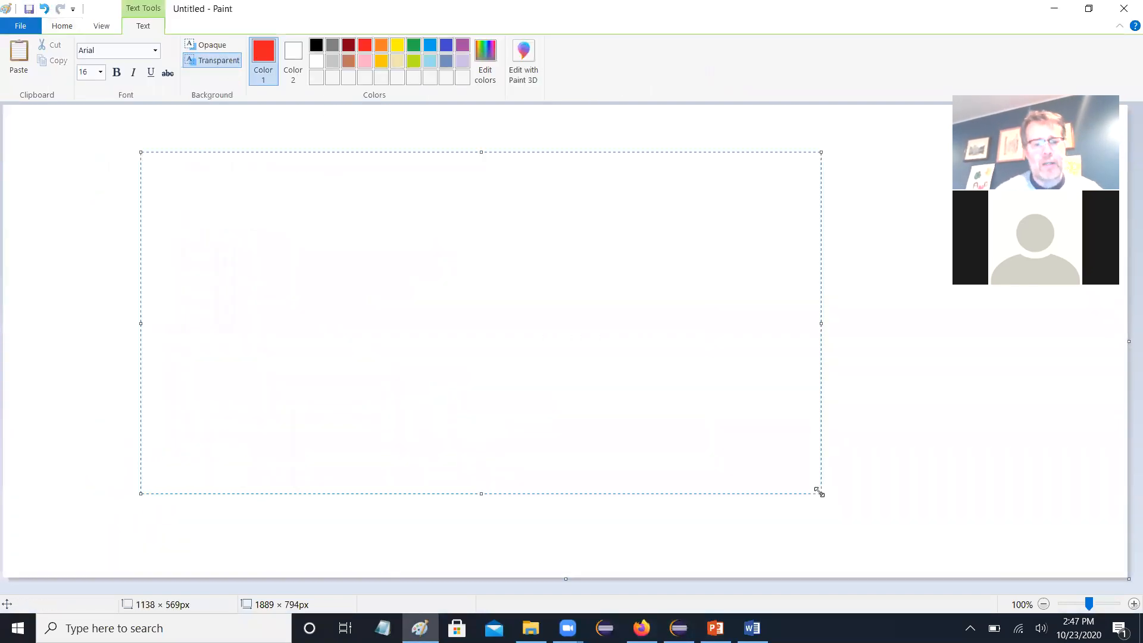
# - Write note item 1: 'little bit about layout managers & their quirks'
pyautogui.write('1. lit')
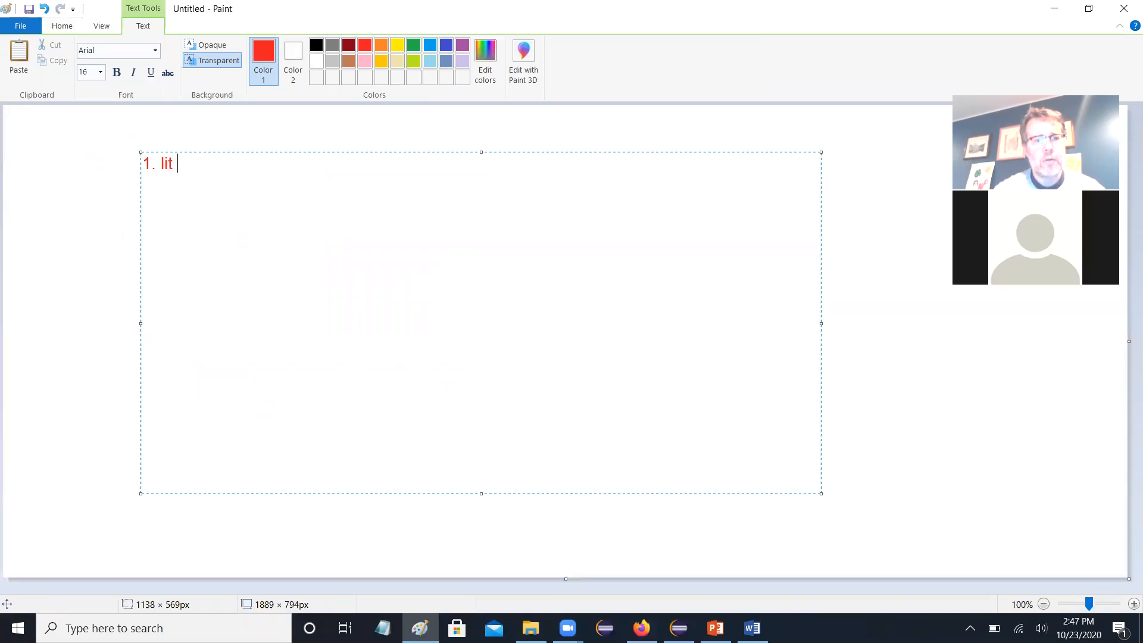
pyautogui.write('tle bit about I')
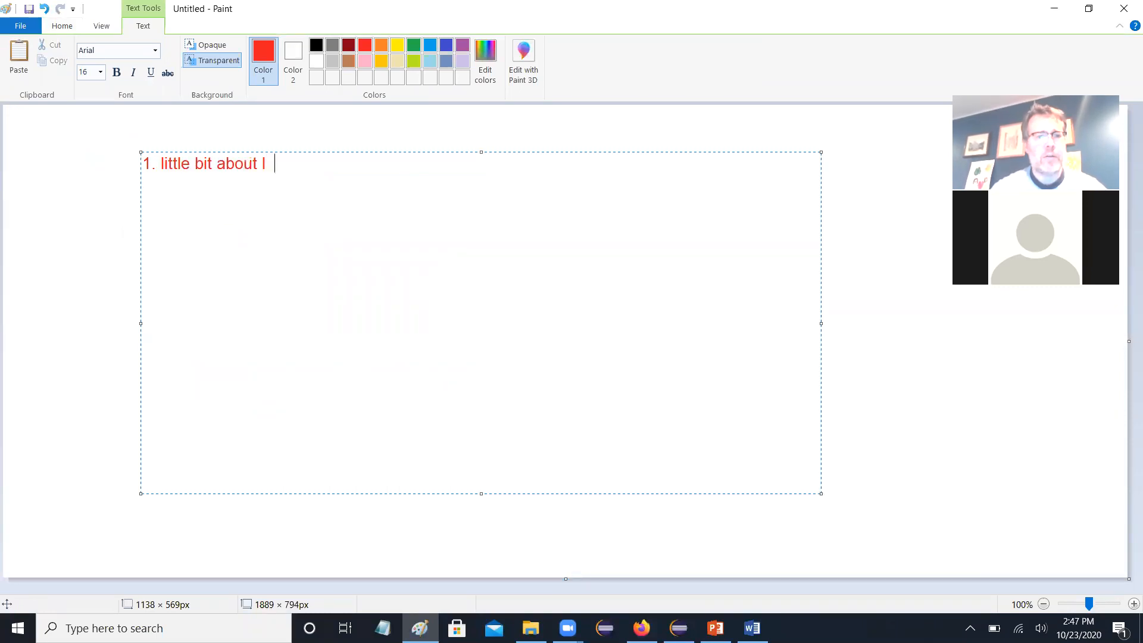
pyautogui.write('ayout managers &')
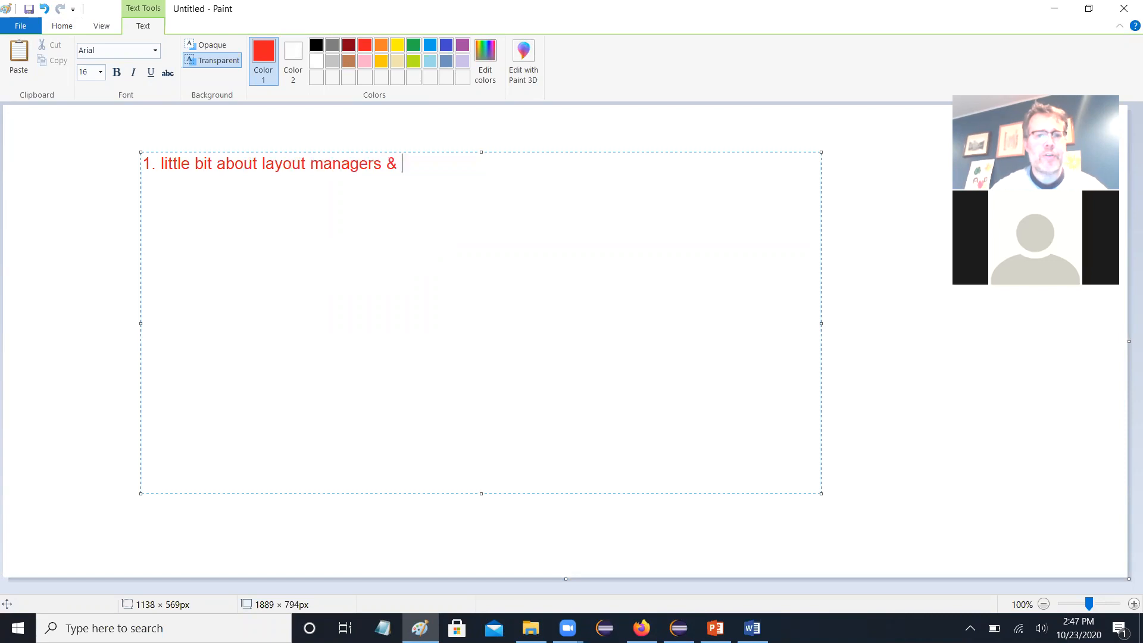
pyautogui.write('their quir')
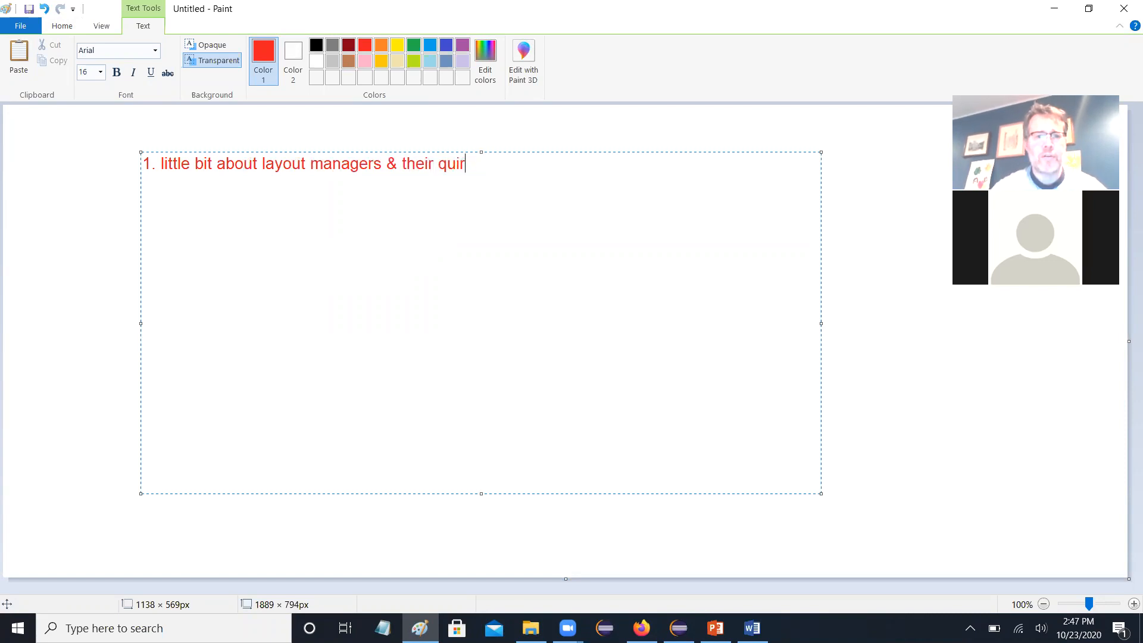
pyautogui.write('ks')
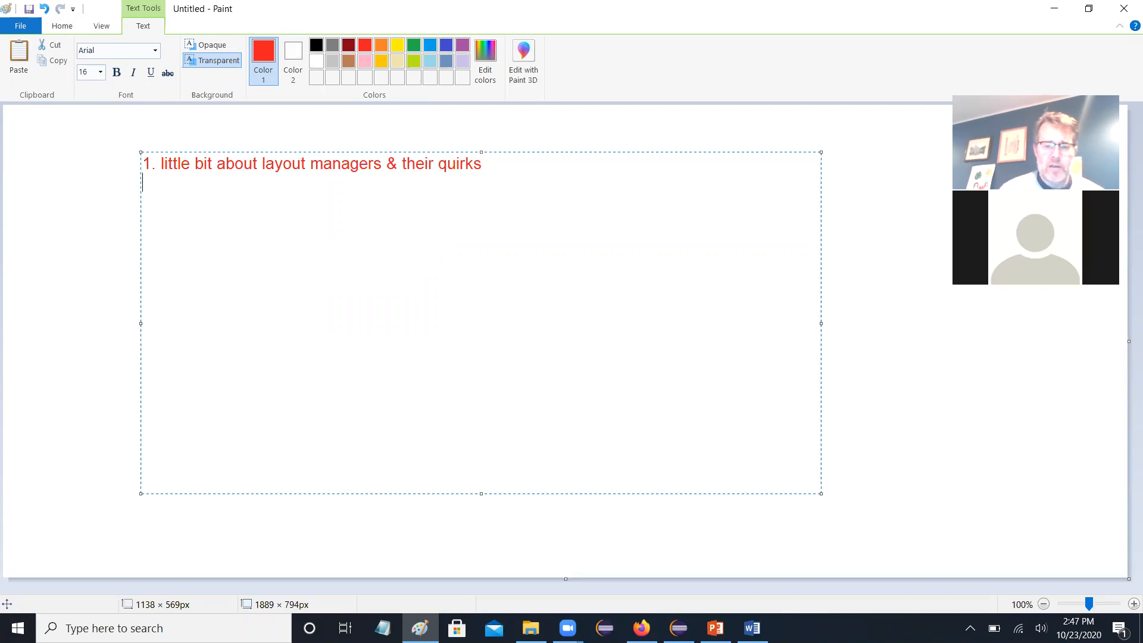
# - Write note item 2: 'little bit about listener interfaces'
pyautogui.write('2.')
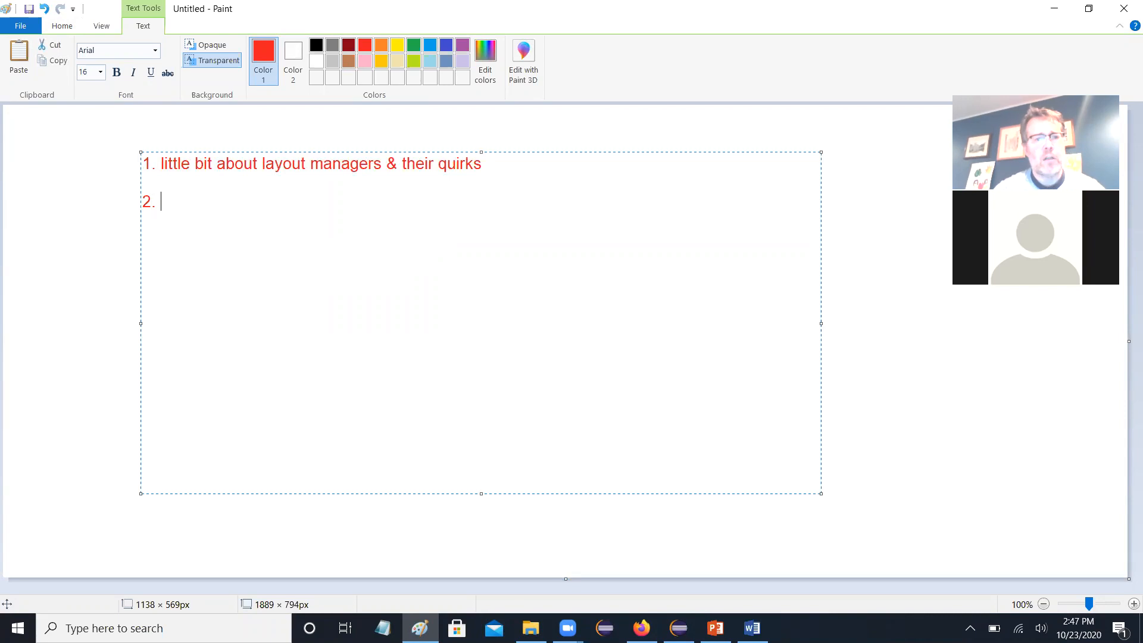
pyautogui.write('little bit')
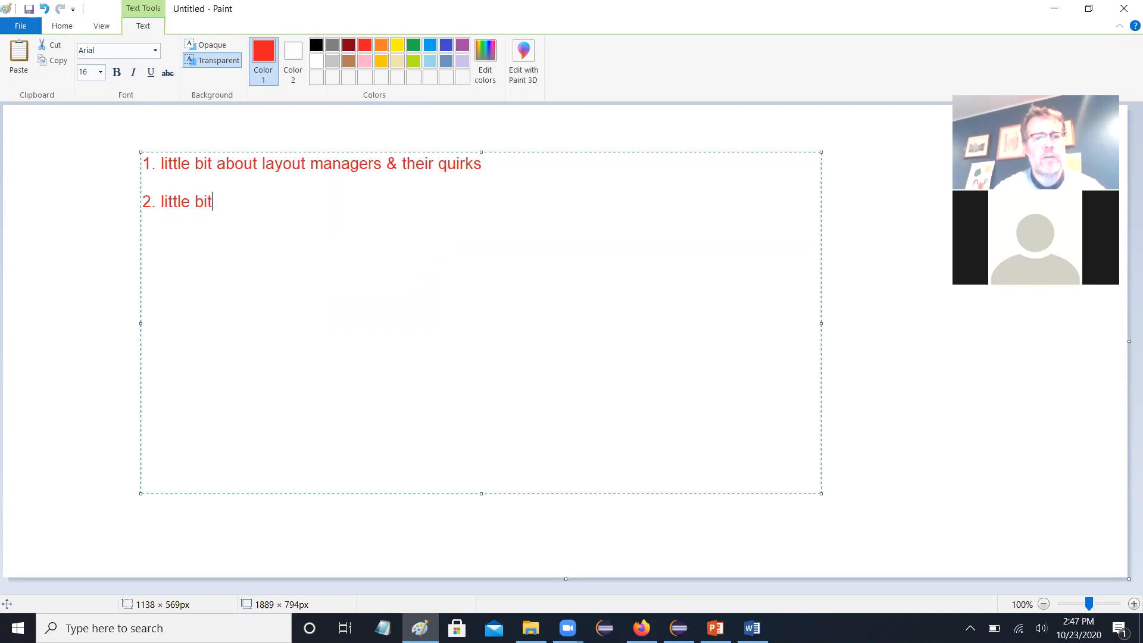
pyautogui.write('about listener')
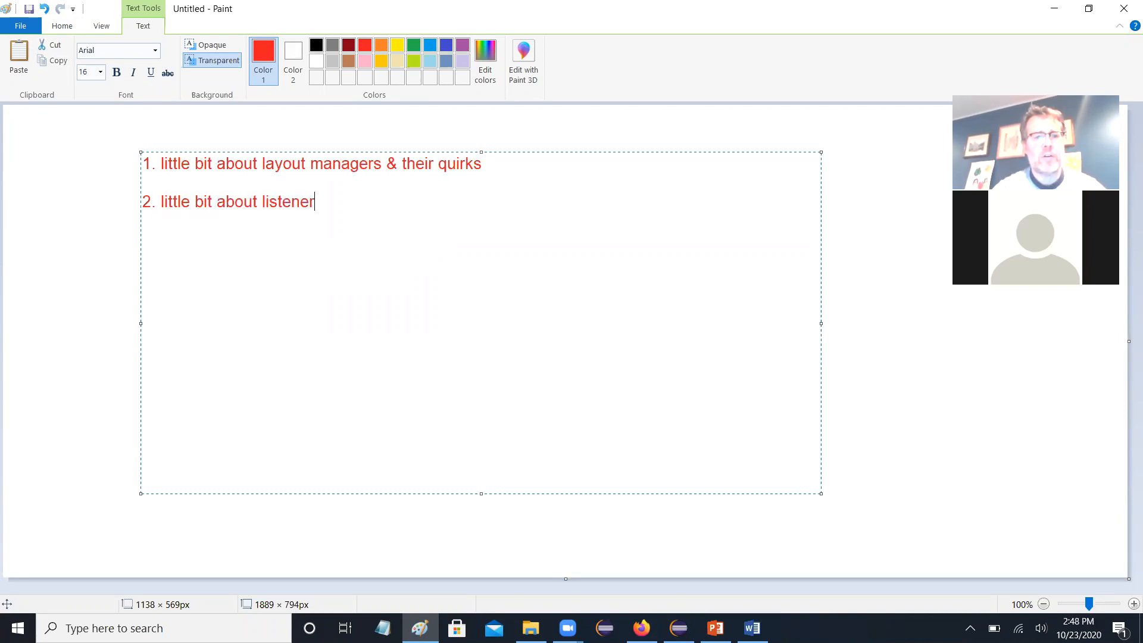
pyautogui.write('interfaces')
pyautogui.write('3. how')
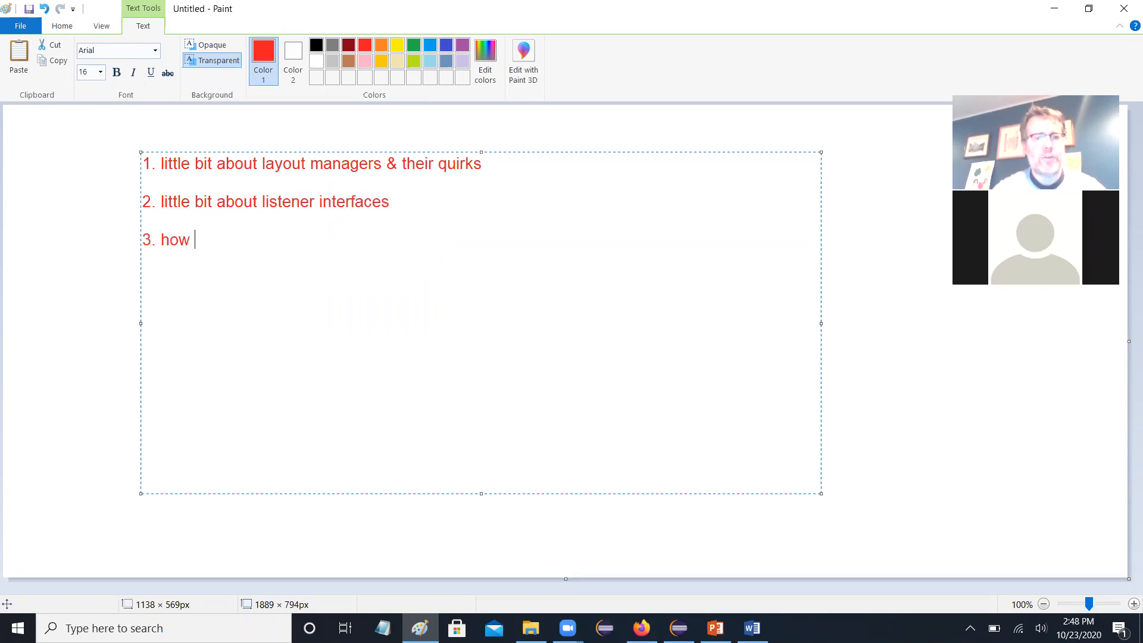
# - Add 'to implement listener interfaces in your GUI windows' and return to the KFrame code
pyautogui.write('to implement')
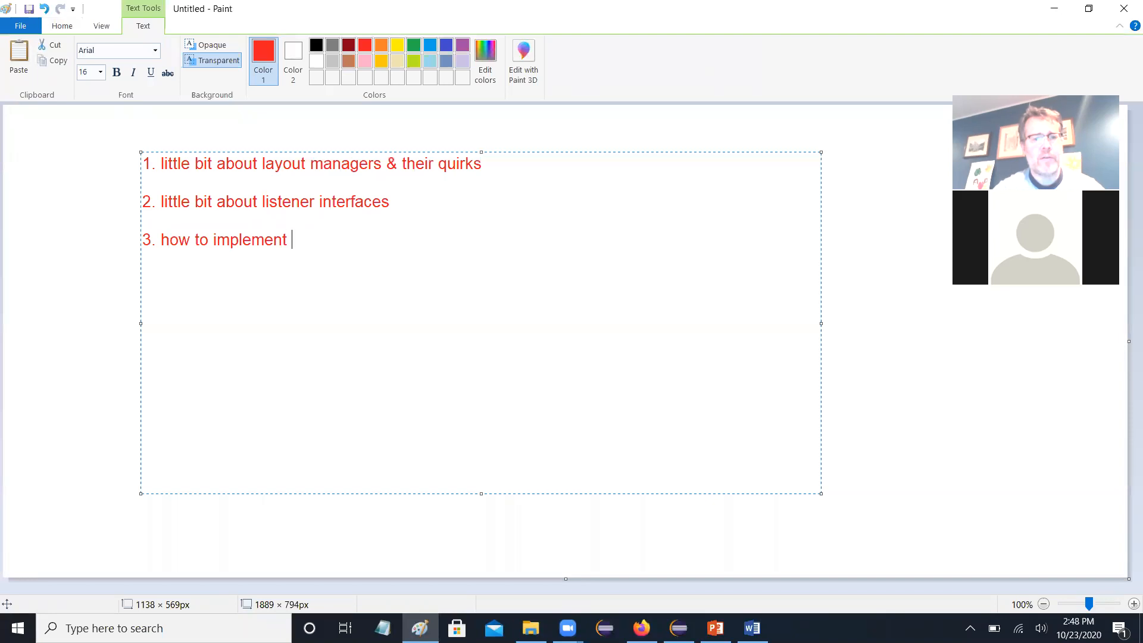
pyautogui.write('listener')
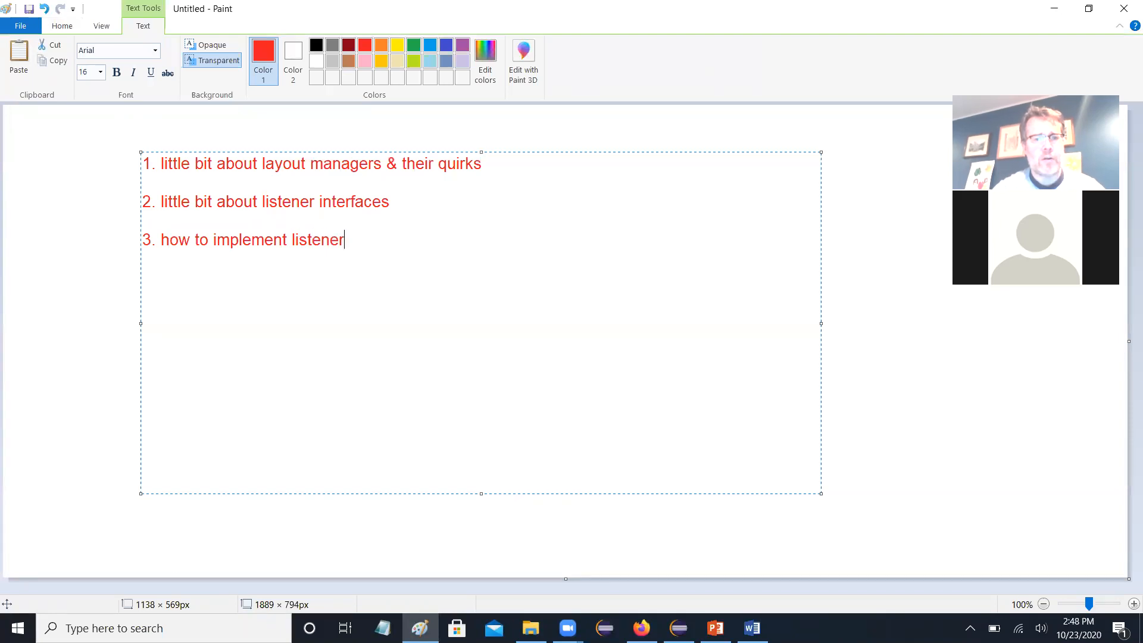
pyautogui.write('interfaces')
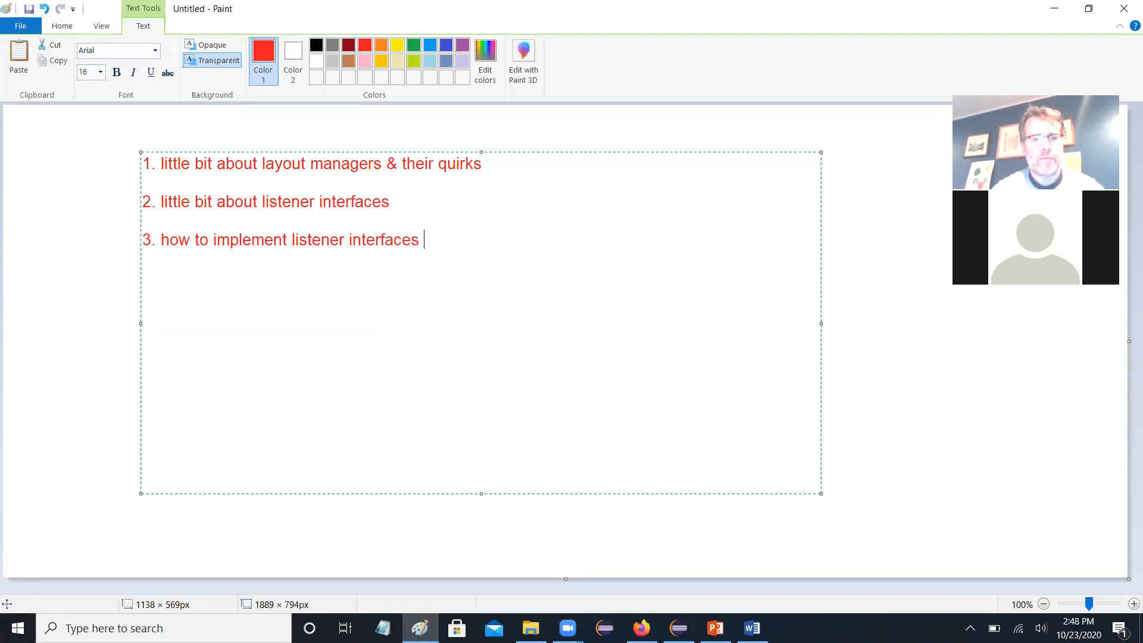
pyautogui.write('in your GUI wi')
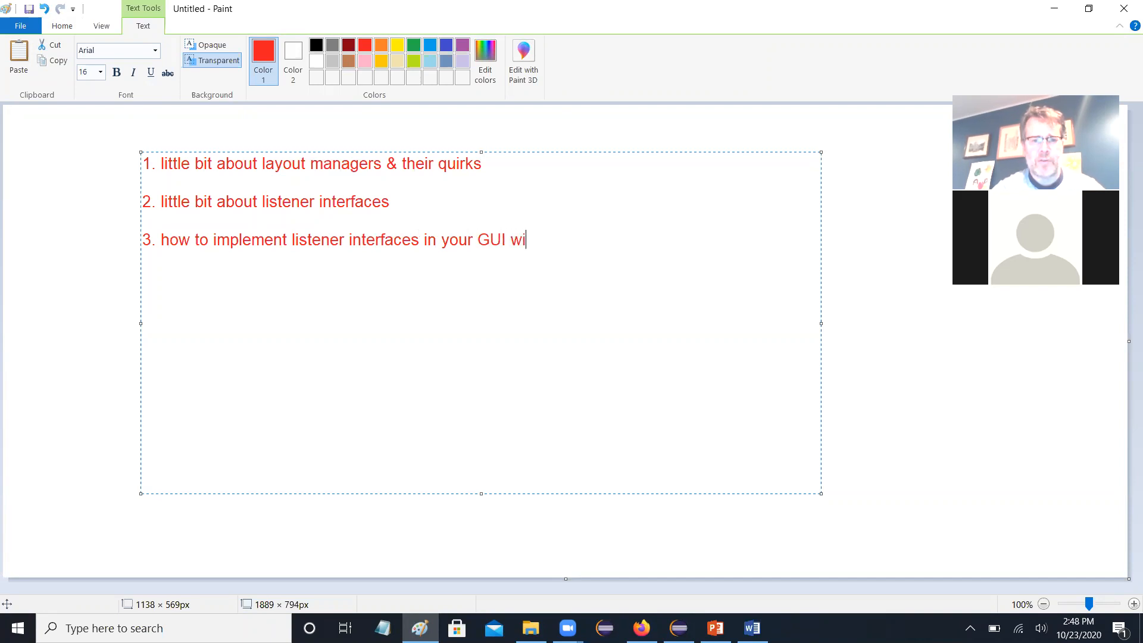
pyautogui.write('ndows')
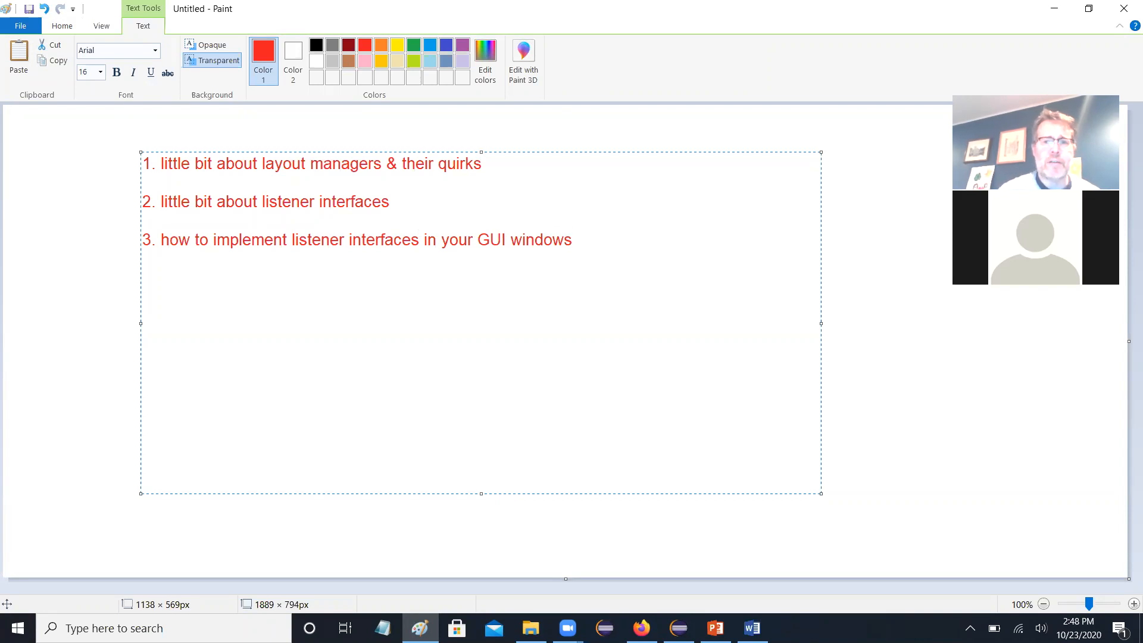
pyautogui.click(573, 240)
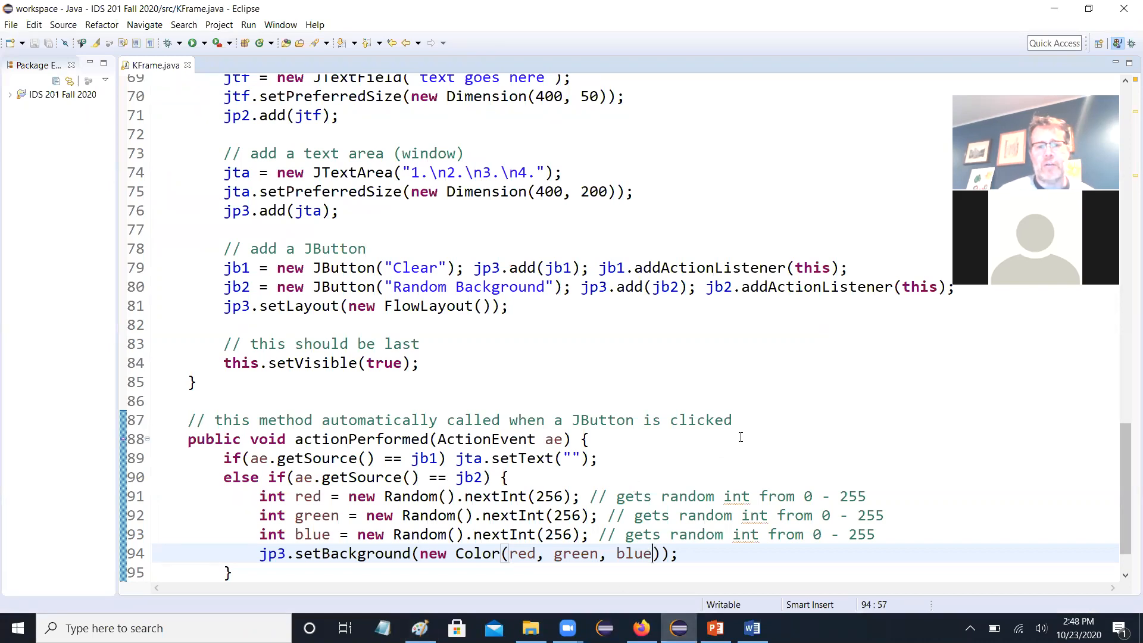
pyautogui.moveTo(468, 464)
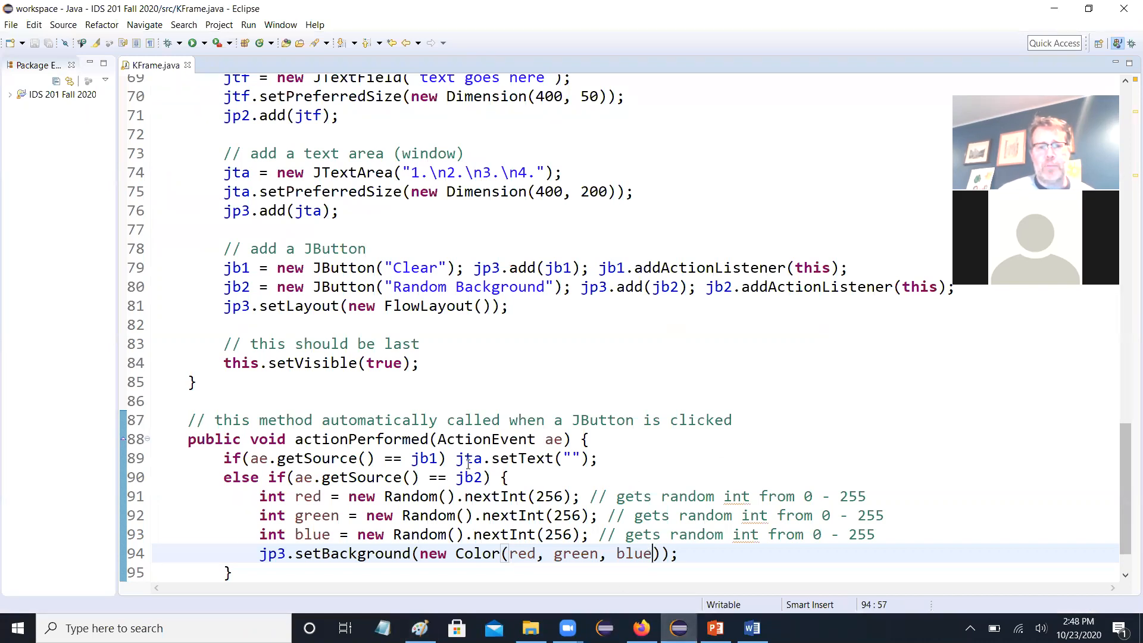
pyautogui.click(466, 457)
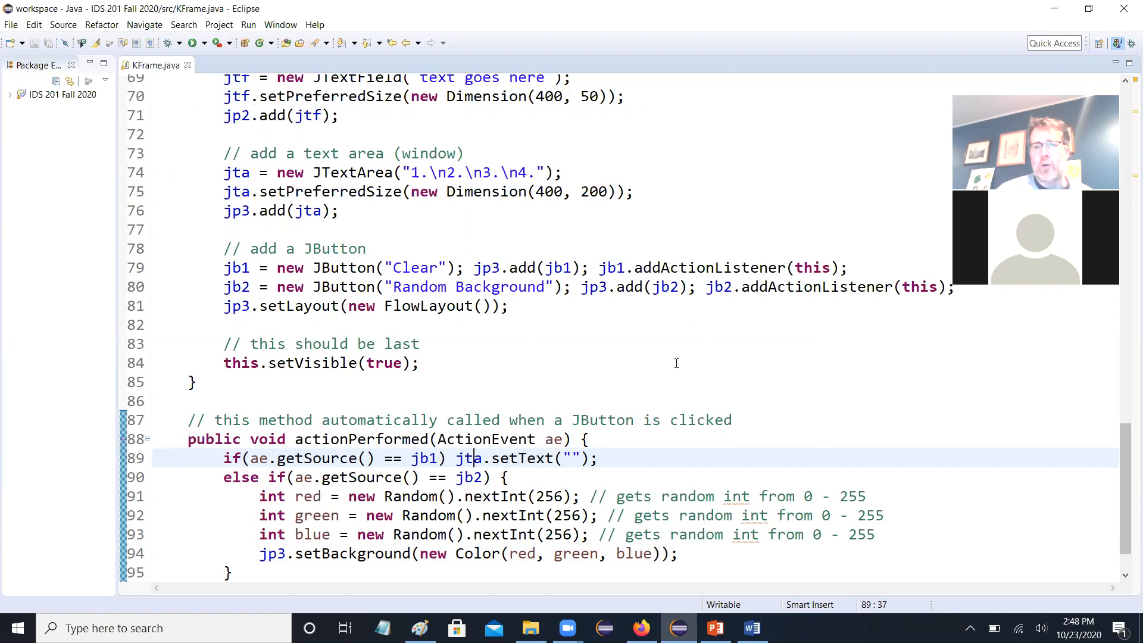
pyautogui.moveTo(827, 352)
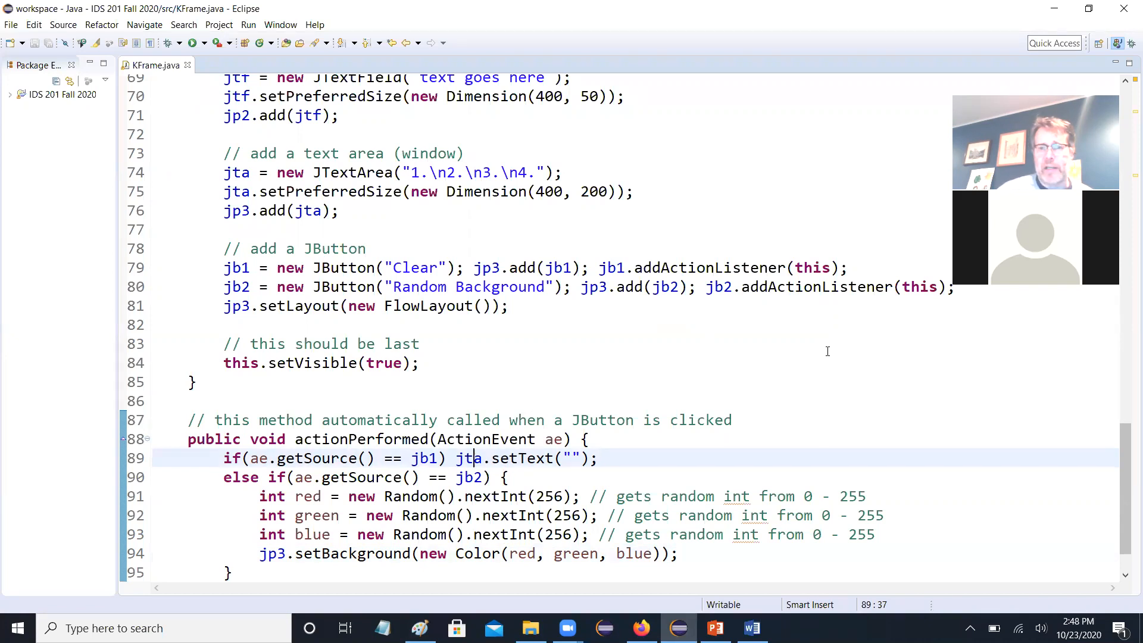